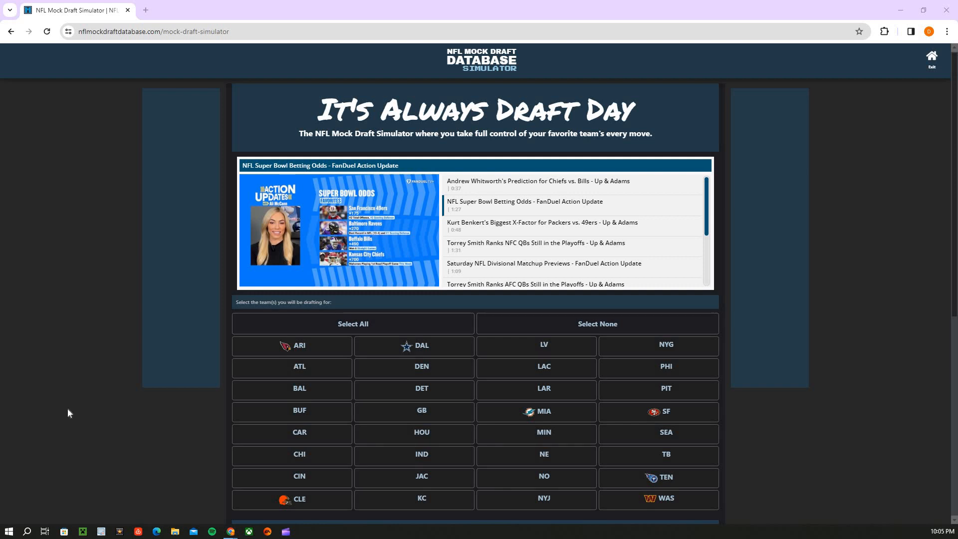
mouse_move(69, 364)
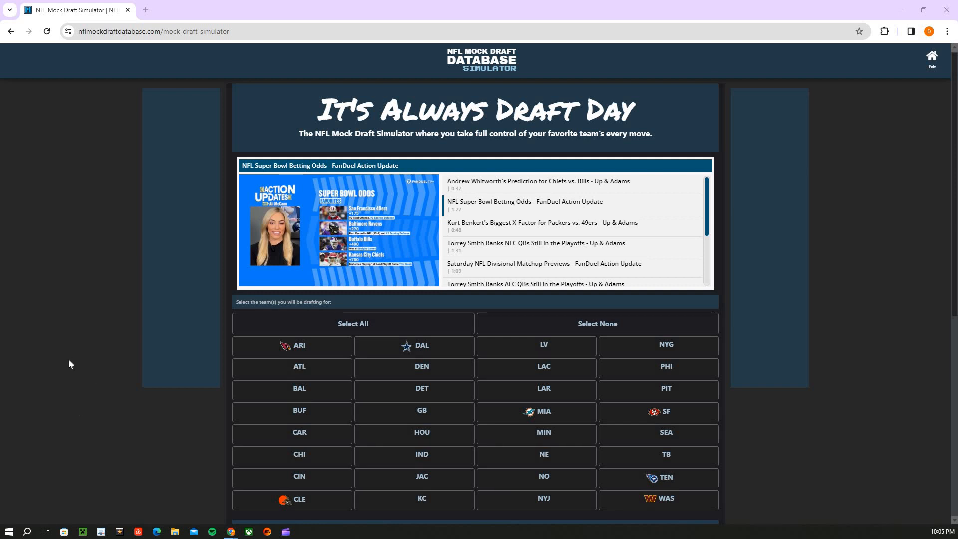
mouse_move(291, 379)
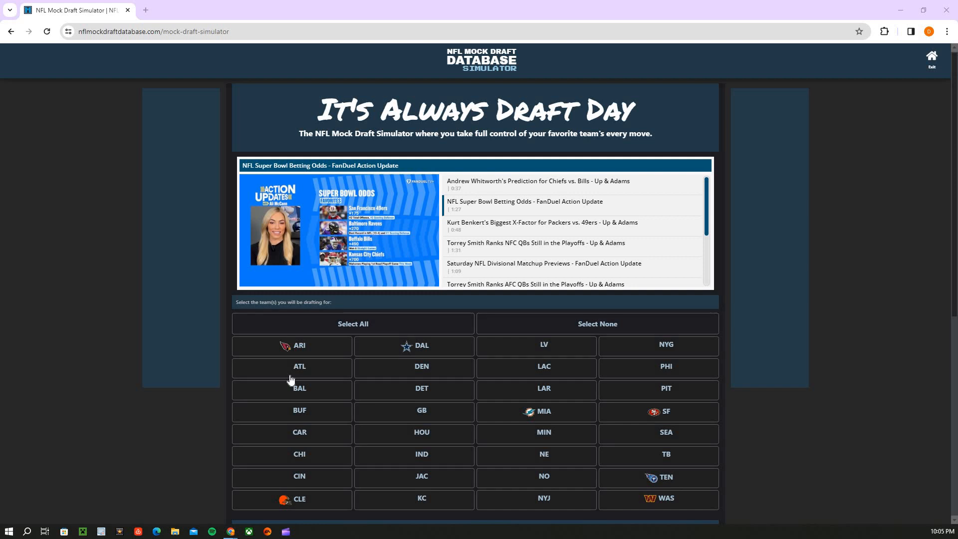
Select all 32 teams and limit the 2024 mock draft to one round
scroll("down", 3)
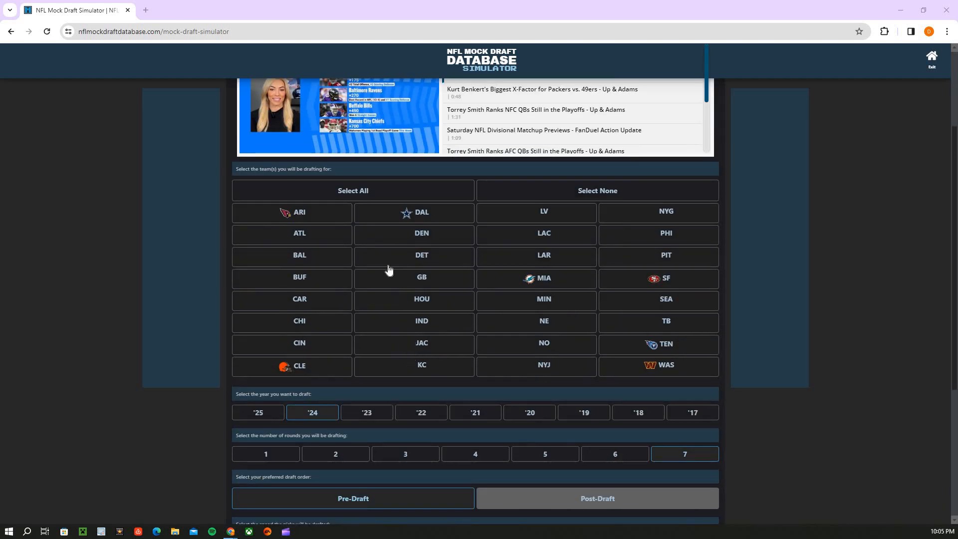
left_click(352, 190)
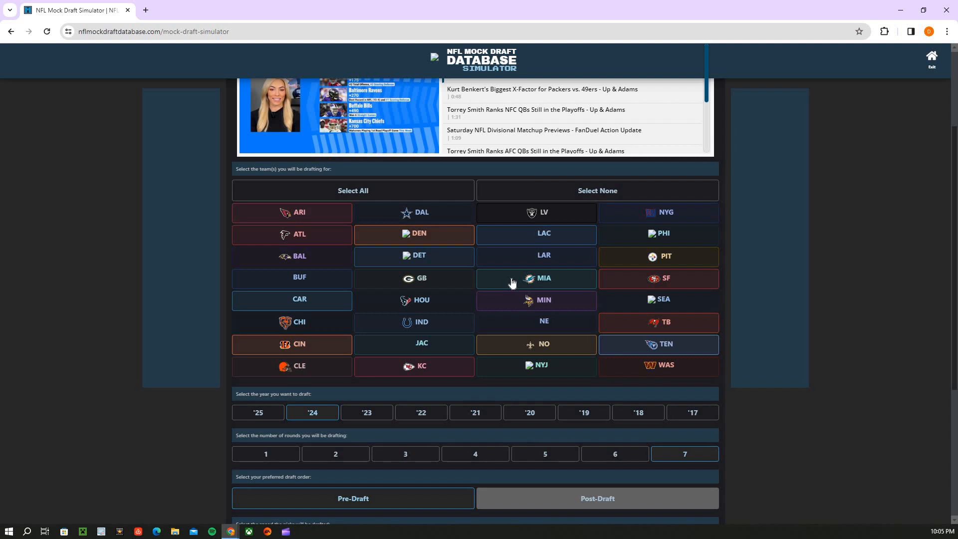
scroll("down", 3)
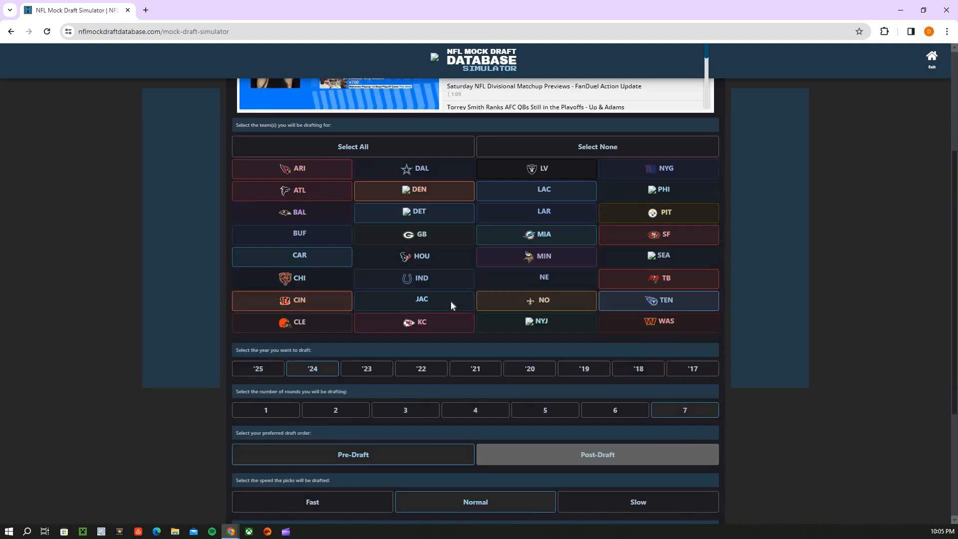
scroll("down", 3)
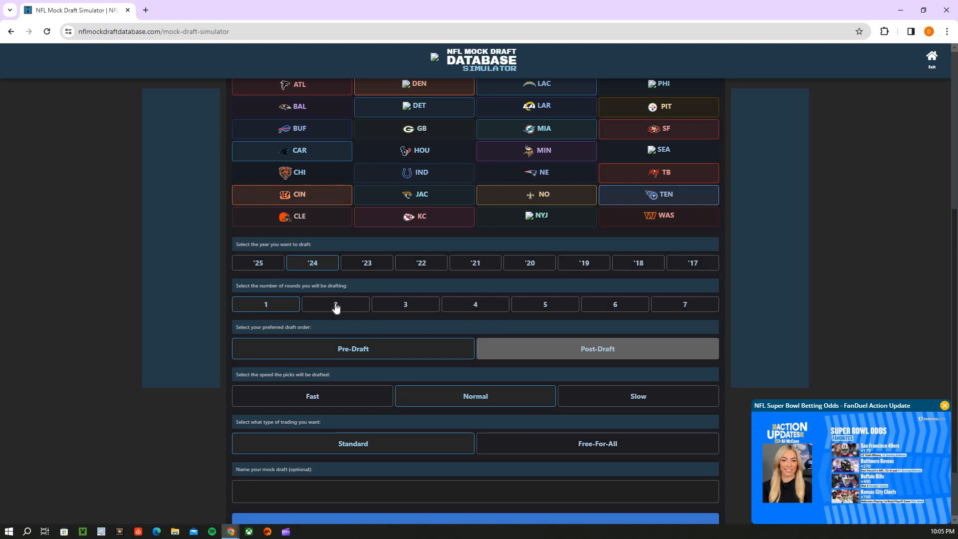
left_click(335, 303)
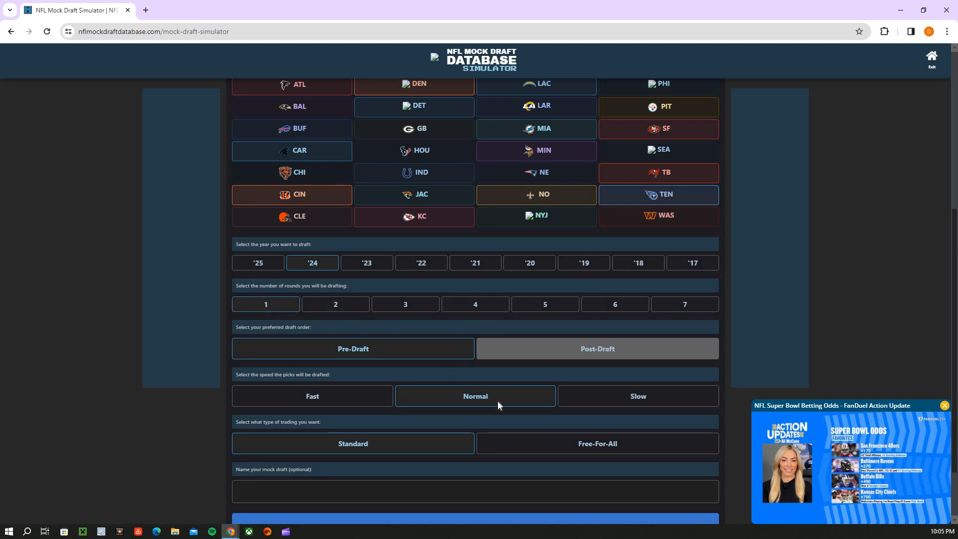
scroll("down", 3)
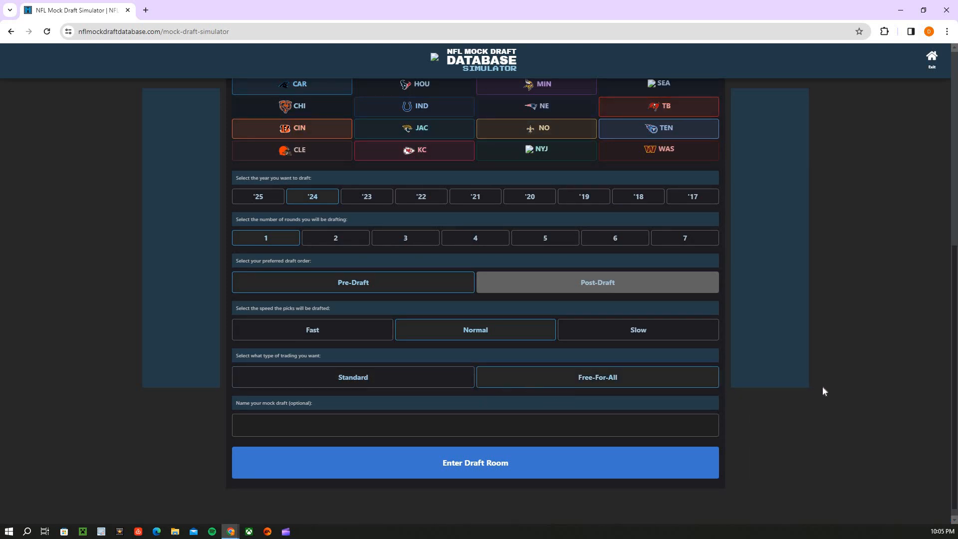
mouse_move(834, 389)
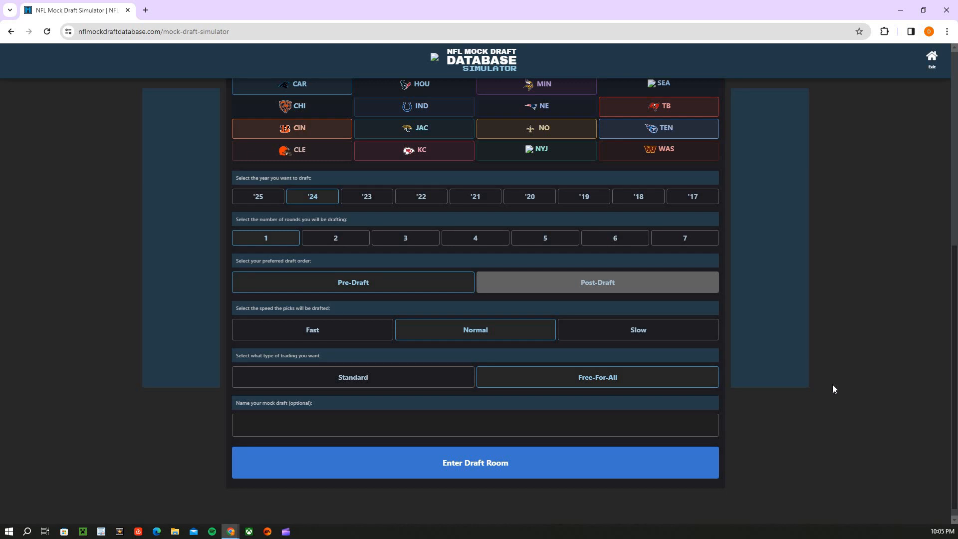
mouse_move(297, 352)
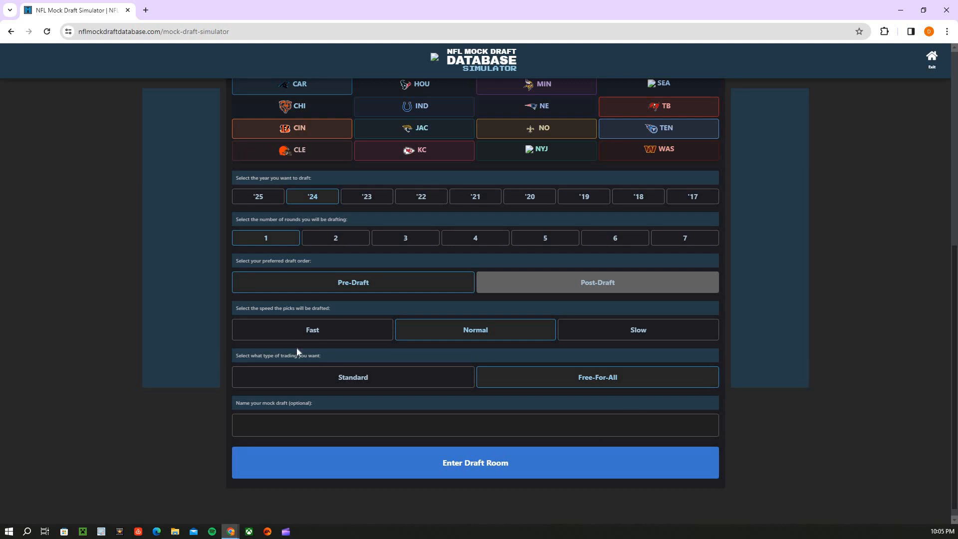
mouse_move(481, 462)
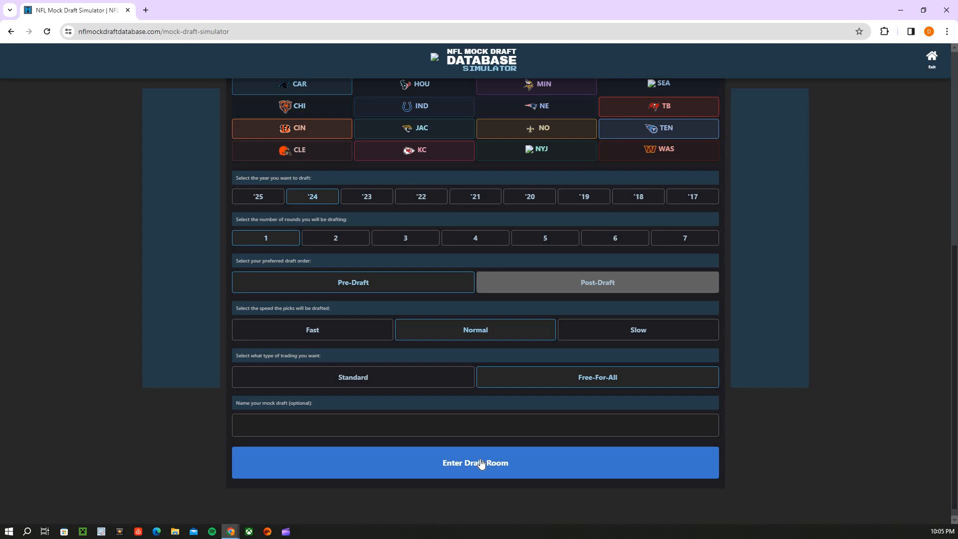
Enter the draft room and start the draft with Chicago at pick 1
left_click(475, 462)
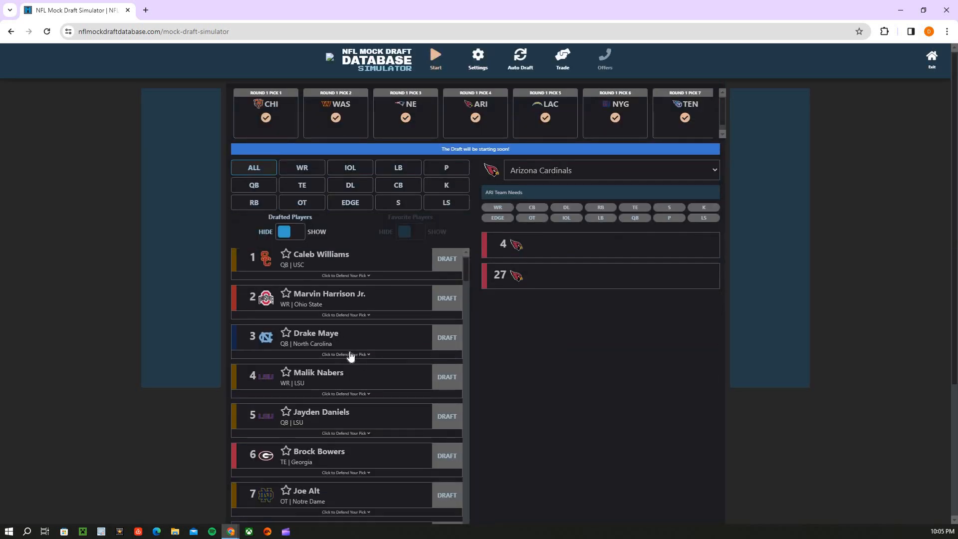
scroll("down", 3)
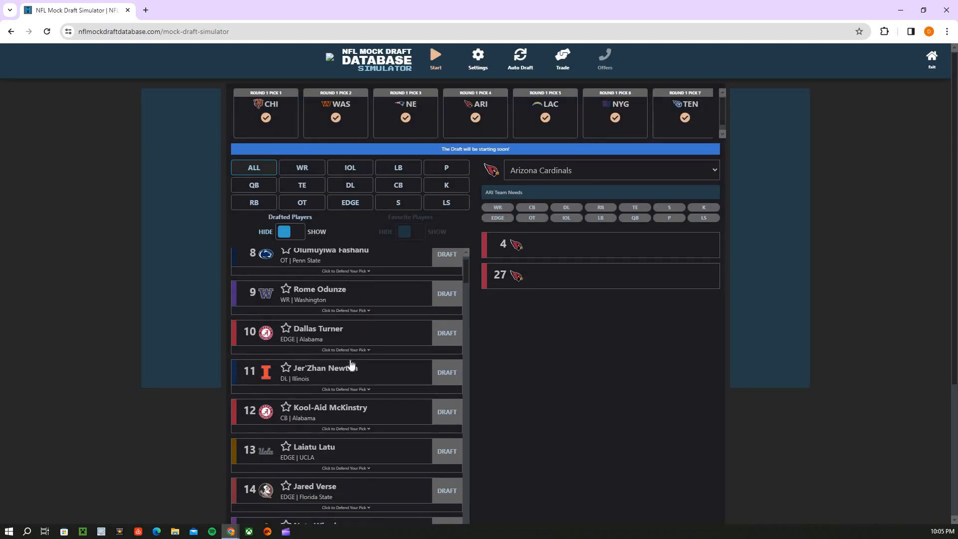
scroll("up", 3)
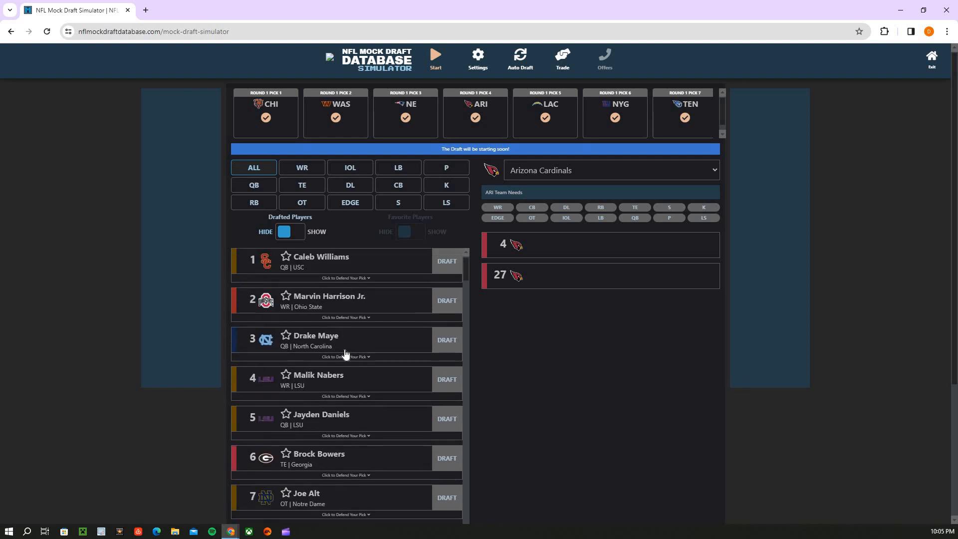
mouse_move(426, 86)
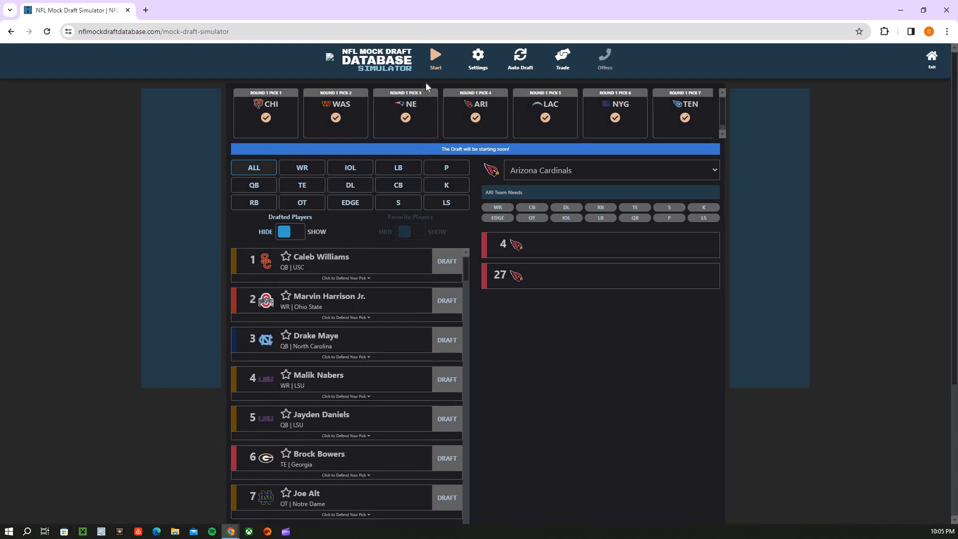
left_click(435, 59)
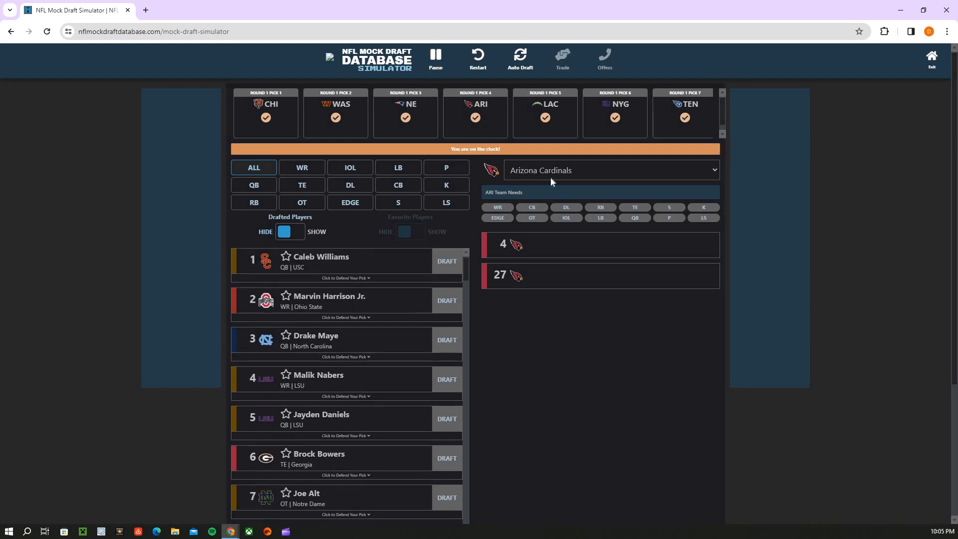
Review Chicago's team needs, filter to quarterbacks, then show all positions again
left_click(265, 116)
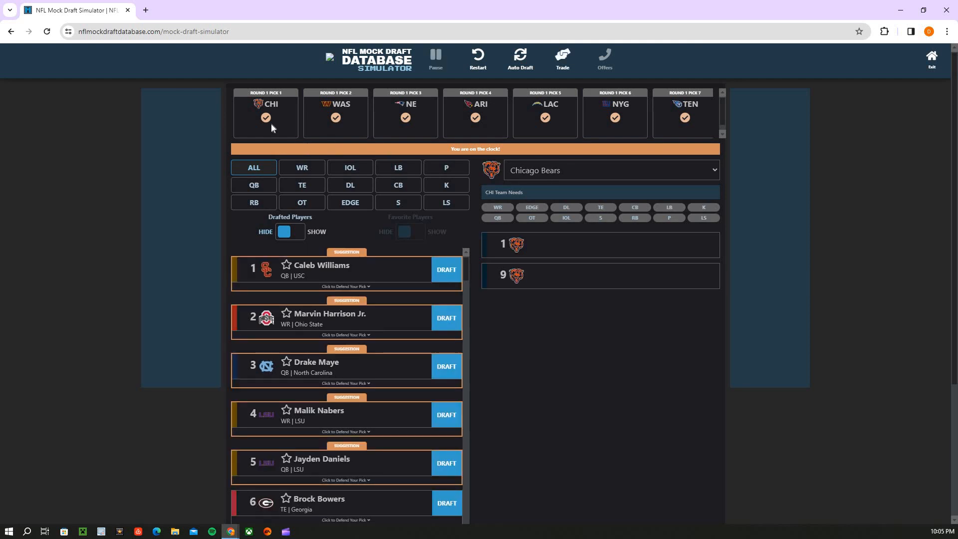
mouse_move(308, 145)
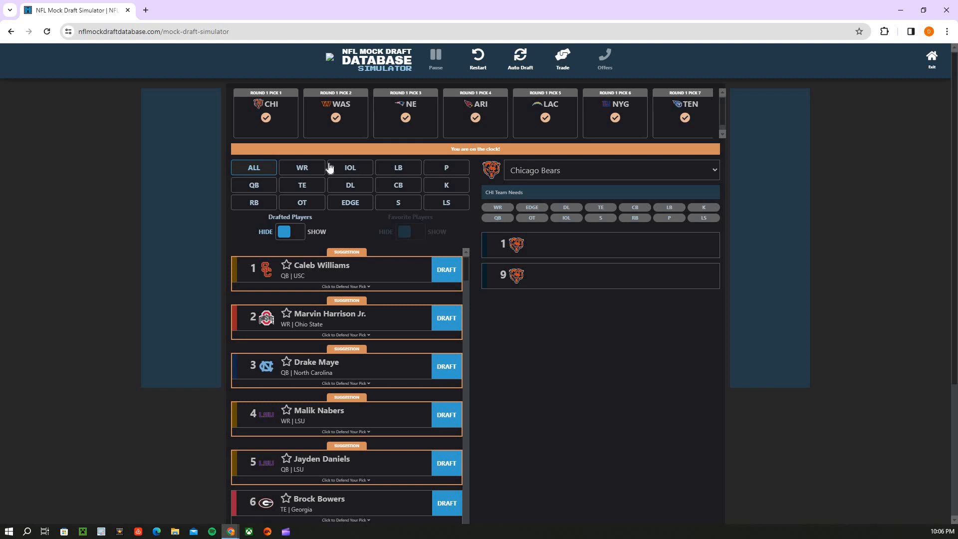
mouse_move(262, 187)
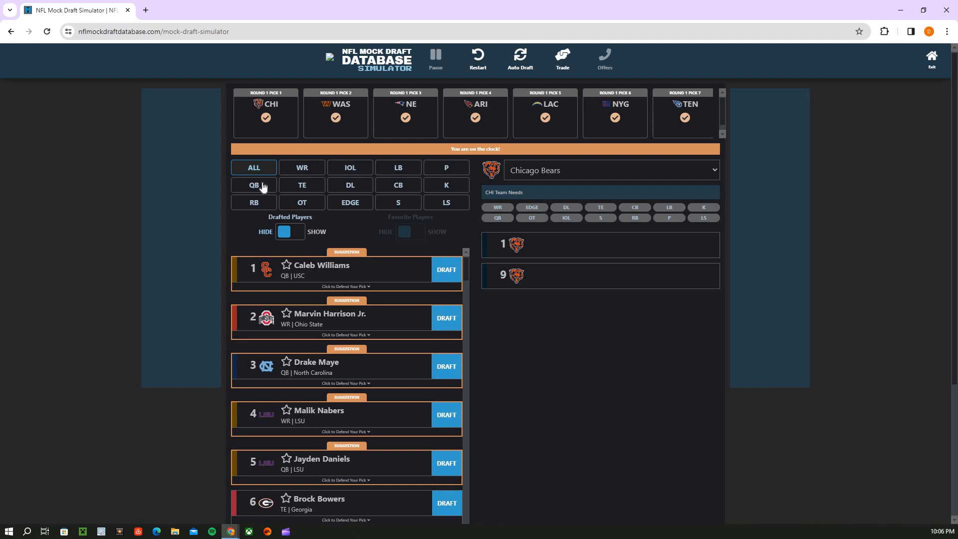
left_click(253, 185)
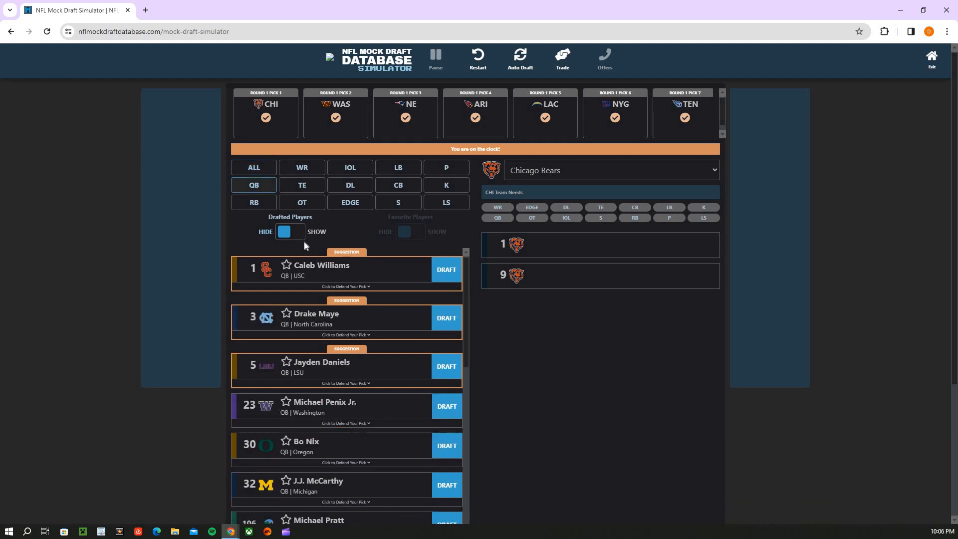
mouse_move(259, 169)
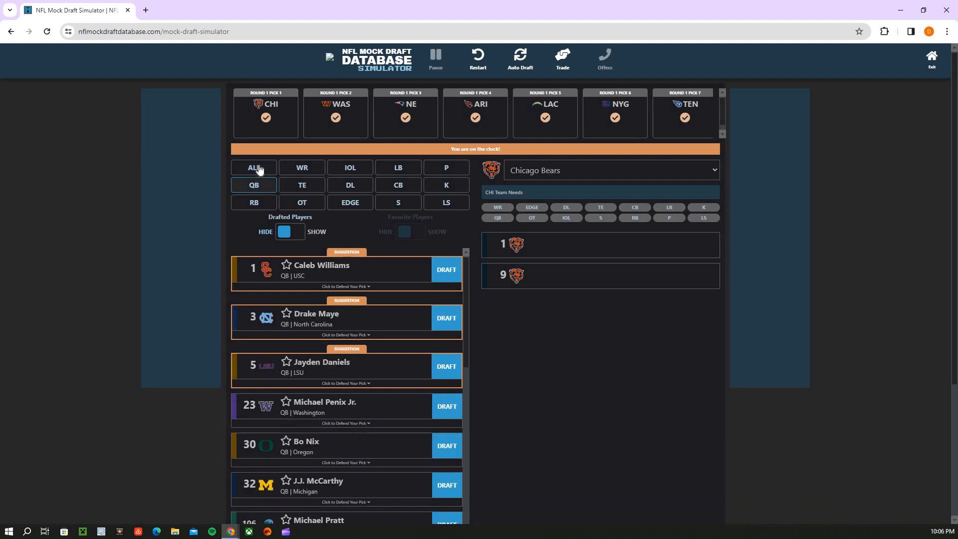
left_click(254, 168)
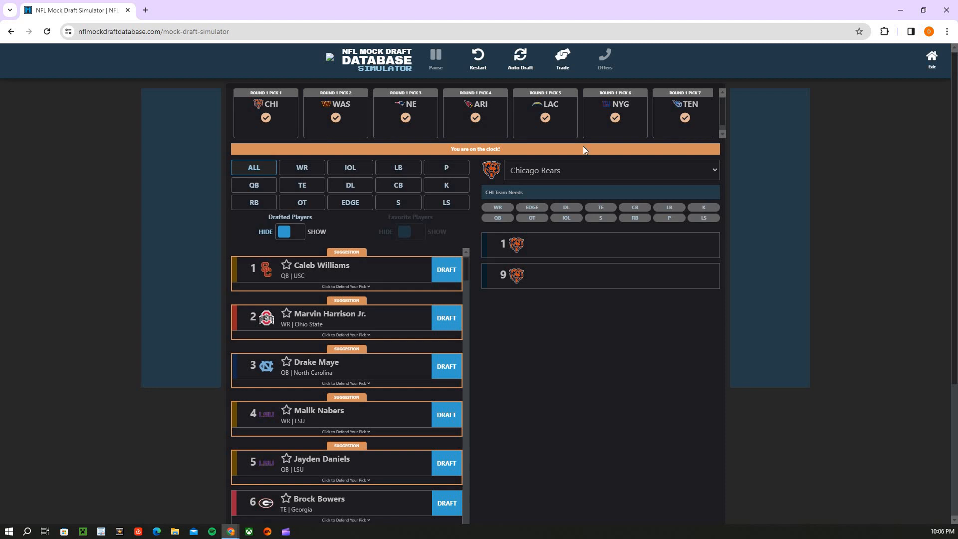
mouse_move(448, 154)
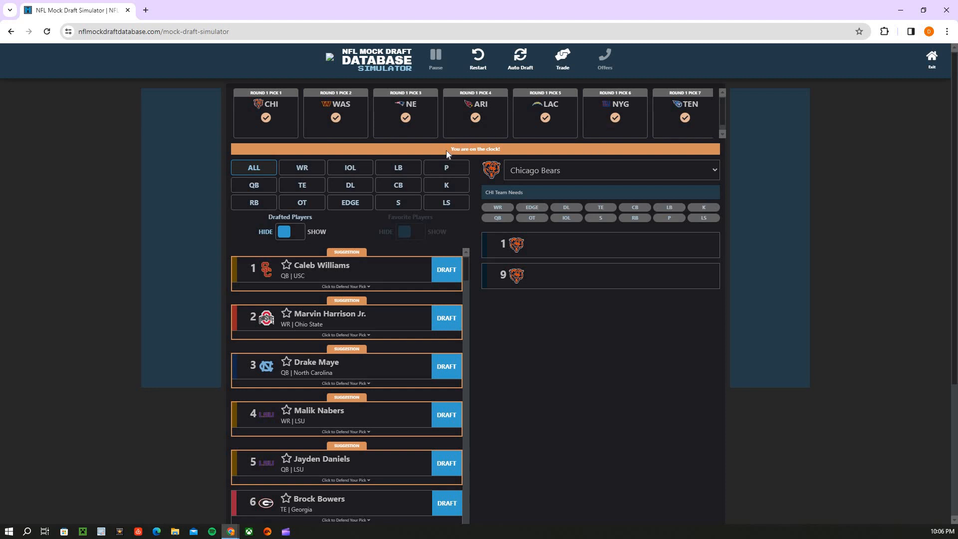
mouse_move(431, 160)
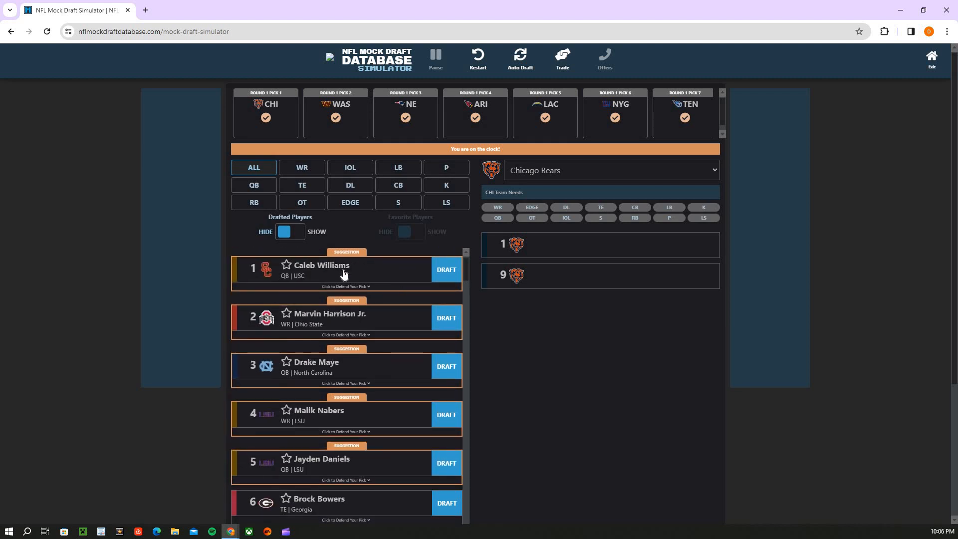
mouse_move(408, 267)
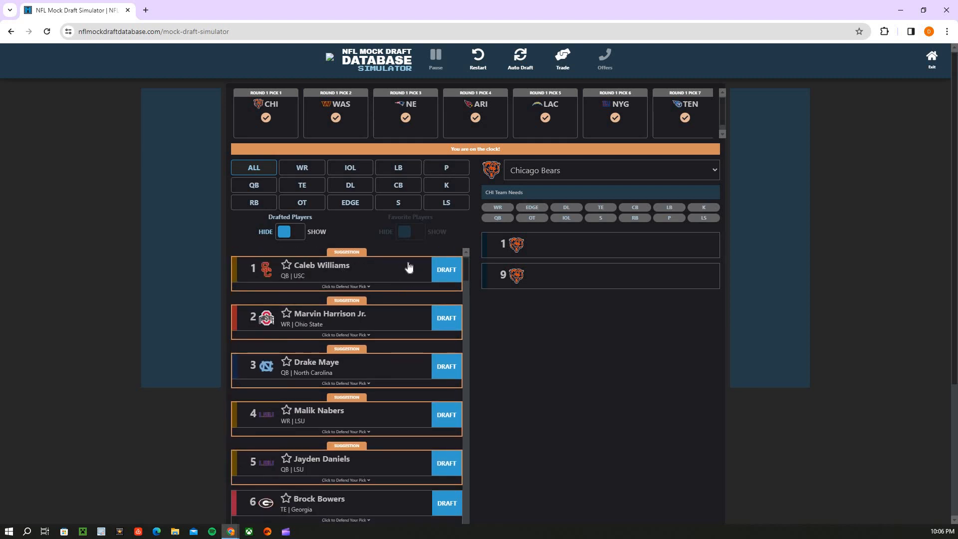
Draft Drake Maye for Chicago at pick 1 and filter Washington's board to quarterbacks
left_click(447, 366)
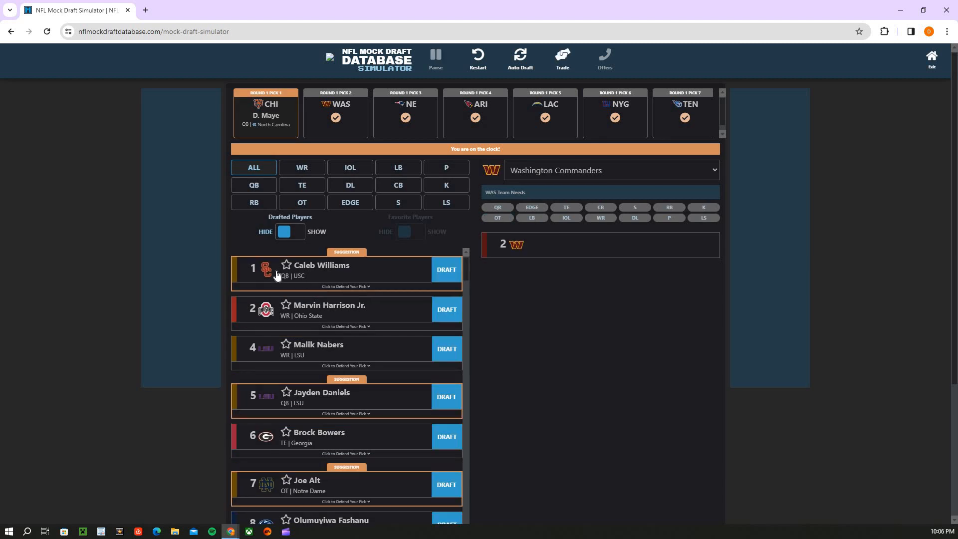
mouse_move(236, 116)
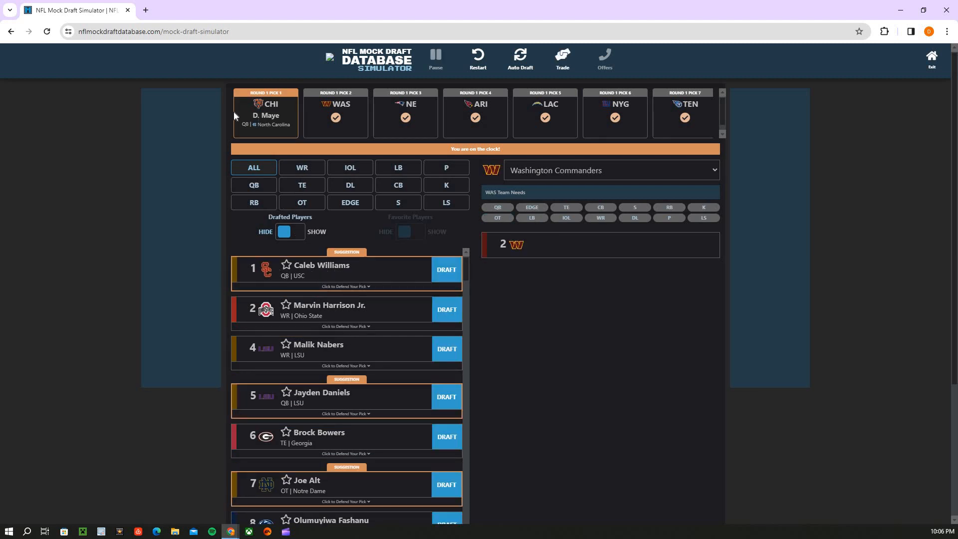
mouse_move(376, 284)
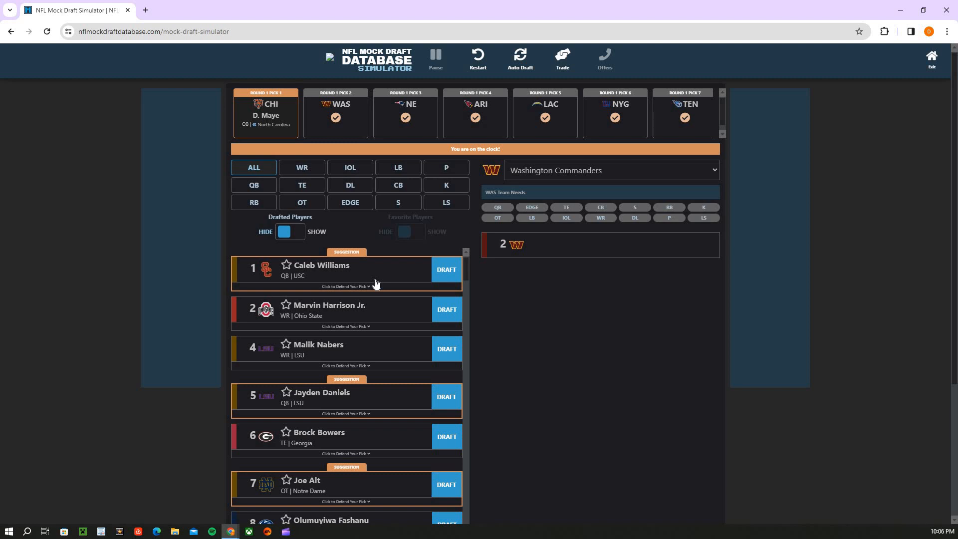
mouse_move(347, 258)
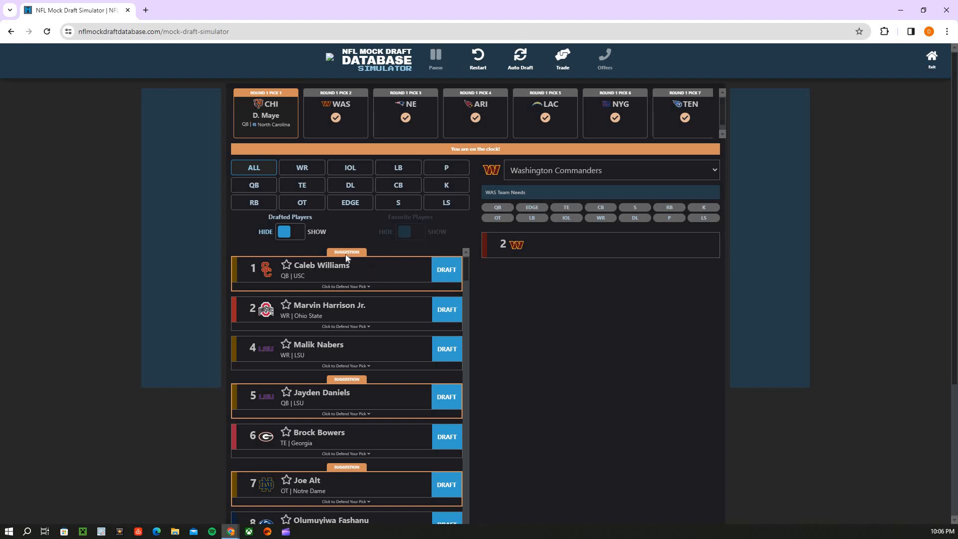
mouse_move(425, 273)
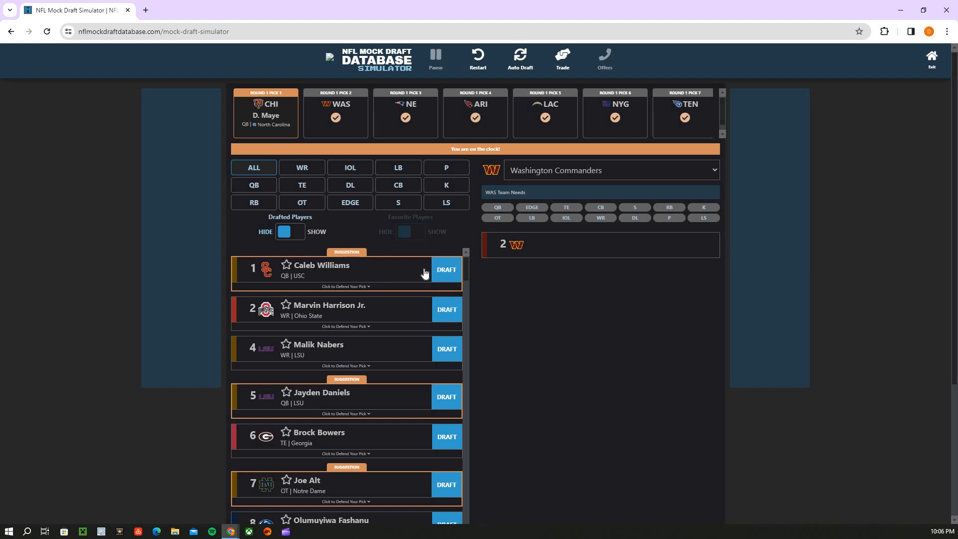
mouse_move(365, 268)
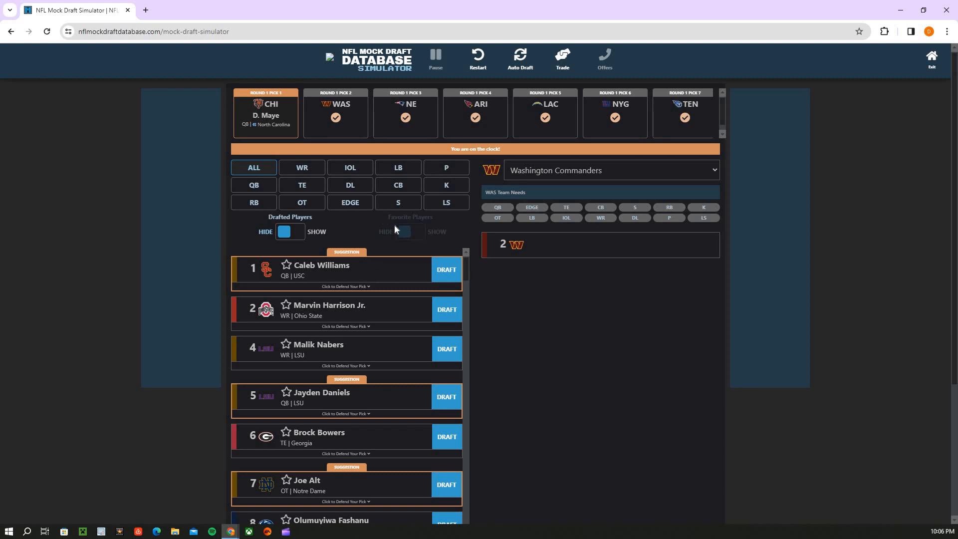
mouse_move(259, 184)
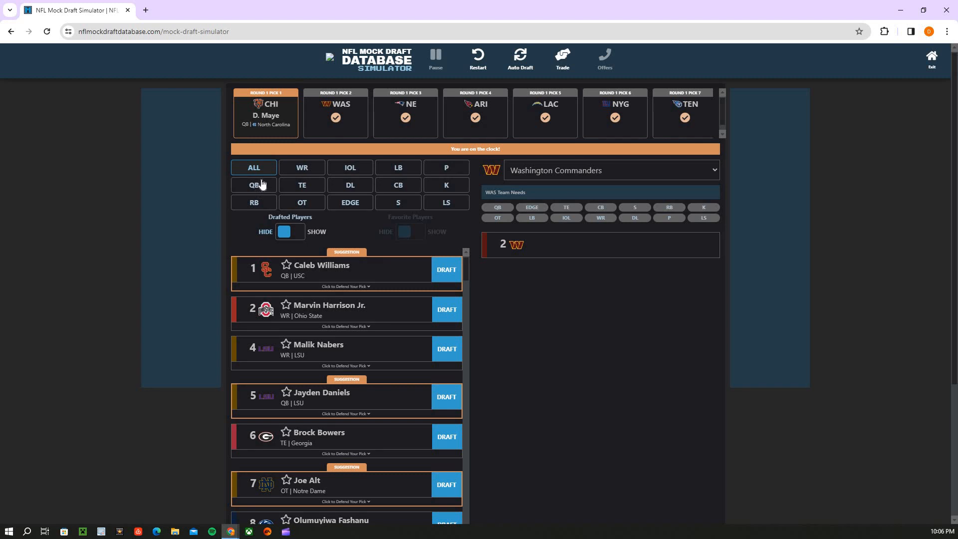
left_click(254, 185)
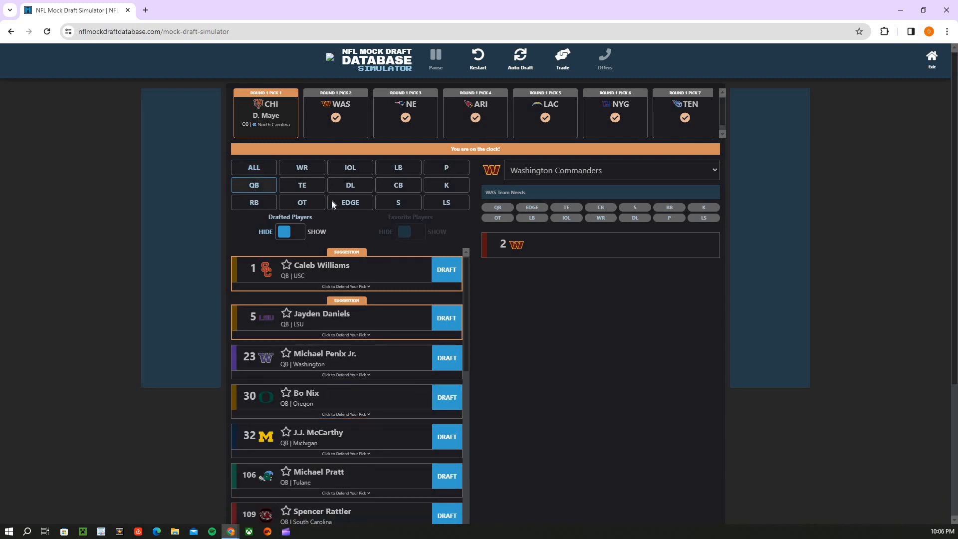
mouse_move(320, 163)
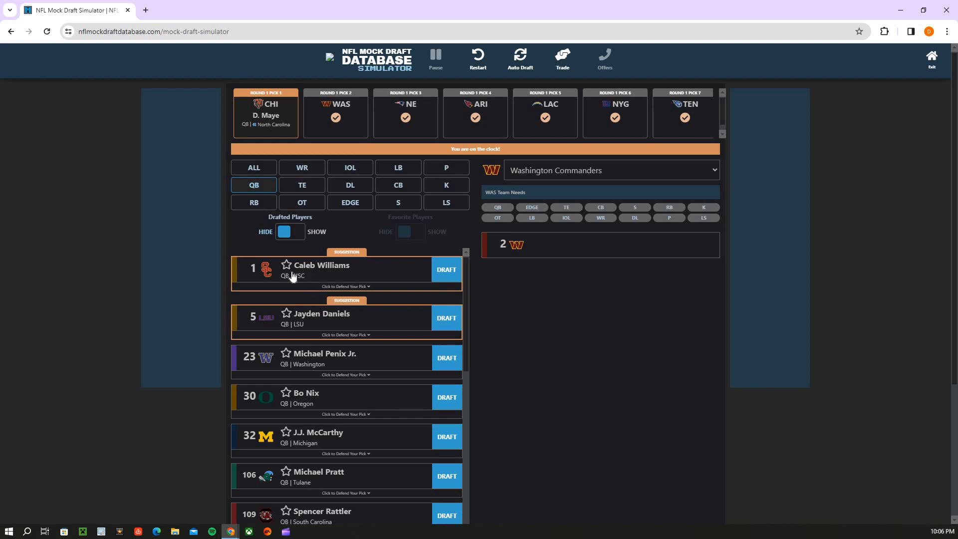
mouse_move(306, 274)
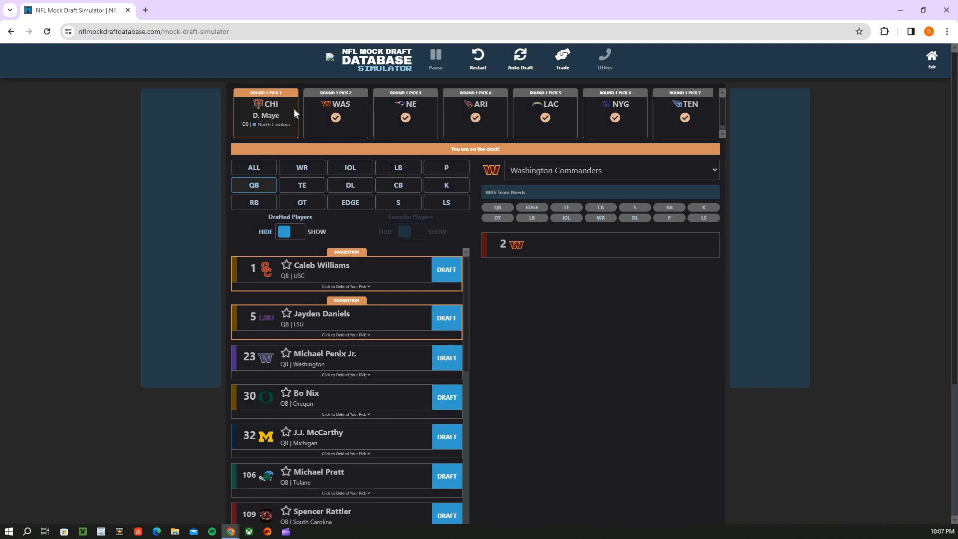
mouse_move(381, 249)
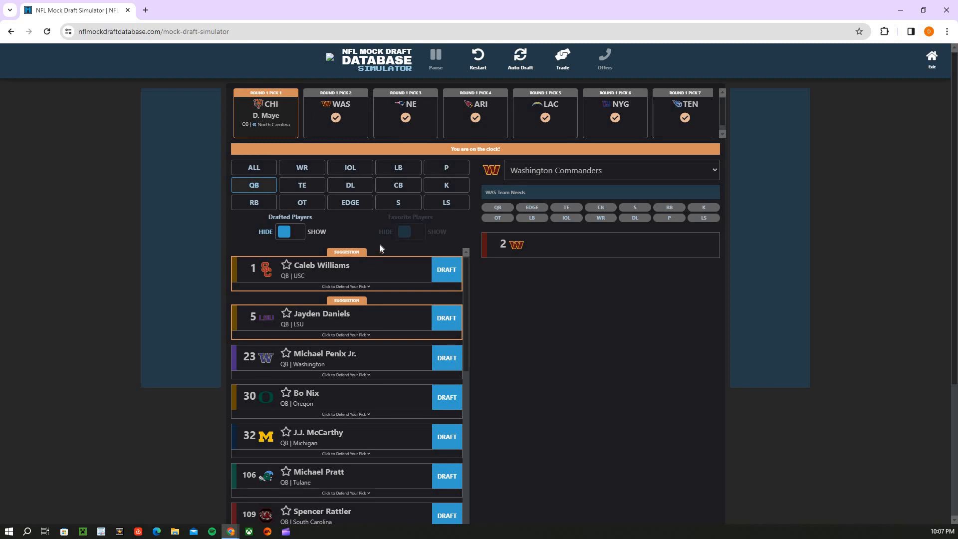
mouse_move(446, 314)
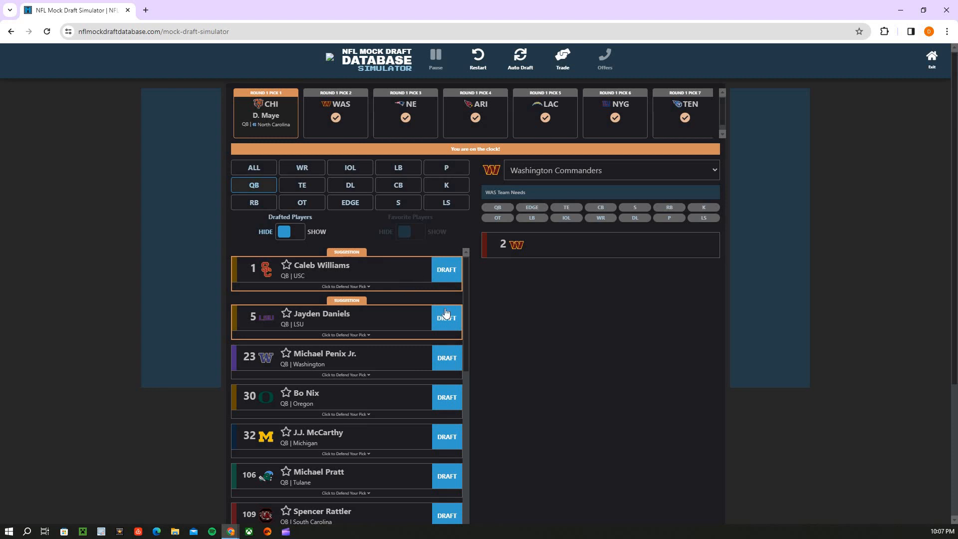
Draft Jayden Daniels for Washington at pick 2
left_click(446, 317)
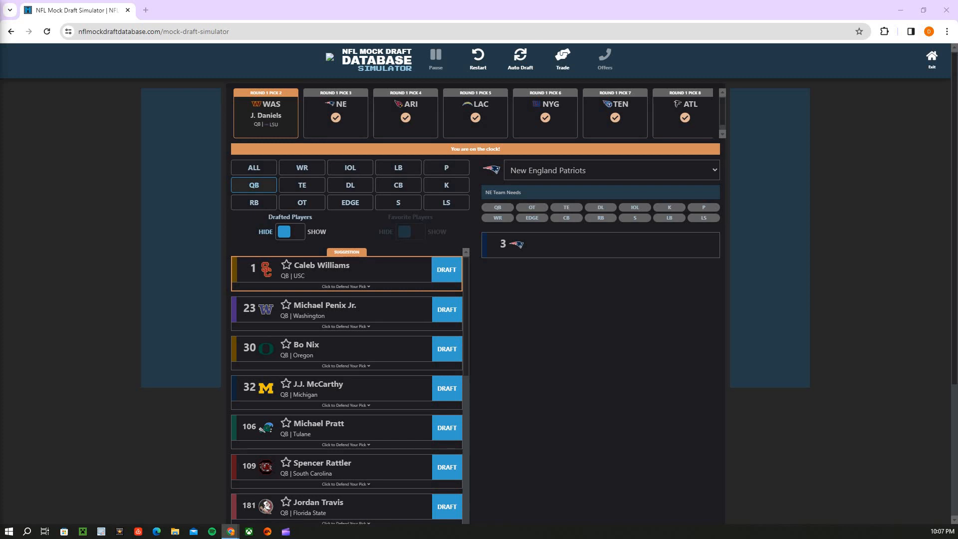
mouse_move(294, 252)
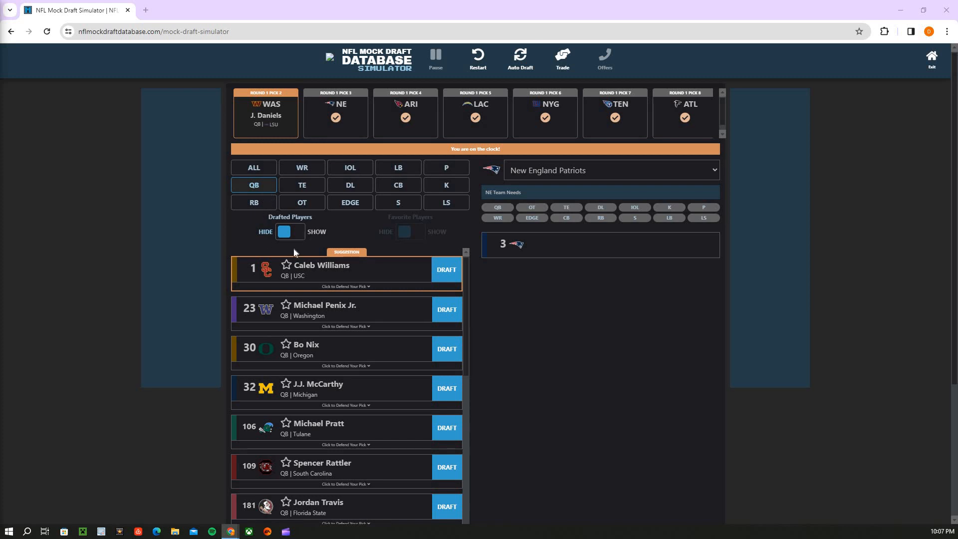
mouse_move(154, 267)
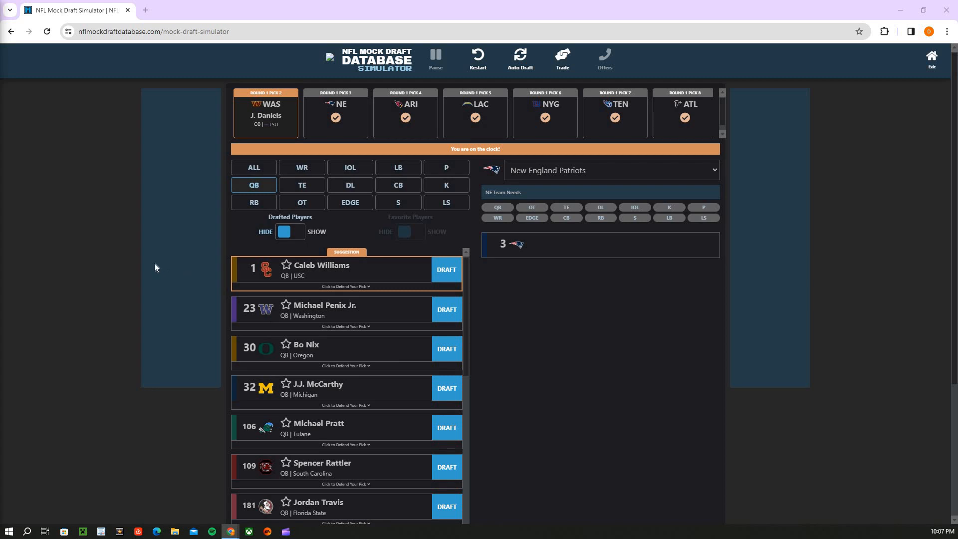
mouse_move(473, 328)
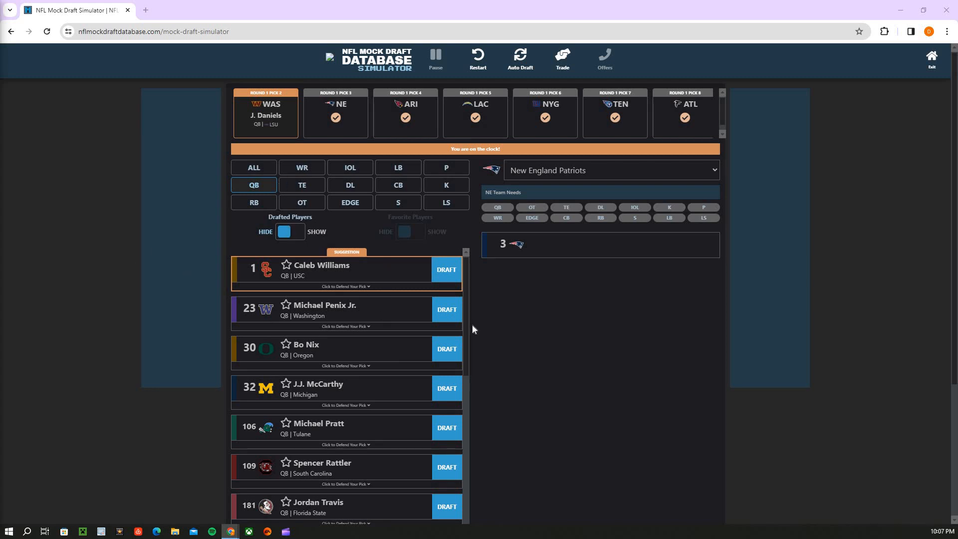
mouse_move(274, 124)
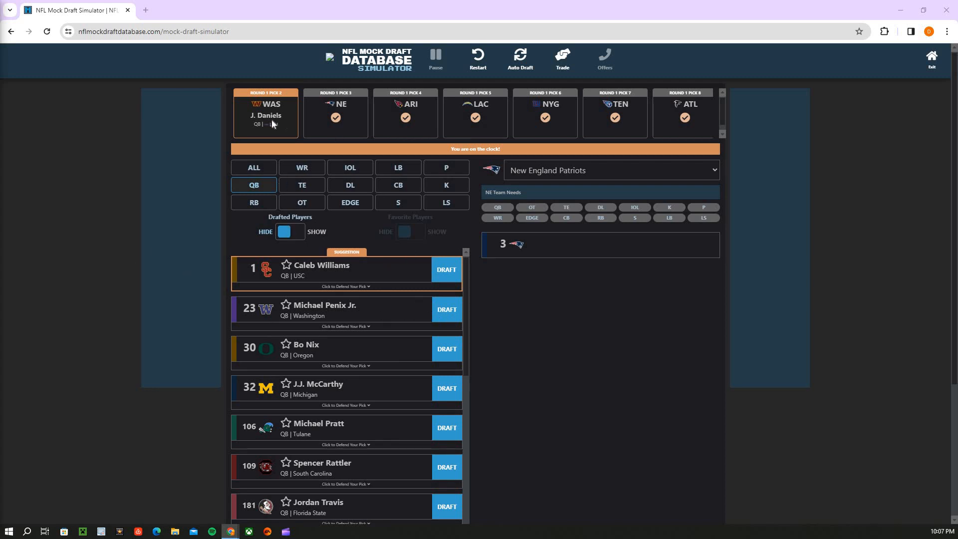
mouse_move(308, 146)
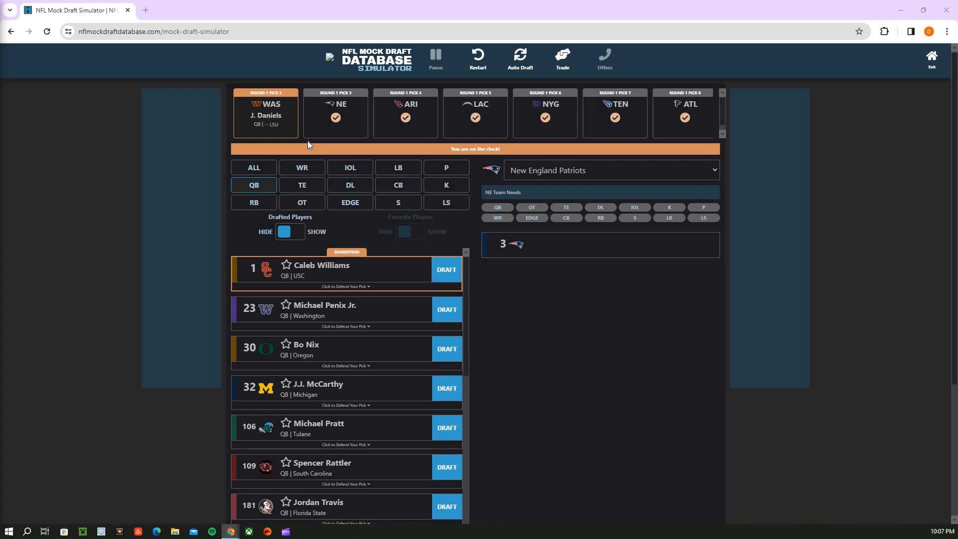
mouse_move(278, 173)
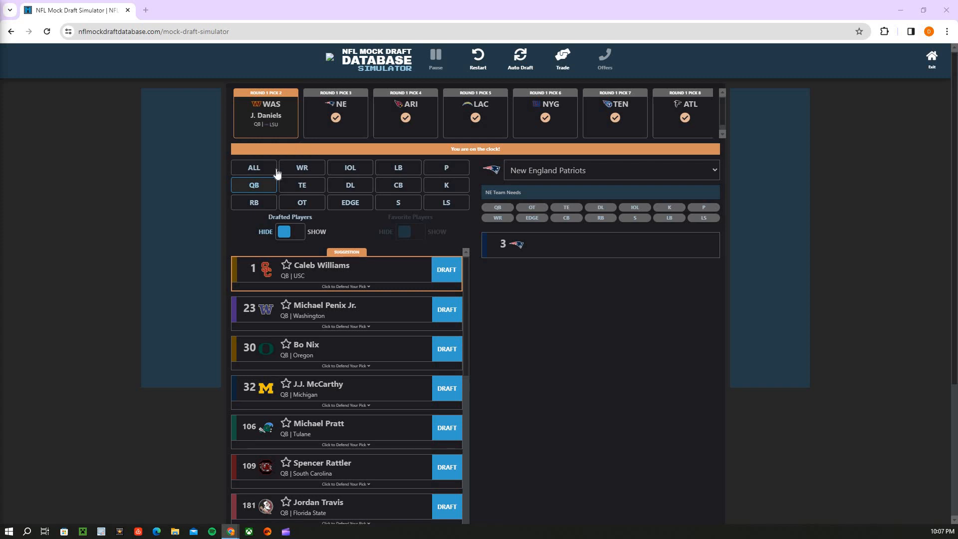
mouse_move(263, 209)
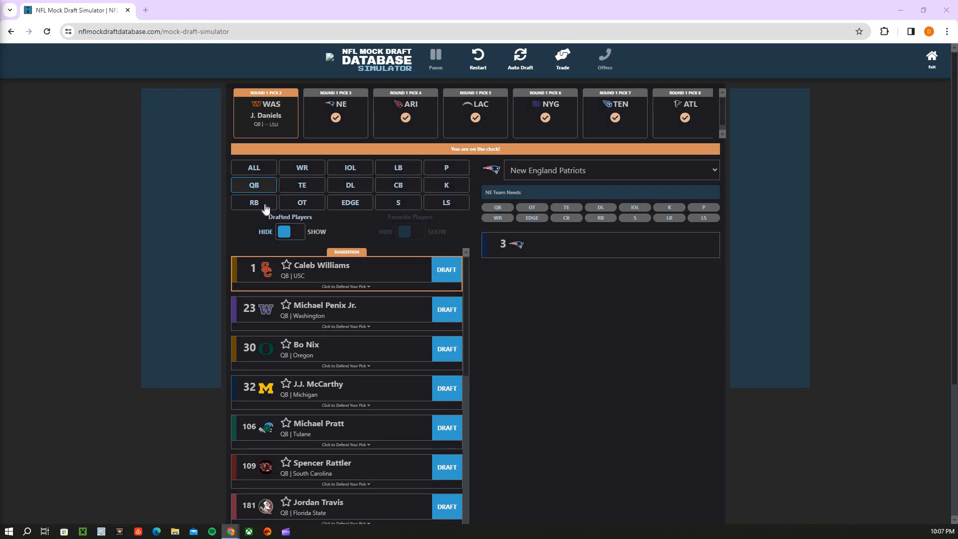
mouse_move(272, 209)
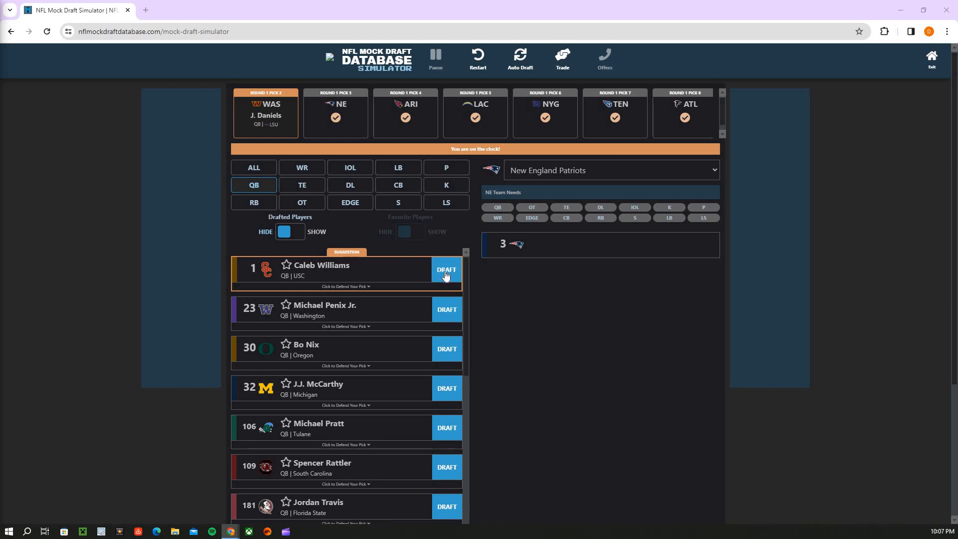
mouse_move(421, 273)
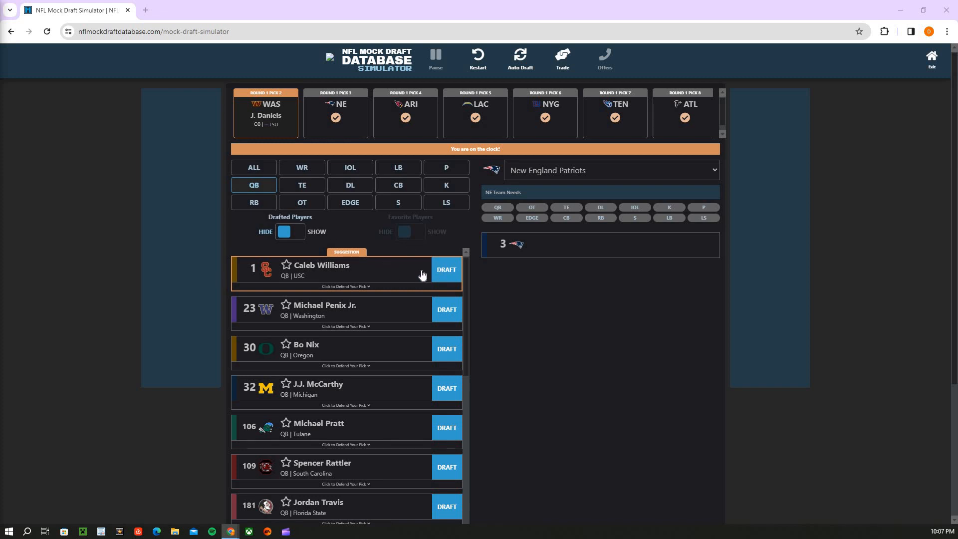
mouse_move(441, 274)
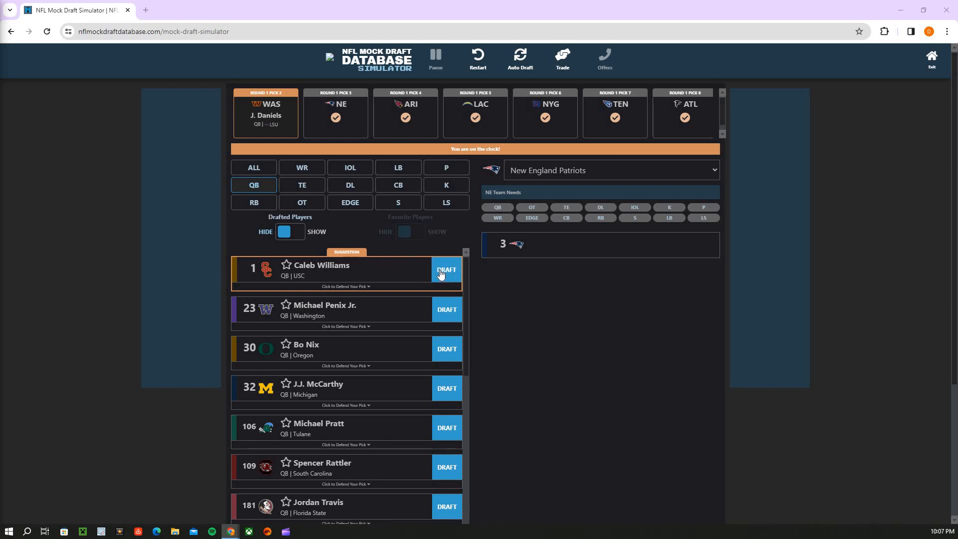
mouse_move(453, 259)
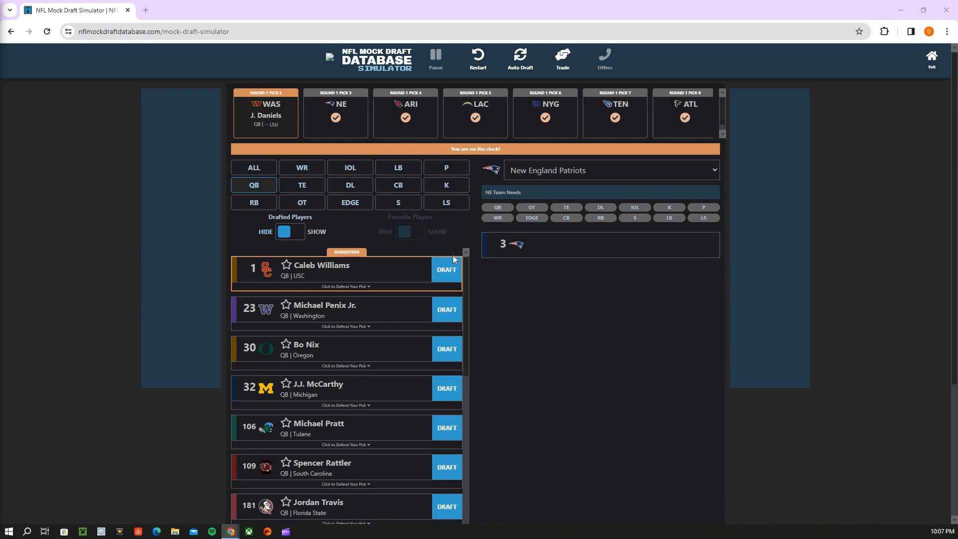
Draft Caleb Williams for New England at pick 3 and list all positions for Arizona
left_click(447, 269)
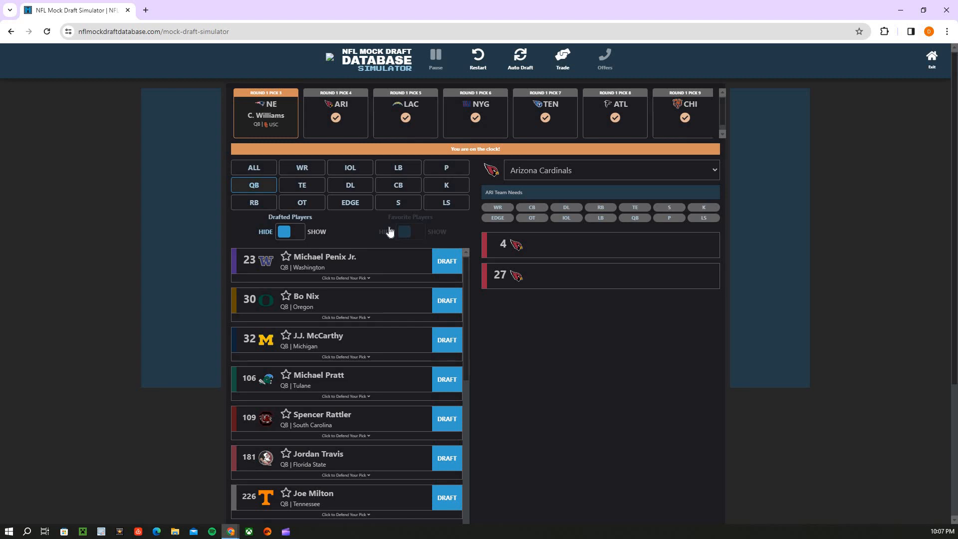
mouse_move(275, 203)
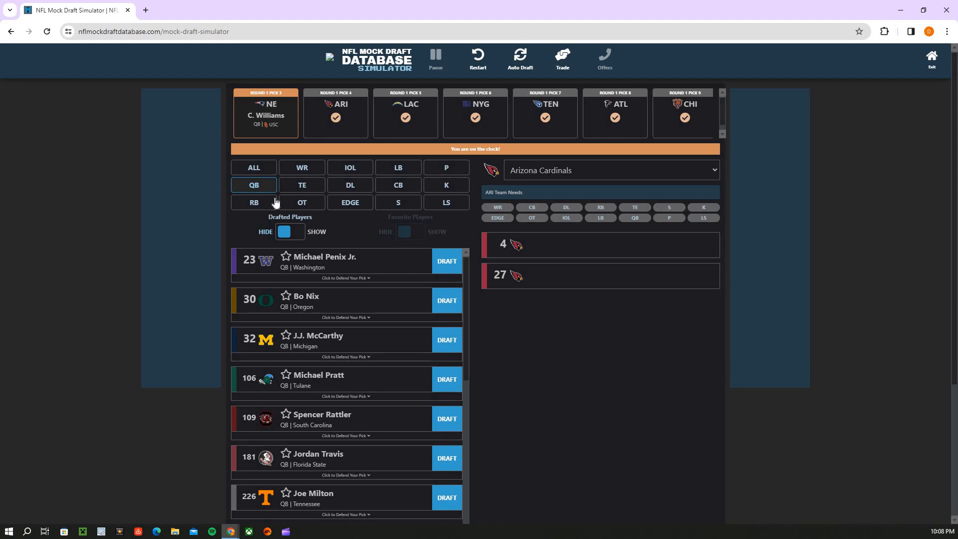
mouse_move(289, 200)
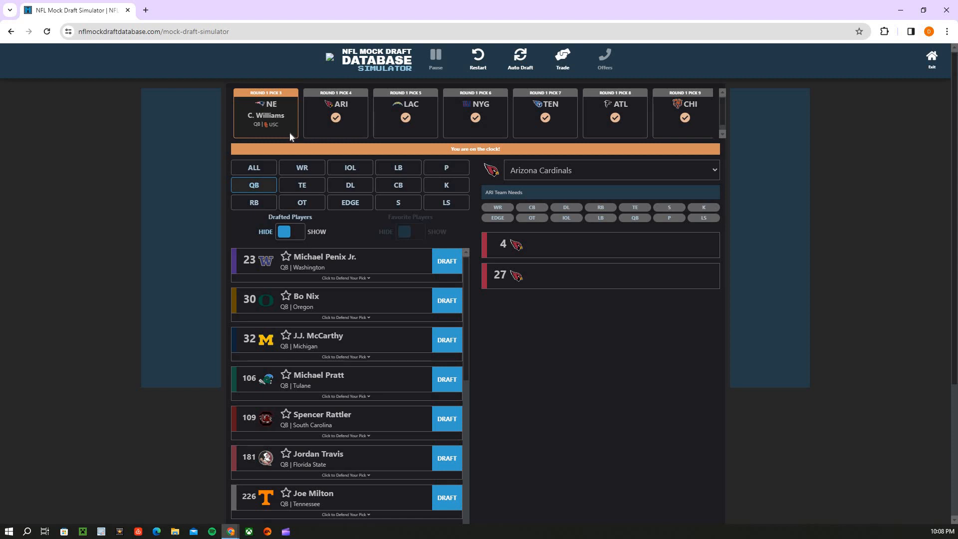
mouse_move(285, 176)
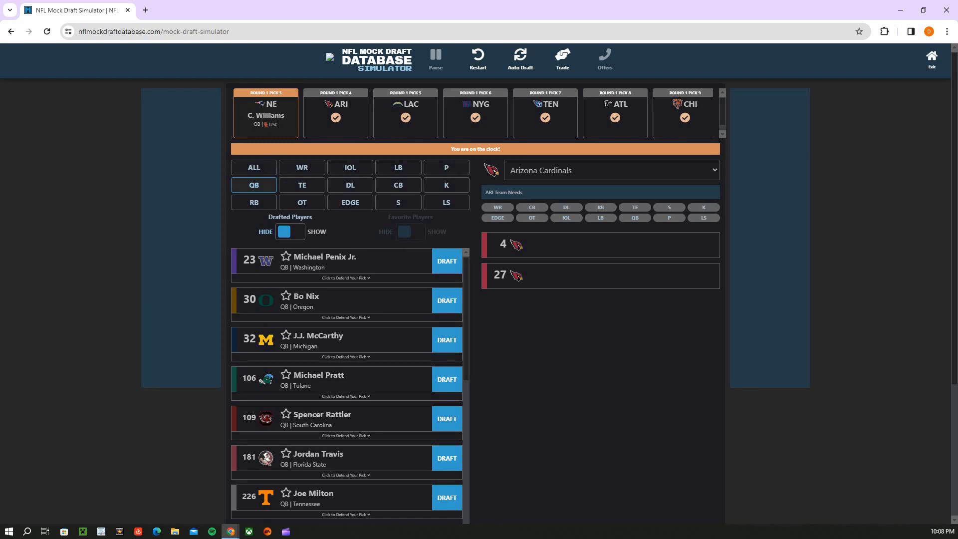
mouse_move(289, 129)
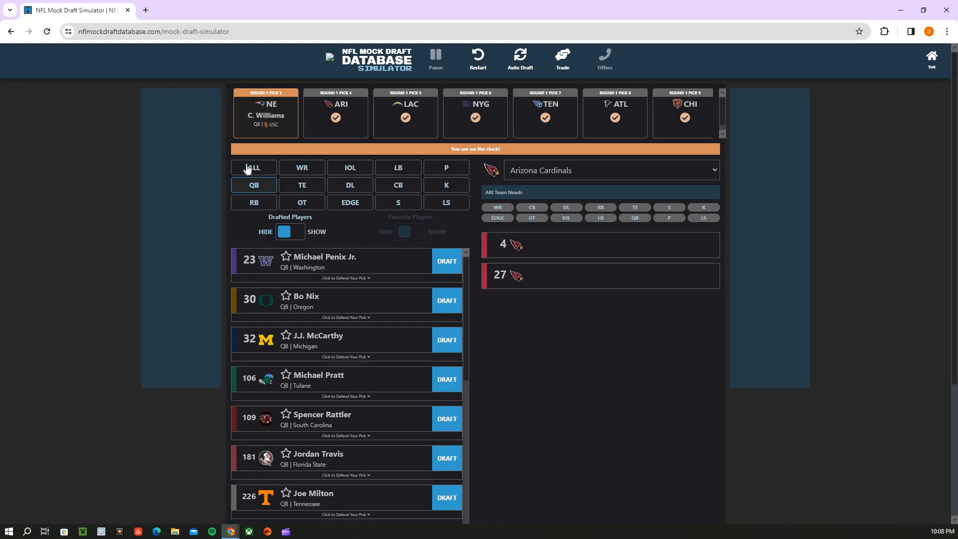
left_click(254, 167)
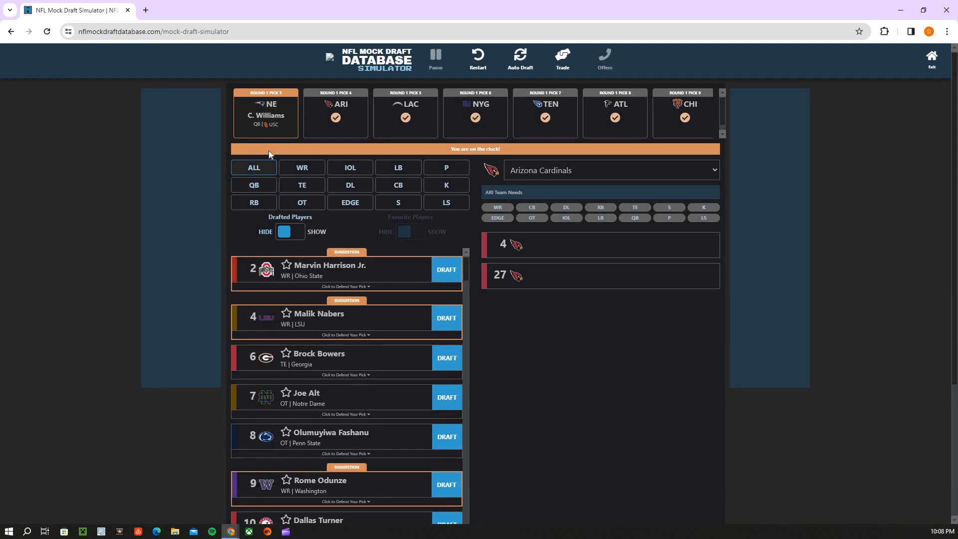
Draft Marvin Harrison Jr. for Arizona at pick 4 and browse WR and OT prospects for the Chargers
left_click(446, 270)
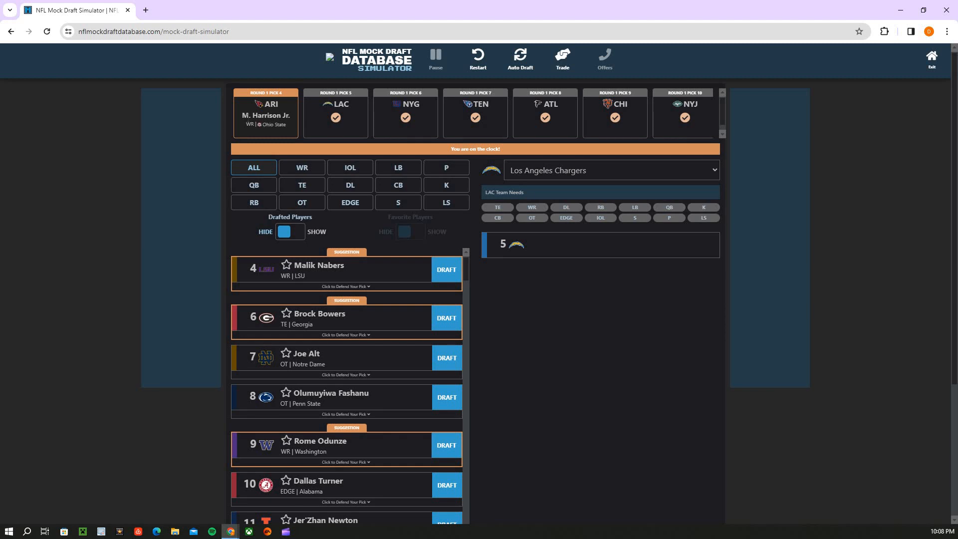
mouse_move(282, 158)
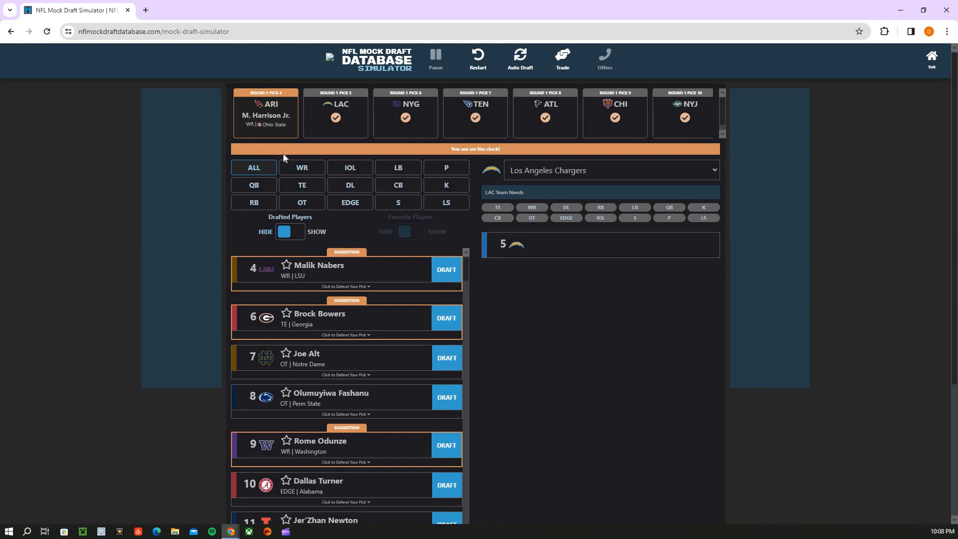
left_click(302, 167)
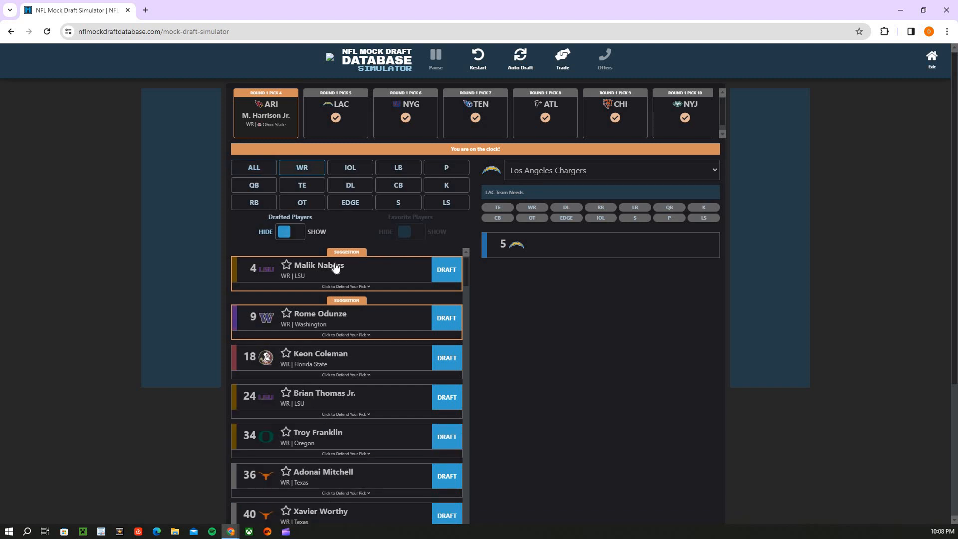
mouse_move(315, 247)
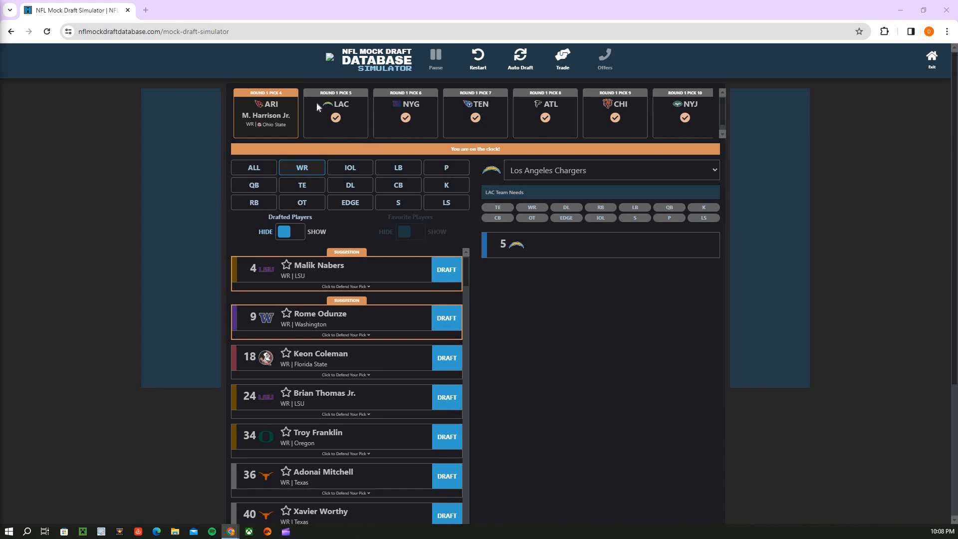
mouse_move(255, 137)
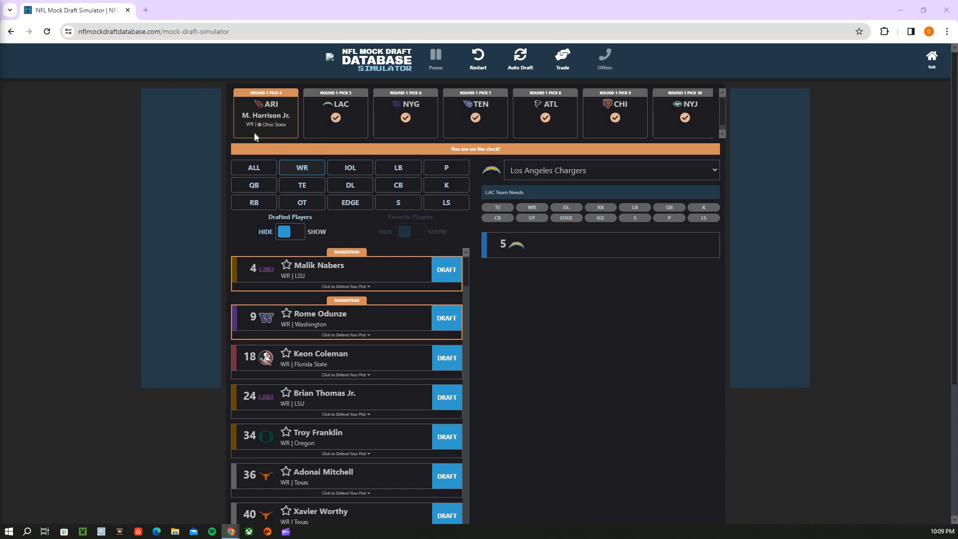
mouse_move(265, 126)
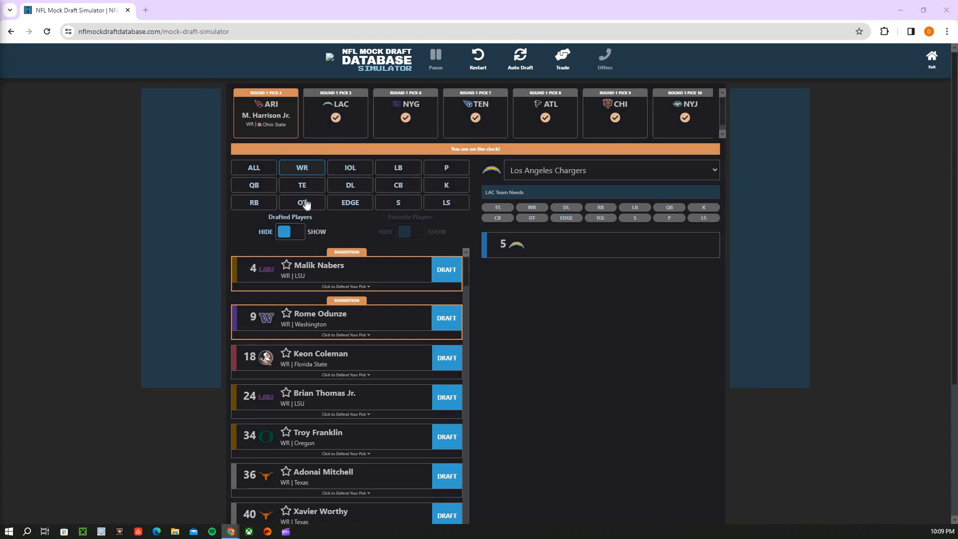
left_click(302, 202)
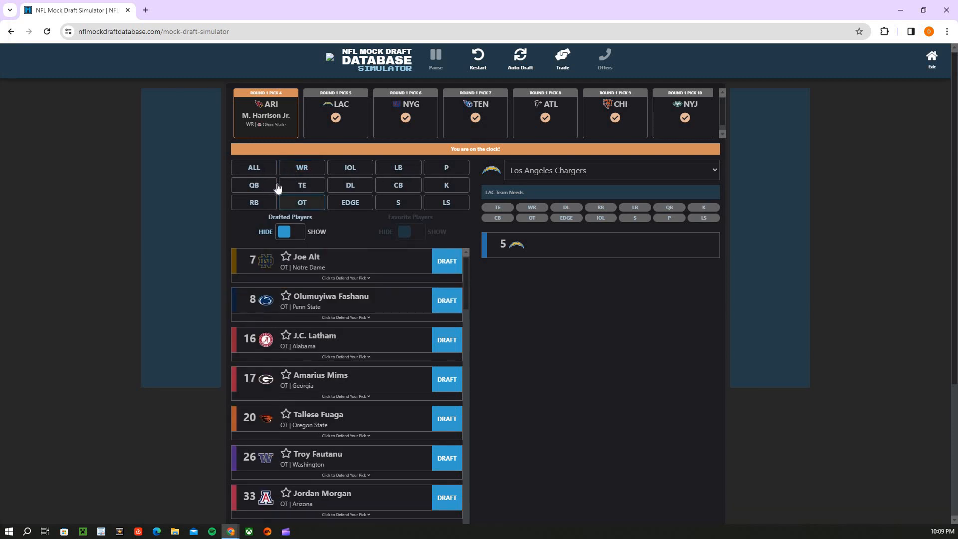
left_click(253, 168)
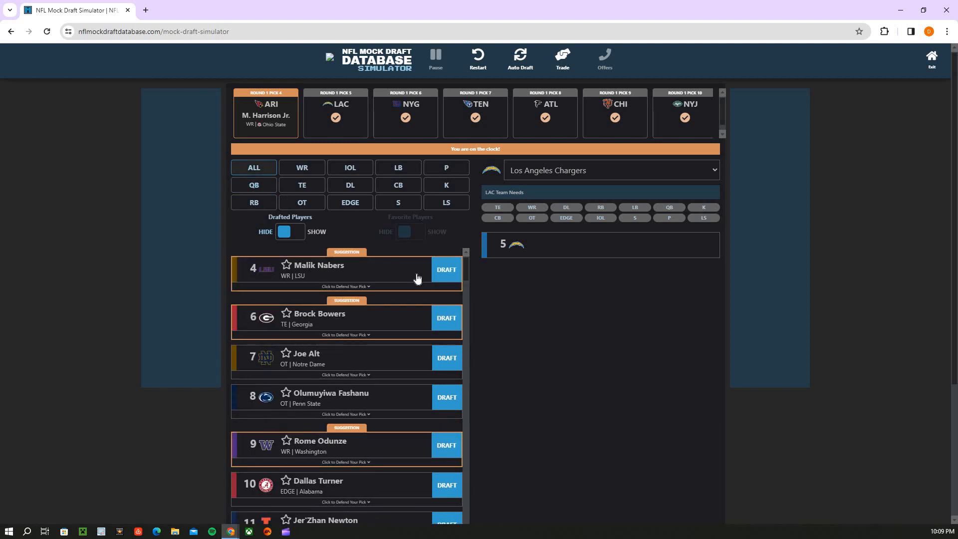
mouse_move(342, 263)
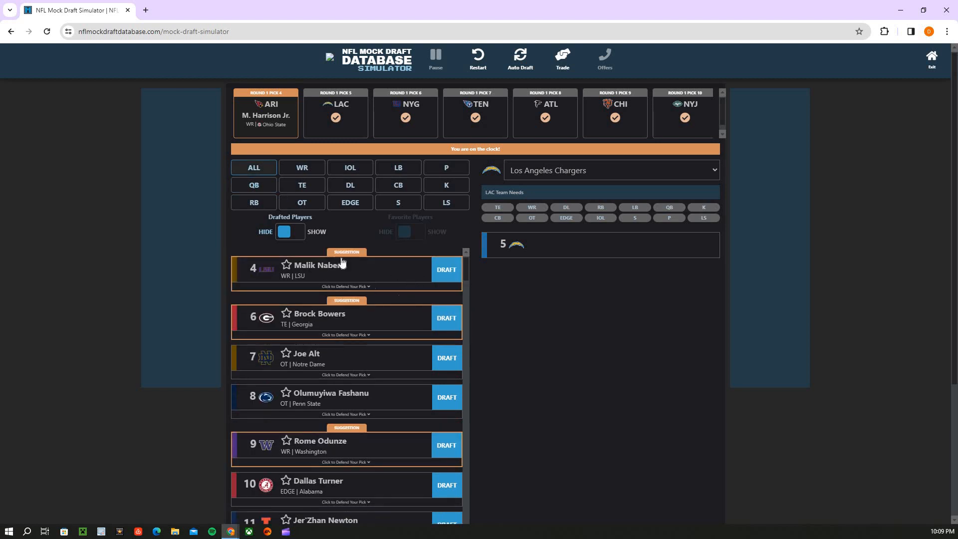
Compare wide receivers, tight ends and tackles, settling on the tight end list led by Brock Bowers
left_click(301, 168)
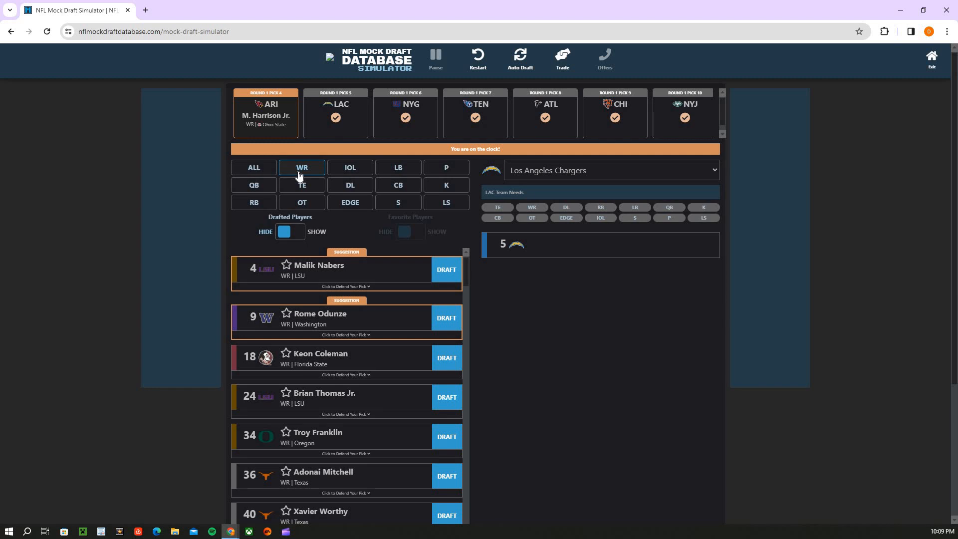
mouse_move(337, 195)
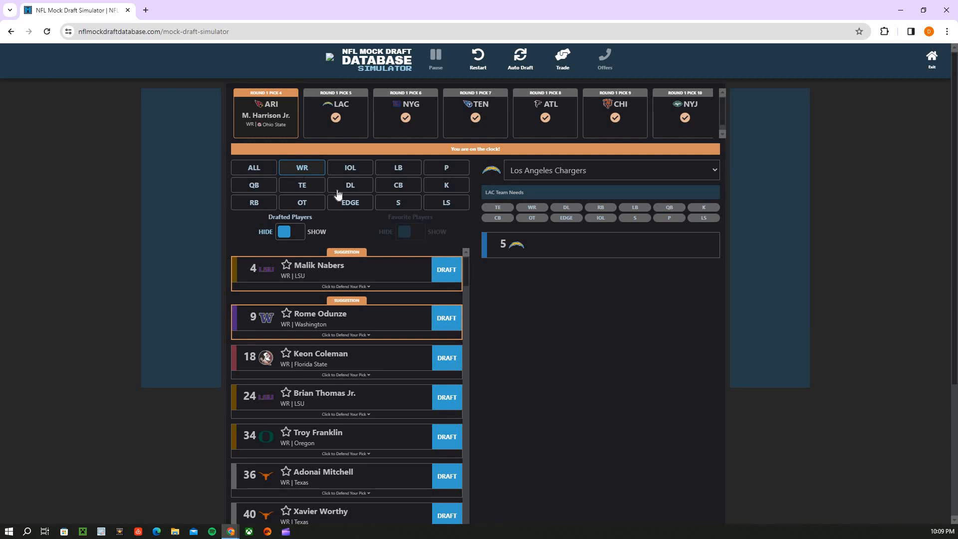
left_click(302, 185)
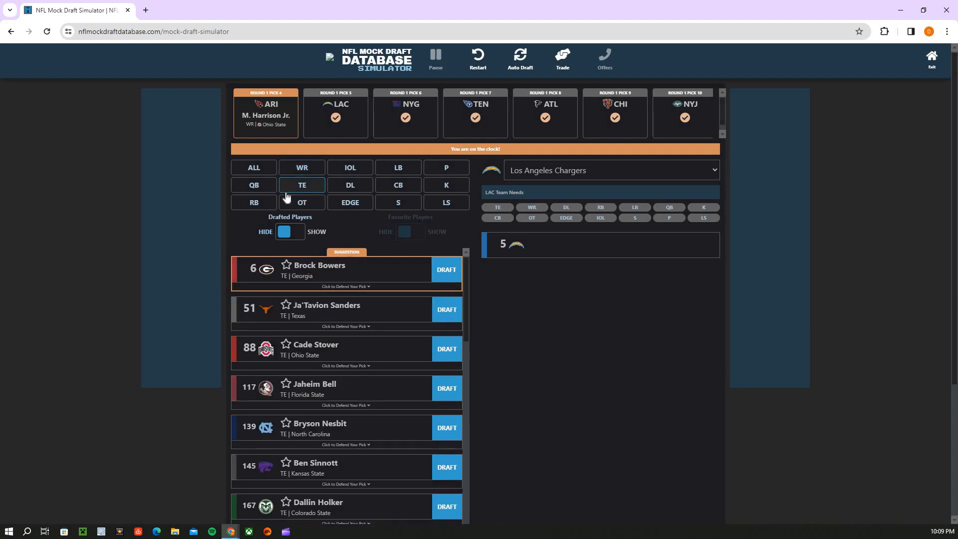
left_click(301, 202)
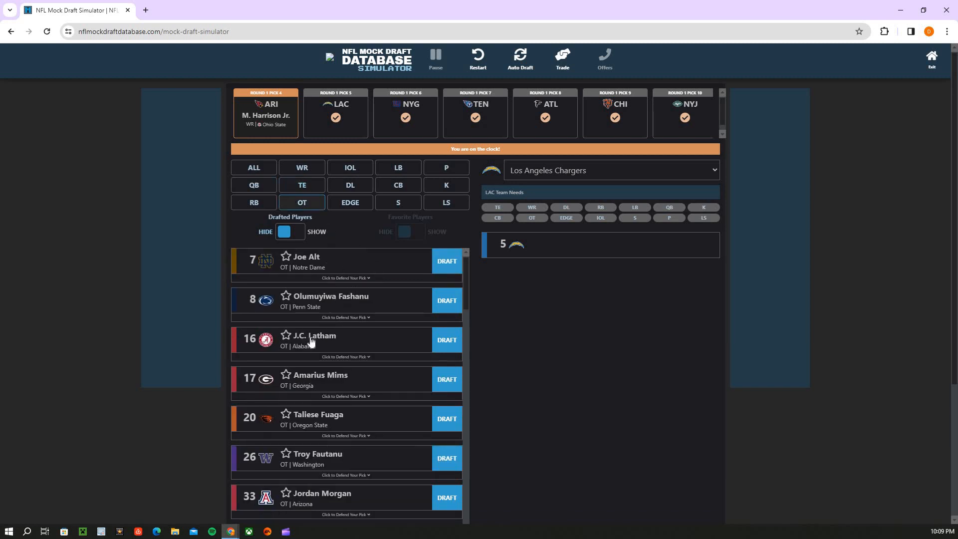
mouse_move(325, 305)
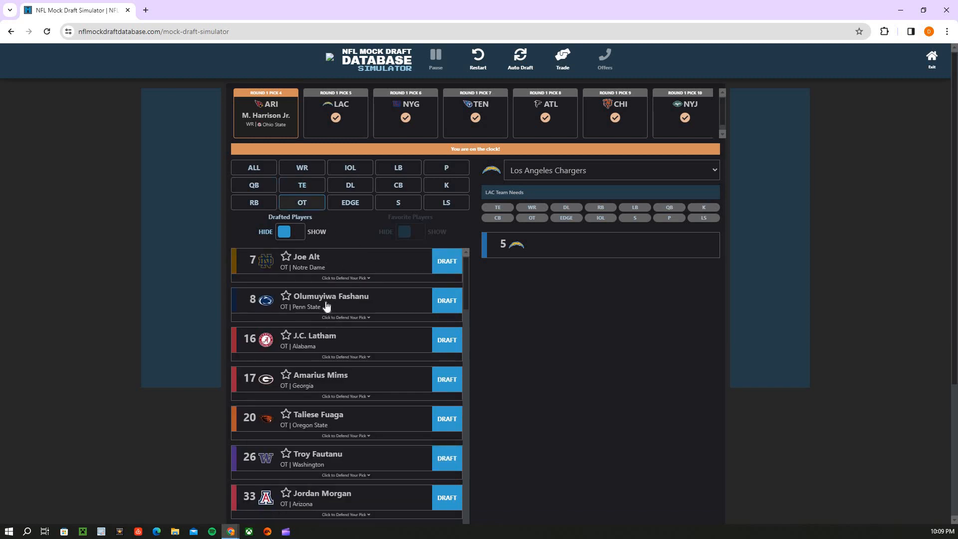
left_click(302, 185)
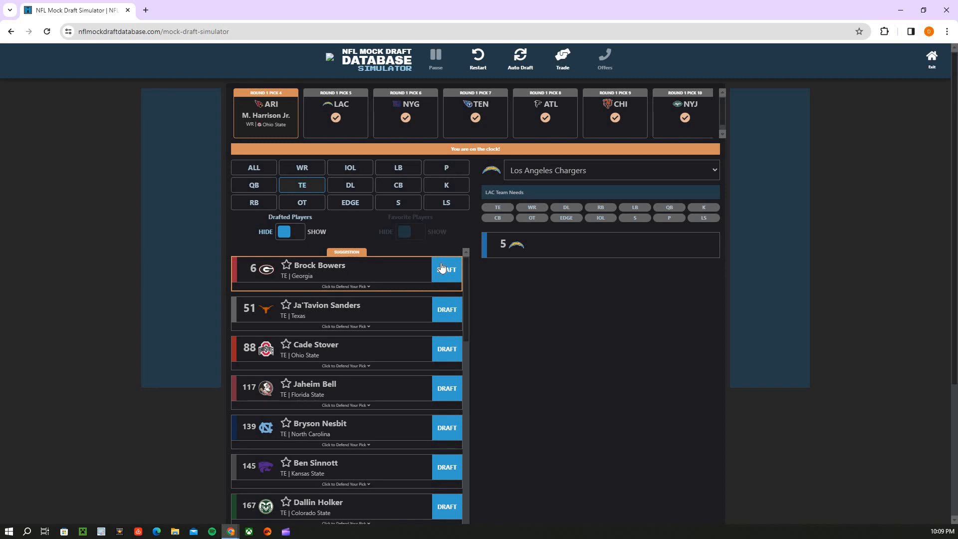
Draft Brock Bowers for the Chargers at pick 5 and browse OT, WR and all positions for the Giants
left_click(447, 268)
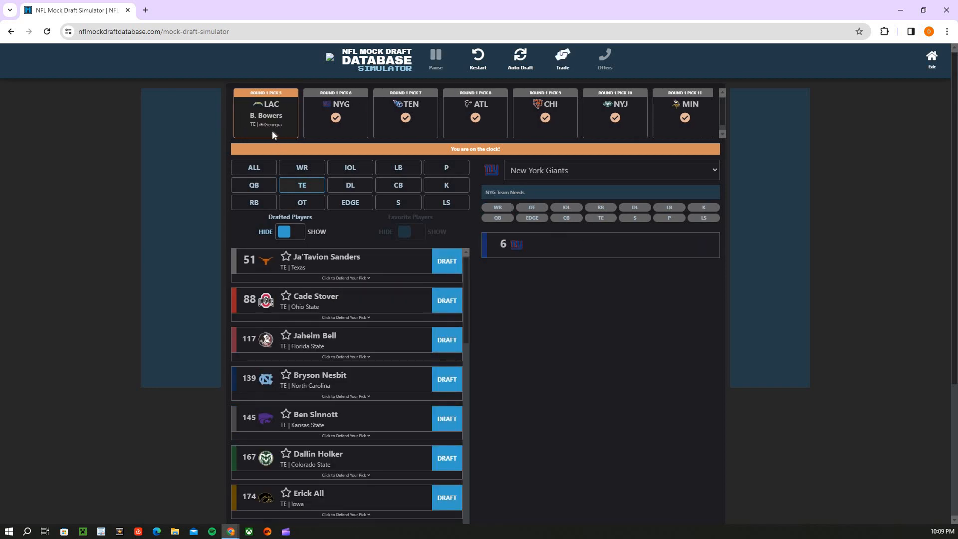
mouse_move(408, 290)
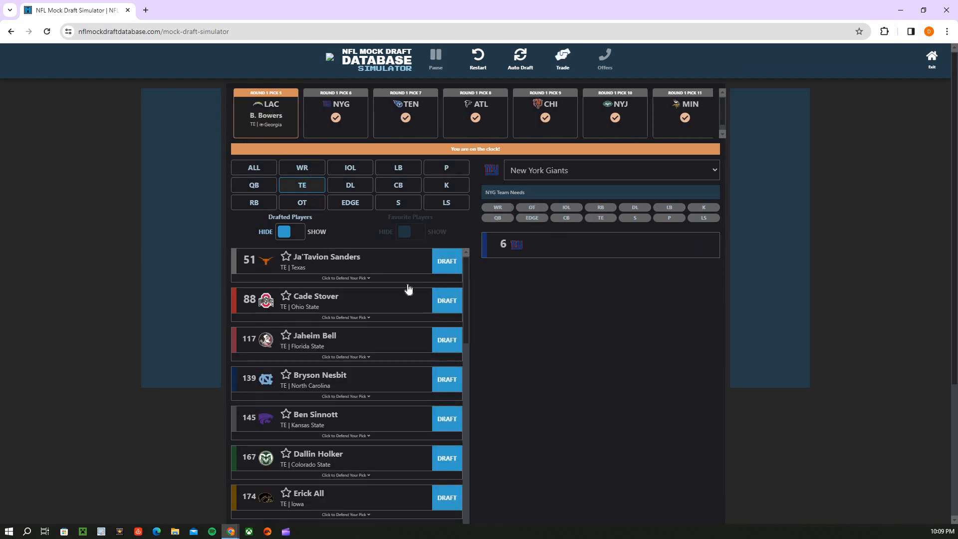
left_click(302, 202)
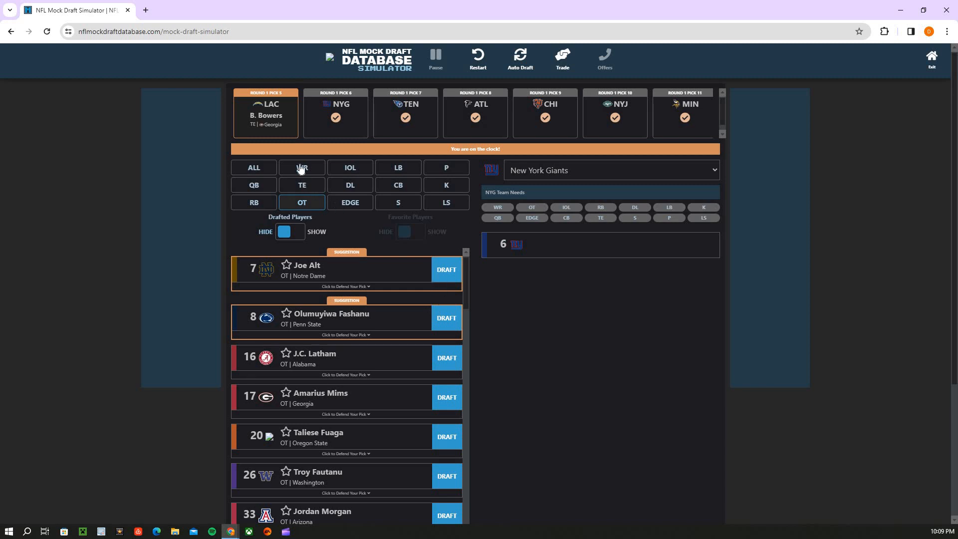
left_click(301, 167)
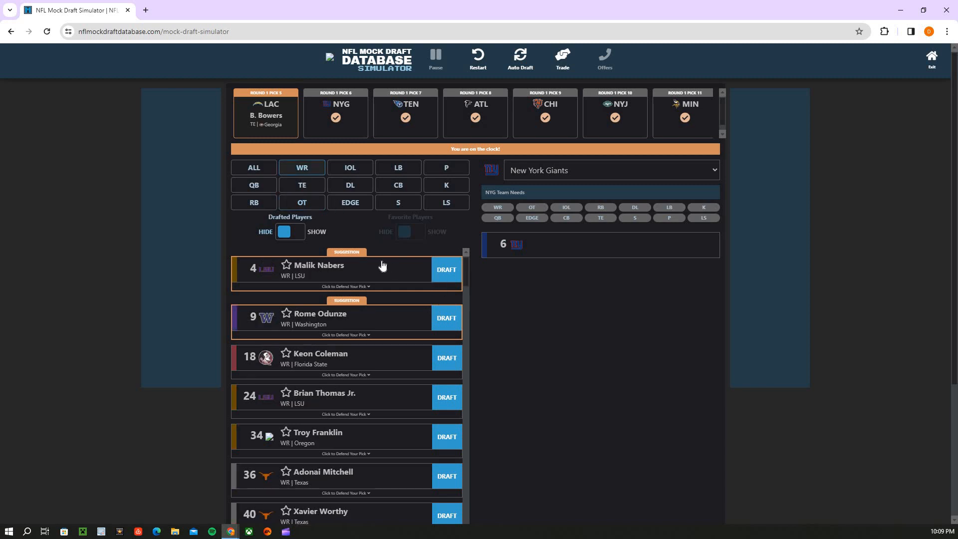
mouse_move(316, 229)
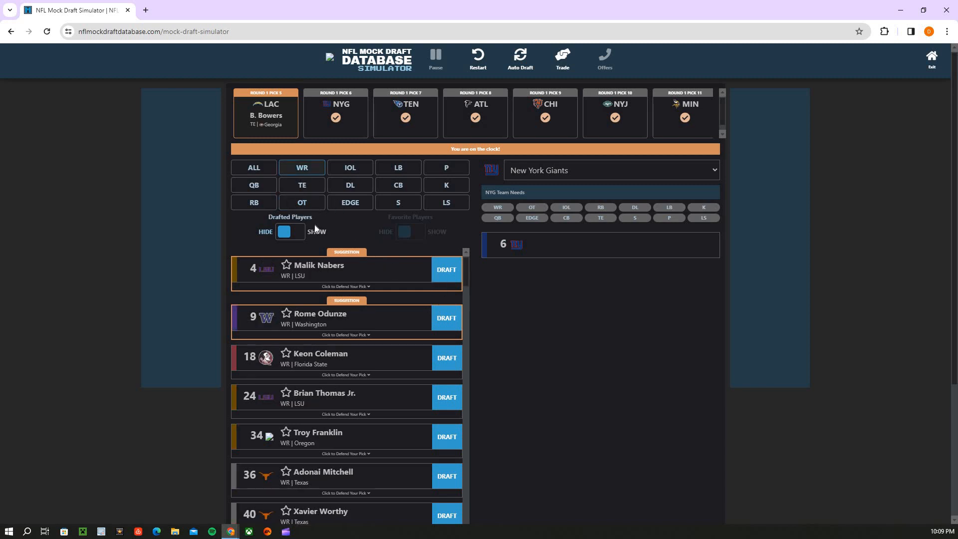
mouse_move(376, 293)
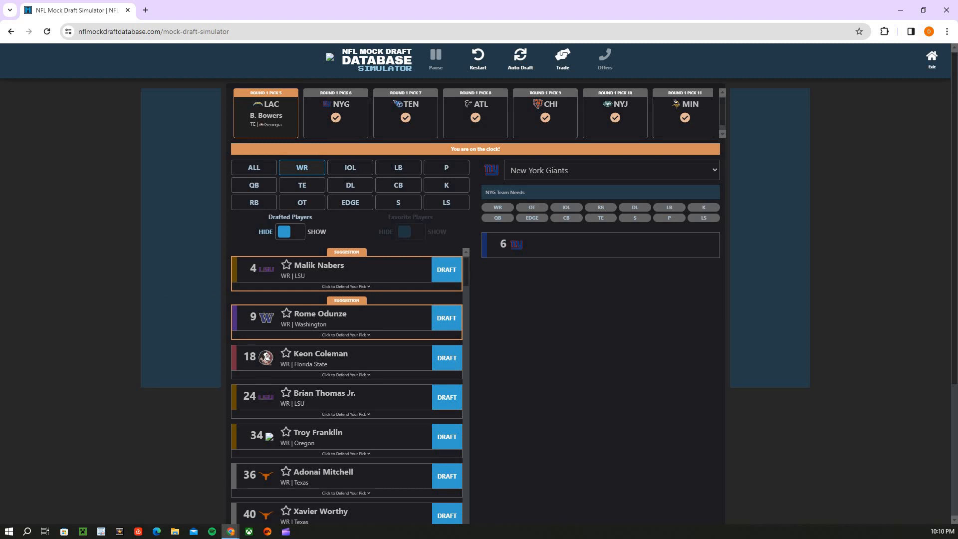
mouse_move(296, 271)
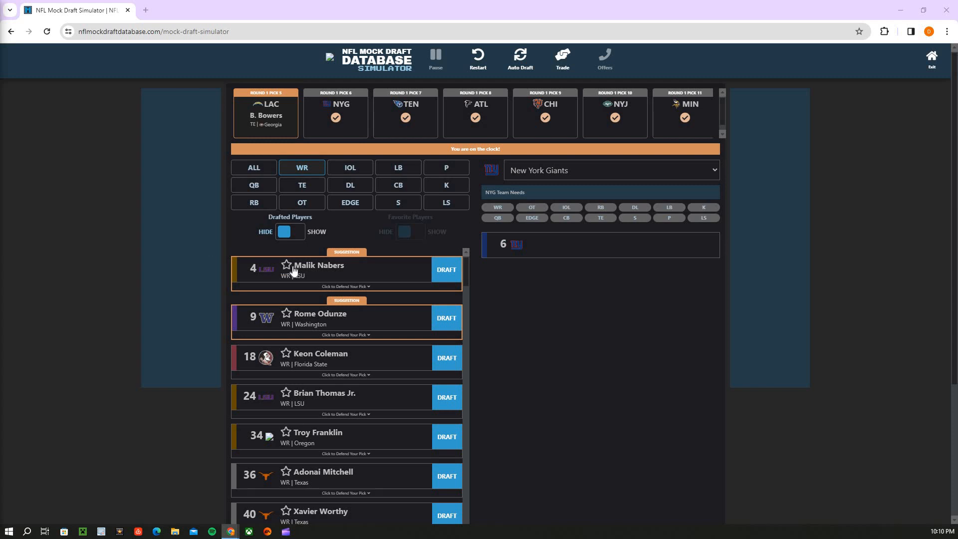
left_click(254, 168)
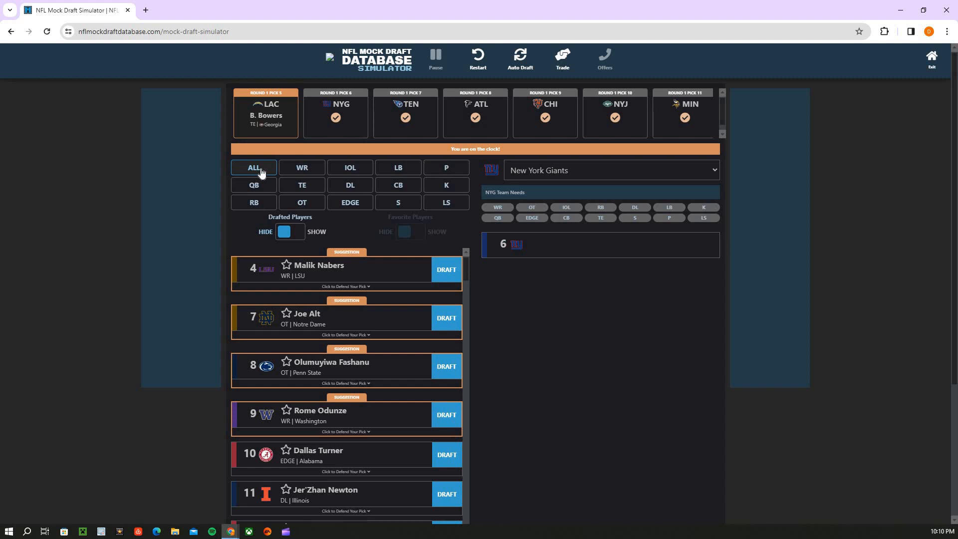
mouse_move(331, 189)
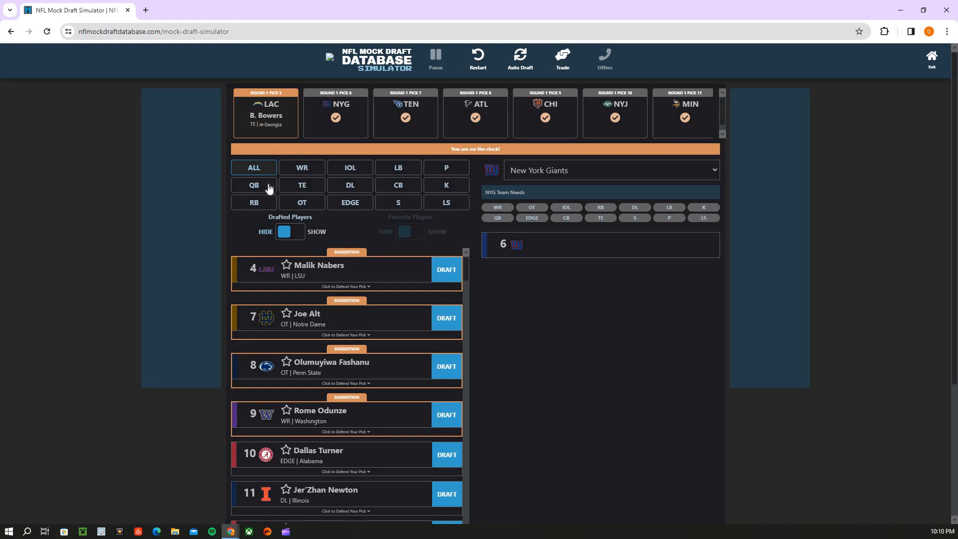
mouse_move(278, 175)
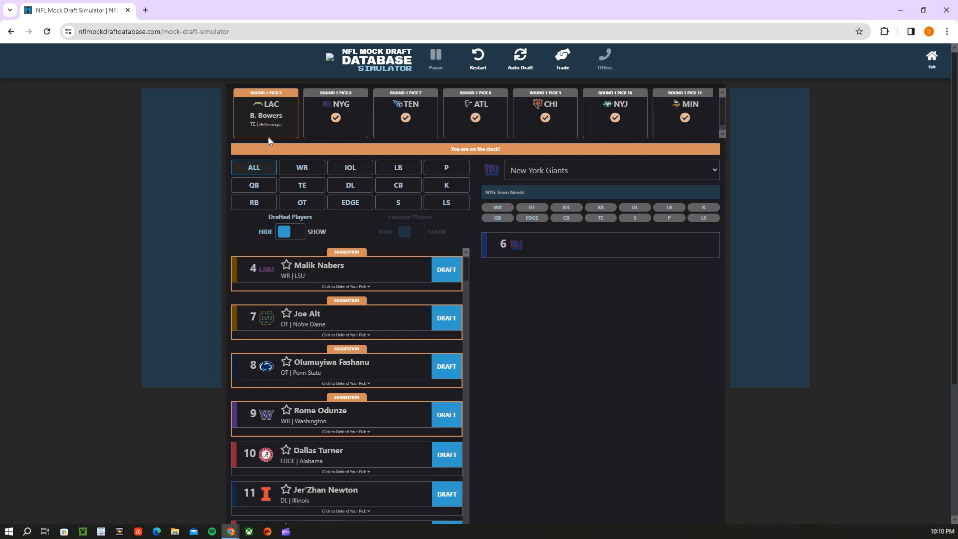
mouse_move(271, 188)
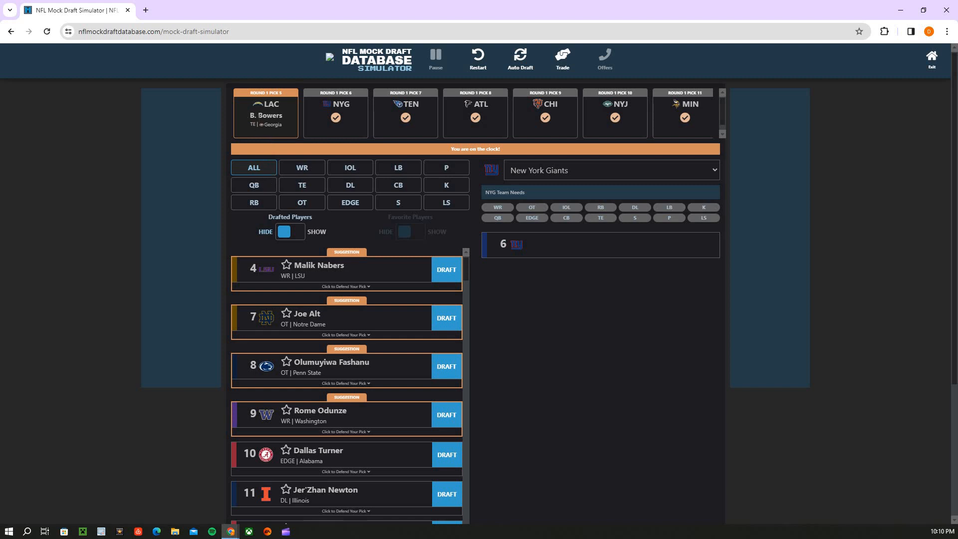
mouse_move(262, 129)
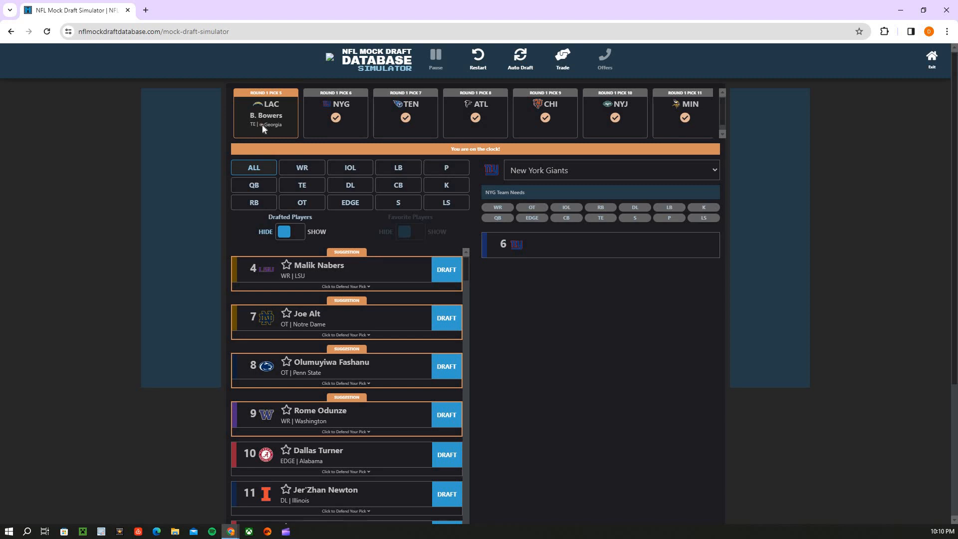
mouse_move(259, 128)
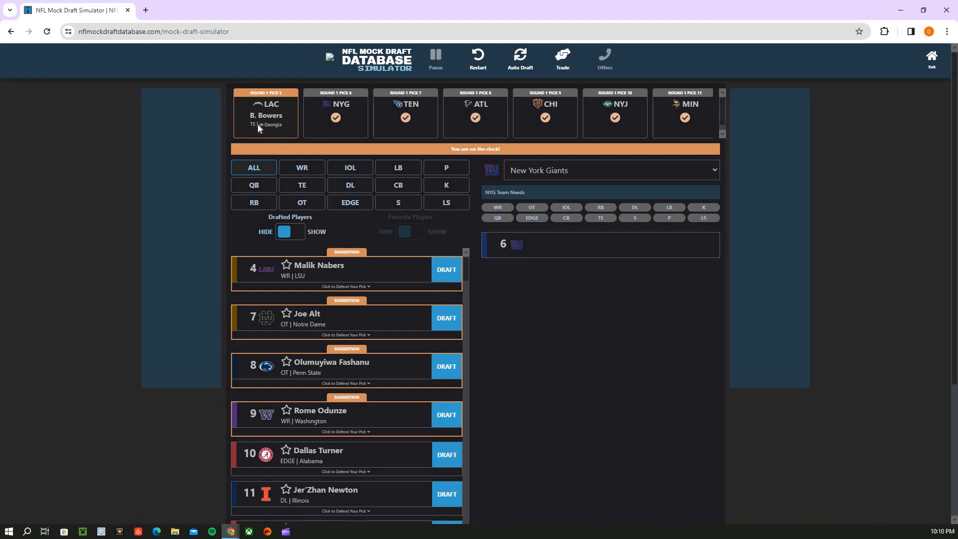
mouse_move(259, 127)
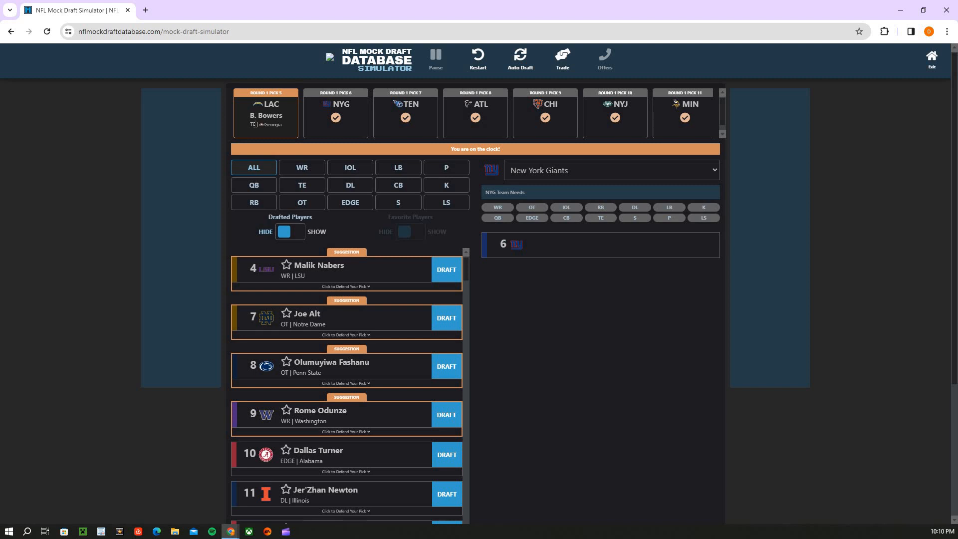
mouse_move(277, 155)
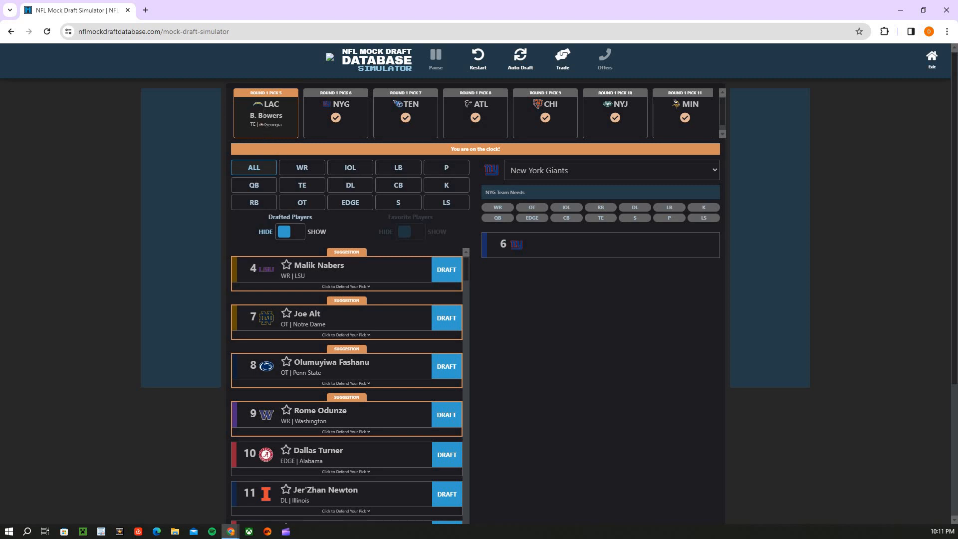
mouse_move(281, 135)
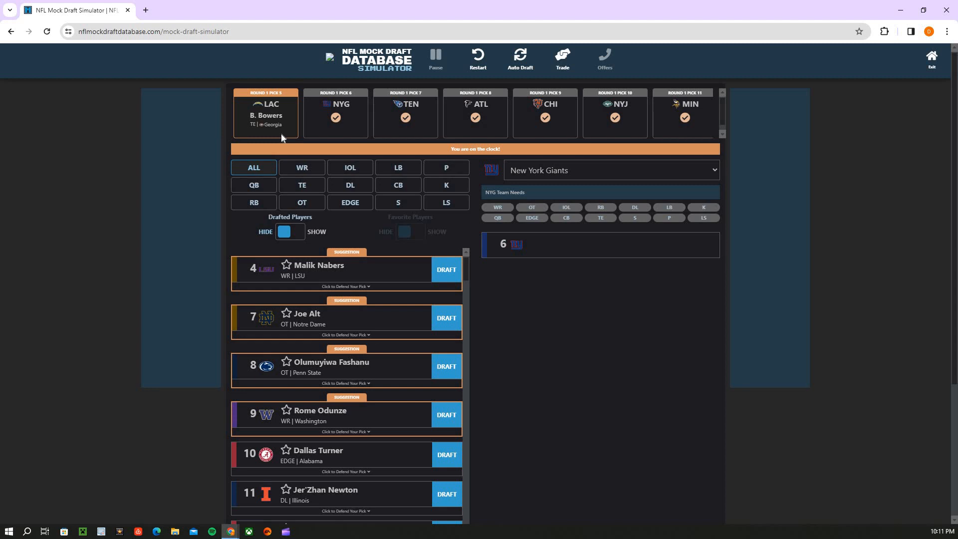
mouse_move(282, 138)
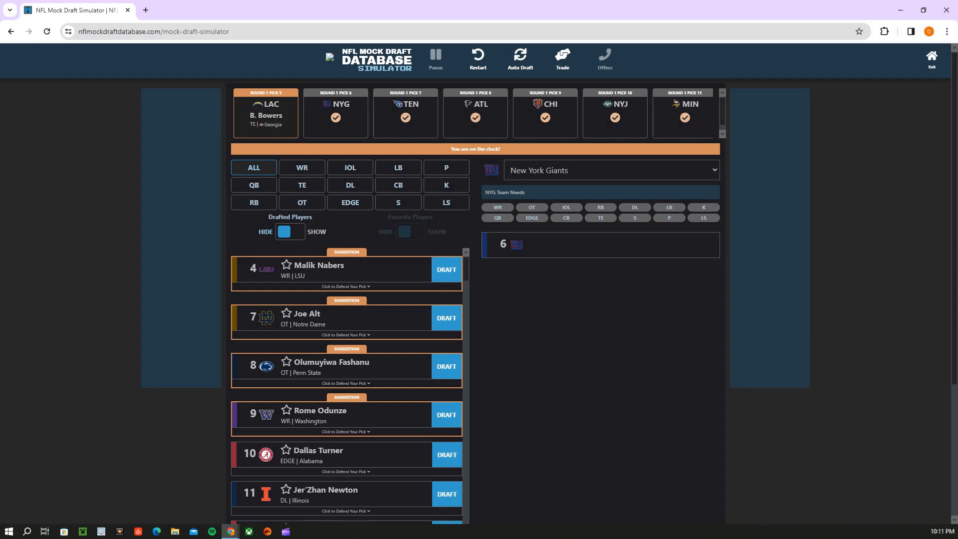
mouse_move(507, 117)
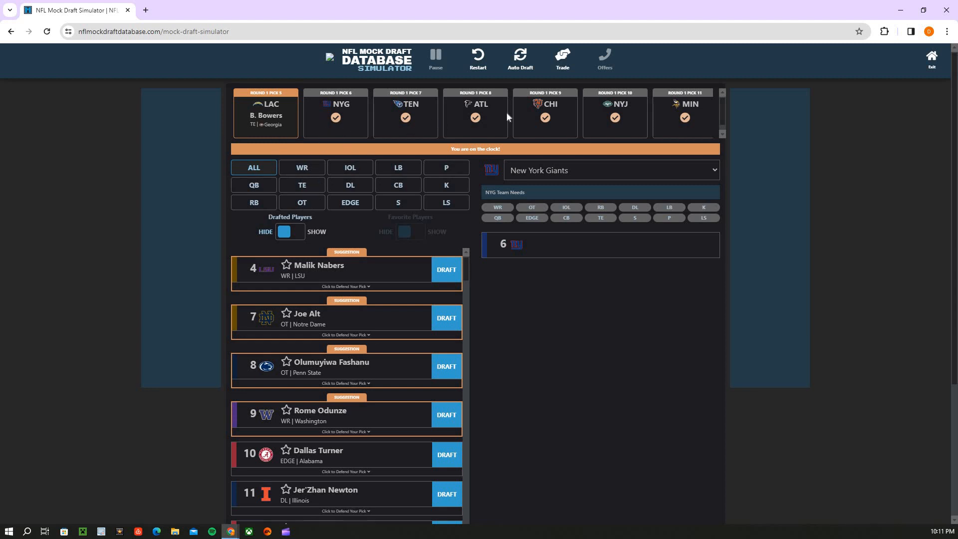
mouse_move(362, 216)
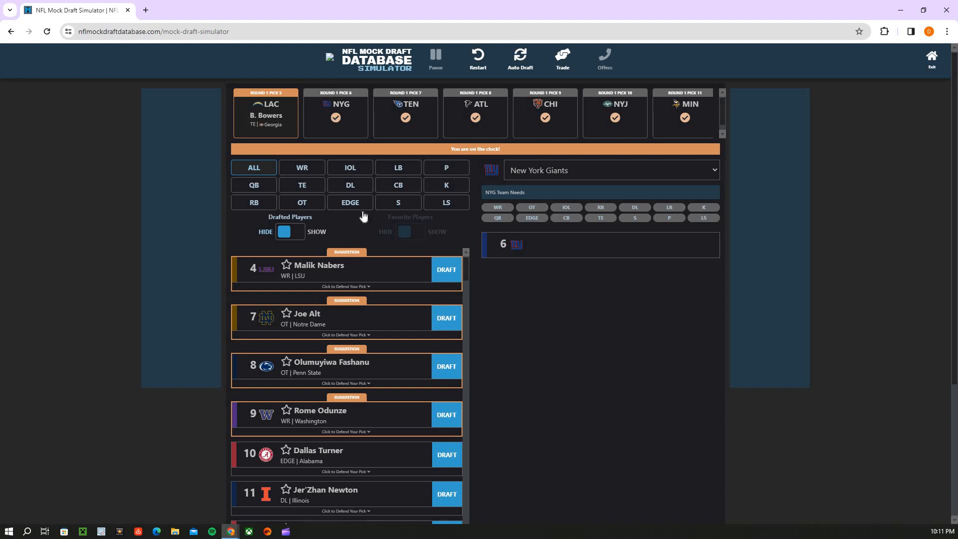
mouse_move(264, 126)
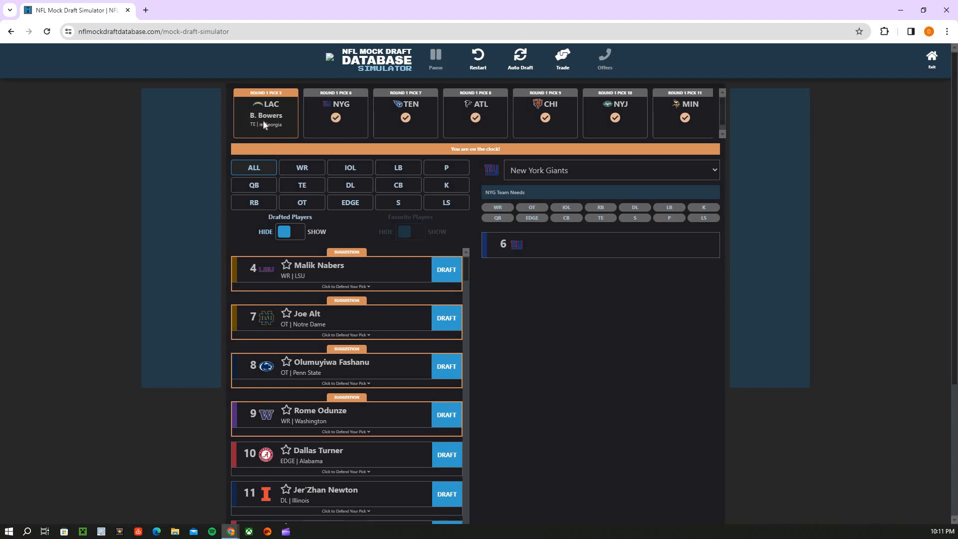
Start a trade offer with Chicago, abandon it, and filter the Giants' board to wide receivers
left_click(561, 58)
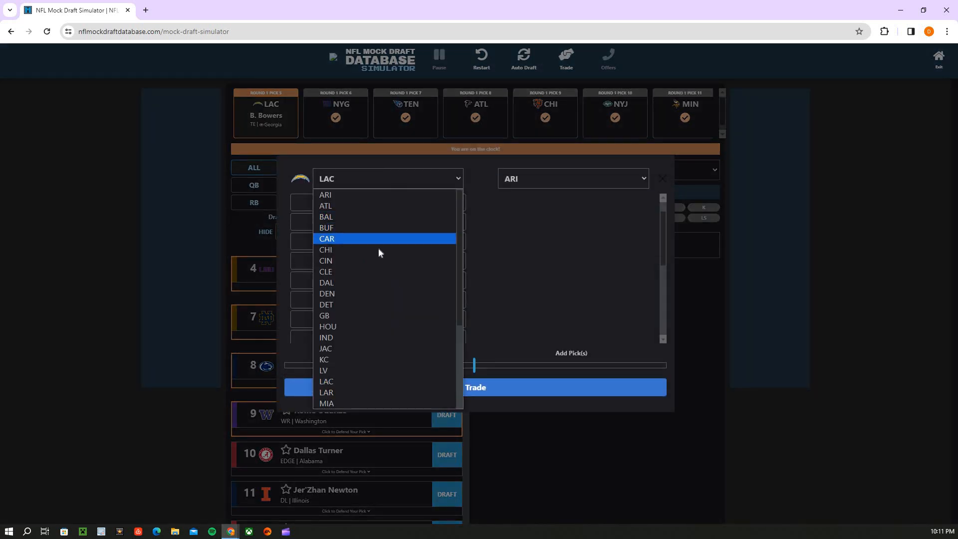
left_click(325, 249)
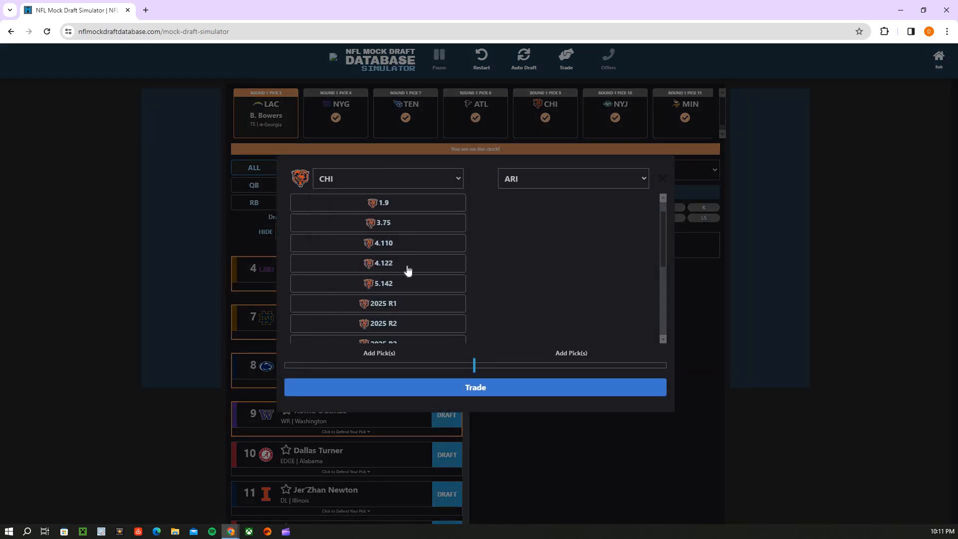
mouse_move(504, 204)
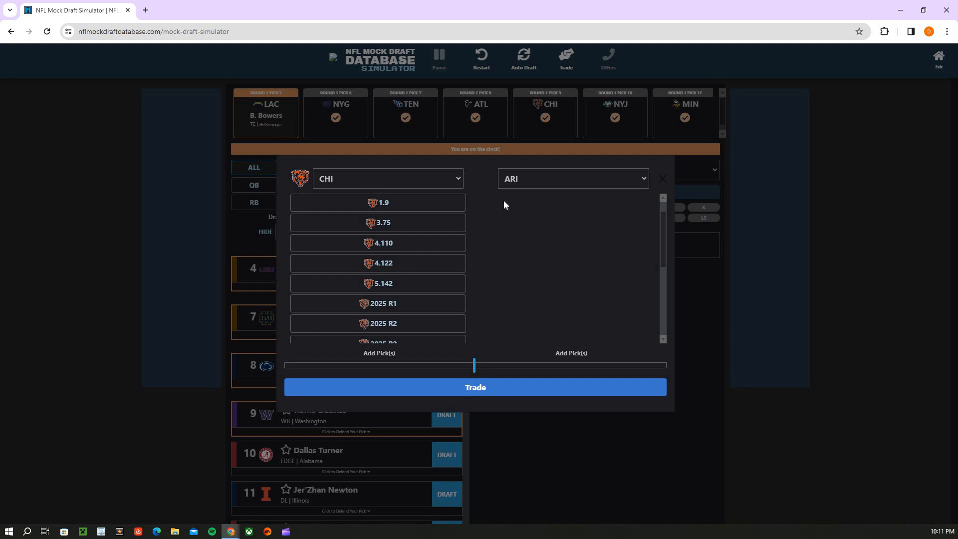
mouse_move(412, 226)
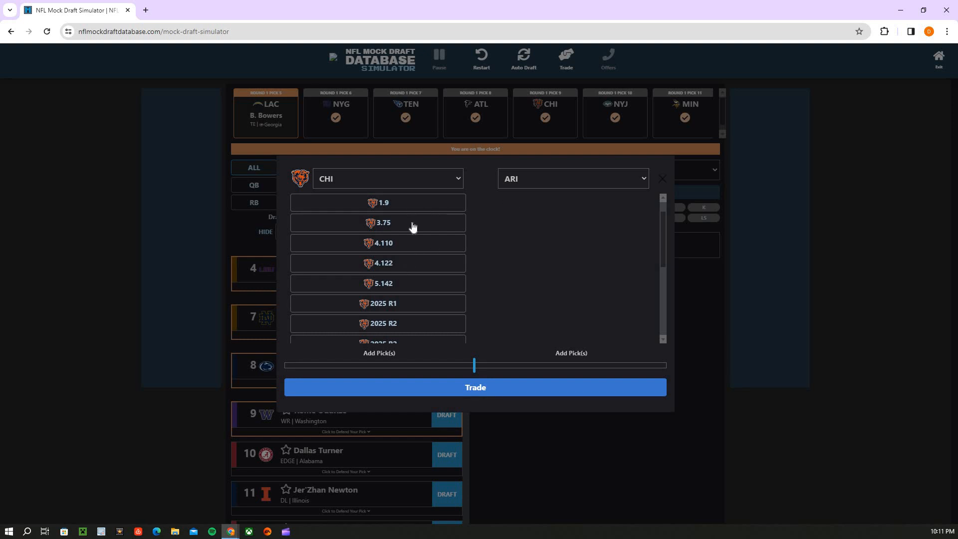
mouse_move(594, 167)
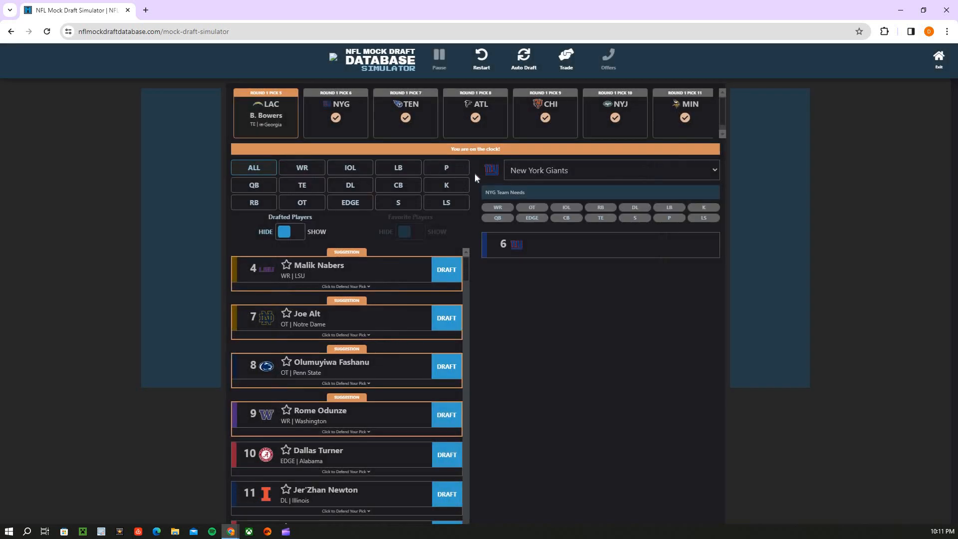
mouse_move(424, 180)
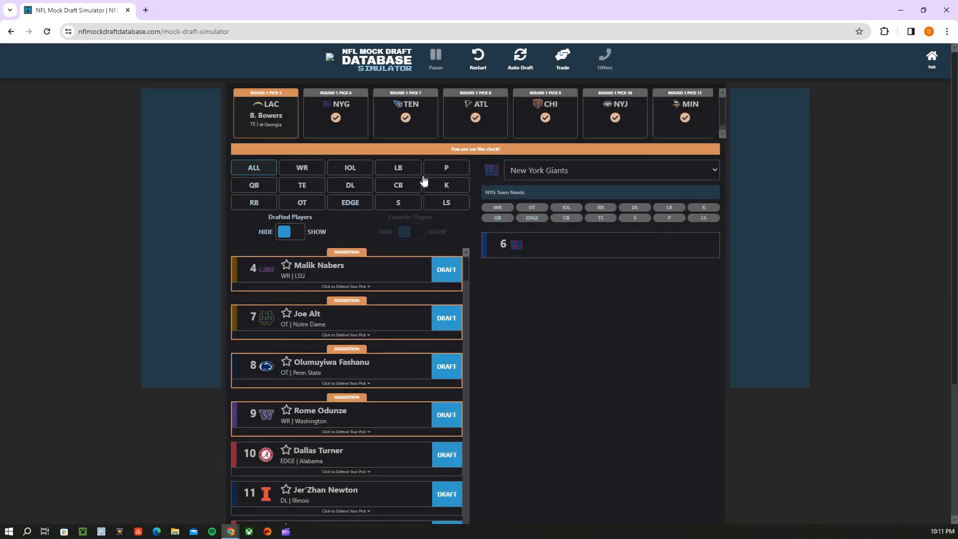
left_click(301, 167)
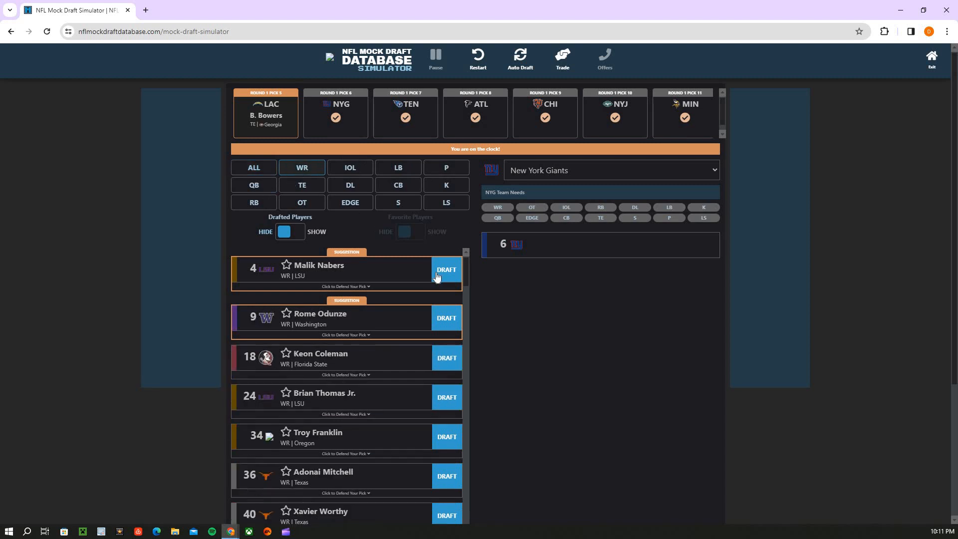
Draft Malik Nabers for the Giants at pick 6 and narrow Tennessee's board to offensive tackles
left_click(446, 270)
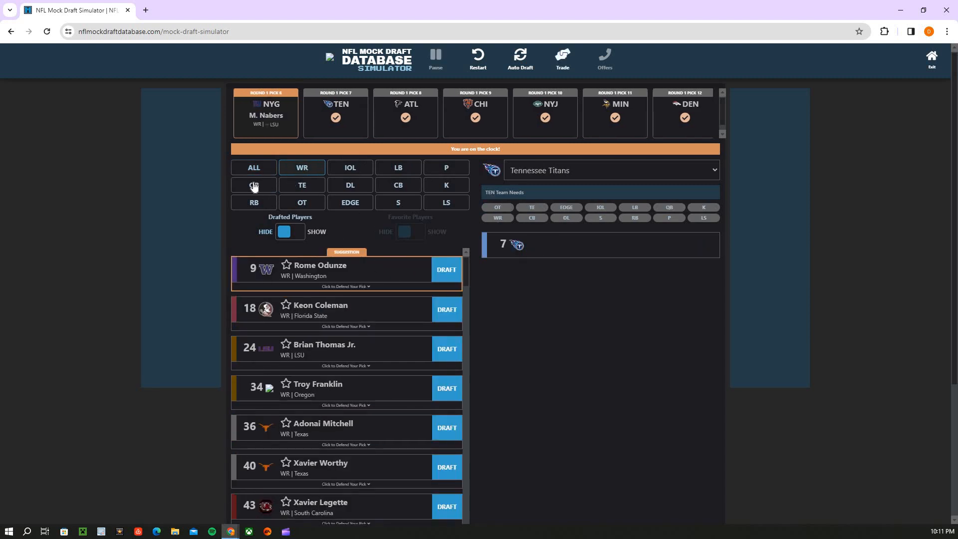
left_click(255, 186)
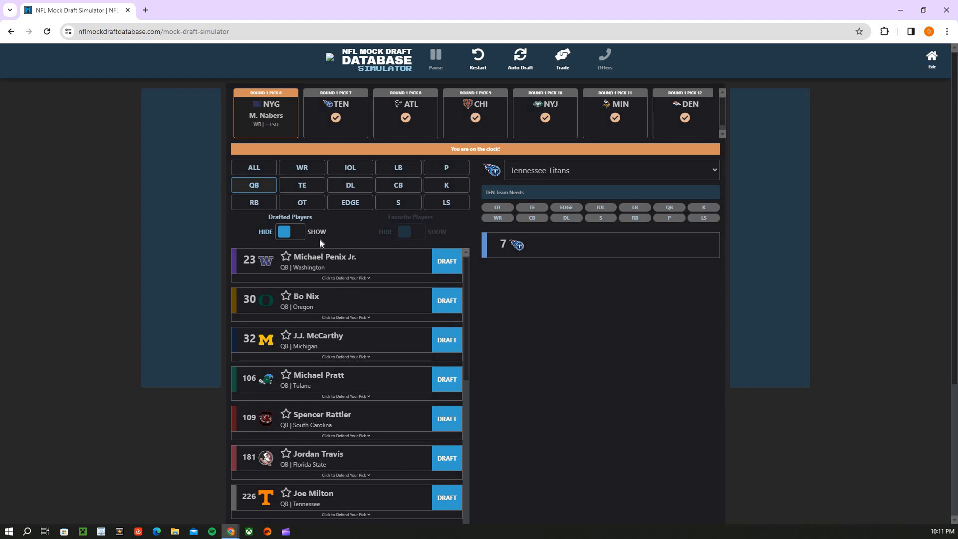
mouse_move(328, 260)
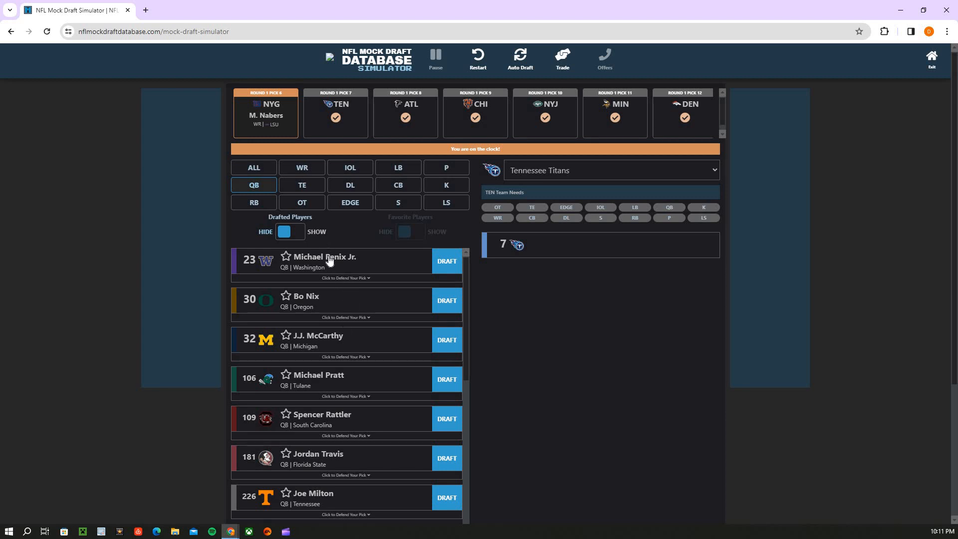
mouse_move(445, 308)
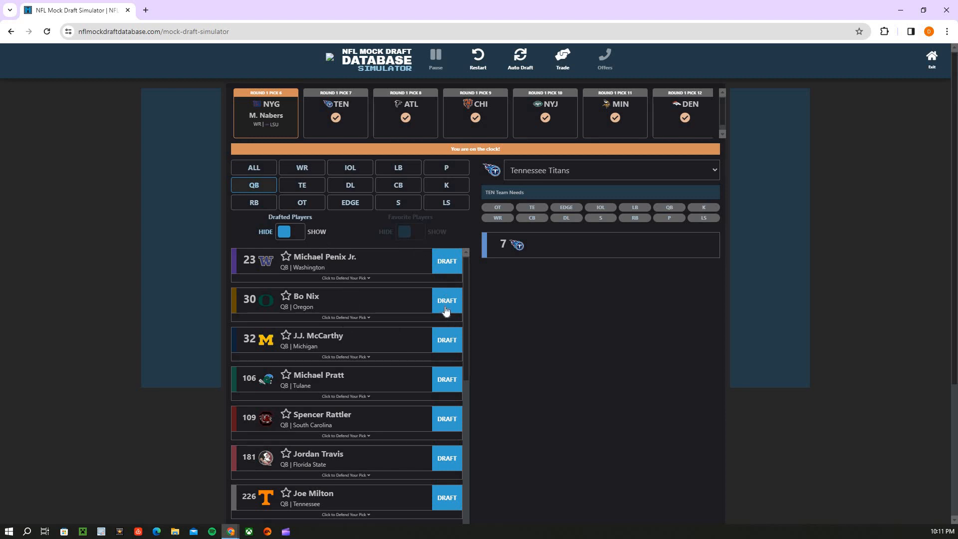
mouse_move(417, 331)
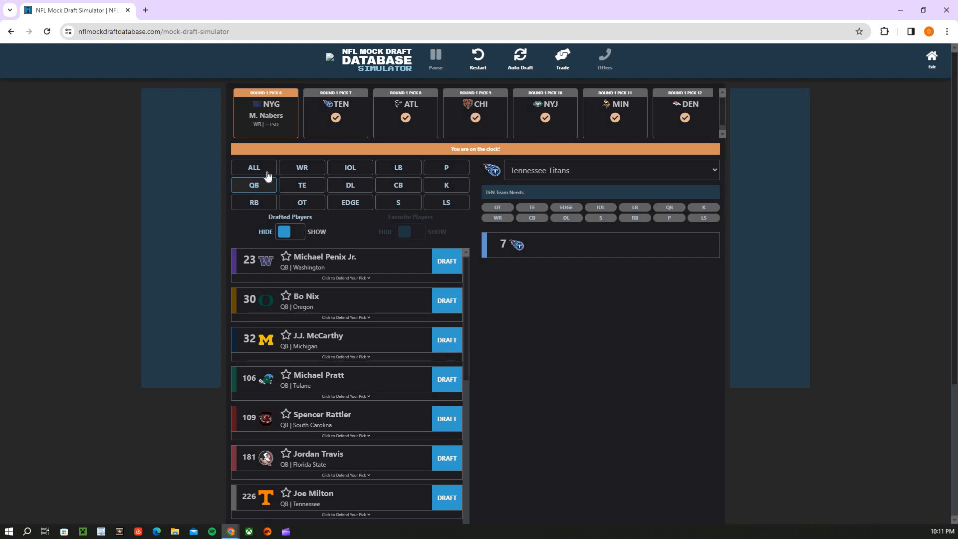
mouse_move(266, 175)
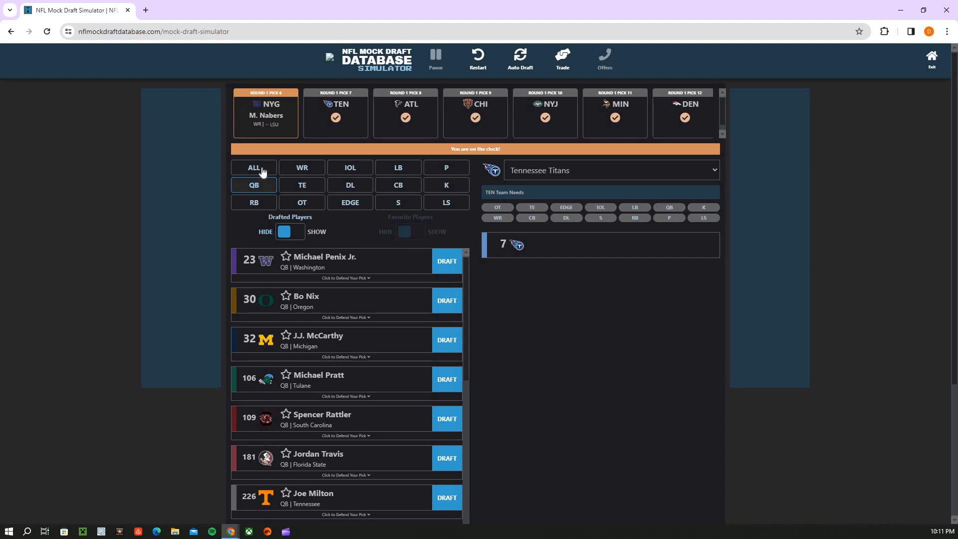
left_click(253, 167)
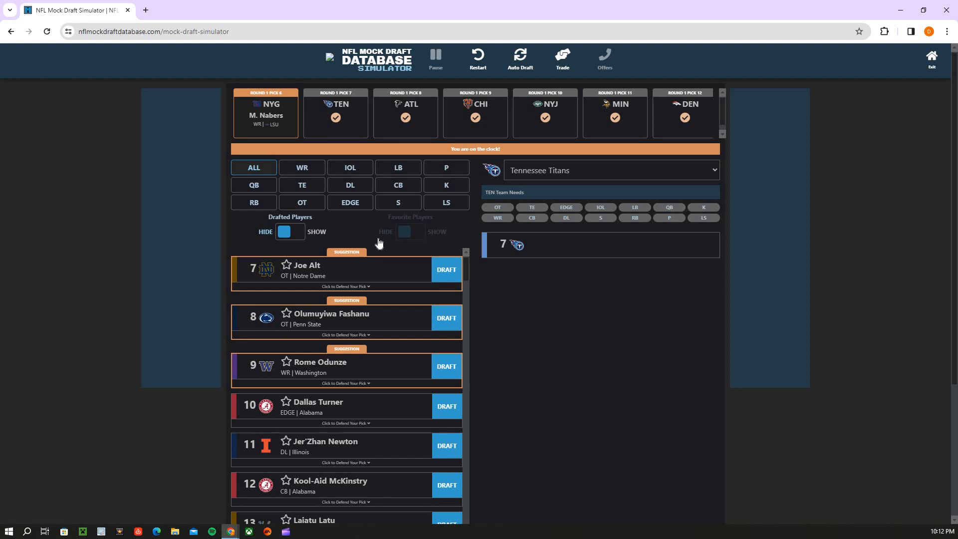
mouse_move(266, 192)
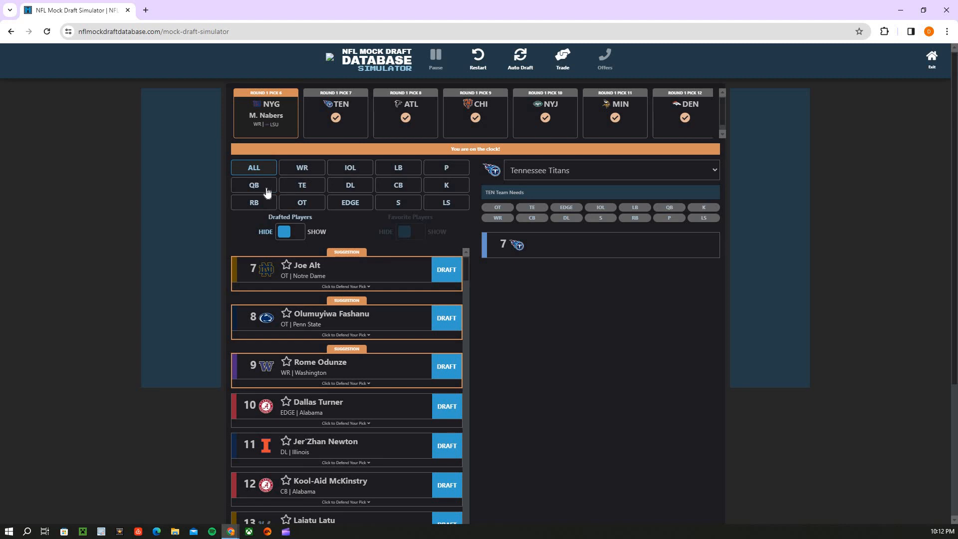
mouse_move(257, 189)
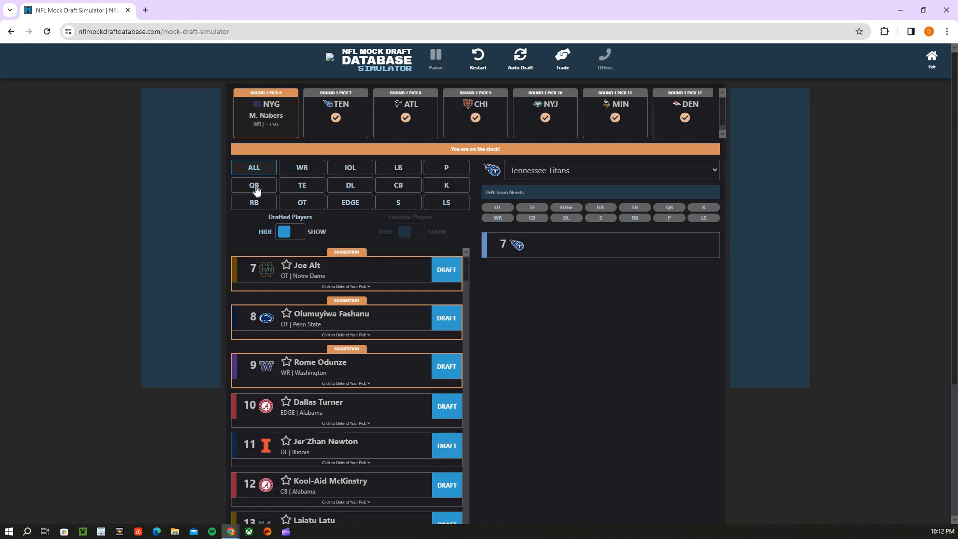
mouse_move(281, 177)
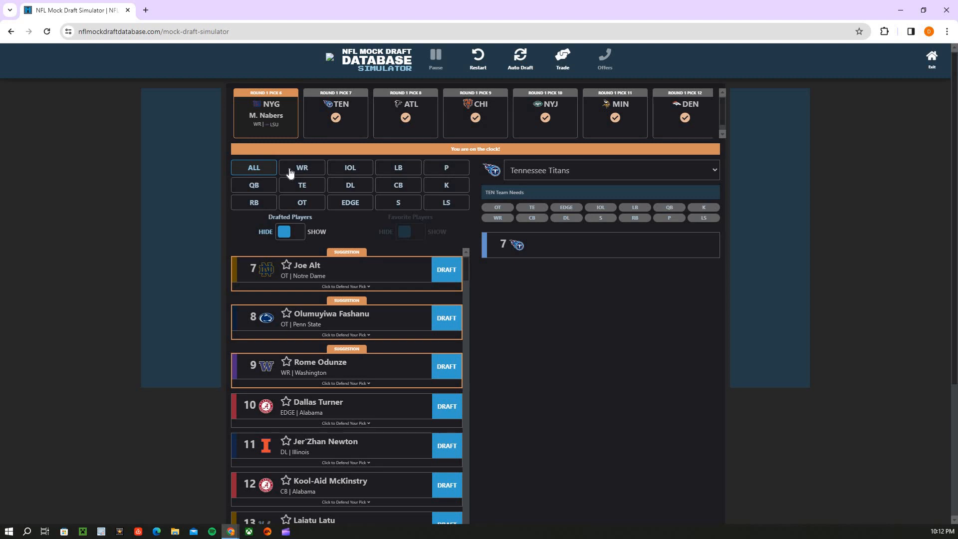
mouse_move(266, 189)
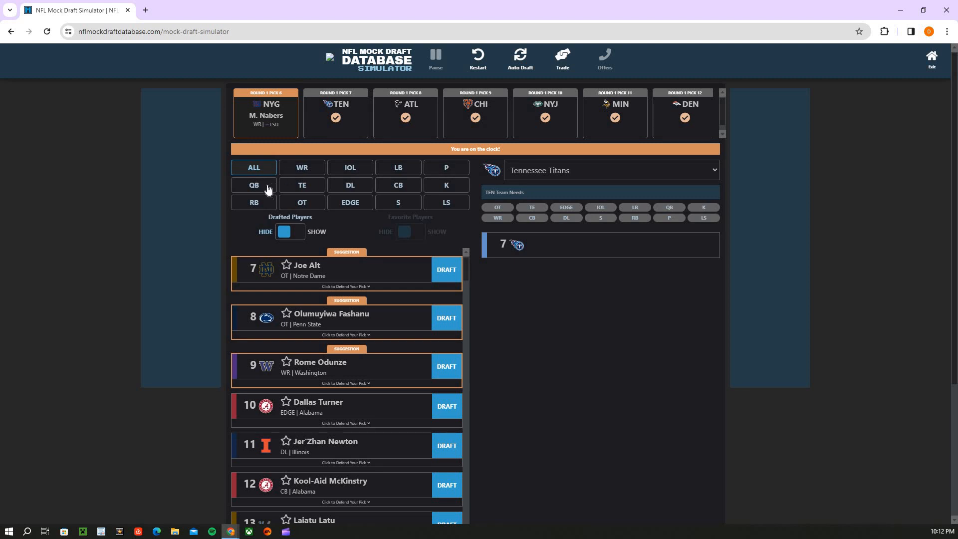
mouse_move(363, 169)
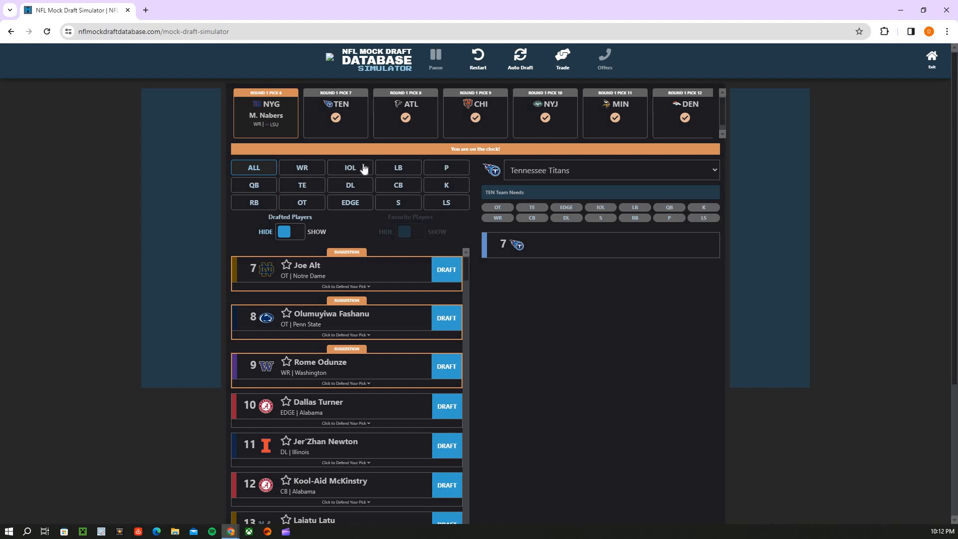
mouse_move(394, 284)
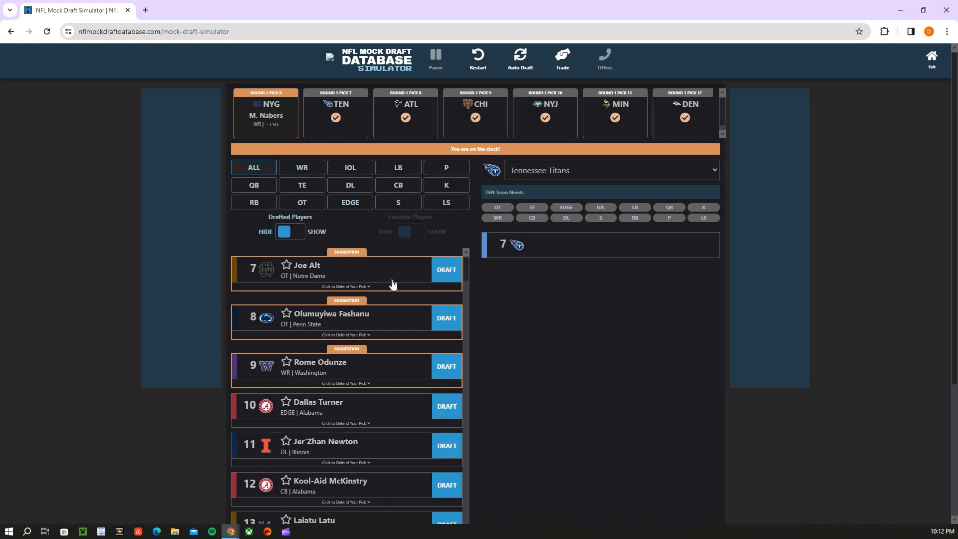
mouse_move(289, 204)
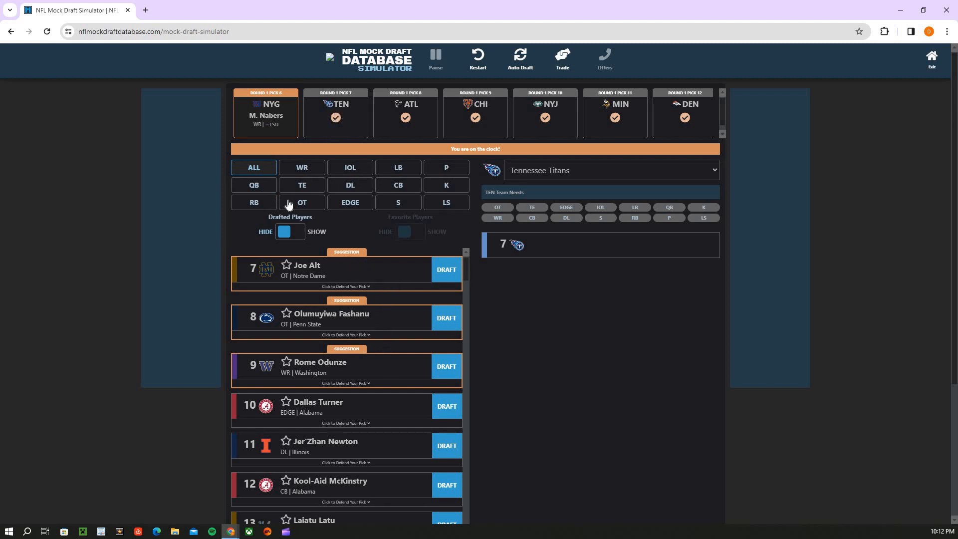
left_click(301, 168)
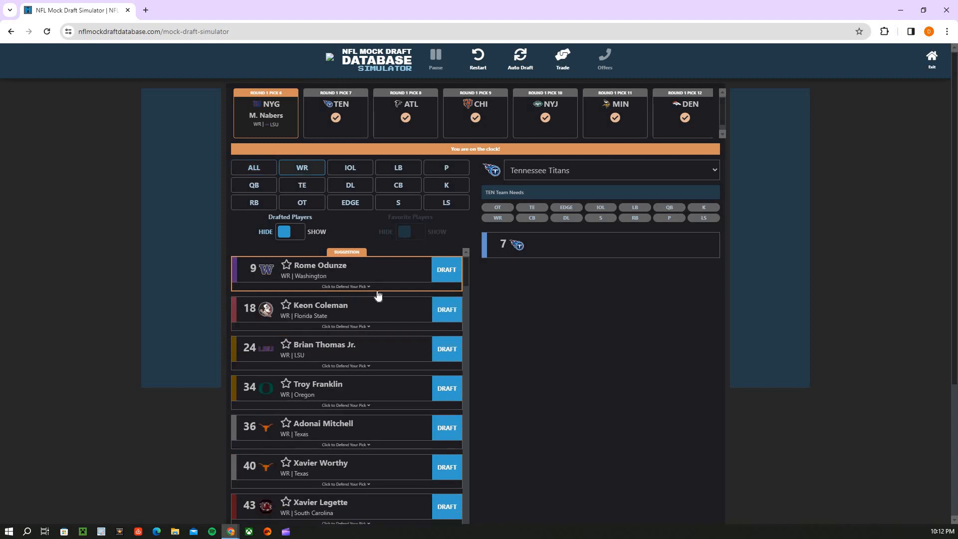
left_click(301, 202)
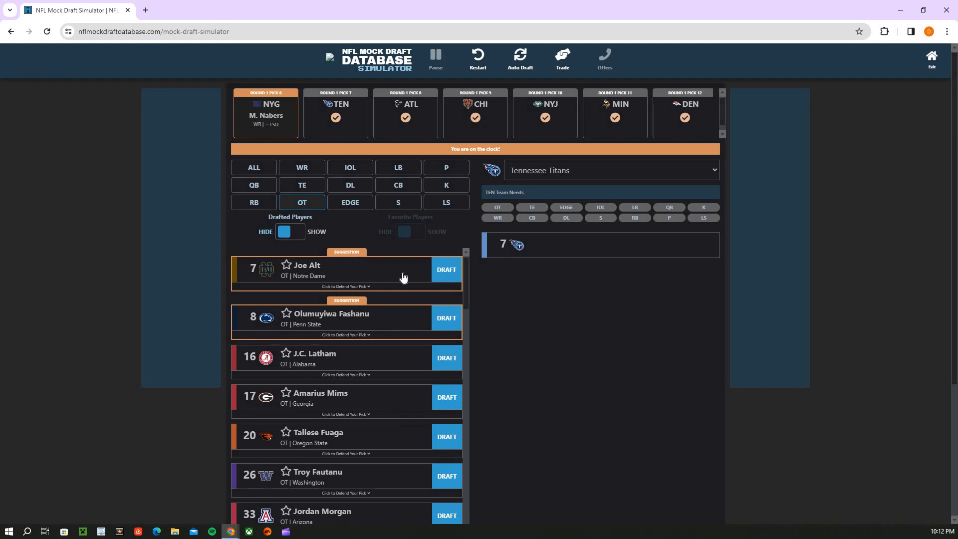
left_click(446, 270)
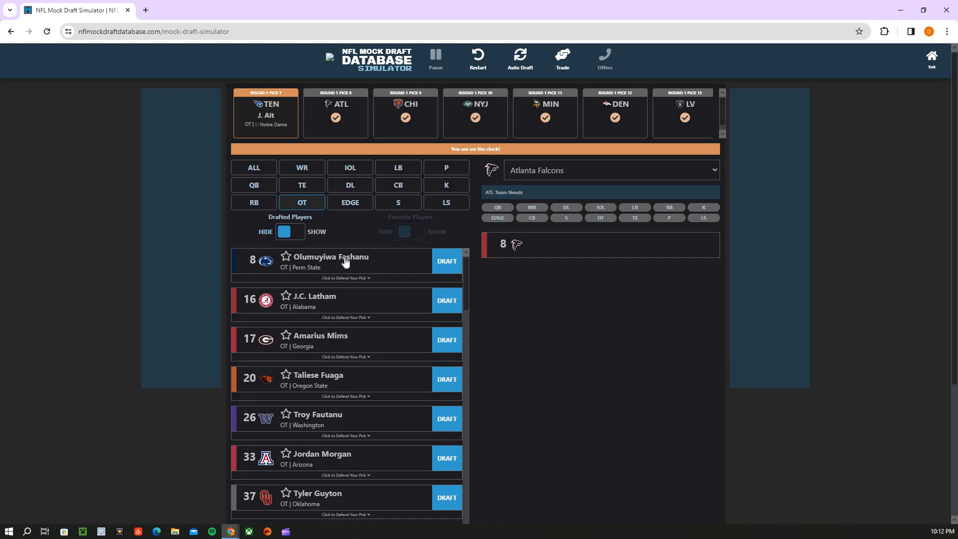
mouse_move(339, 230)
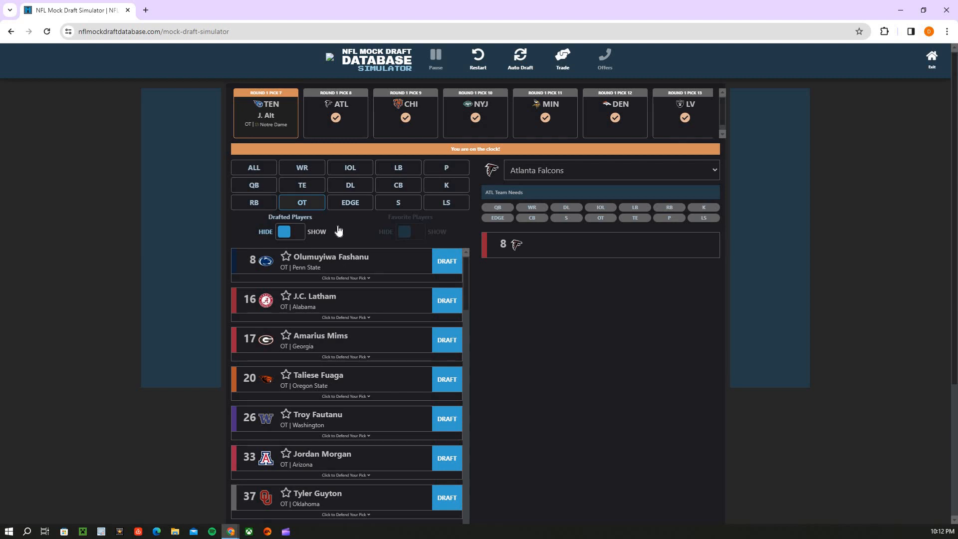
mouse_move(330, 254)
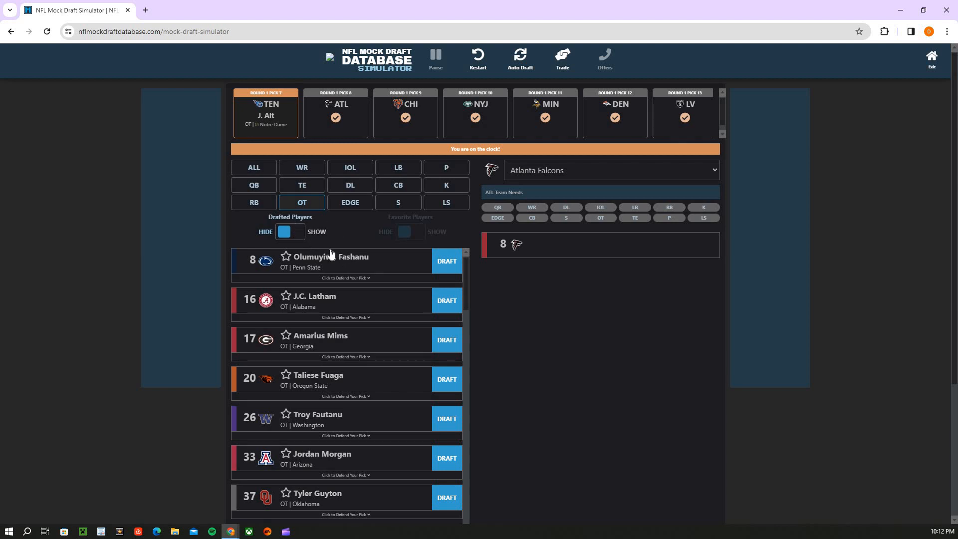
mouse_move(343, 261)
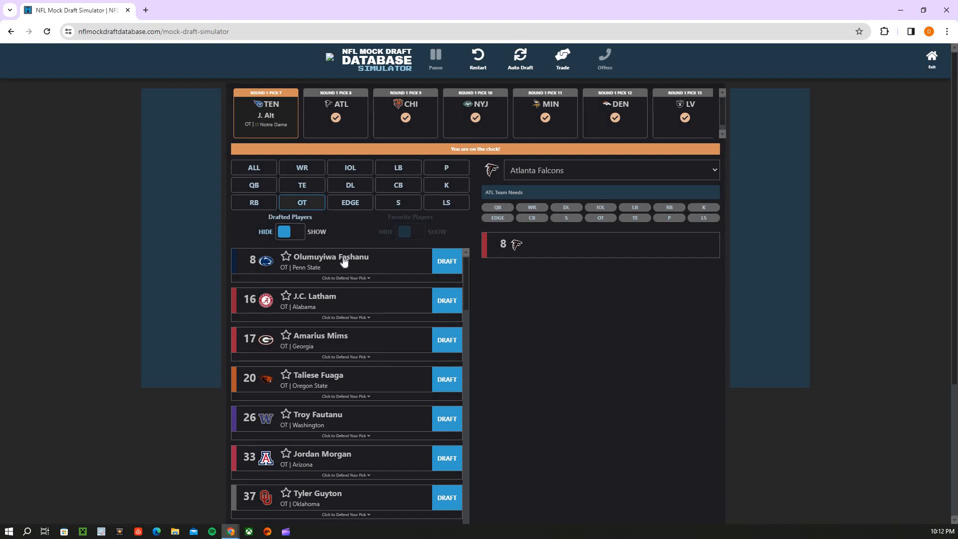
mouse_move(257, 130)
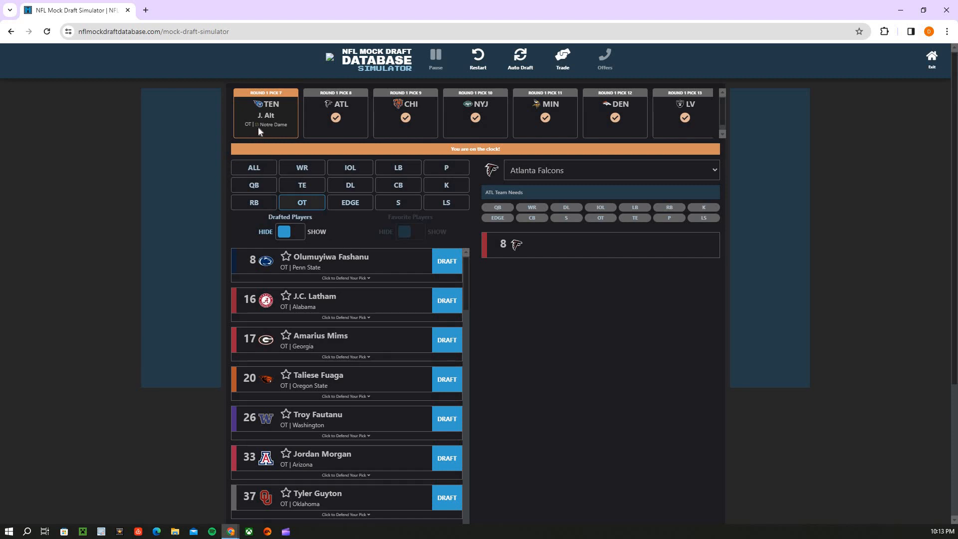
mouse_move(349, 268)
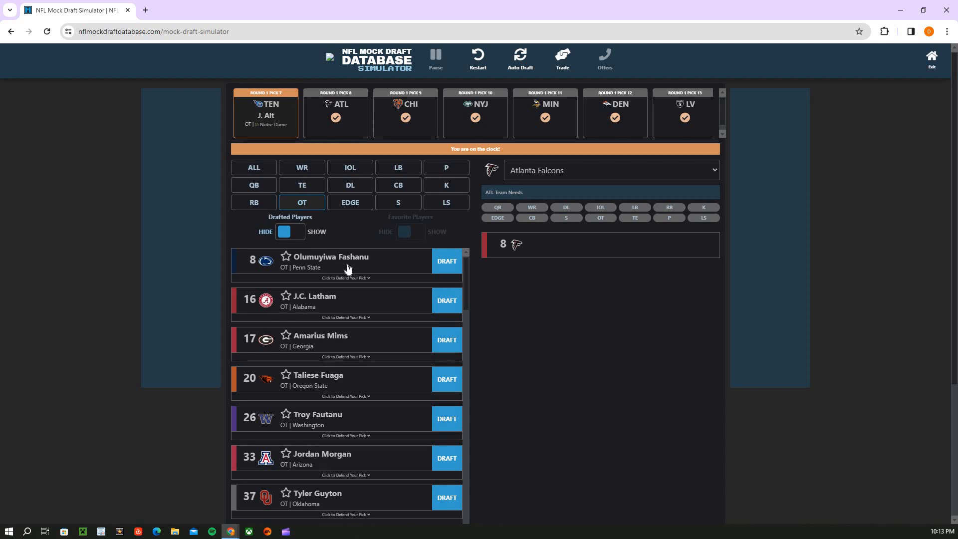
mouse_move(329, 377)
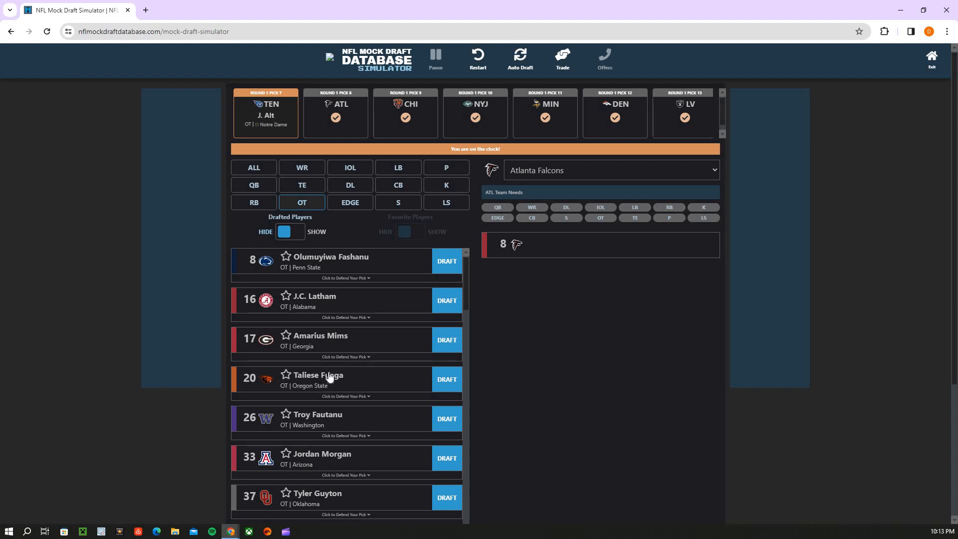
mouse_move(293, 383)
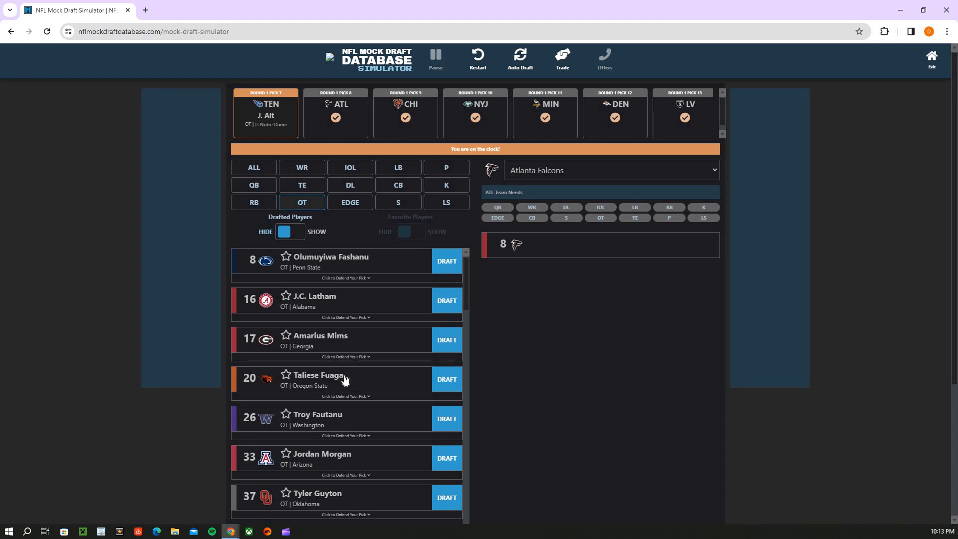
mouse_move(340, 387)
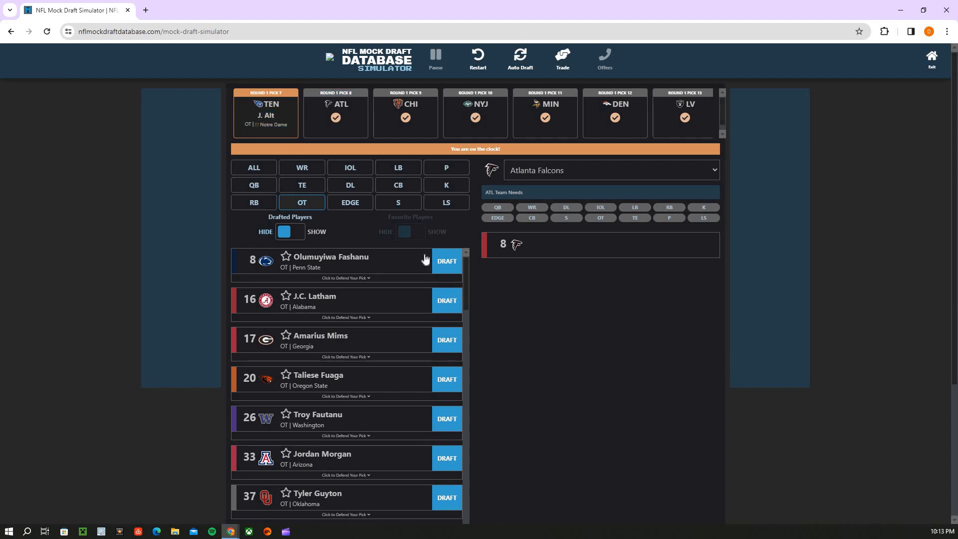
mouse_move(253, 132)
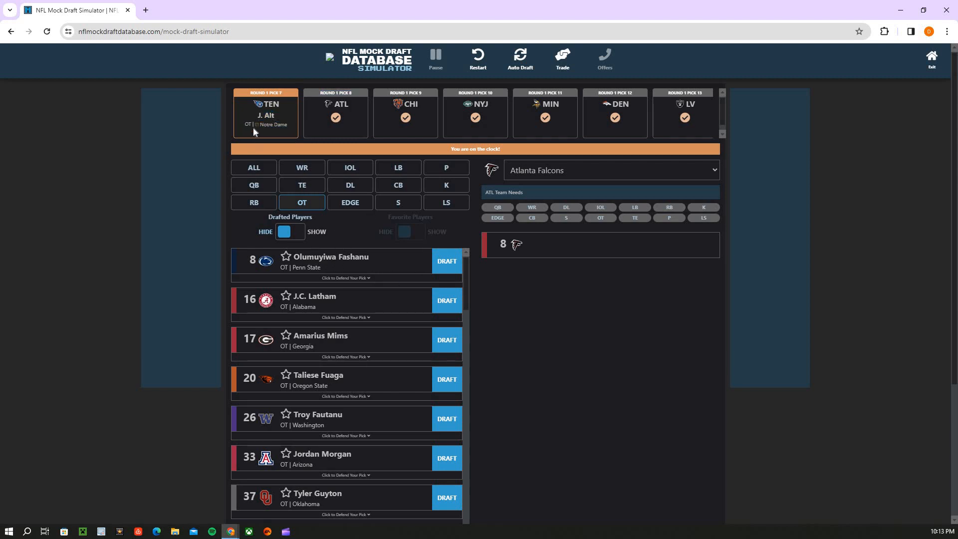
mouse_move(322, 353)
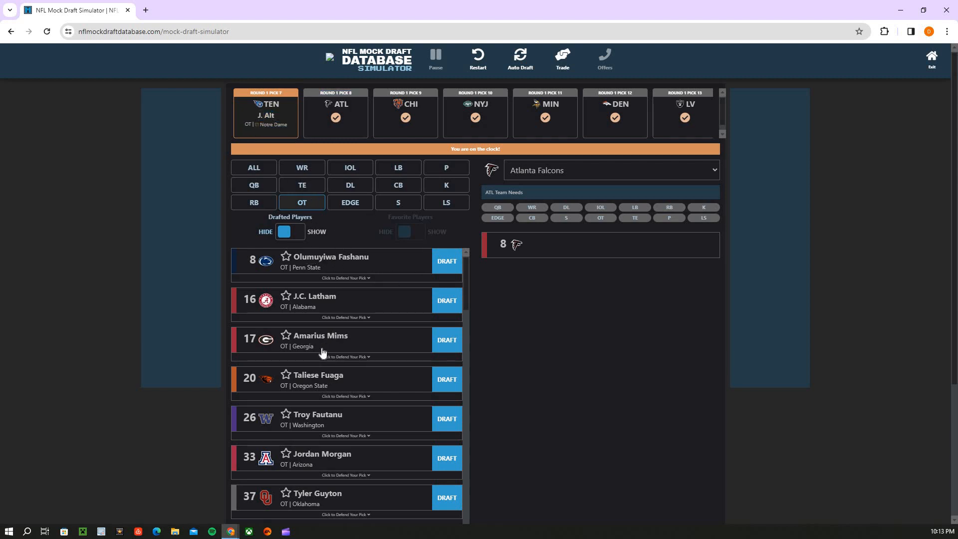
mouse_move(347, 339)
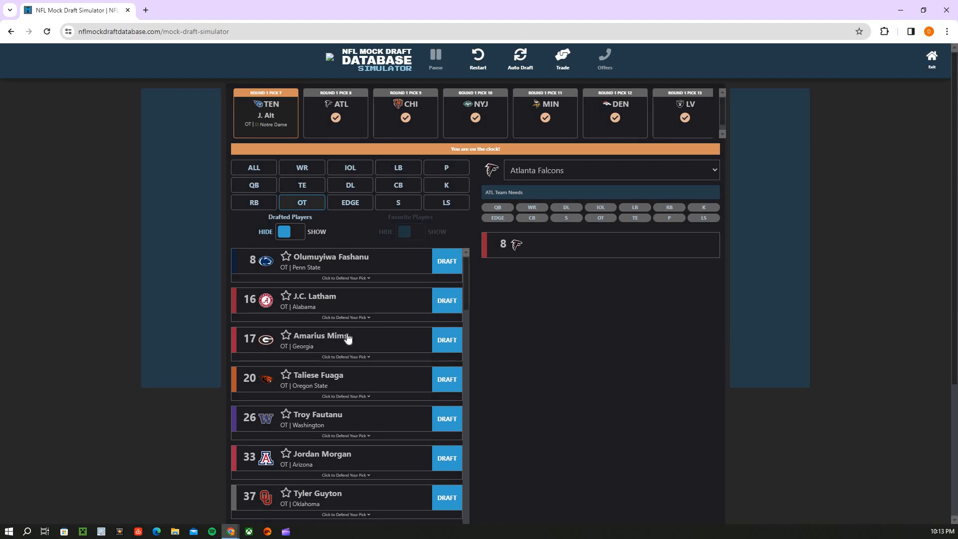
mouse_move(329, 409)
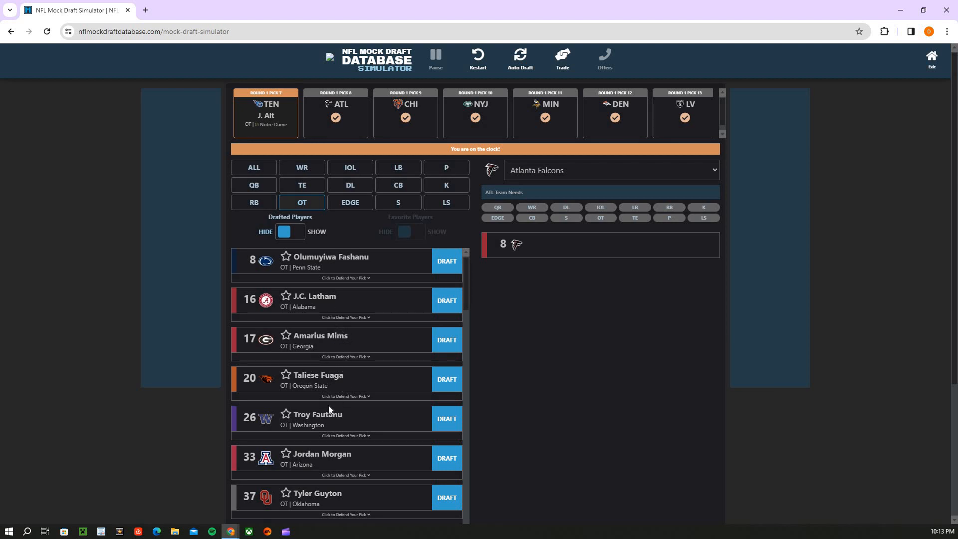
scroll("down", 3)
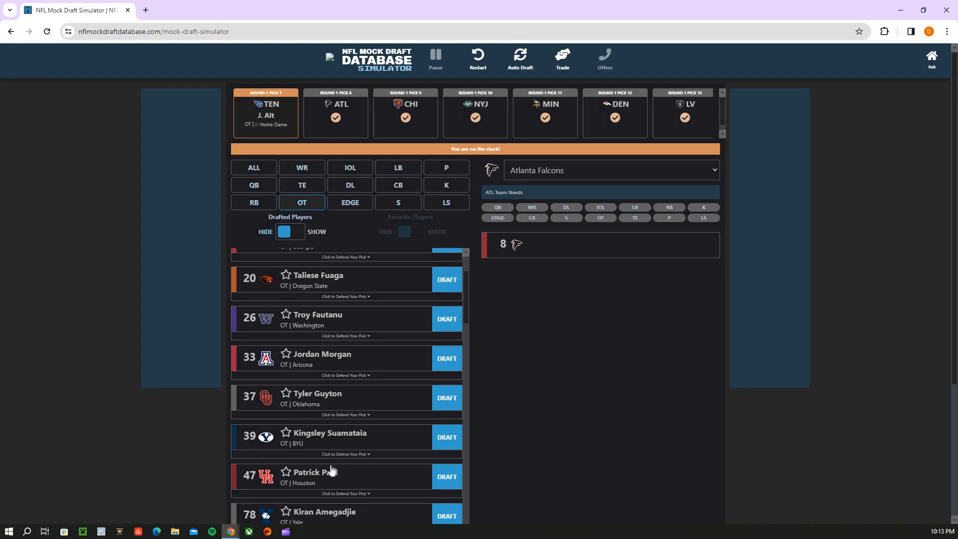
scroll("up", 3)
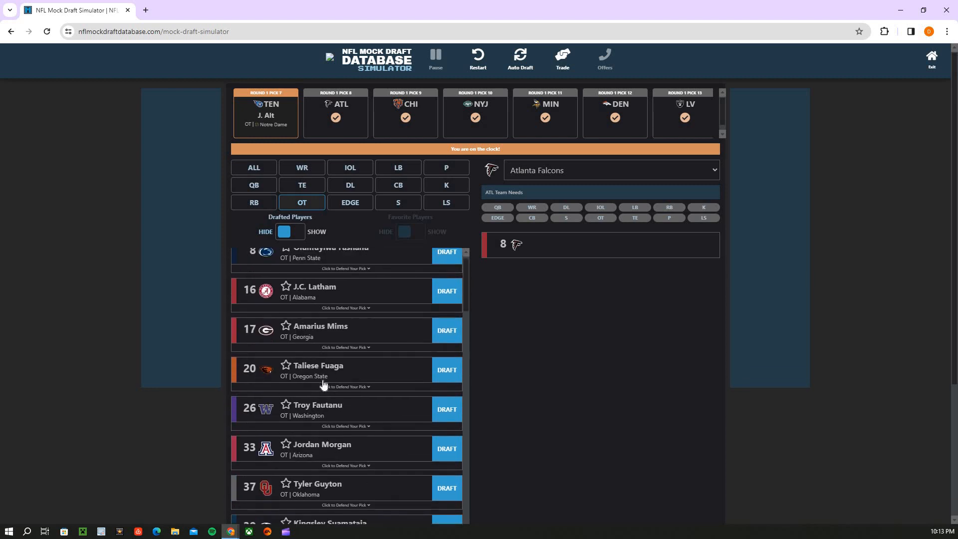
scroll("up", 3)
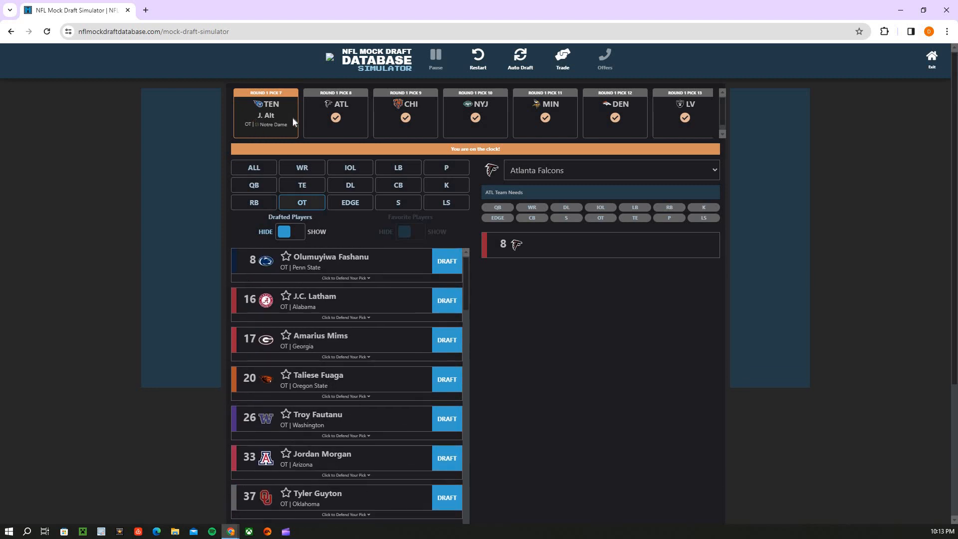
mouse_move(302, 162)
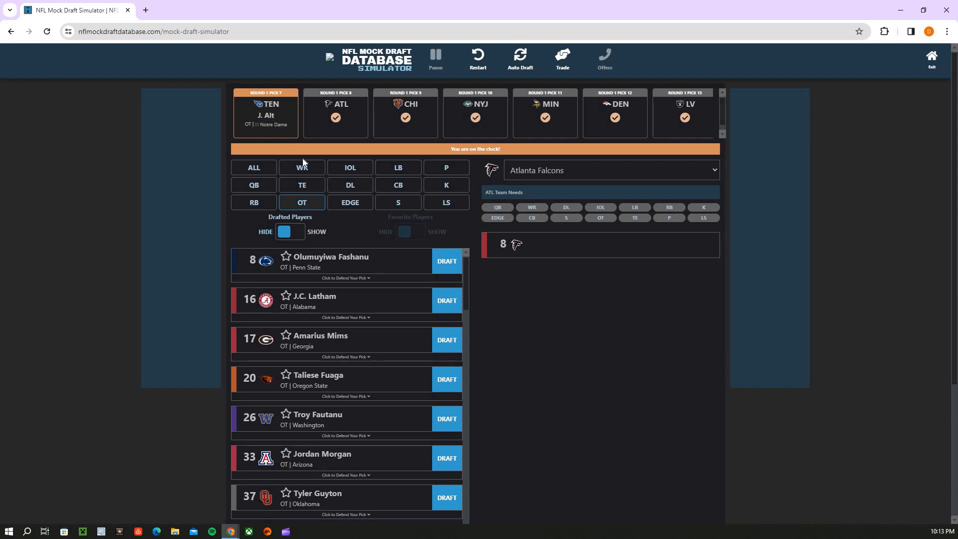
mouse_move(351, 267)
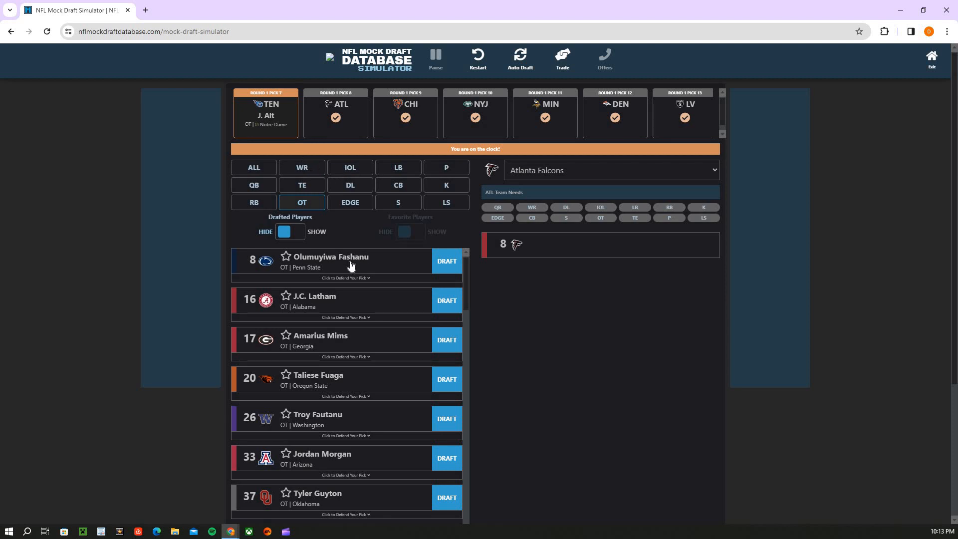
mouse_move(350, 357)
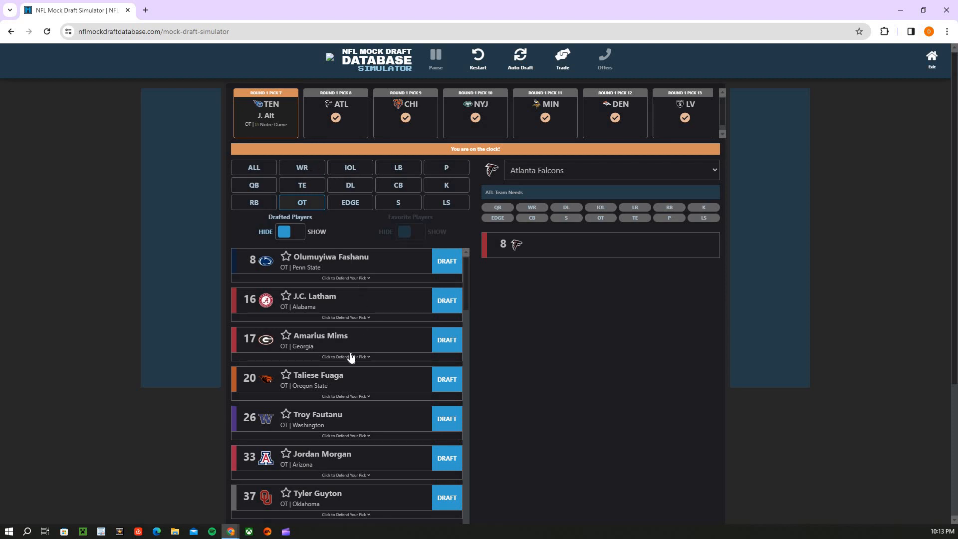
mouse_move(335, 346)
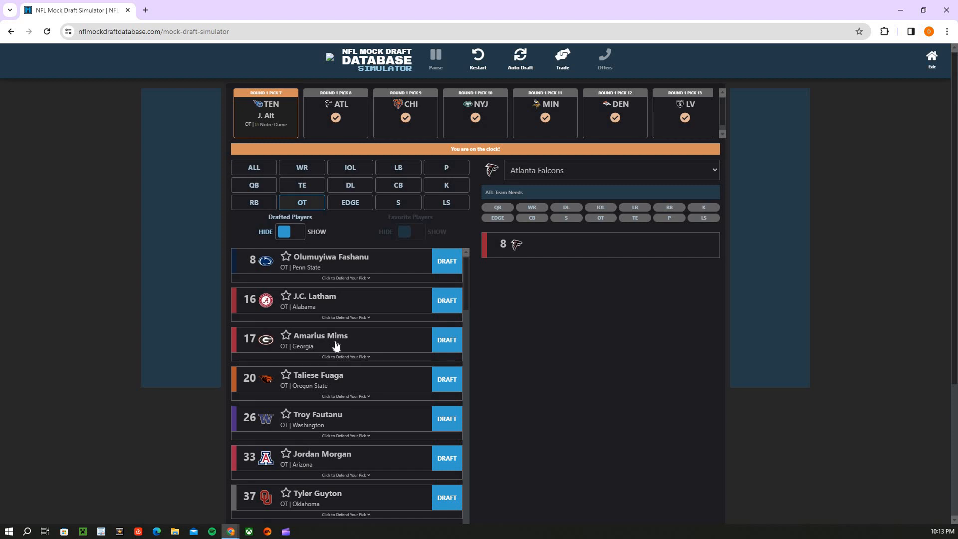
mouse_move(333, 384)
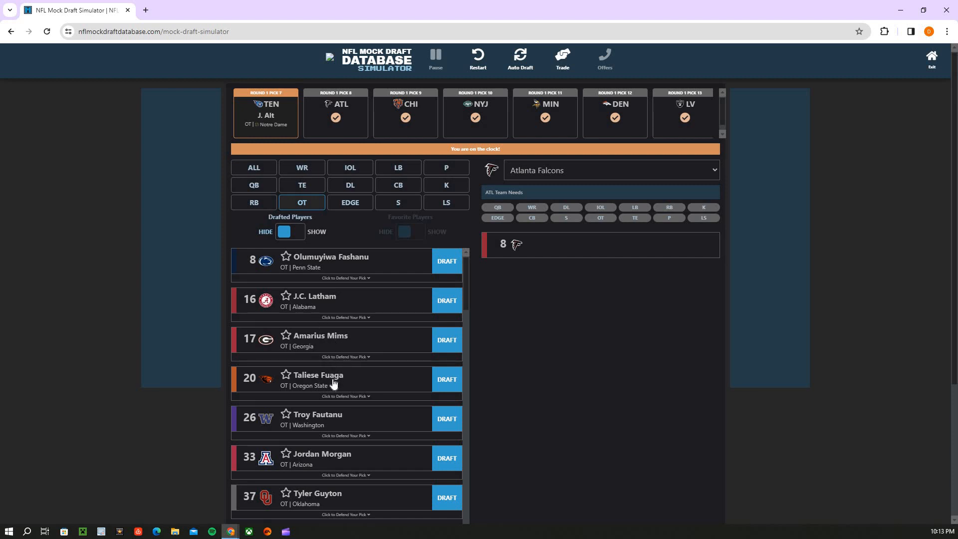
mouse_move(337, 385)
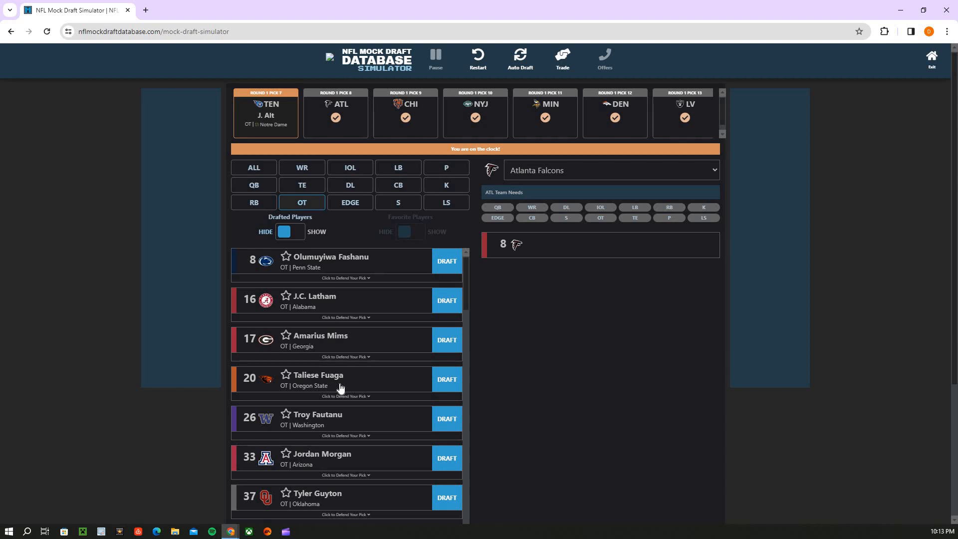
mouse_move(326, 380)
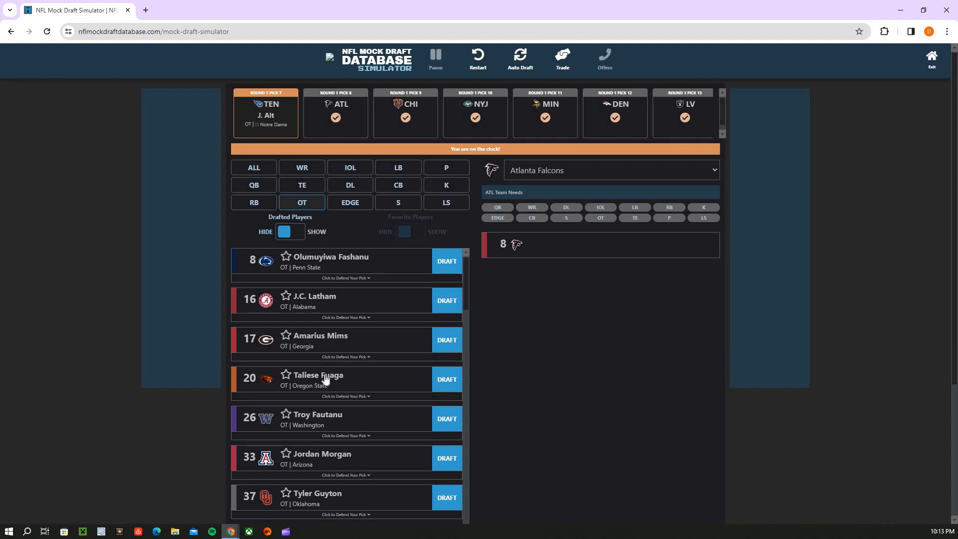
mouse_move(424, 115)
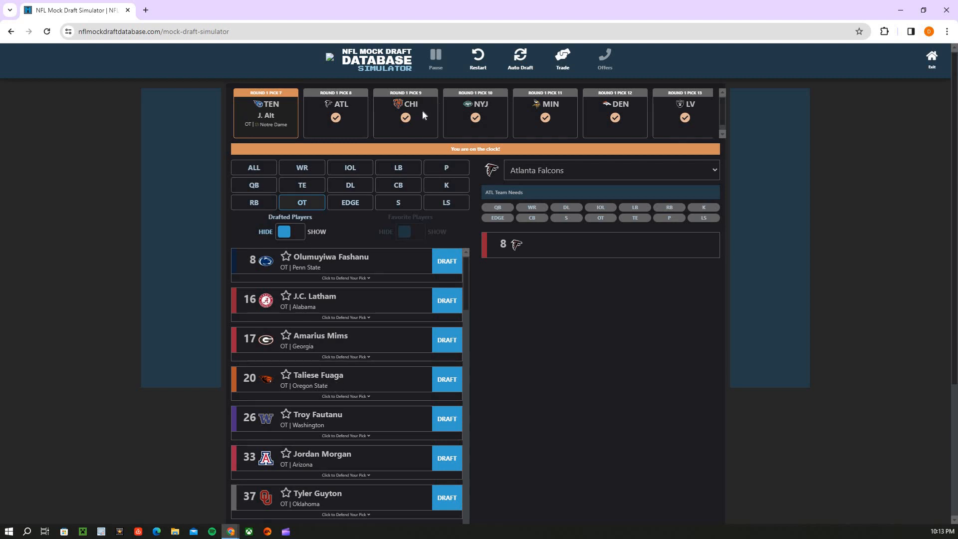
mouse_move(377, 194)
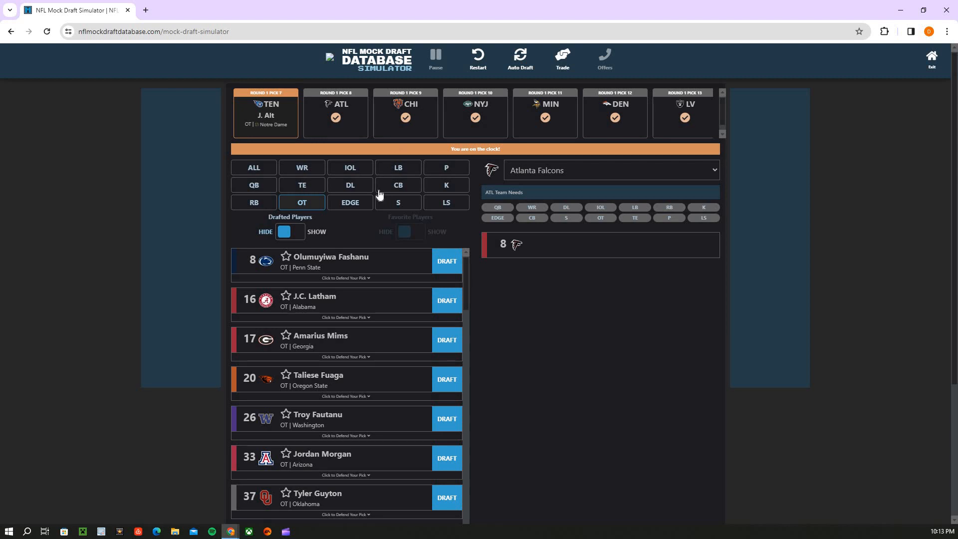
mouse_move(315, 263)
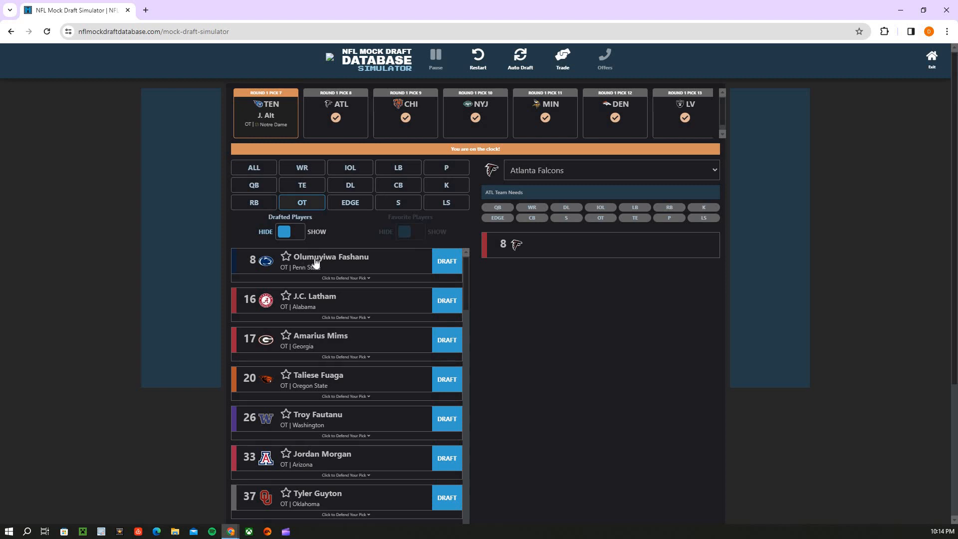
mouse_move(331, 265)
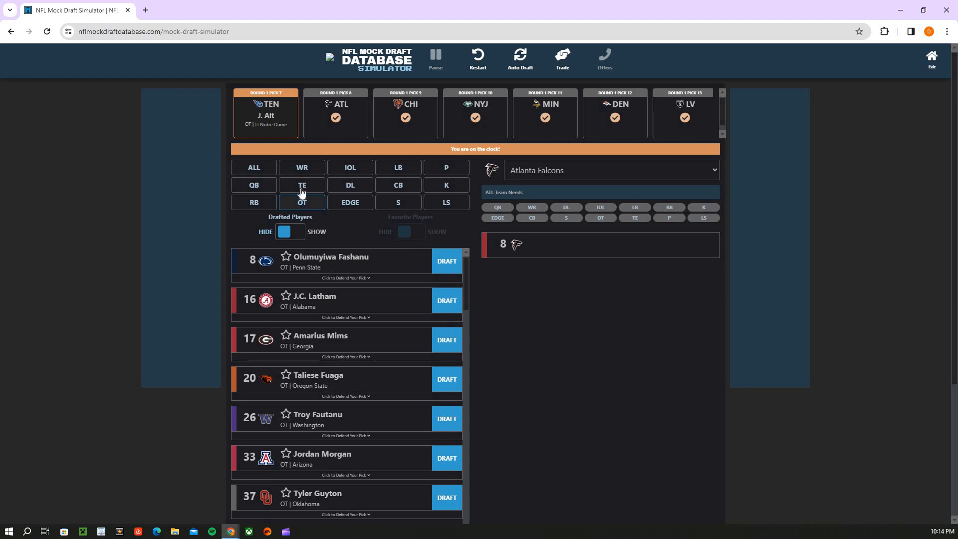
mouse_move(325, 270)
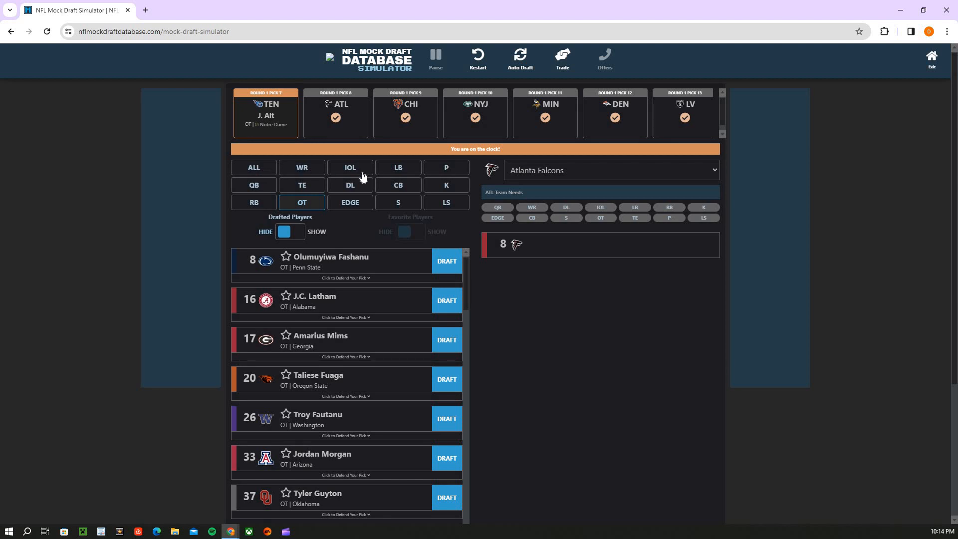
mouse_move(353, 207)
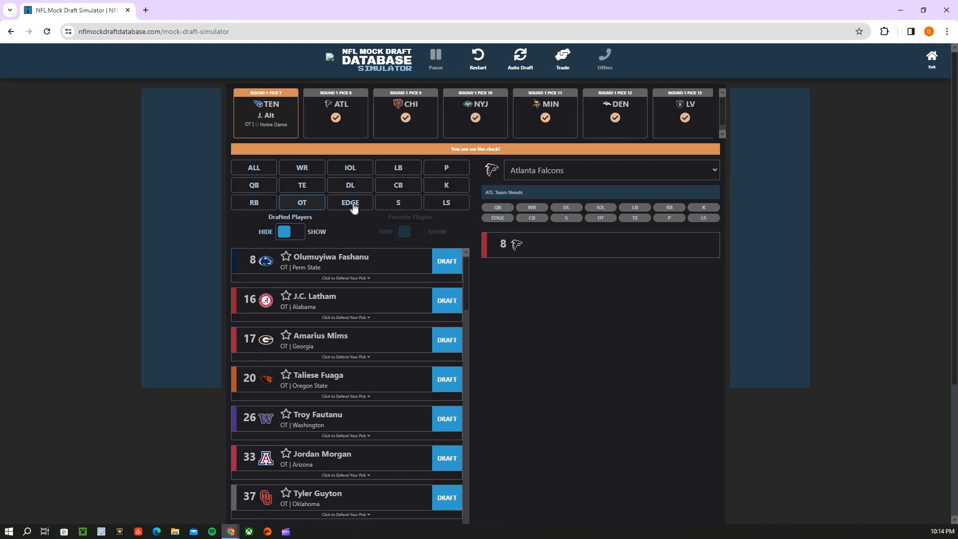
Browse EDGE, QB, DL and CB prospects for Atlanta's pick 8, ending on EDGE led by Dallas Turner
left_click(350, 202)
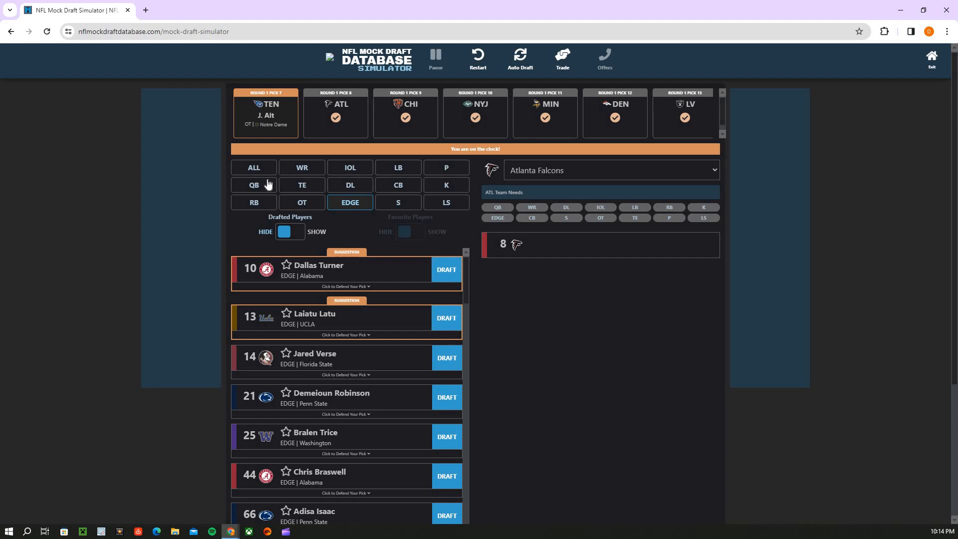
left_click(253, 184)
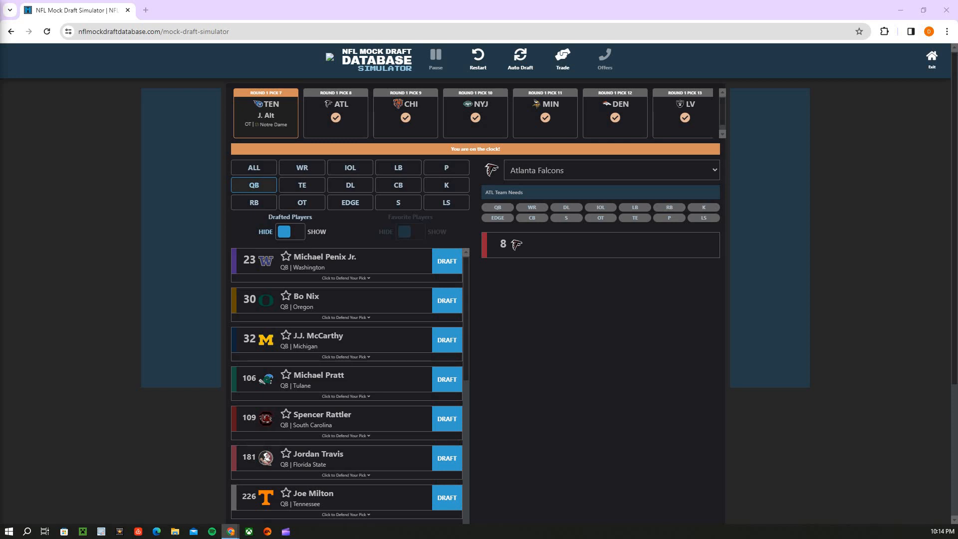
mouse_move(181, 187)
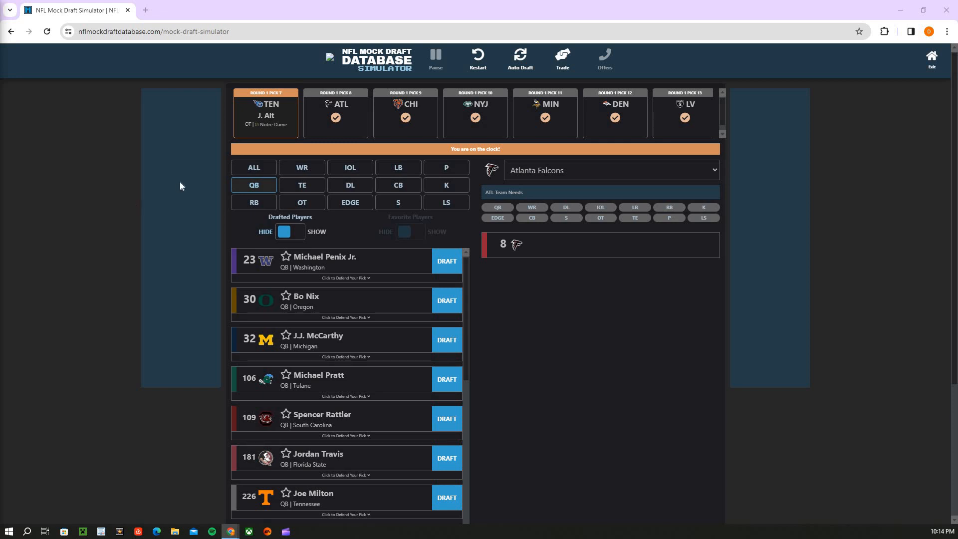
mouse_move(372, 194)
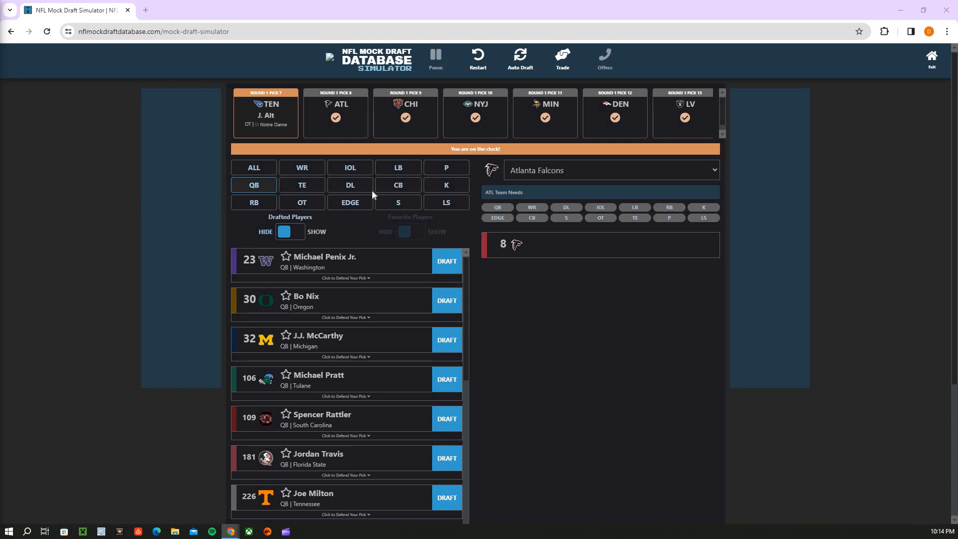
mouse_move(334, 209)
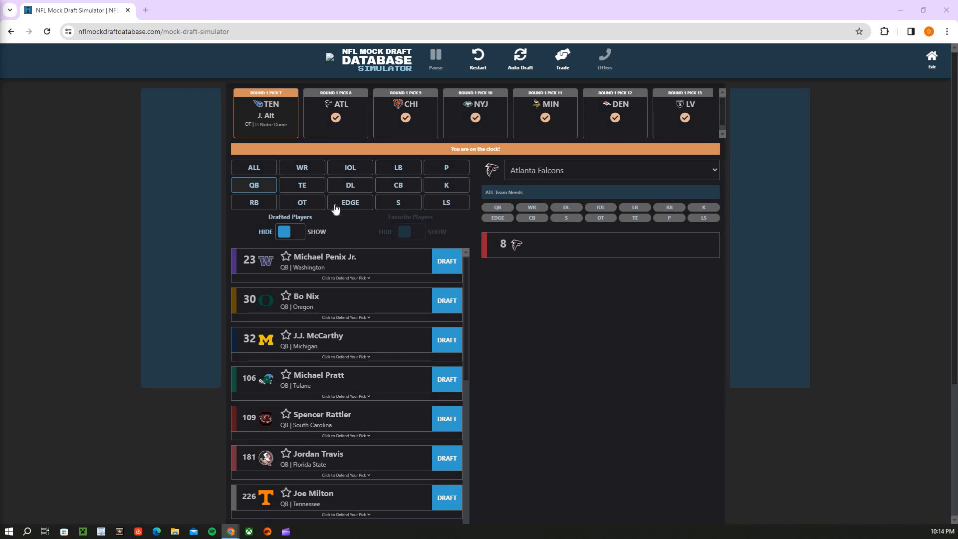
left_click(349, 202)
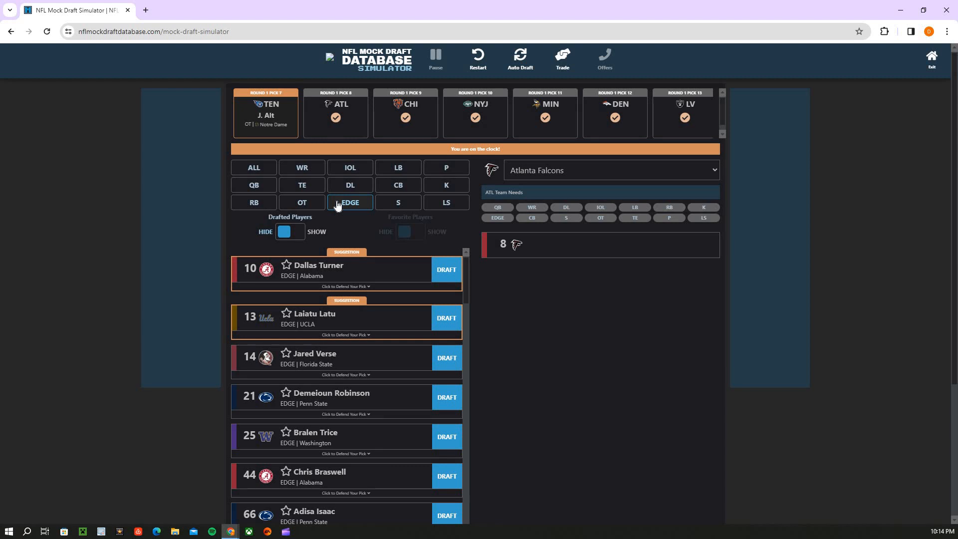
left_click(349, 184)
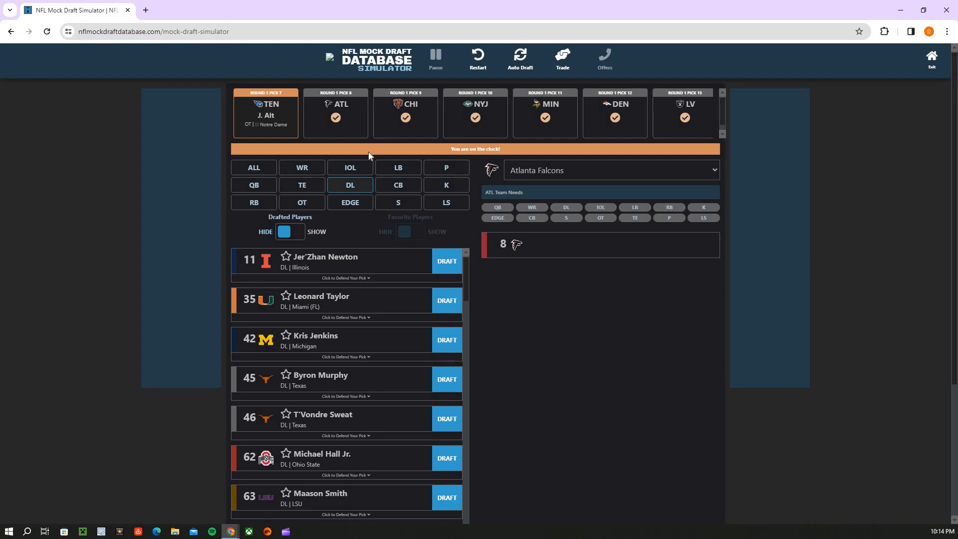
mouse_move(326, 104)
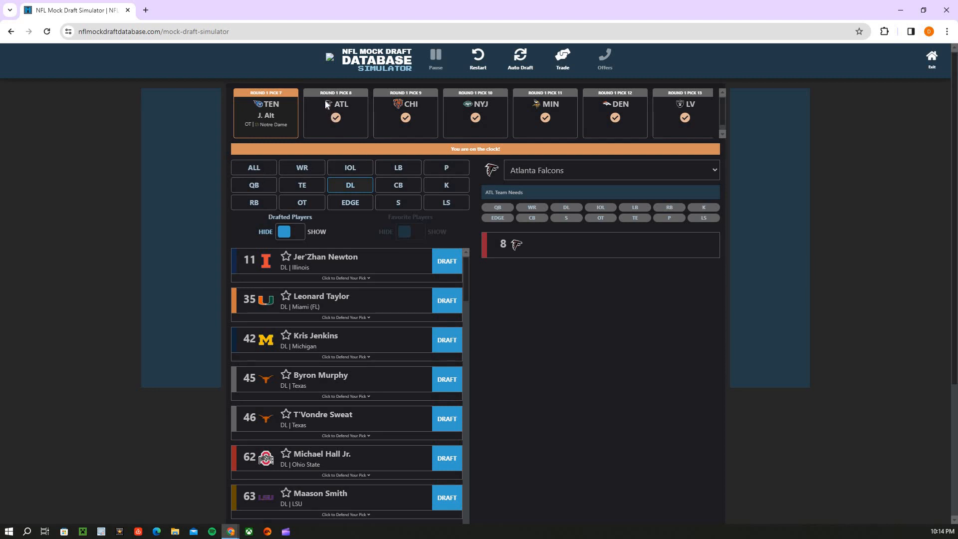
mouse_move(262, 188)
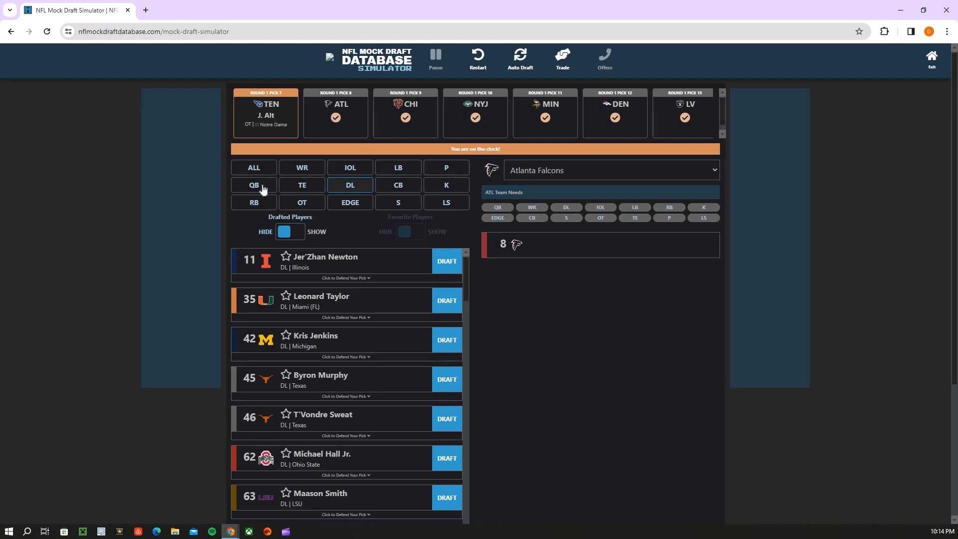
left_click(397, 186)
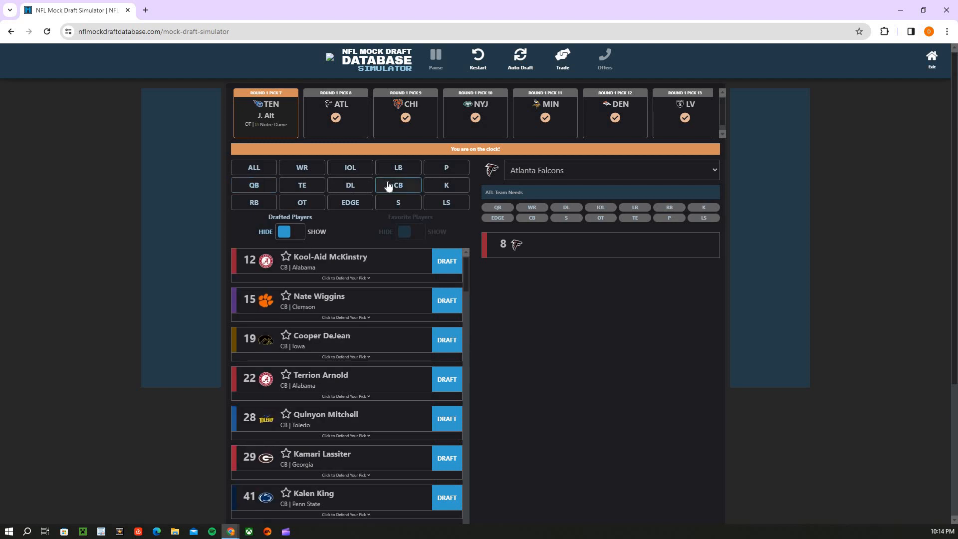
mouse_move(361, 203)
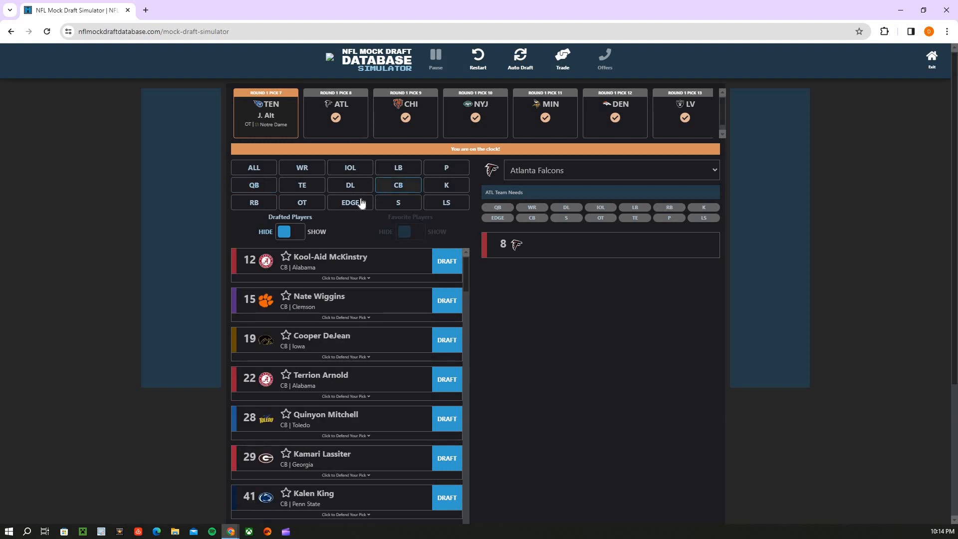
left_click(350, 203)
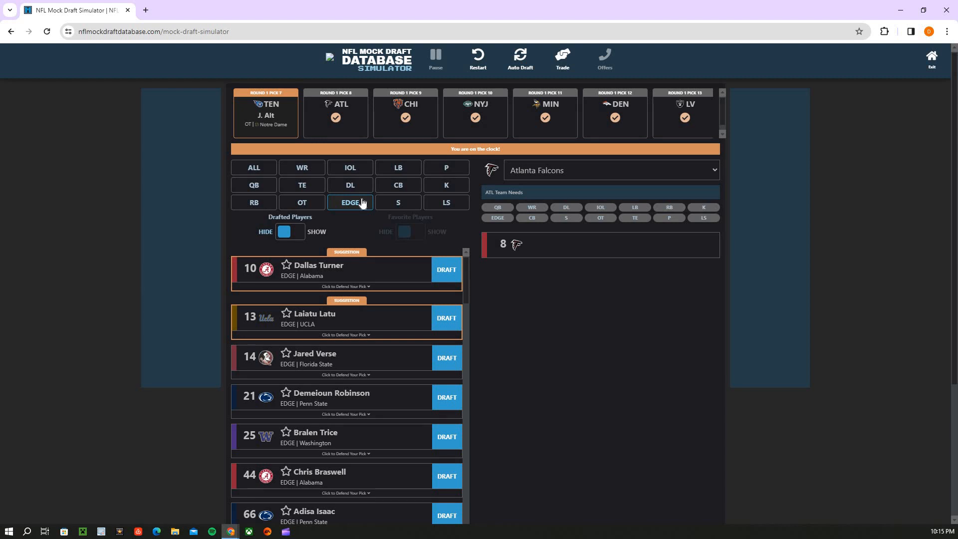
mouse_move(387, 325)
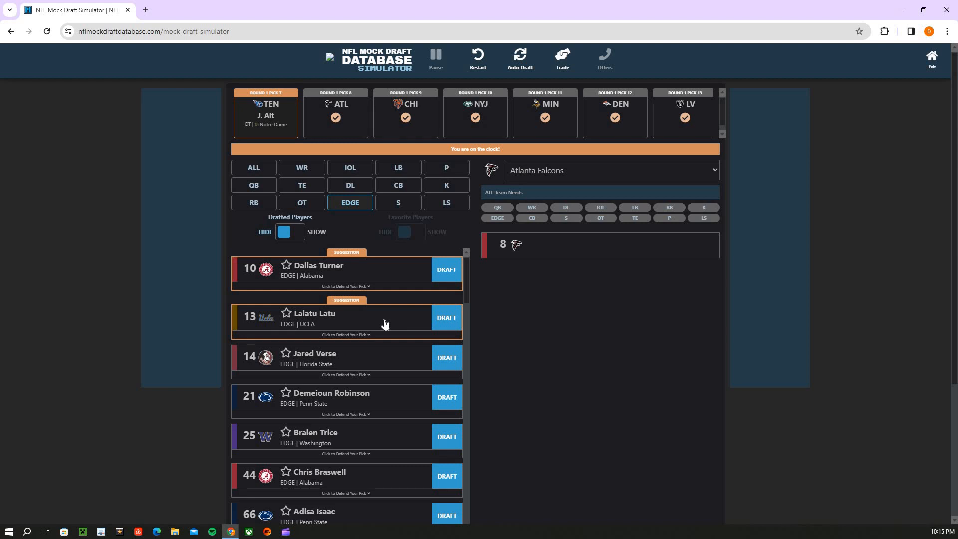
mouse_move(394, 320)
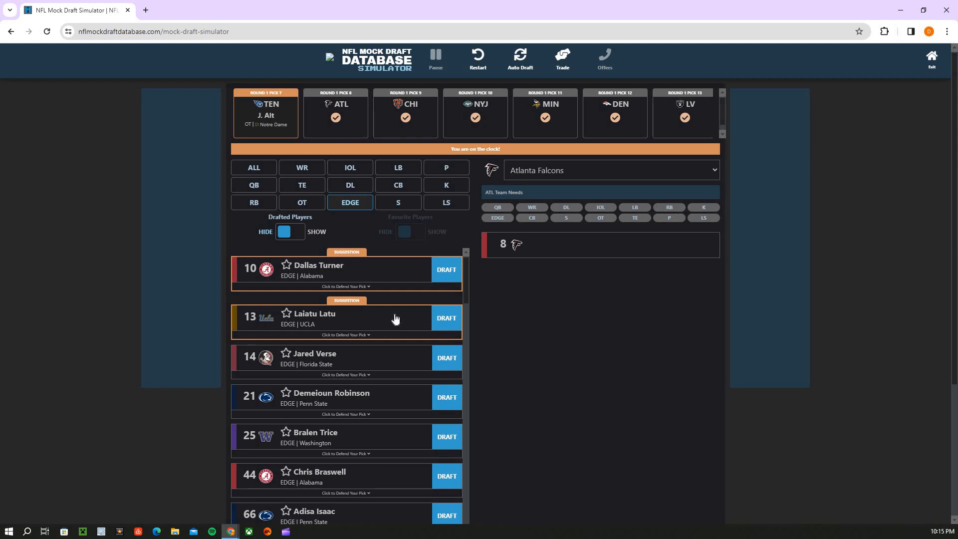
mouse_move(436, 280)
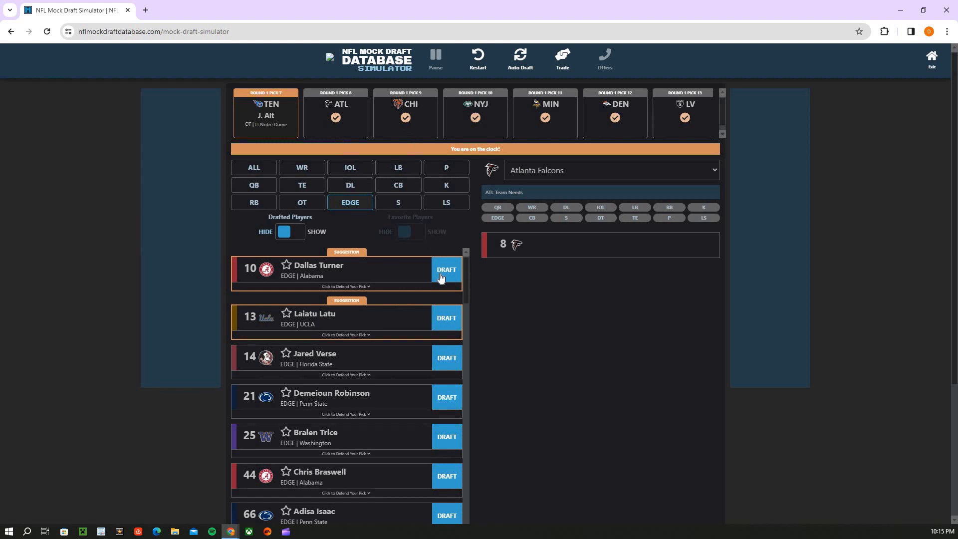
Draft Dallas Turner for Atlanta at pick 8, then filter Chicago's board to wide receivers led by Rome Odunze
left_click(445, 270)
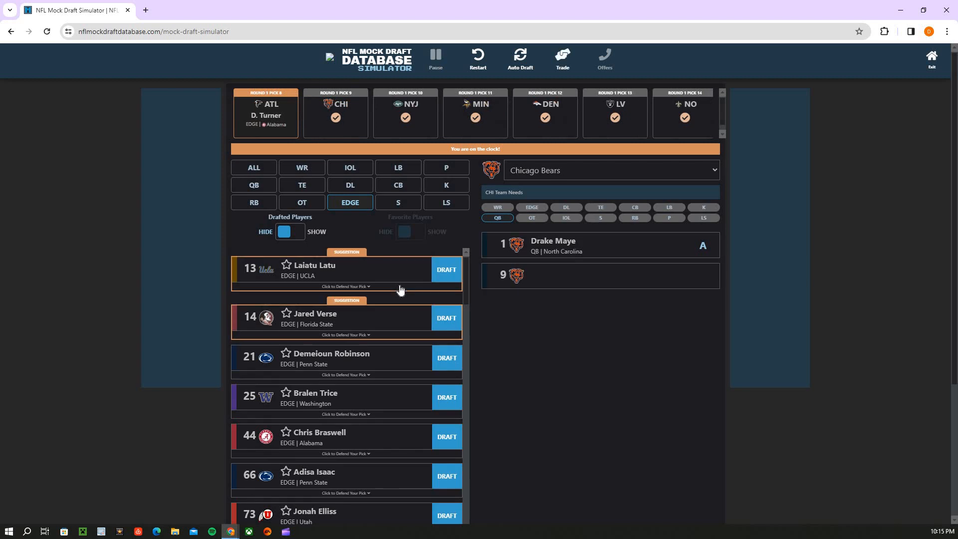
mouse_move(271, 243)
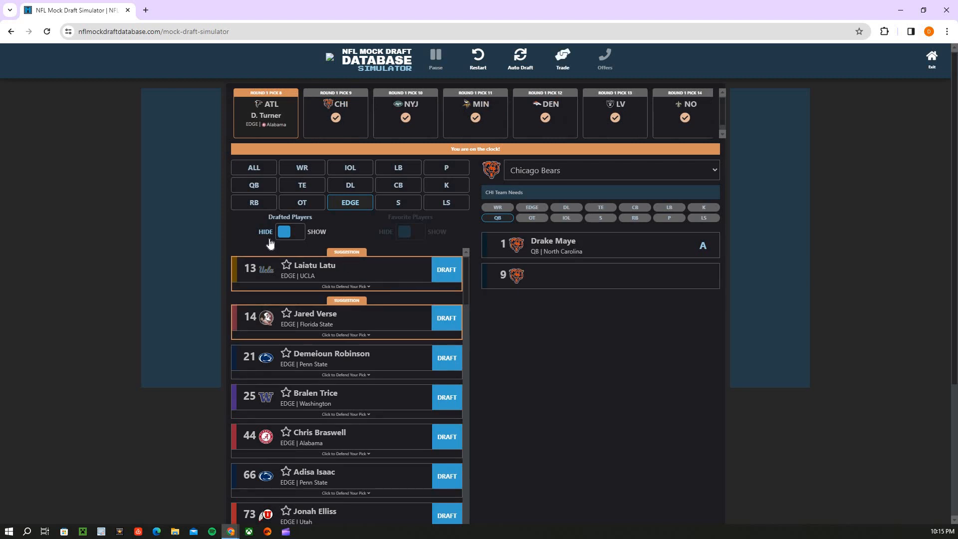
mouse_move(248, 236)
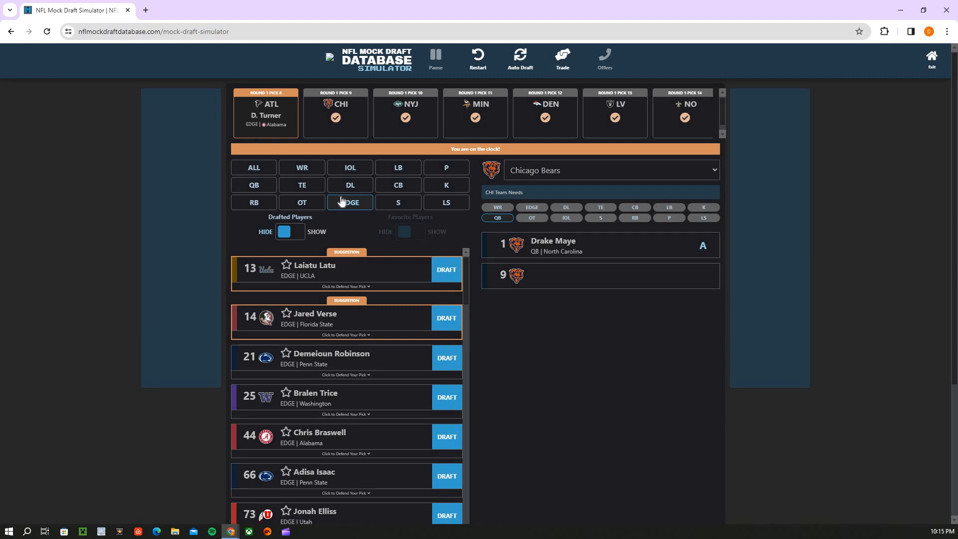
mouse_move(339, 193)
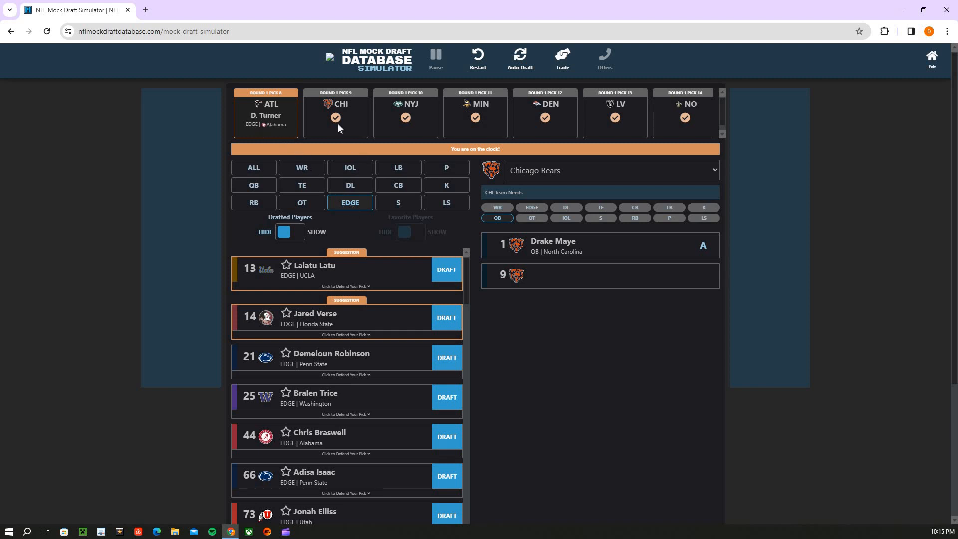
mouse_move(575, 270)
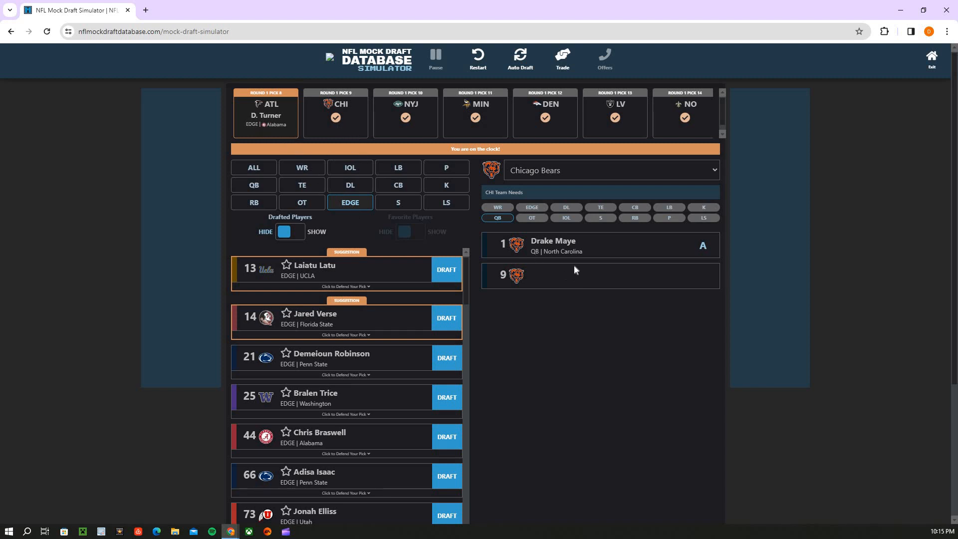
mouse_move(292, 173)
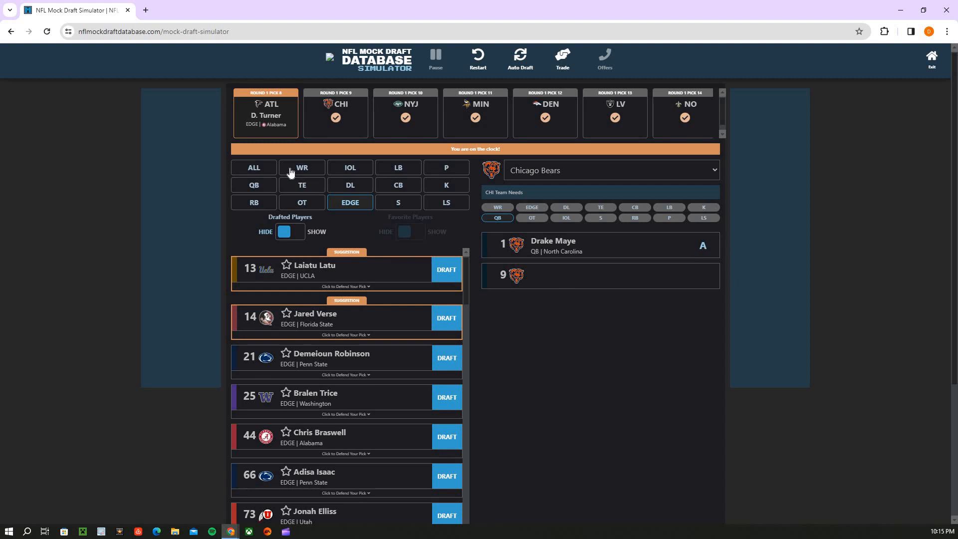
left_click(302, 168)
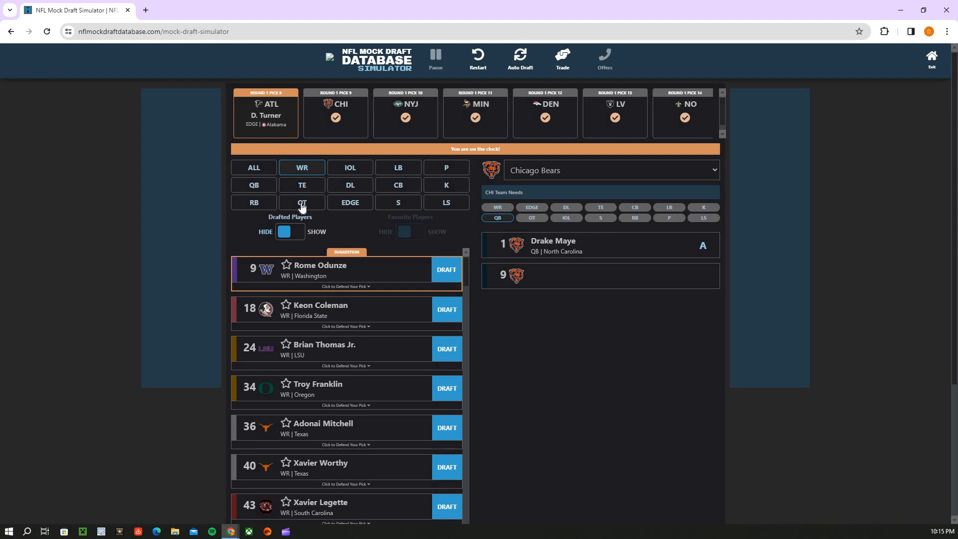
mouse_move(321, 212)
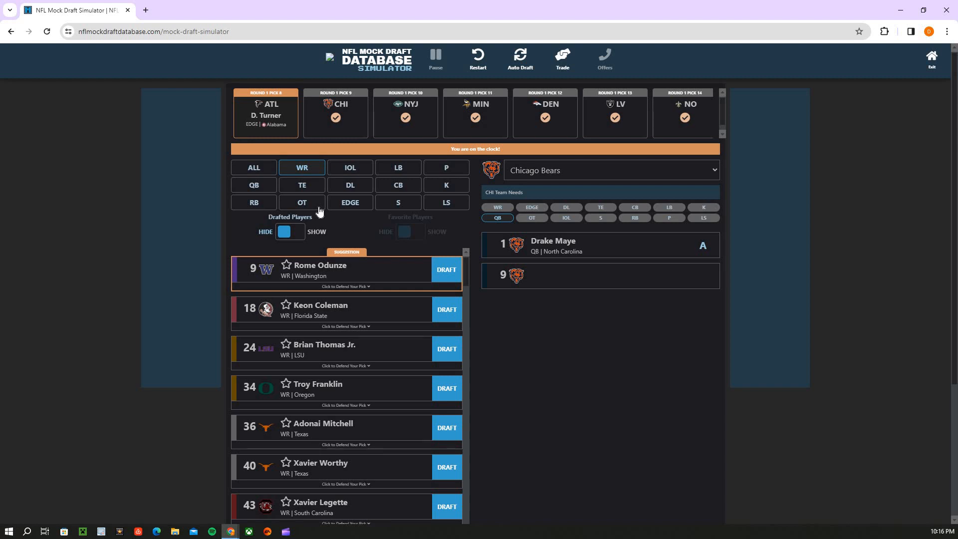
mouse_move(329, 207)
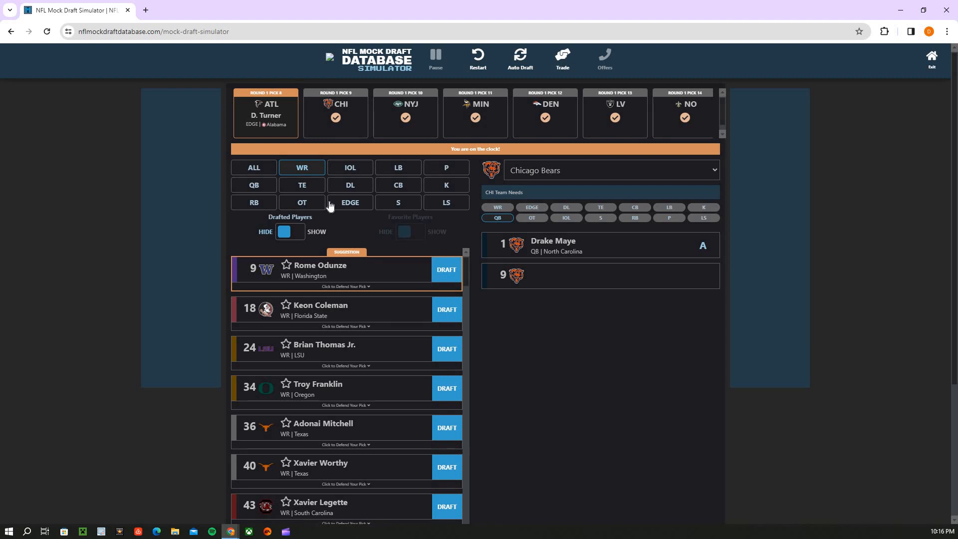
mouse_move(350, 202)
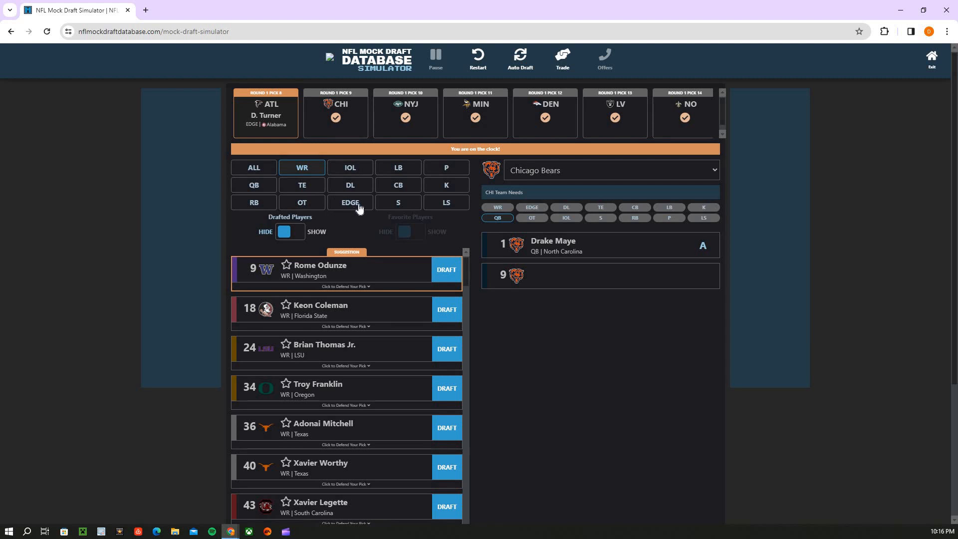
left_click(350, 202)
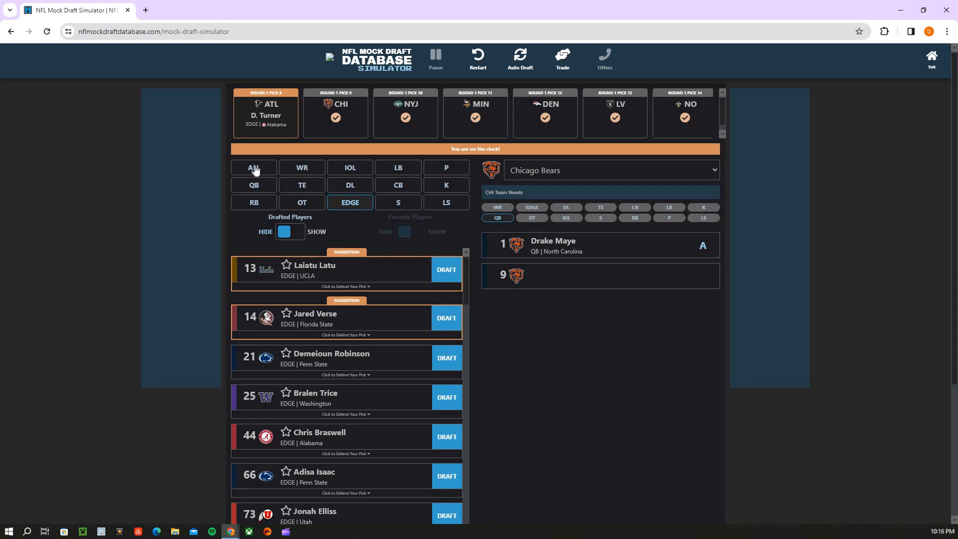
mouse_move(254, 171)
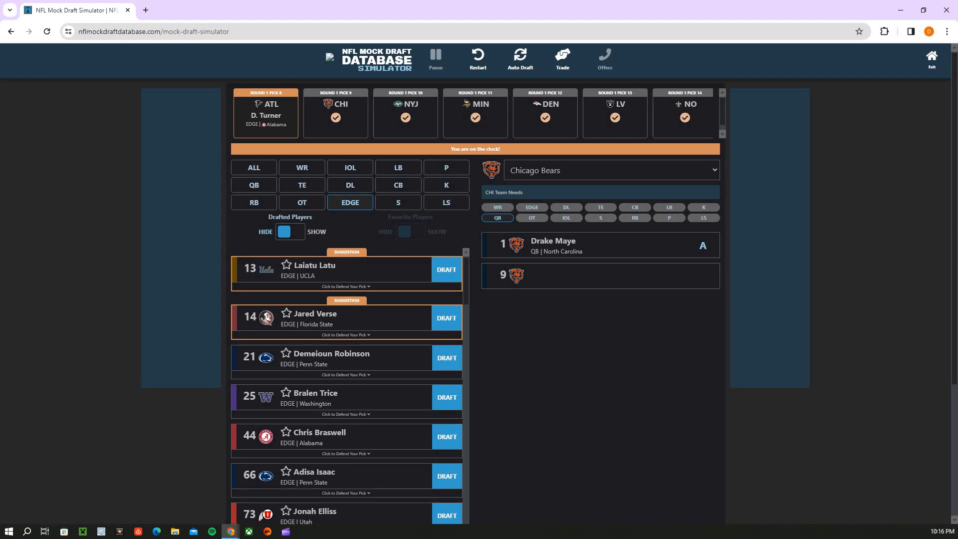
mouse_move(121, 202)
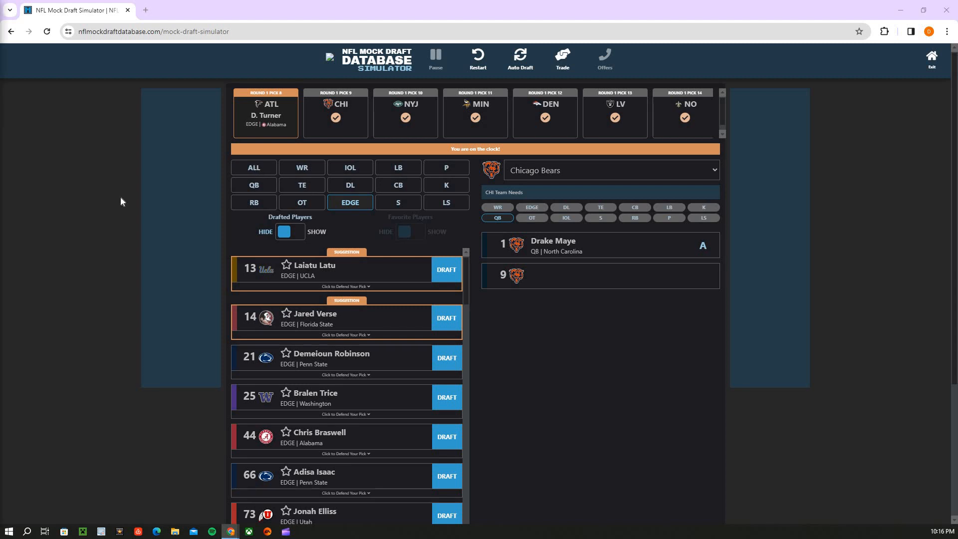
mouse_move(297, 178)
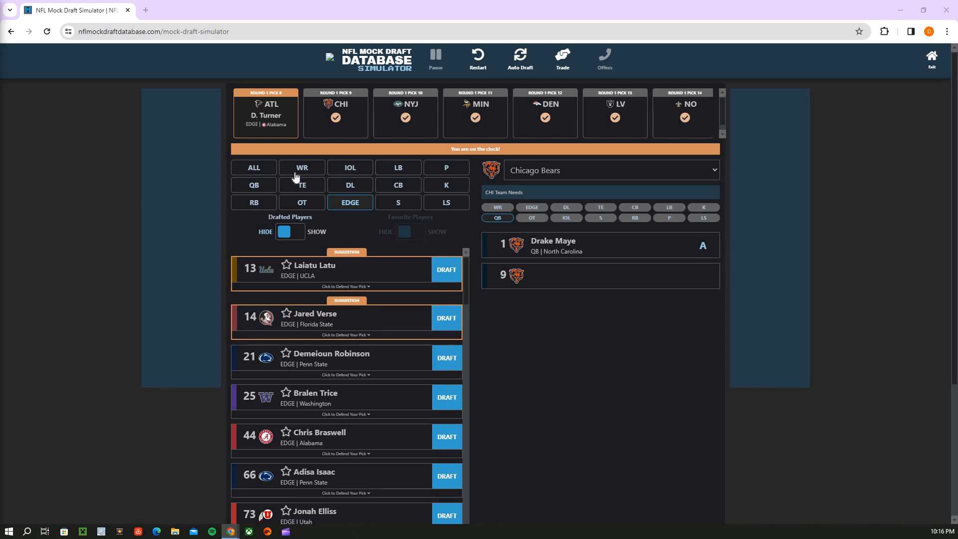
left_click(301, 167)
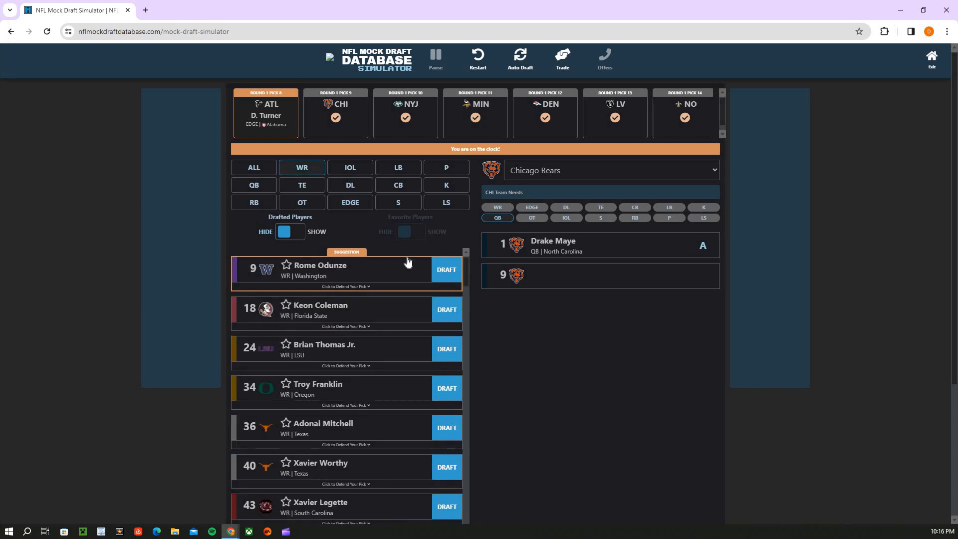
Draft Rome Odunze for Chicago at pick 9
left_click(446, 270)
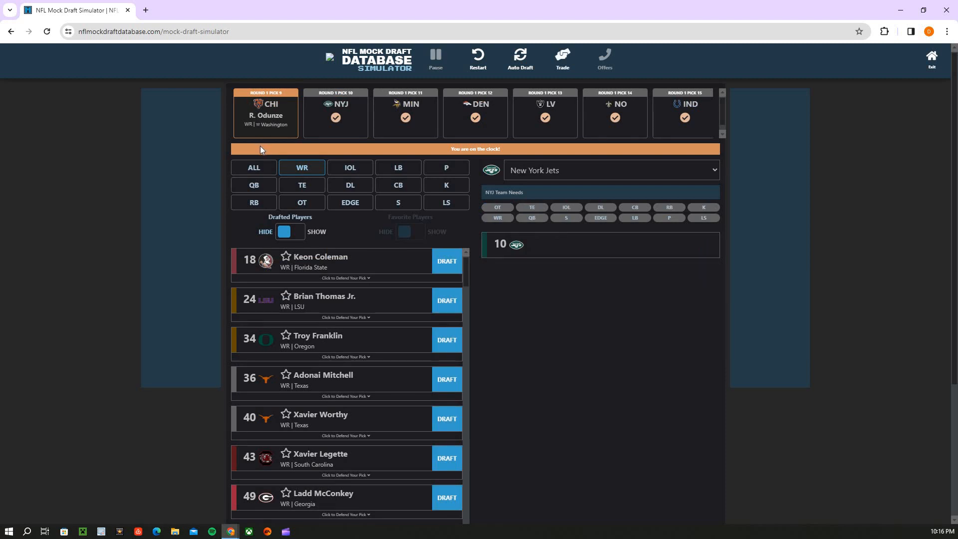
mouse_move(274, 143)
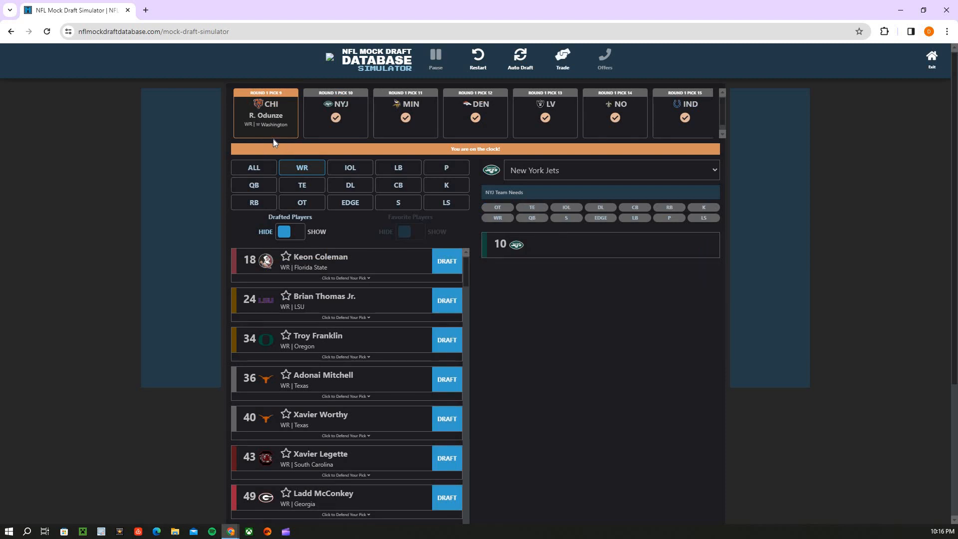
mouse_move(321, 190)
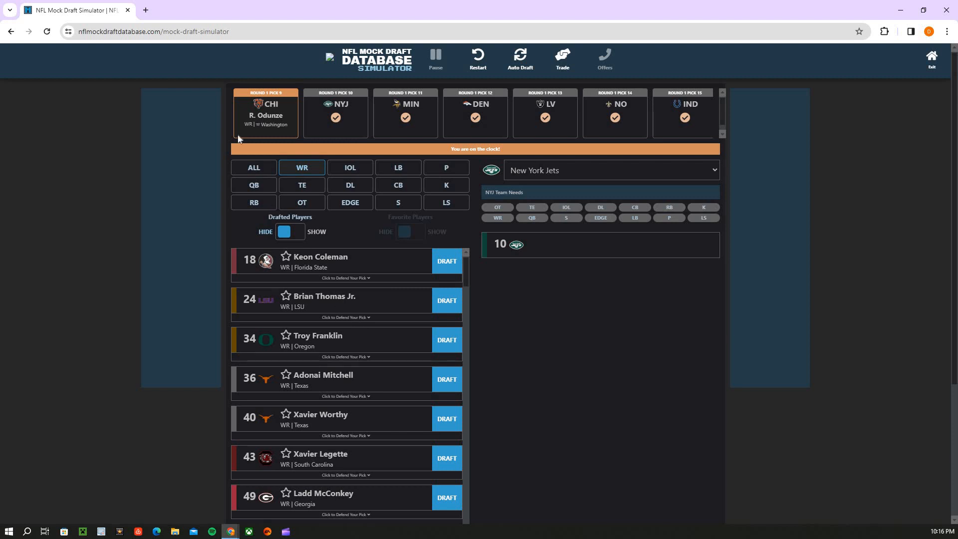
mouse_move(350, 178)
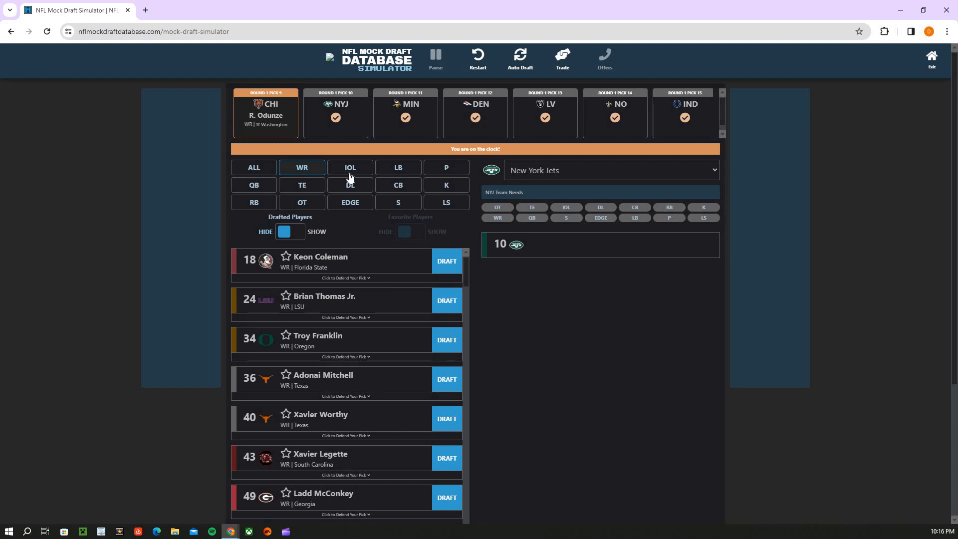
mouse_move(259, 136)
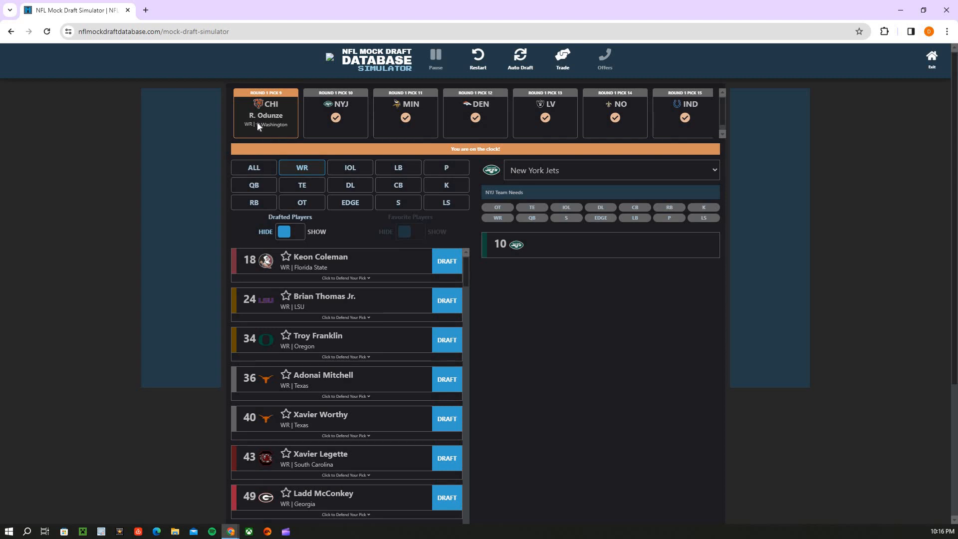
double_click(266, 115)
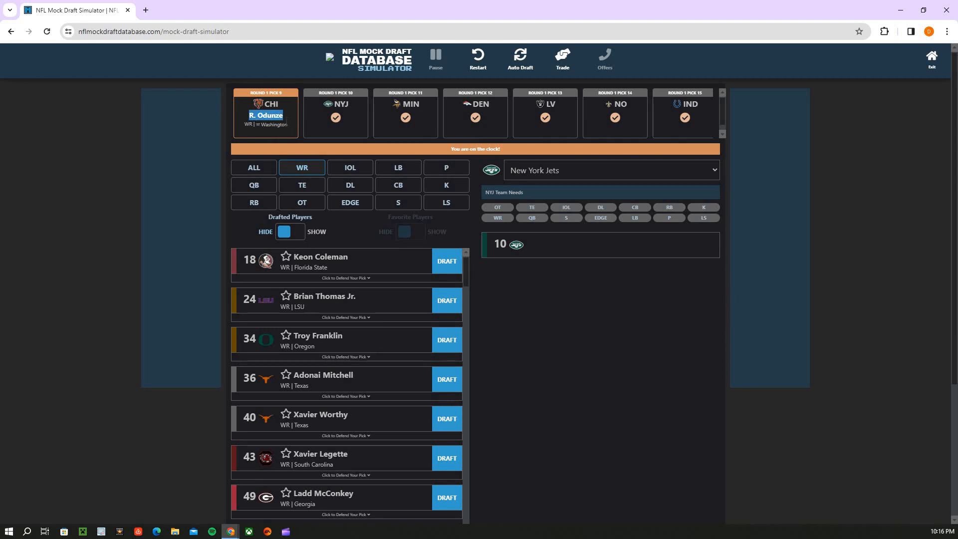
mouse_move(302, 136)
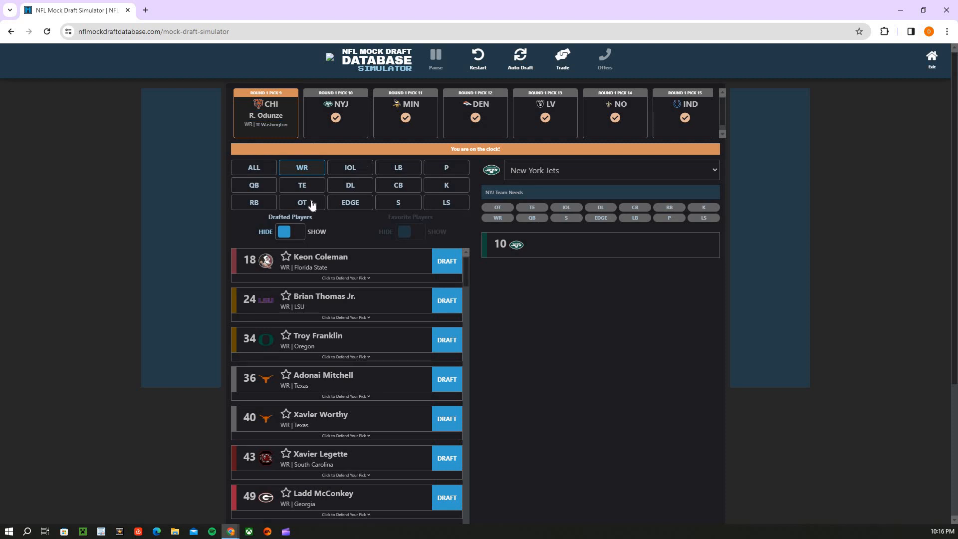
Filter to offensive tackles and draft Olumuyiwa Fashanu for the Jets at pick 10
left_click(301, 202)
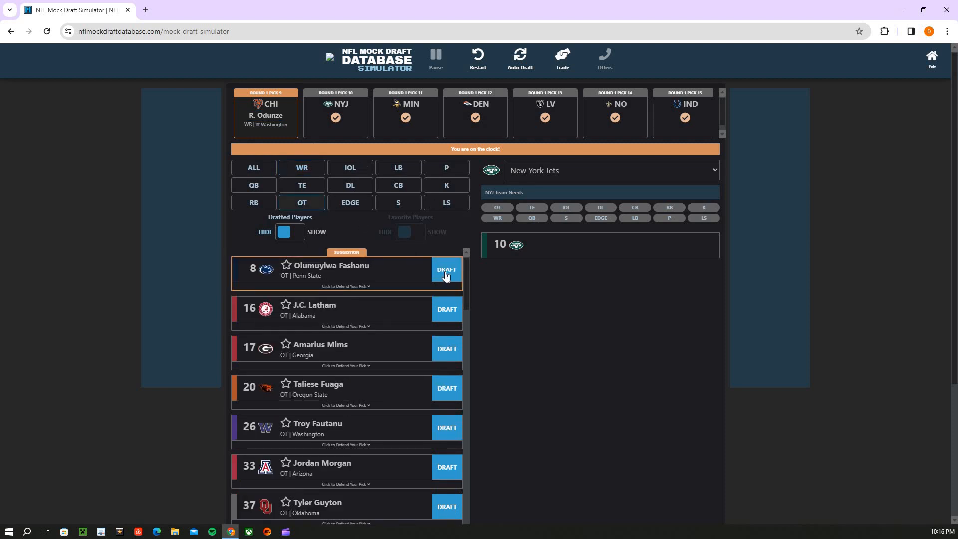
mouse_move(372, 277)
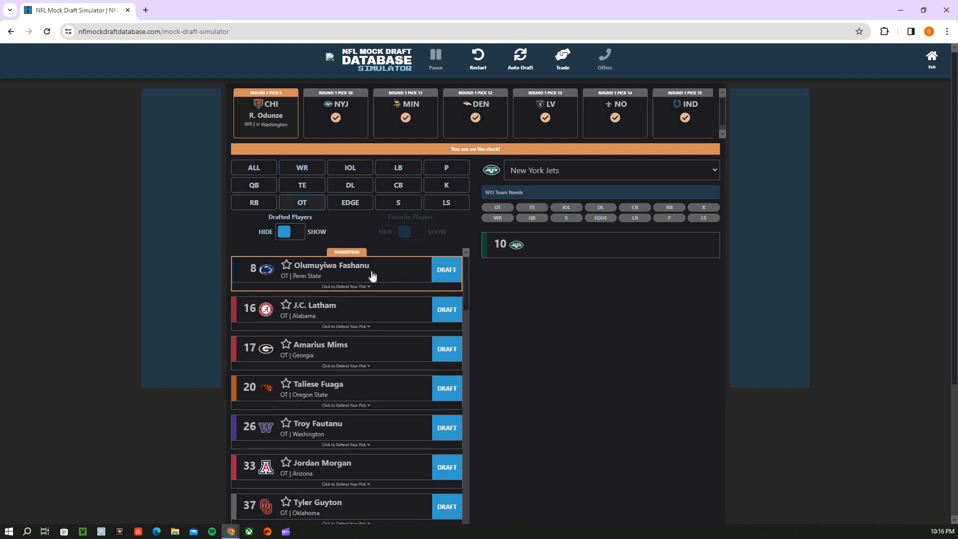
mouse_move(417, 286)
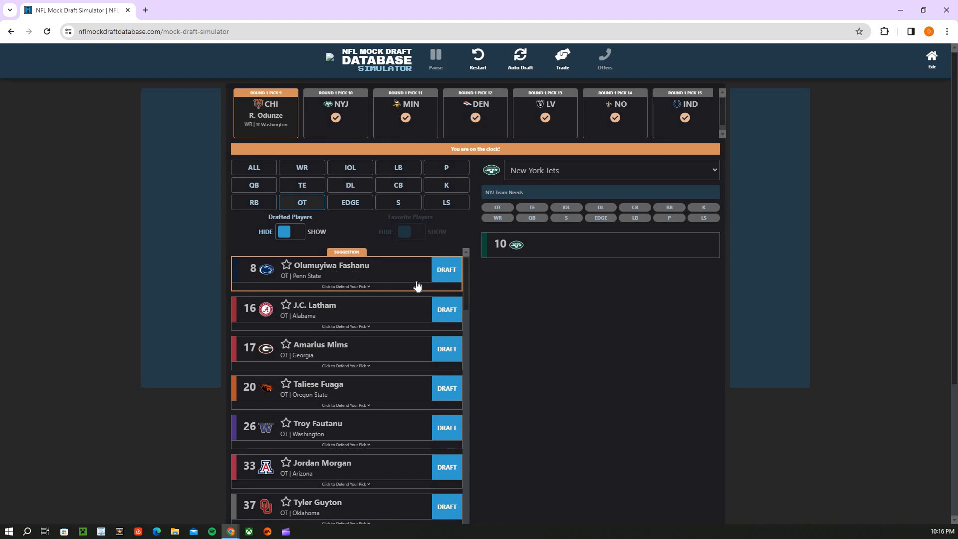
mouse_move(428, 282)
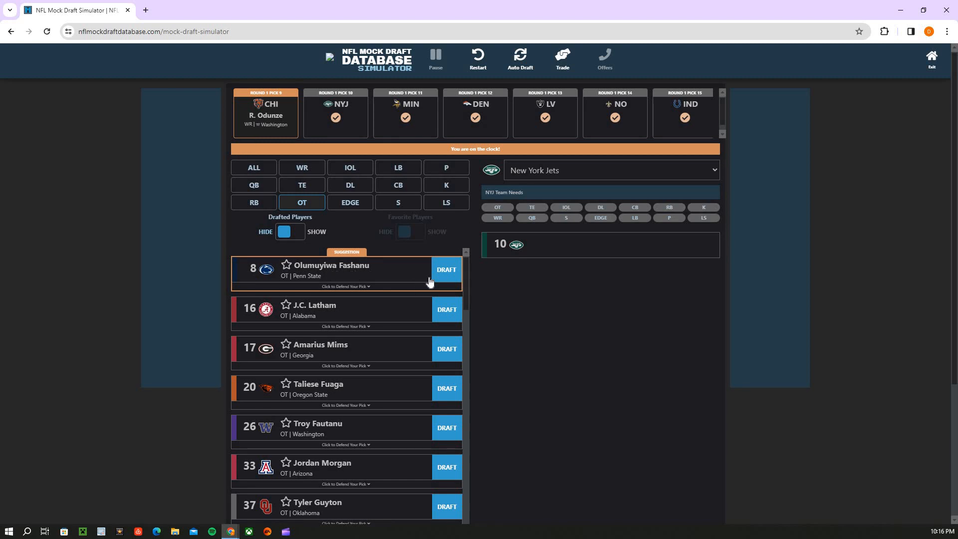
mouse_move(452, 276)
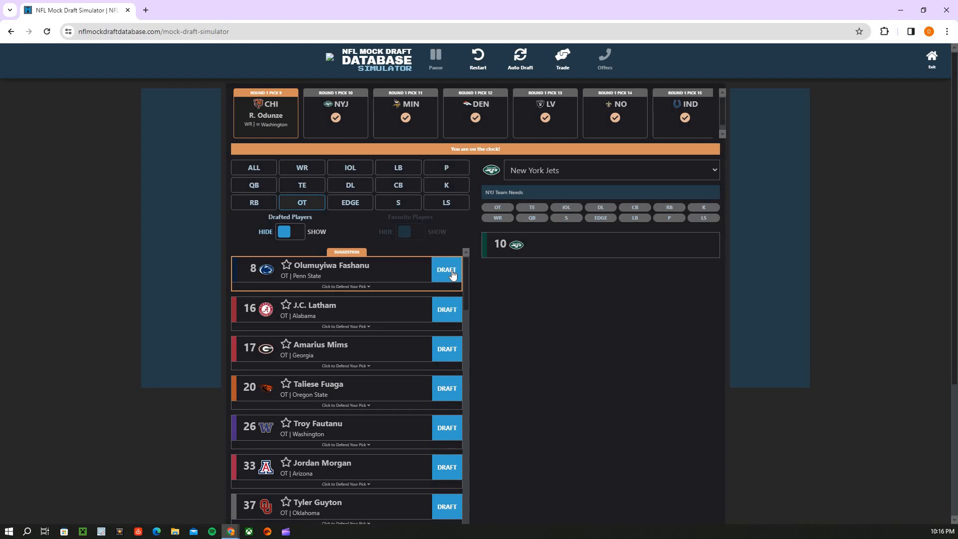
mouse_move(562, 129)
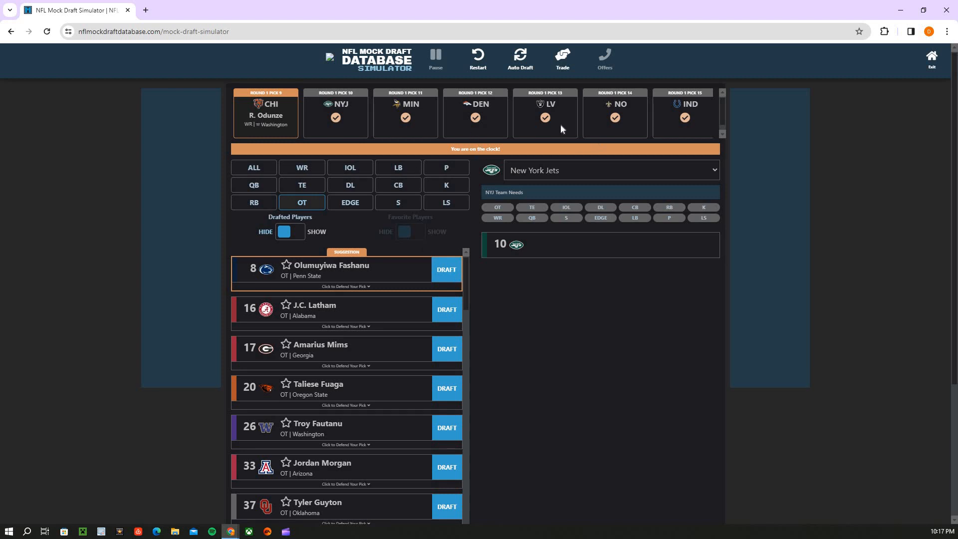
scroll("left", 3)
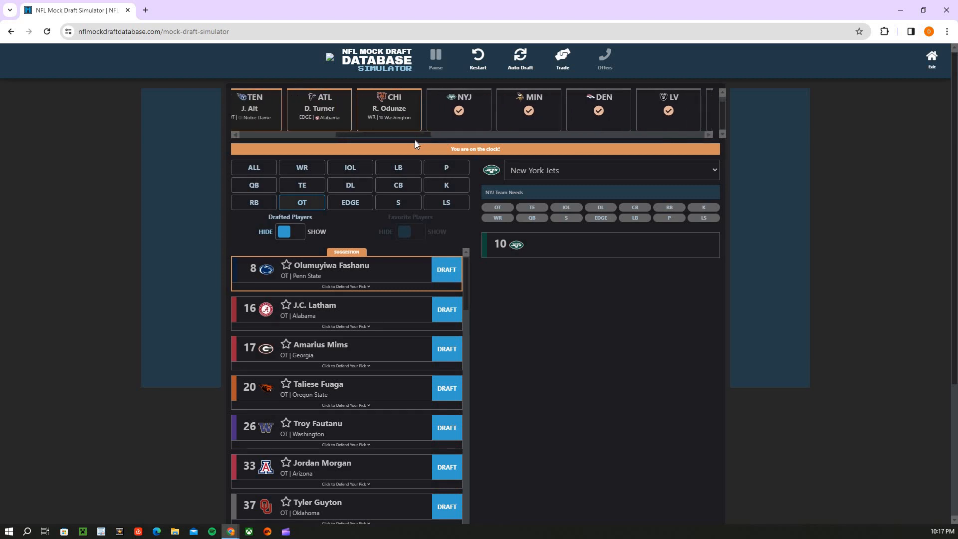
scroll("left", 3)
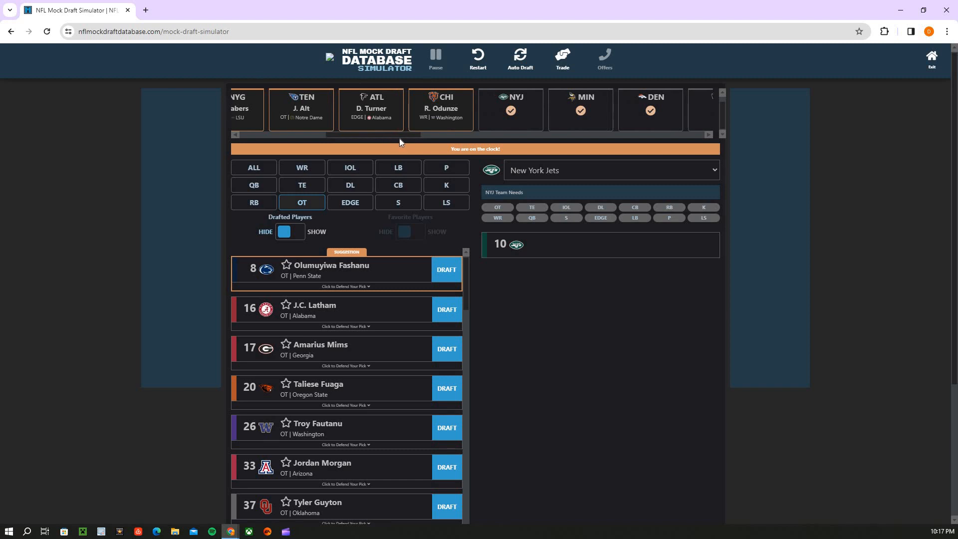
scroll("right", 3)
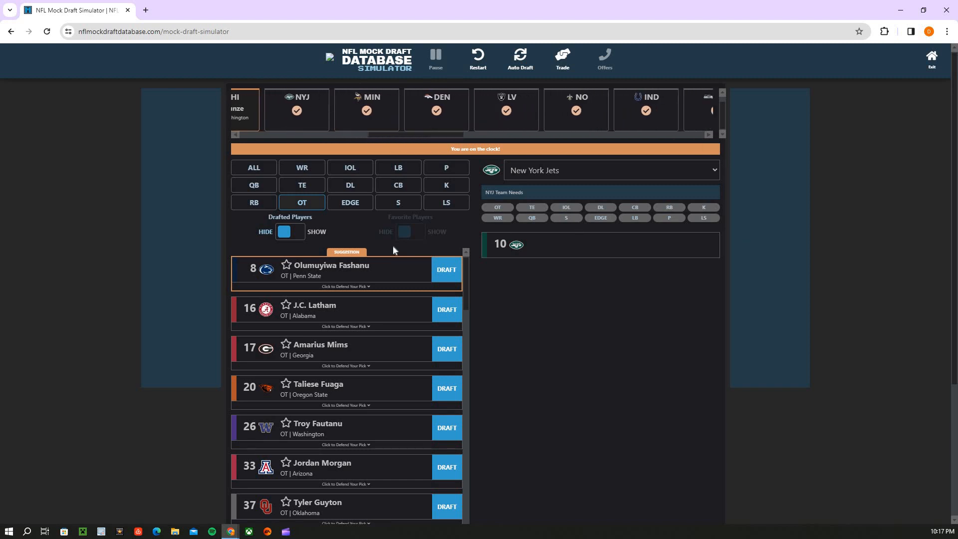
left_click(445, 270)
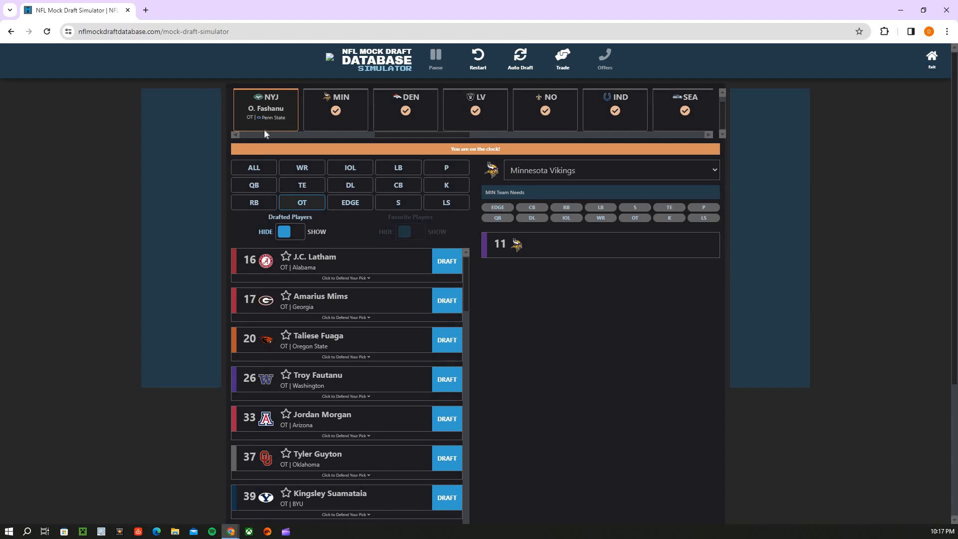
mouse_move(271, 147)
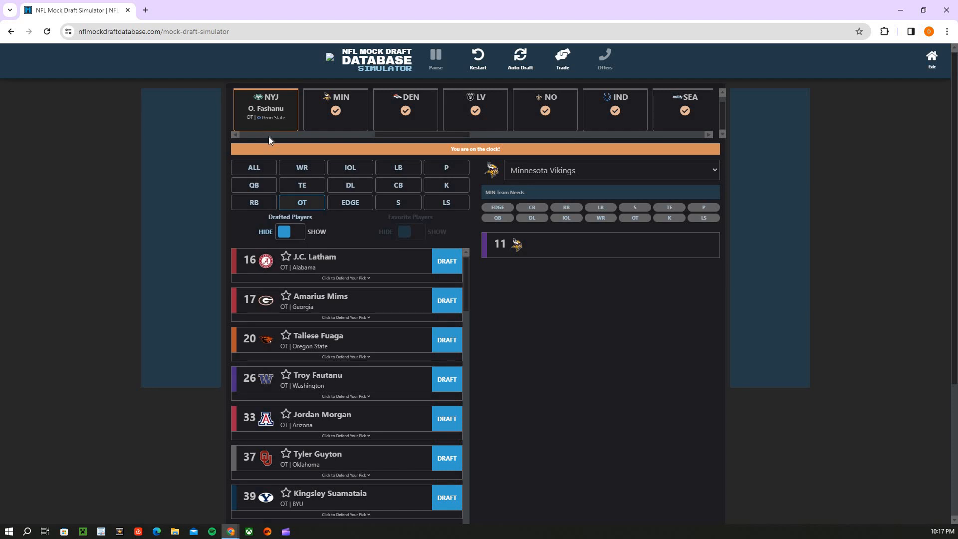
mouse_move(288, 154)
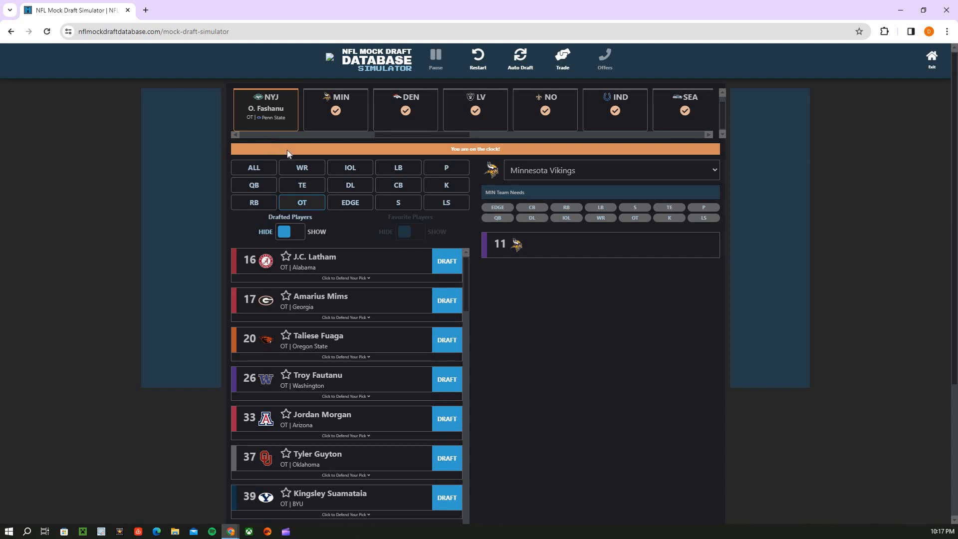
mouse_move(310, 182)
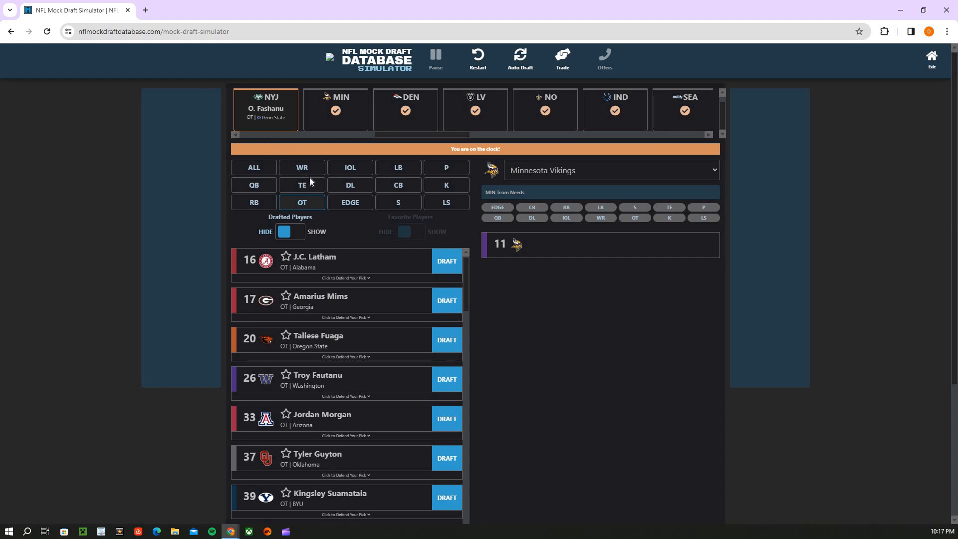
mouse_move(338, 129)
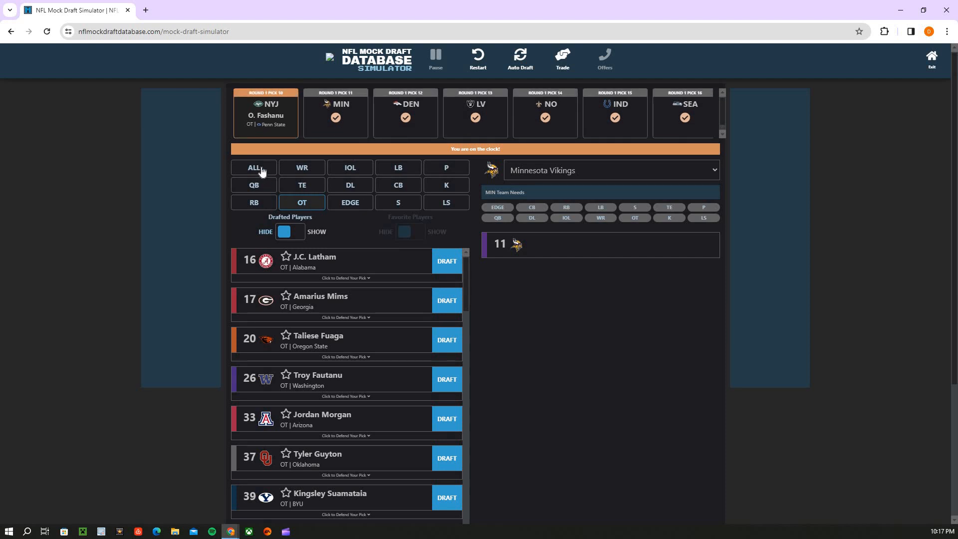
Narrow Minnesota's pick 11 board to quarterbacks, led by Michael Penix Jr
left_click(253, 167)
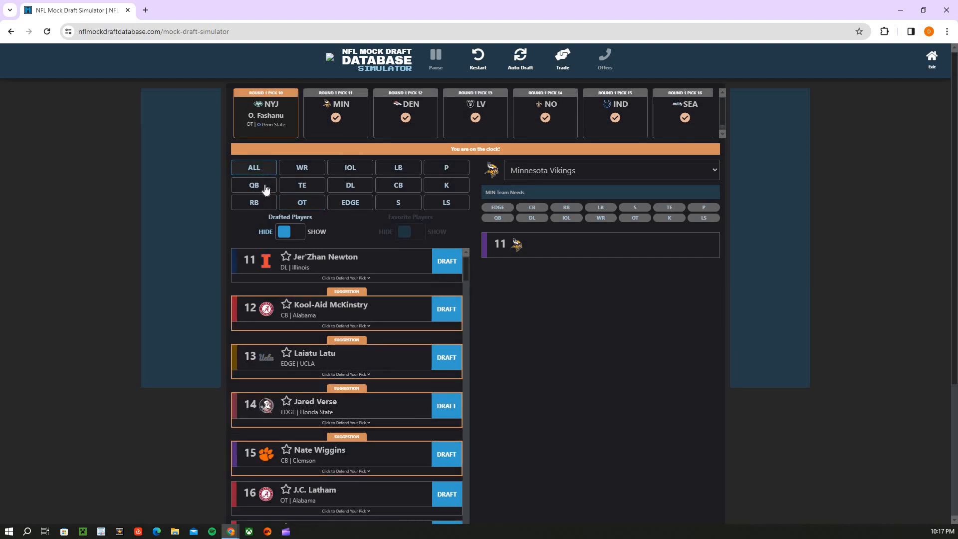
left_click(253, 186)
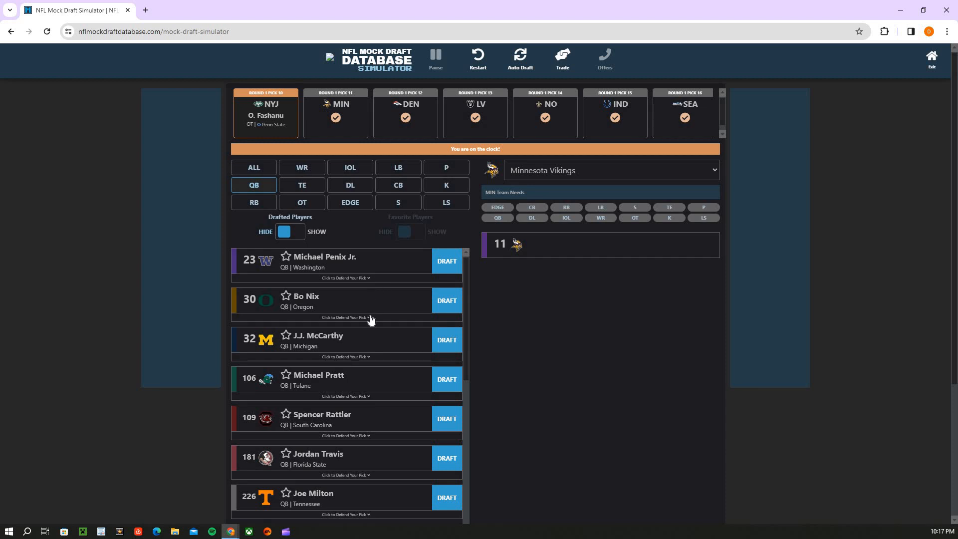
mouse_move(410, 230)
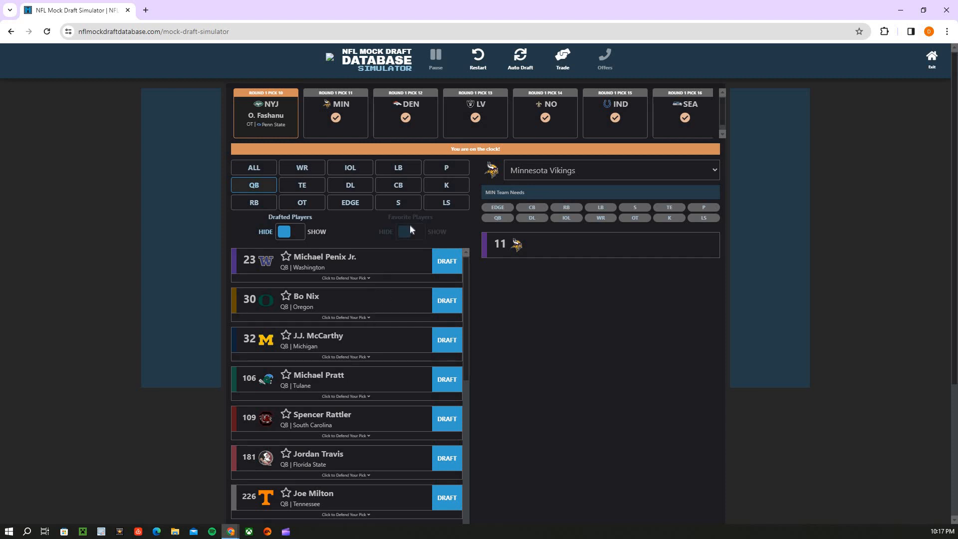
mouse_move(432, 174)
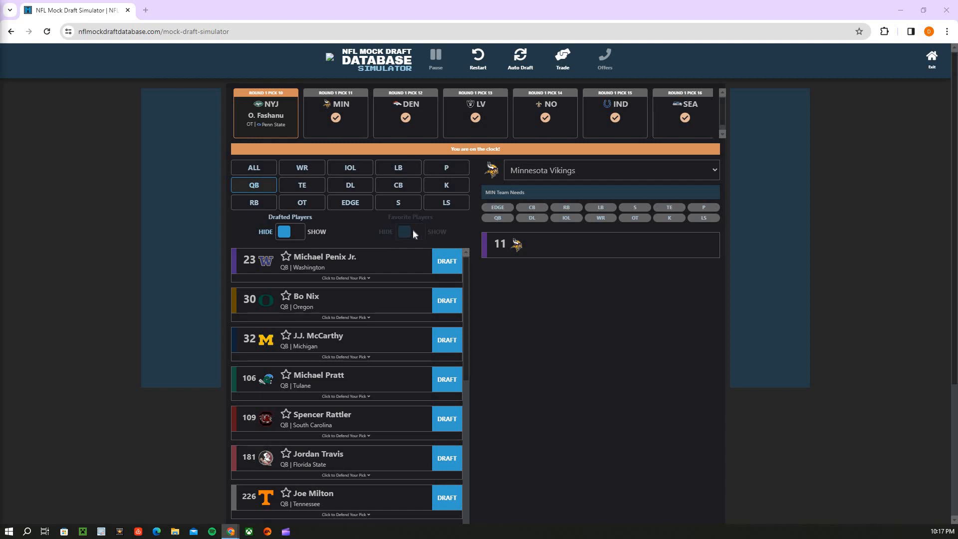
mouse_move(394, 125)
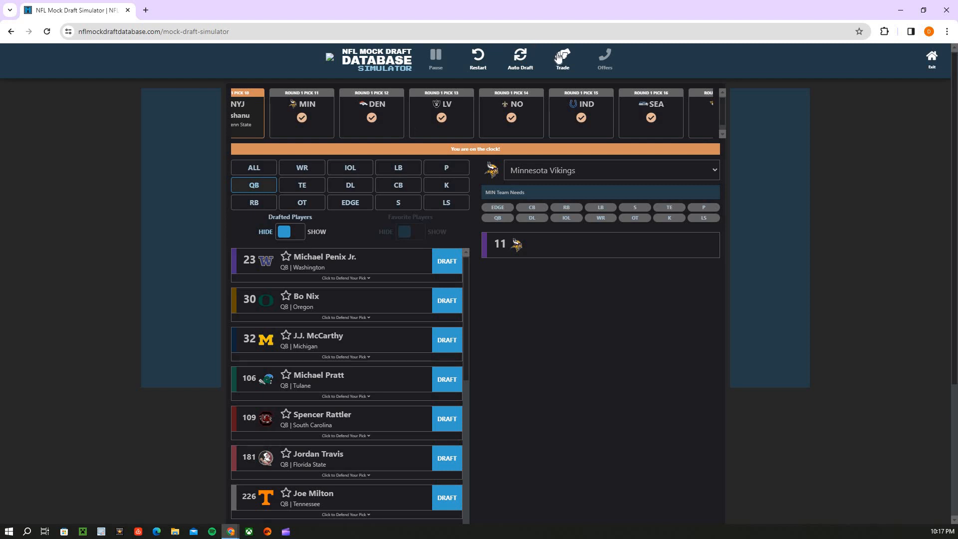
Trade picks 1.11 and 1.15 between Indianapolis and Minnesota, putting the Colts on the clock
left_click(560, 58)
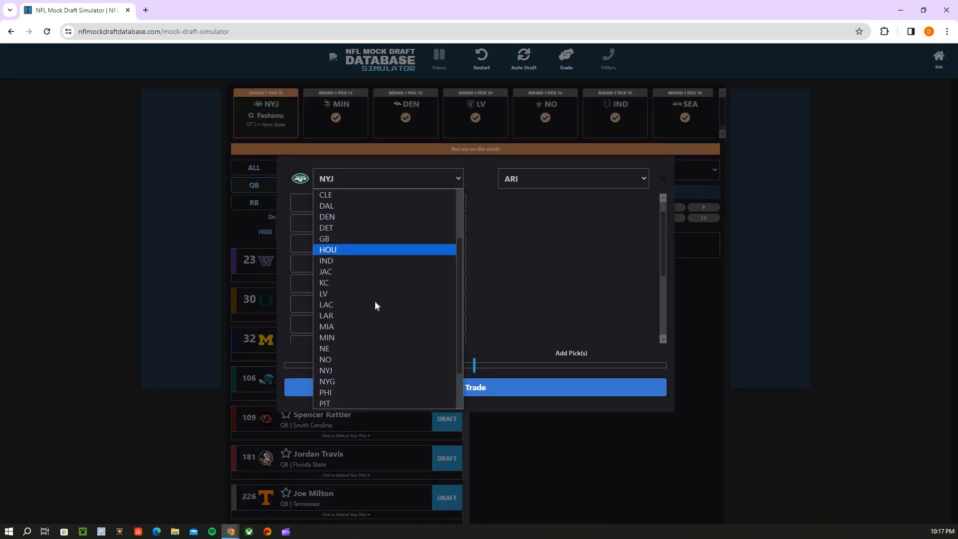
left_click(325, 260)
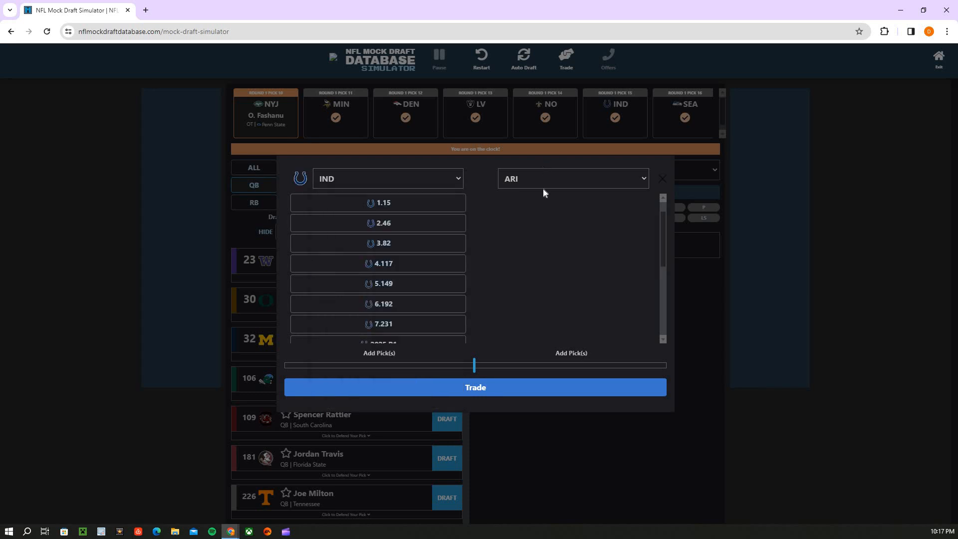
left_click(571, 178)
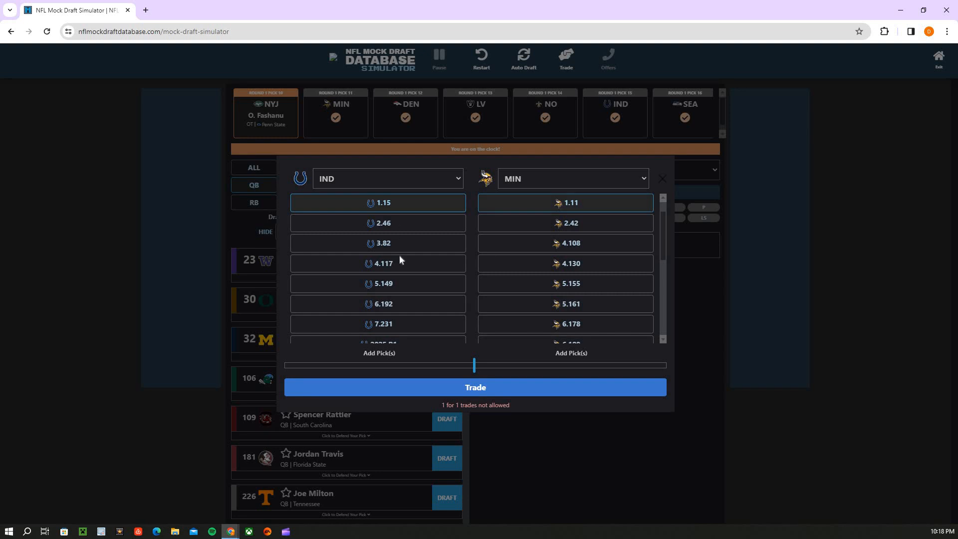
left_click(660, 177)
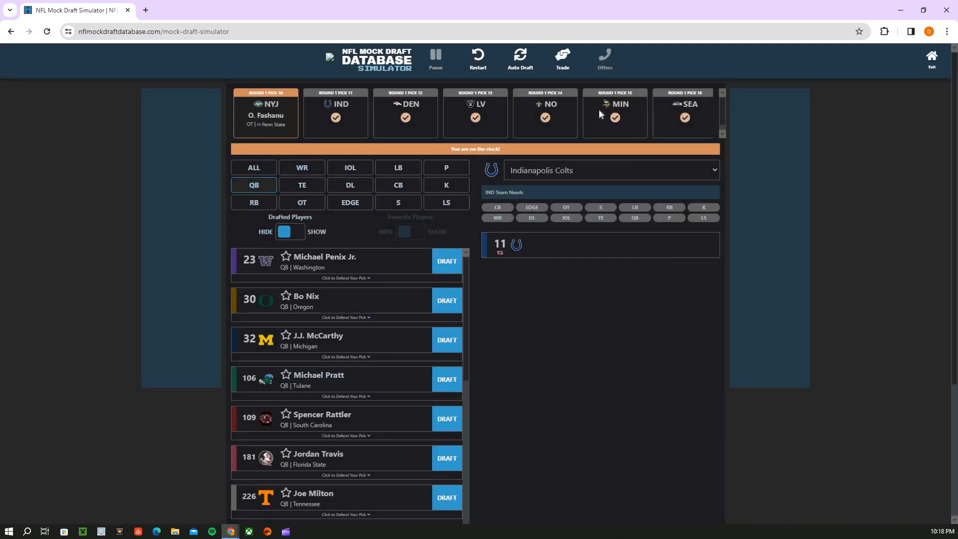
mouse_move(263, 170)
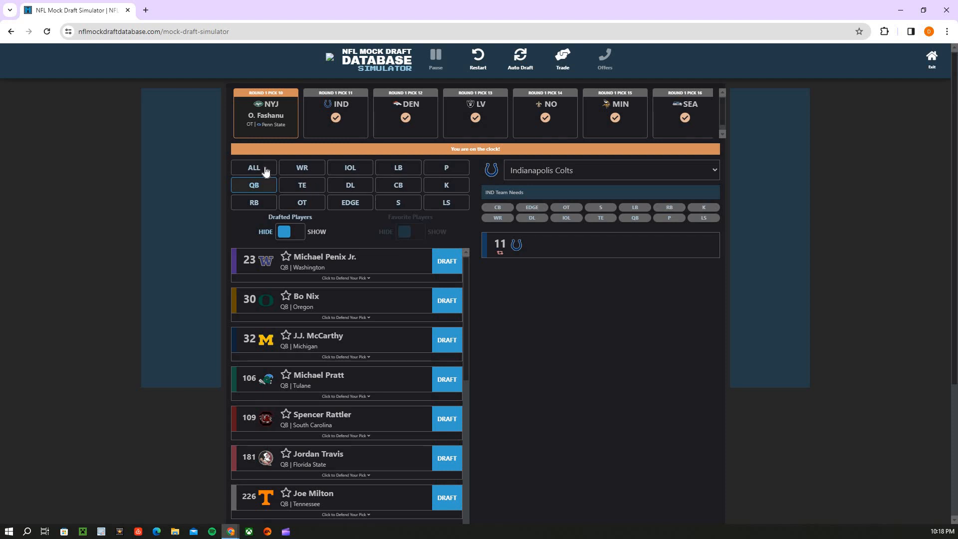
mouse_move(220, 178)
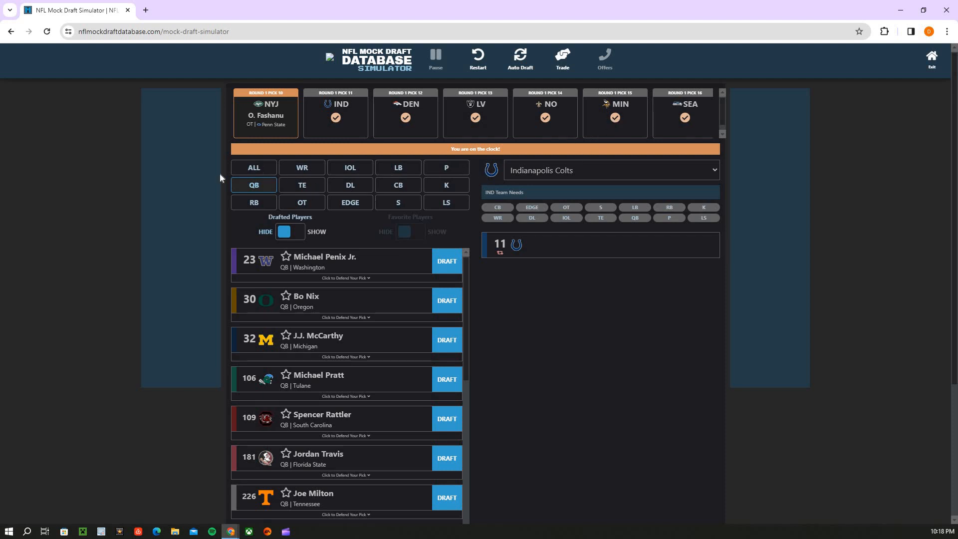
Filter to EDGE prospects and draft Demeioun Robinson of Penn State for the Colts at pick 11
left_click(253, 168)
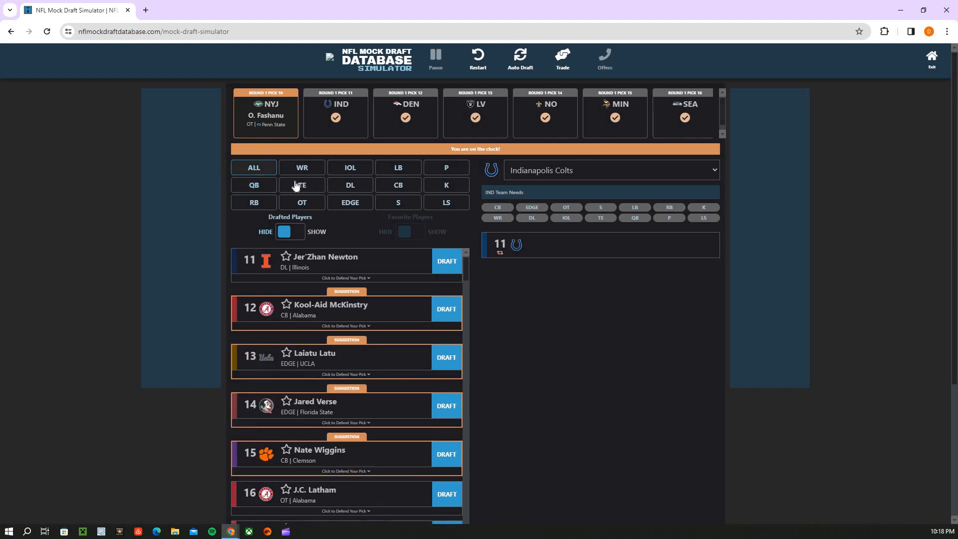
mouse_move(294, 185)
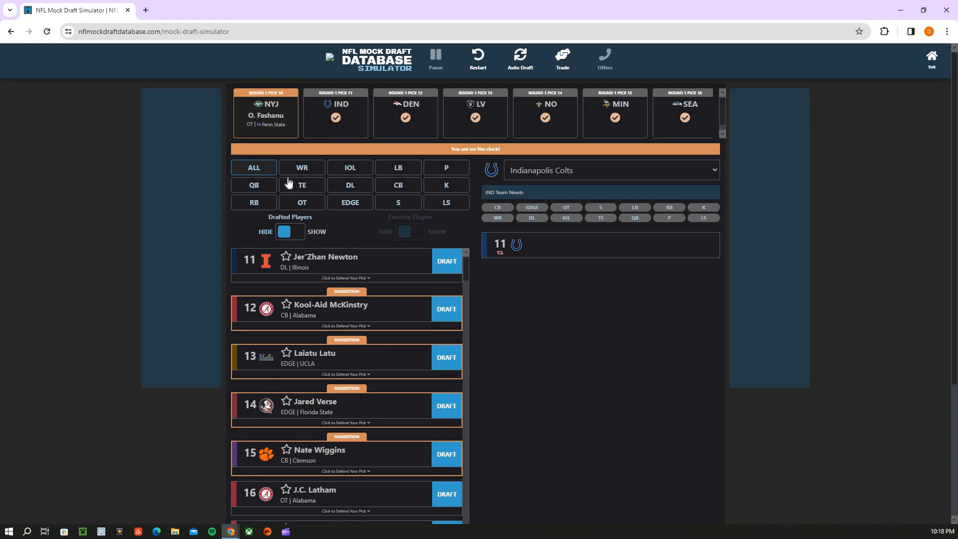
mouse_move(355, 216)
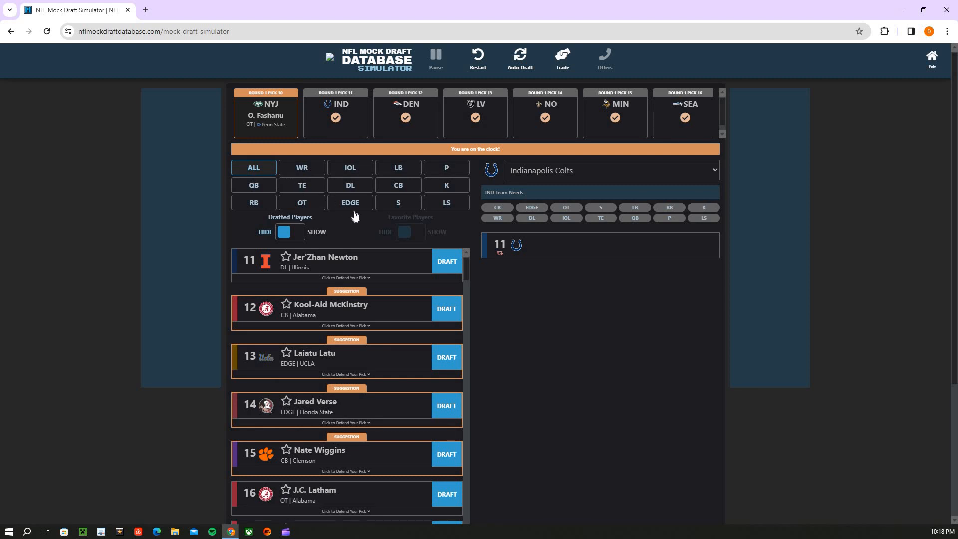
mouse_move(329, 133)
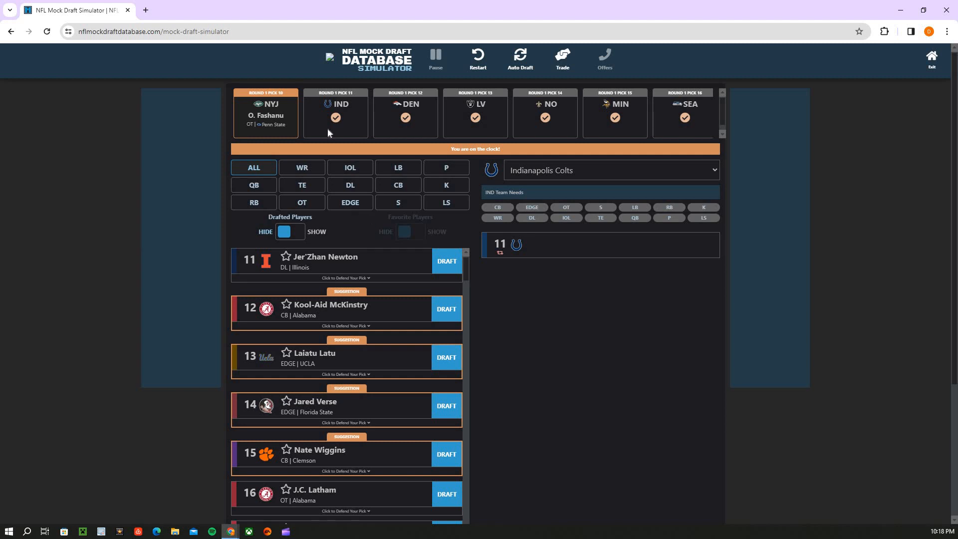
mouse_move(402, 255)
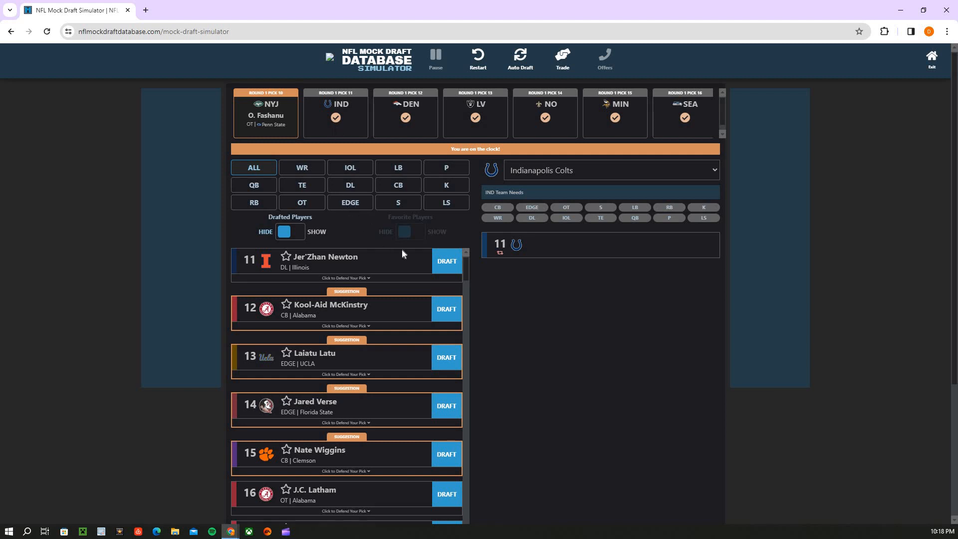
left_click(350, 203)
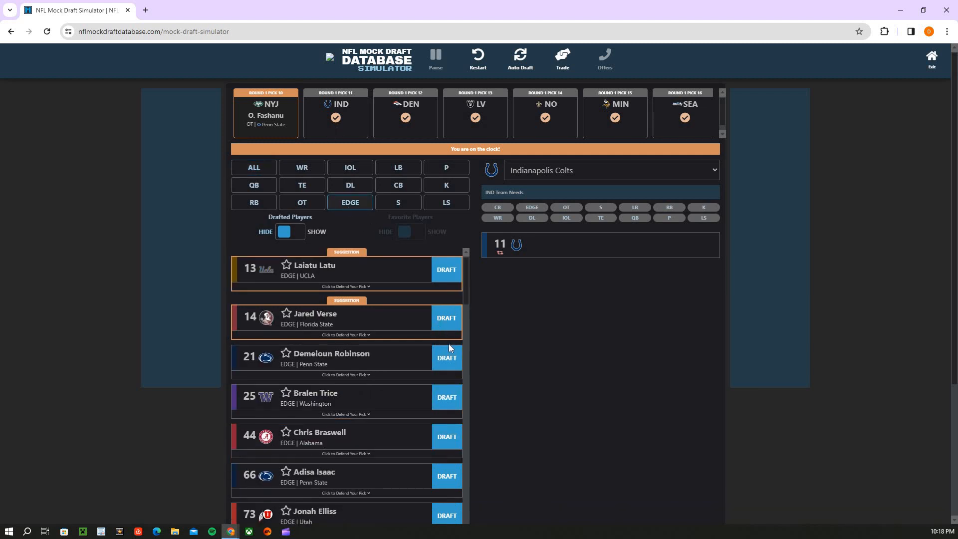
left_click(446, 358)
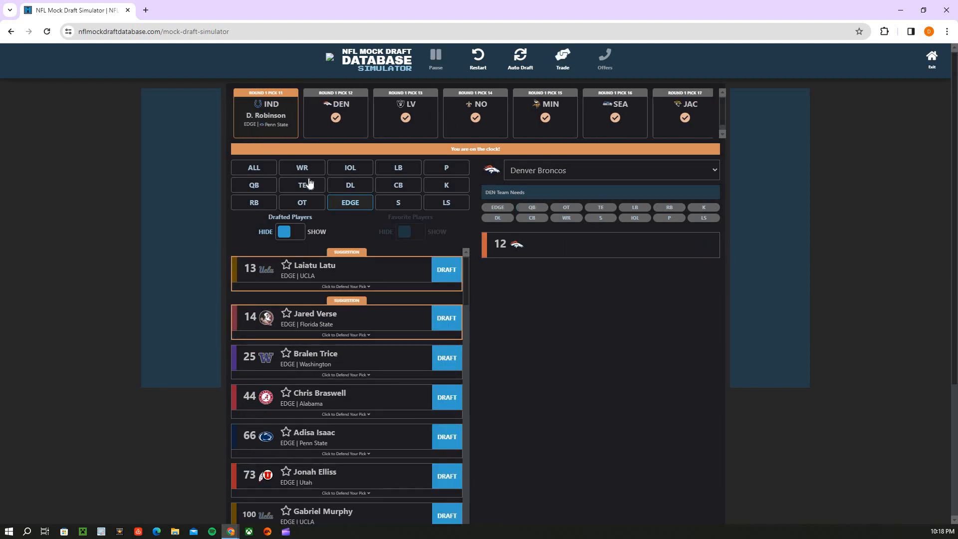
mouse_move(308, 184)
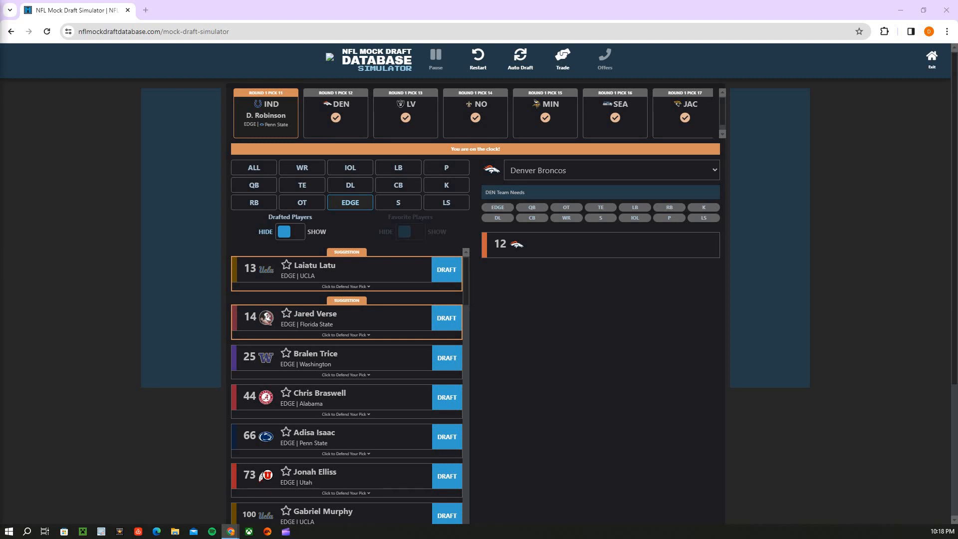
mouse_move(266, 140)
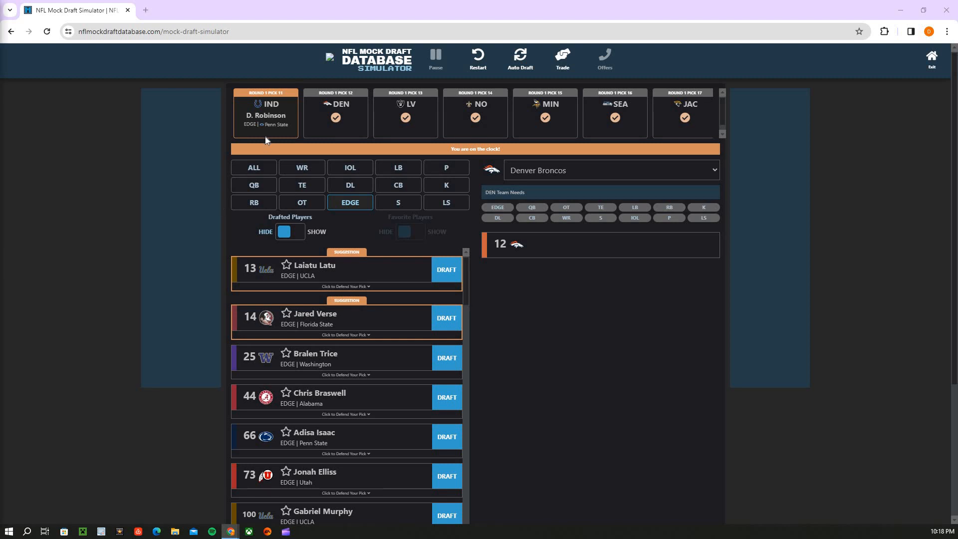
mouse_move(282, 157)
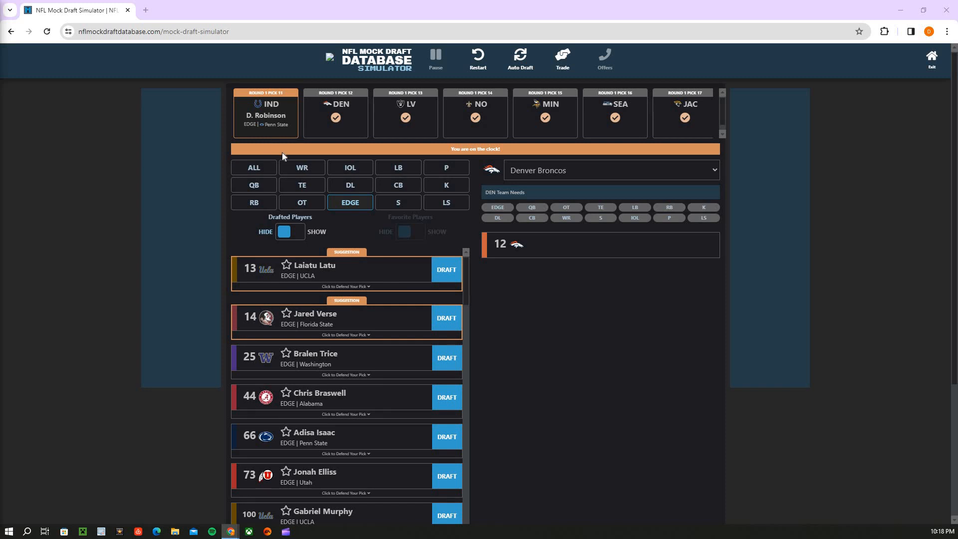
mouse_move(280, 162)
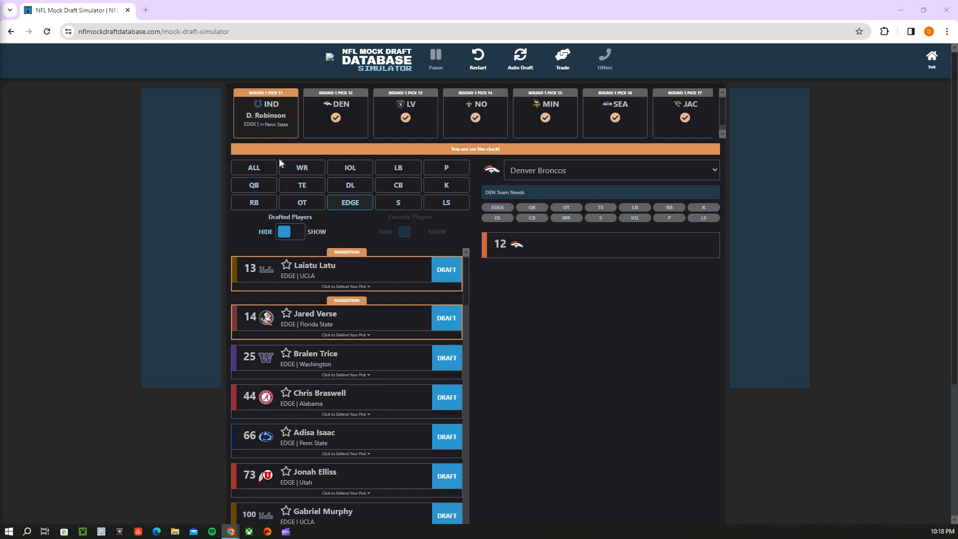
mouse_move(311, 144)
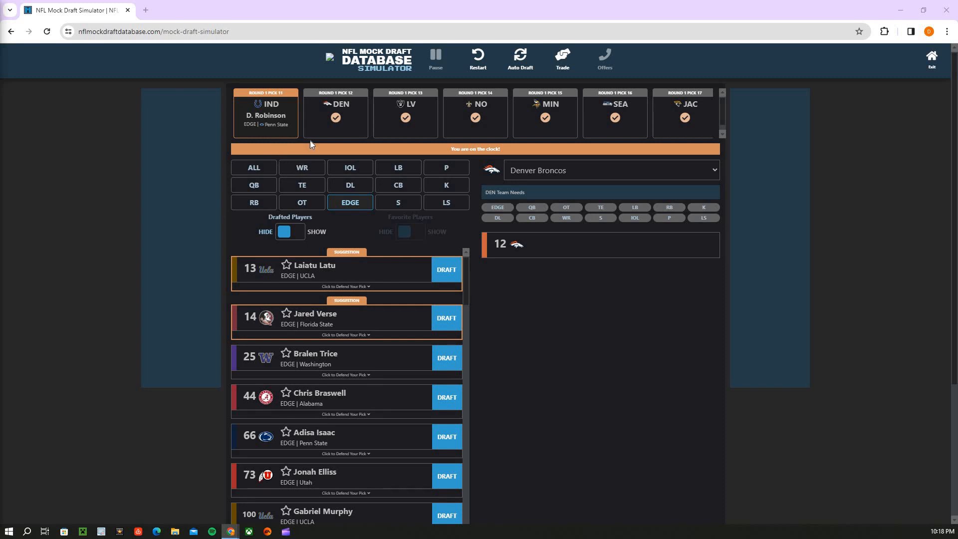
mouse_move(338, 128)
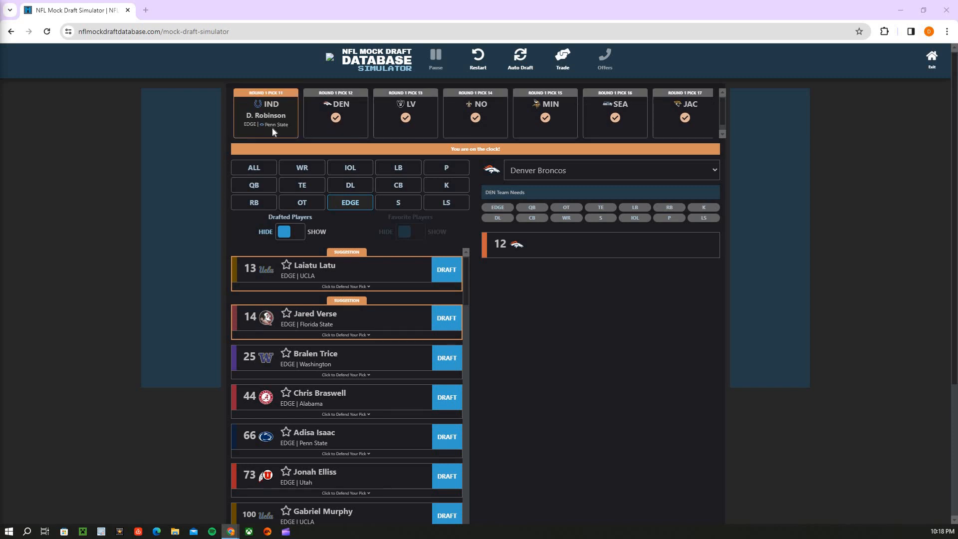
mouse_move(366, 152)
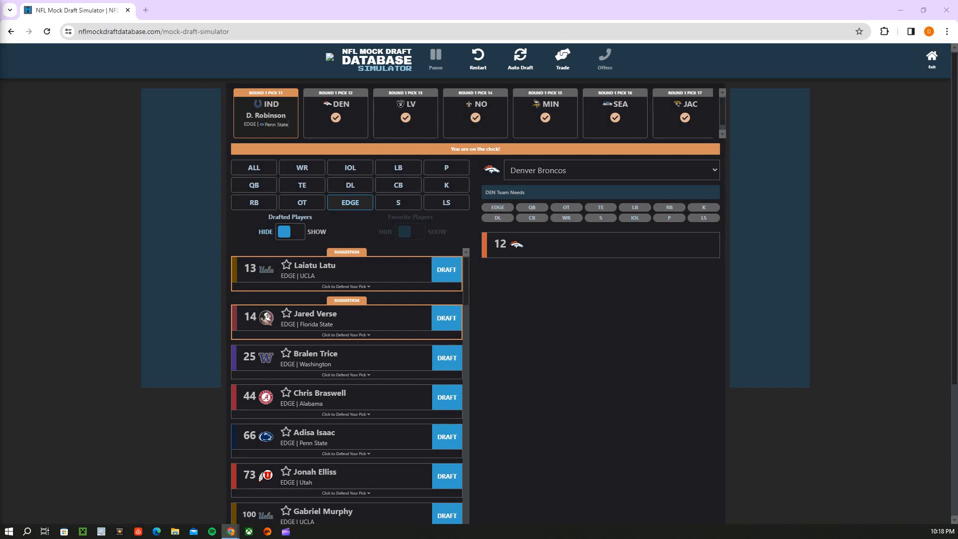
mouse_move(262, 112)
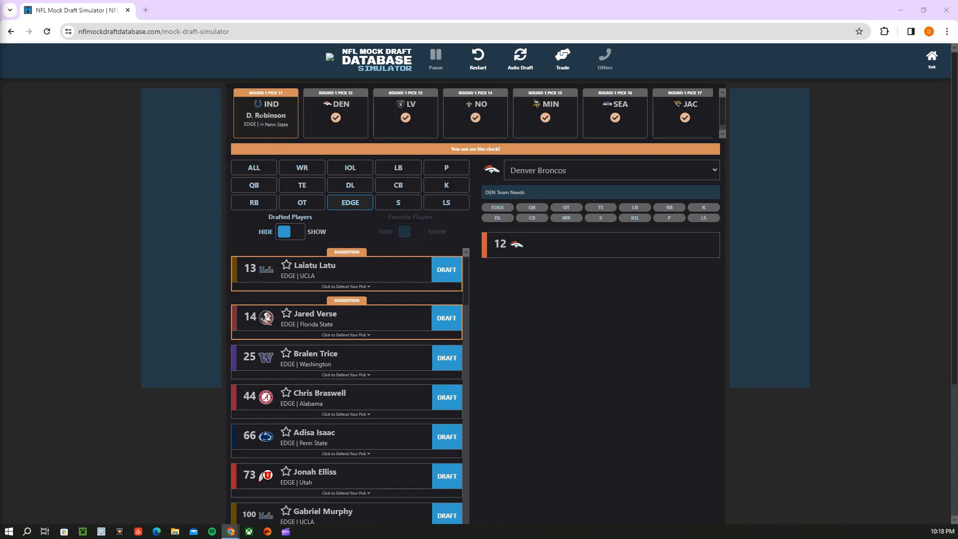
mouse_move(287, 140)
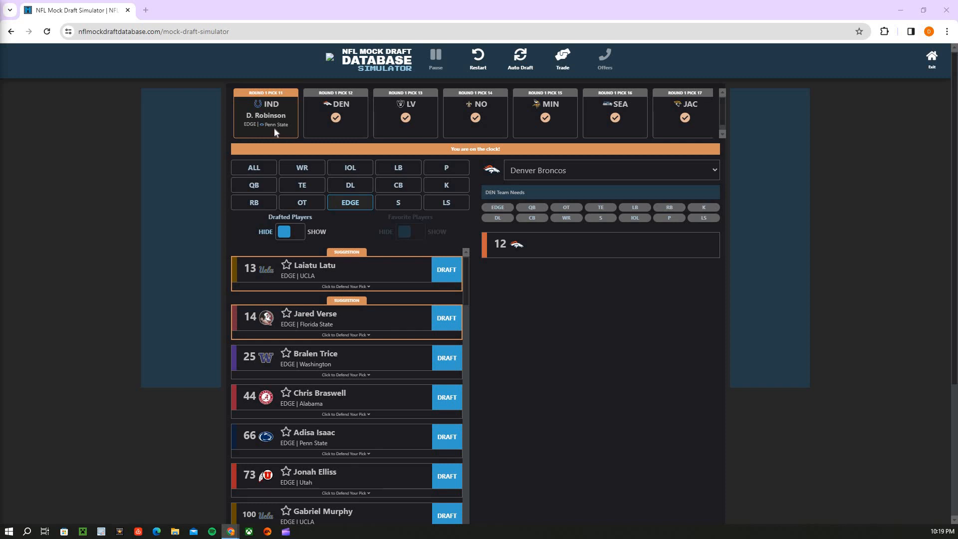
mouse_move(327, 136)
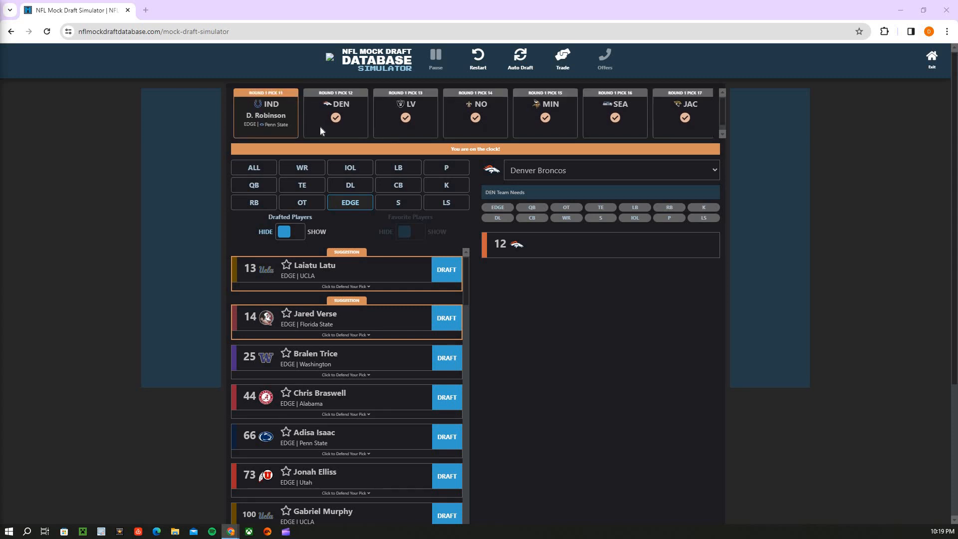
mouse_move(314, 135)
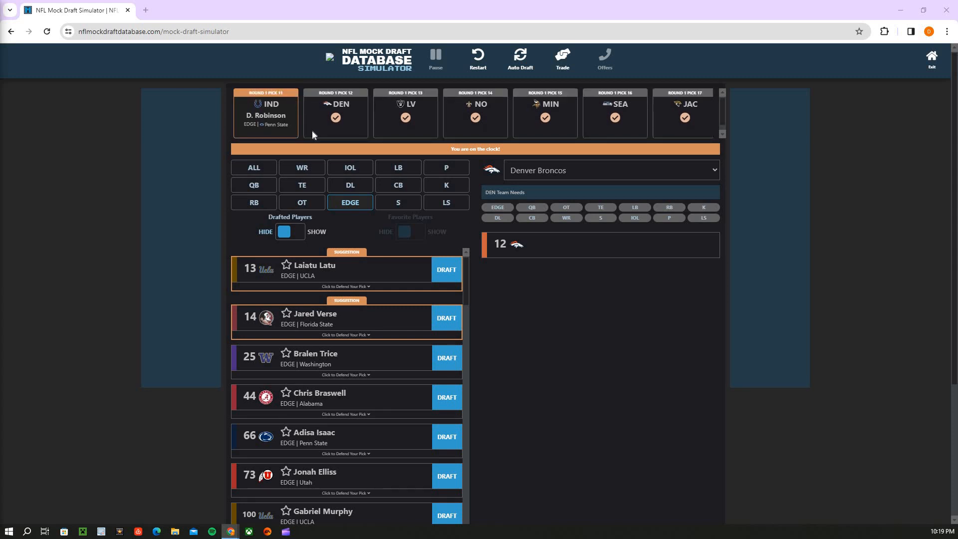
mouse_move(245, 122)
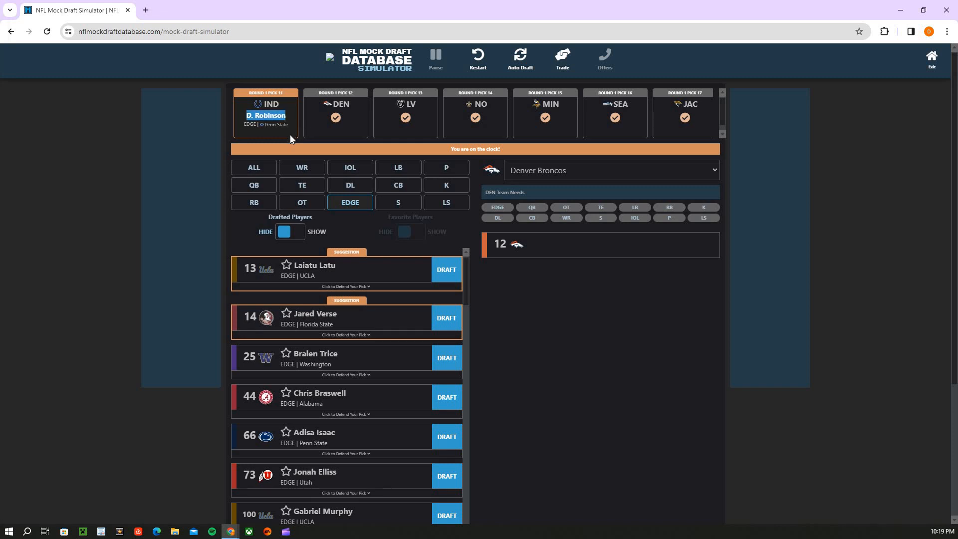
mouse_move(280, 153)
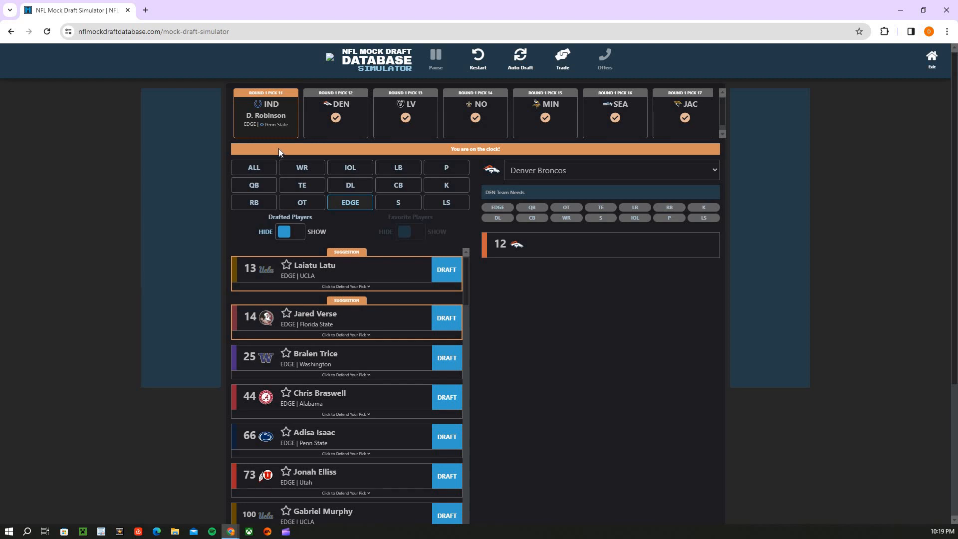
mouse_move(332, 165)
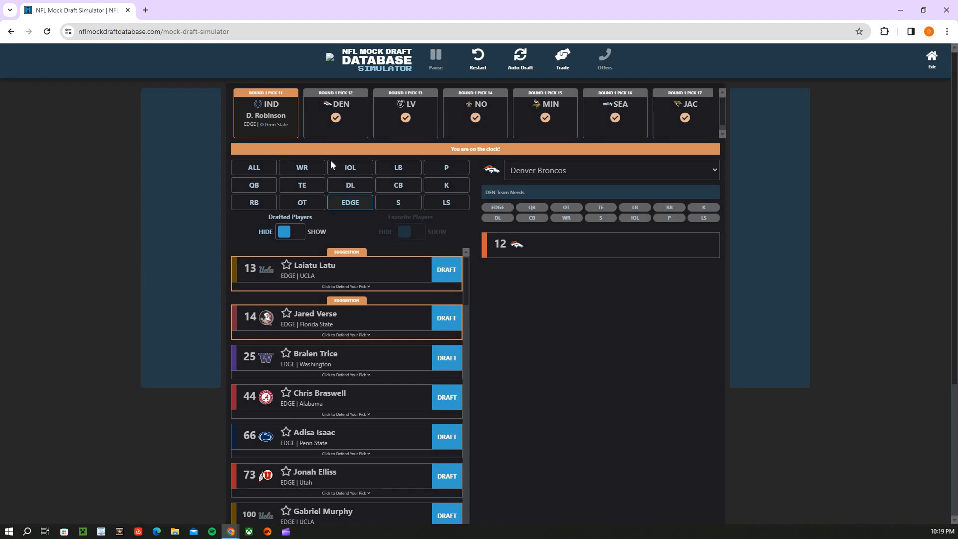
mouse_move(364, 216)
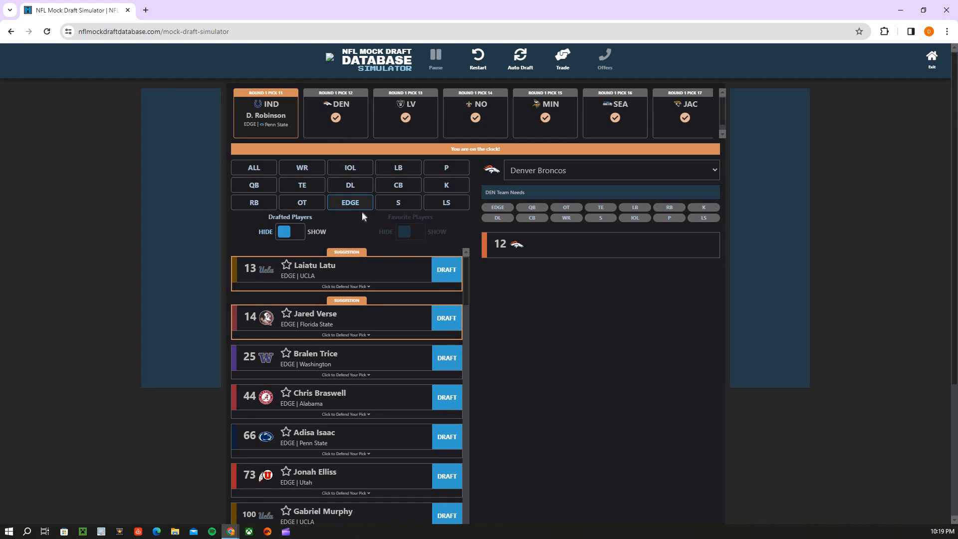
Draft Laiatu Latu for Denver at pick 12 and review earlier selections in the pick ticker
left_click(446, 269)
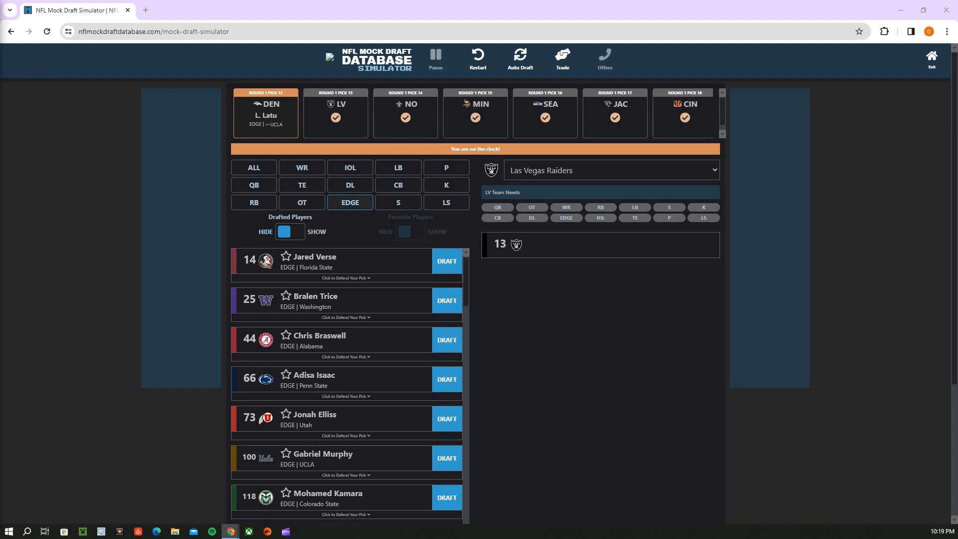
mouse_move(88, 176)
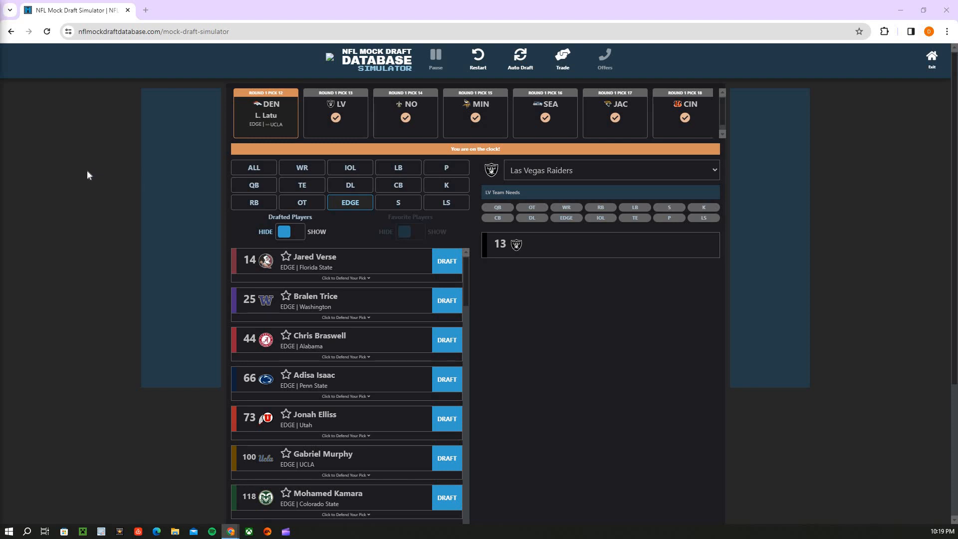
mouse_move(65, 171)
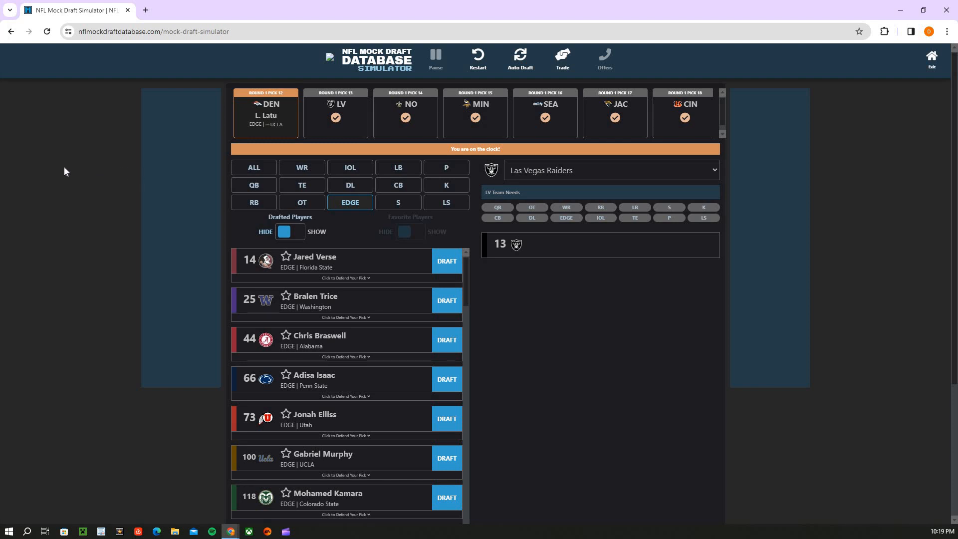
mouse_move(255, 118)
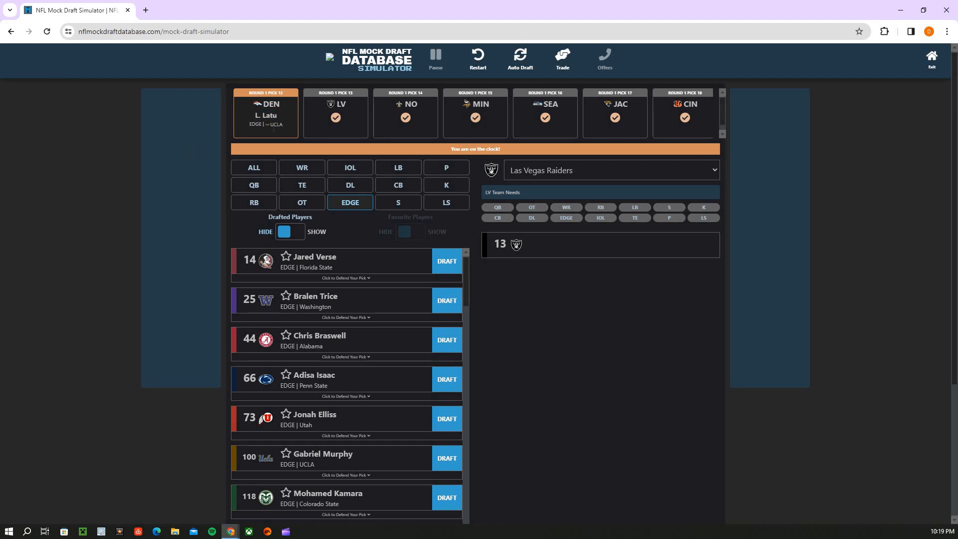
mouse_move(345, 133)
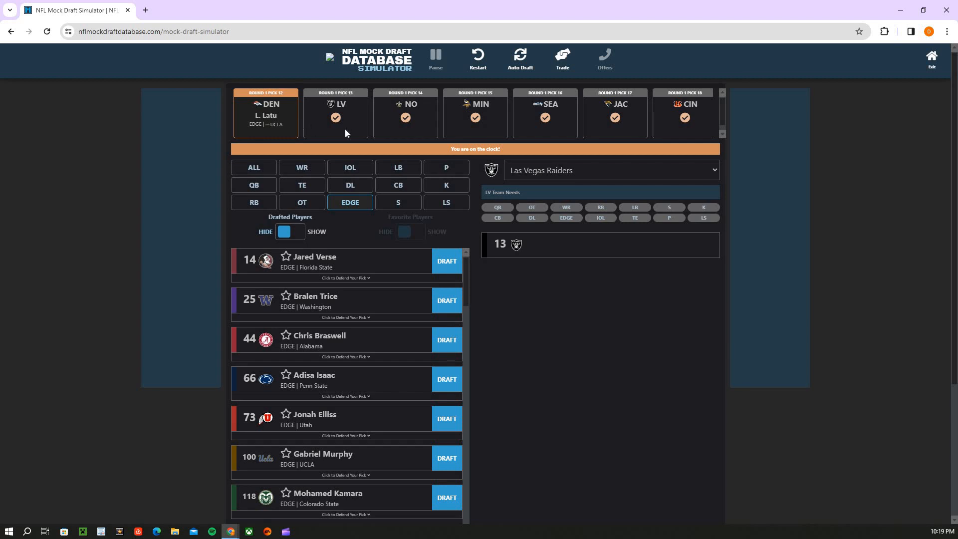
scroll("left", 3)
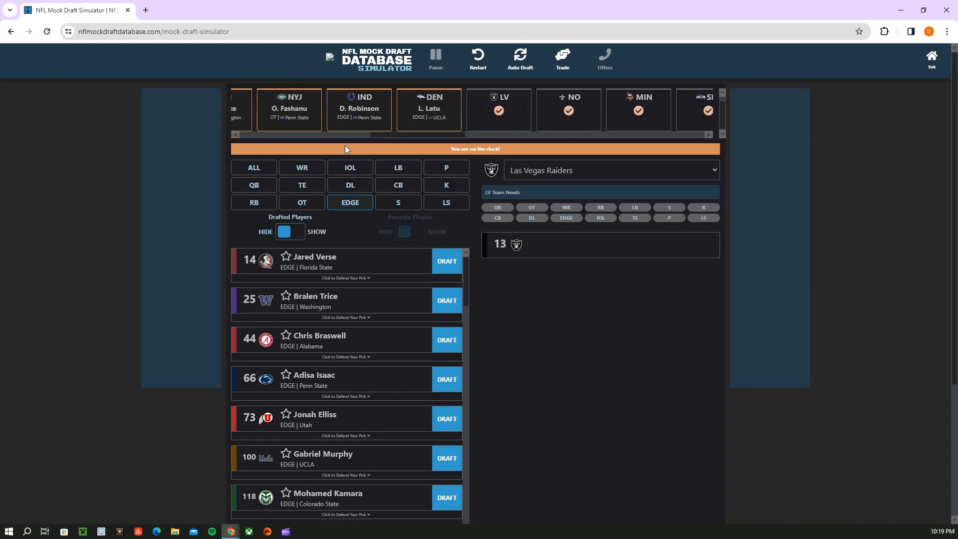
scroll("left", 3)
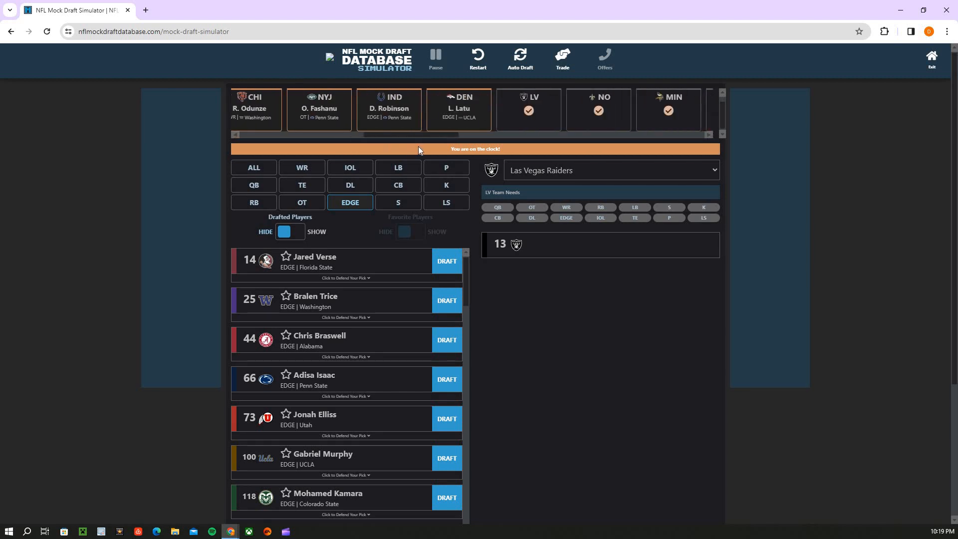
scroll("left", 3)
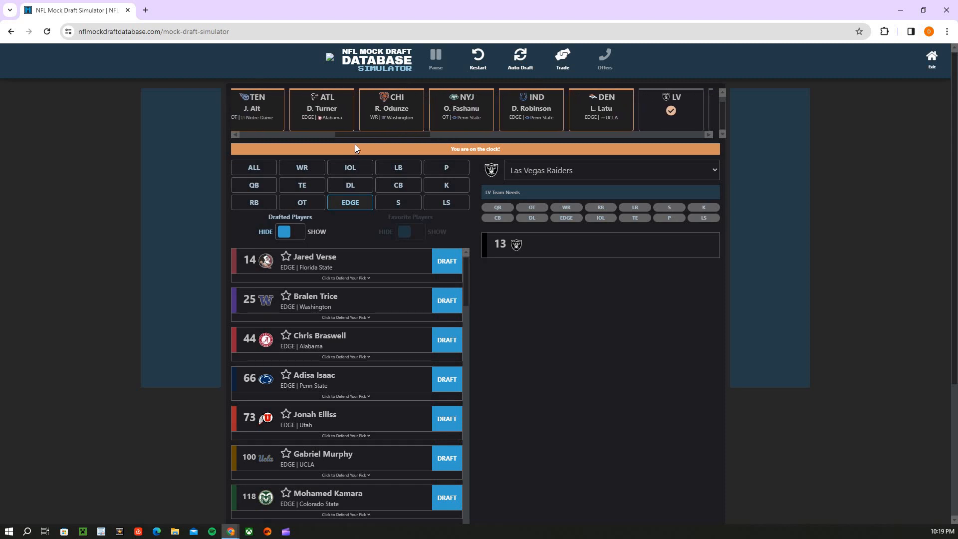
scroll("right", 3)
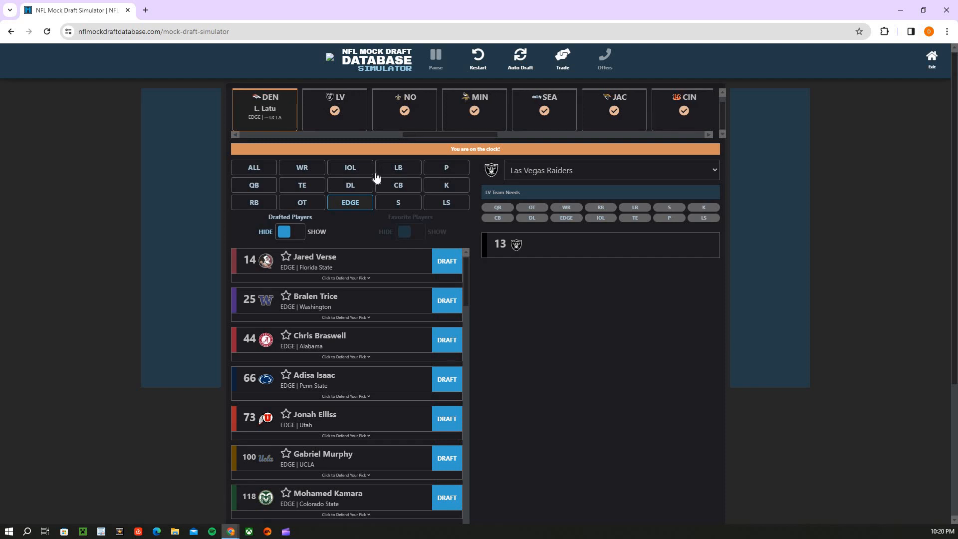
mouse_move(363, 180)
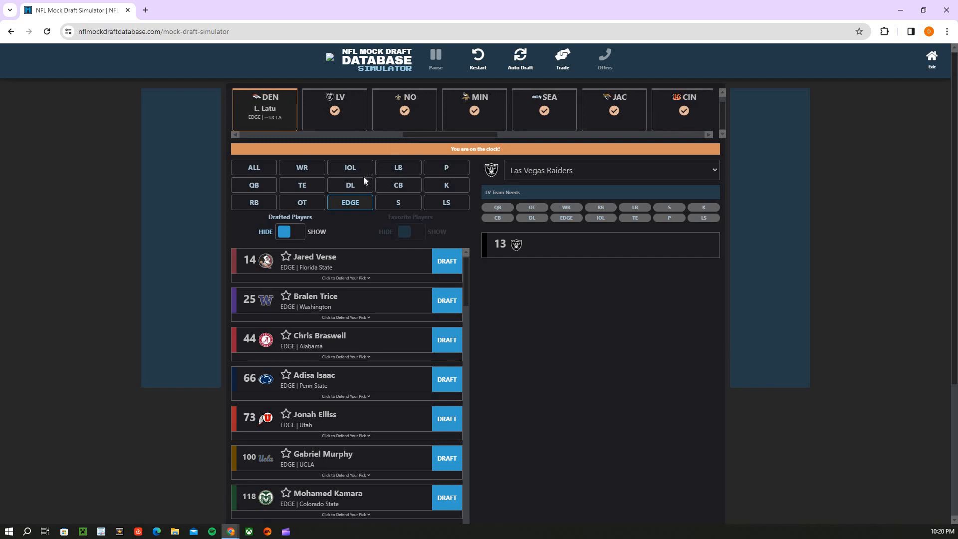
mouse_move(353, 233)
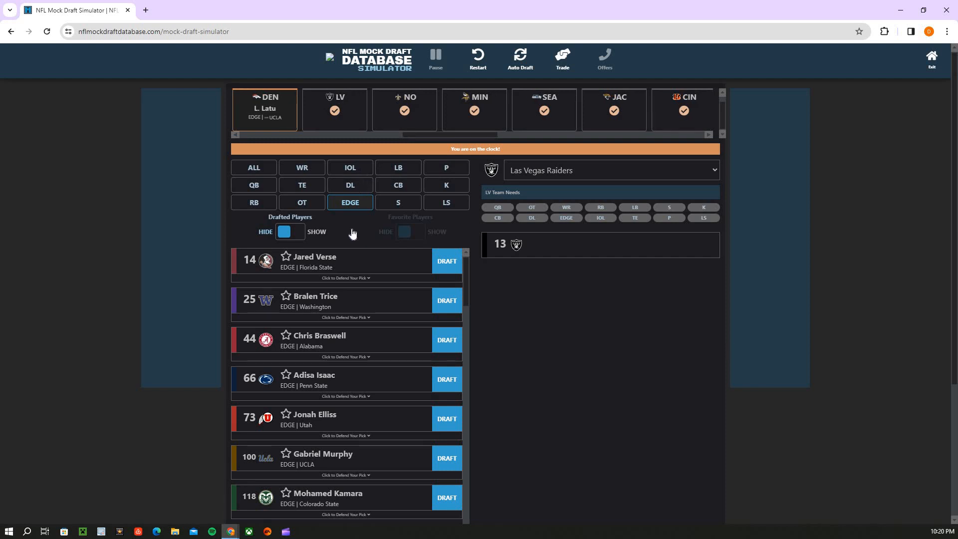
mouse_move(344, 236)
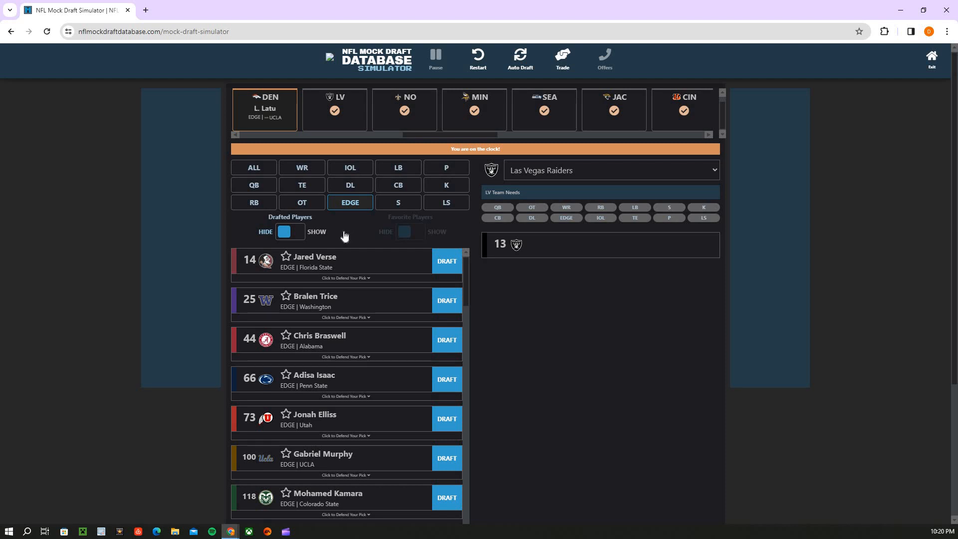
mouse_move(350, 244)
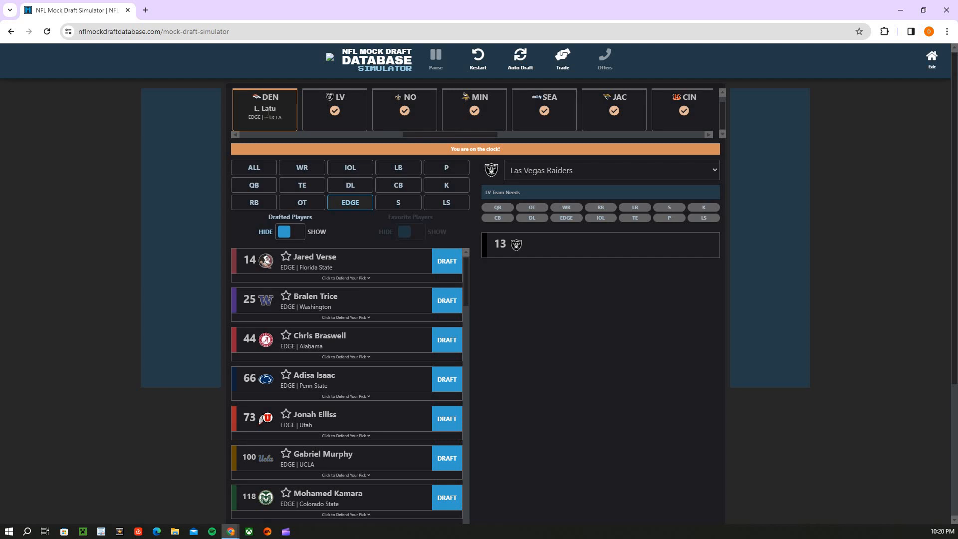
Filter to cornerbacks and draft Nate Wiggins of Clemson for Las Vegas at pick 13
left_click(398, 185)
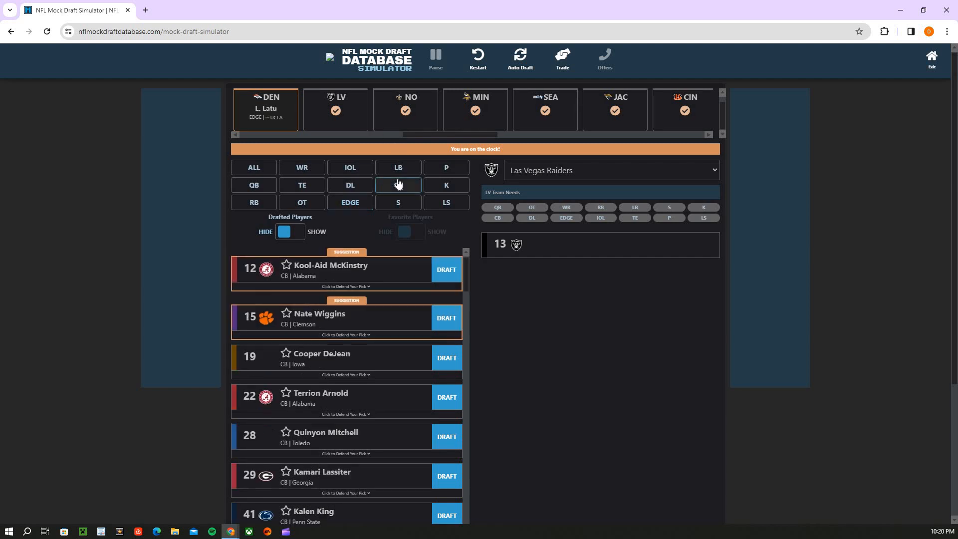
left_click(446, 317)
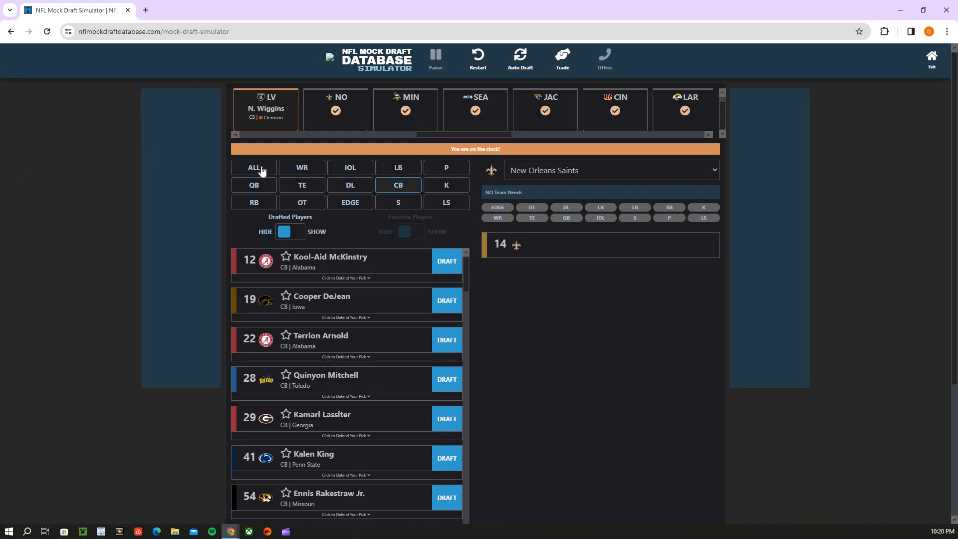
Browse all positions and edge rushers, then narrow the Saints' pick 14 board to wide receivers led by Keon Coleman
left_click(253, 168)
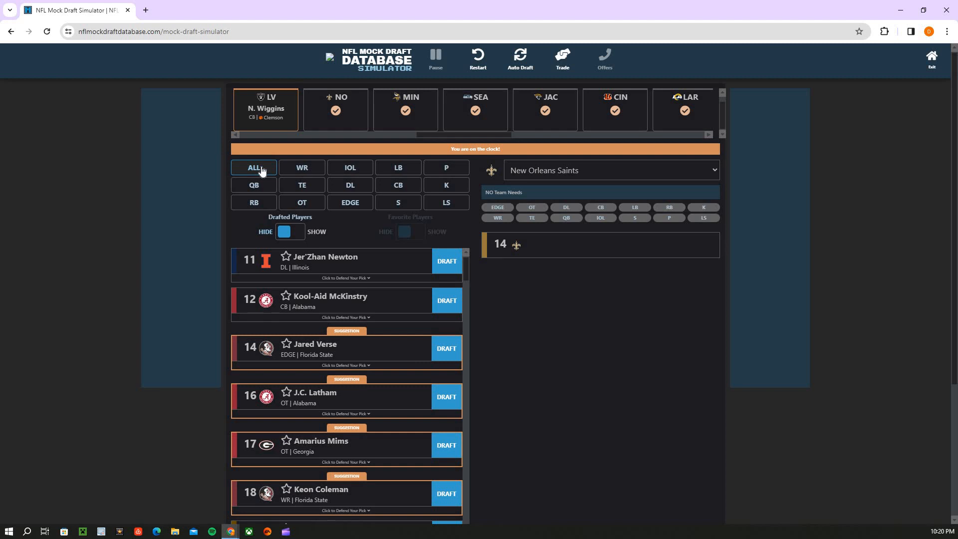
mouse_move(371, 324)
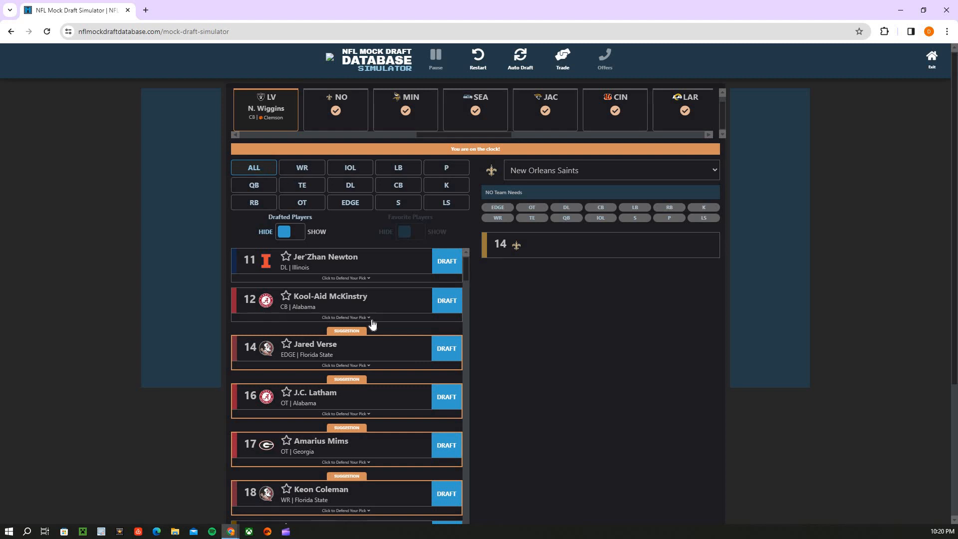
scroll("down", 3)
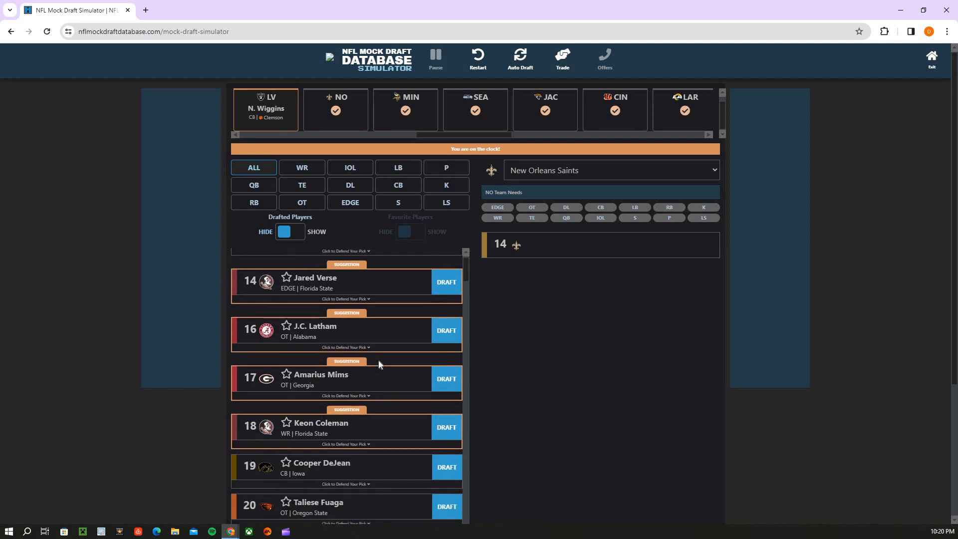
scroll("up", 3)
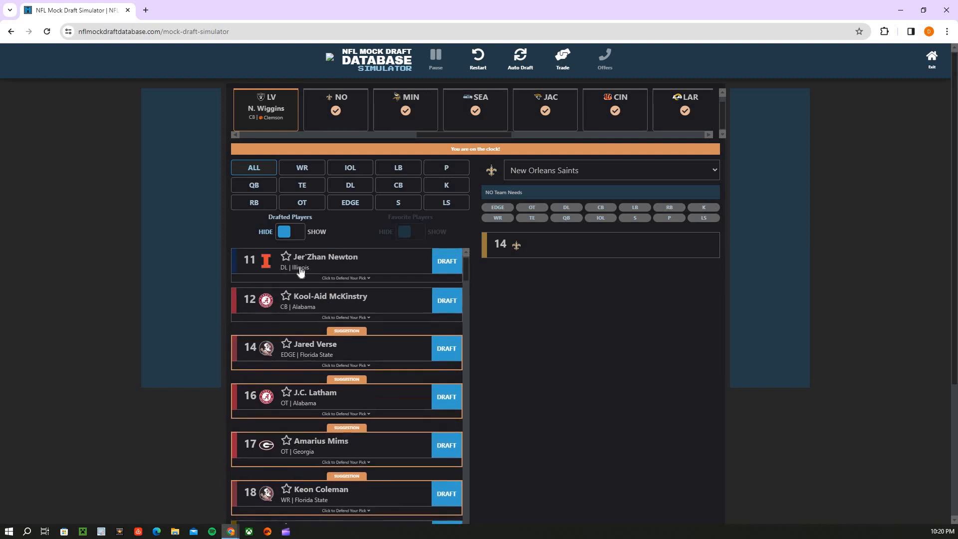
mouse_move(277, 213)
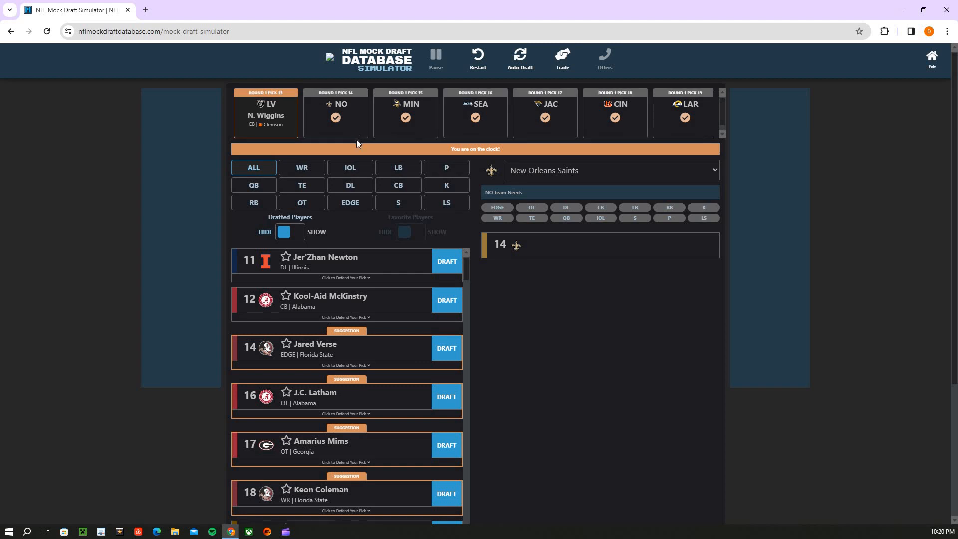
mouse_move(294, 179)
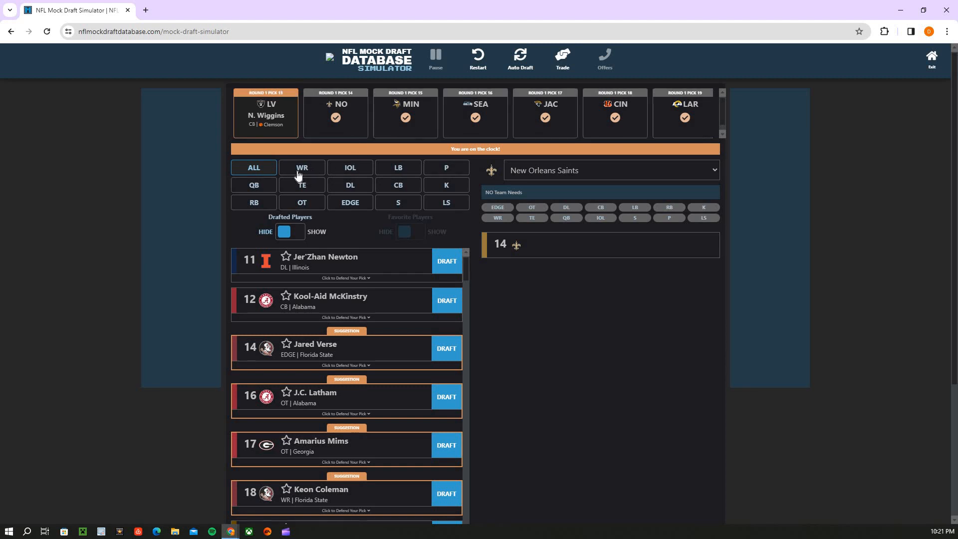
mouse_move(349, 204)
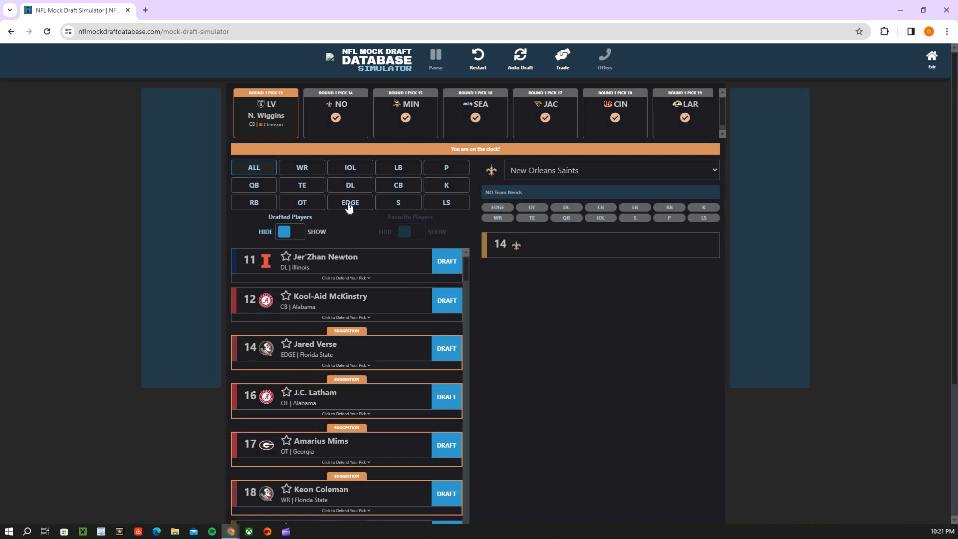
left_click(349, 203)
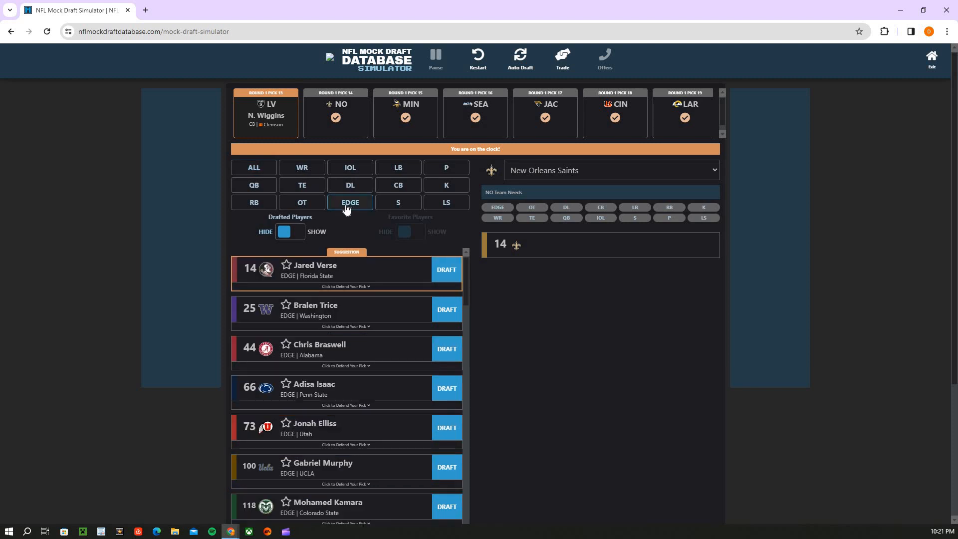
mouse_move(342, 206)
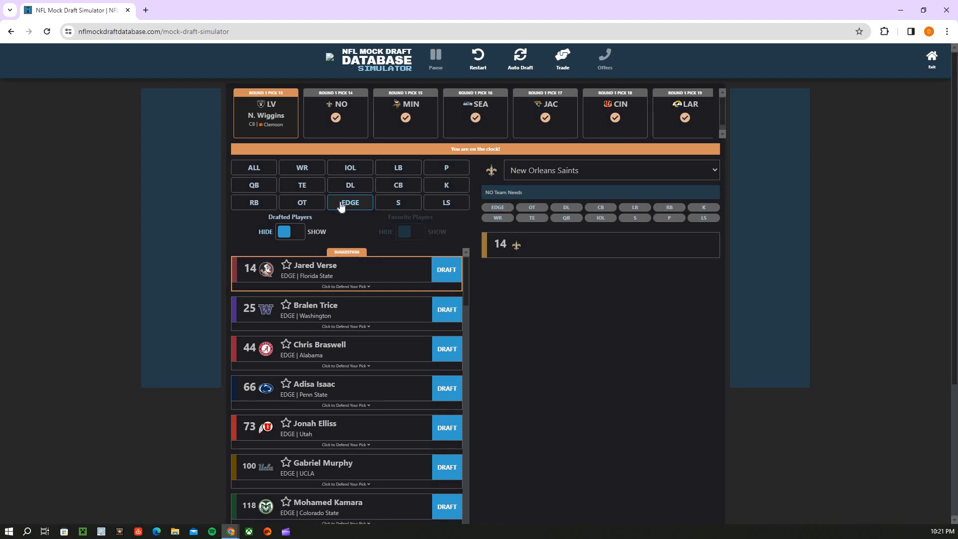
mouse_move(343, 181)
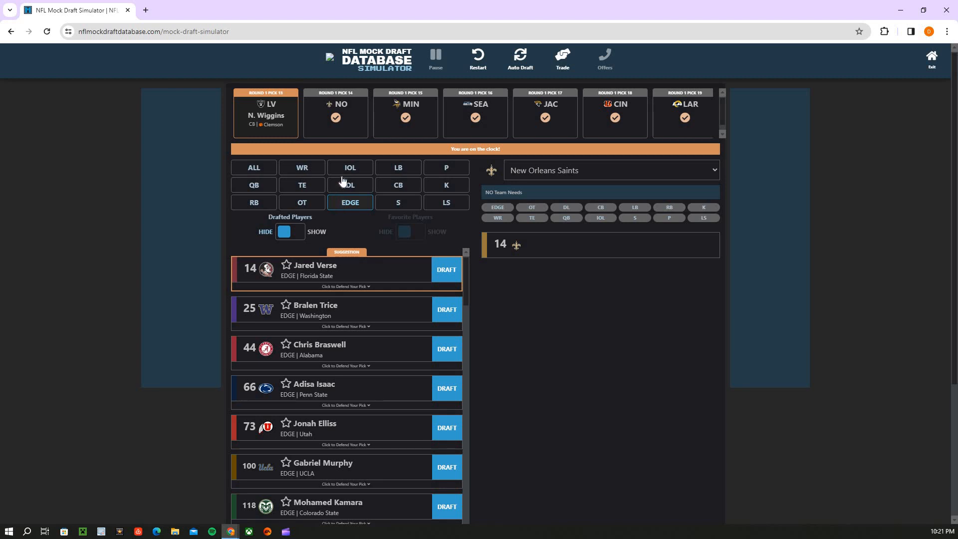
left_click(301, 167)
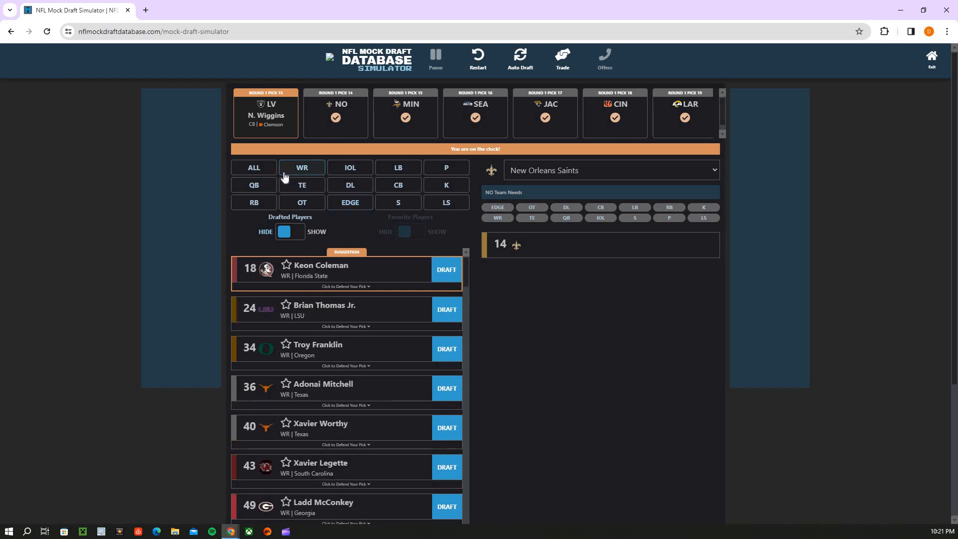
mouse_move(341, 230)
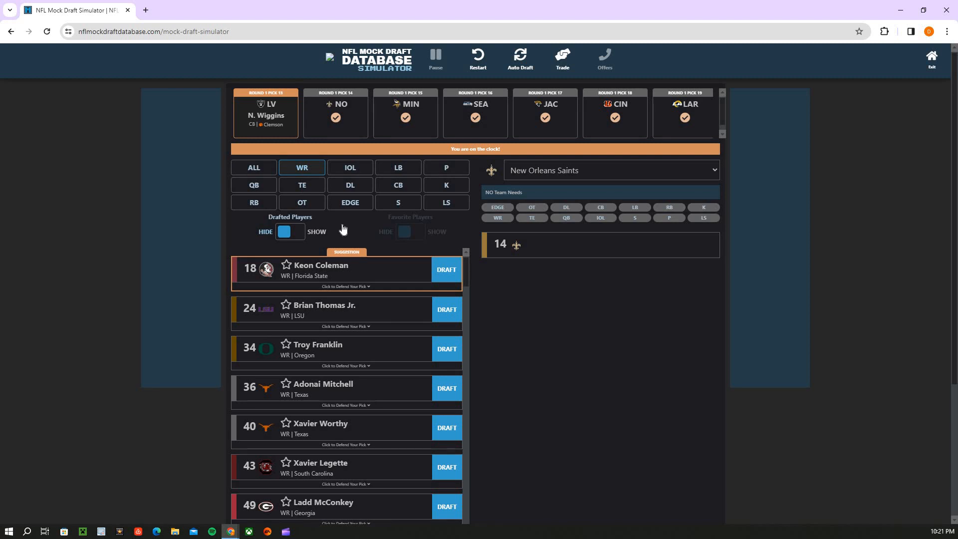
mouse_move(402, 253)
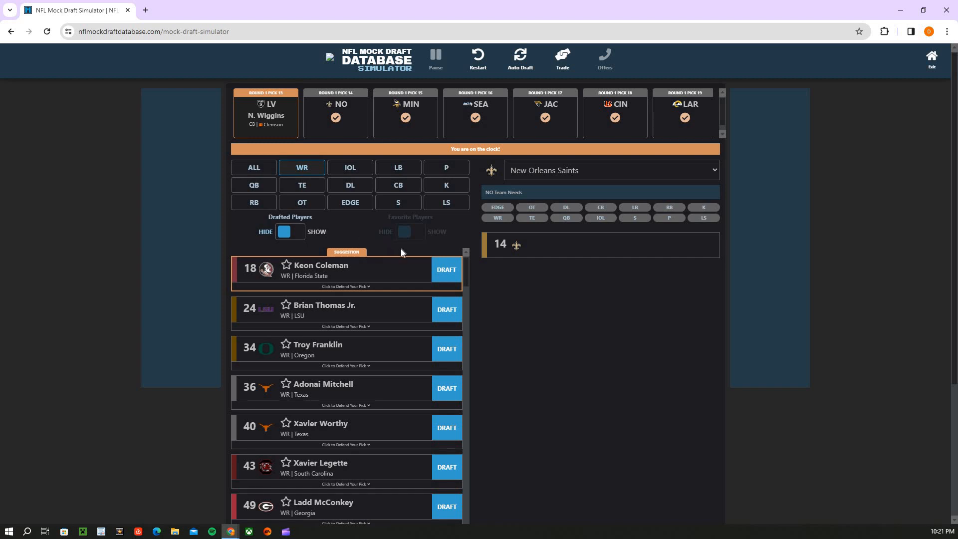
mouse_move(369, 228)
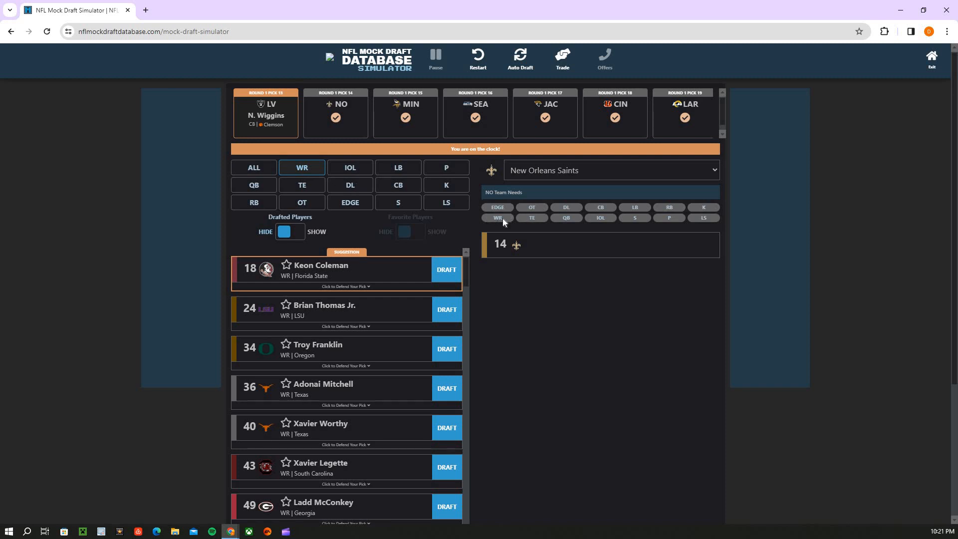
Narrow the Saints' board to offensive tackles, led by J.C. Latham and Amarius Mims
left_click(301, 202)
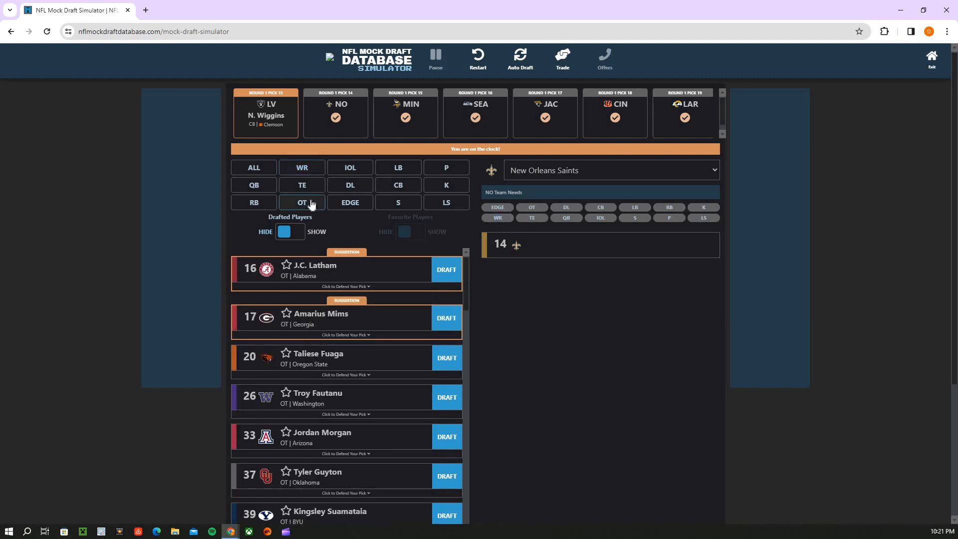
mouse_move(400, 316)
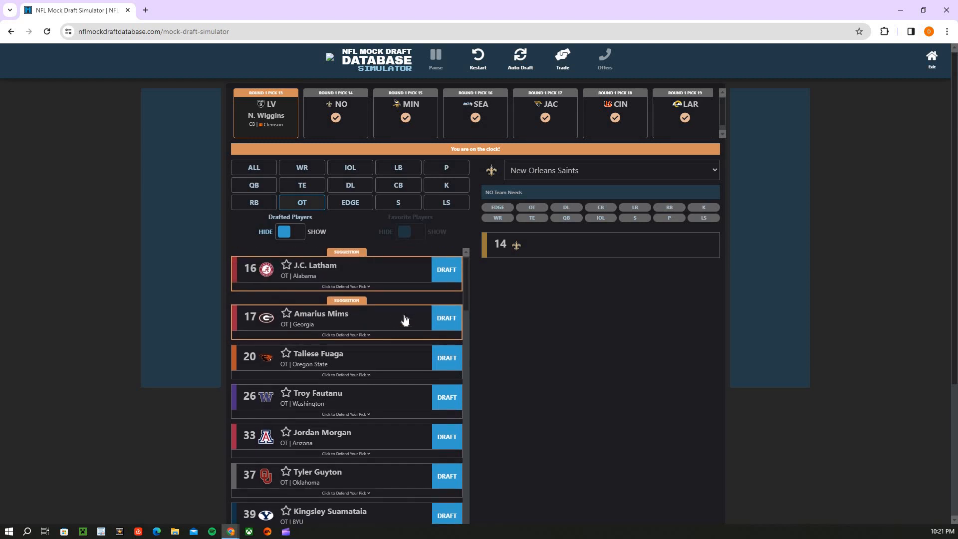
mouse_move(428, 347)
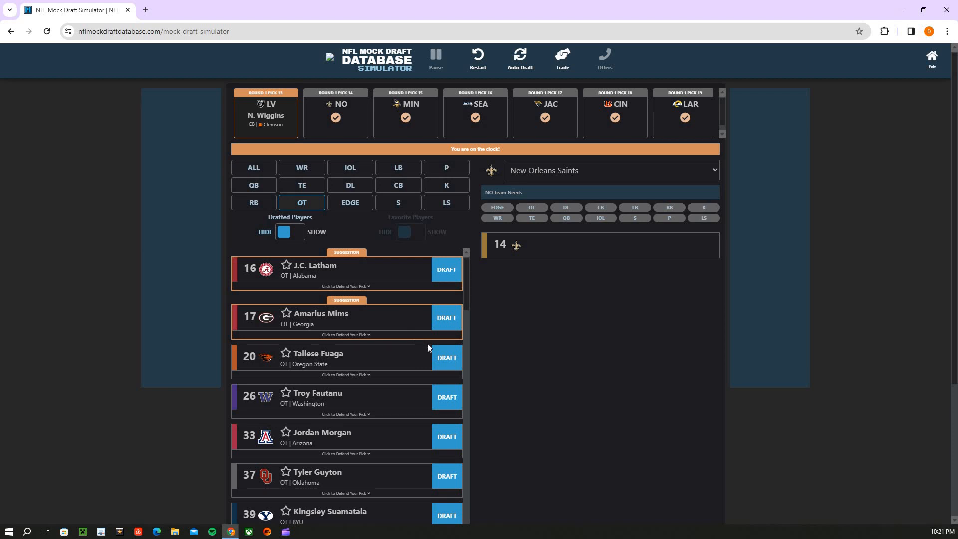
mouse_move(437, 355)
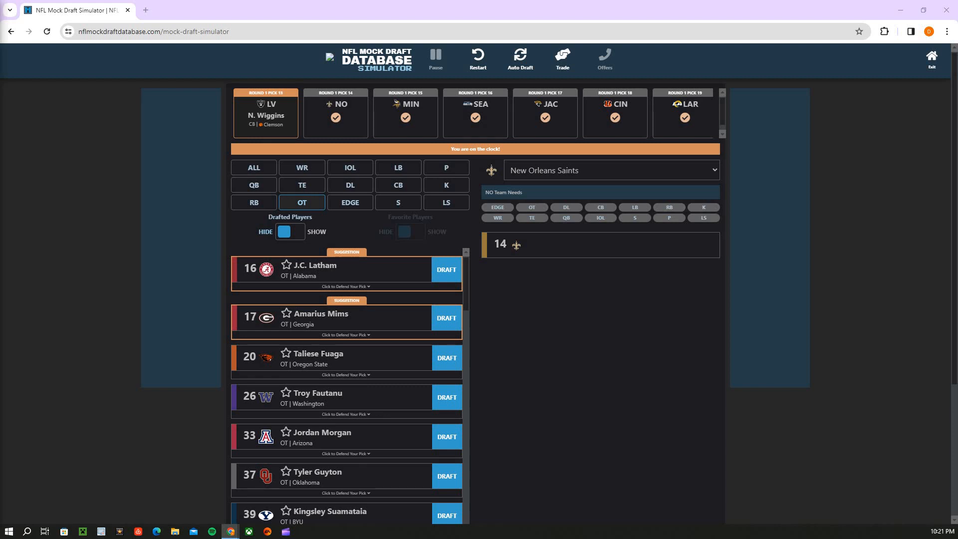
mouse_move(92, 232)
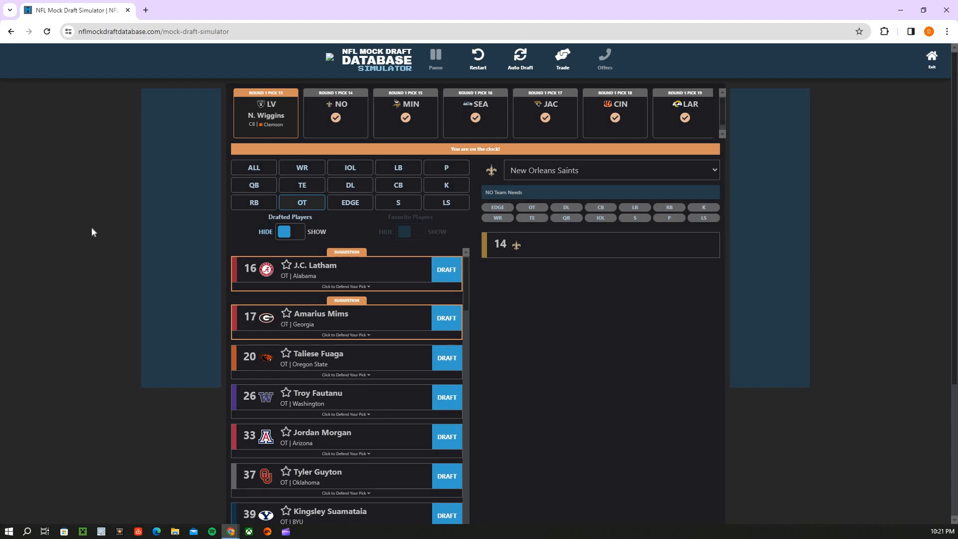
mouse_move(362, 284)
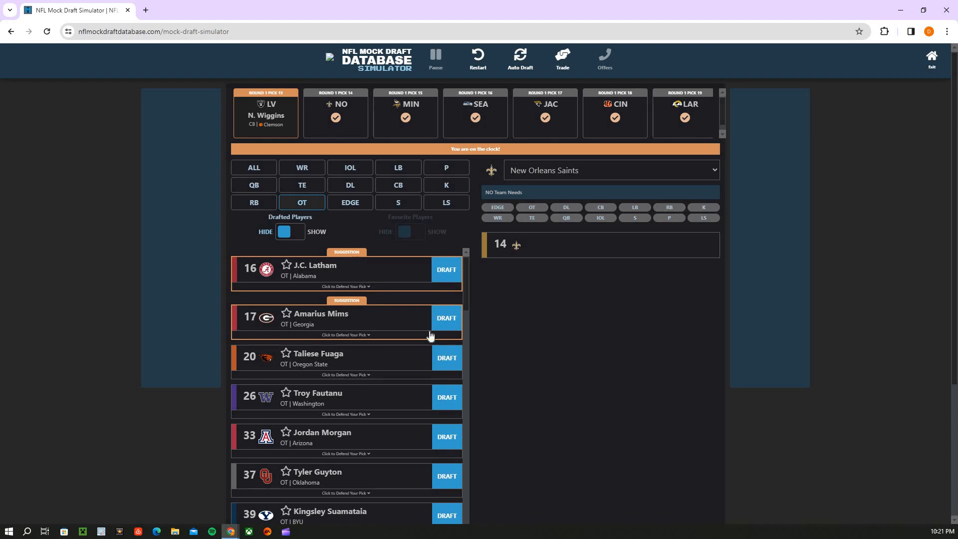
Draft Taliese Fuaga of Oregon State for New Orleans at pick 14
left_click(447, 357)
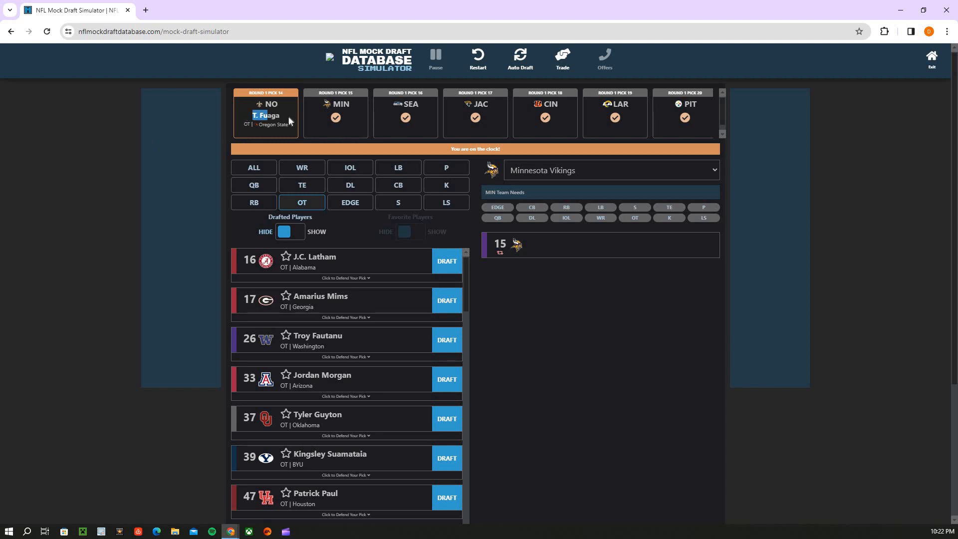
mouse_move(72, 185)
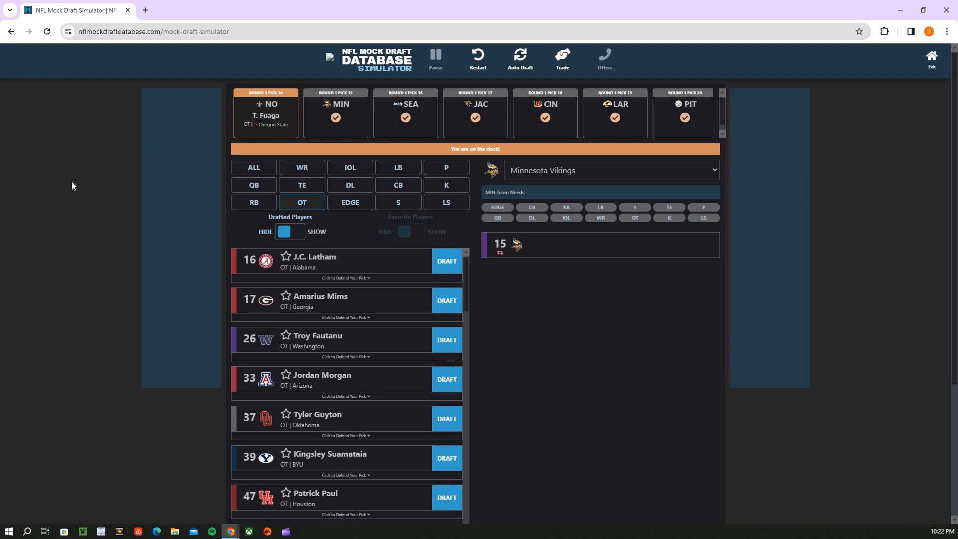
mouse_move(265, 135)
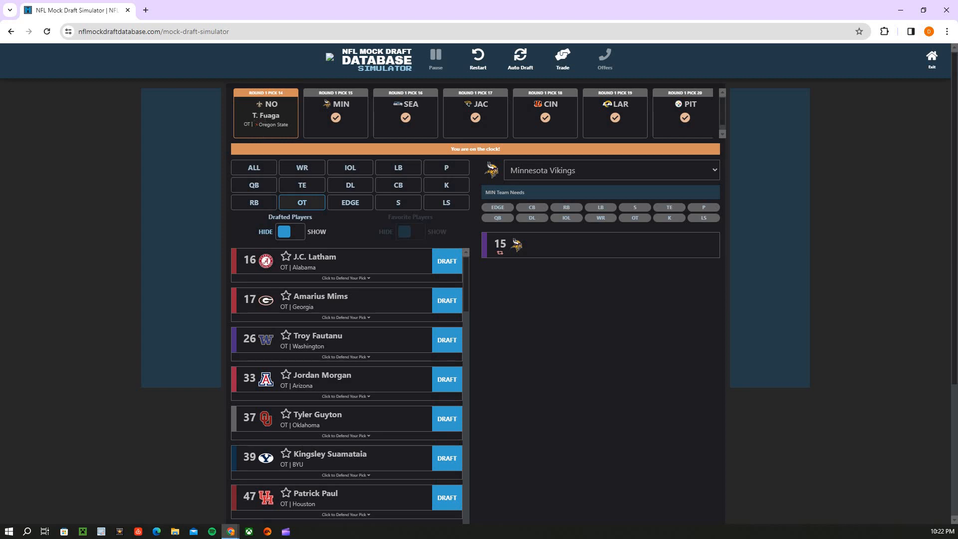
mouse_move(222, 118)
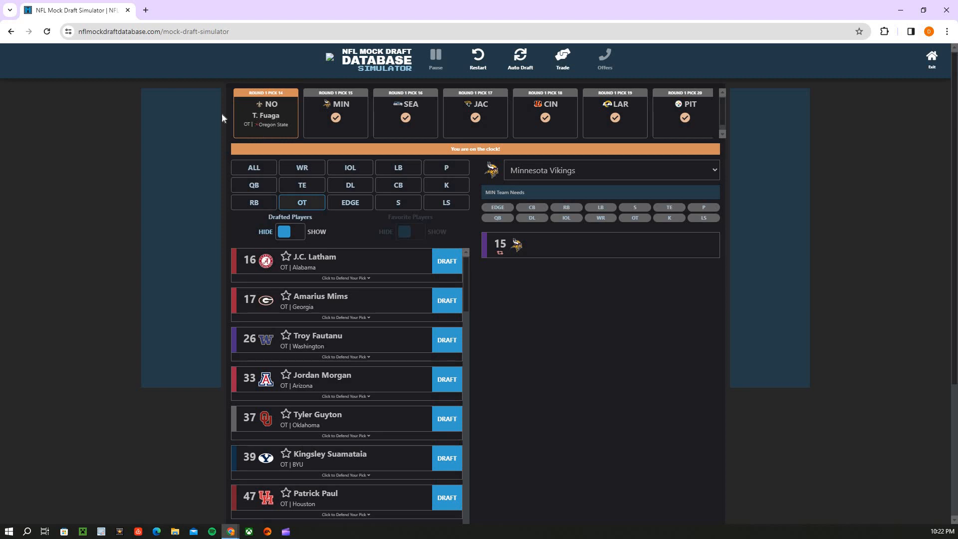
mouse_move(192, 110)
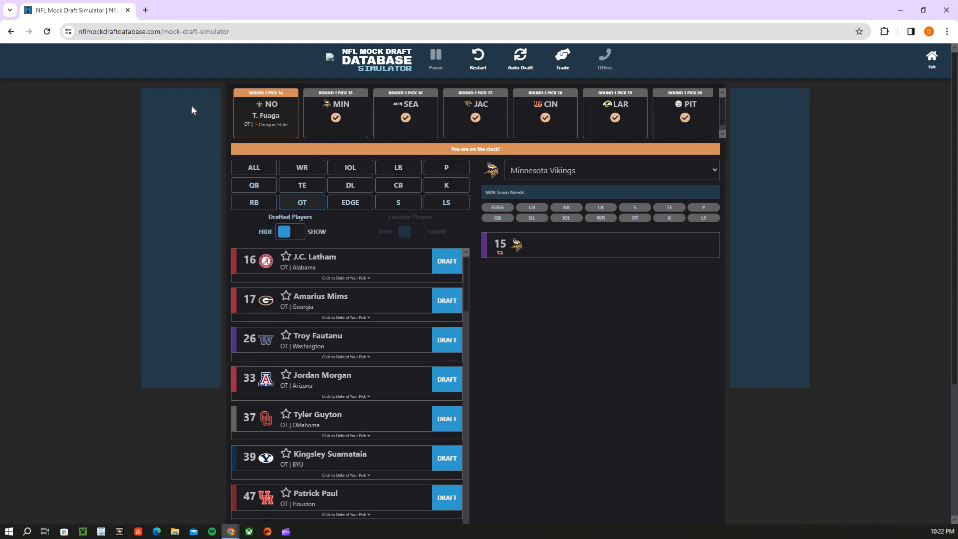
mouse_move(282, 151)
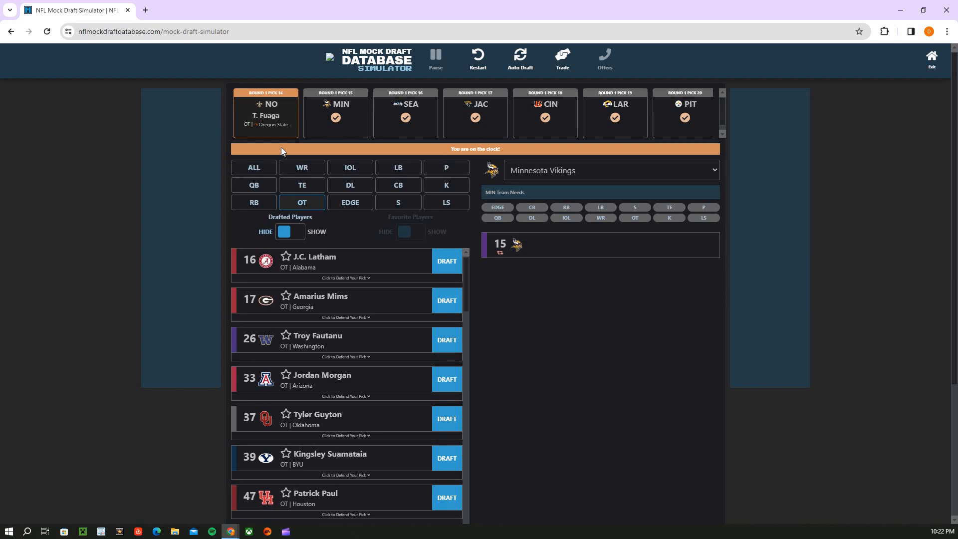
mouse_move(337, 204)
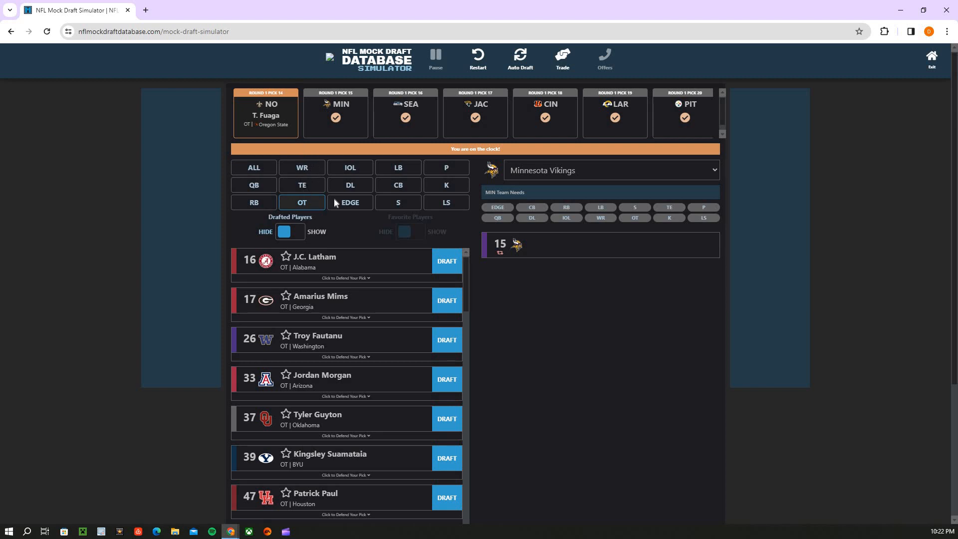
mouse_move(323, 193)
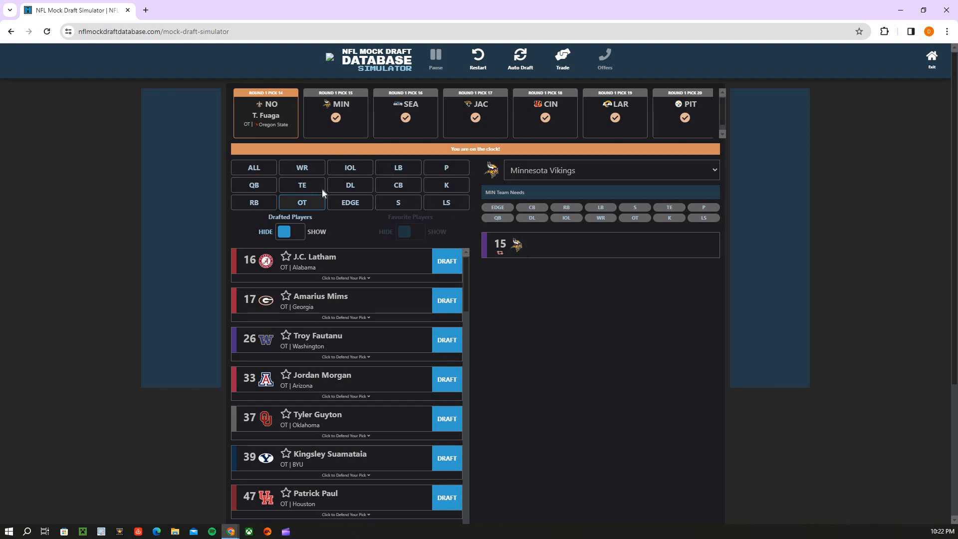
mouse_move(359, 205)
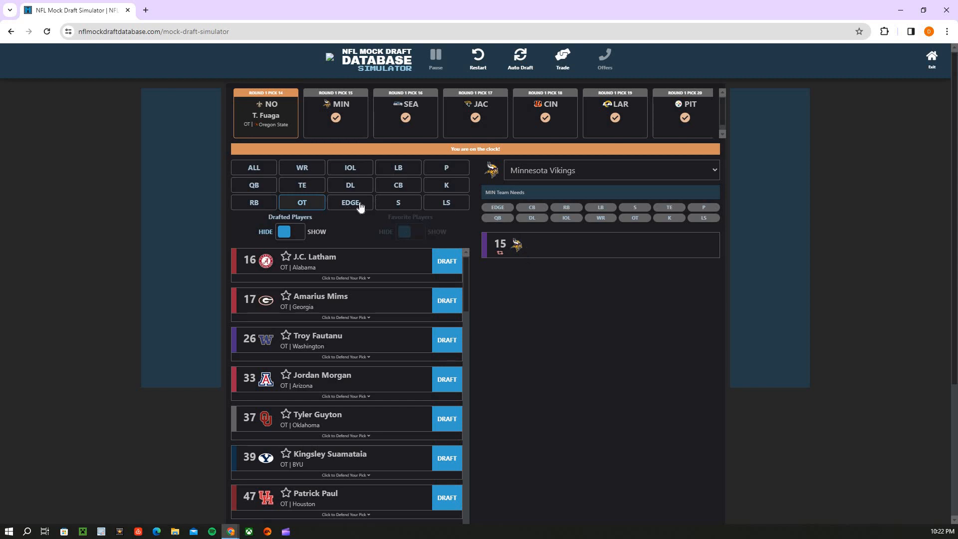
Browse EDGE, CB and S prospects for the Vikings' pick 15, settling on the cornerback list
left_click(349, 203)
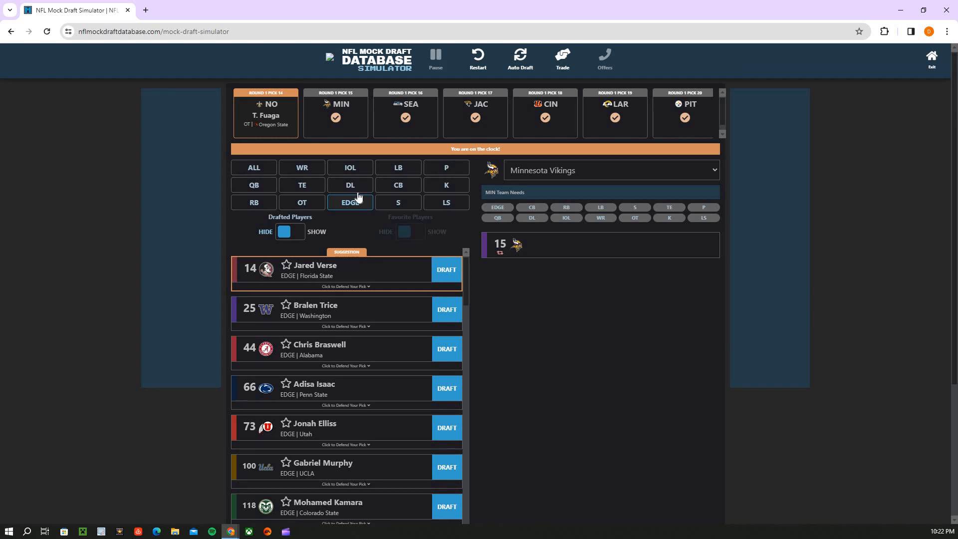
mouse_move(385, 188)
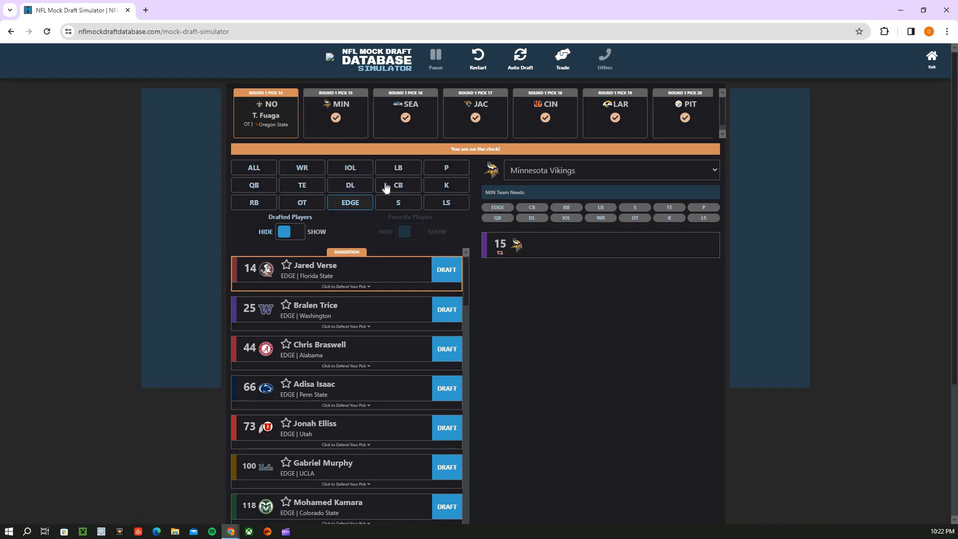
left_click(398, 186)
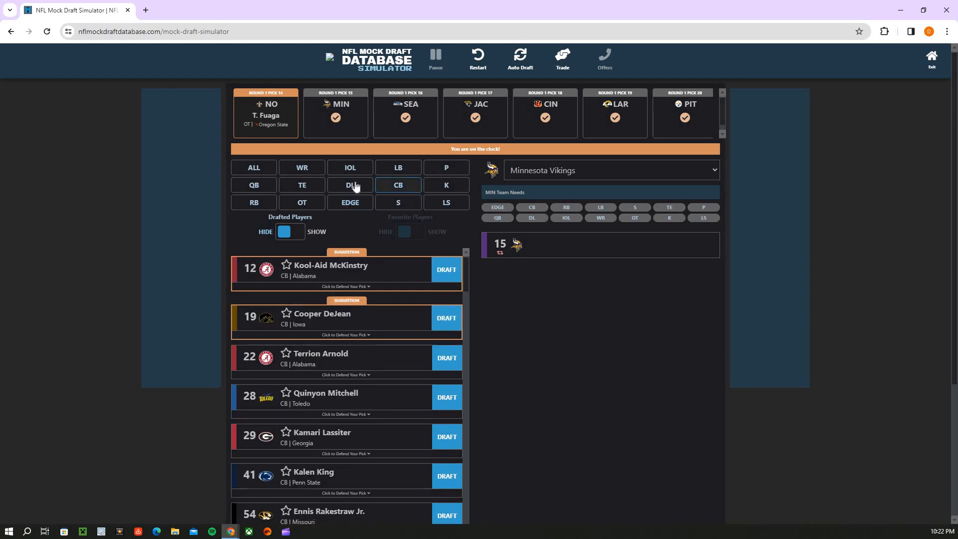
left_click(398, 203)
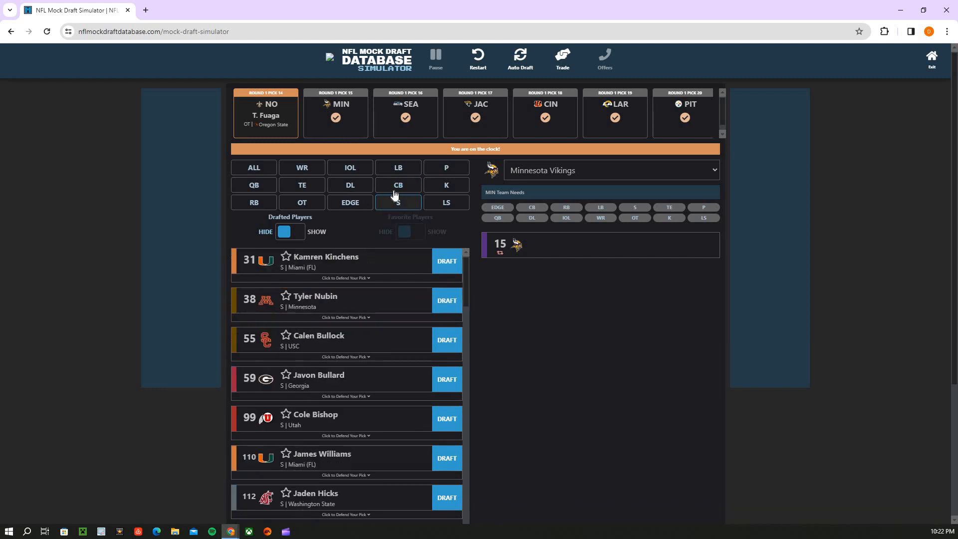
left_click(397, 185)
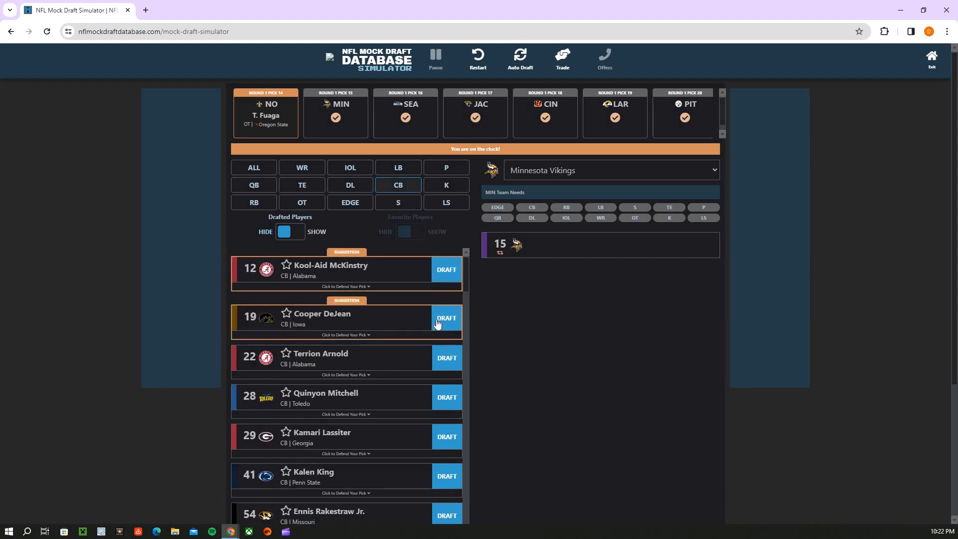
mouse_move(458, 340)
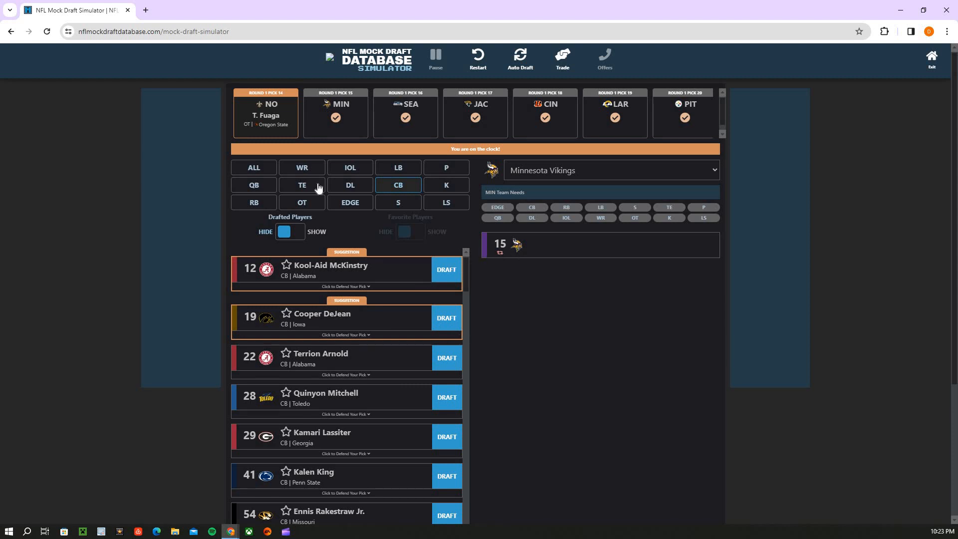
mouse_move(312, 195)
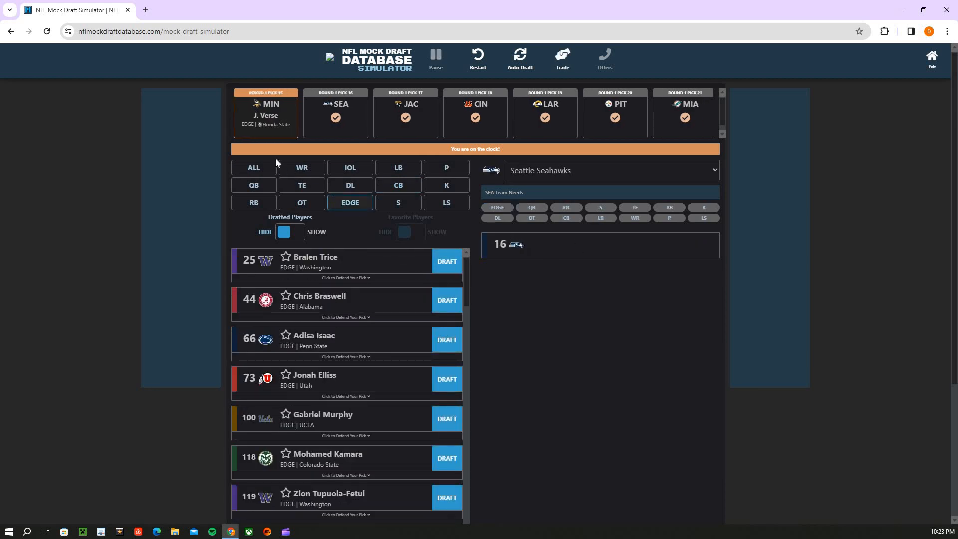
mouse_move(278, 140)
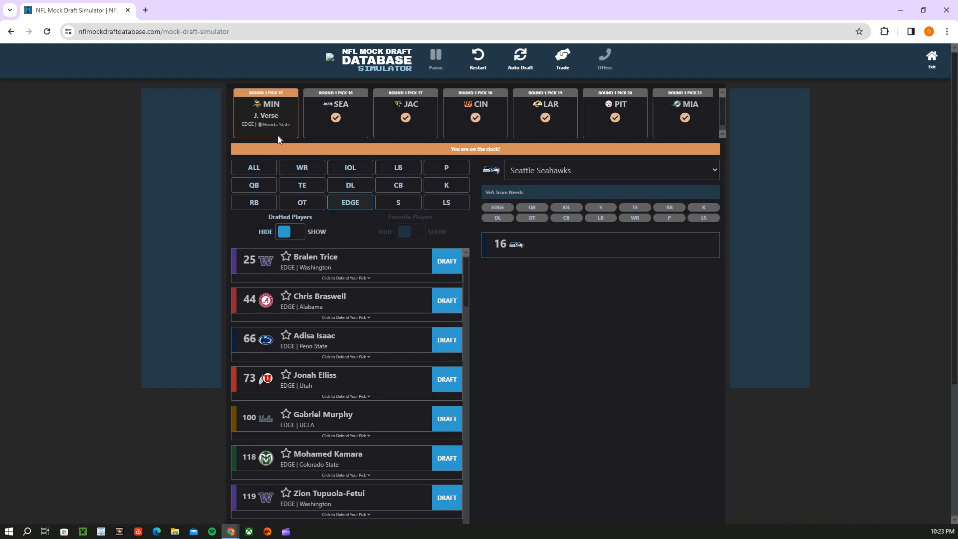
mouse_move(266, 136)
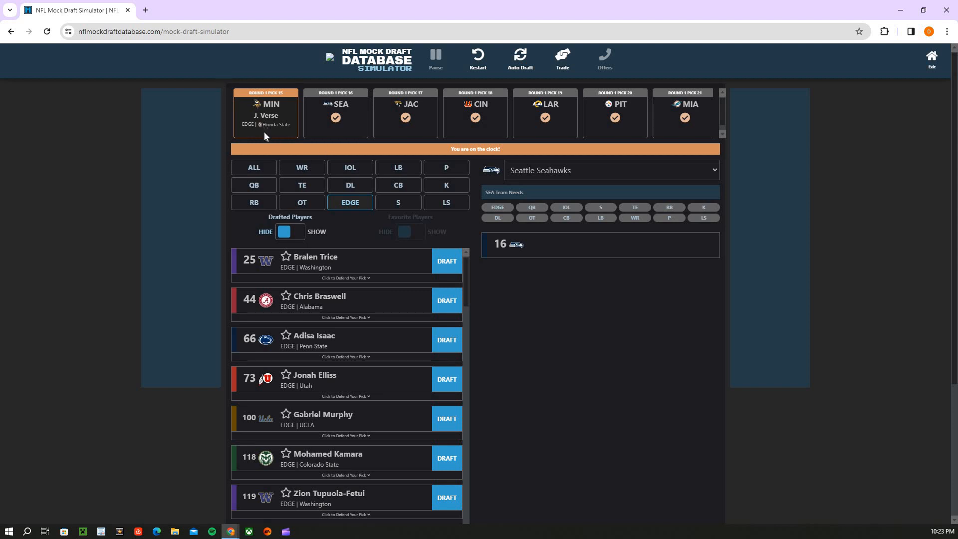
mouse_move(254, 156)
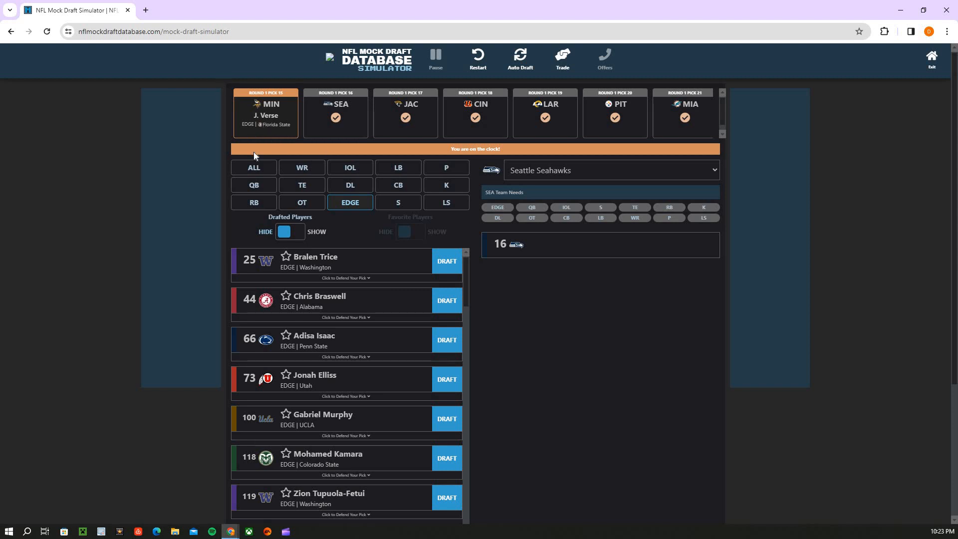
mouse_move(277, 170)
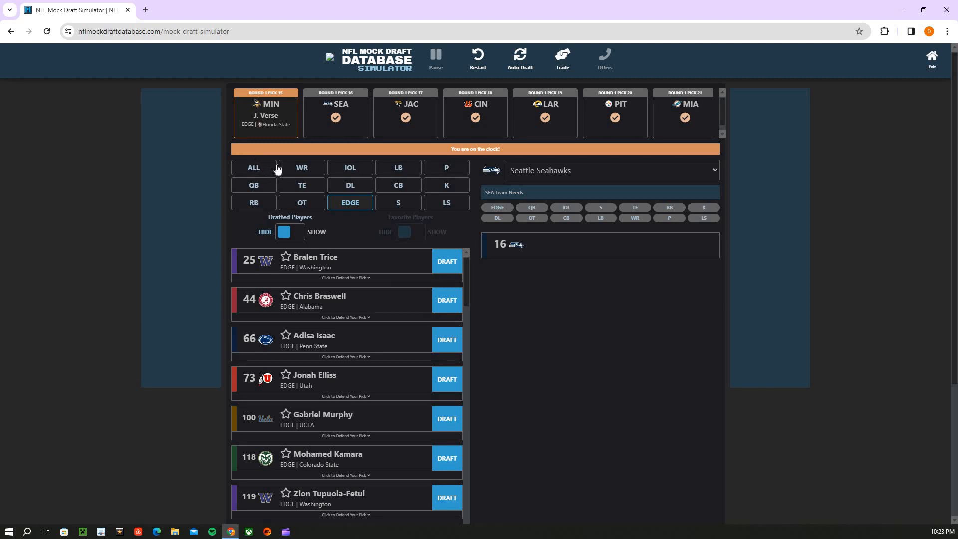
mouse_move(279, 170)
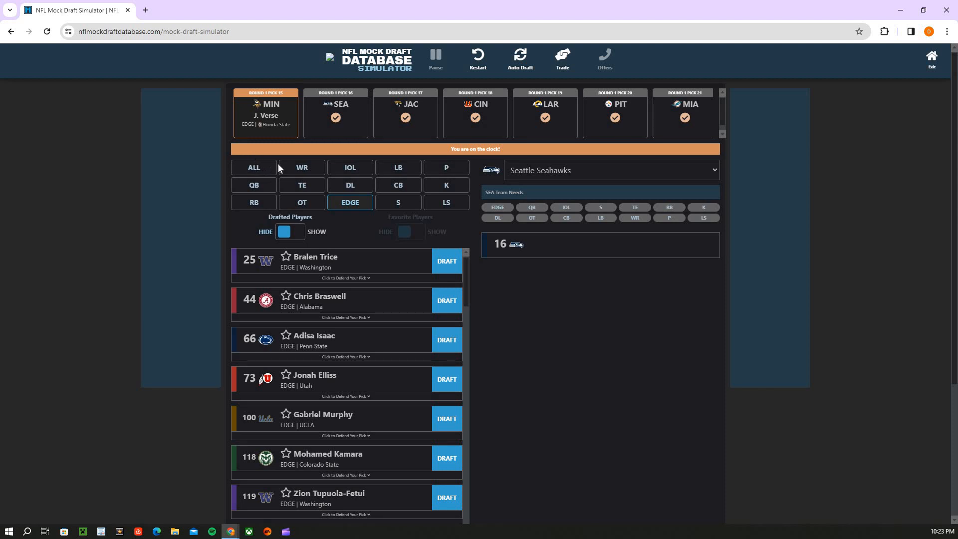
mouse_move(349, 188)
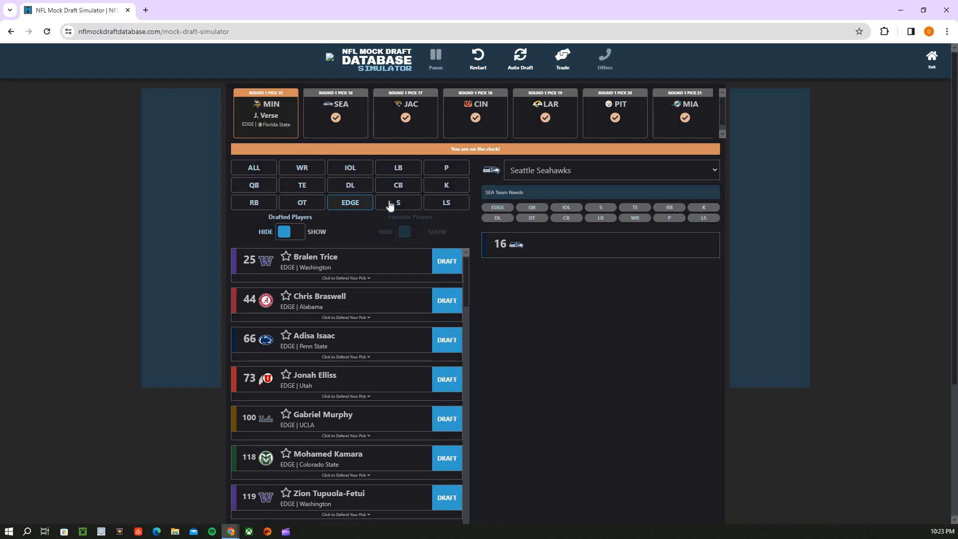
mouse_move(403, 193)
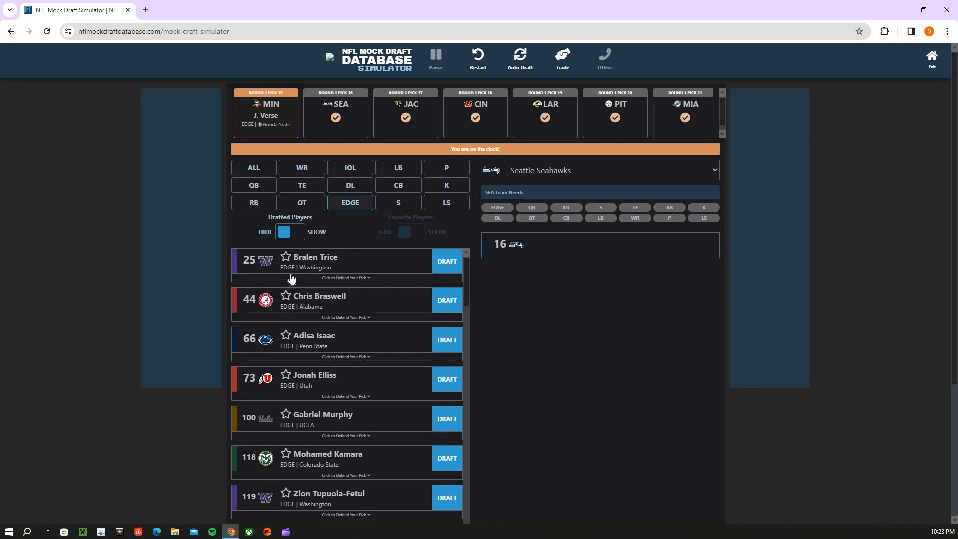
mouse_move(303, 267)
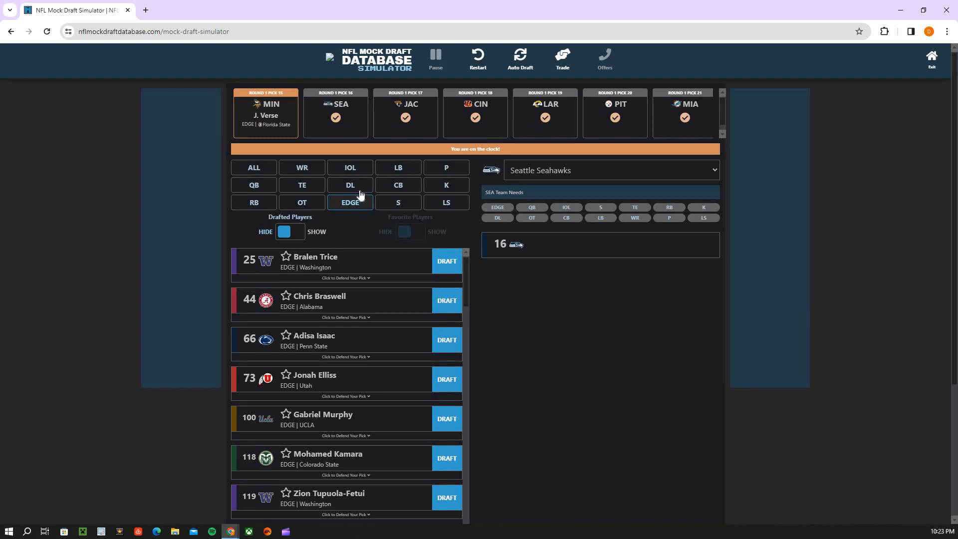
Browse defensive linemen, then list available quarterbacks for Seattle's pick 16
left_click(349, 185)
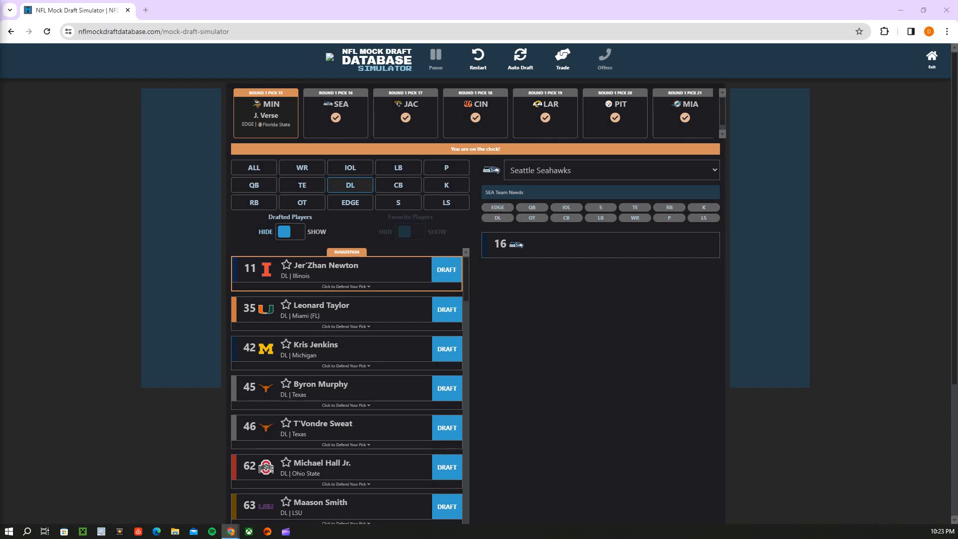
mouse_move(292, 187)
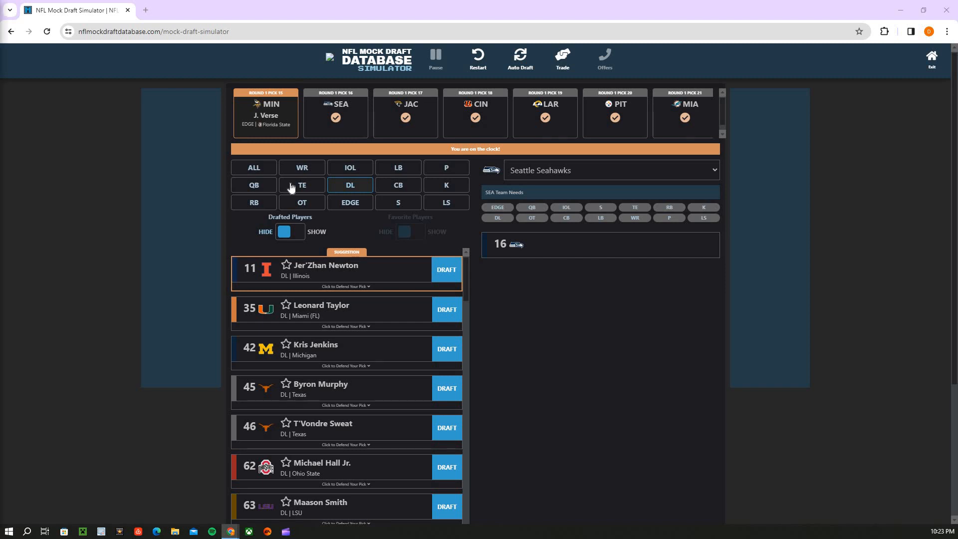
mouse_move(276, 200)
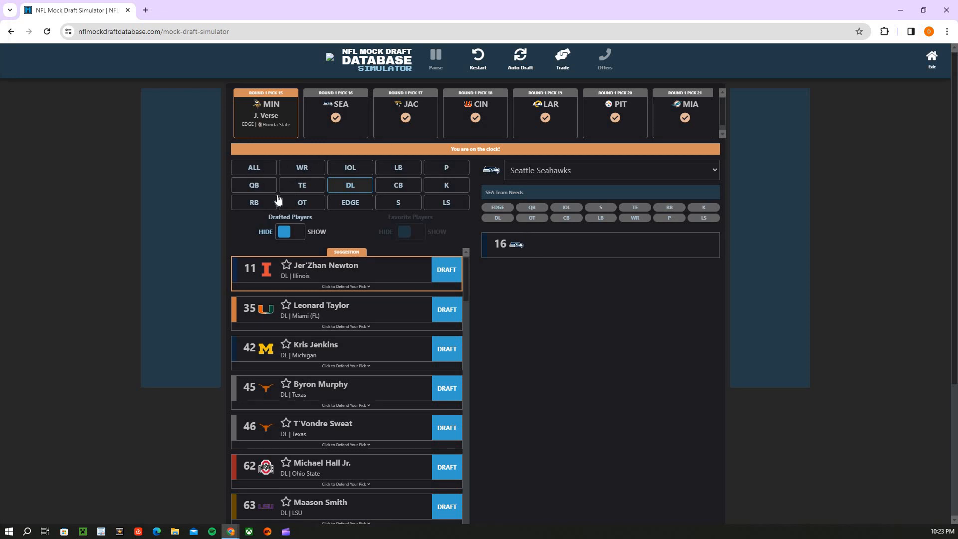
left_click(254, 185)
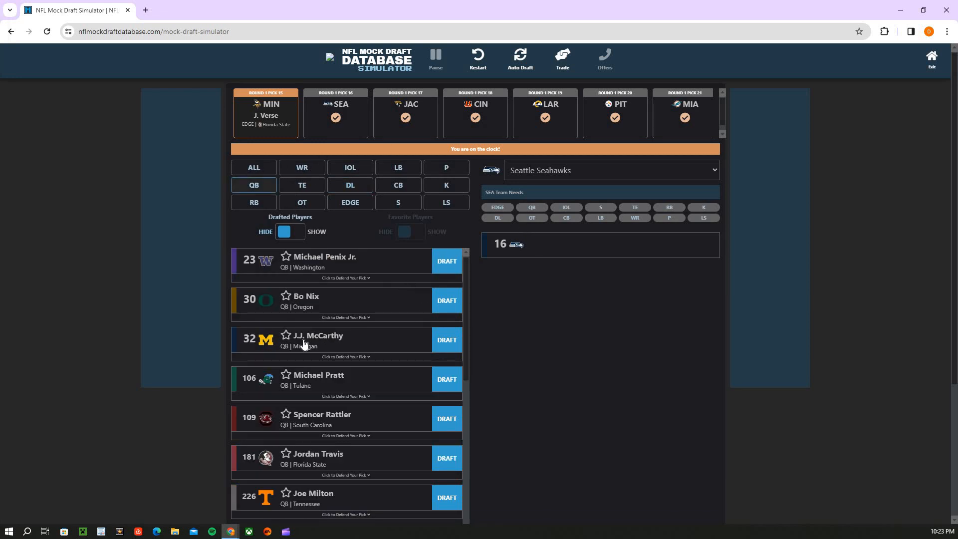
mouse_move(447, 203)
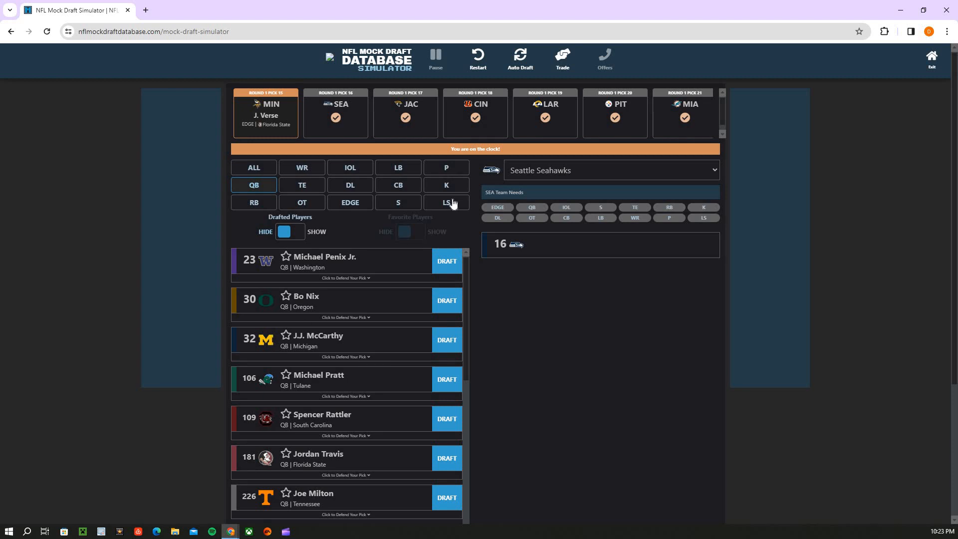
mouse_move(330, 325)
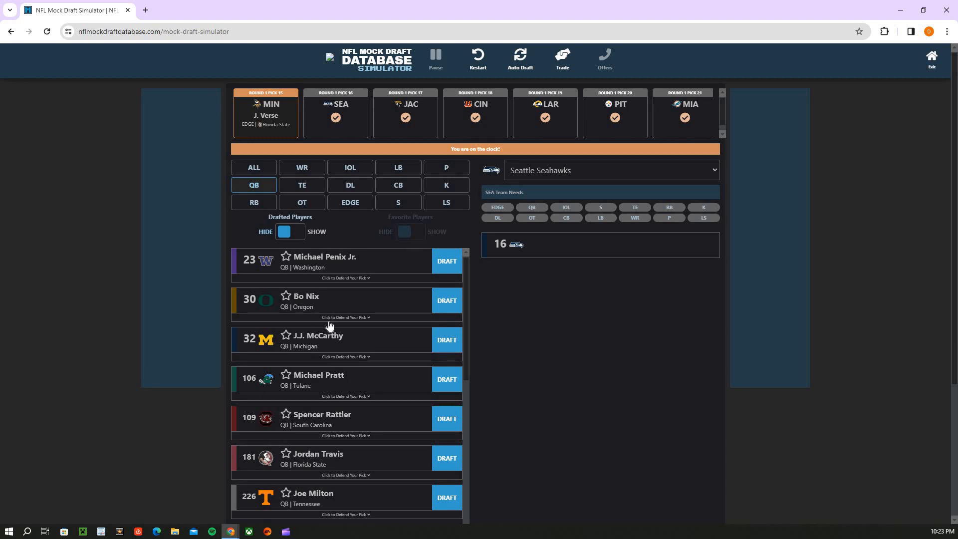
mouse_move(420, 195)
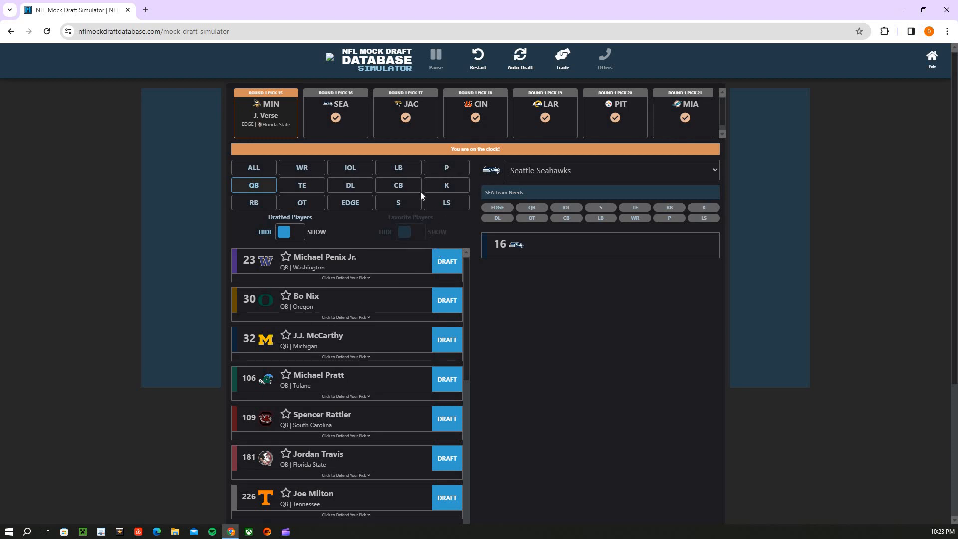
mouse_move(271, 202)
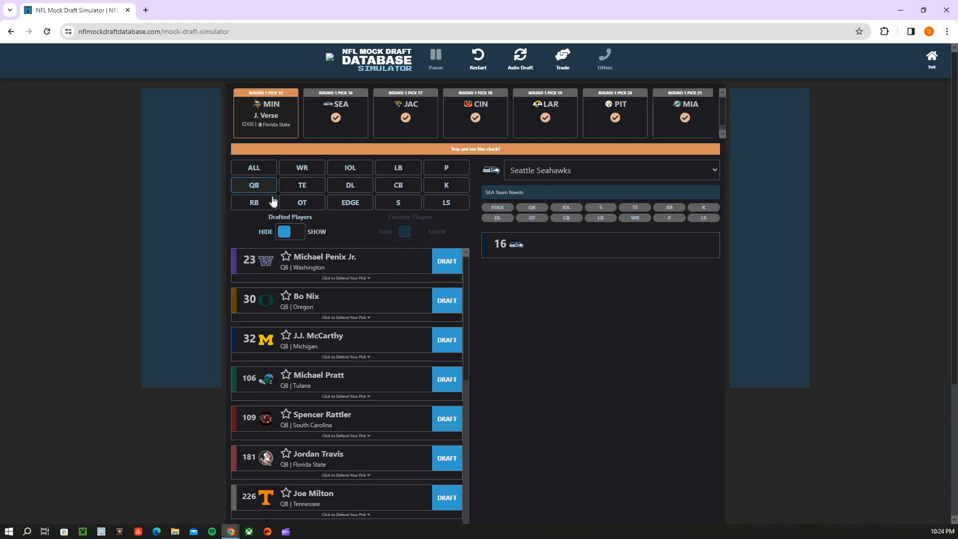
mouse_move(371, 157)
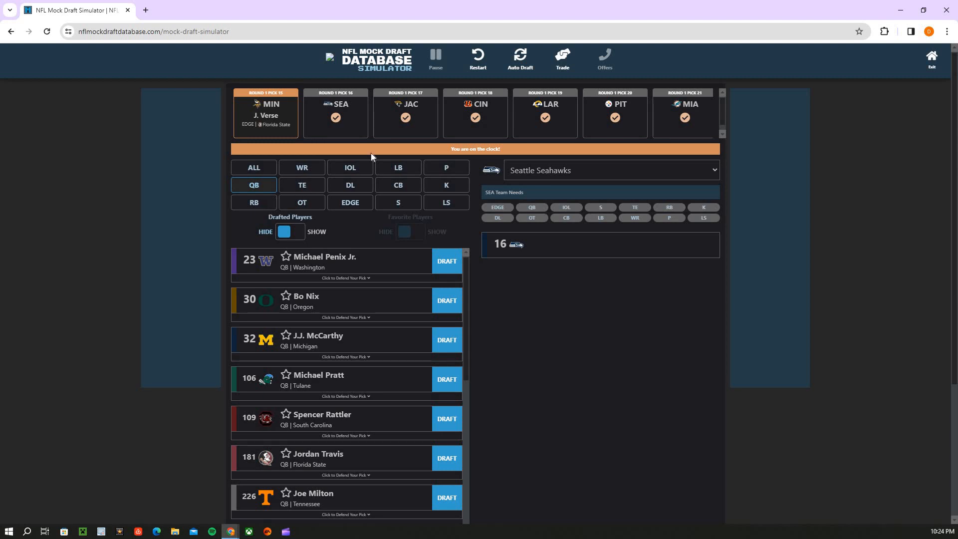
mouse_move(453, 123)
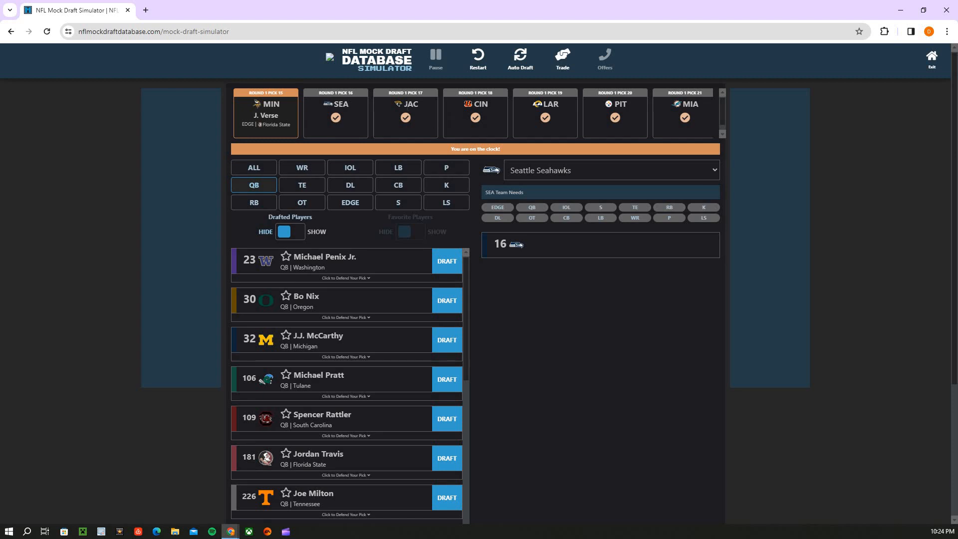
mouse_move(549, 125)
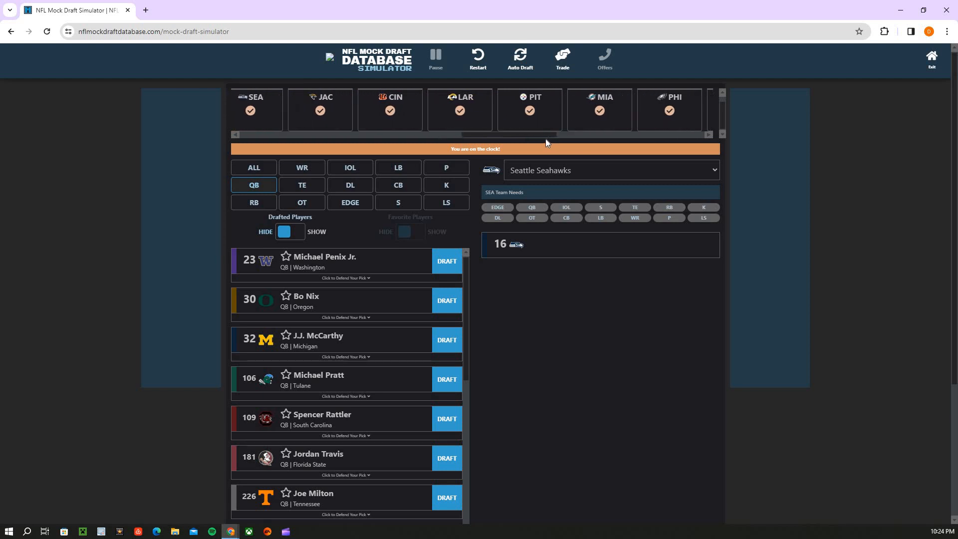
Trade Seattle's pick 1.16 to the Rams for pick 1.19
scroll("left", 3)
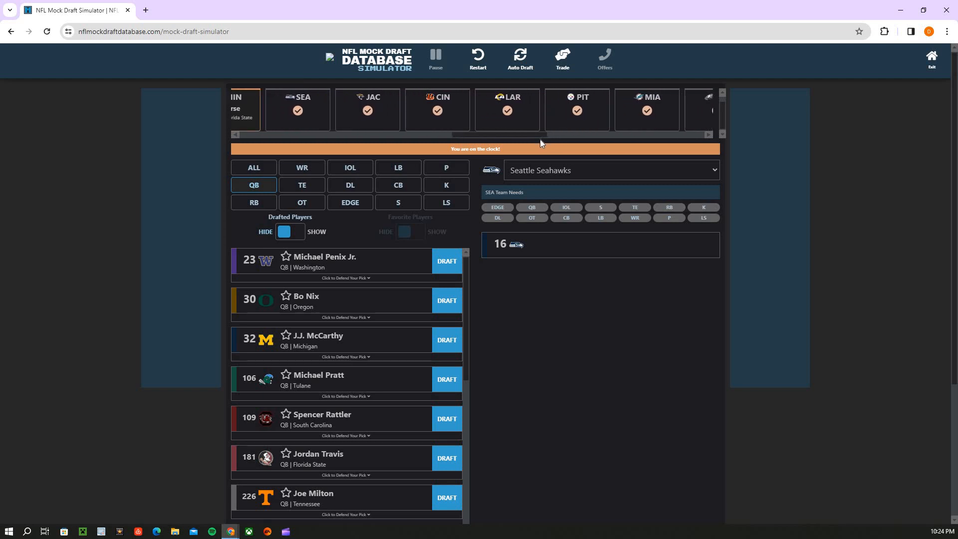
mouse_move(527, 140)
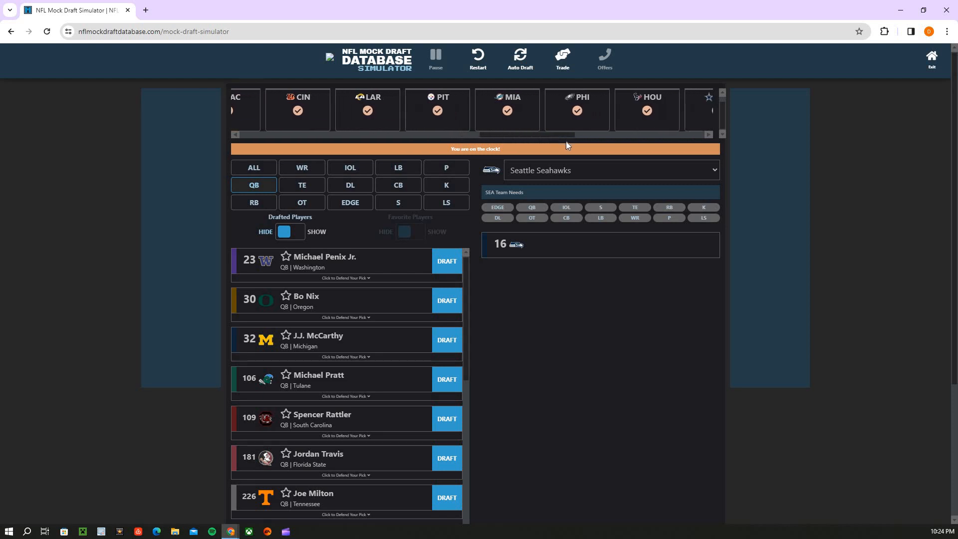
scroll("left", 3)
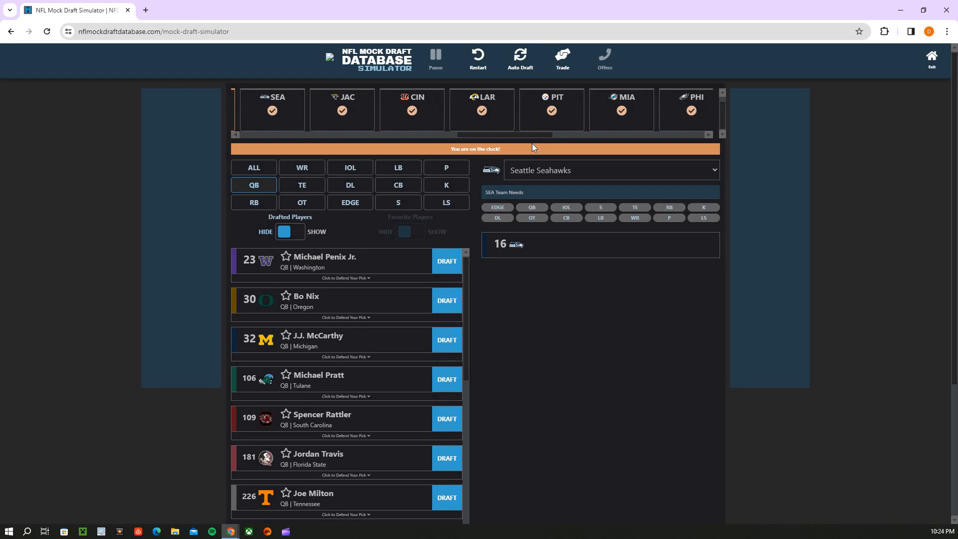
left_click(560, 58)
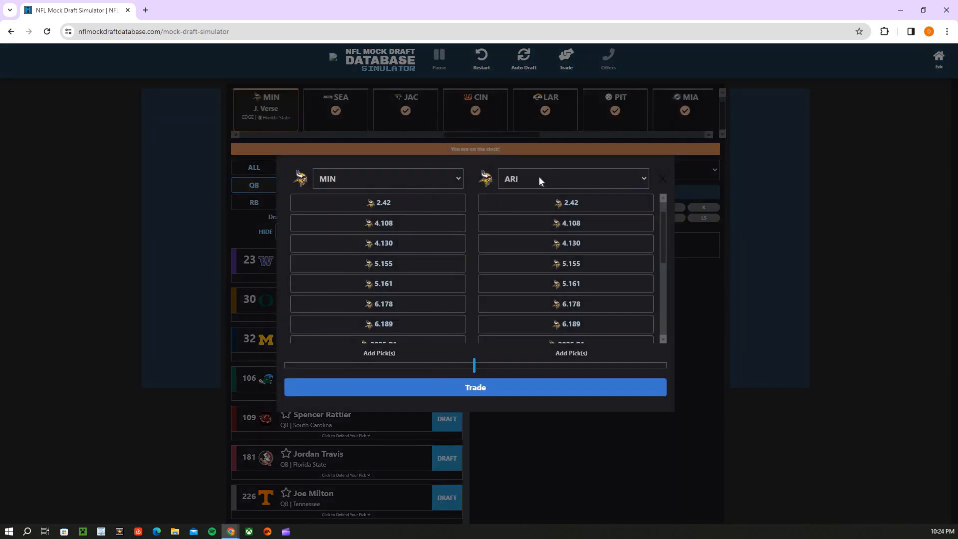
left_click(571, 178)
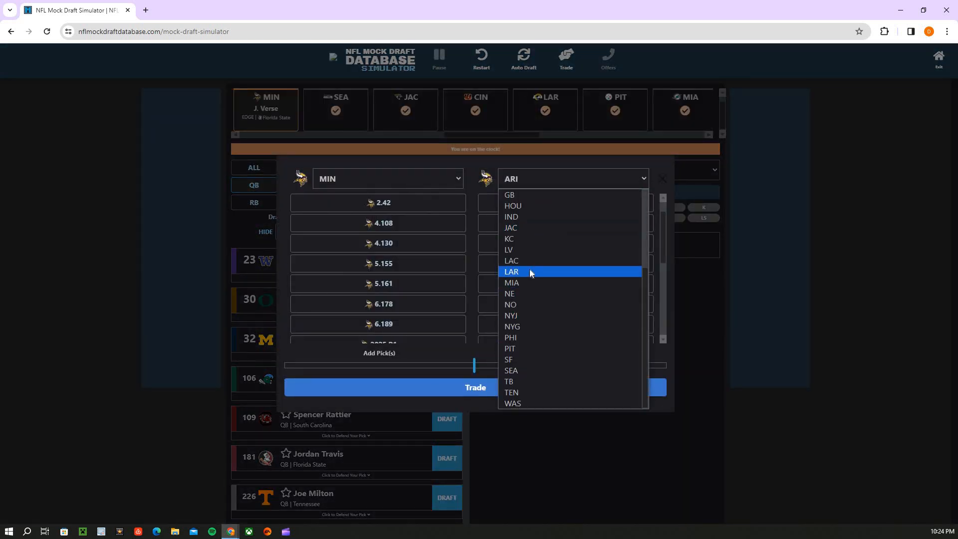
left_click(511, 272)
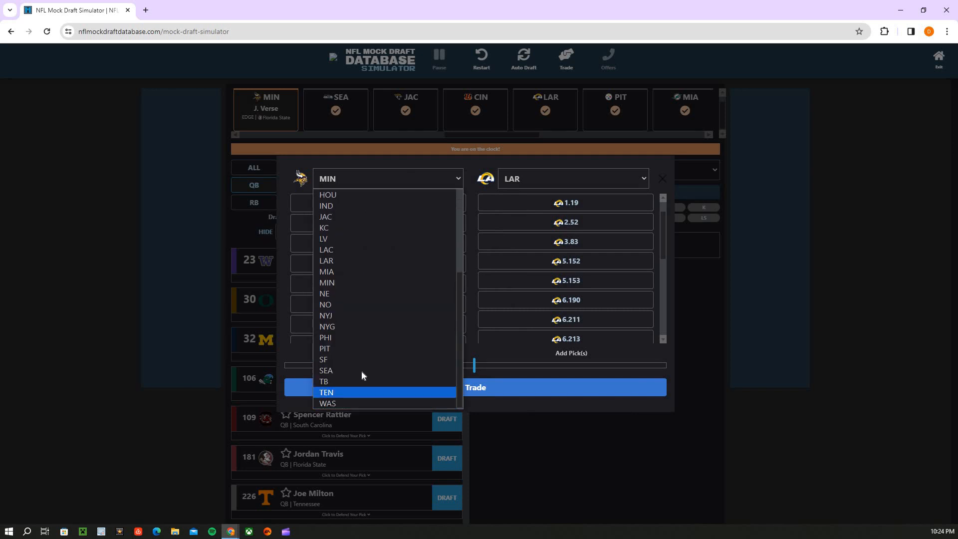
left_click(325, 369)
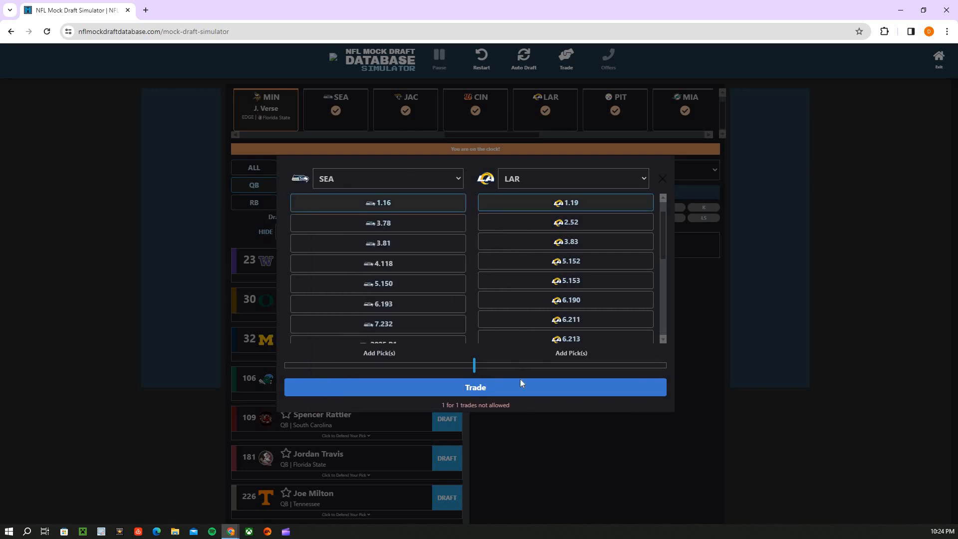
left_click(662, 179)
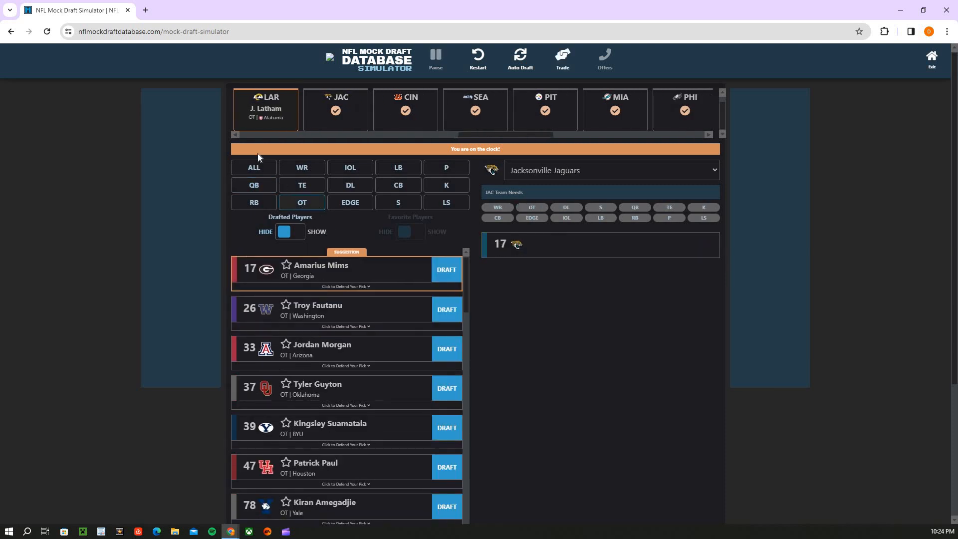
mouse_move(276, 151)
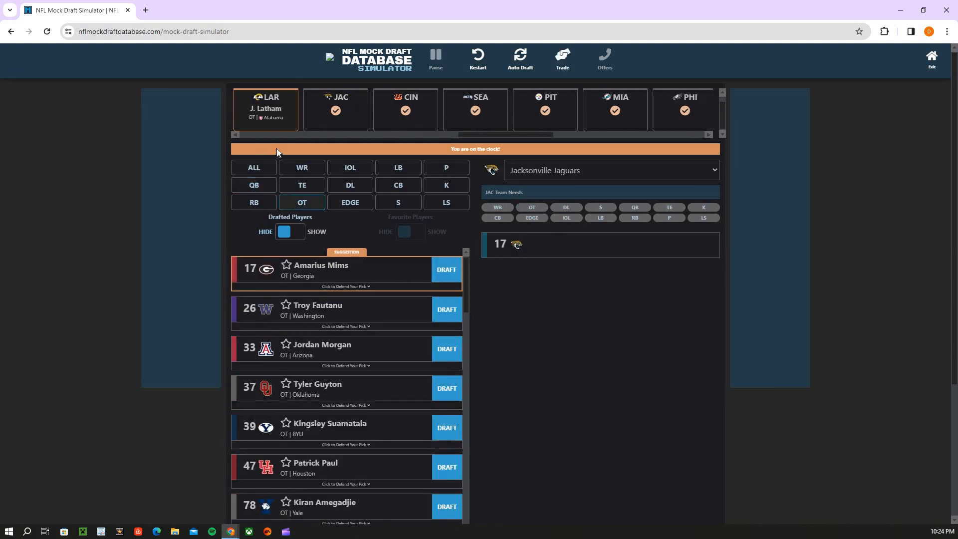
mouse_move(291, 172)
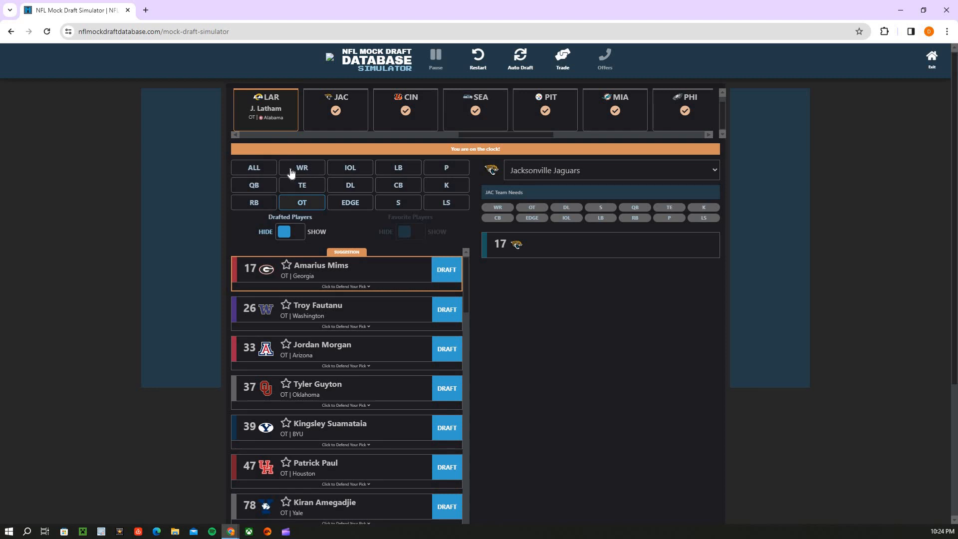
mouse_move(352, 142)
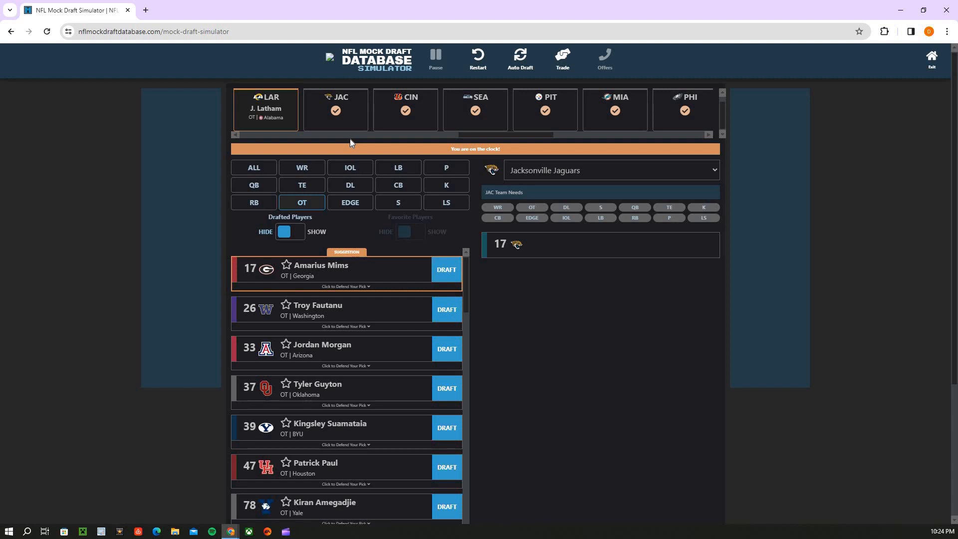
mouse_move(279, 112)
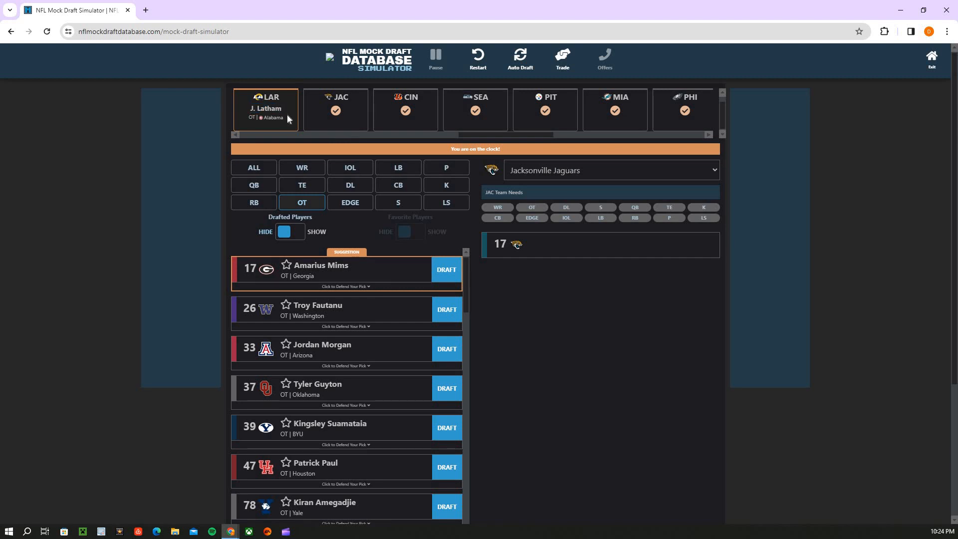
mouse_move(266, 138)
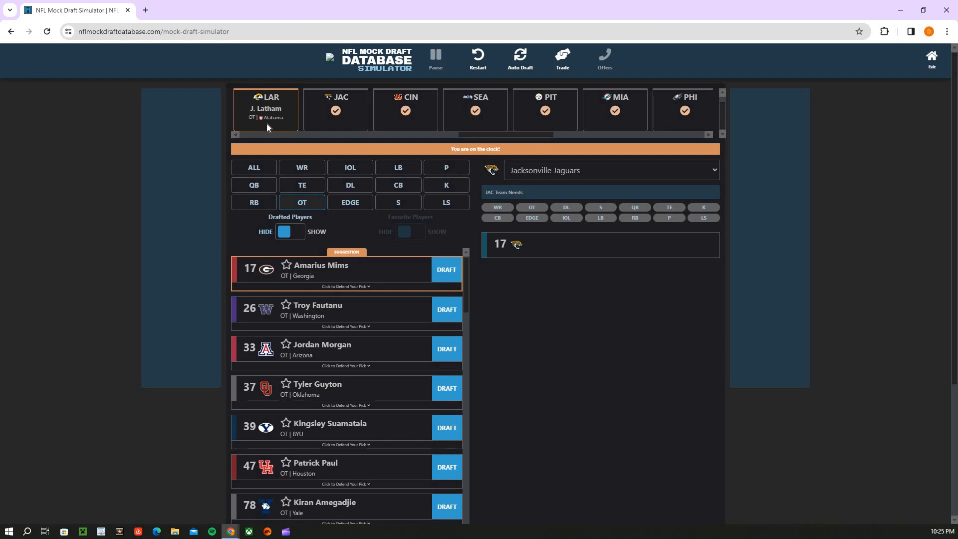
mouse_move(323, 197)
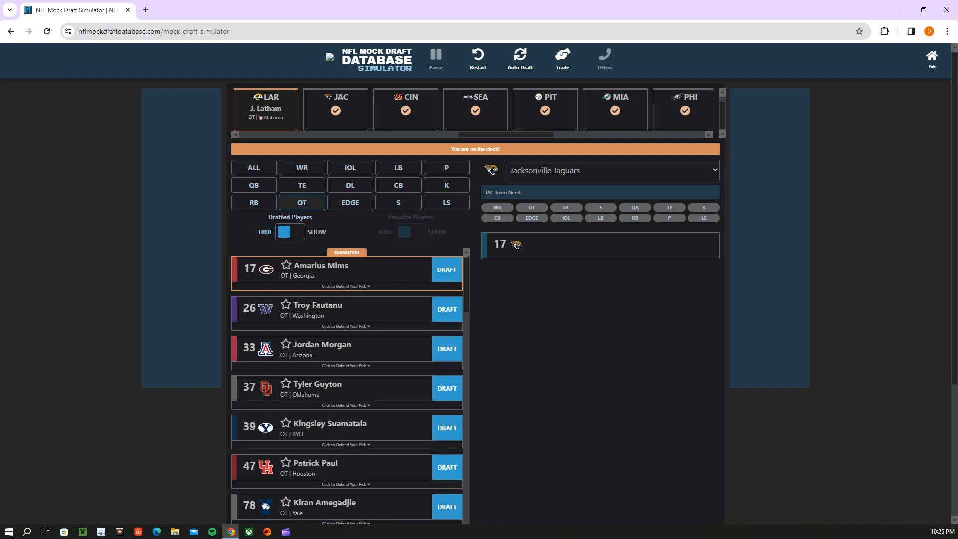
mouse_move(369, 120)
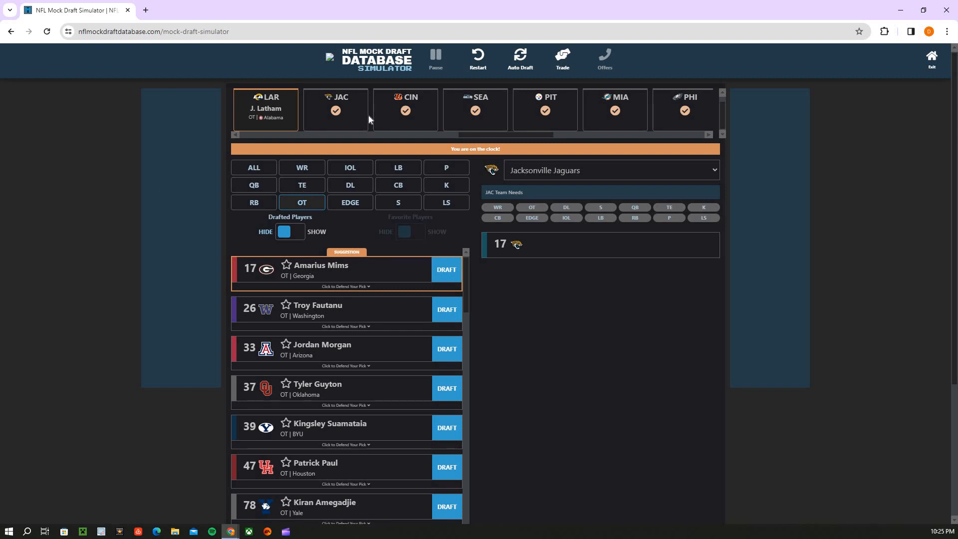
Draft offensive tackle Amarius Mims for Jacksonville at pick 17
scroll("down", 3)
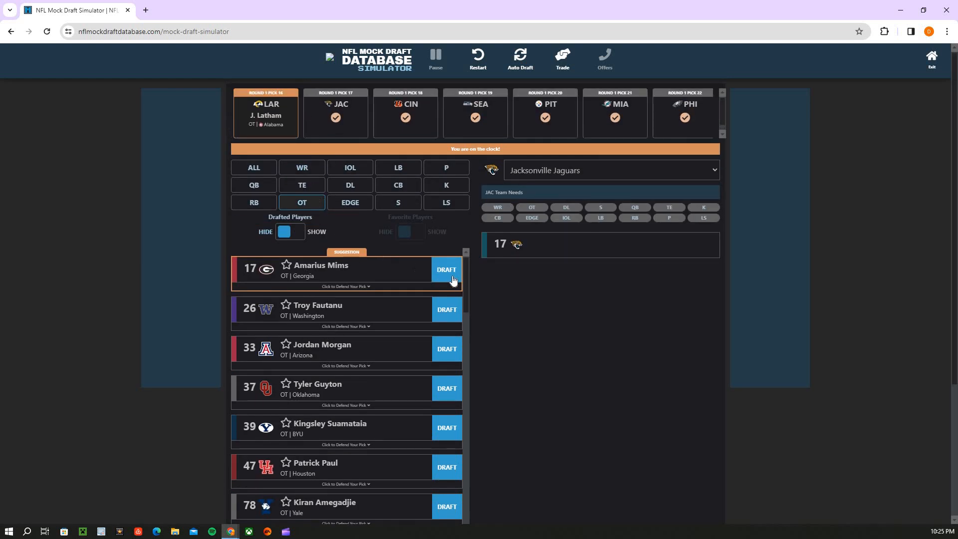
left_click(301, 167)
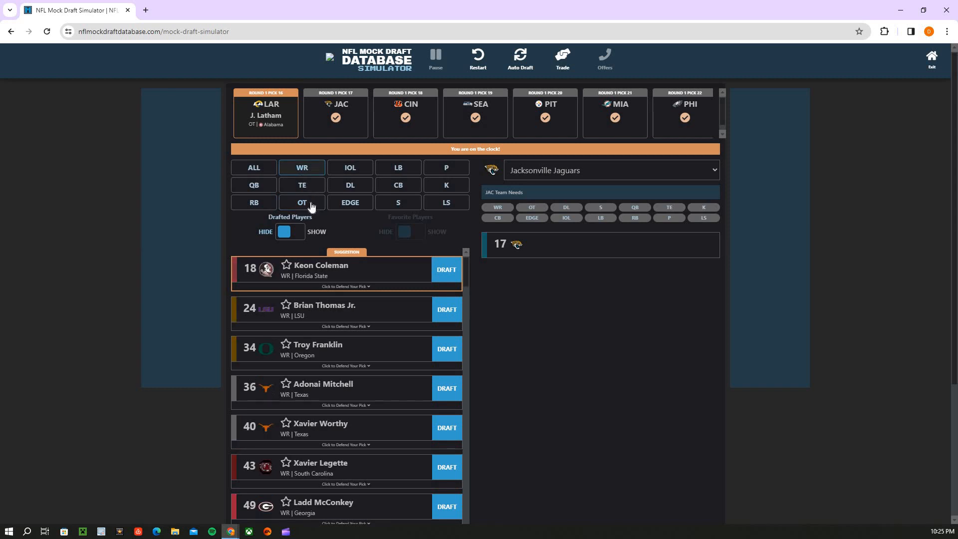
Draft wide receiver Keon Coleman for Cincinnati at pick 18 after comparing WR and OT lists
left_click(302, 202)
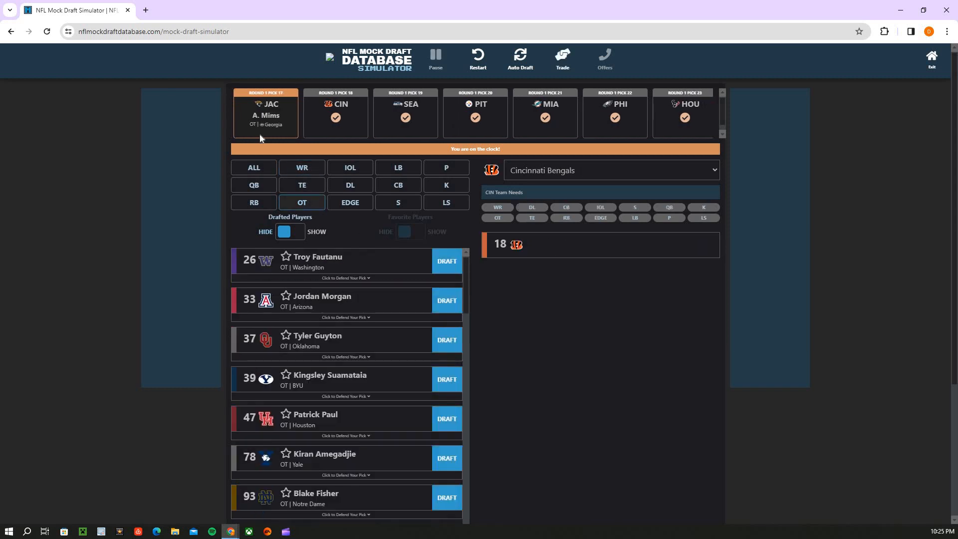
mouse_move(303, 133)
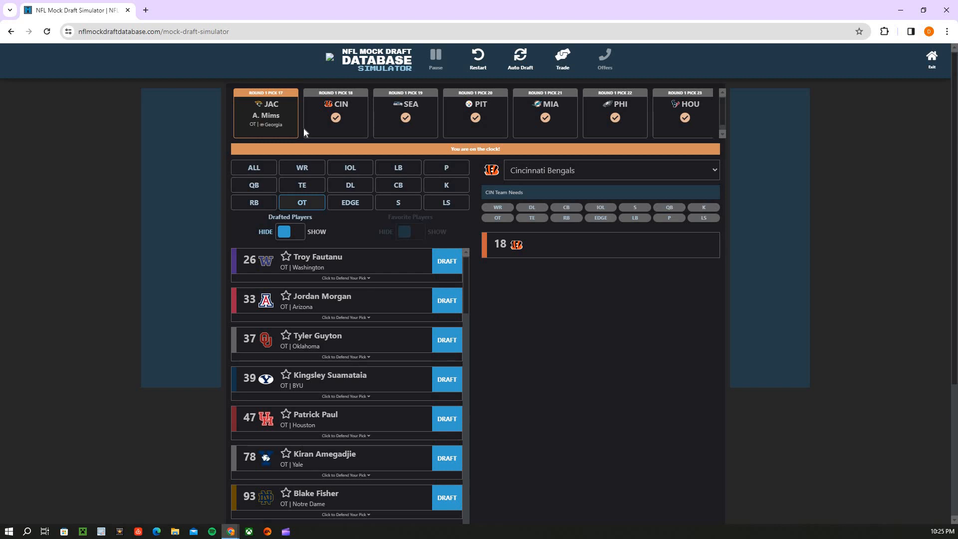
mouse_move(318, 134)
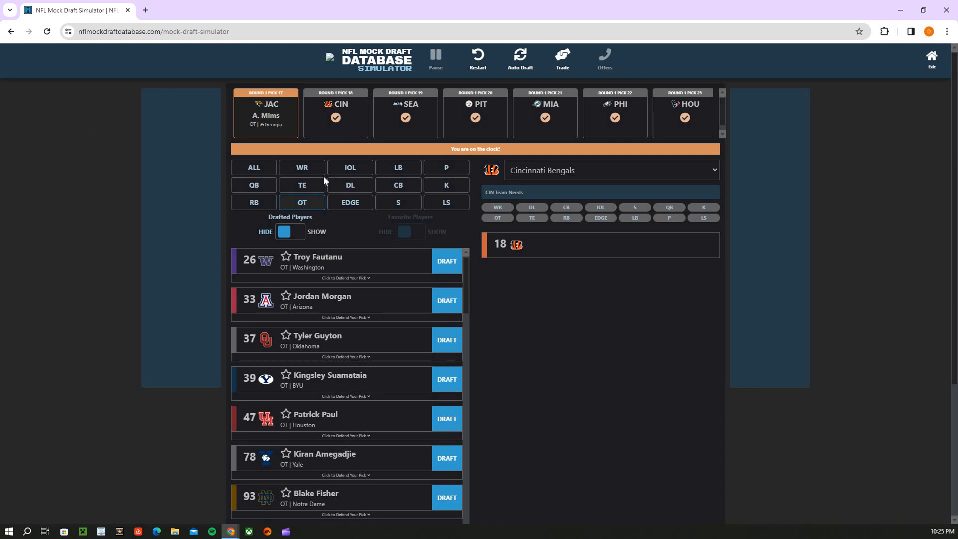
left_click(301, 167)
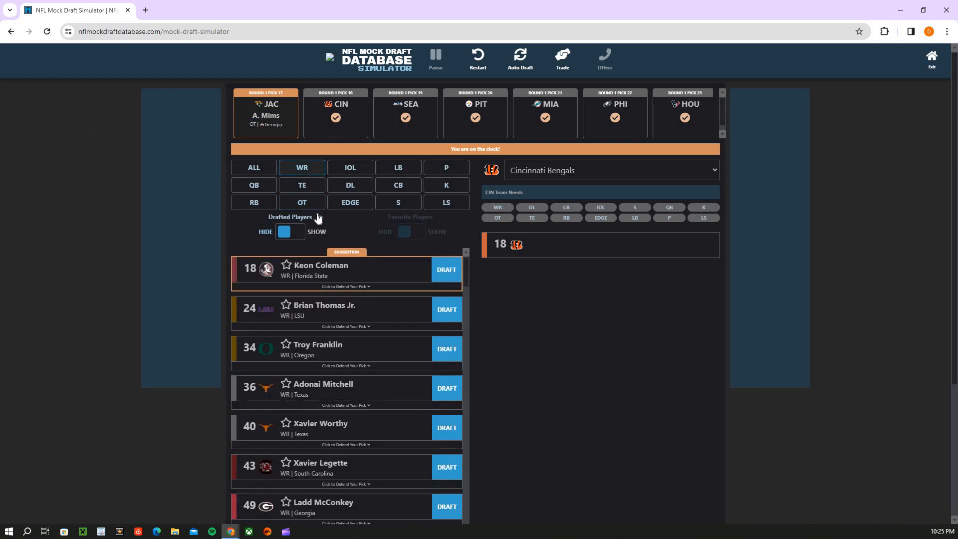
mouse_move(312, 211)
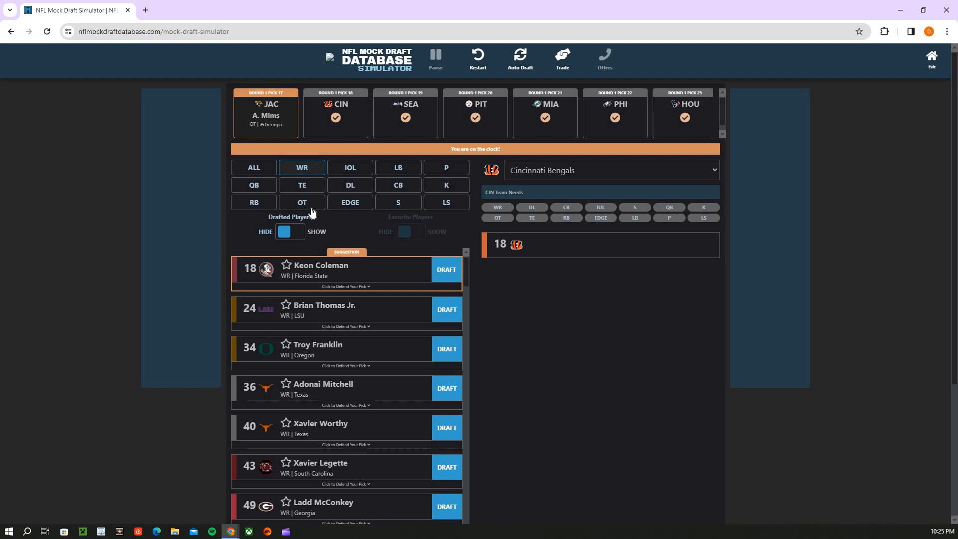
mouse_move(303, 210)
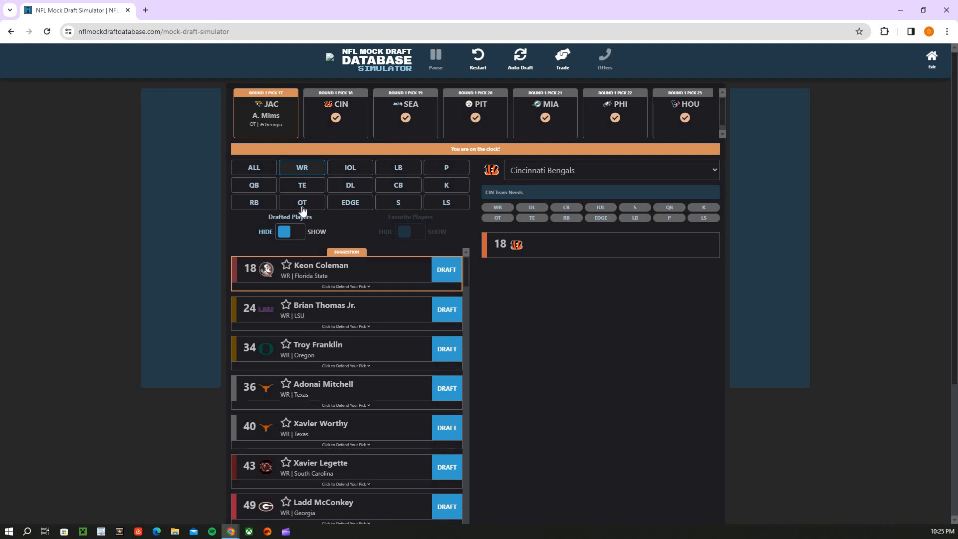
left_click(302, 203)
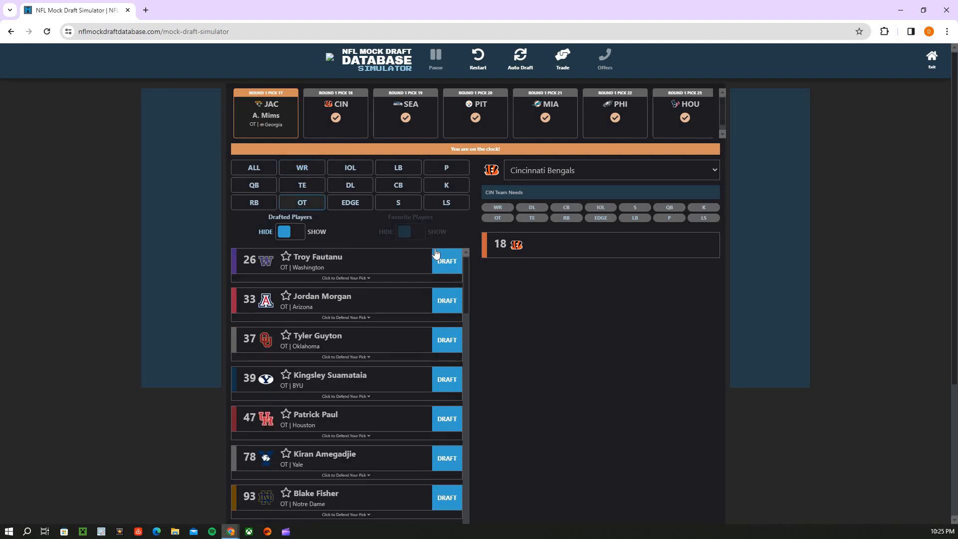
mouse_move(355, 201)
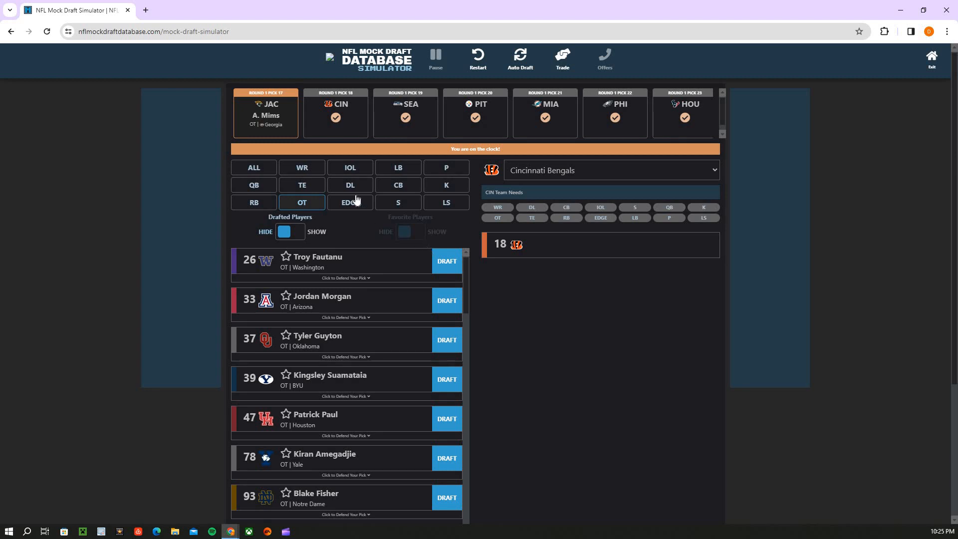
left_click(301, 167)
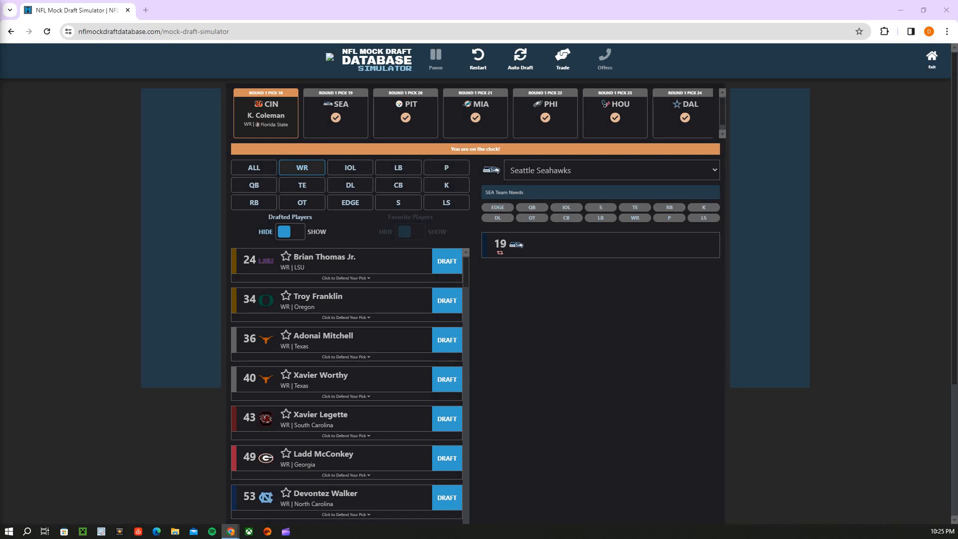
mouse_move(307, 201)
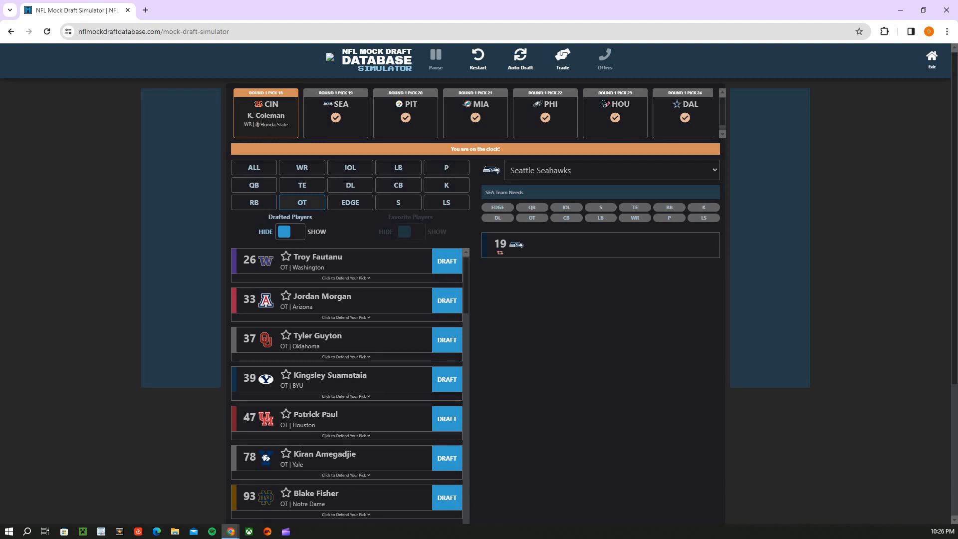
double_click(267, 116)
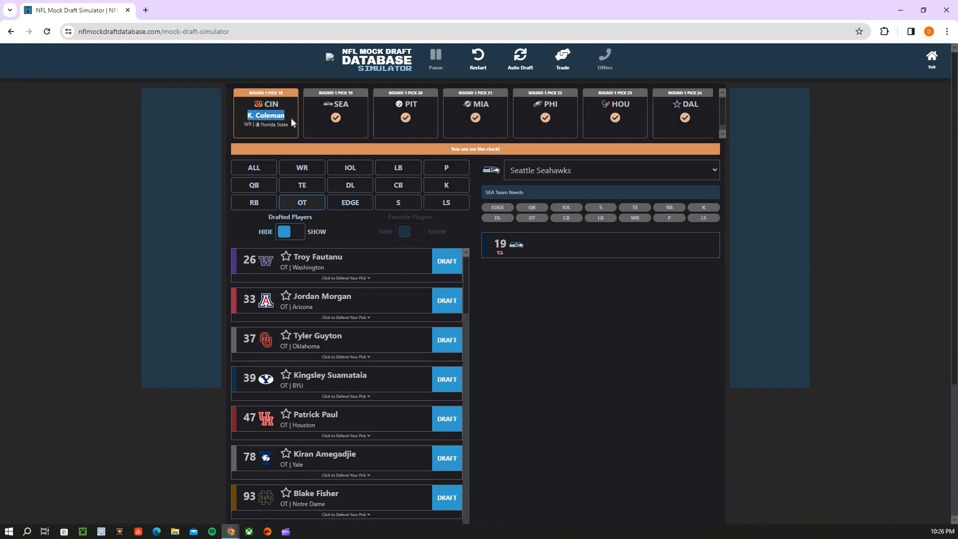
mouse_move(96, 186)
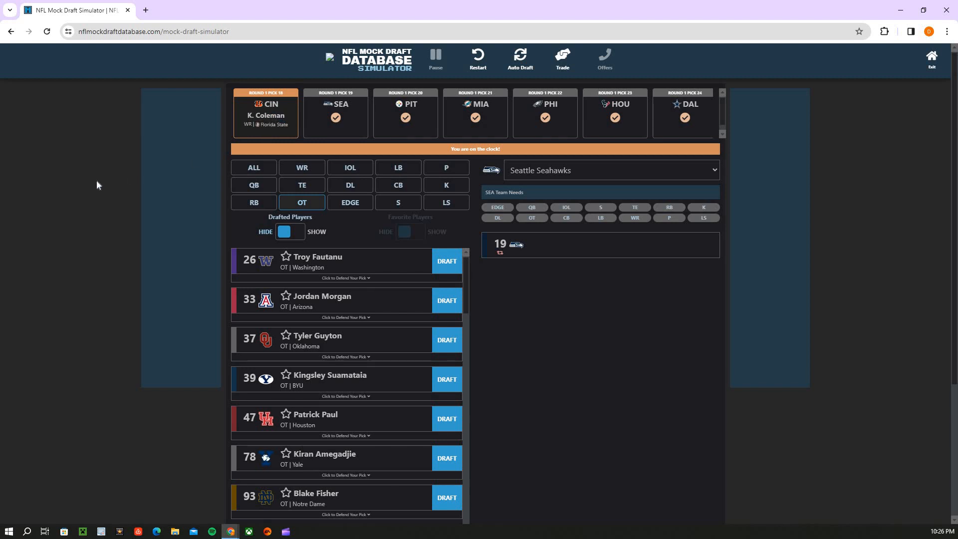
mouse_move(350, 130)
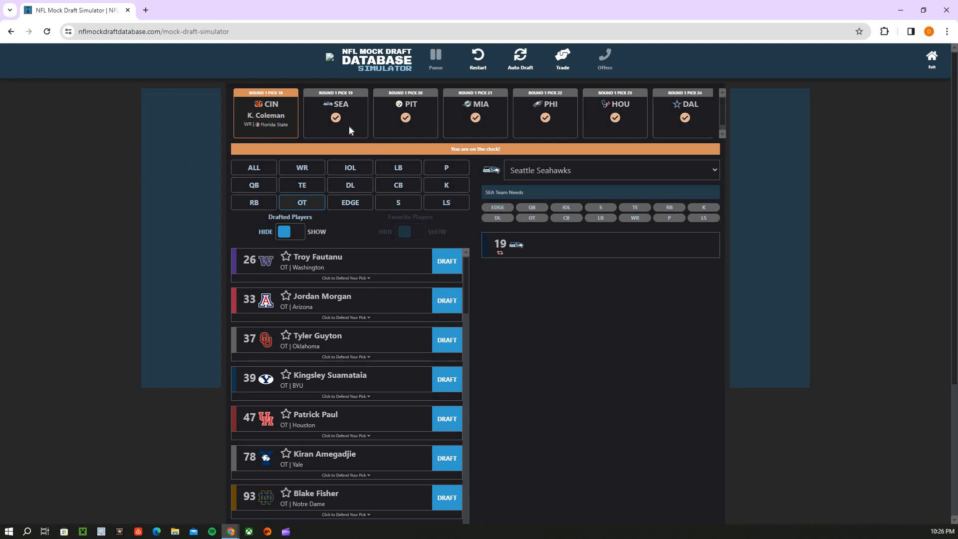
mouse_move(237, 119)
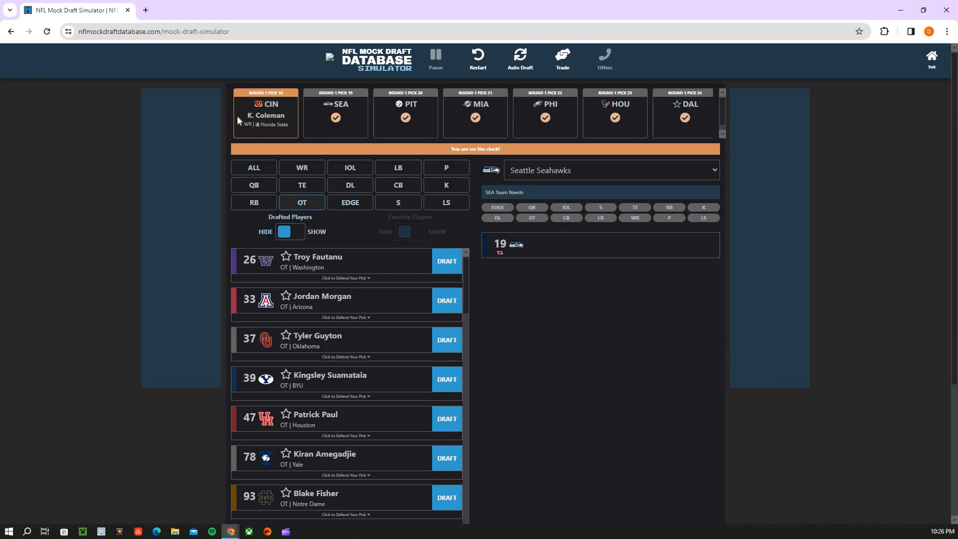
mouse_move(341, 132)
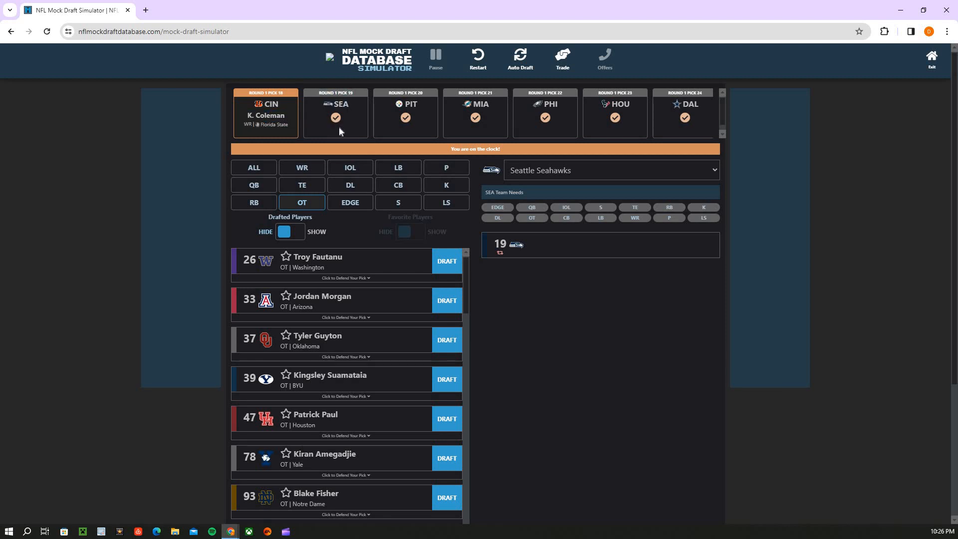
mouse_move(383, 201)
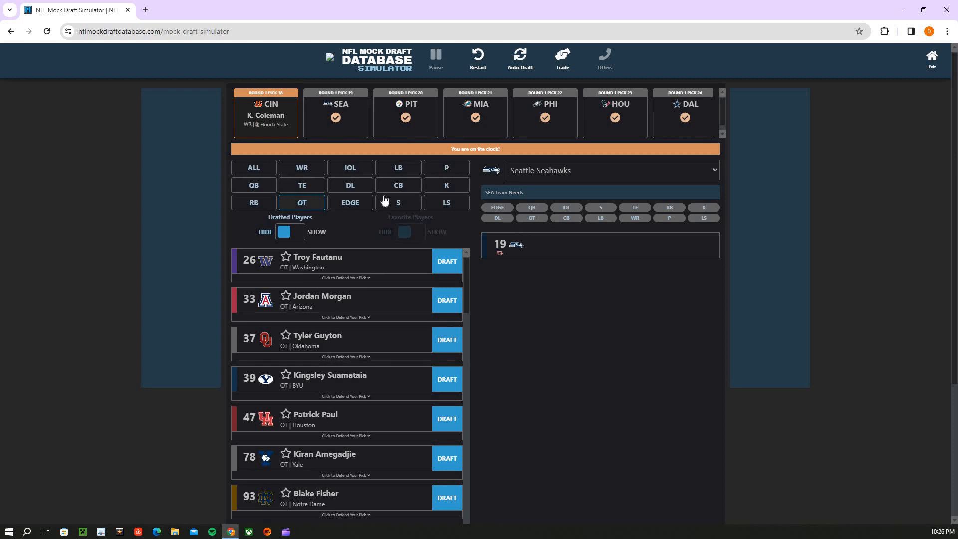
Draft defensive lineman Jer'Zhan Newton for Seattle at pick 19
left_click(350, 184)
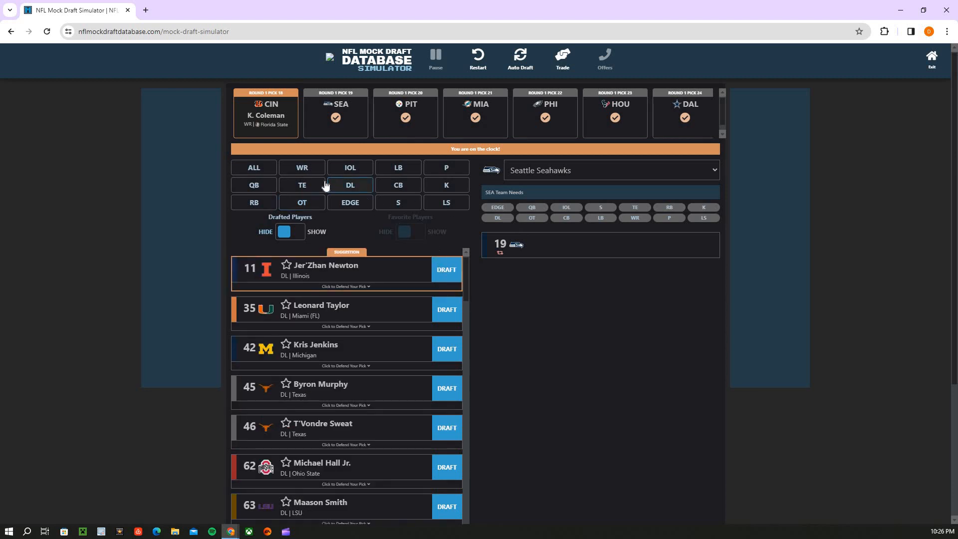
left_click(446, 269)
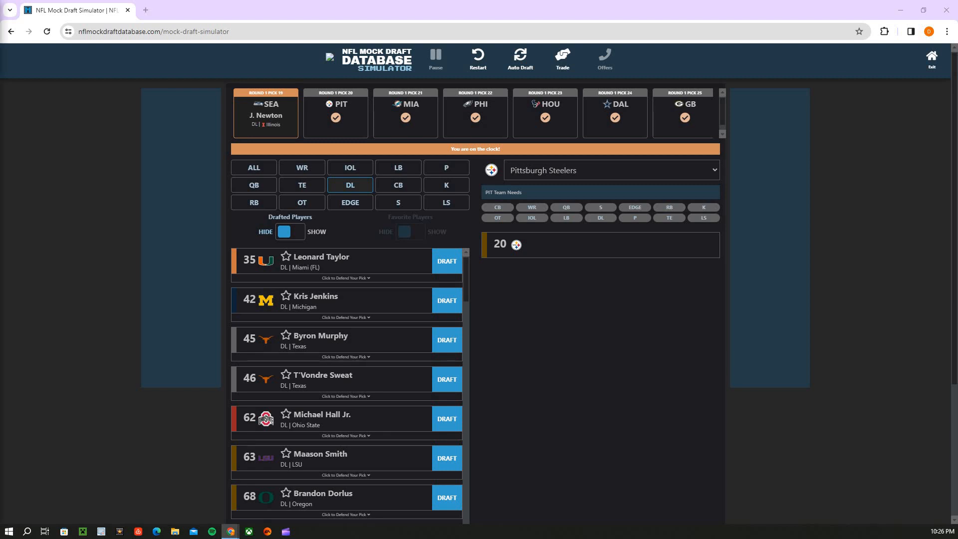
mouse_move(238, 197)
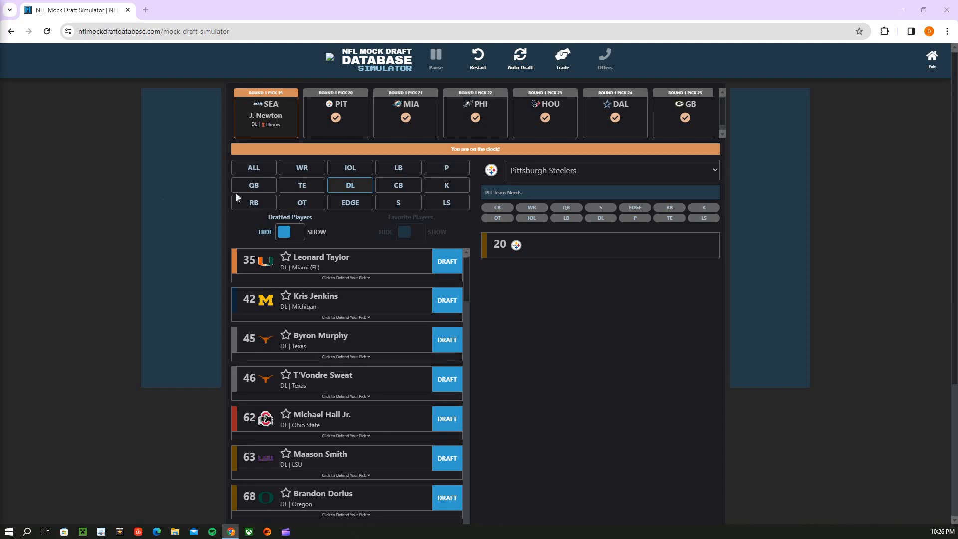
mouse_move(391, 130)
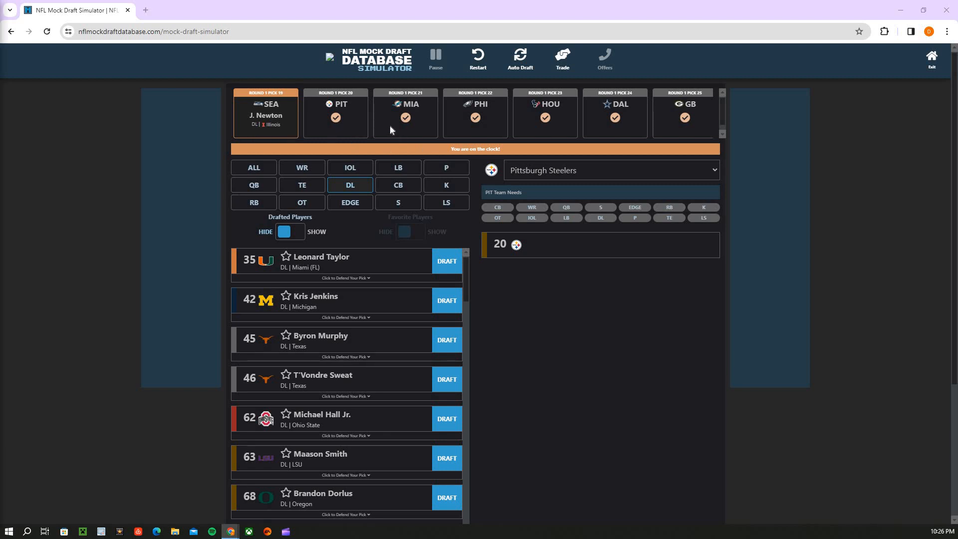
mouse_move(360, 126)
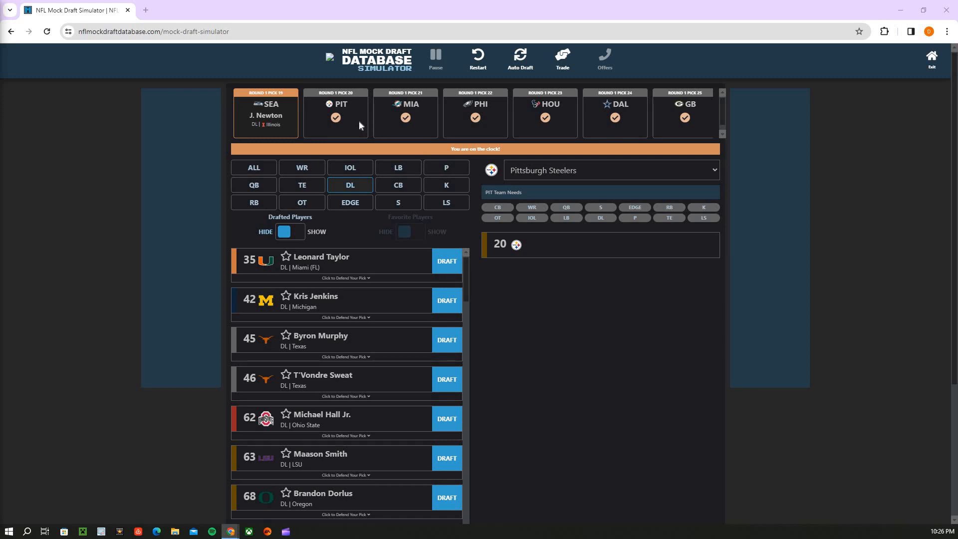
mouse_move(262, 186)
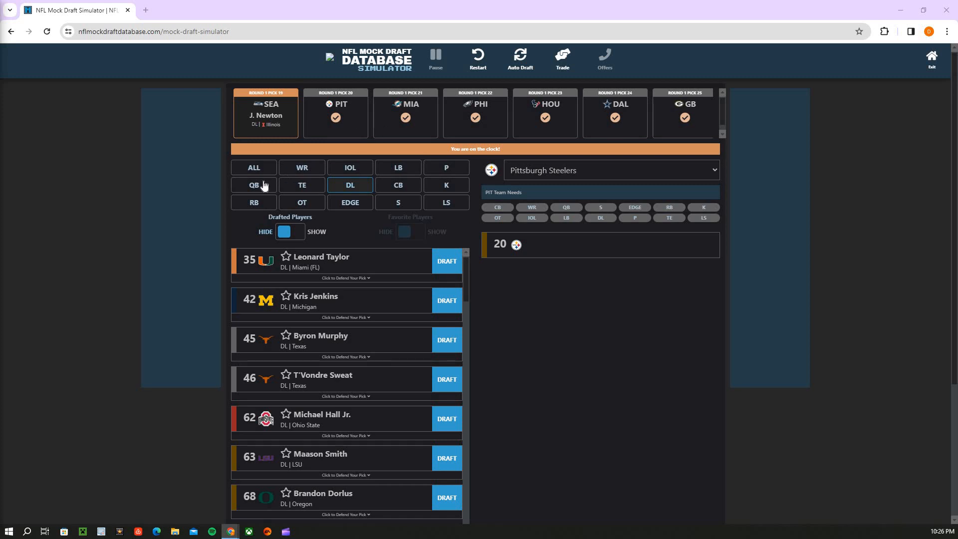
Browse QB and RB prospects, show all positions, and draft Kool-Aid McKinstry for Pittsburgh at pick 20
left_click(253, 186)
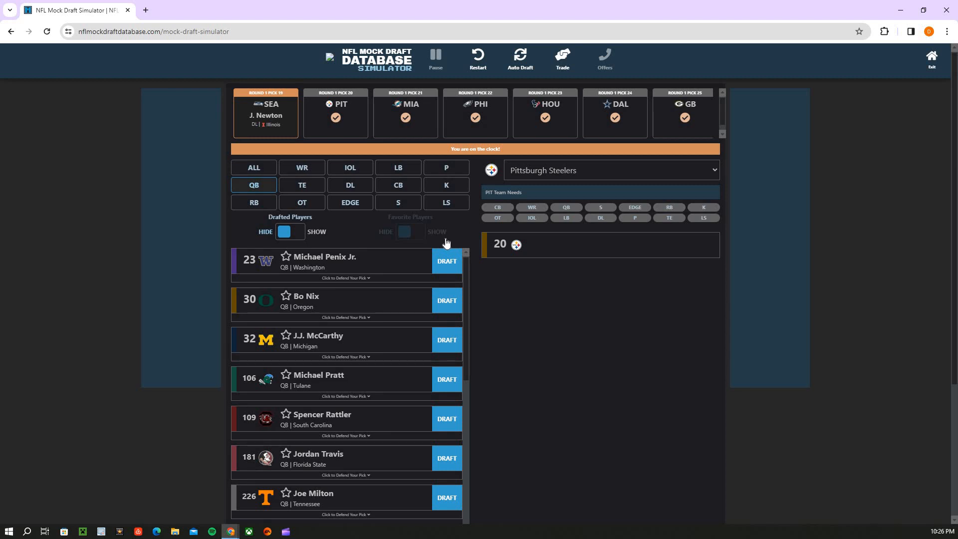
mouse_move(421, 336)
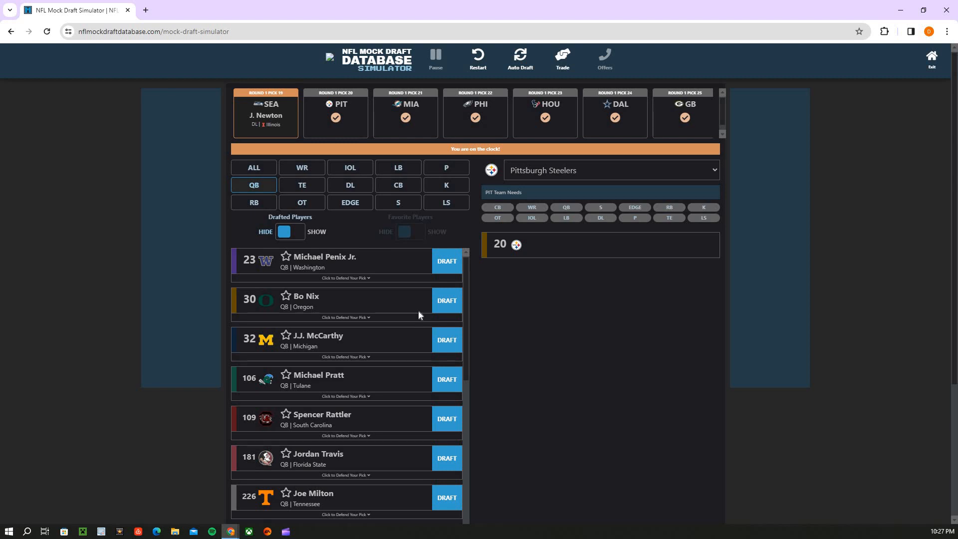
left_click(254, 203)
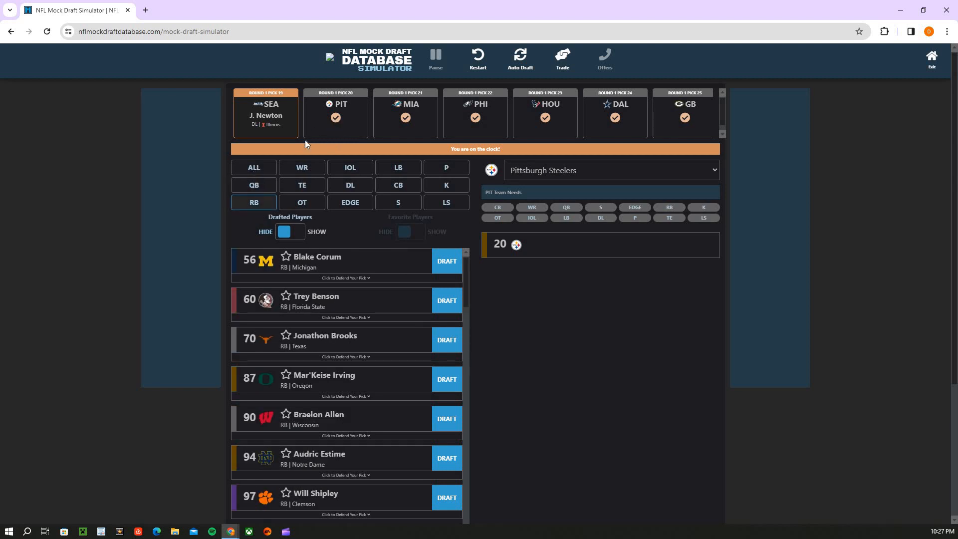
left_click(254, 168)
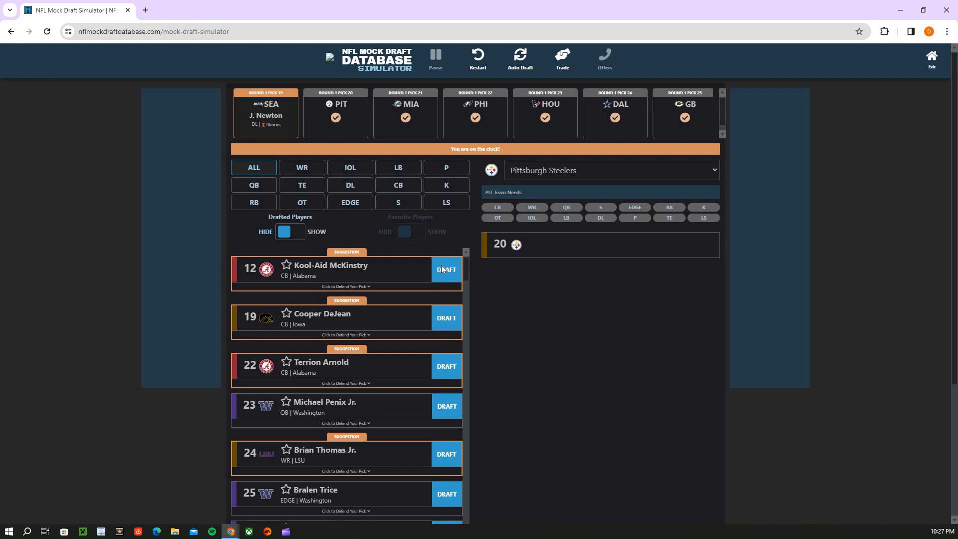
left_click(446, 268)
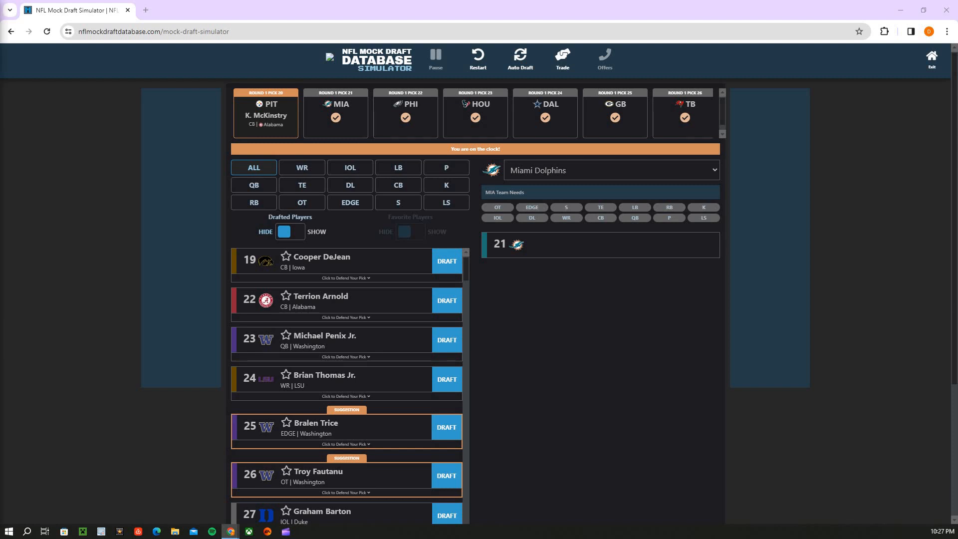
mouse_move(36, 173)
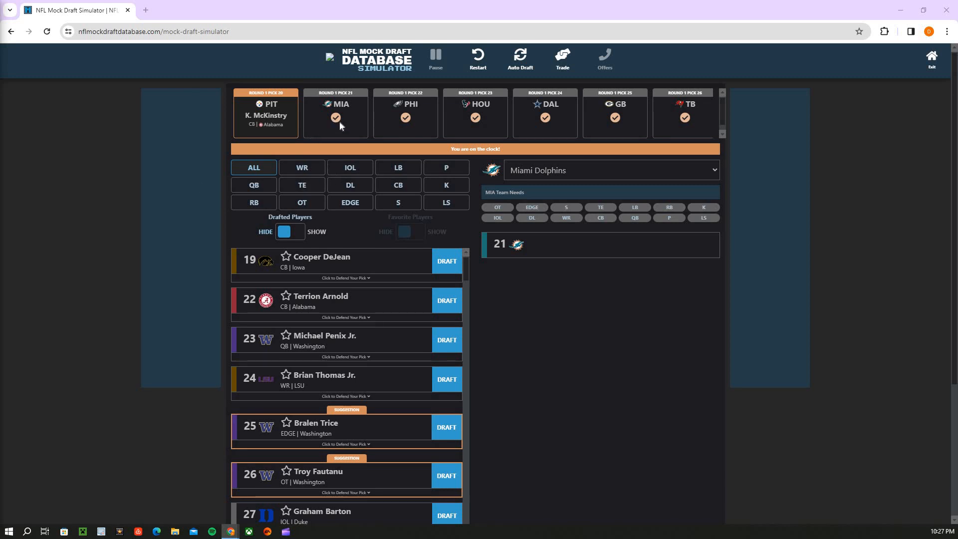
mouse_move(352, 138)
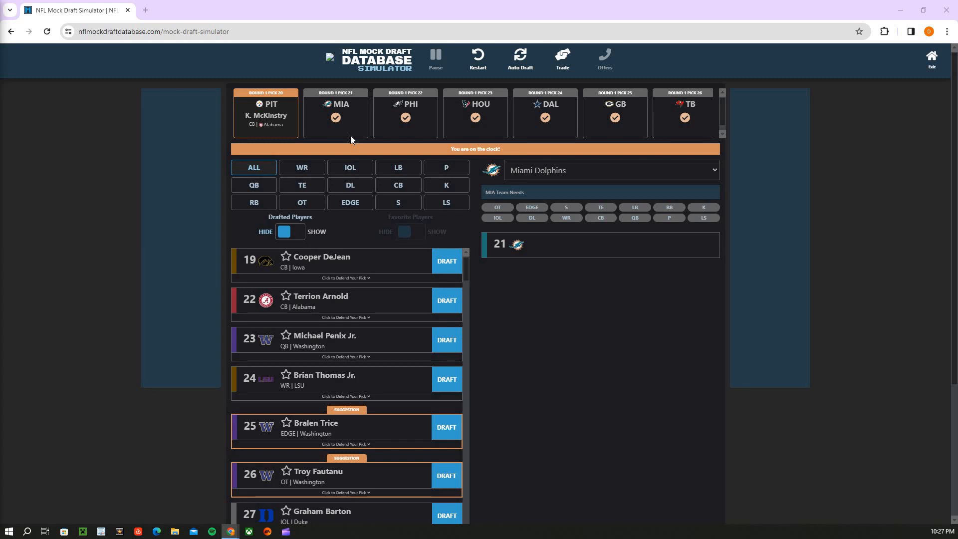
mouse_move(263, 144)
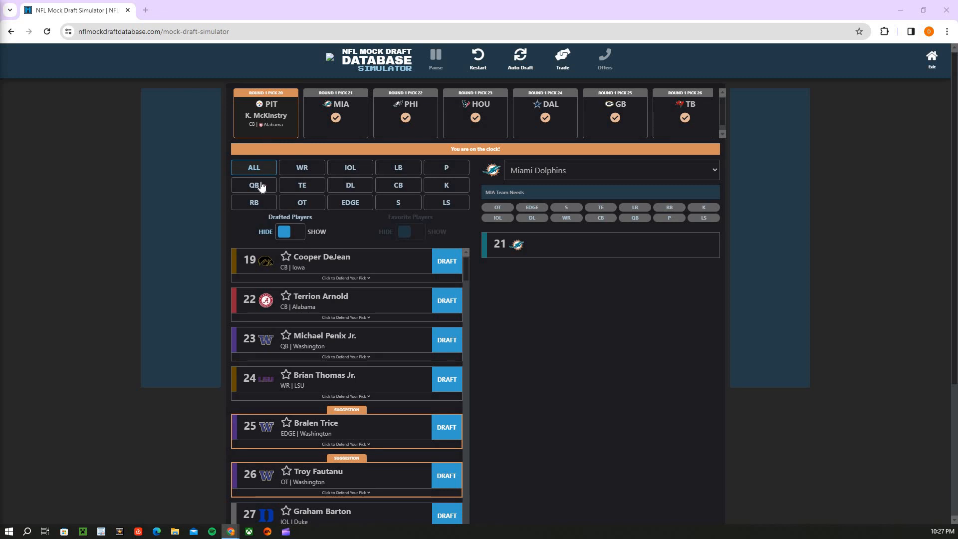
Browse quarterbacks, then list available offensive tackles for Miami's pick 21
left_click(254, 186)
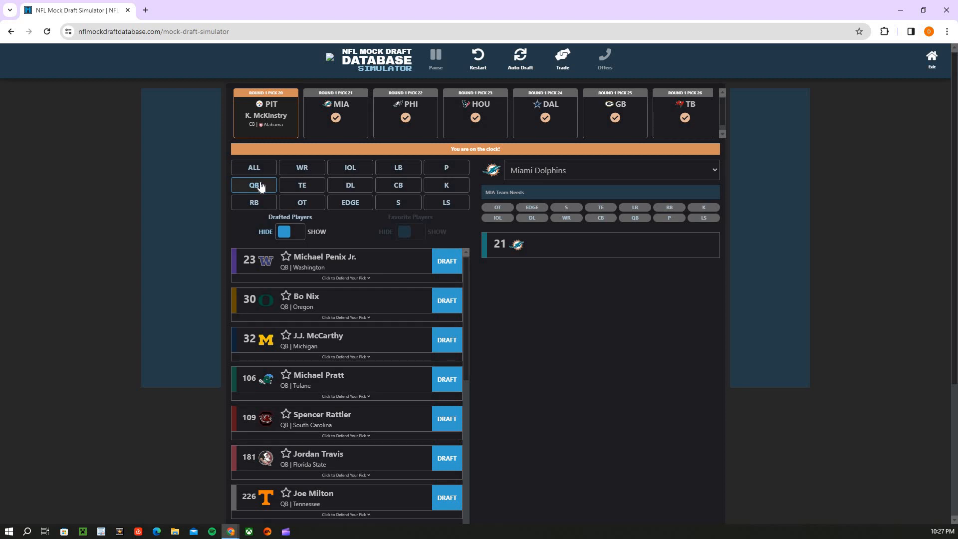
mouse_move(439, 132)
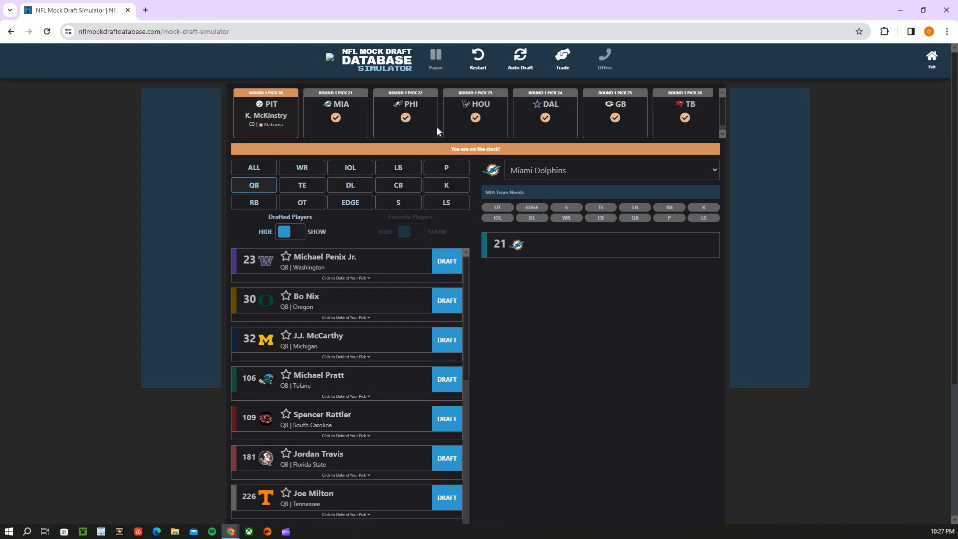
left_click(301, 203)
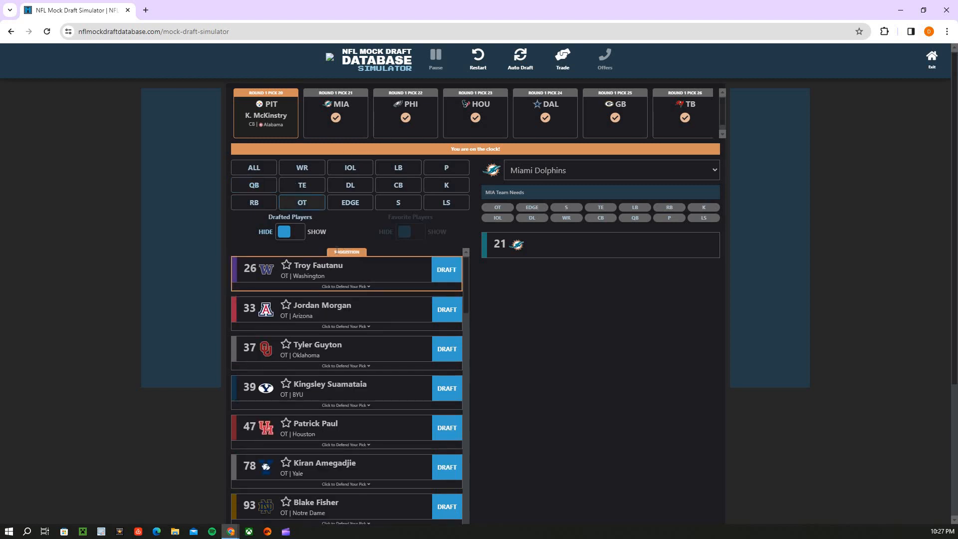
left_click(253, 186)
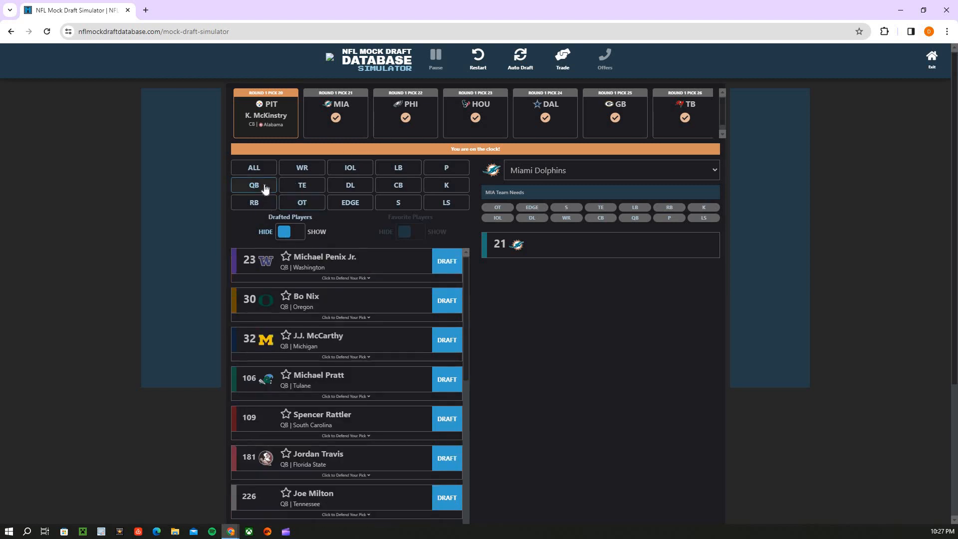
left_click(300, 202)
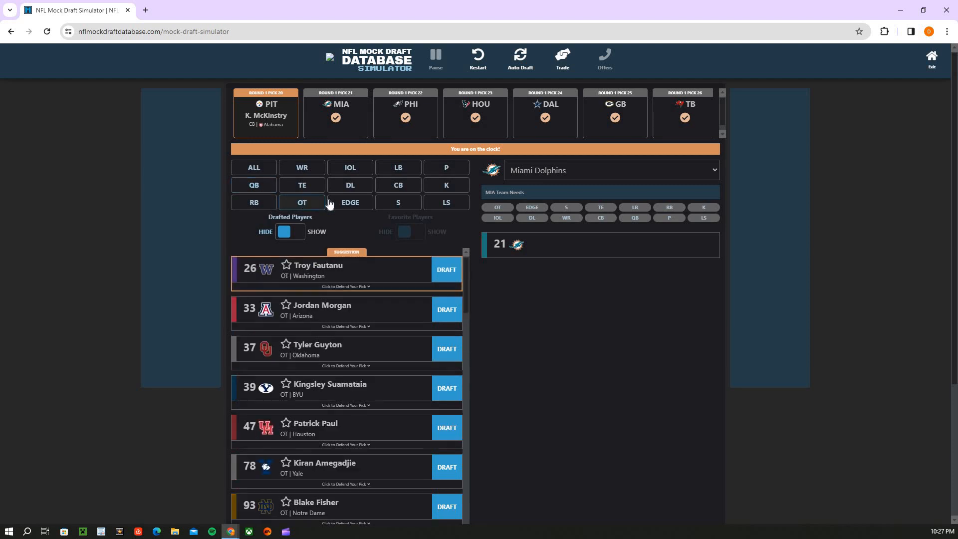
left_click(349, 168)
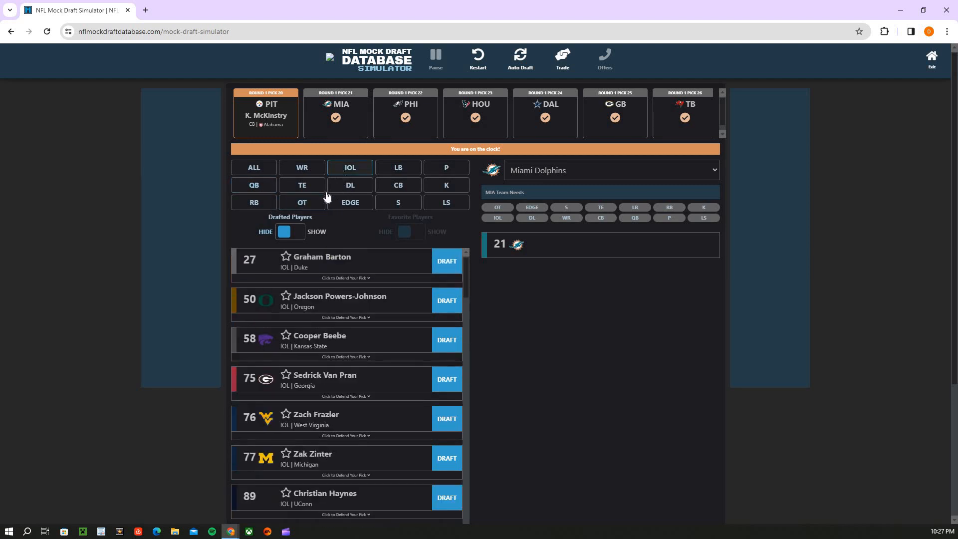
left_click(301, 203)
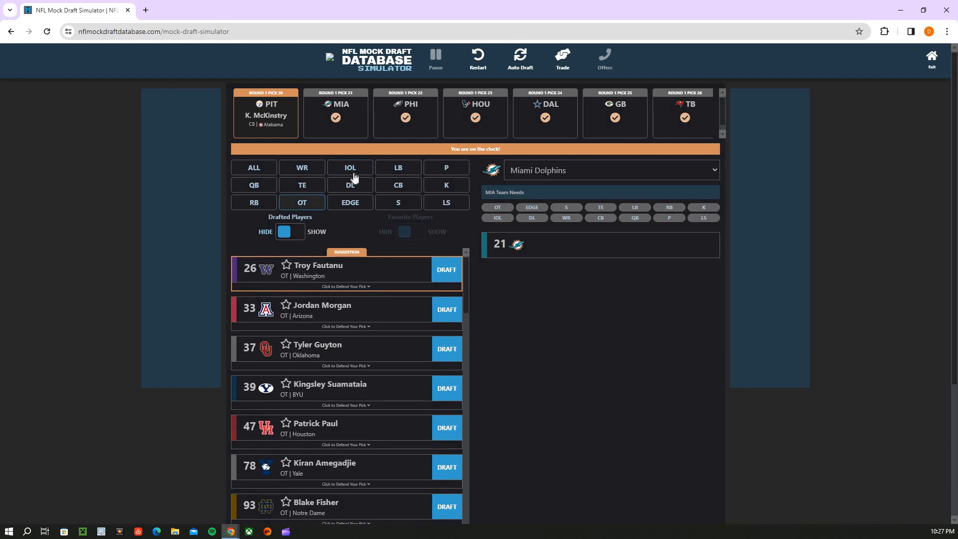
left_click(349, 166)
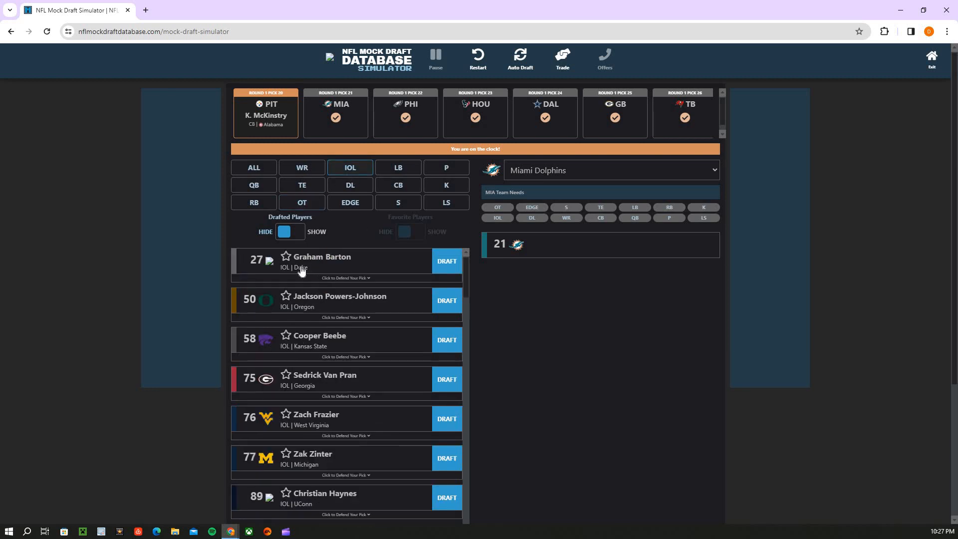
mouse_move(304, 264)
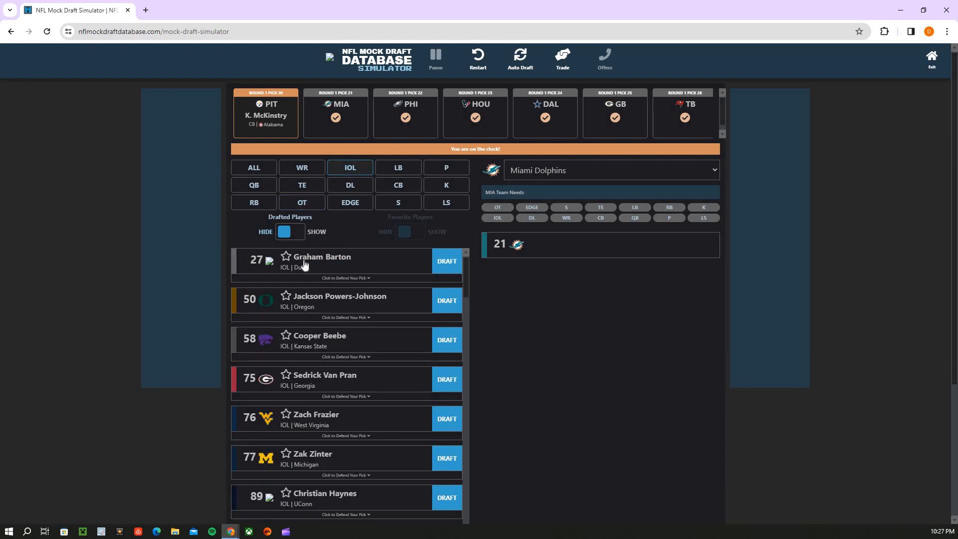
mouse_move(316, 258)
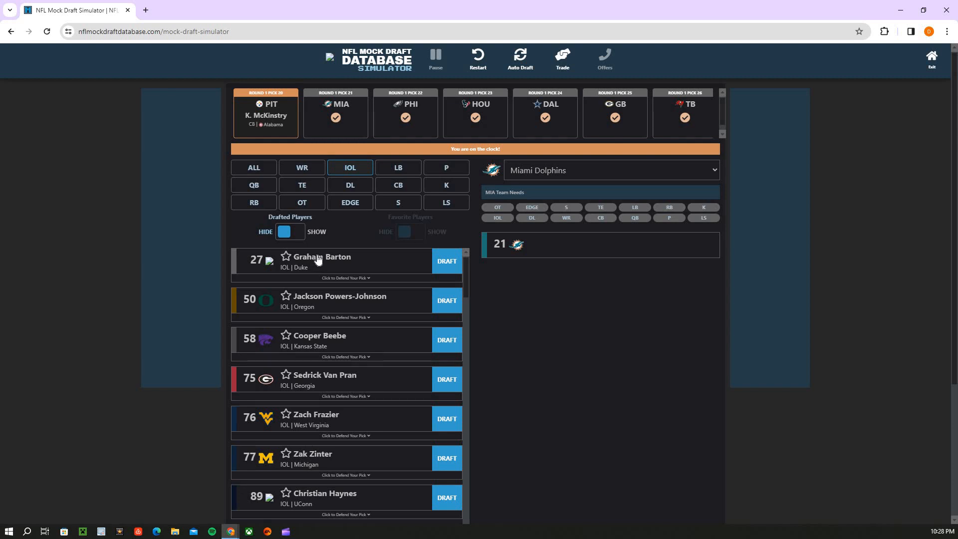
left_click(351, 184)
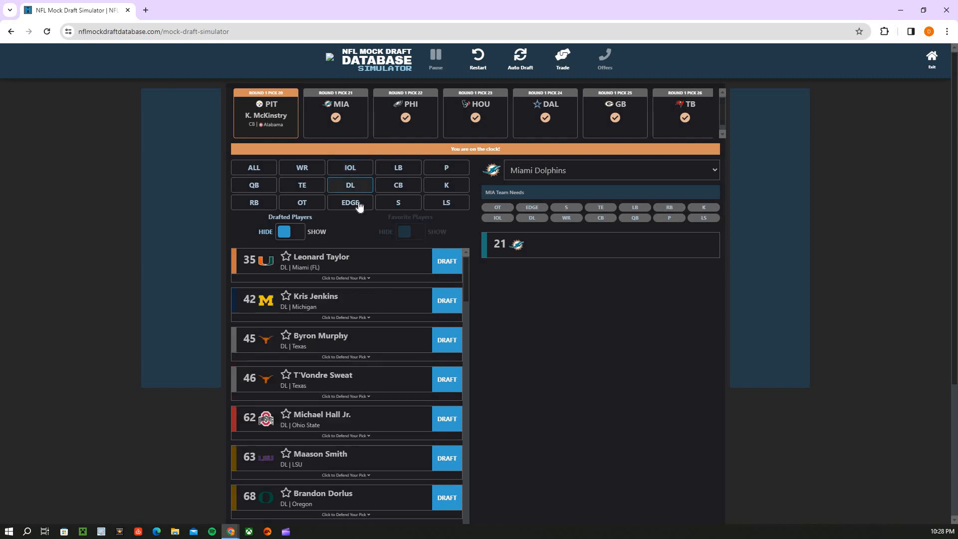
left_click(397, 168)
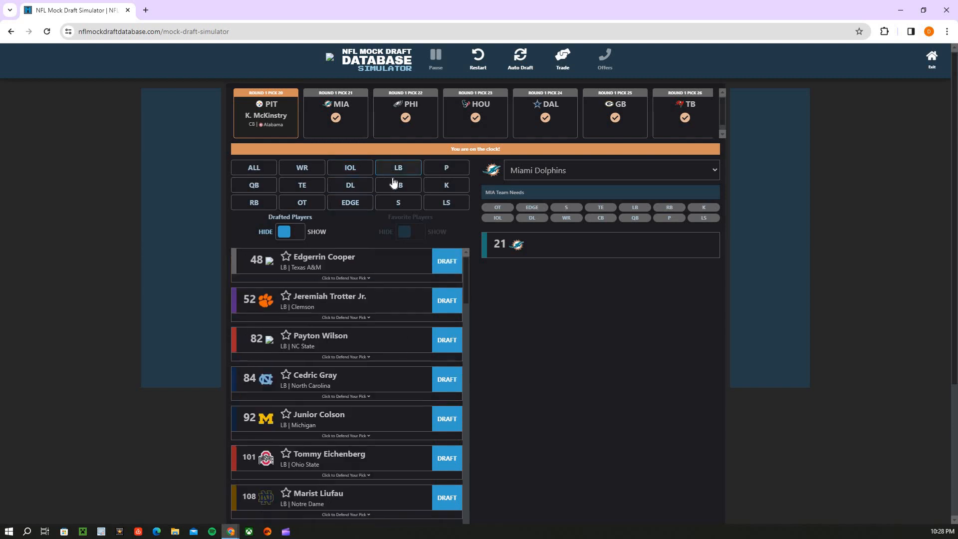
left_click(398, 203)
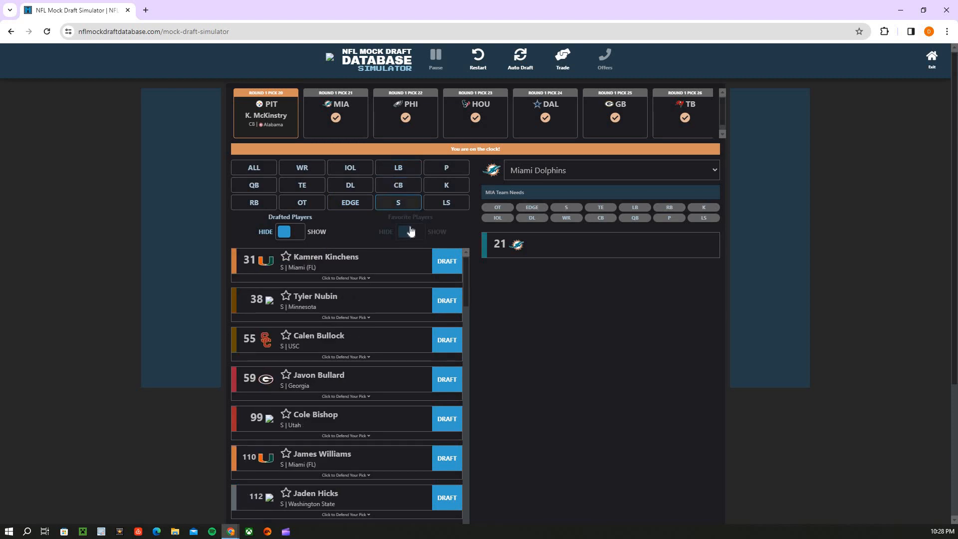
left_click(398, 186)
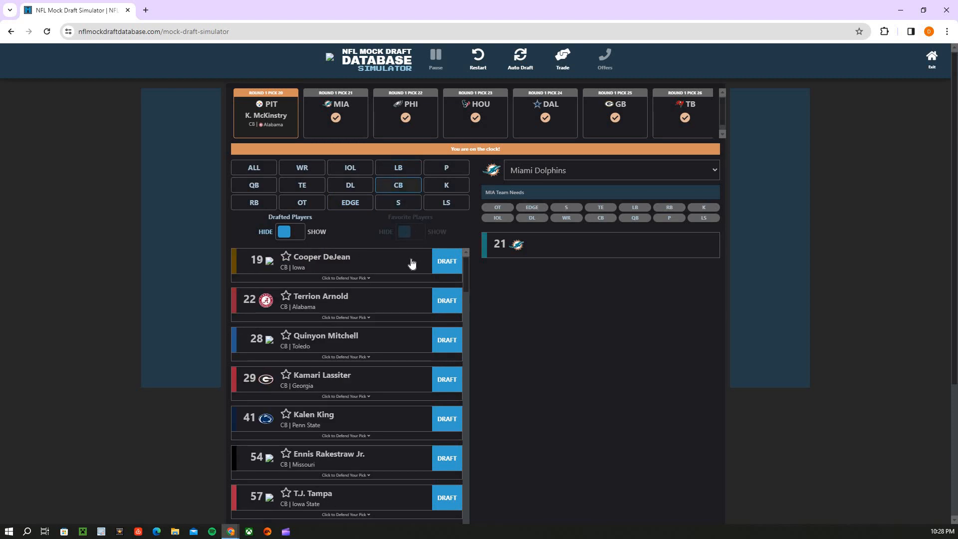
mouse_move(410, 263)
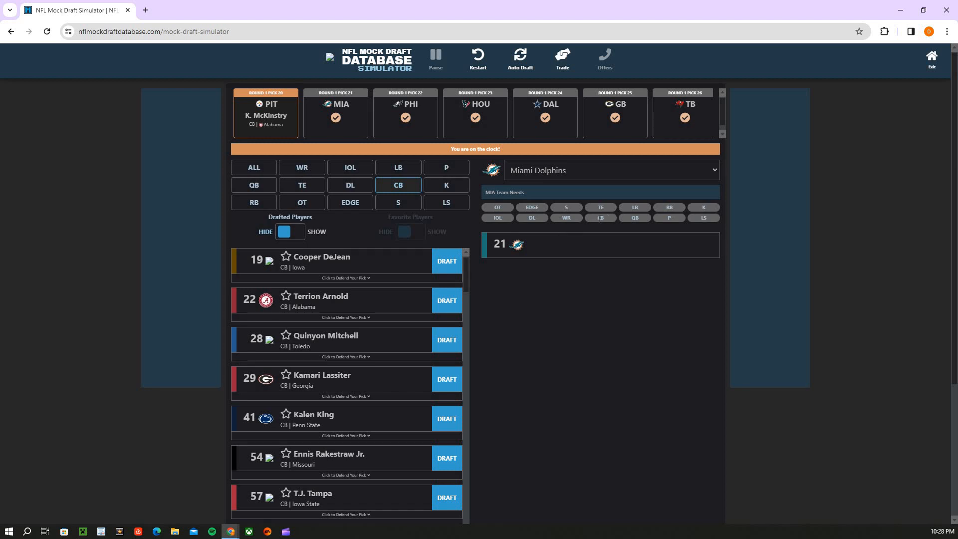
mouse_move(585, 223)
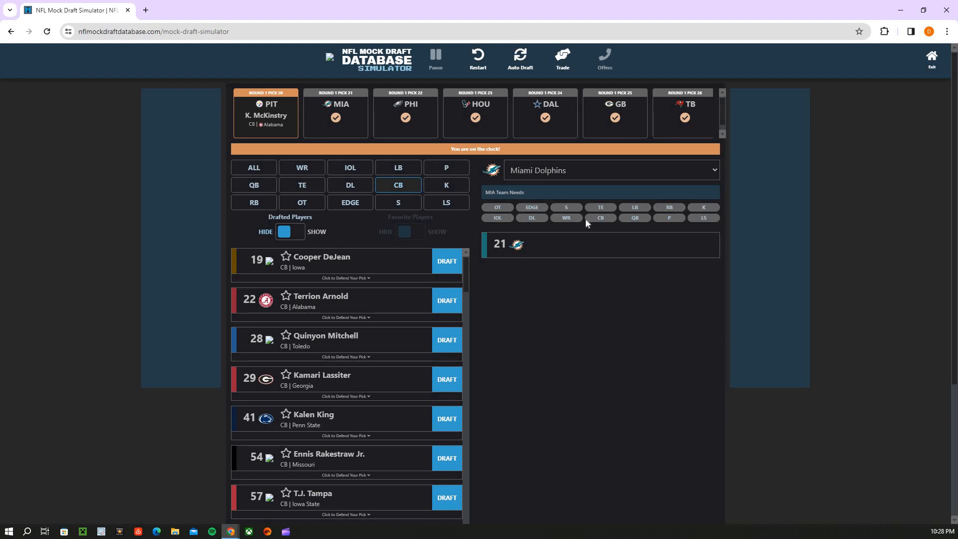
mouse_move(395, 220)
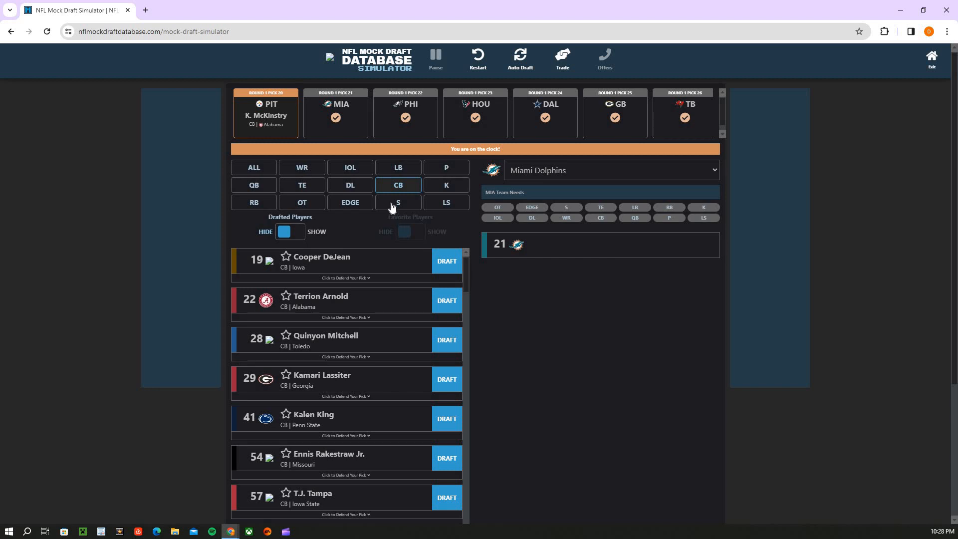
mouse_move(378, 258)
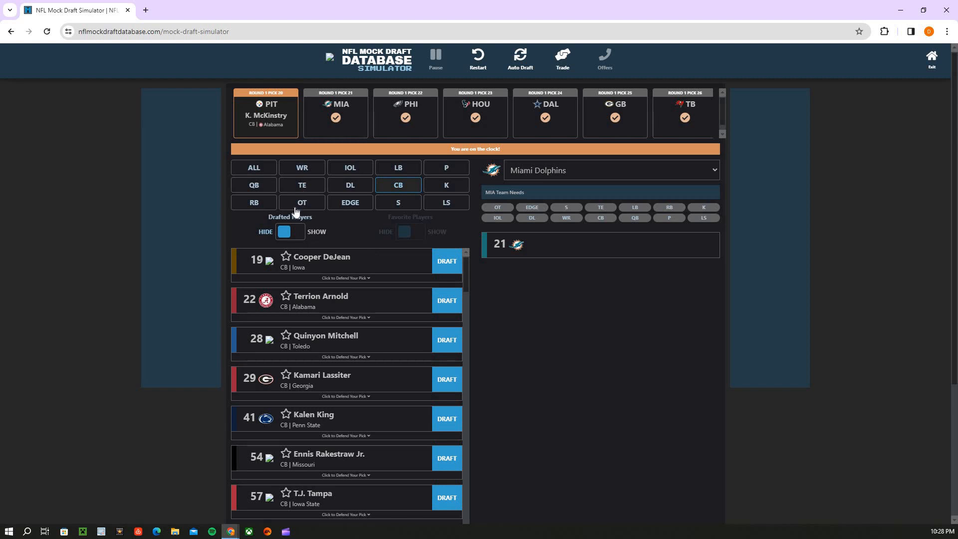
left_click(301, 203)
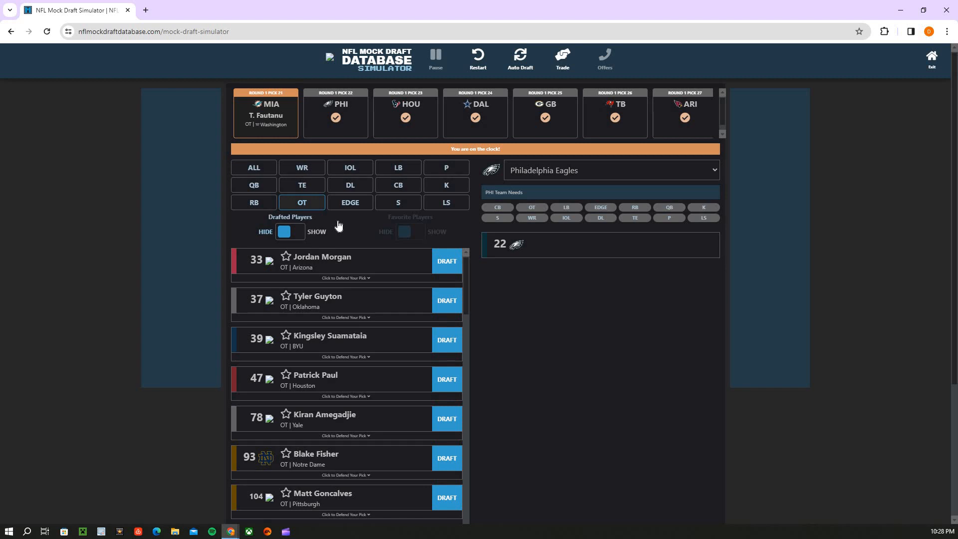
mouse_move(248, 120)
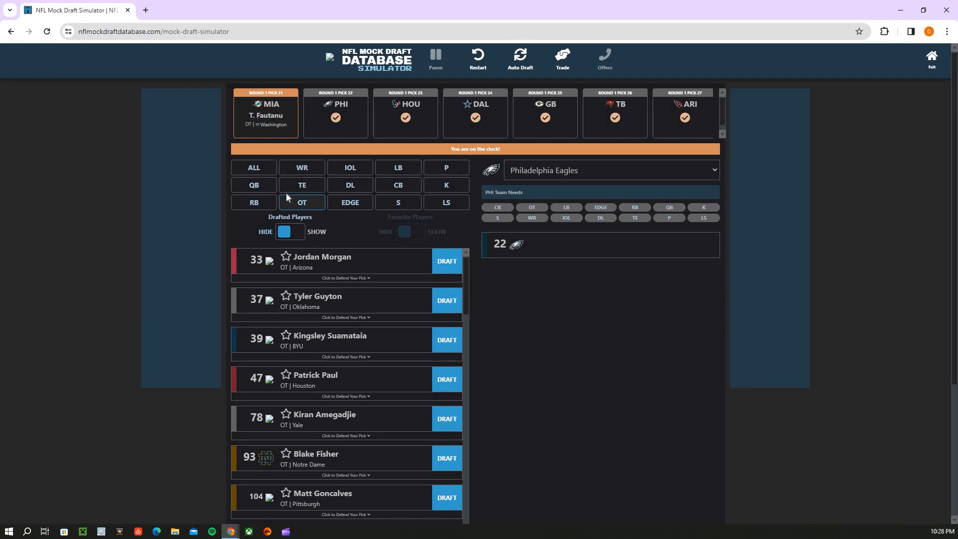
mouse_move(263, 193)
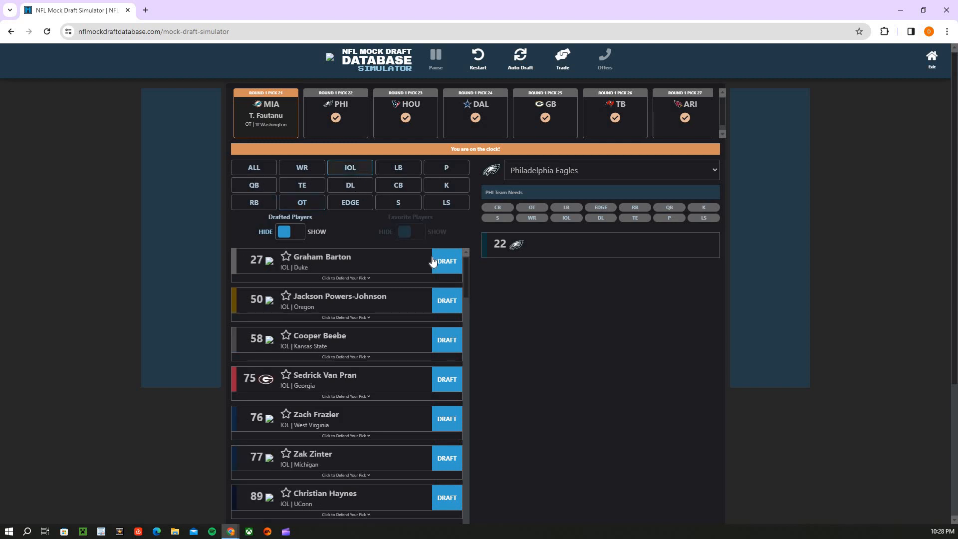
Draft interior offensive lineman Graham Barton for Philadelphia at pick 22
left_click(446, 261)
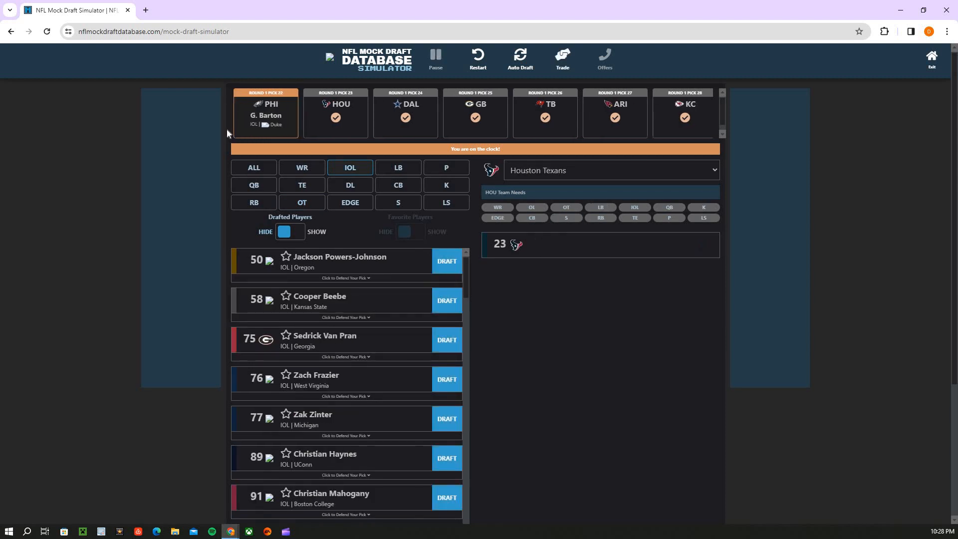
mouse_move(310, 145)
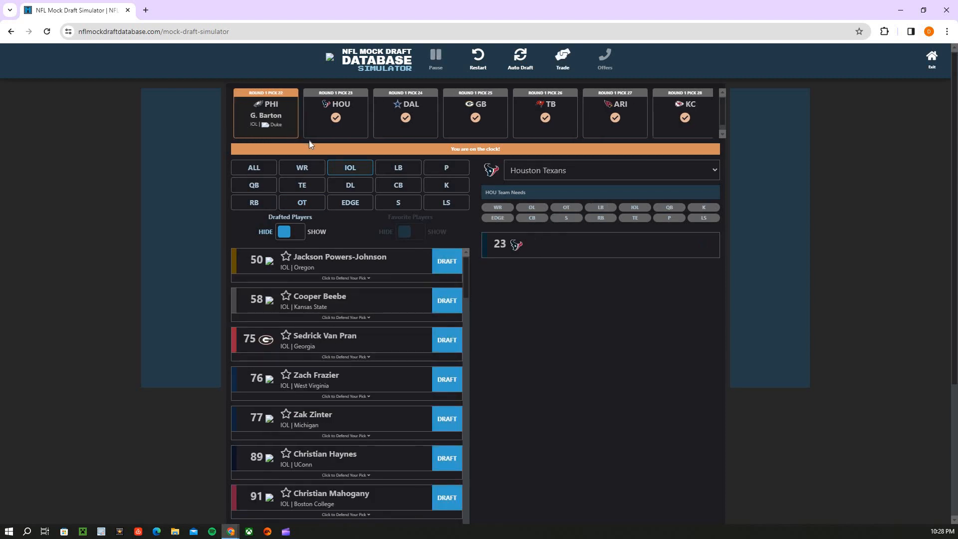
mouse_move(236, 118)
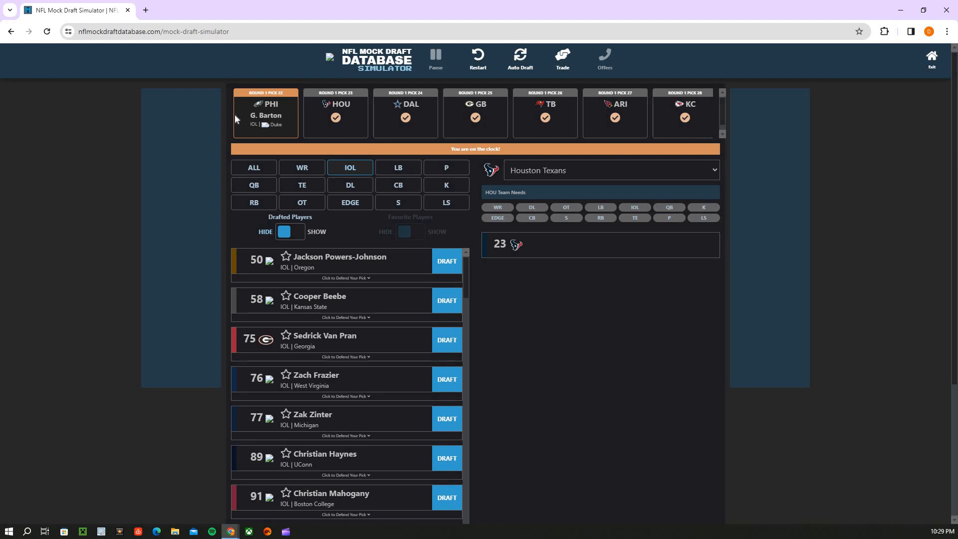
mouse_move(312, 167)
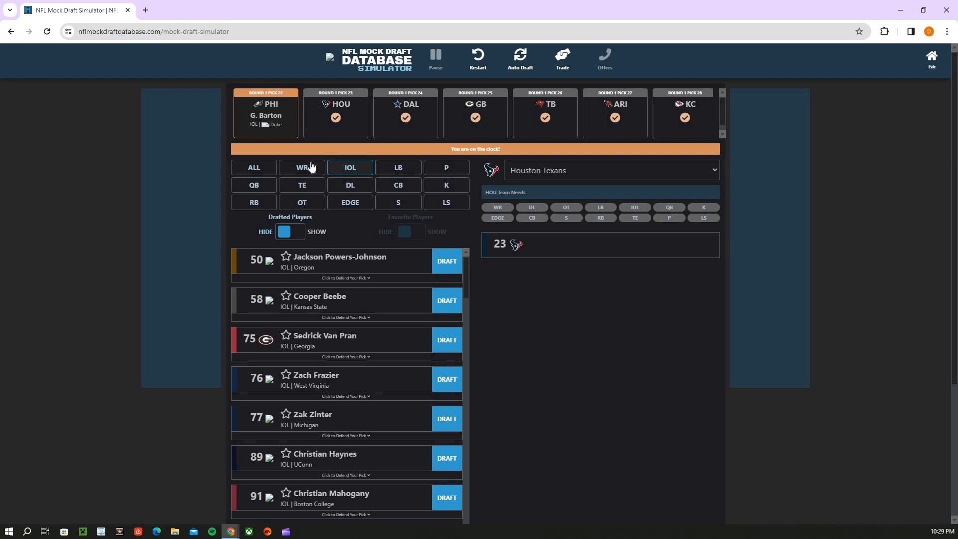
mouse_move(306, 170)
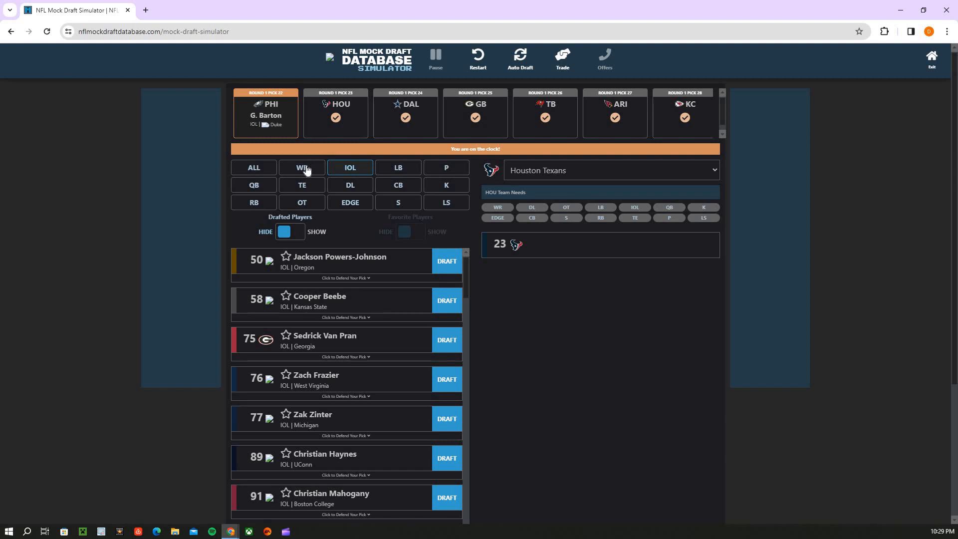
mouse_move(252, 120)
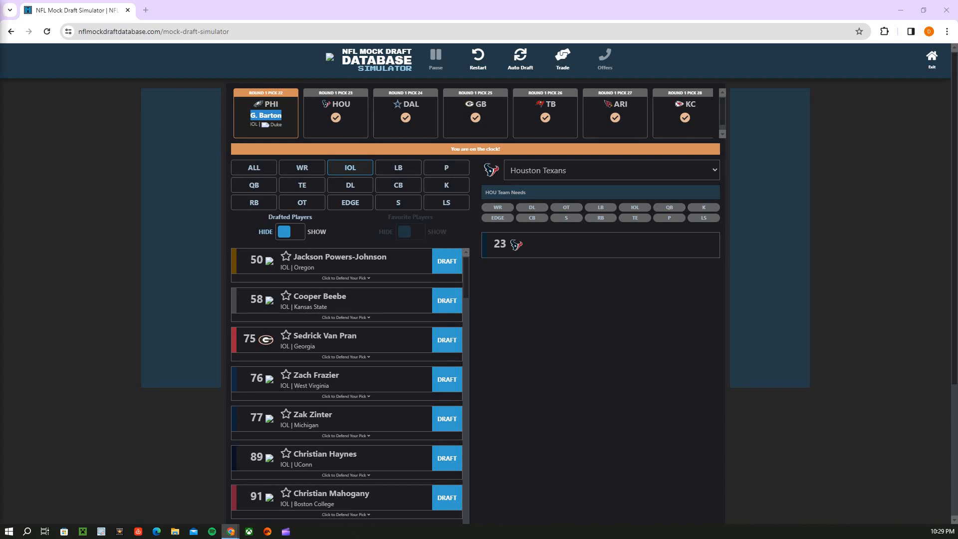
mouse_move(383, 193)
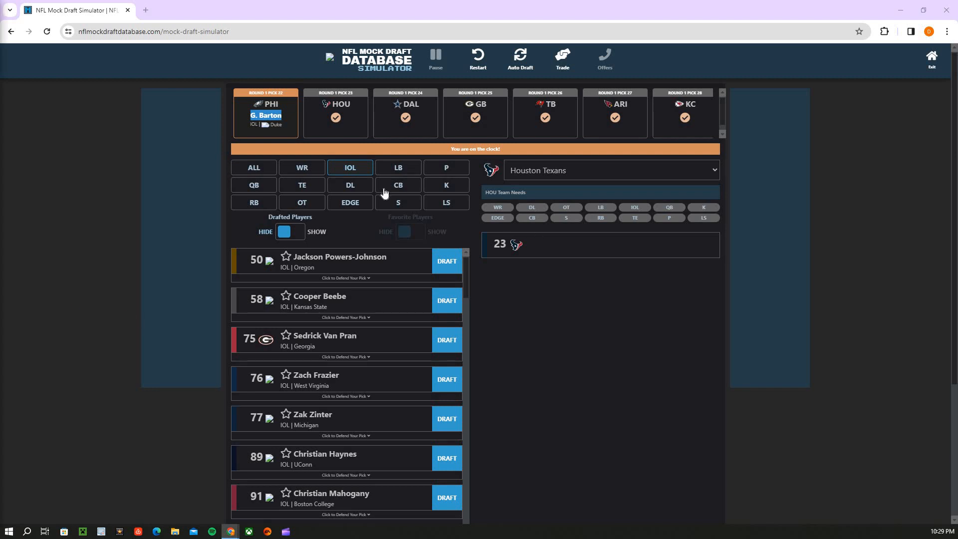
mouse_move(292, 186)
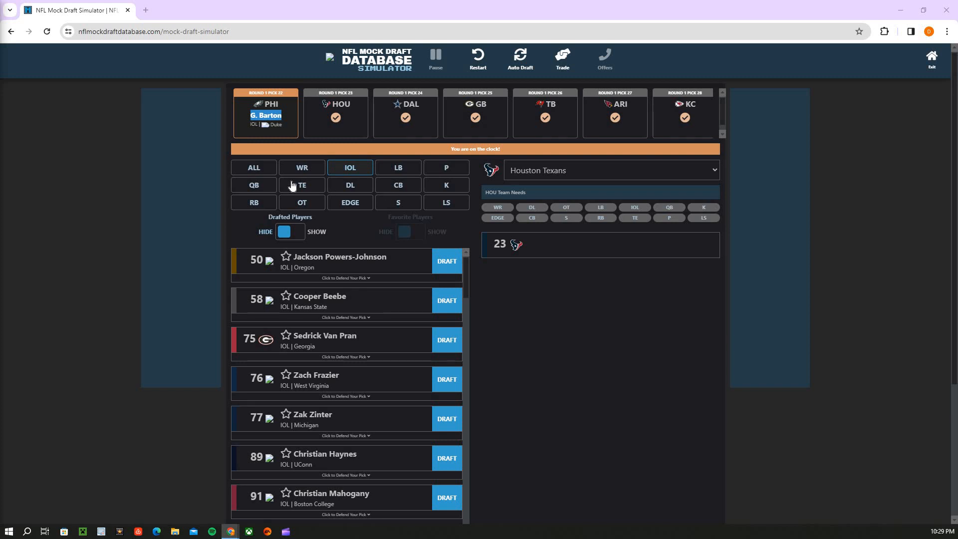
Browse WR and EDGE prospects, then draft cornerback Quinyon Mitchell for Houston at pick 23
left_click(301, 167)
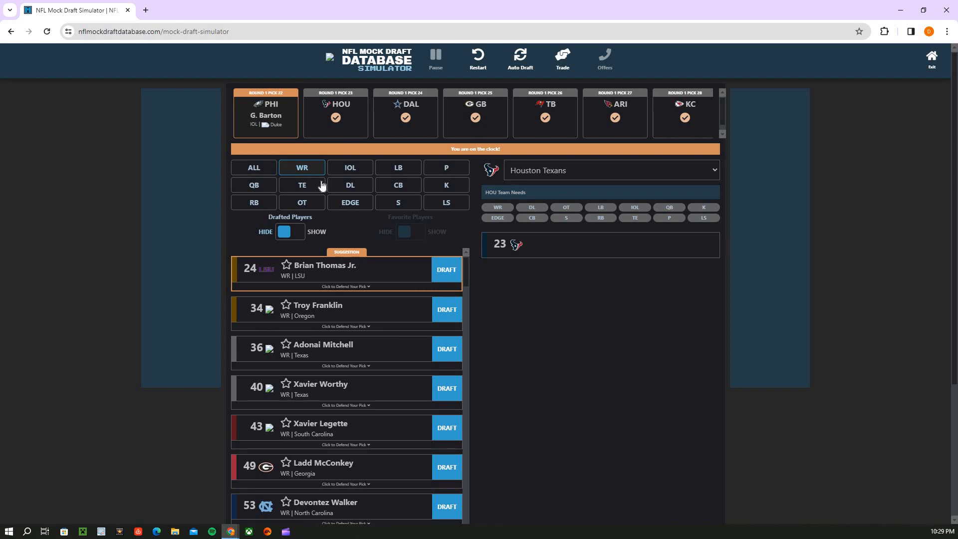
mouse_move(323, 183)
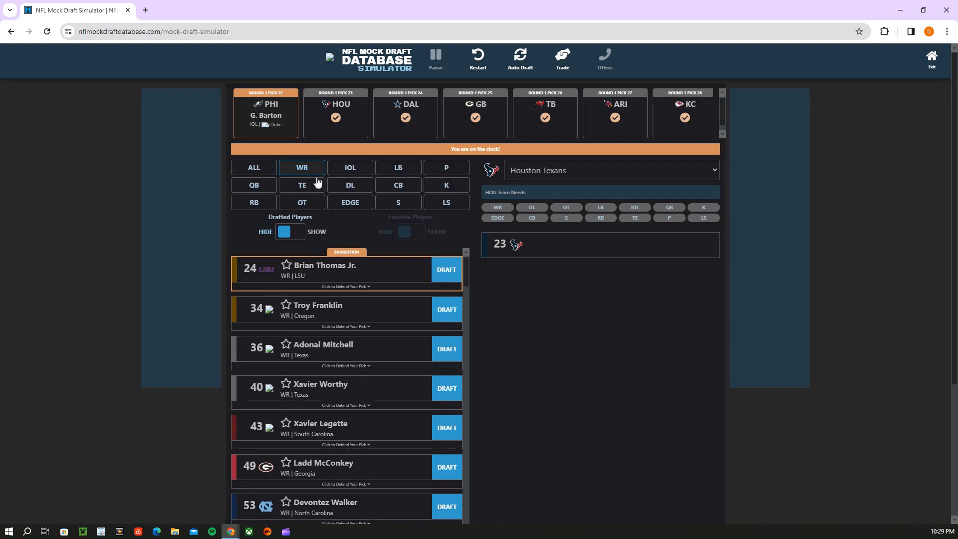
mouse_move(350, 185)
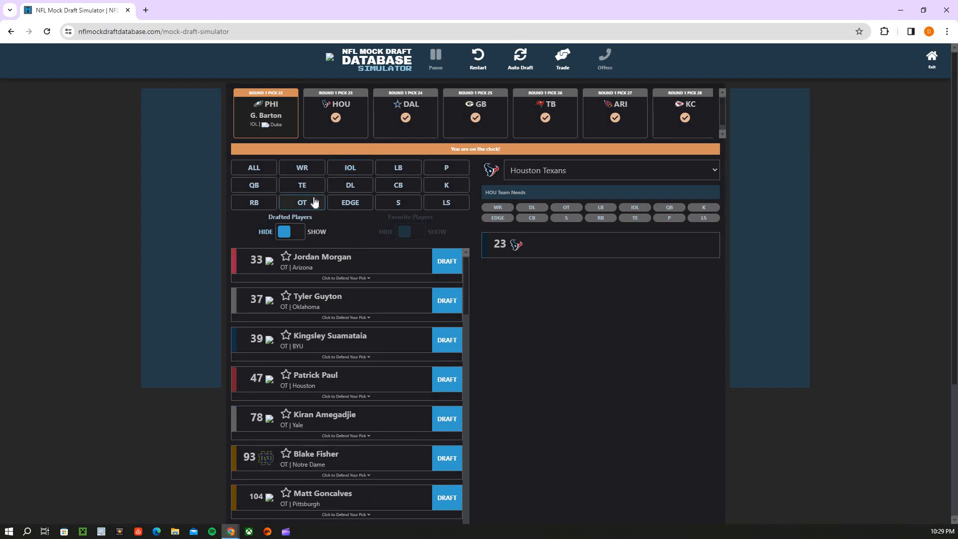
mouse_move(349, 202)
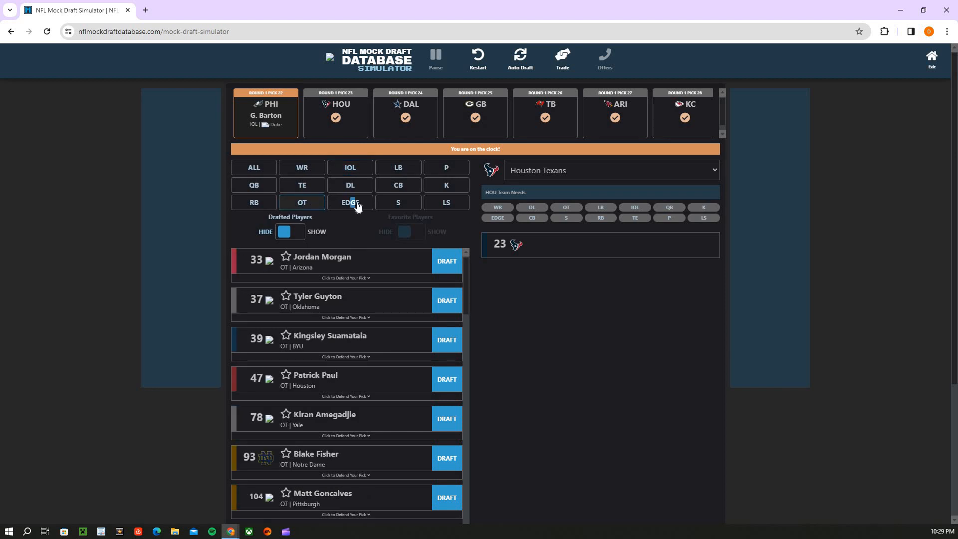
left_click(349, 202)
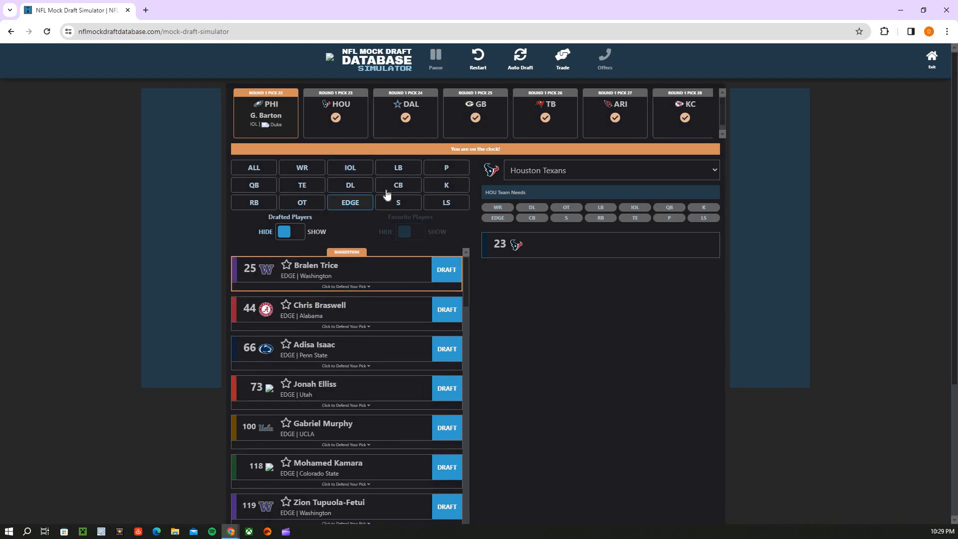
left_click(398, 185)
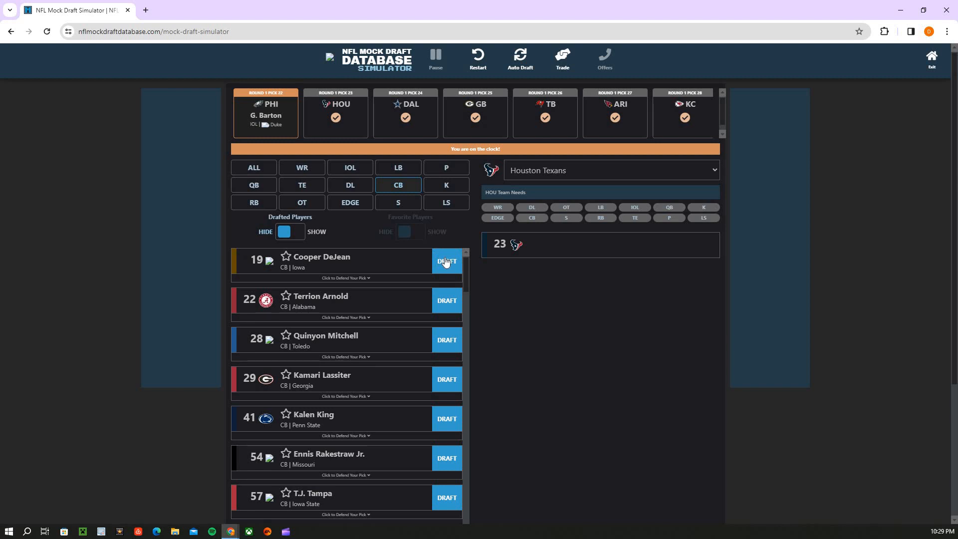
mouse_move(450, 300)
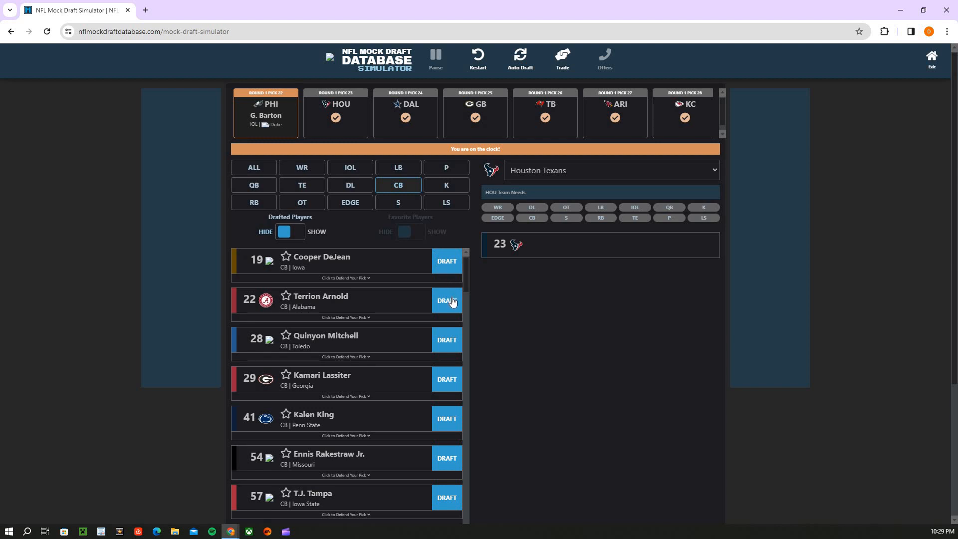
mouse_move(445, 340)
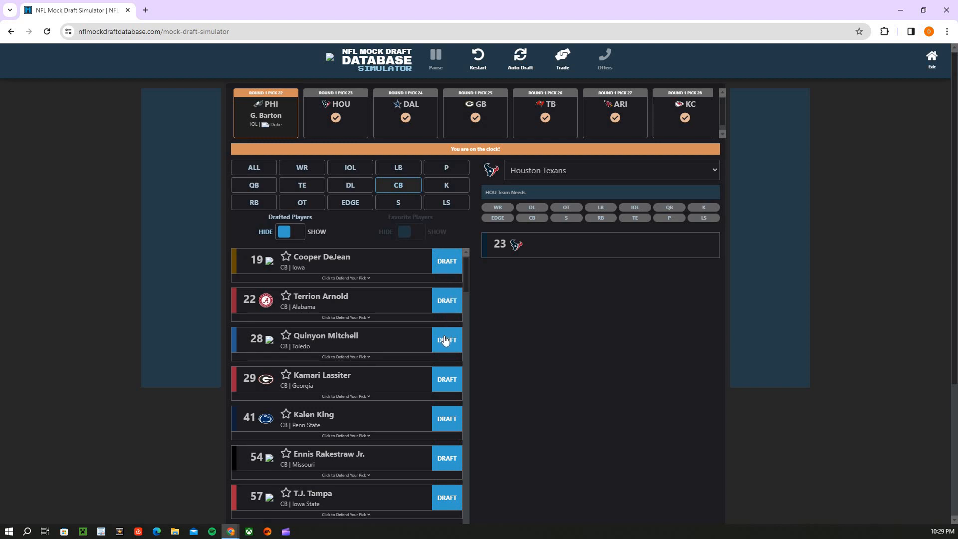
left_click(446, 339)
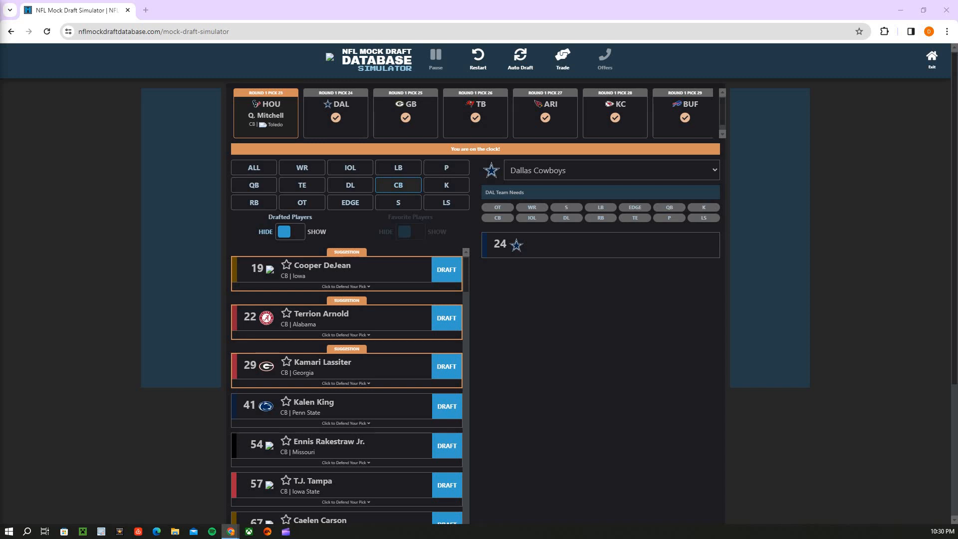
mouse_move(261, 127)
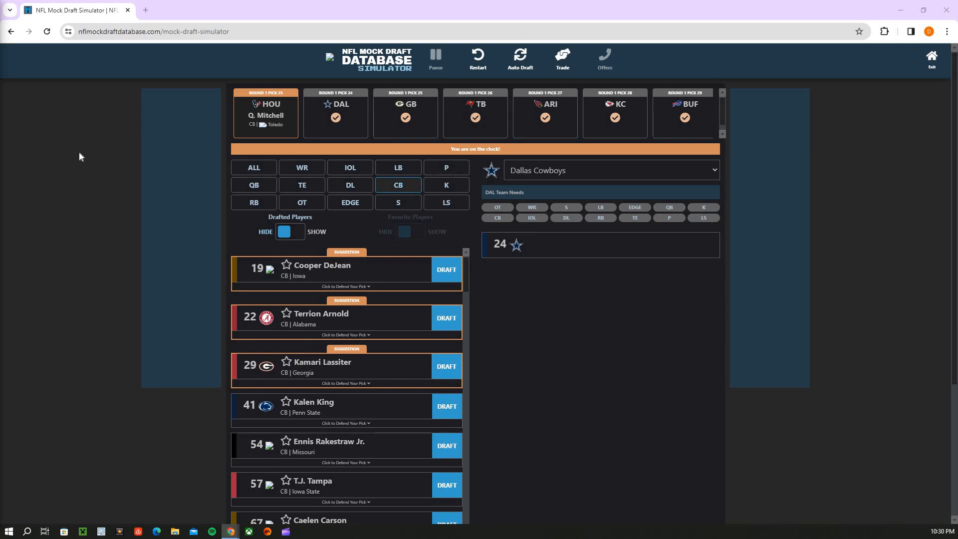
mouse_move(283, 139)
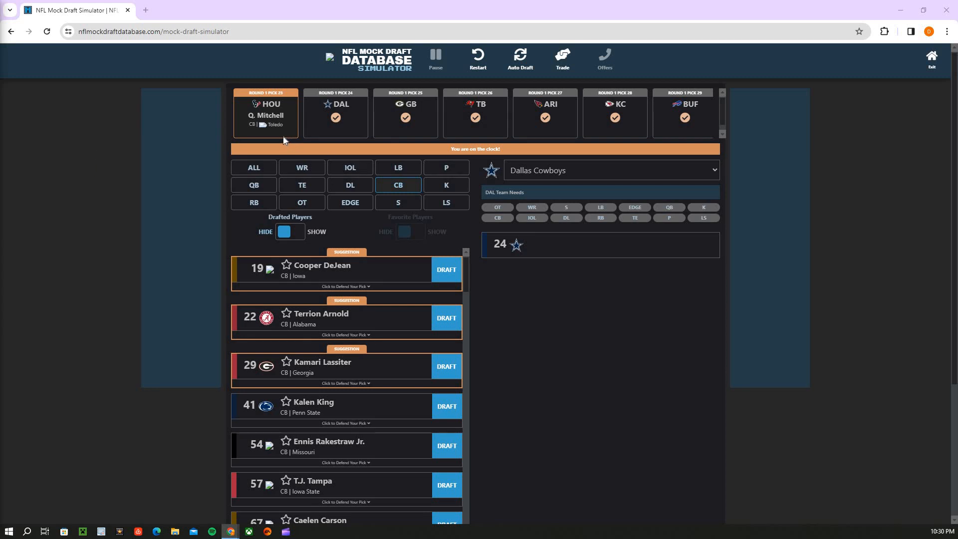
mouse_move(294, 151)
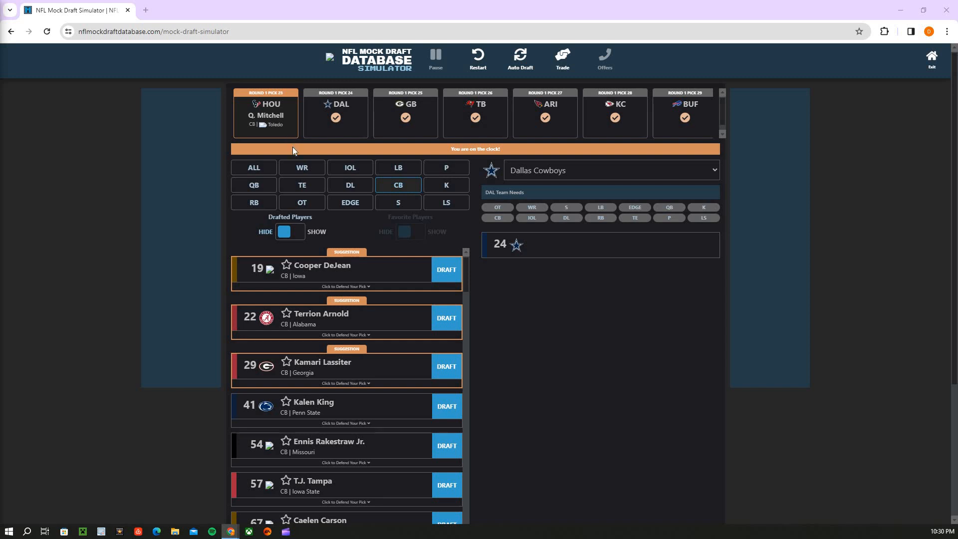
mouse_move(289, 108)
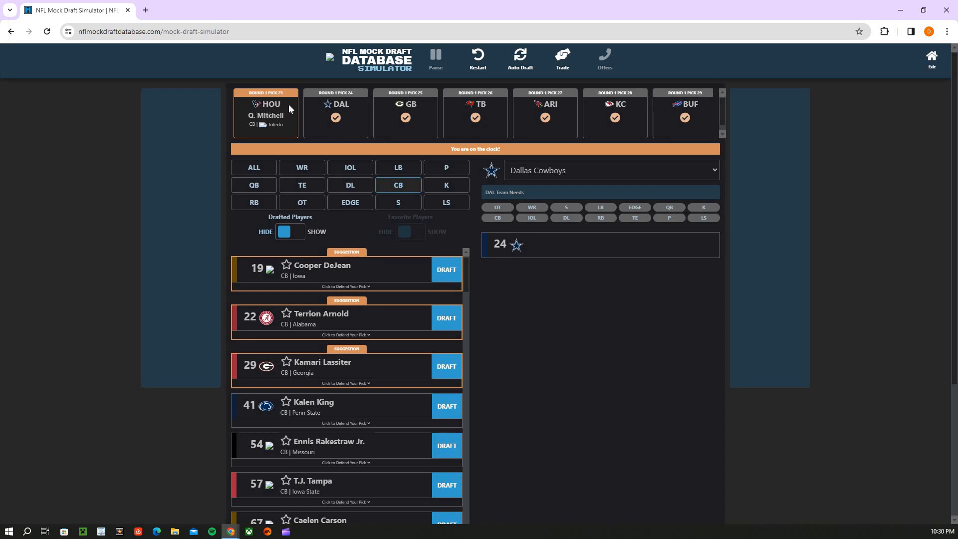
mouse_move(325, 110)
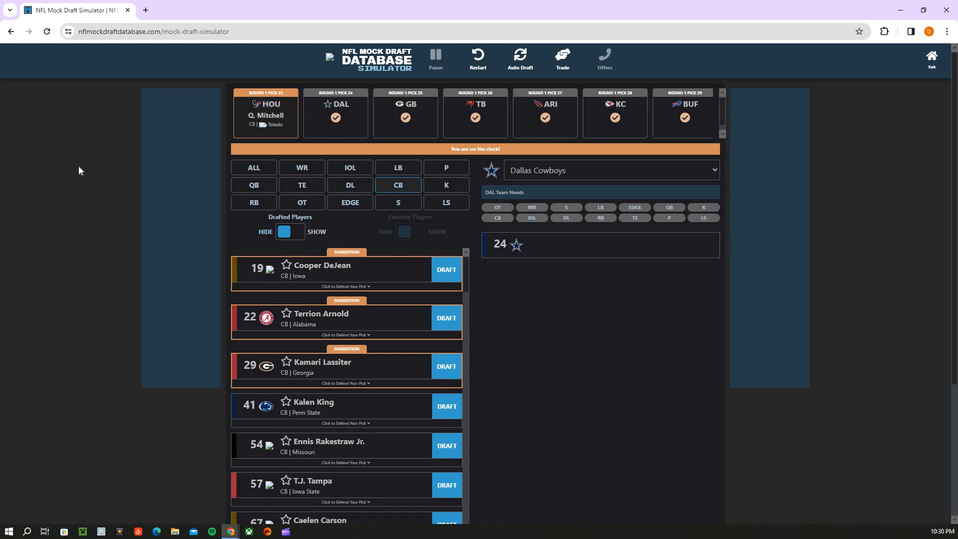
mouse_move(398, 137)
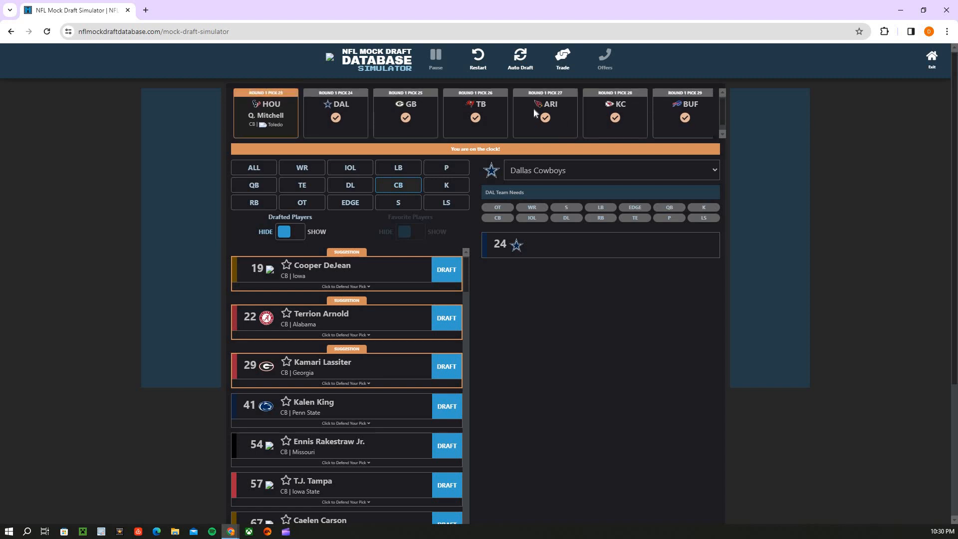
mouse_move(388, 244)
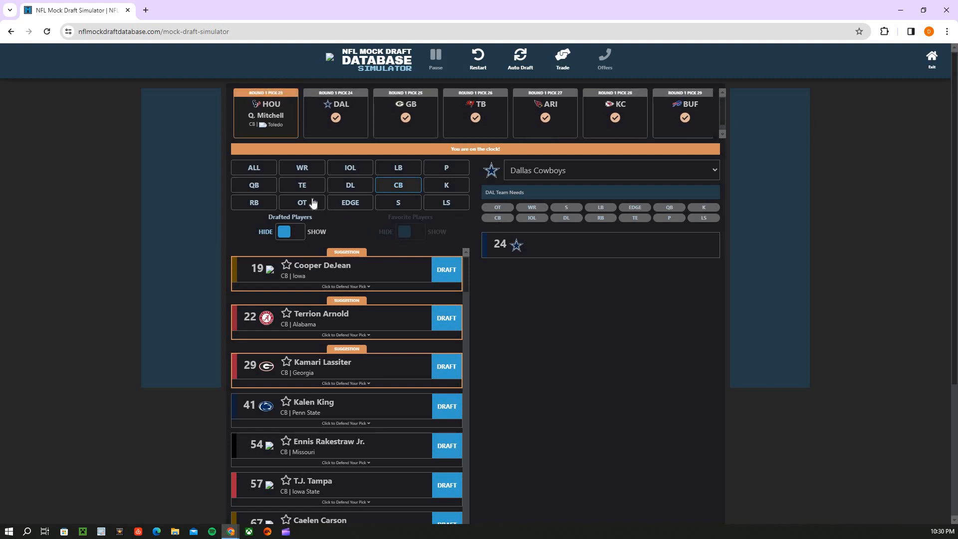
mouse_move(7, 247)
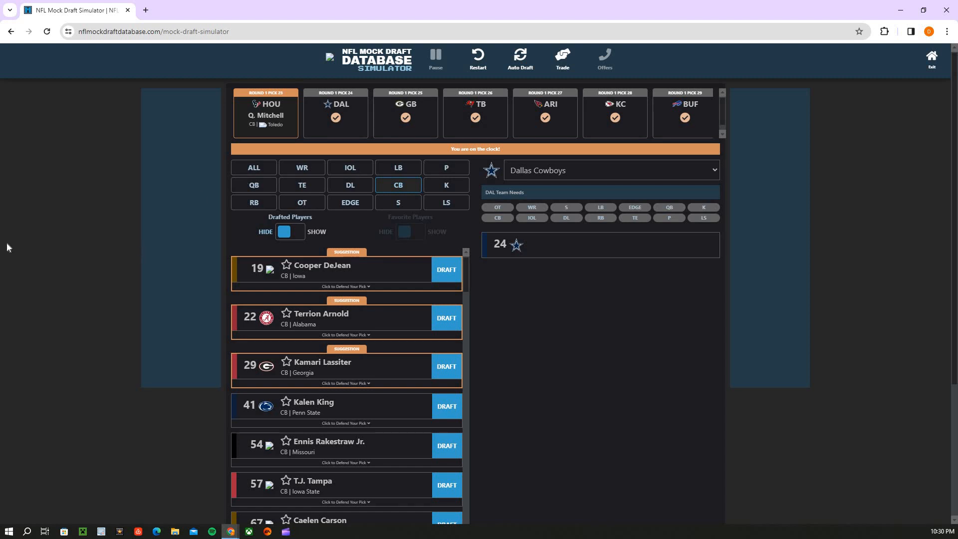
mouse_move(260, 221)
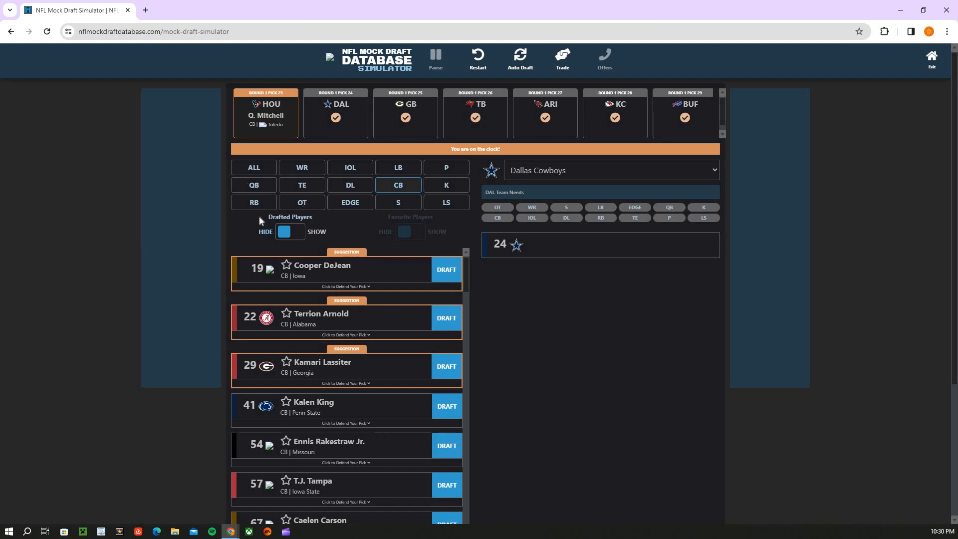
Browse QB, RB and WR prospects, then draft offensive tackle Tyler Guyton for Dallas at pick 24
left_click(253, 186)
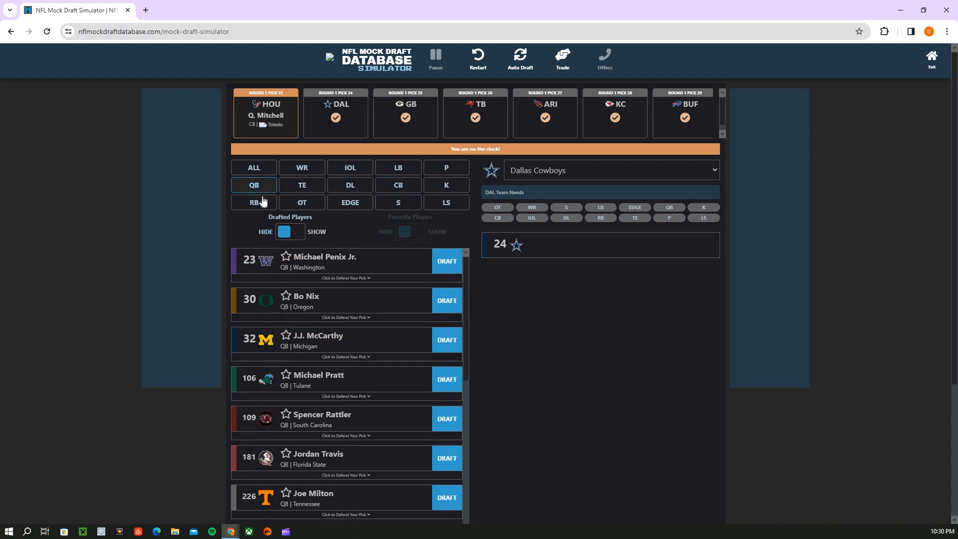
left_click(254, 203)
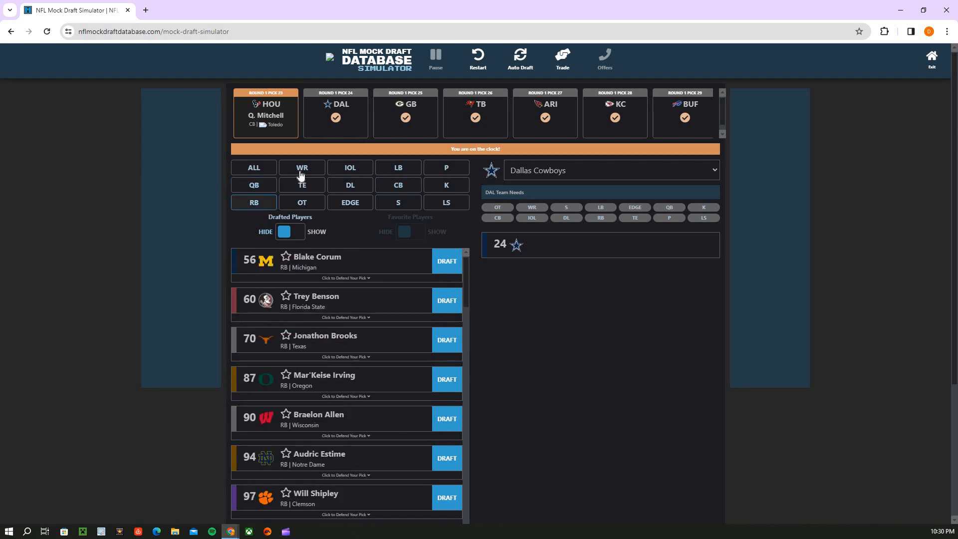
left_click(302, 167)
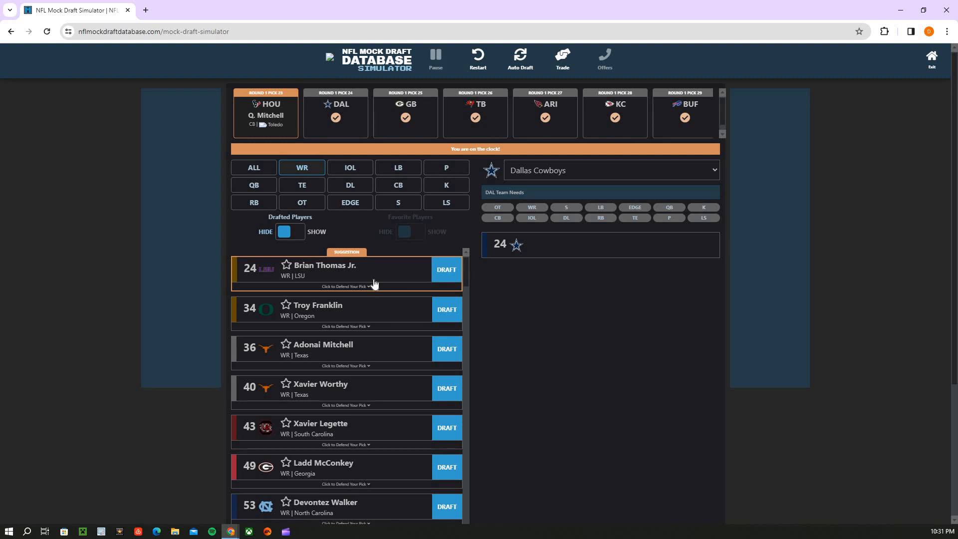
mouse_move(316, 207)
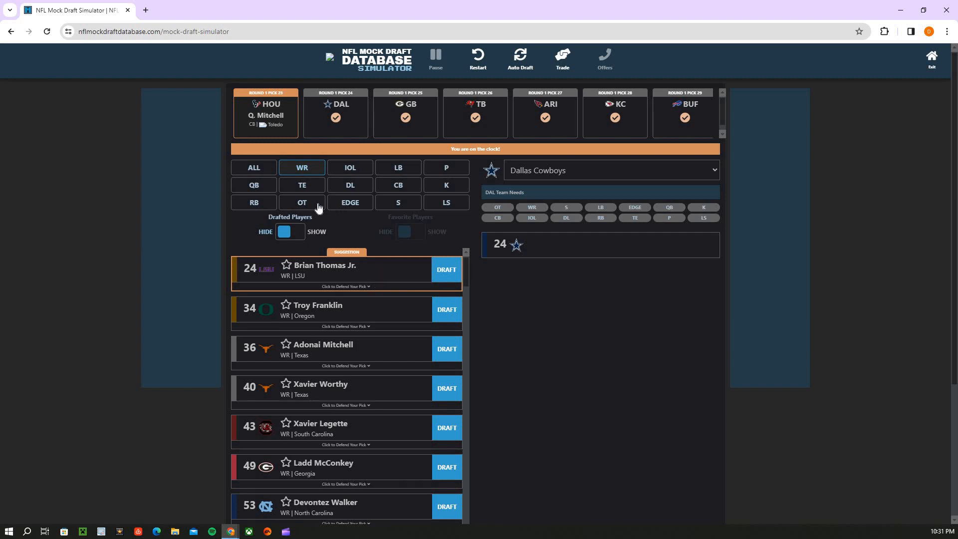
left_click(302, 202)
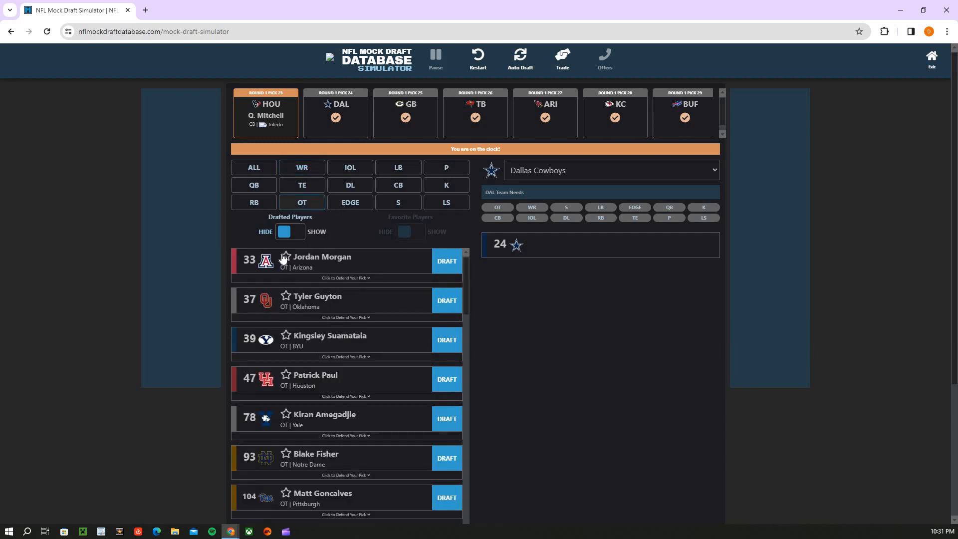
mouse_move(354, 319)
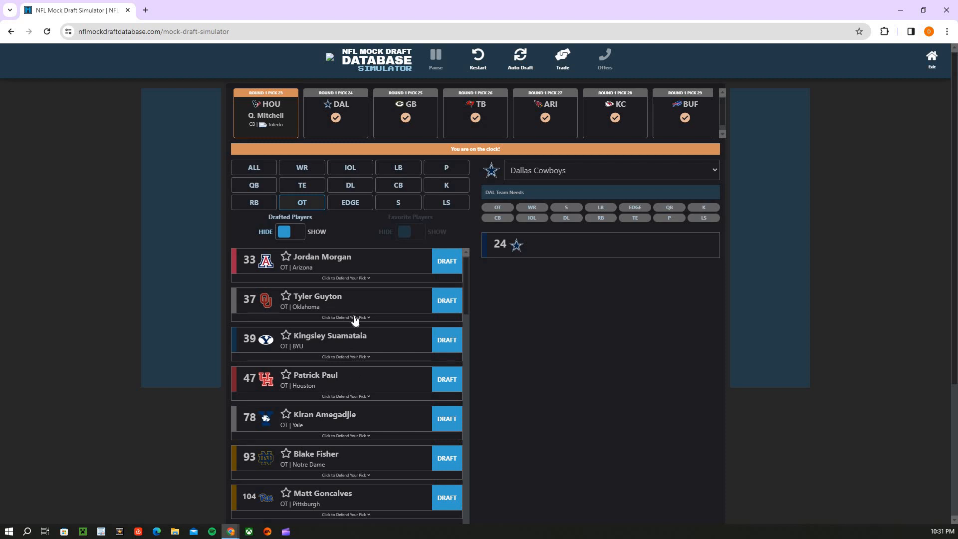
left_click(446, 301)
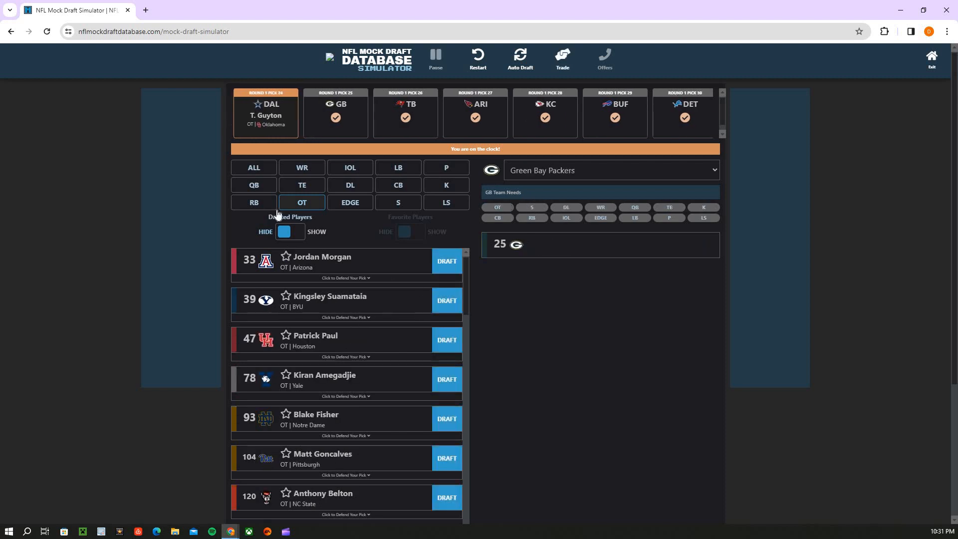
mouse_move(252, 151)
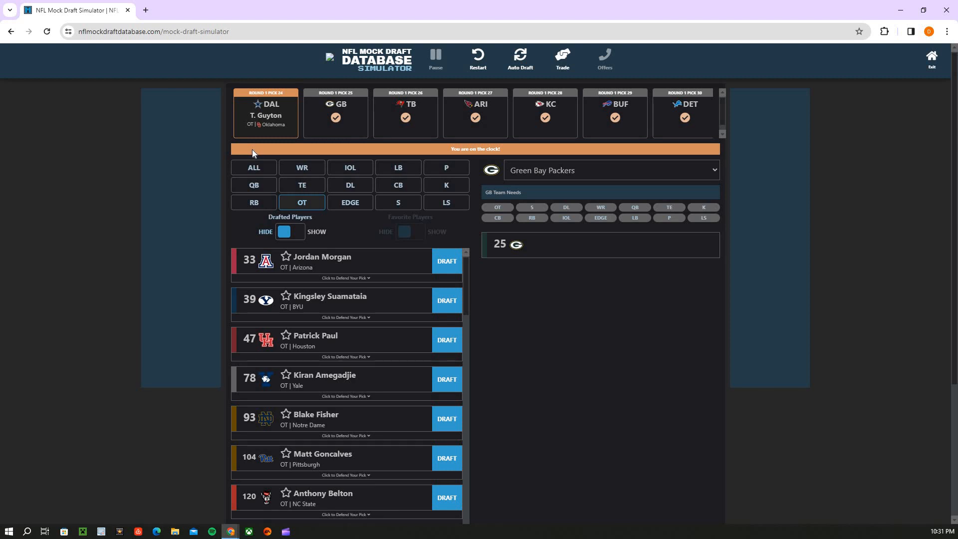
mouse_move(260, 166)
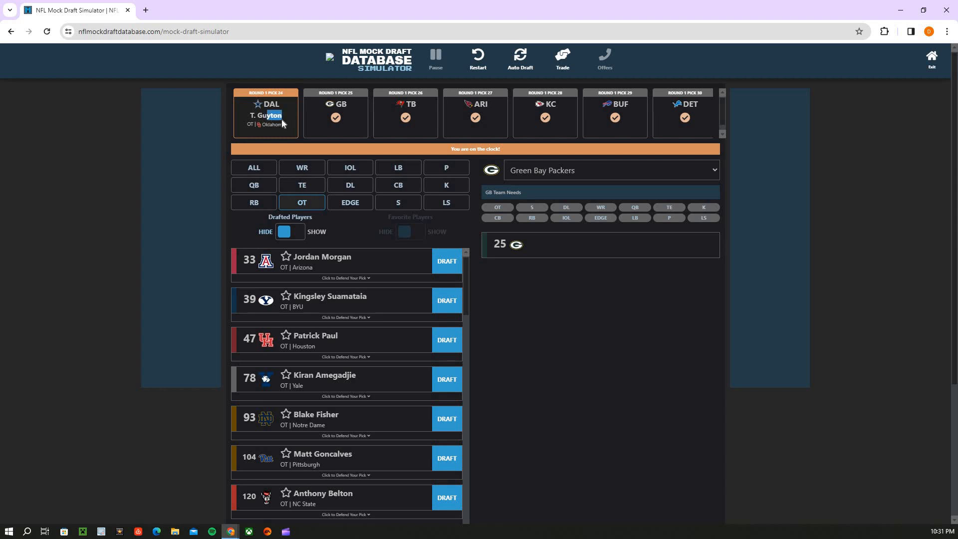
mouse_move(303, 156)
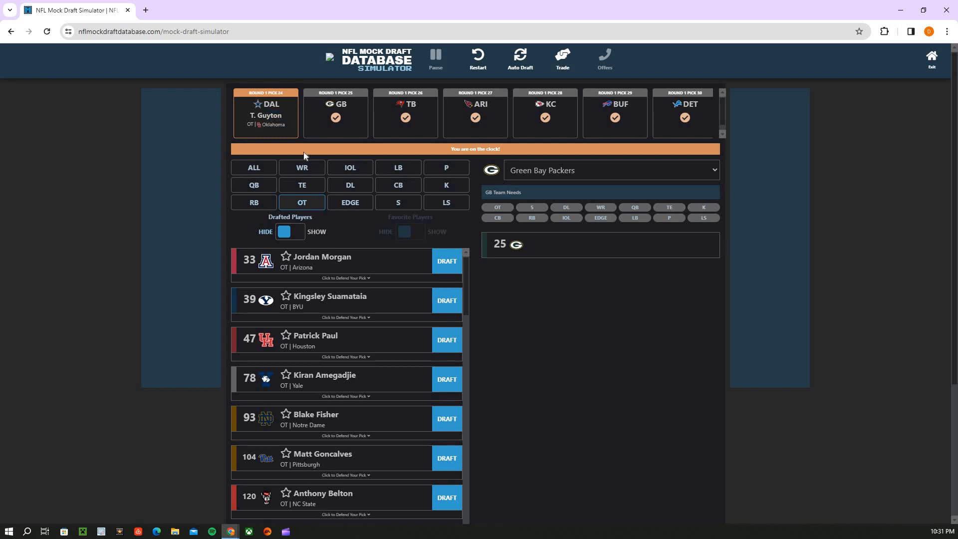
mouse_move(303, 151)
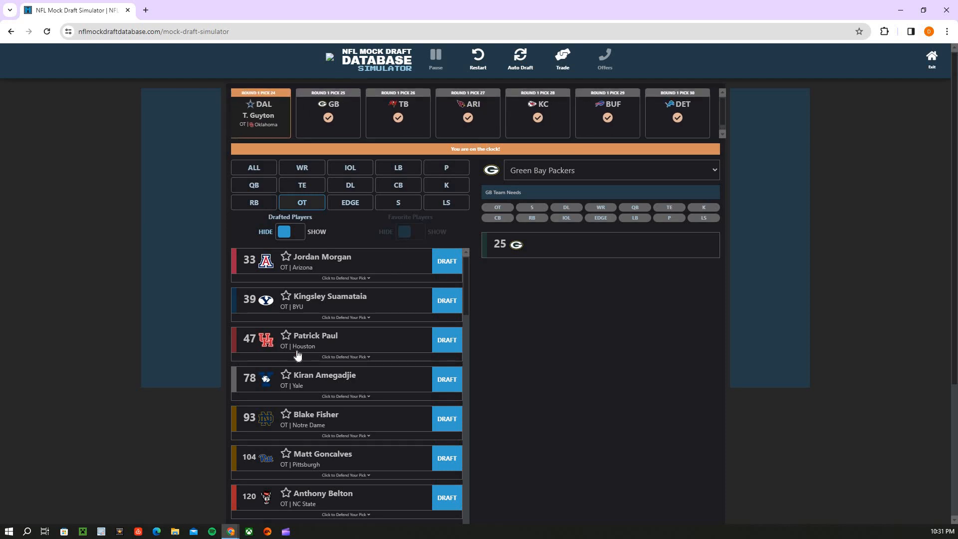
mouse_move(333, 136)
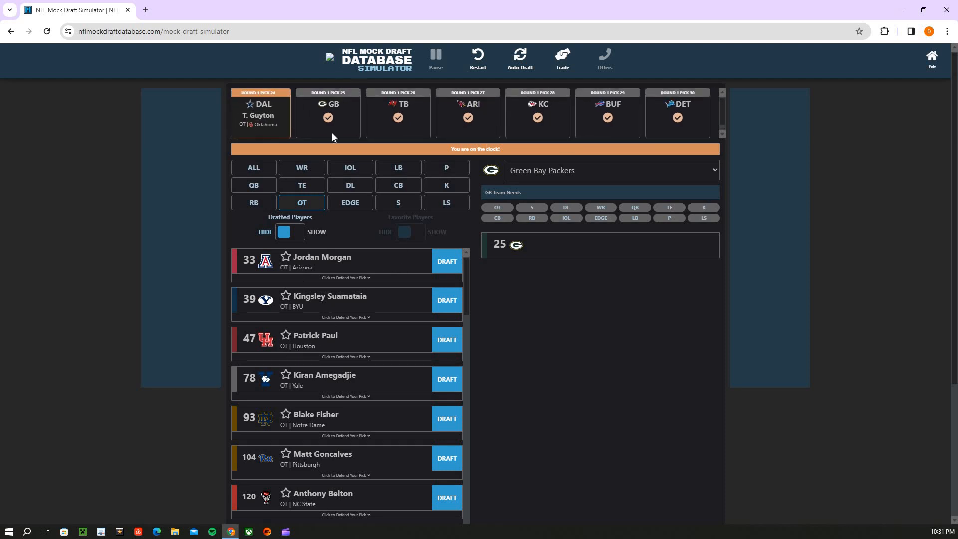
mouse_move(324, 184)
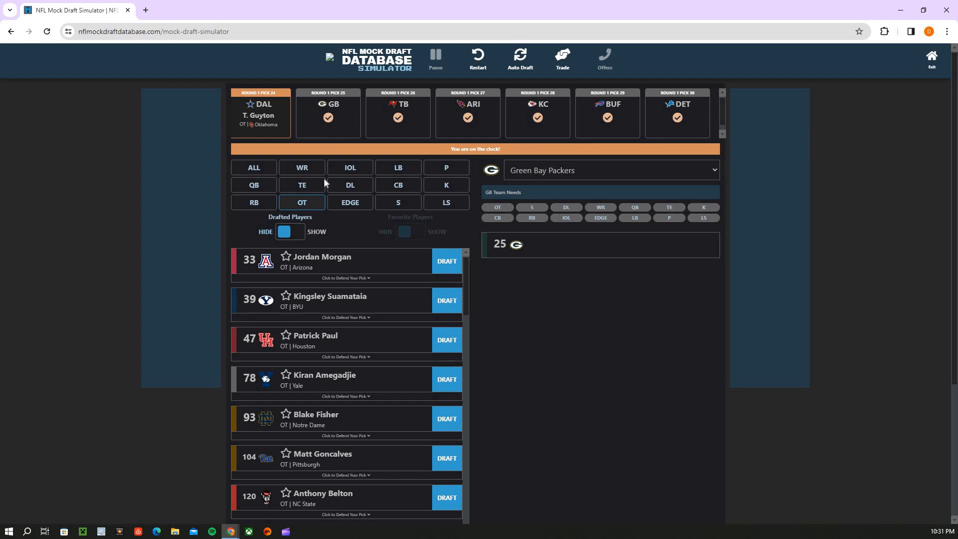
mouse_move(300, 189)
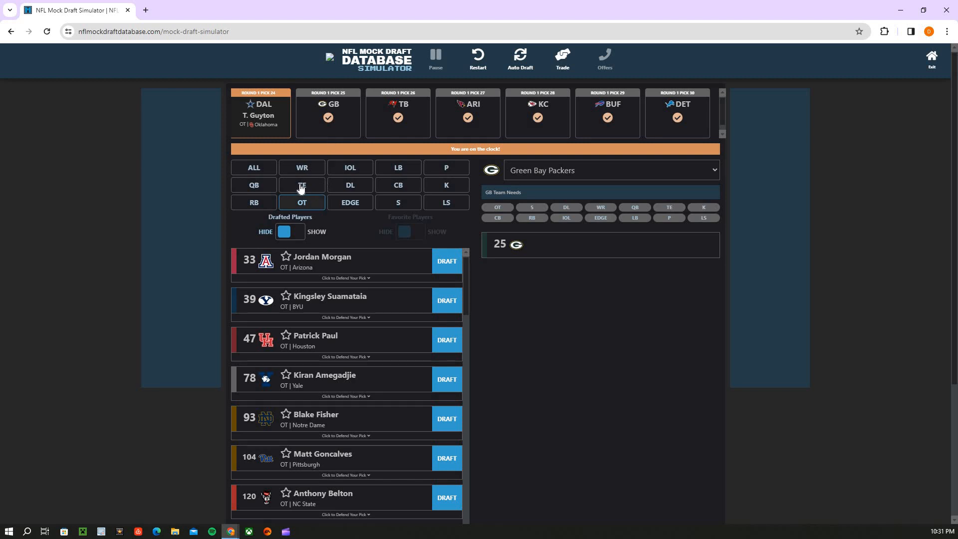
mouse_move(375, 255)
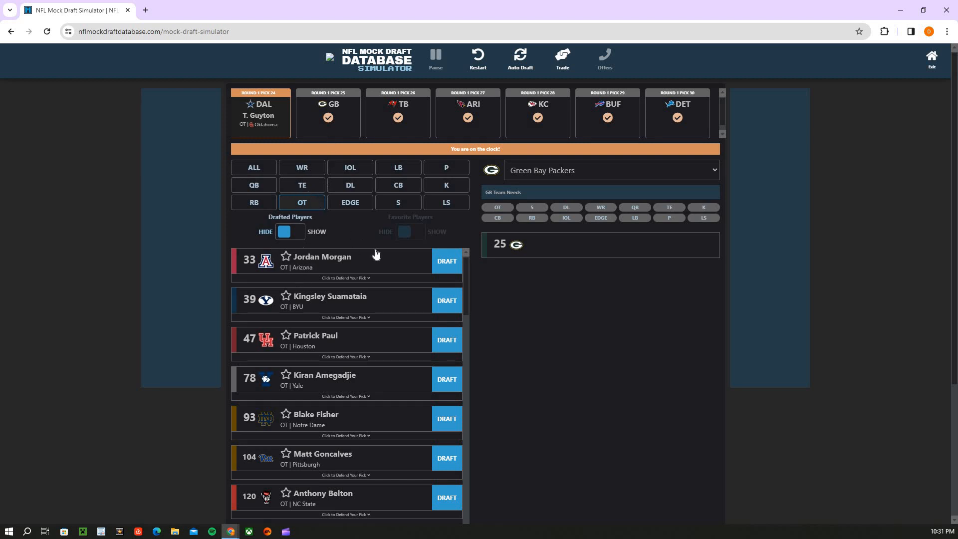
mouse_move(317, 259)
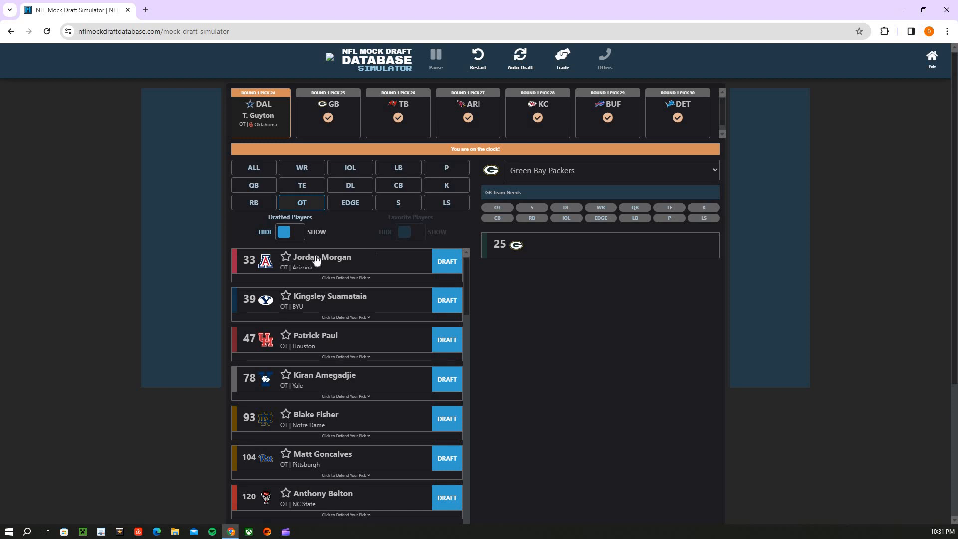
mouse_move(312, 178)
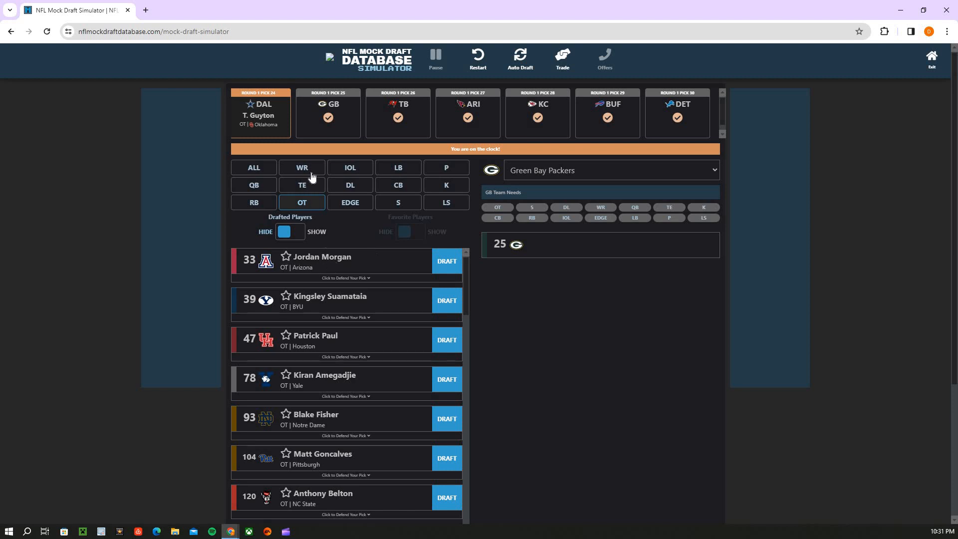
Compare Green Bay's options across the WR, CB, S, ALL, EDGE and OT position lists
left_click(301, 168)
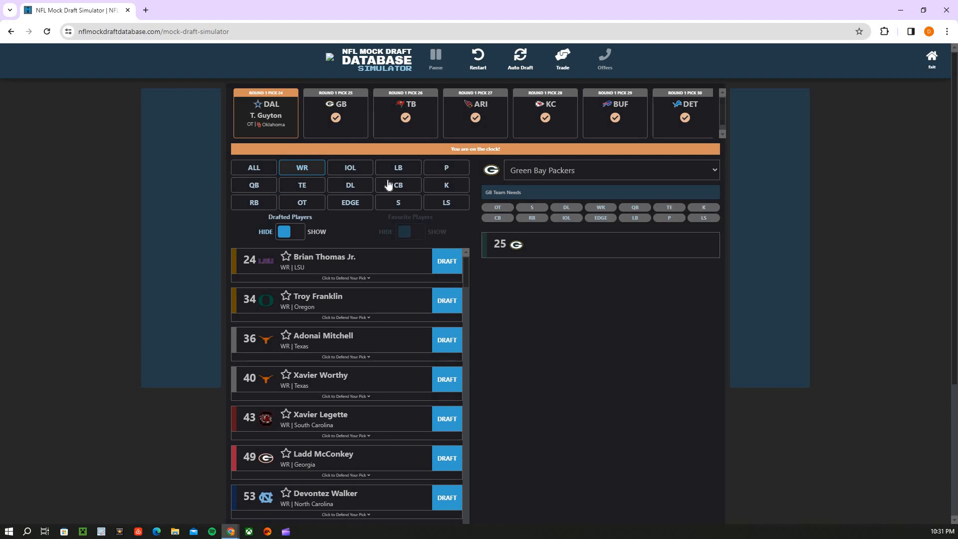
left_click(398, 186)
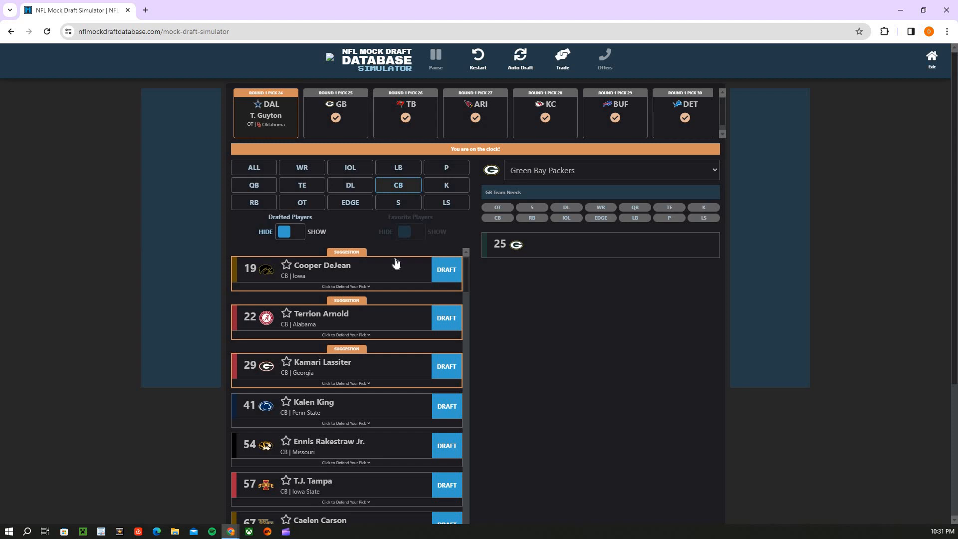
mouse_move(389, 256)
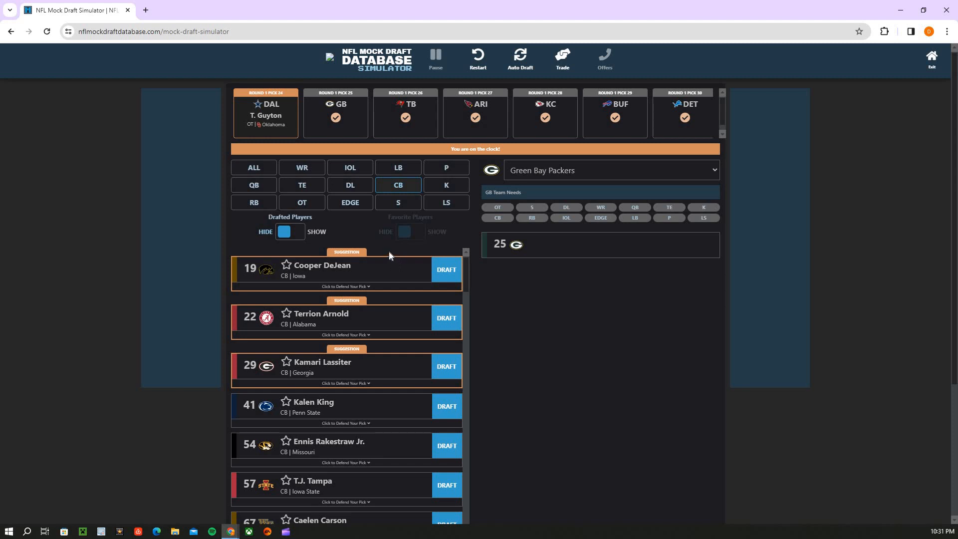
mouse_move(367, 212)
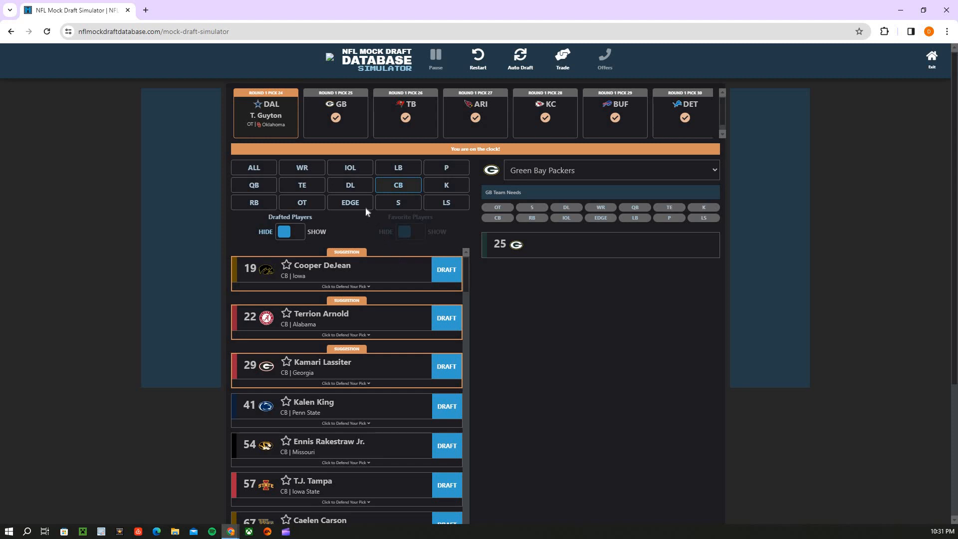
left_click(398, 203)
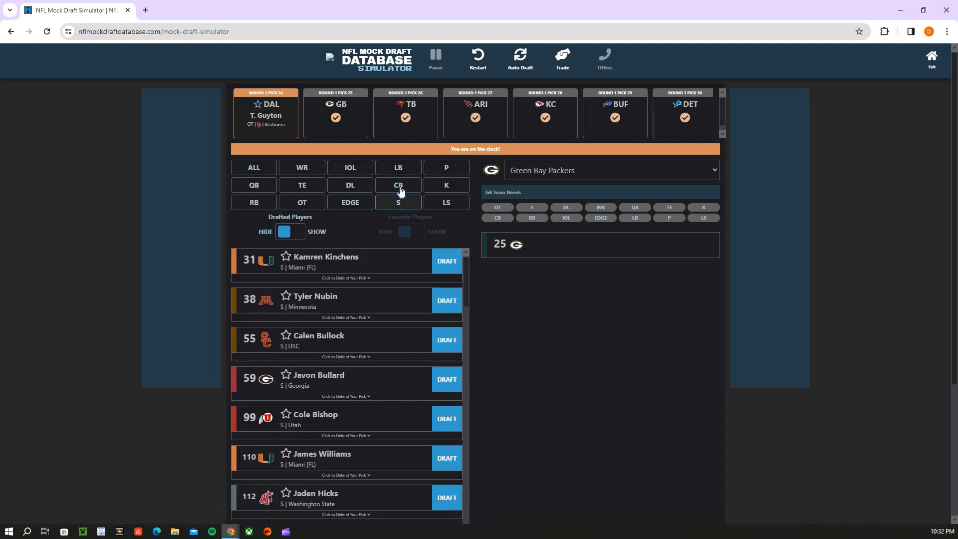
left_click(397, 186)
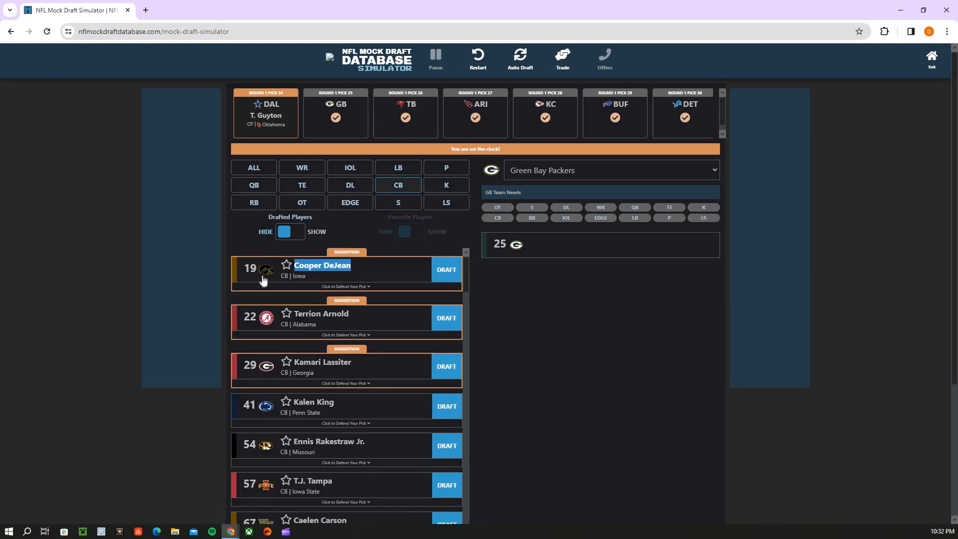
mouse_move(300, 304)
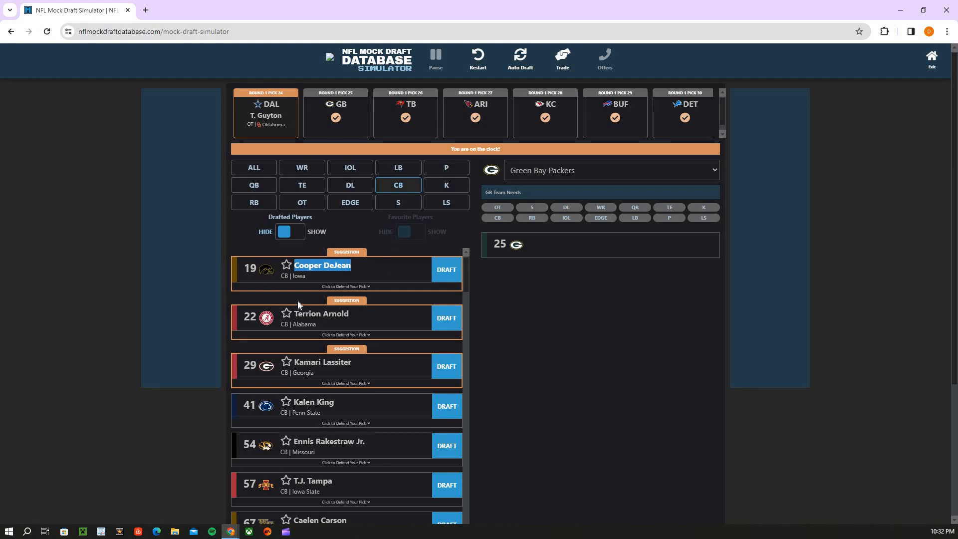
mouse_move(287, 311)
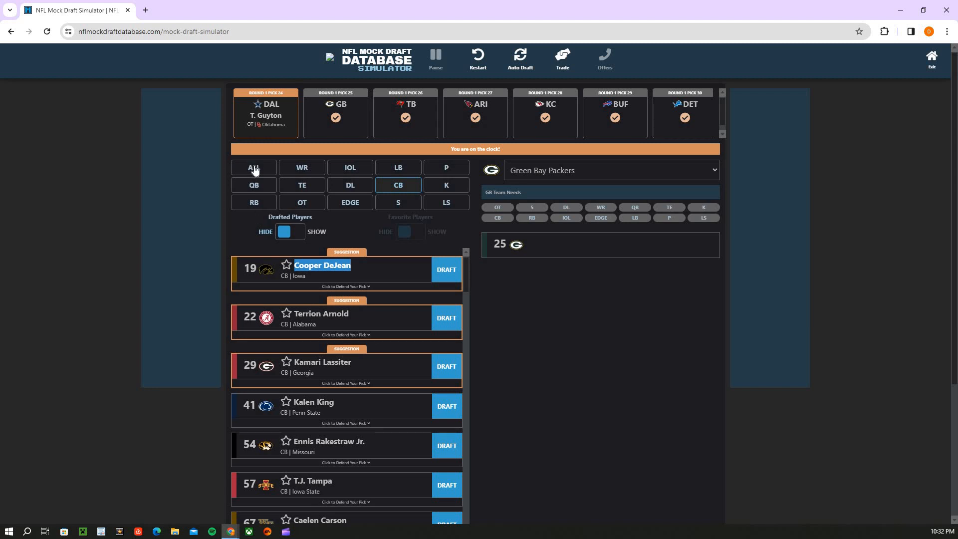
left_click(253, 166)
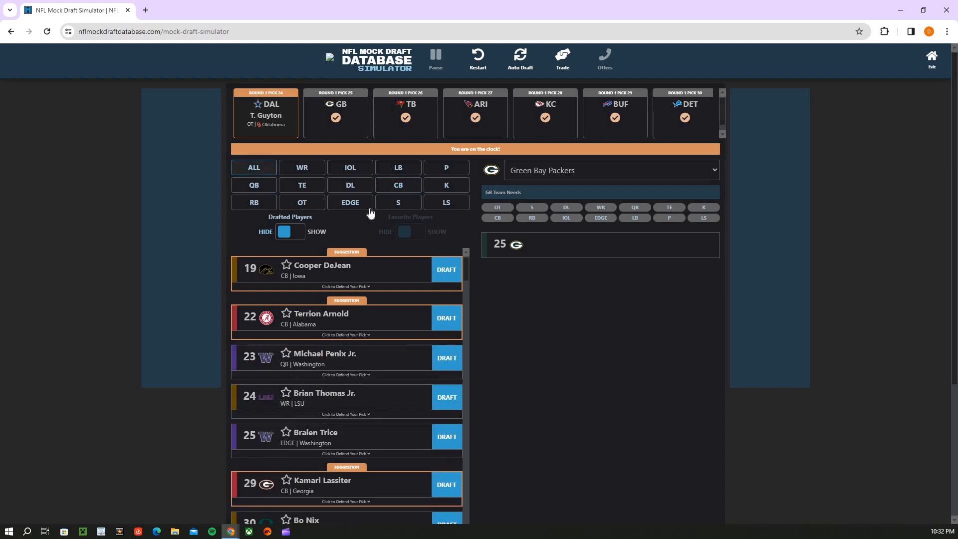
mouse_move(353, 207)
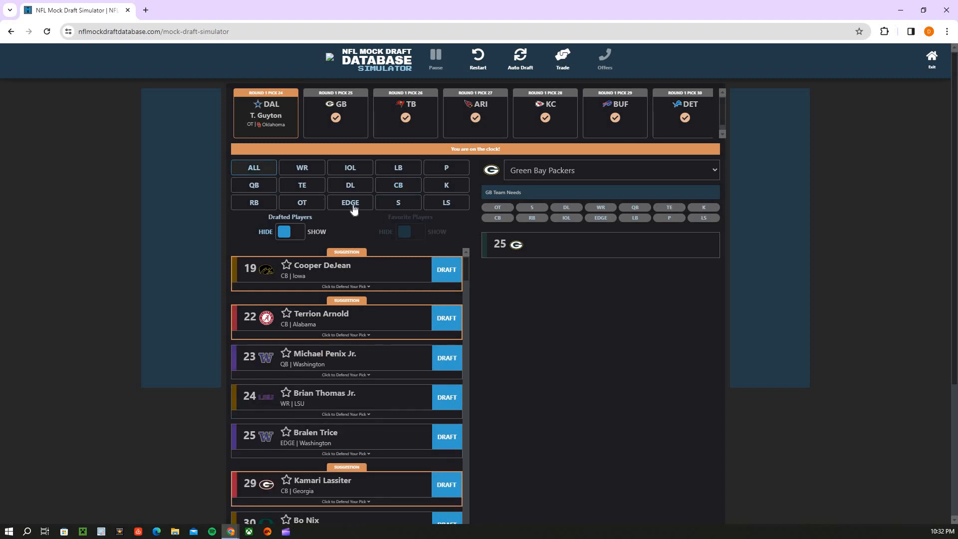
left_click(349, 203)
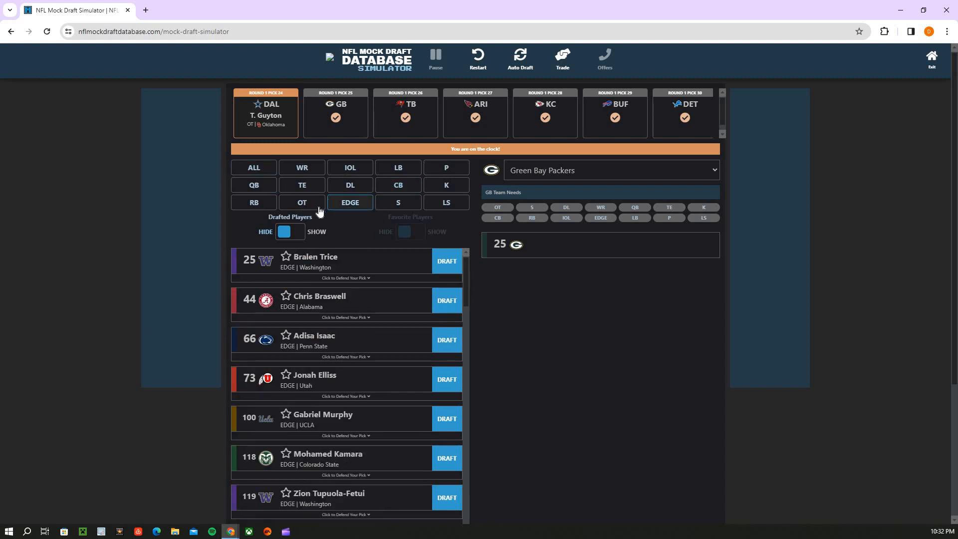
left_click(300, 203)
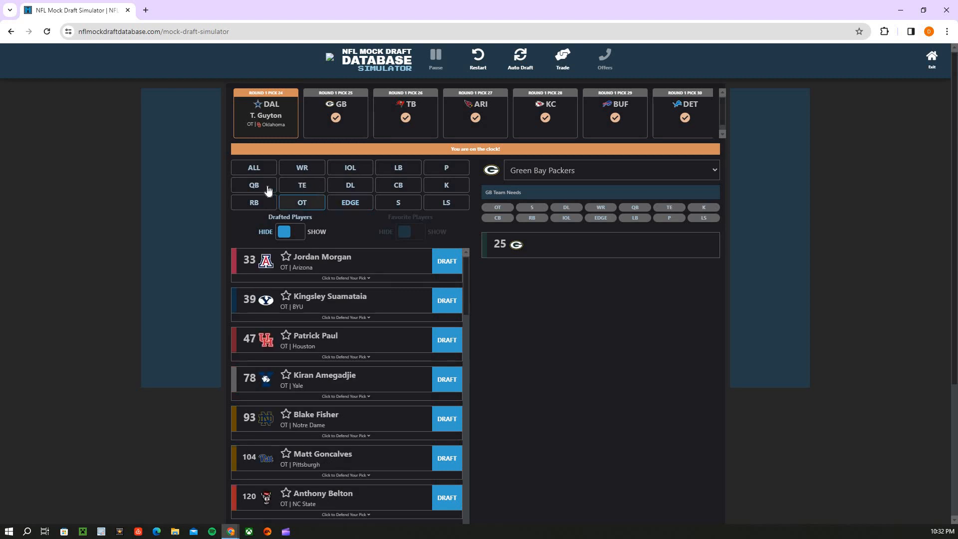
mouse_move(392, 189)
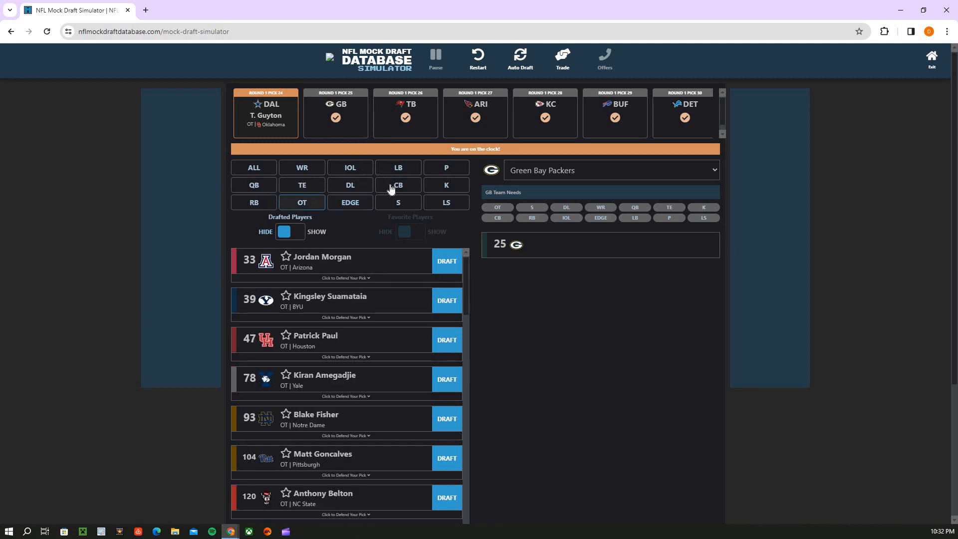
left_click(397, 186)
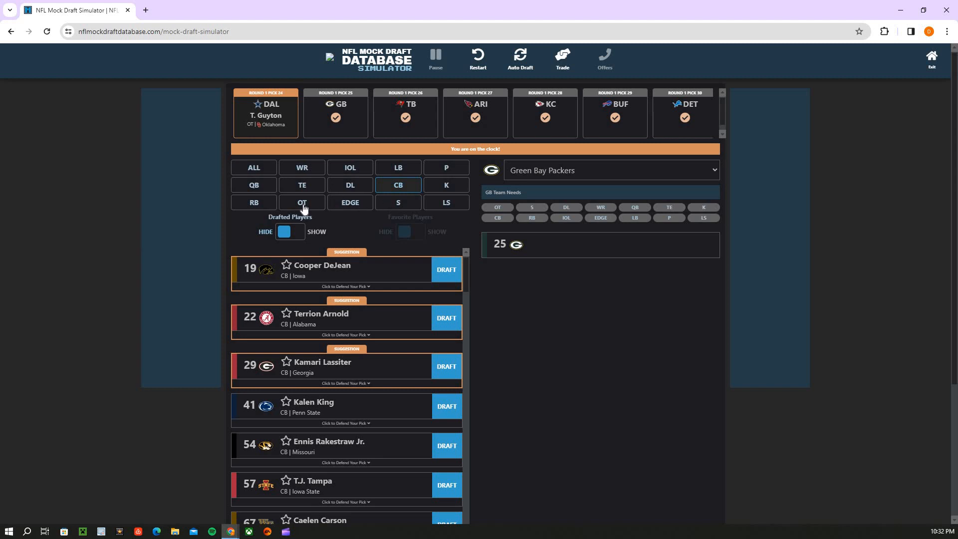
left_click(301, 202)
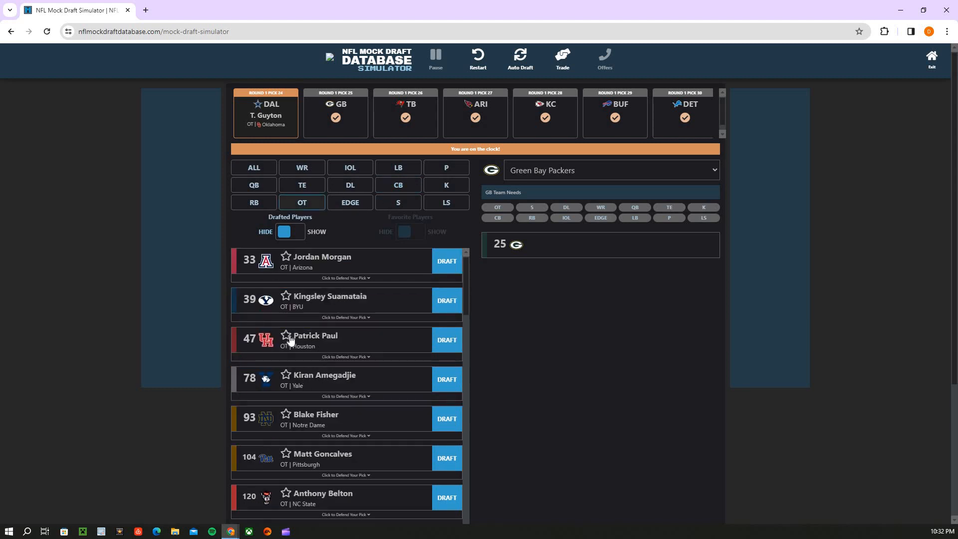
Scroll through the OT and WR lists, then check the RB and QB prospects
scroll("down", 3)
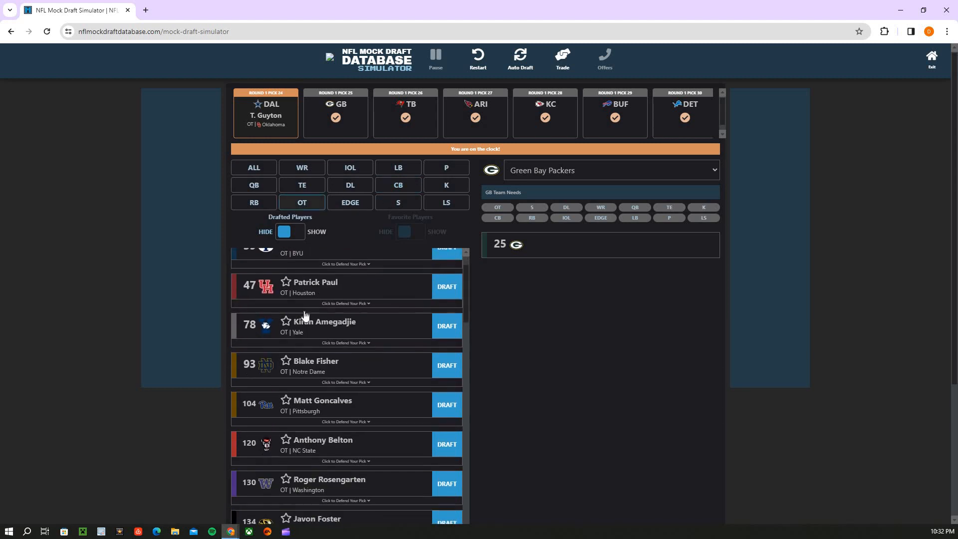
scroll("up", 3)
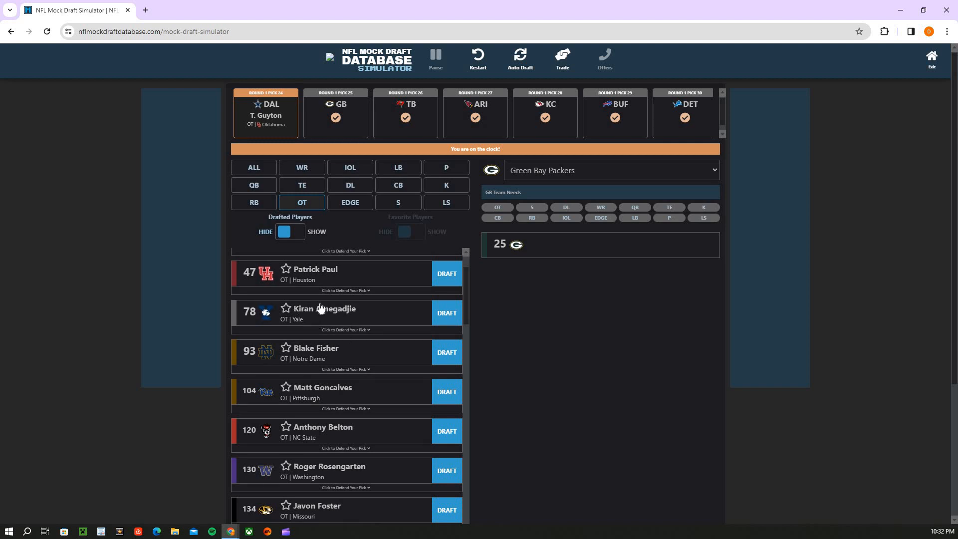
scroll("down", 3)
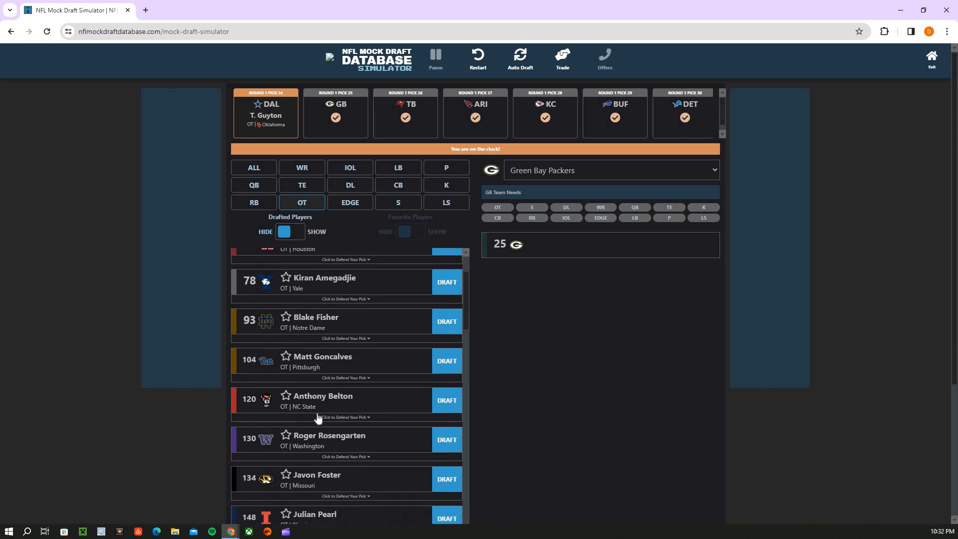
left_click(301, 168)
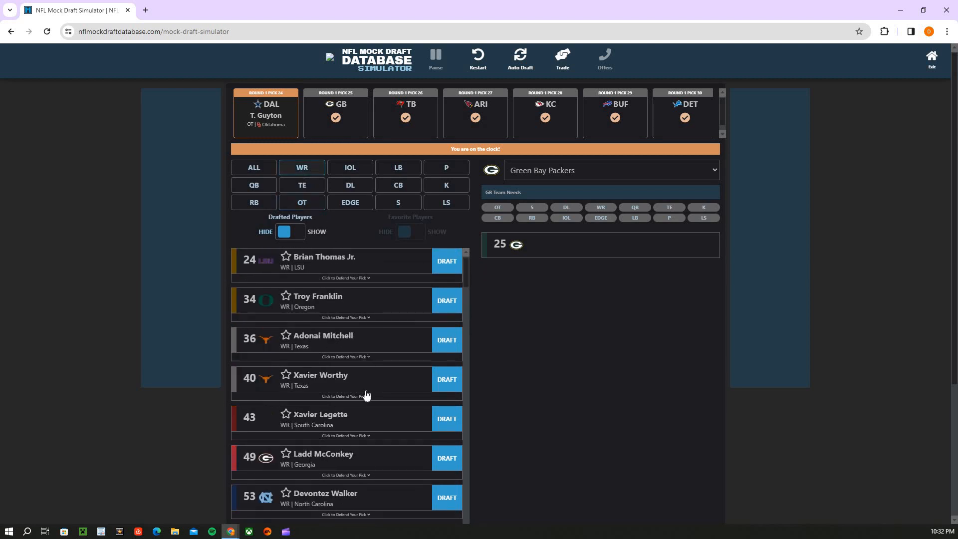
scroll("down", 3)
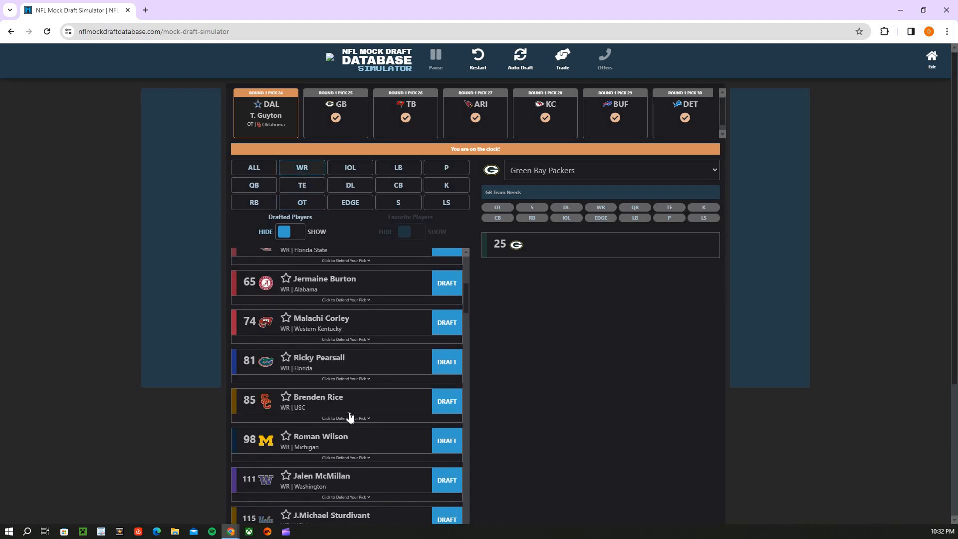
scroll("up", 3)
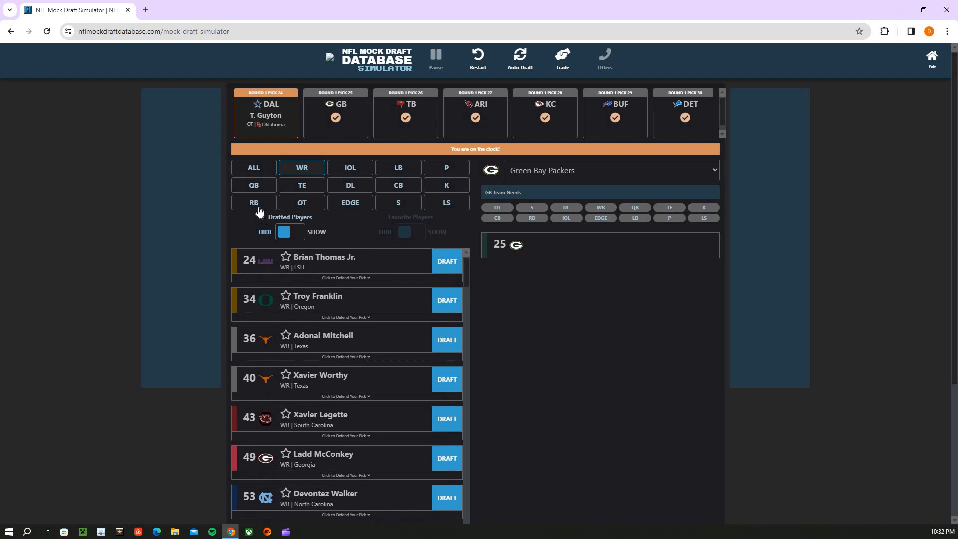
left_click(254, 203)
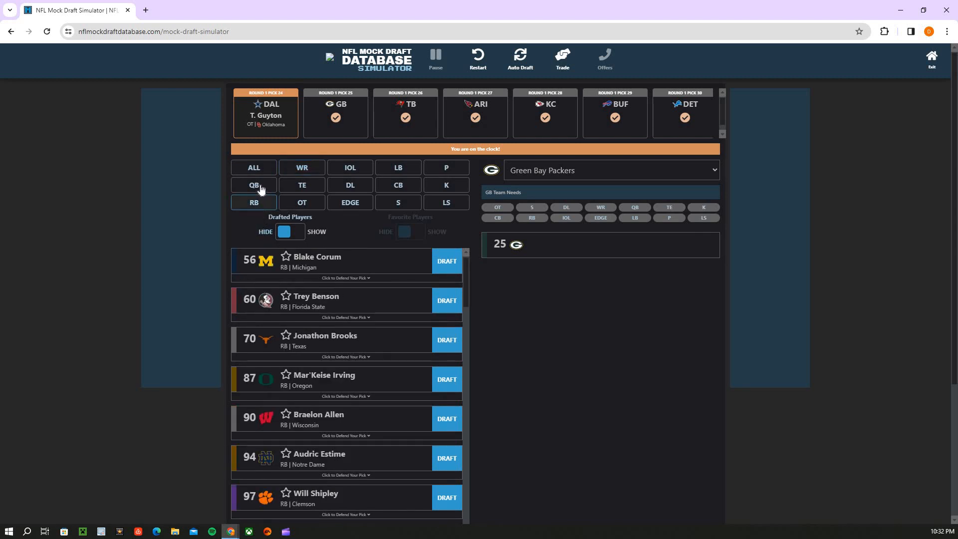
left_click(253, 185)
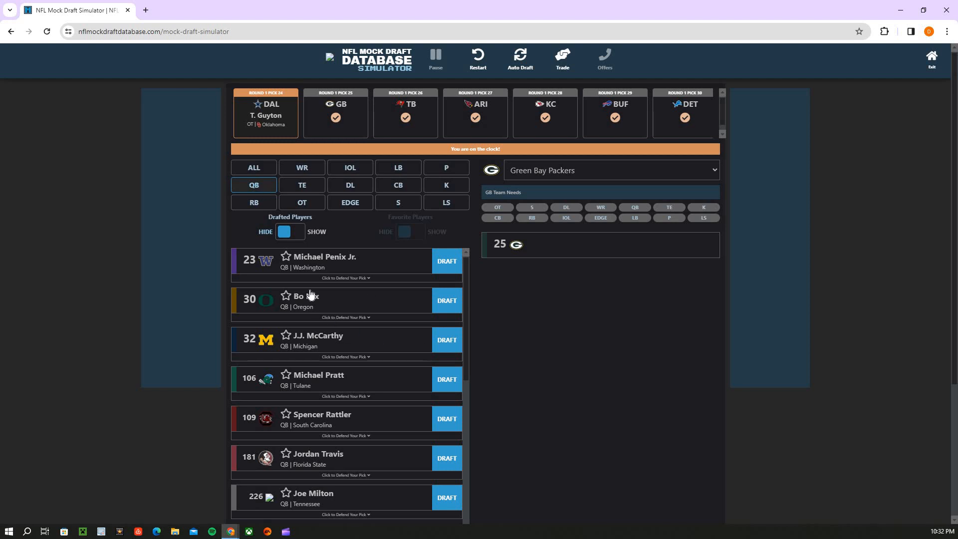
mouse_move(306, 389)
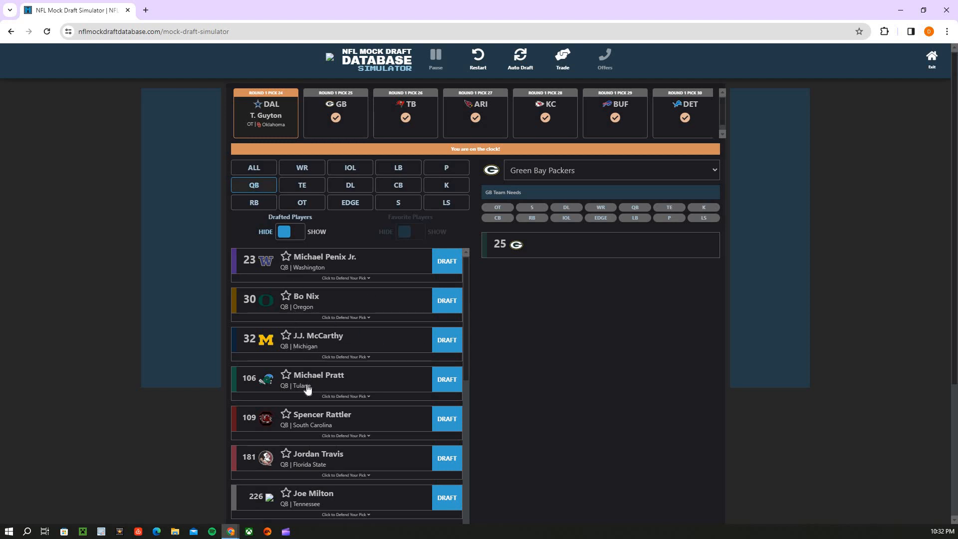
mouse_move(303, 341)
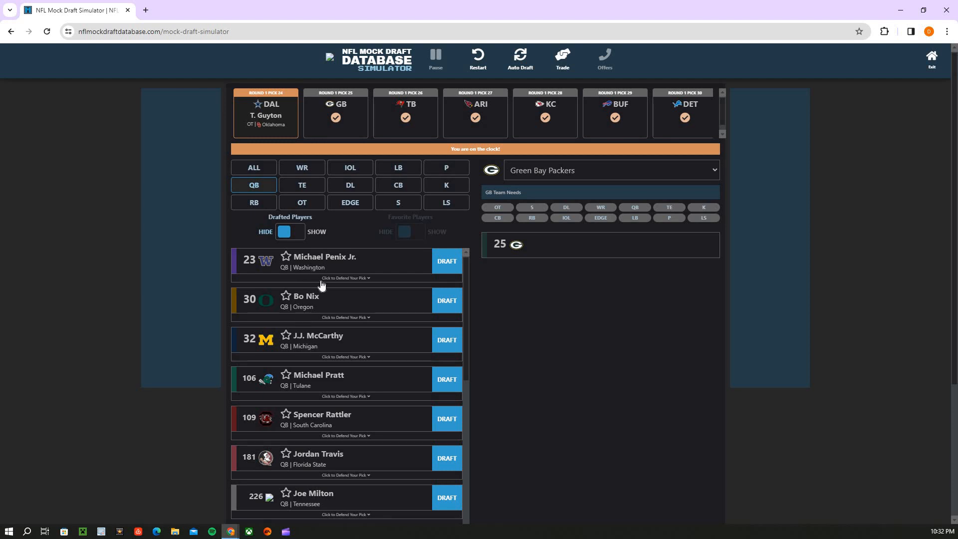
mouse_move(333, 289)
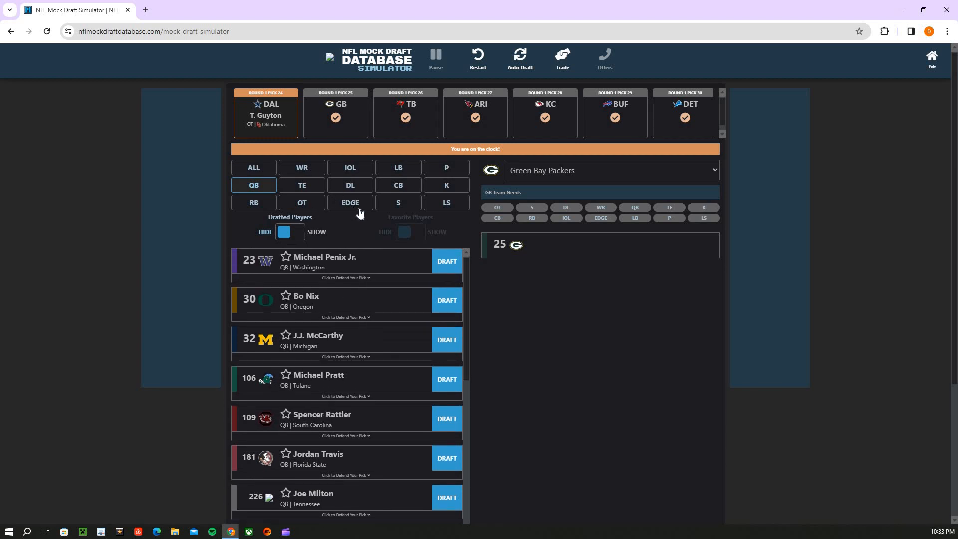
Review EDGE, DL, LB and CB once more, then draft Jordan Morgan, OT Arizona, for Green Bay at pick 25
left_click(349, 203)
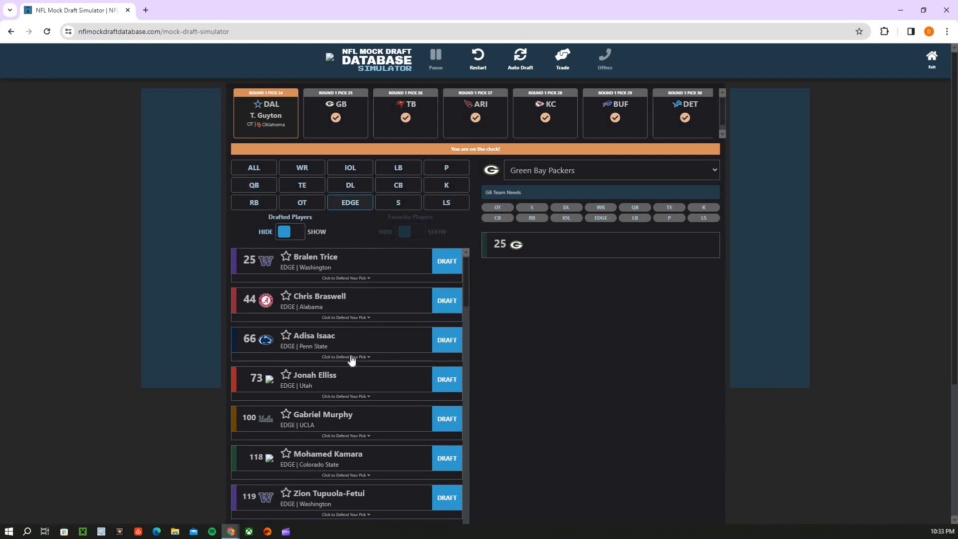
mouse_move(356, 219)
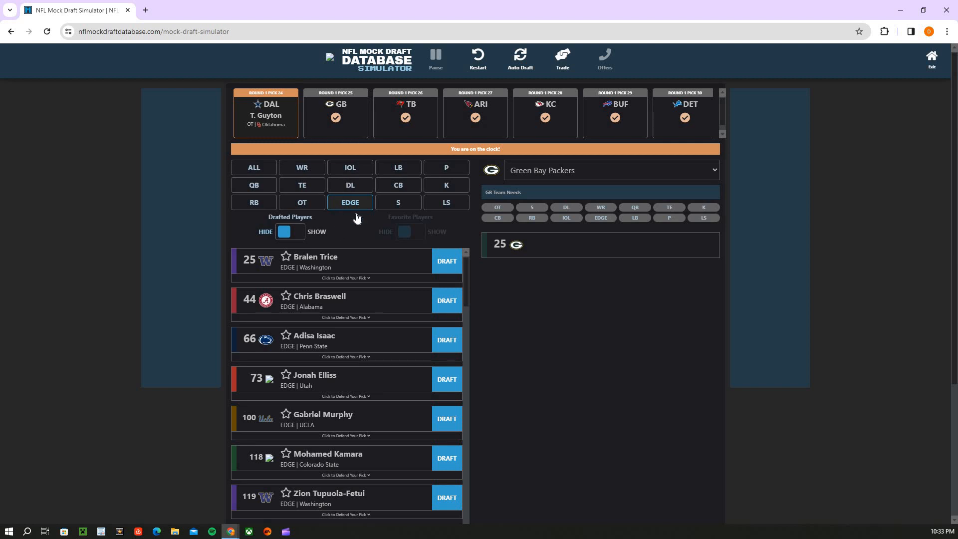
left_click(350, 185)
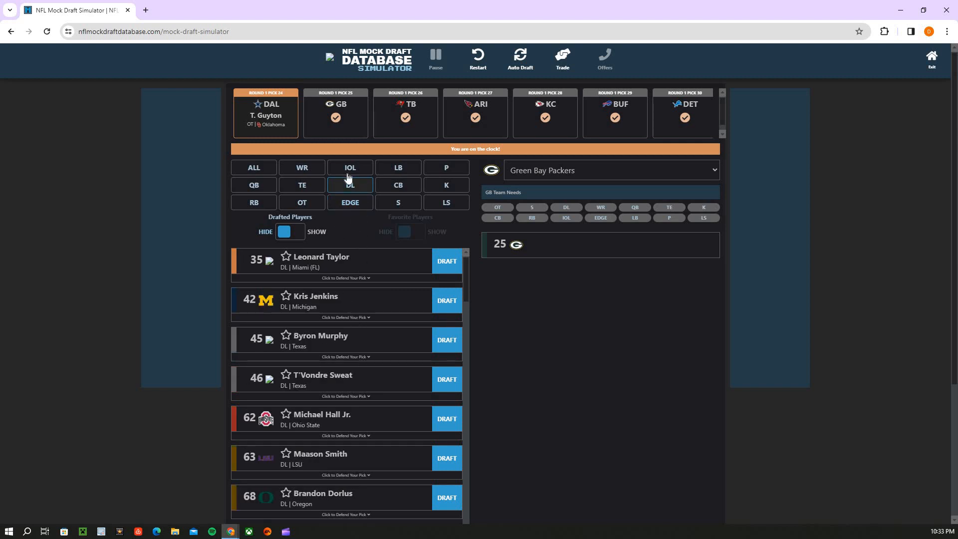
left_click(397, 168)
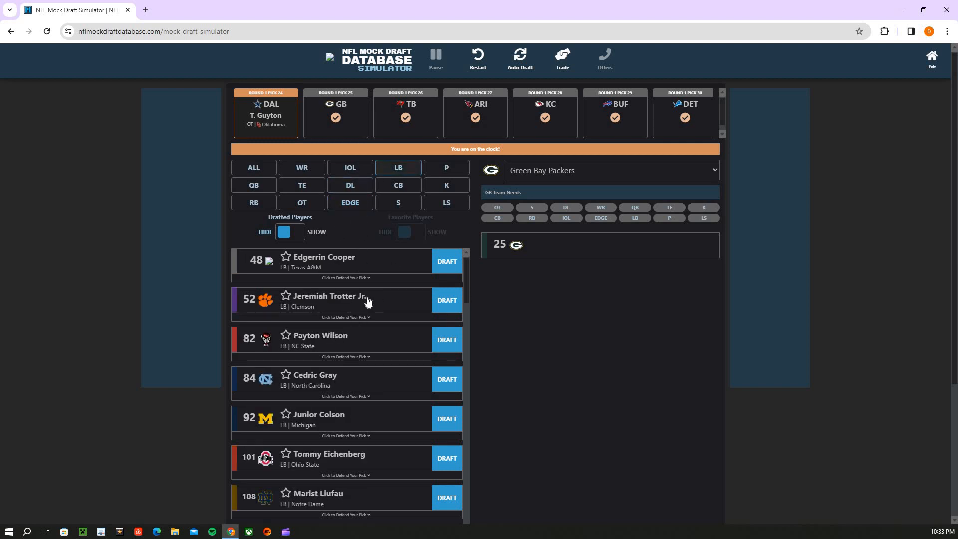
left_click(397, 185)
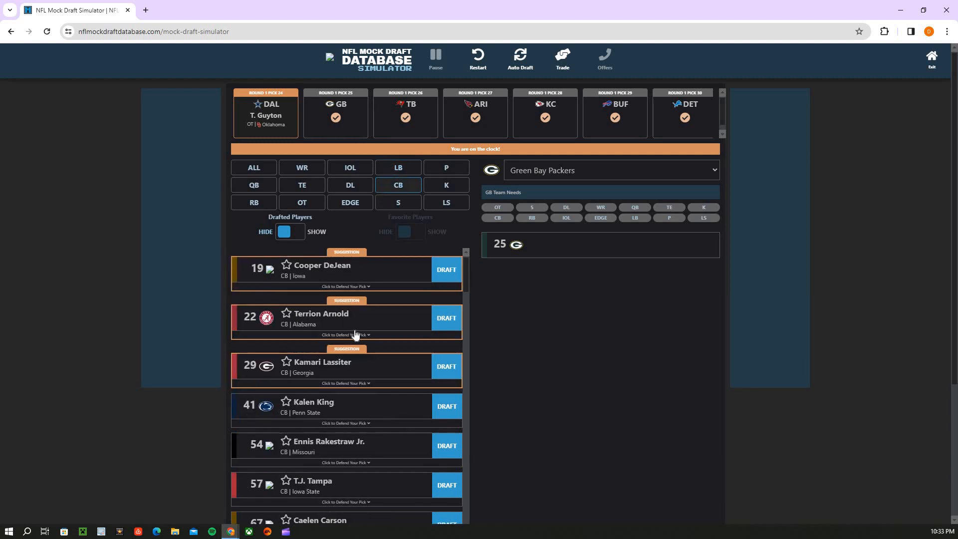
scroll("down", 3)
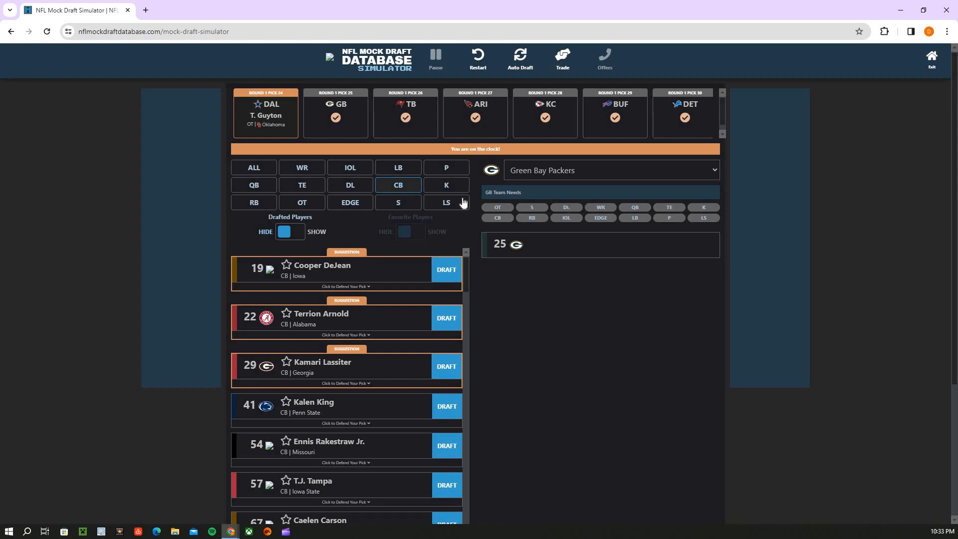
left_click(300, 203)
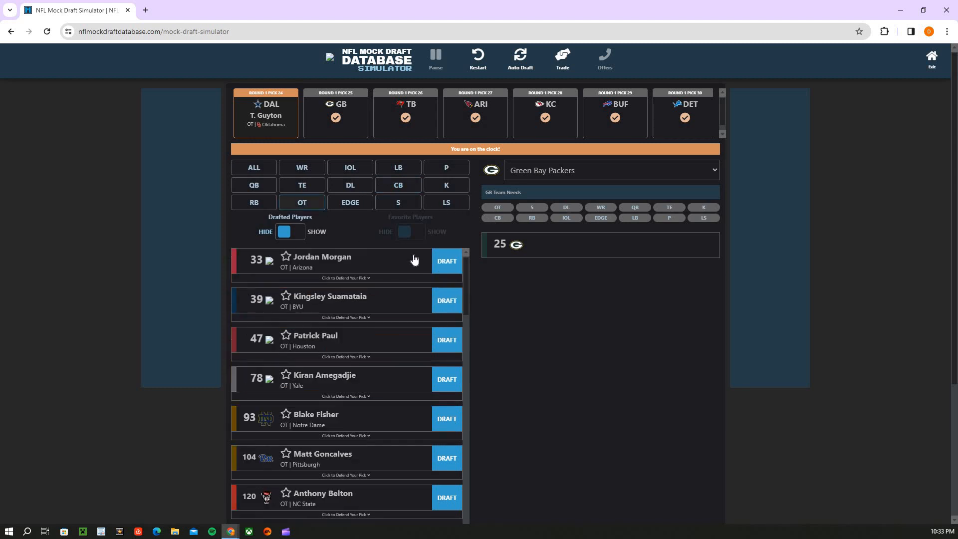
left_click(447, 260)
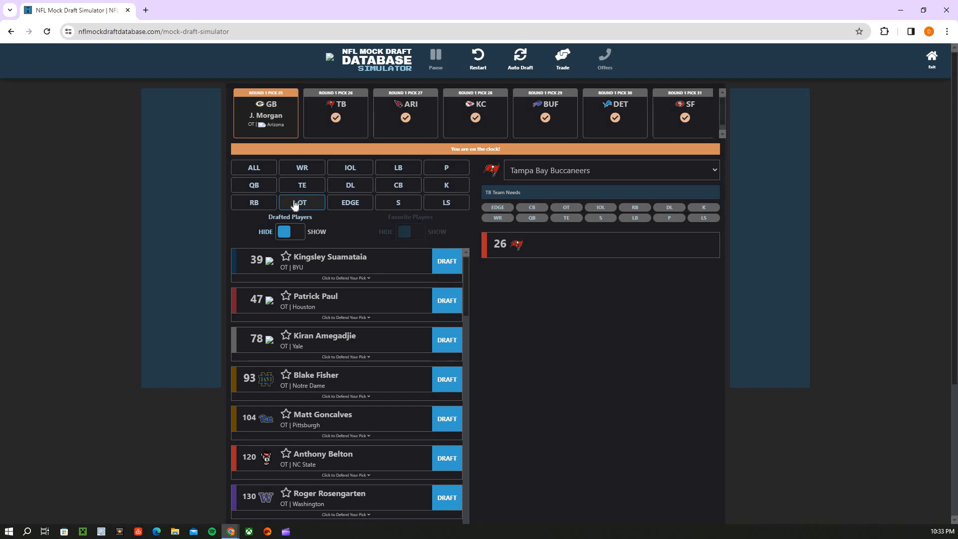
mouse_move(392, 209)
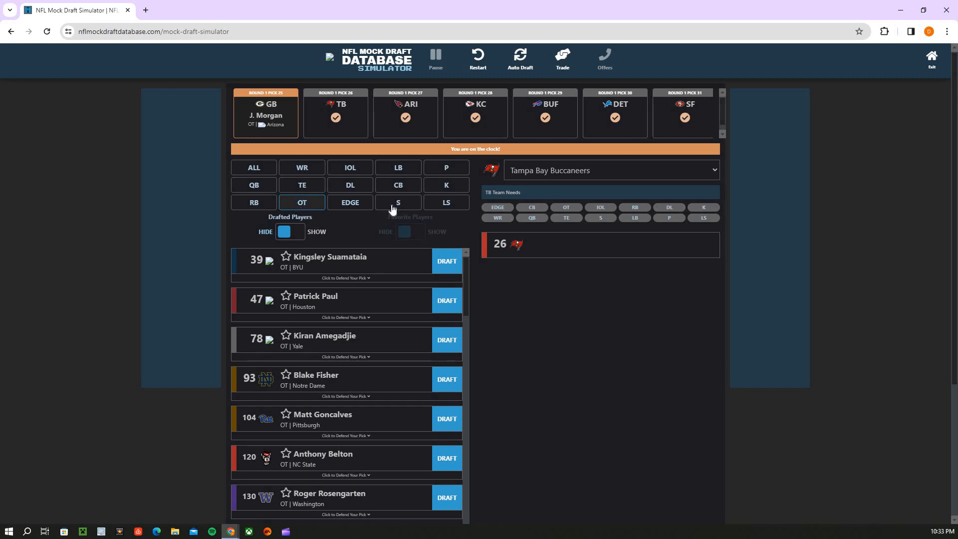
Check the WR and EDGE lists, then draft Terrion Arnold, CB Alabama, for Tampa Bay at pick 26
left_click(301, 168)
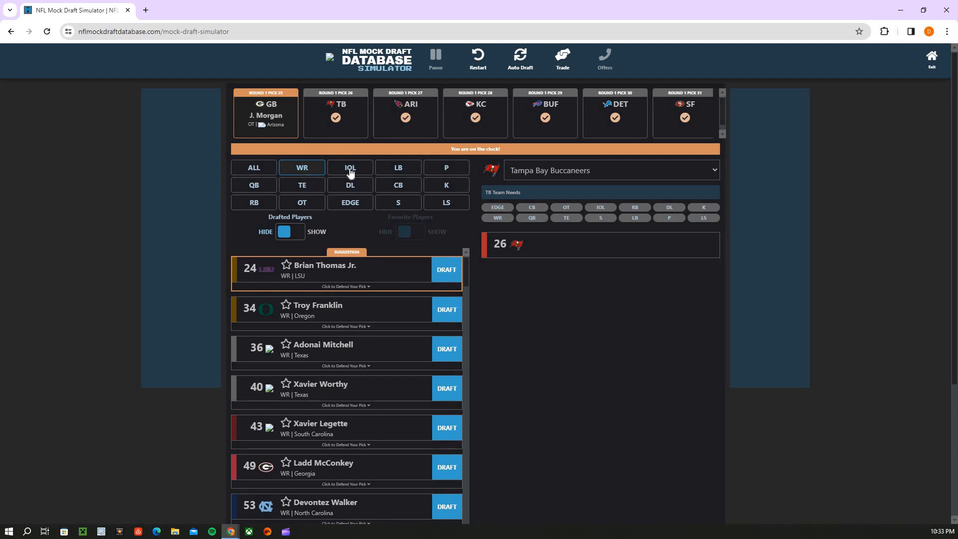
mouse_move(357, 196)
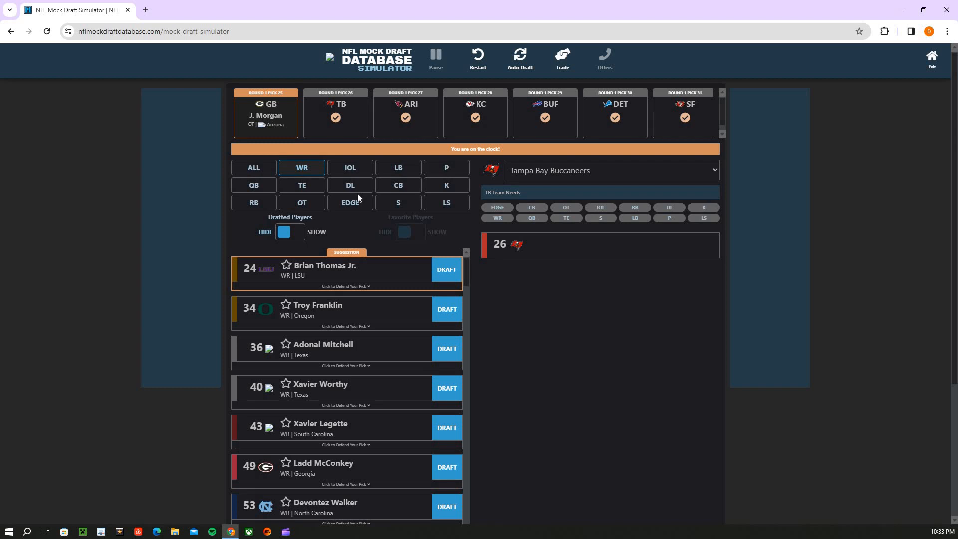
mouse_move(375, 197)
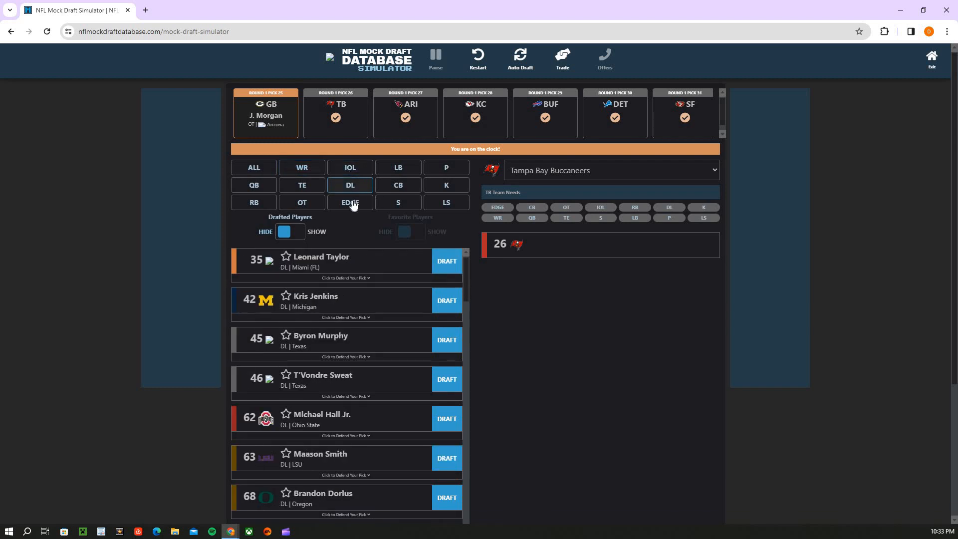
left_click(350, 203)
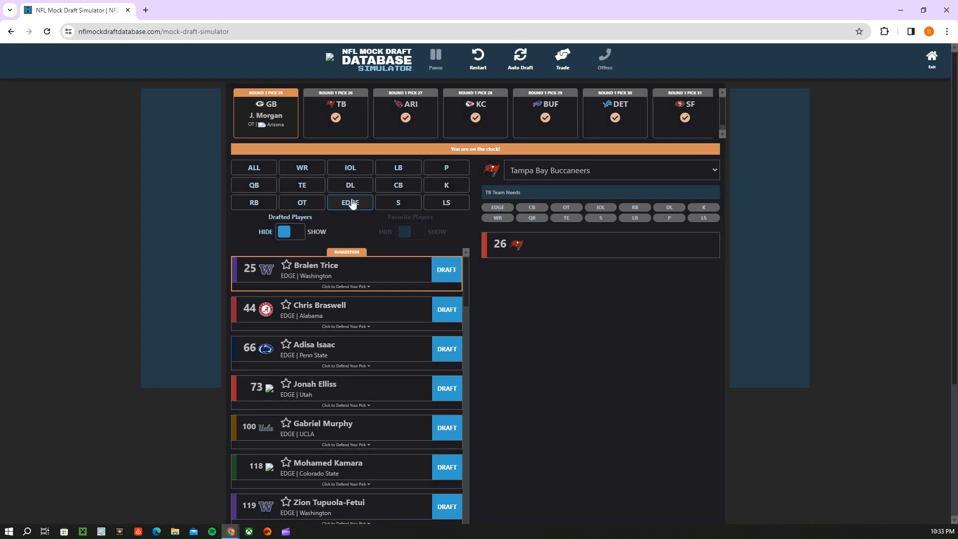
left_click(301, 168)
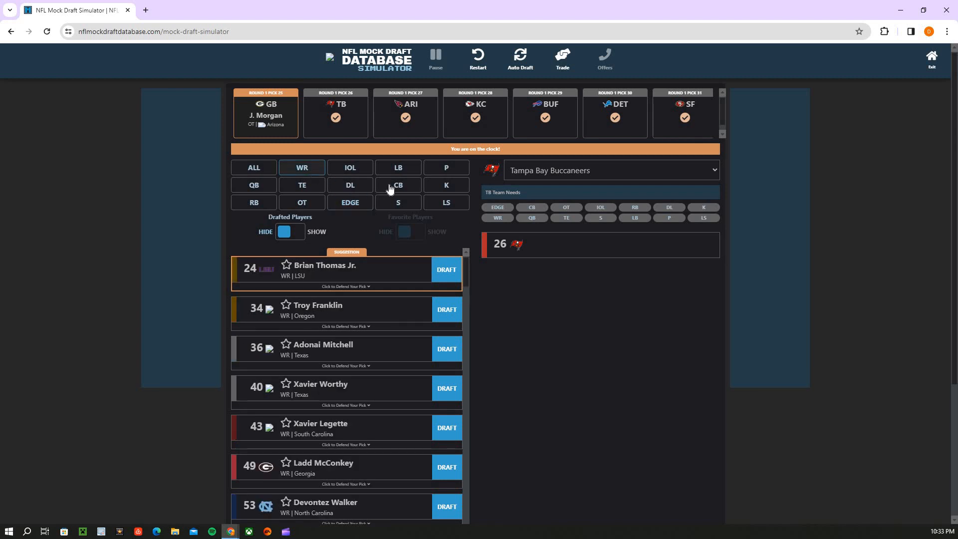
left_click(398, 184)
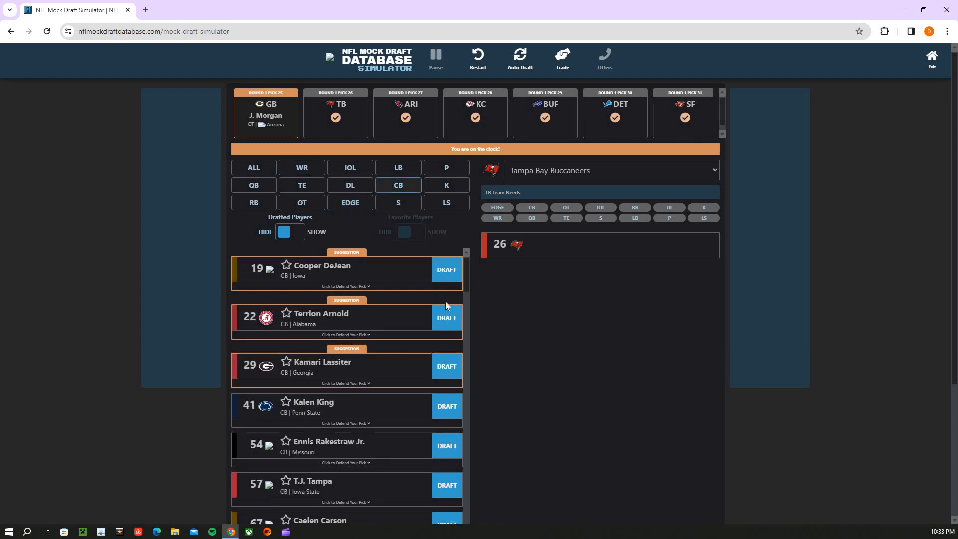
left_click(445, 318)
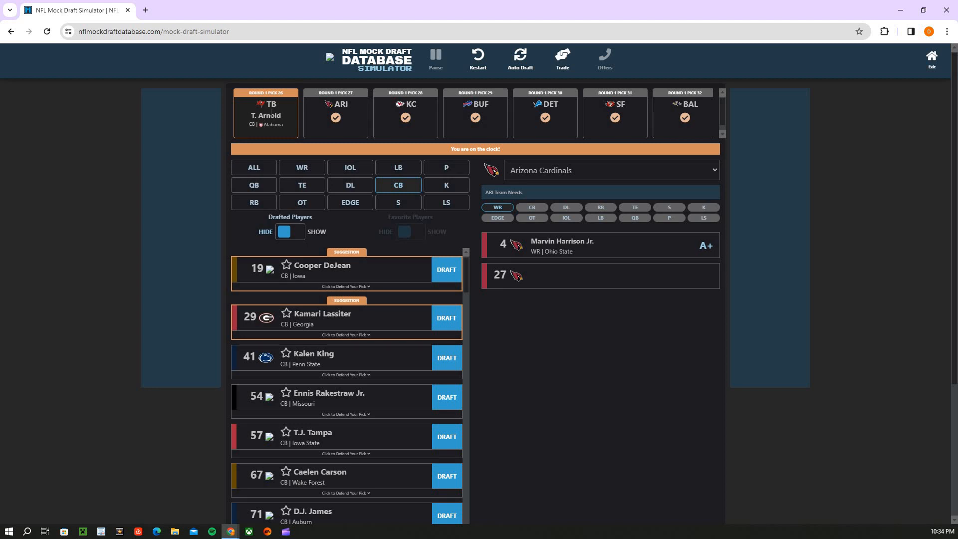
mouse_move(279, 178)
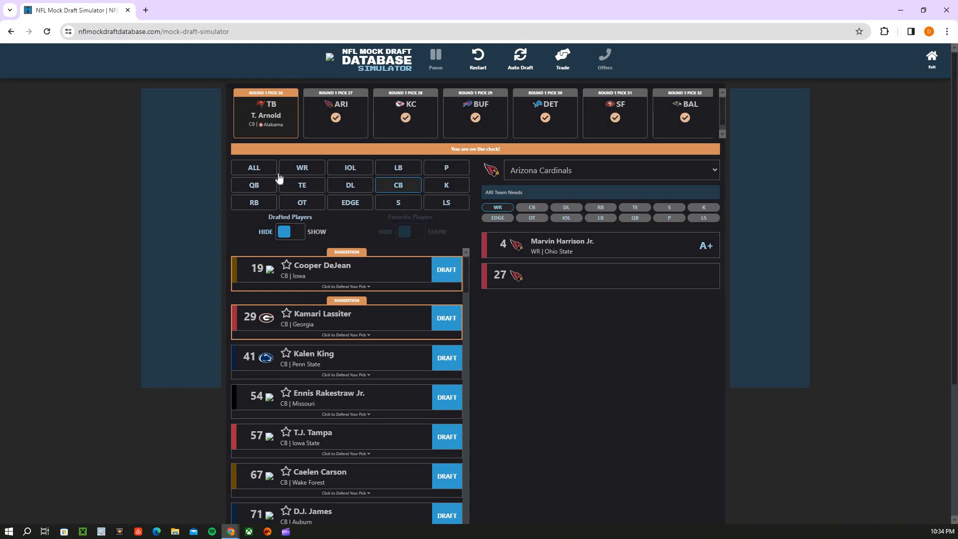
View Chris Braswell's Defend Your Pick note under EDGE, then draft Cooper DeJean, CB Iowa, for Arizona at pick 27
left_click(253, 168)
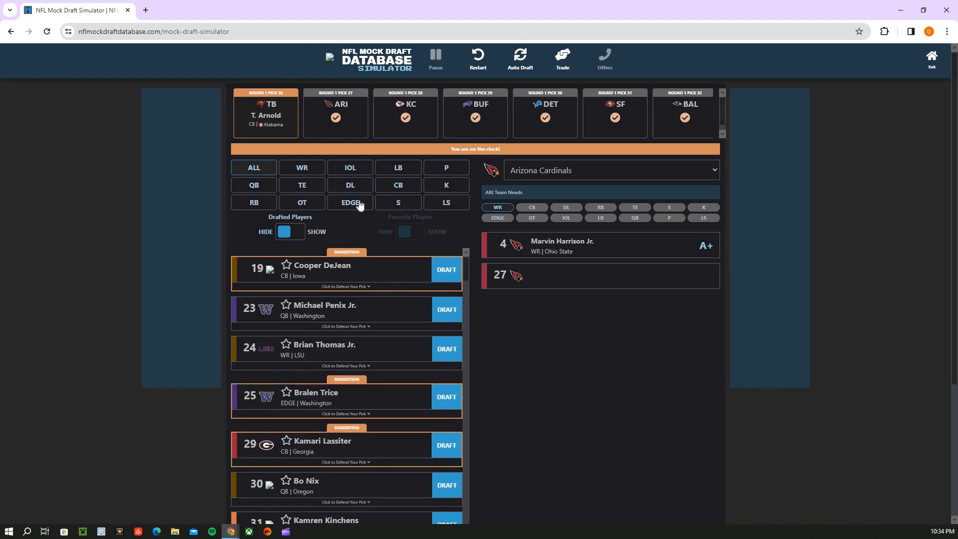
left_click(350, 203)
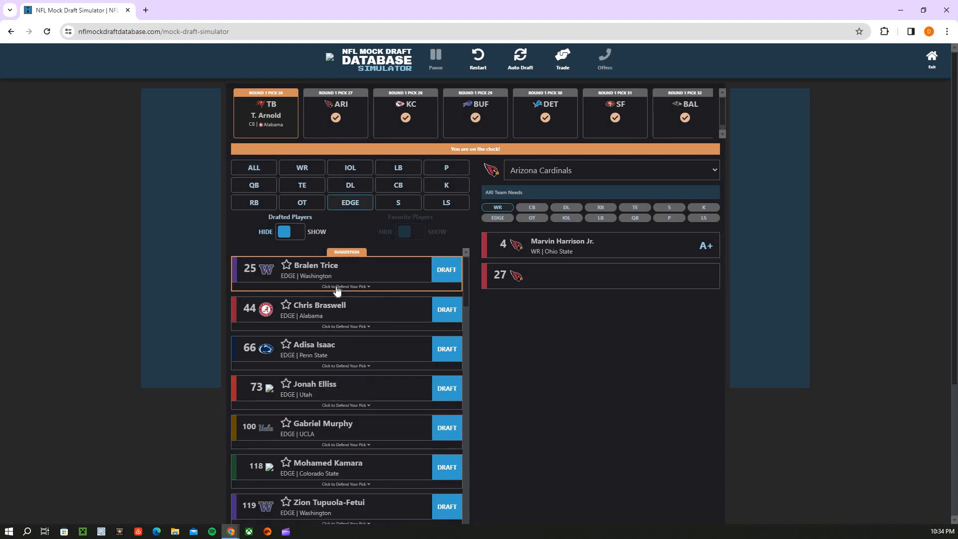
left_click(344, 325)
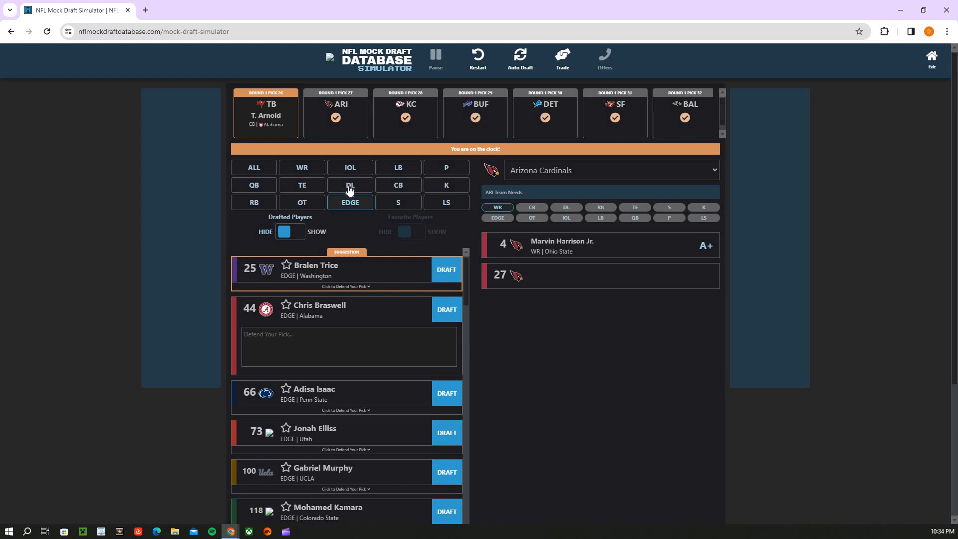
left_click(399, 186)
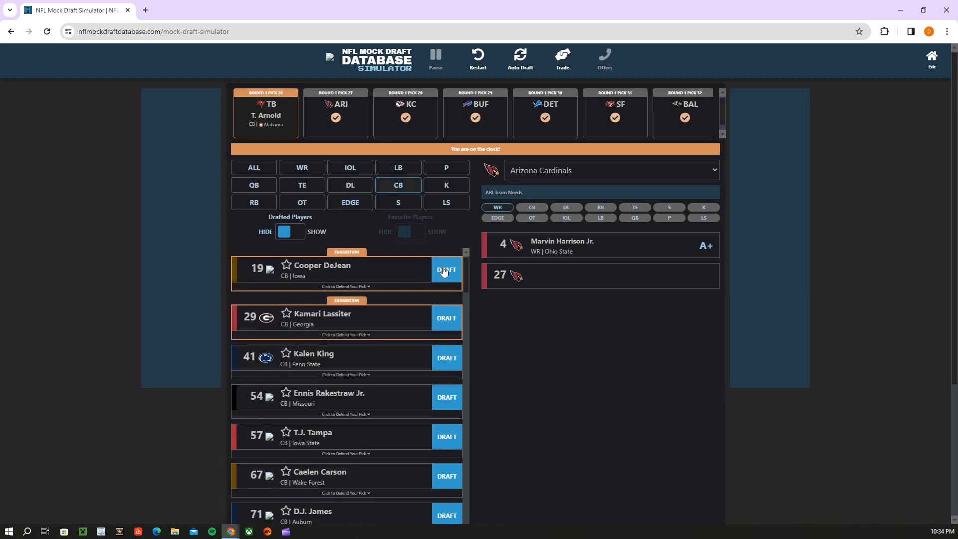
left_click(446, 269)
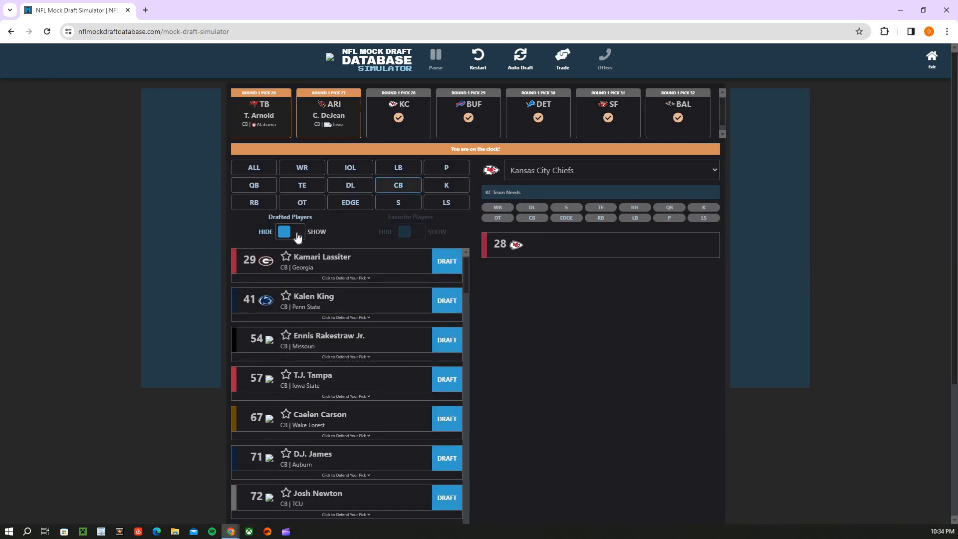
Flip between the full prospect list and the WR list for Kansas City's pick
left_click(253, 168)
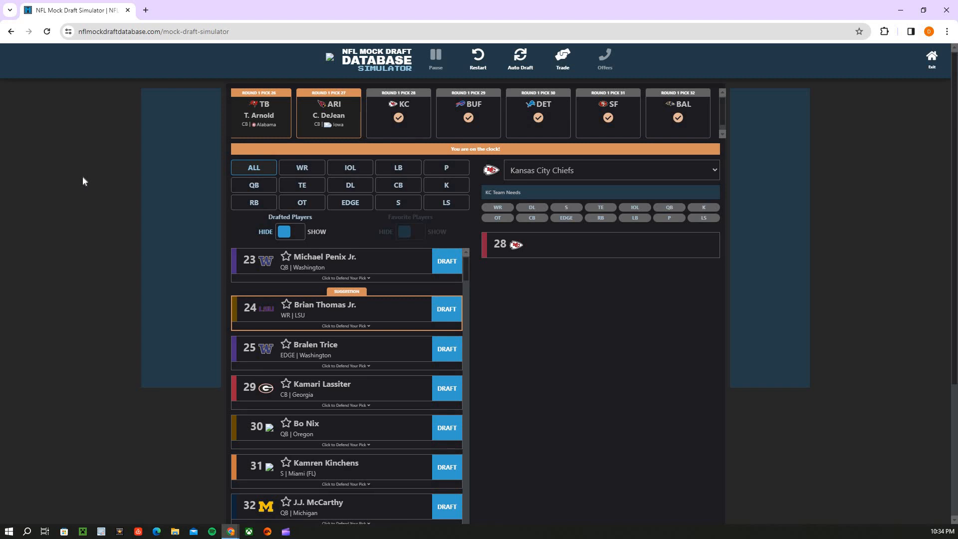
mouse_move(369, 183)
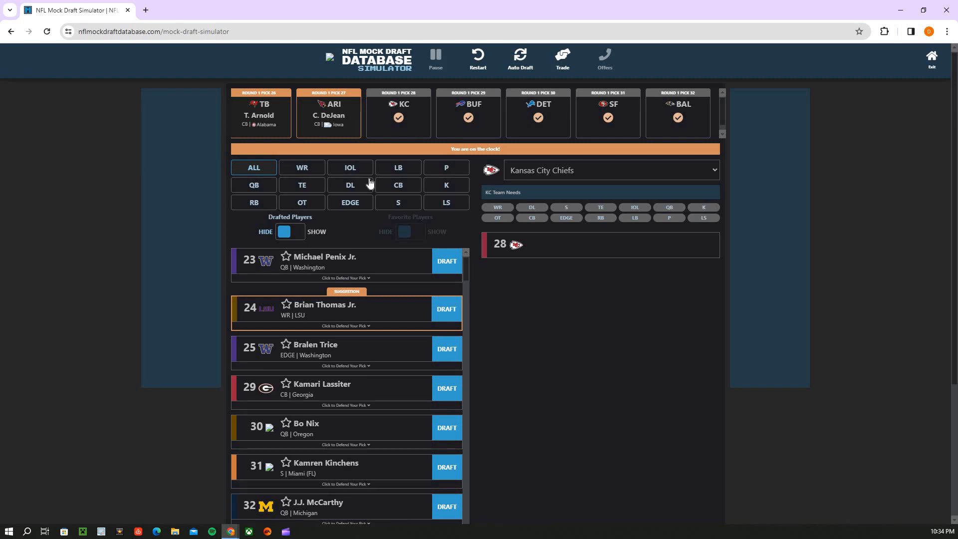
mouse_move(333, 188)
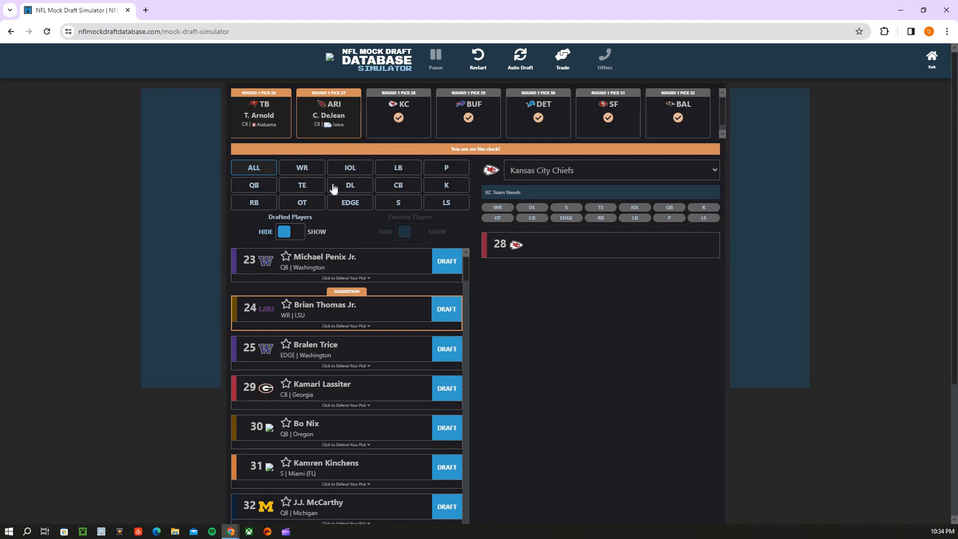
mouse_move(257, 190)
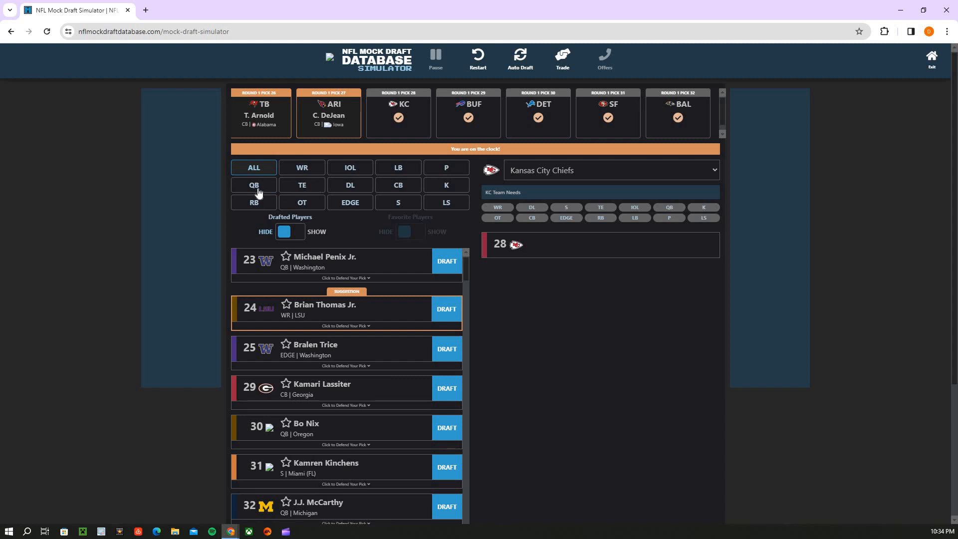
mouse_move(289, 171)
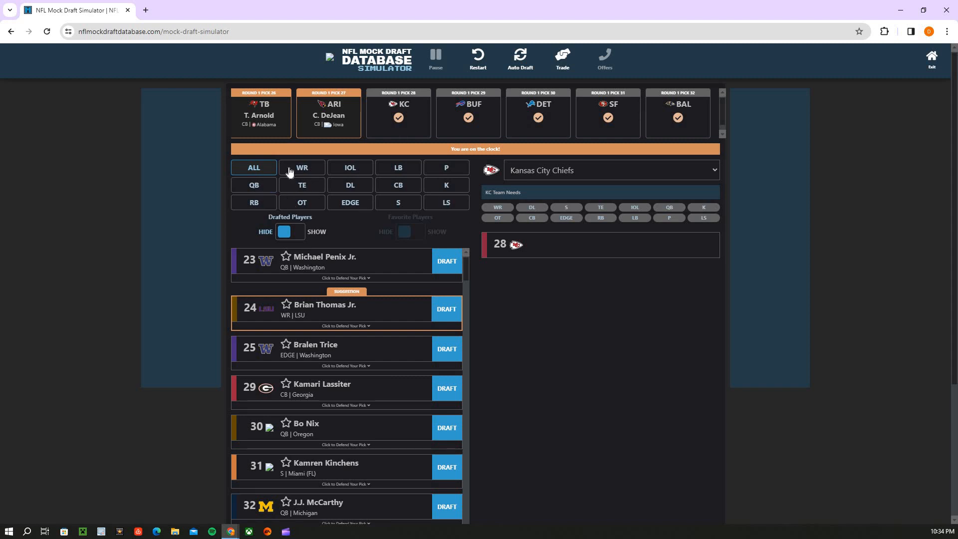
left_click(301, 167)
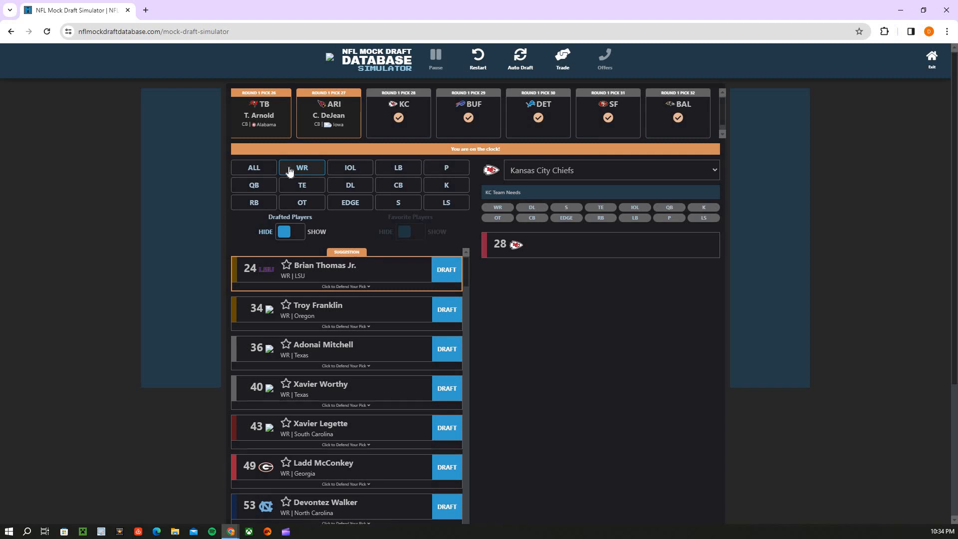
mouse_move(256, 167)
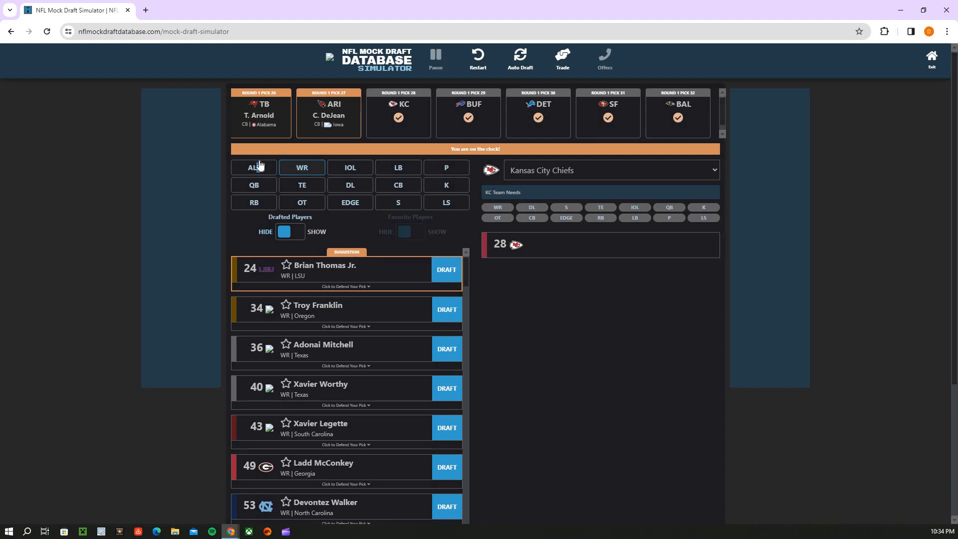
left_click(253, 168)
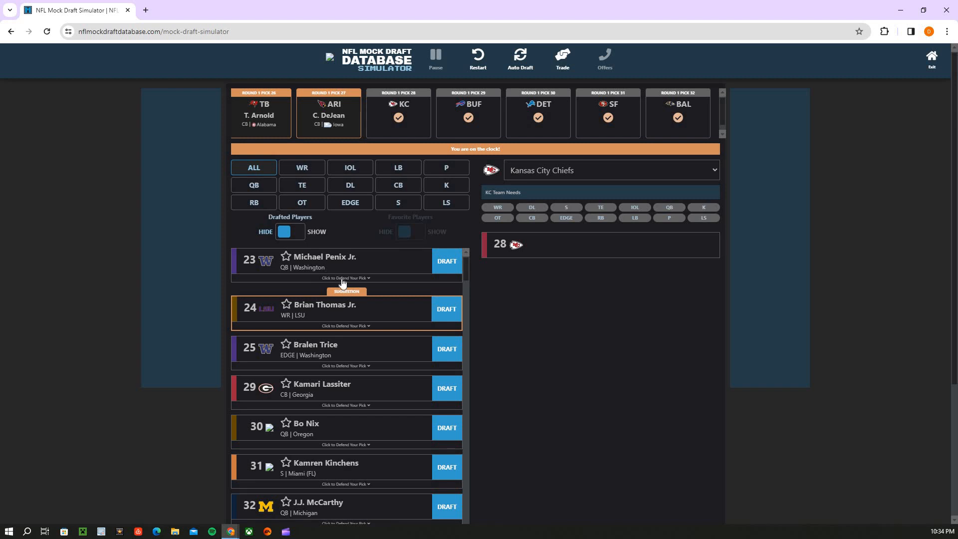
left_click(301, 168)
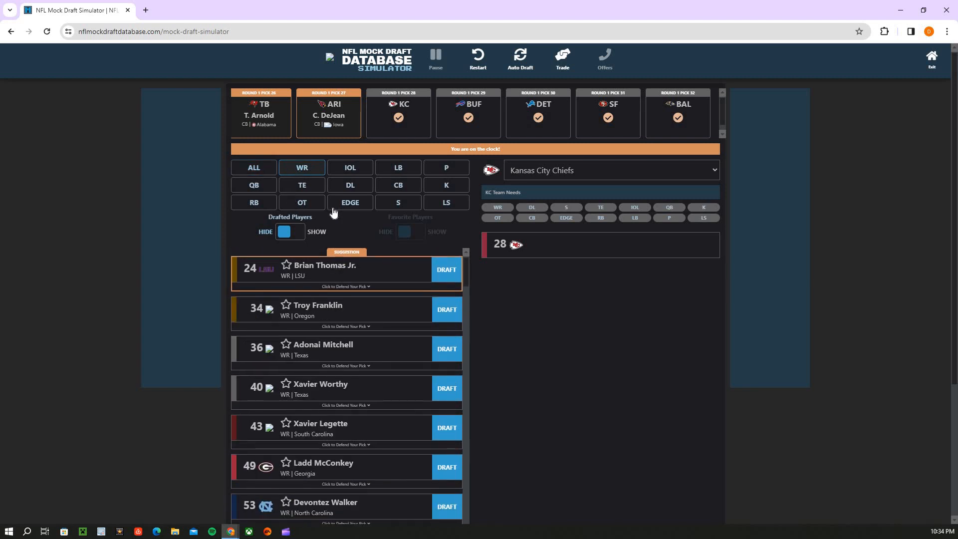
mouse_move(352, 323)
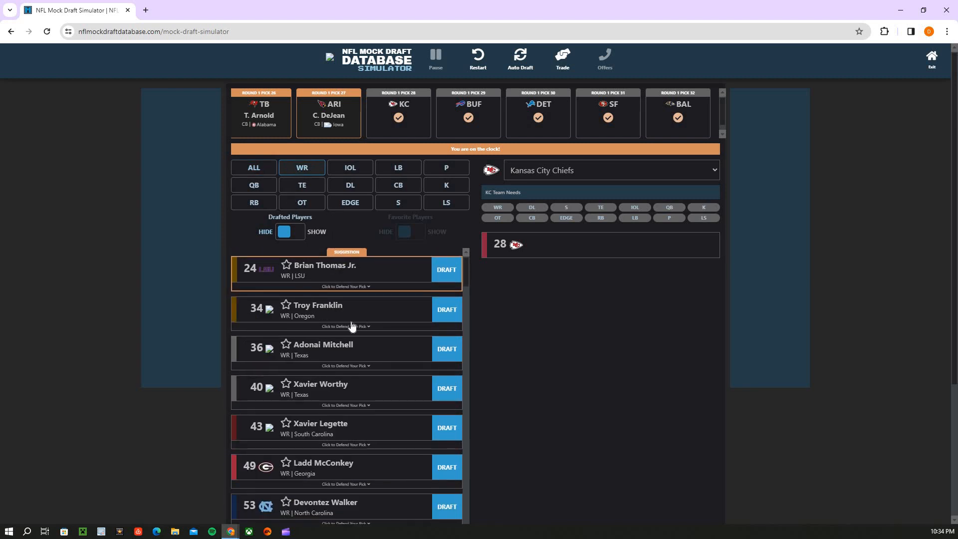
mouse_move(346, 239)
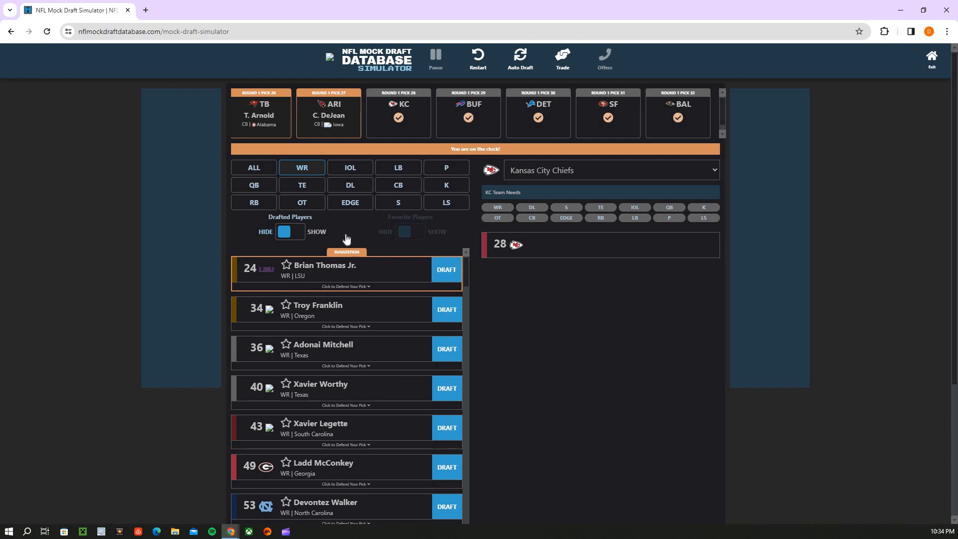
mouse_move(391, 170)
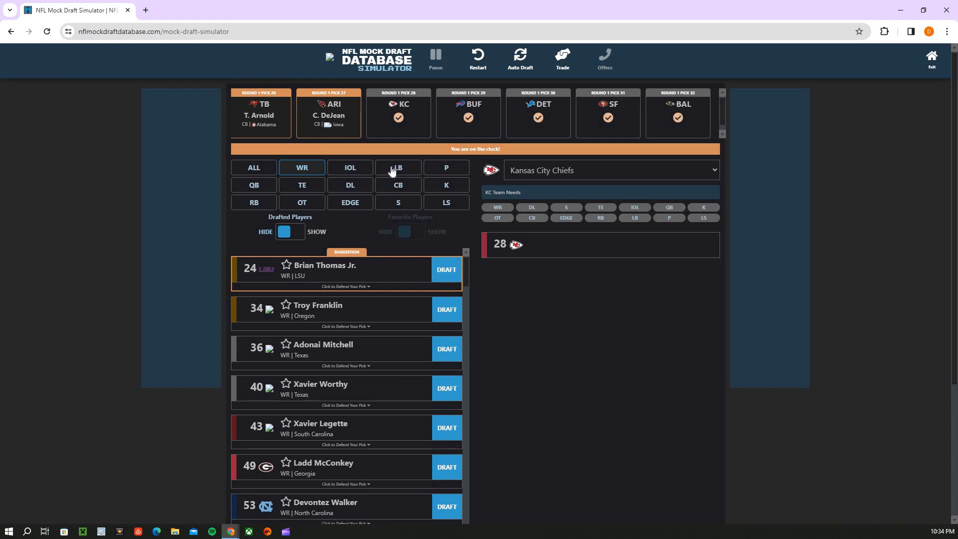
Cycle CB, DL, EDGE and OT, then draft Patrick Paul, OT Houston, for Kansas City at pick 28
left_click(397, 184)
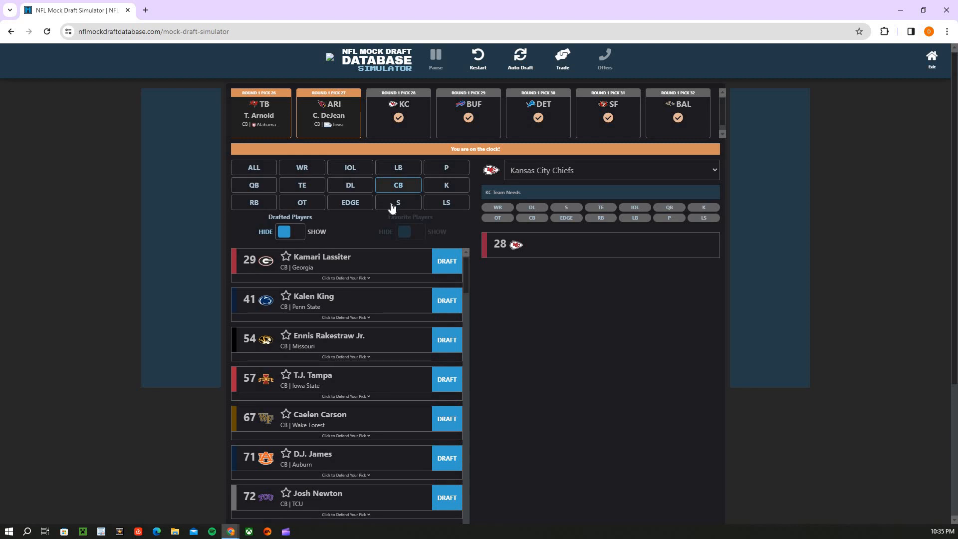
left_click(349, 184)
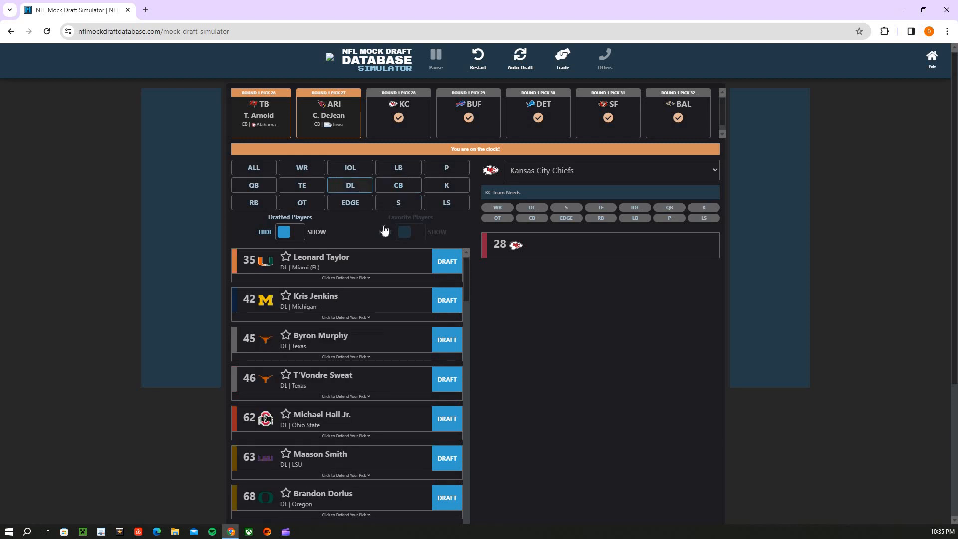
mouse_move(351, 203)
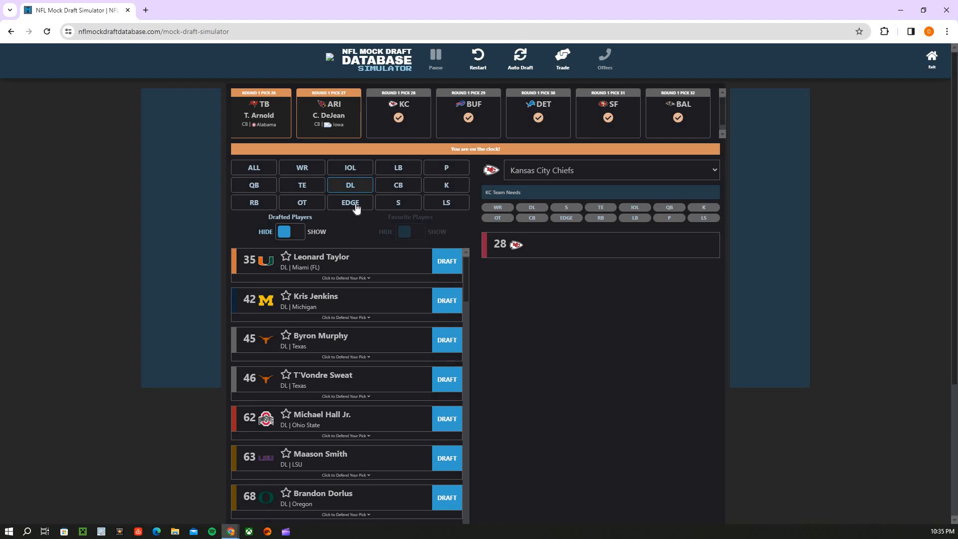
left_click(349, 203)
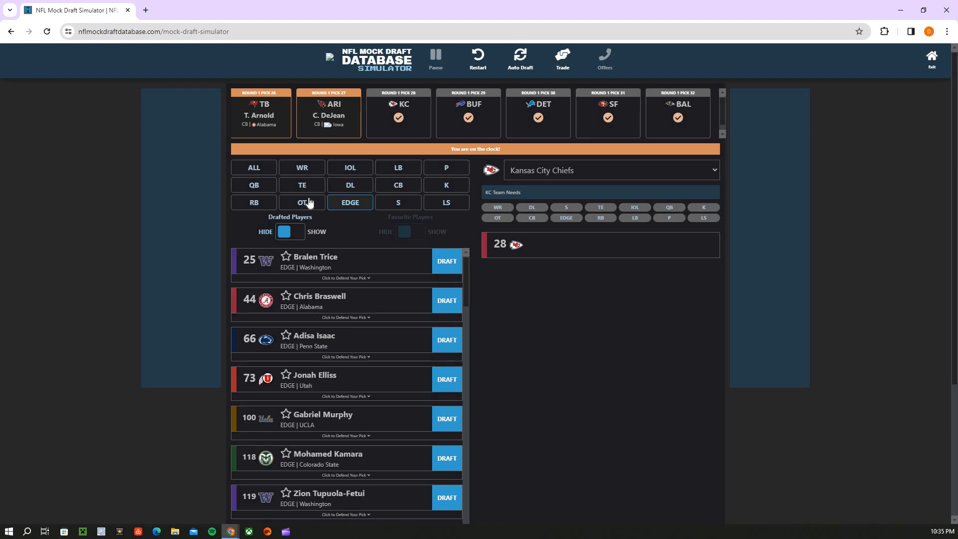
left_click(301, 203)
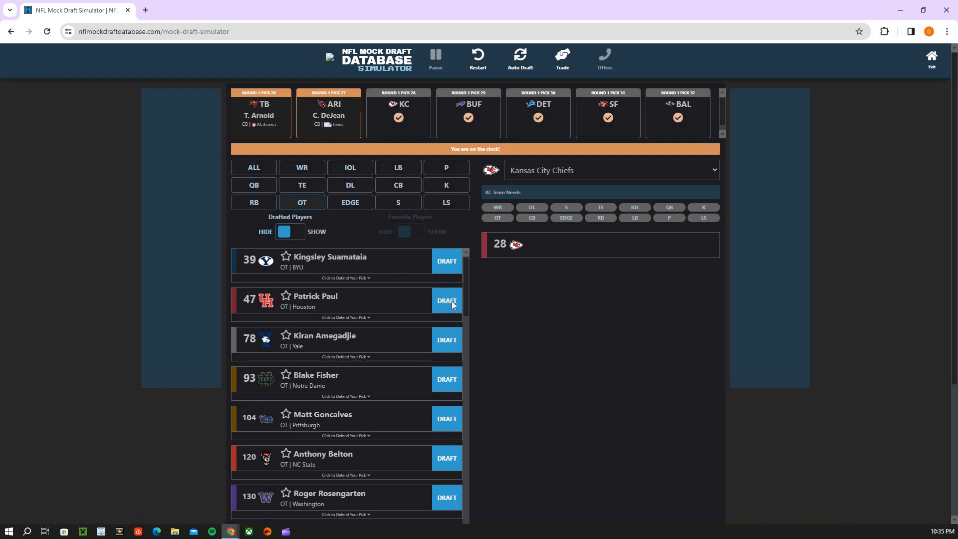
left_click(447, 301)
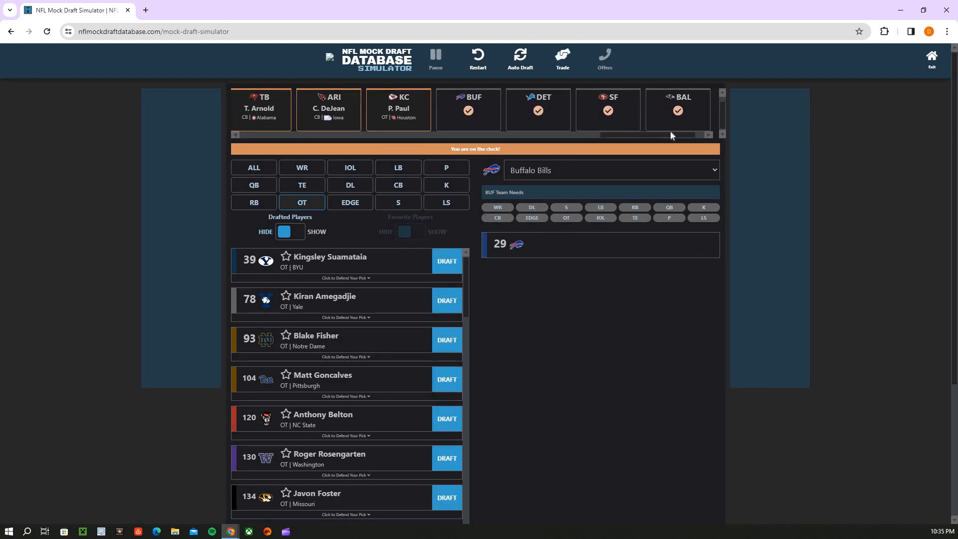
mouse_move(296, 176)
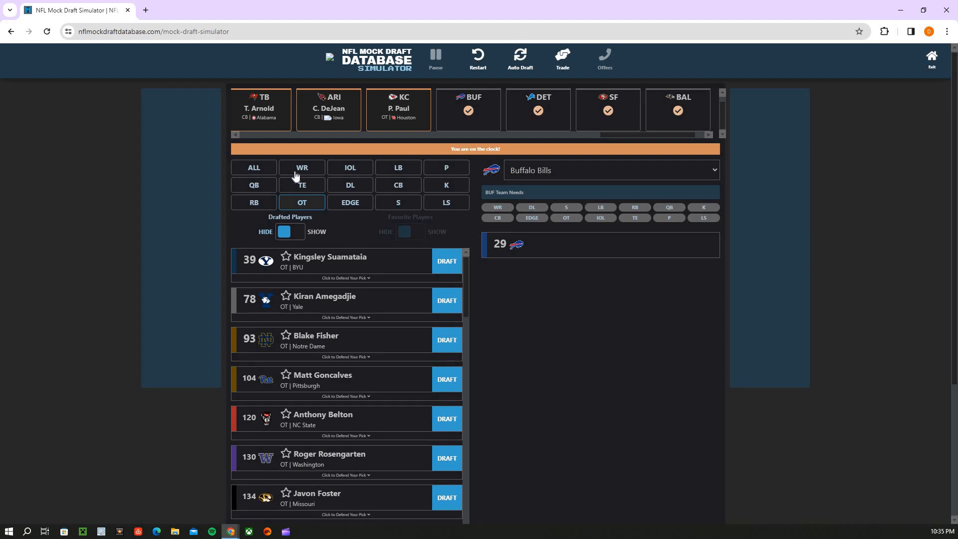
Filter to wide receivers and scroll down through Buffalo's WR options
left_click(301, 167)
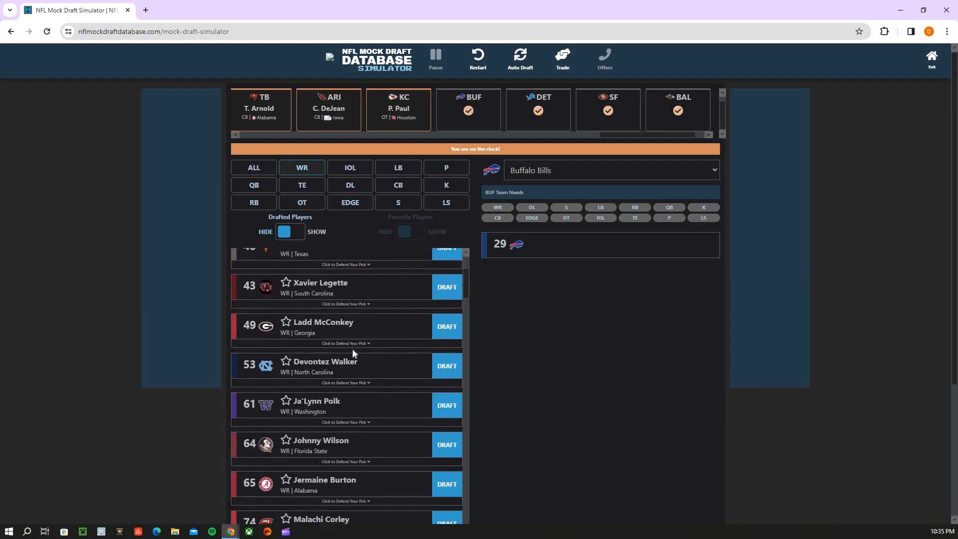
scroll("up", 3)
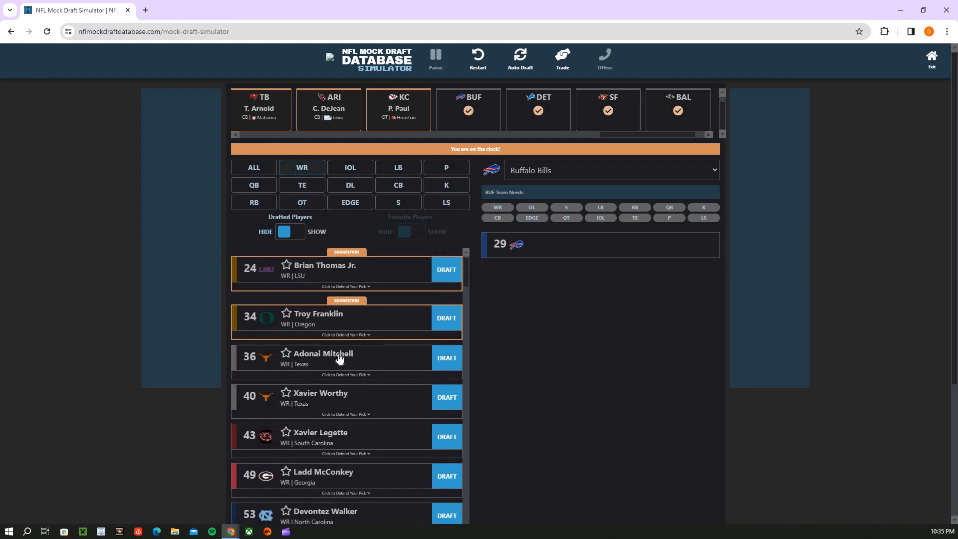
scroll("down", 3)
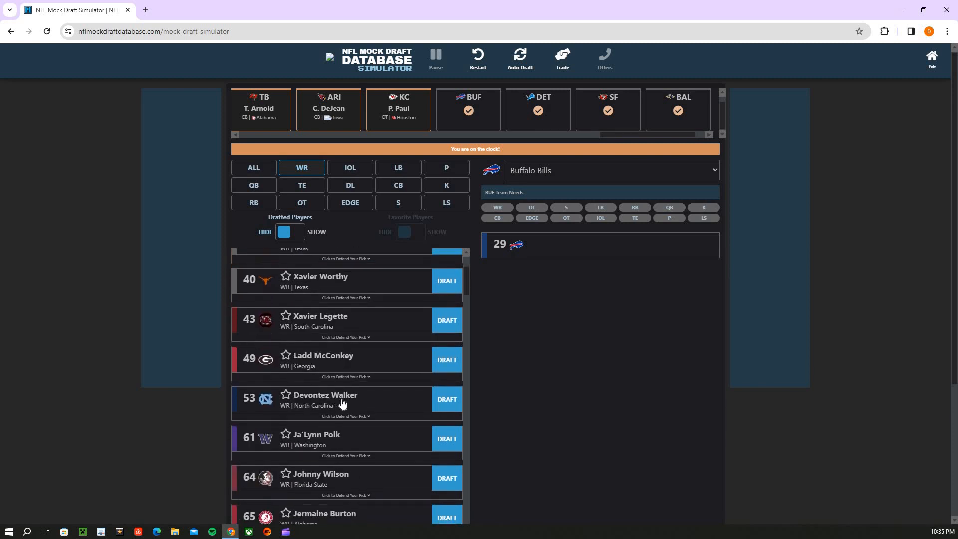
scroll("down", 3)
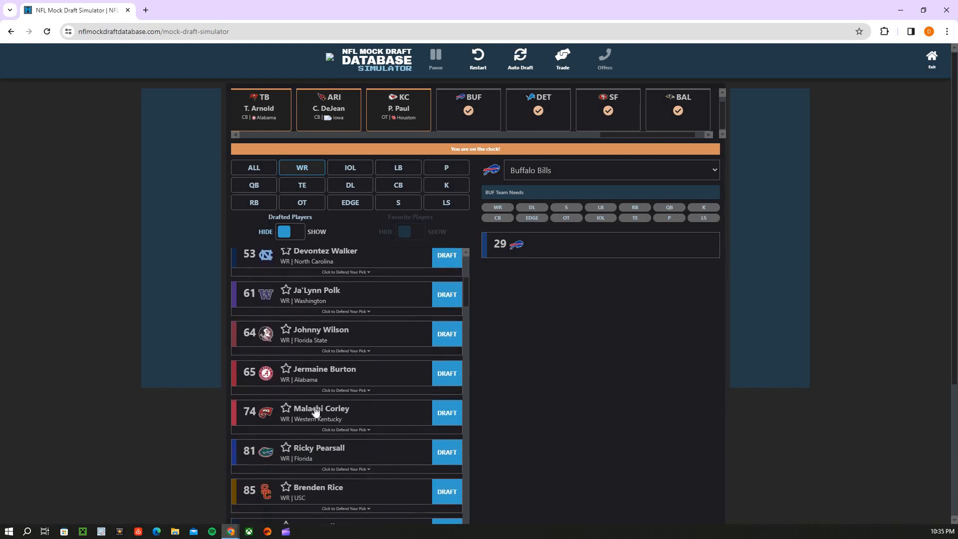
scroll("down", 3)
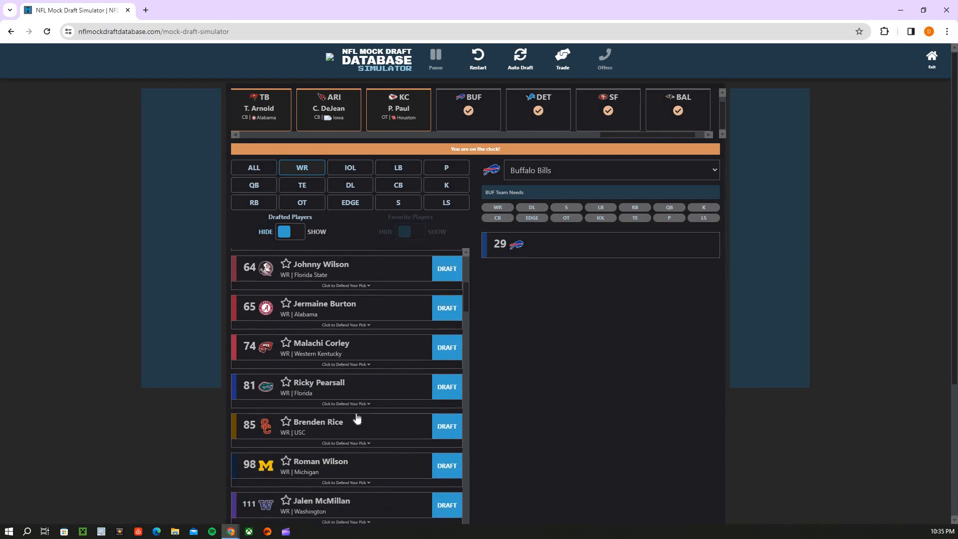
scroll("down", 3)
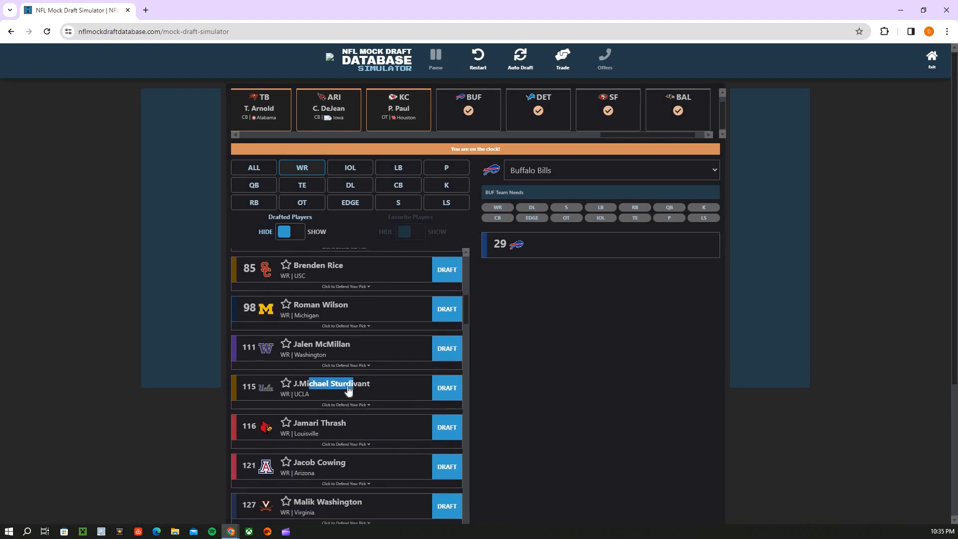
Expand J.Michael Sturdivant's Defend Your Pick note, then draft Brian Thomas Jr., WR LSU, for Buffalo at pick 29
left_click(345, 405)
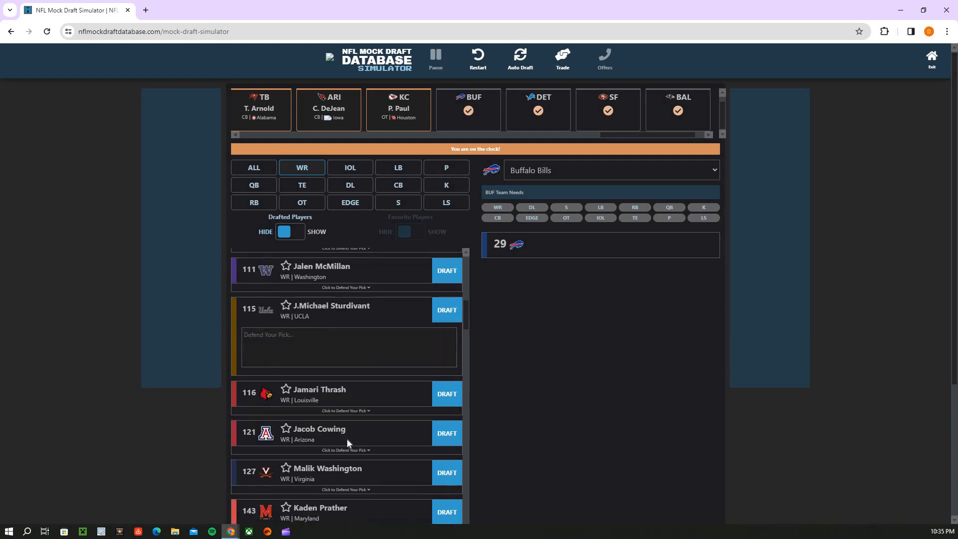
scroll("down", 3)
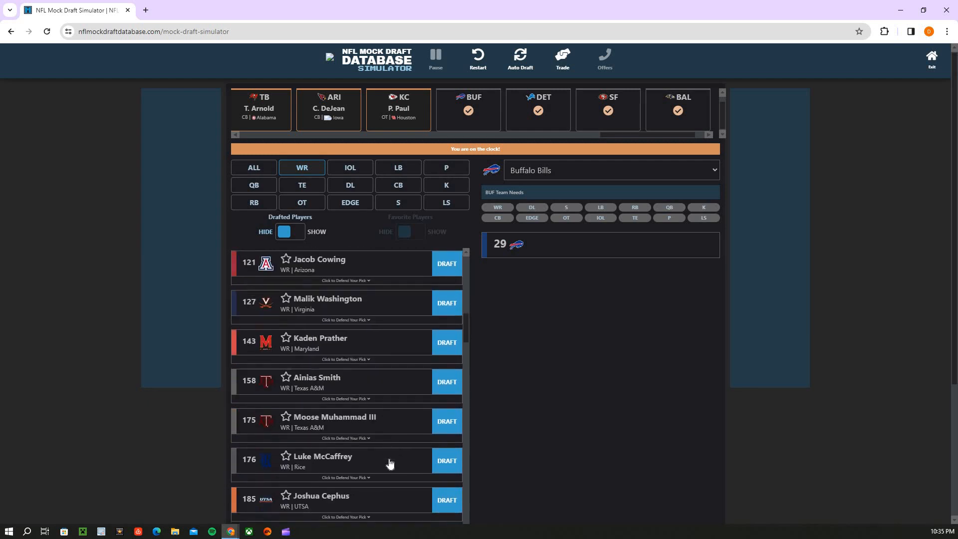
scroll("down", 3)
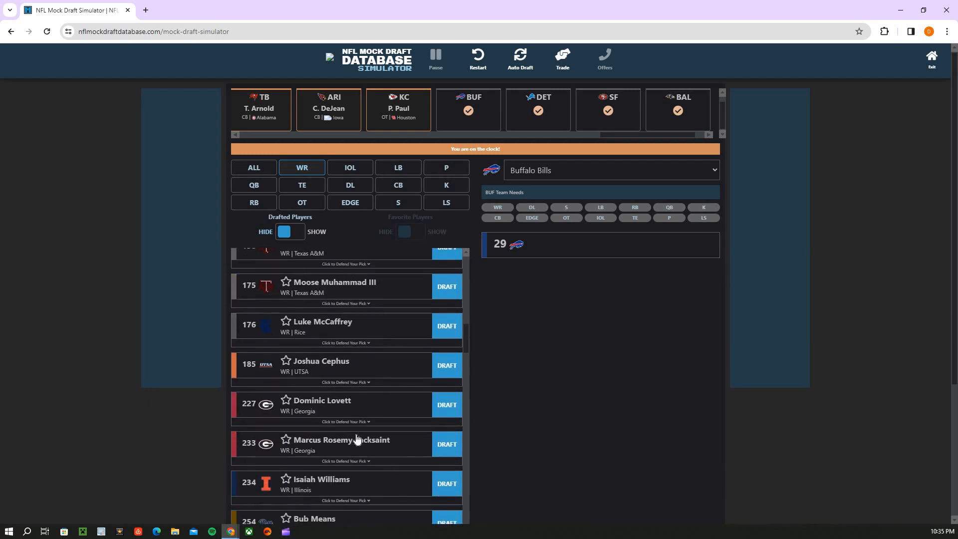
scroll("up", 3)
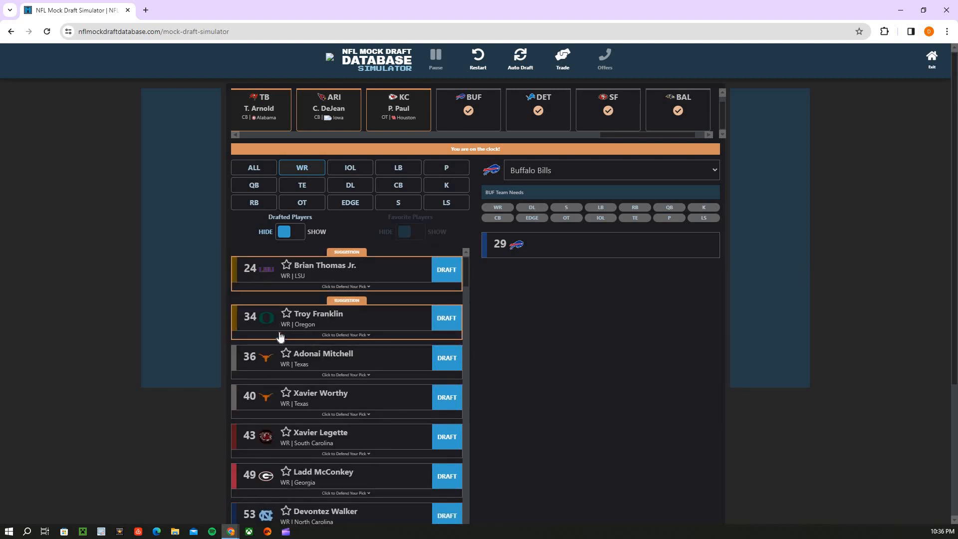
mouse_move(301, 299)
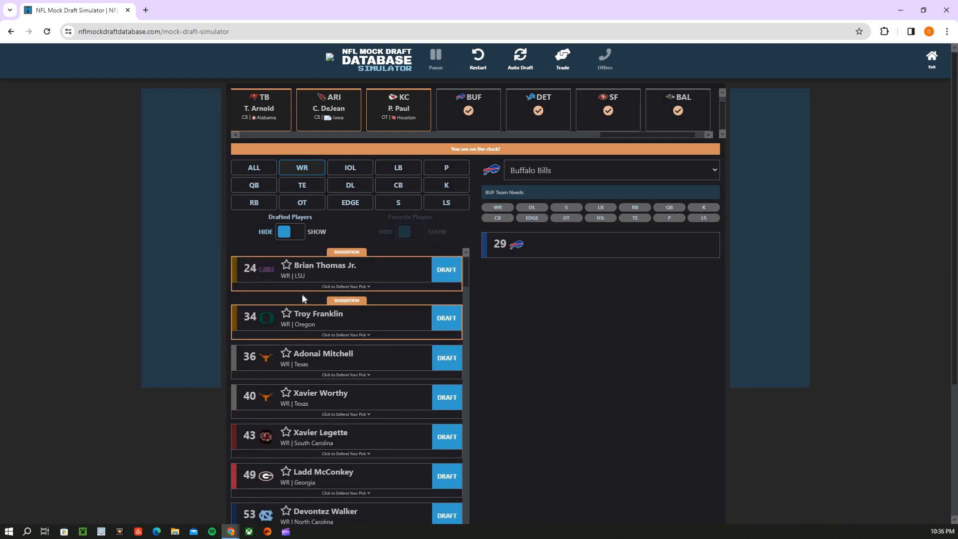
mouse_move(524, 143)
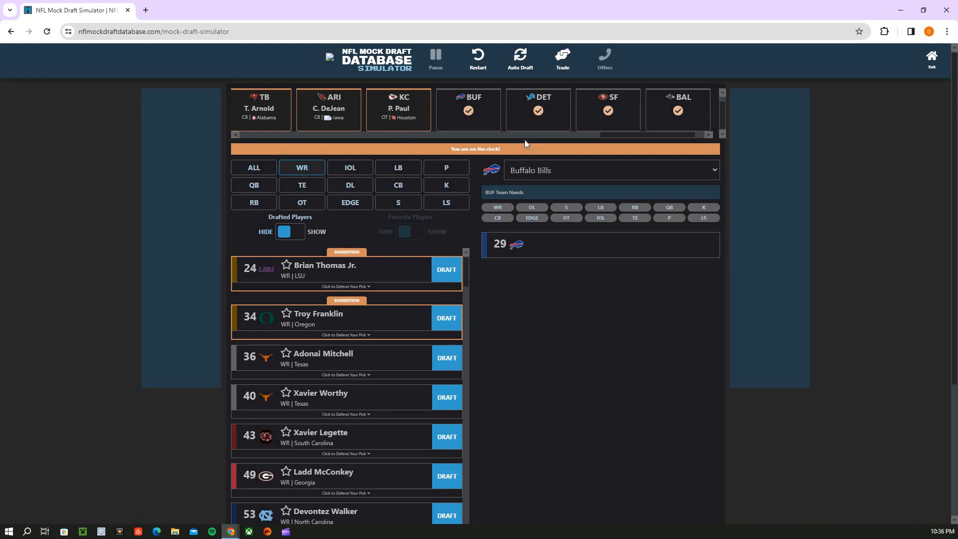
mouse_move(483, 133)
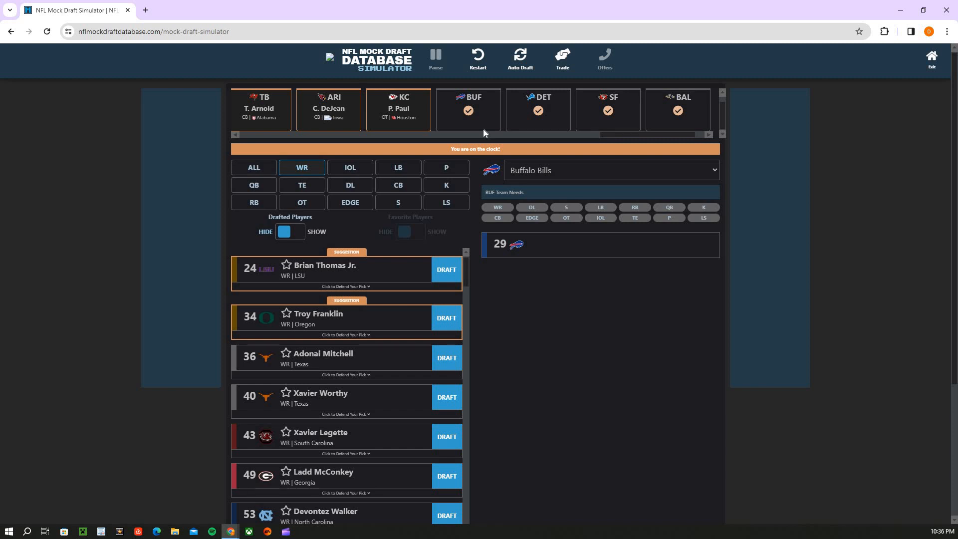
mouse_move(562, 129)
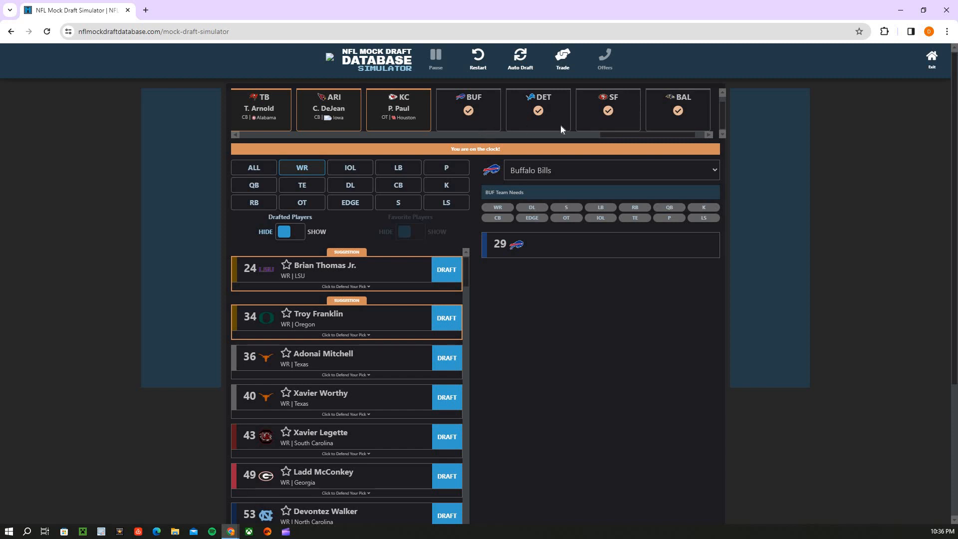
mouse_move(626, 139)
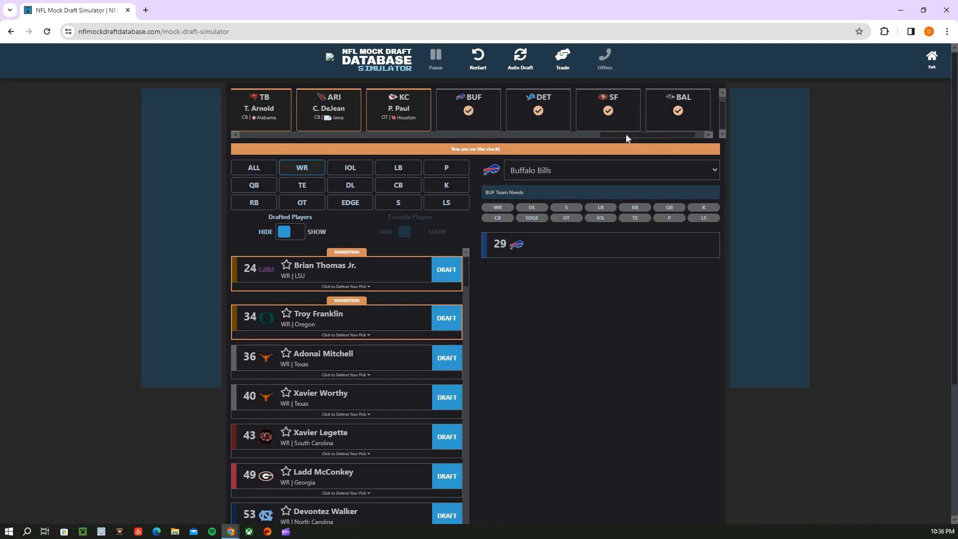
mouse_move(510, 199)
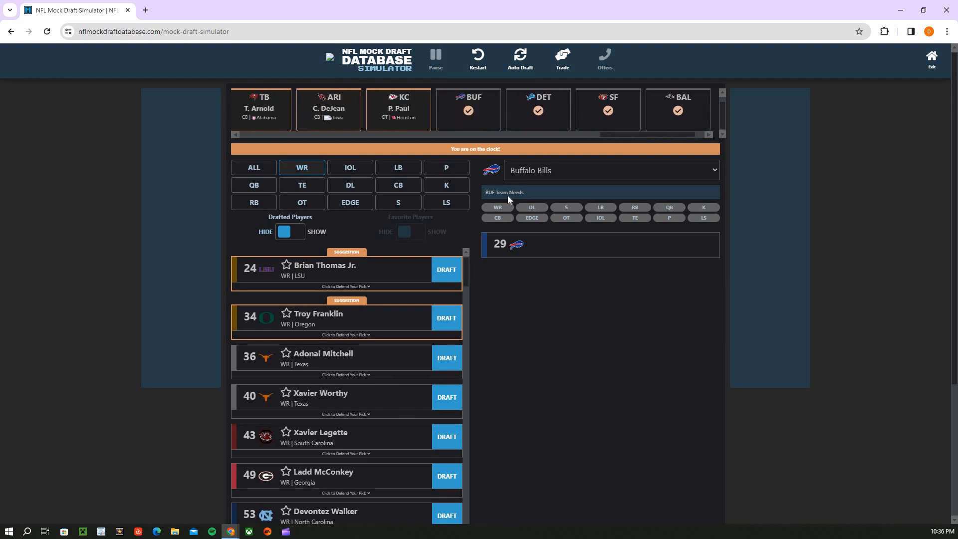
left_click(446, 269)
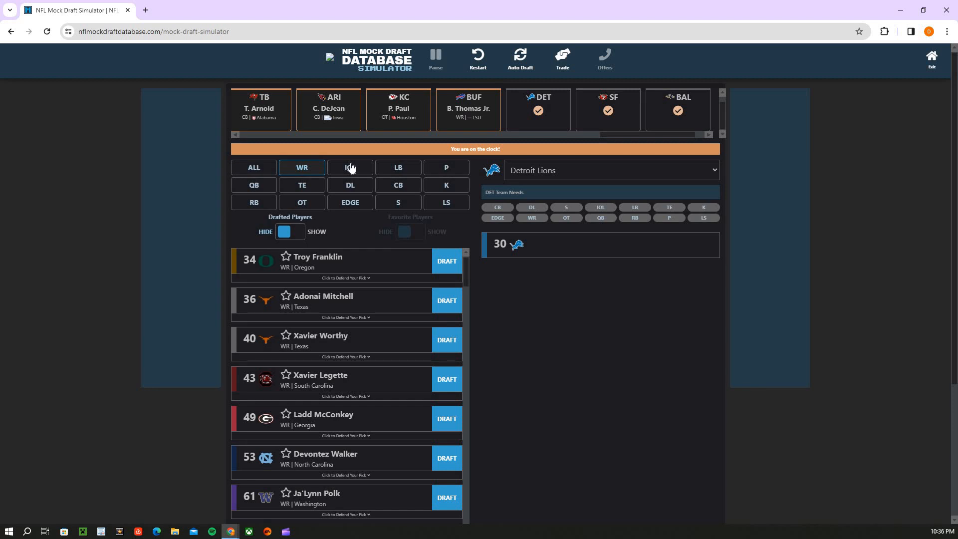
mouse_move(325, 143)
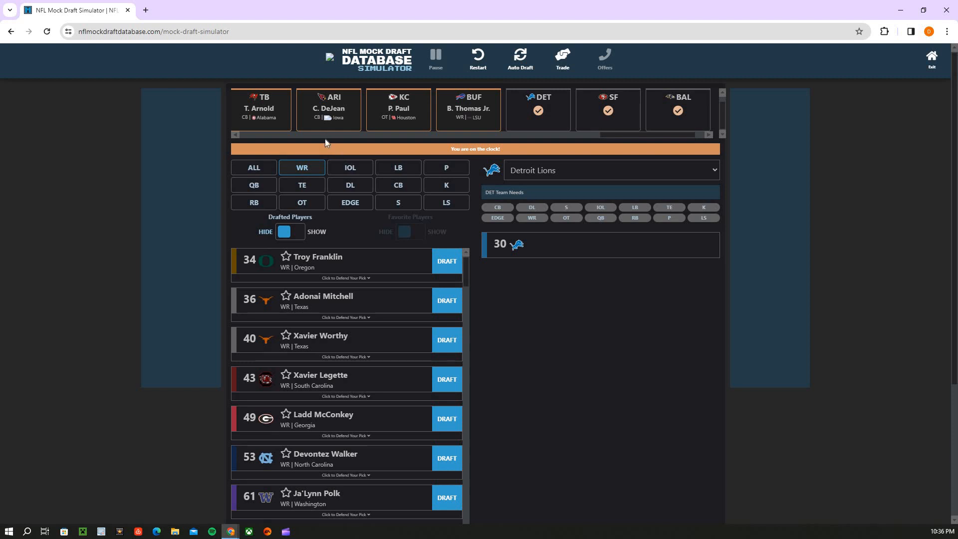
mouse_move(368, 173)
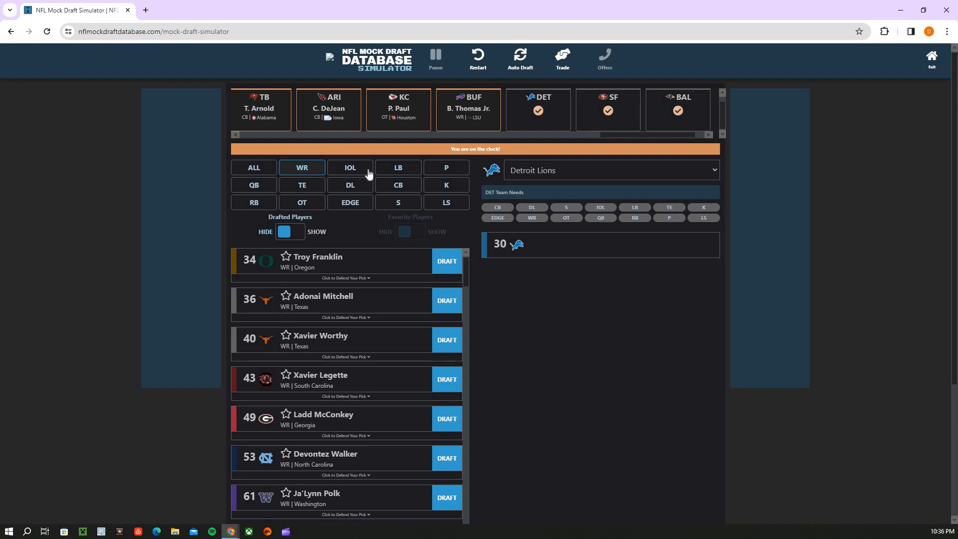
mouse_move(406, 203)
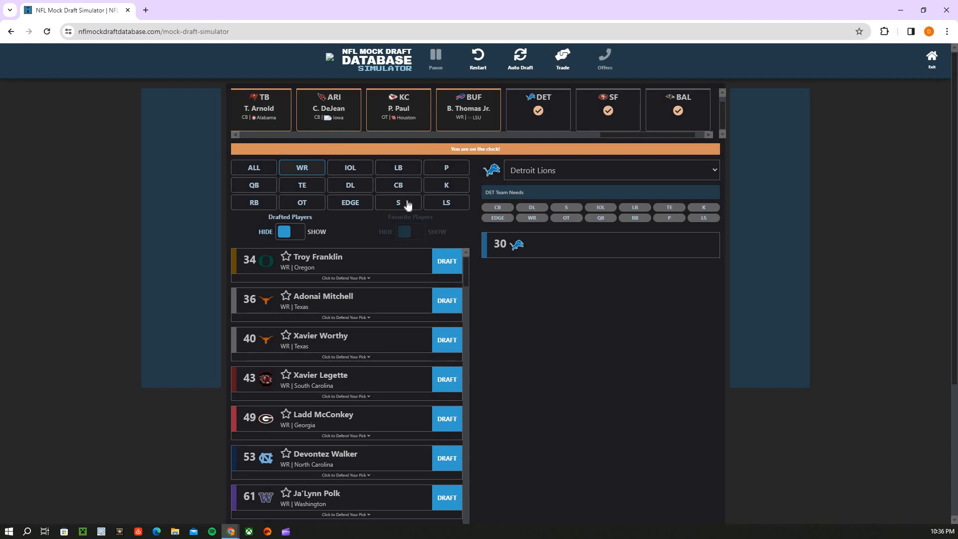
Check the CB and S lists, switch to QB and draft J.J. McCarthy, Michigan, for Detroit at pick 30
left_click(397, 186)
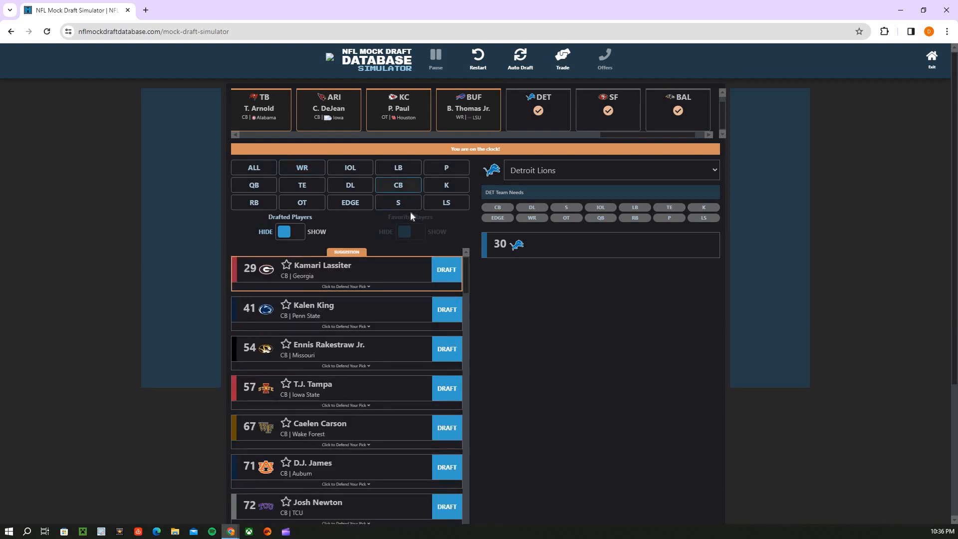
left_click(398, 203)
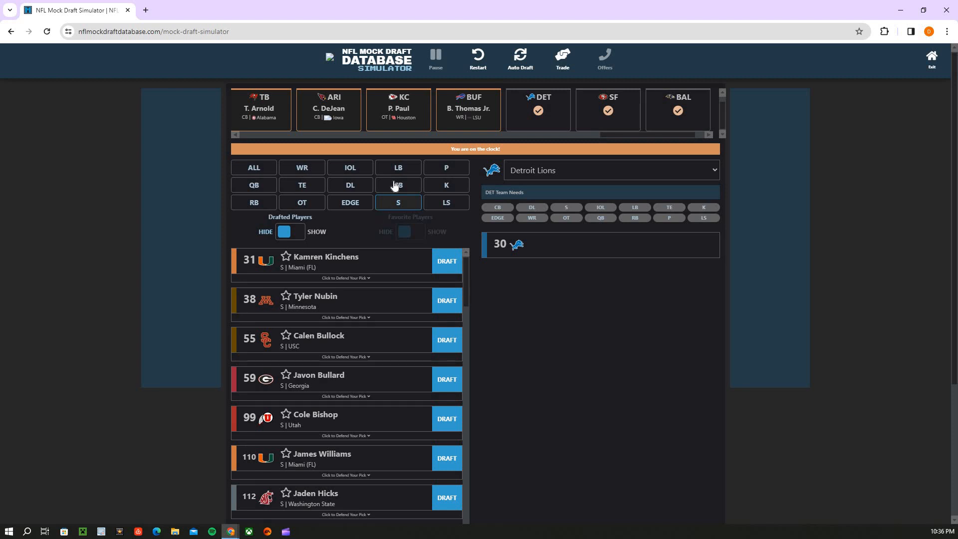
left_click(398, 185)
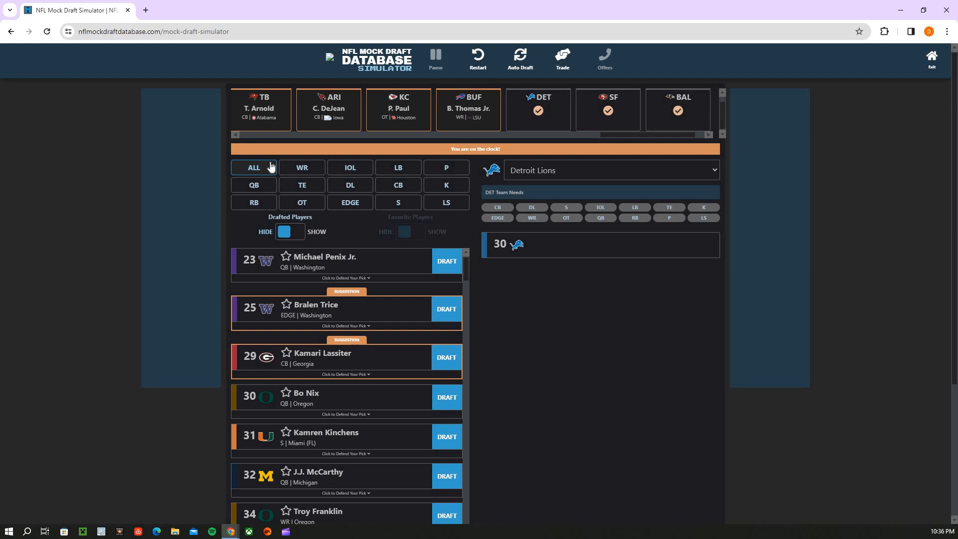
mouse_move(256, 190)
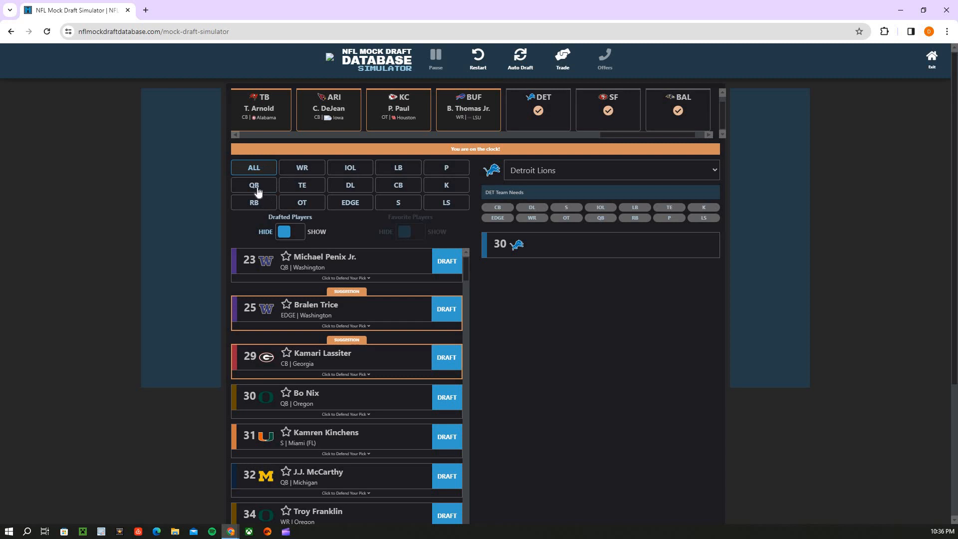
left_click(254, 186)
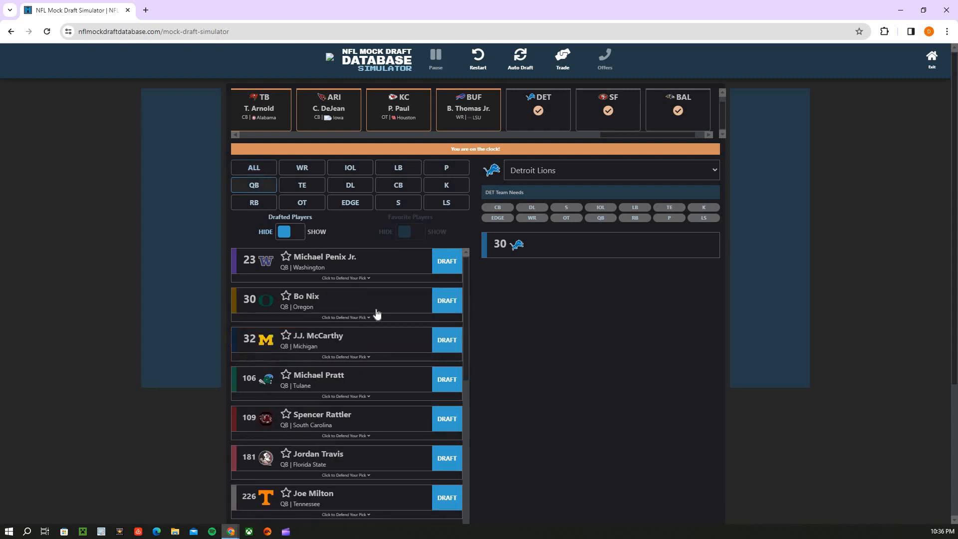
left_click(446, 339)
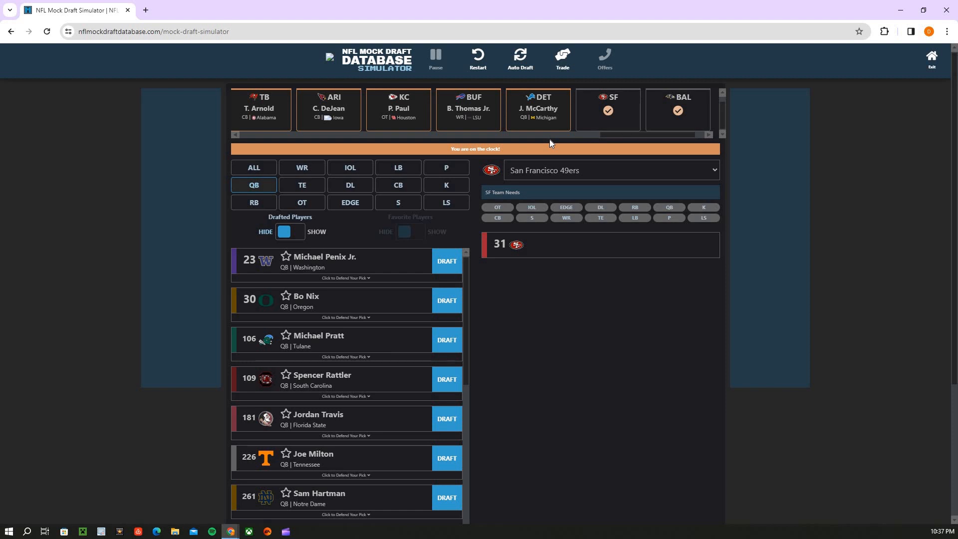
mouse_move(556, 118)
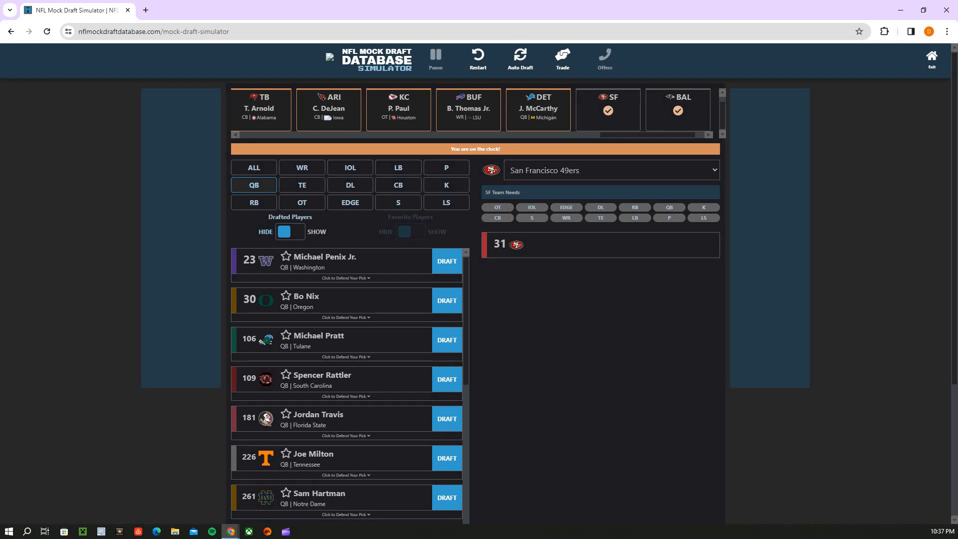
mouse_move(552, 114)
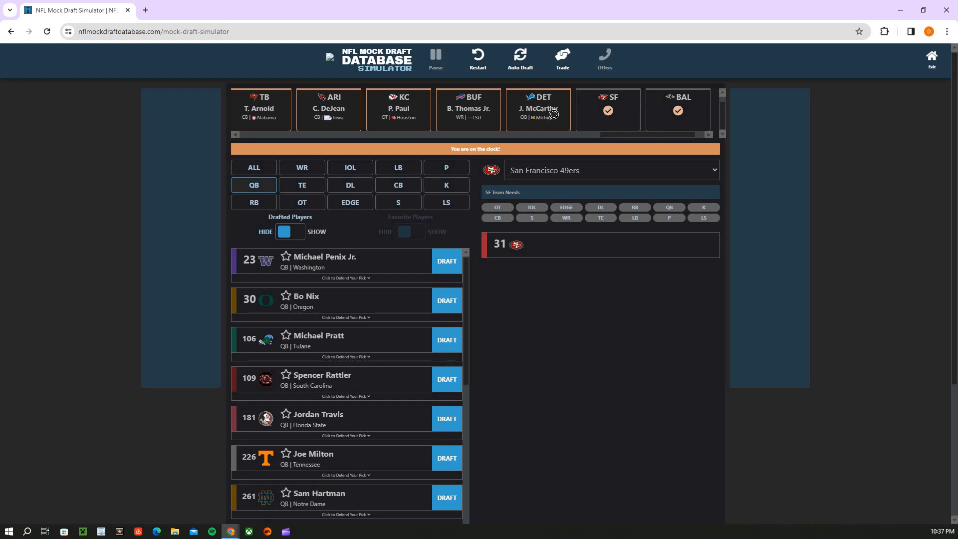
mouse_move(827, 161)
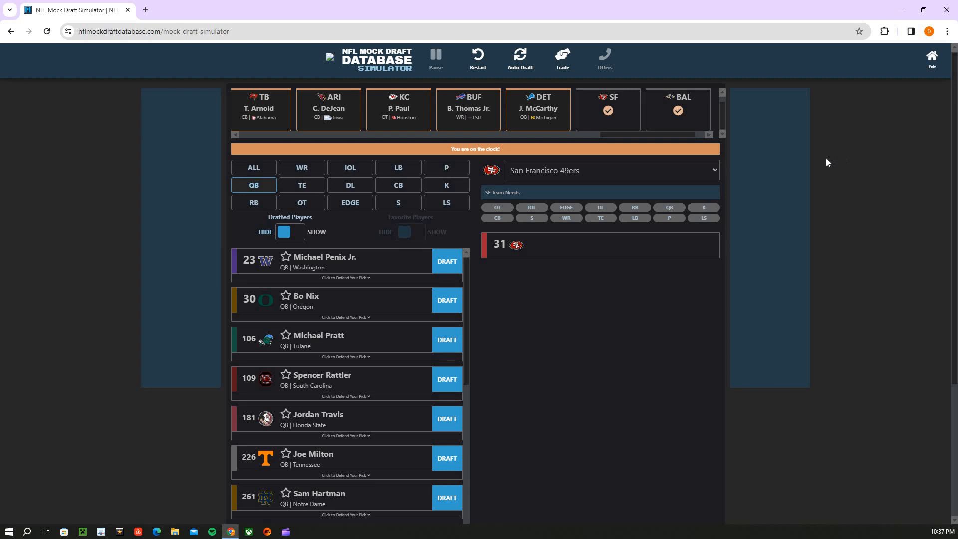
mouse_move(666, 143)
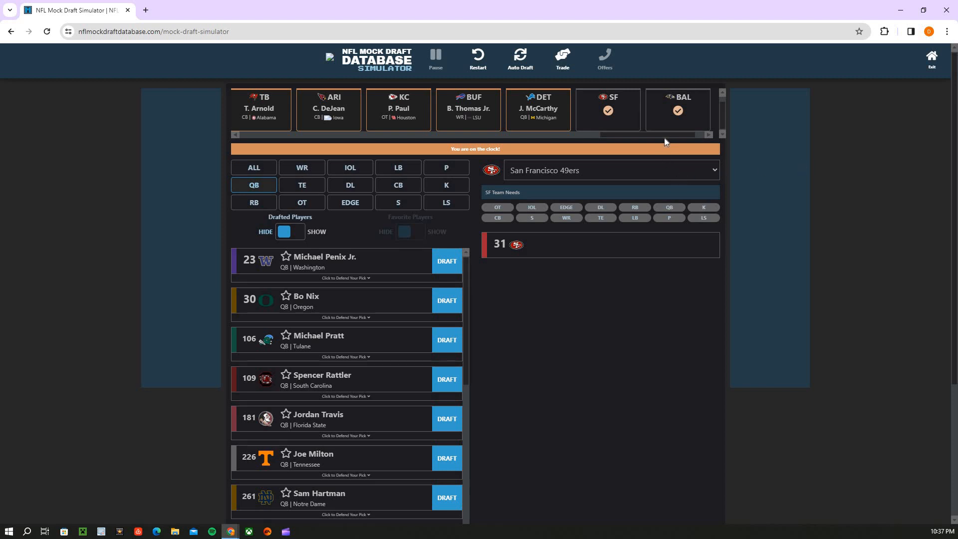
mouse_move(265, 210)
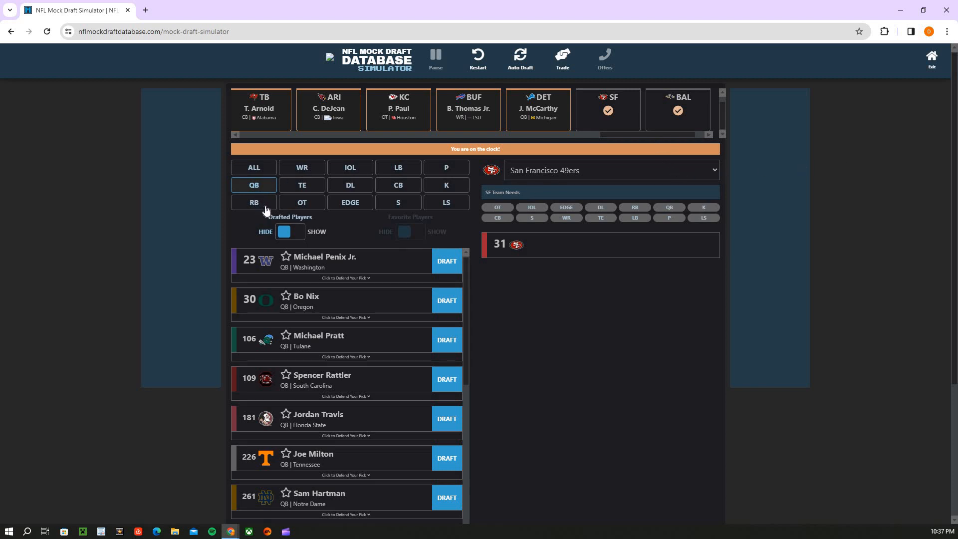
Scan the RB and full lists, then draft Kingsley Suamataia, OT BYU, for San Francisco at pick 31
left_click(253, 203)
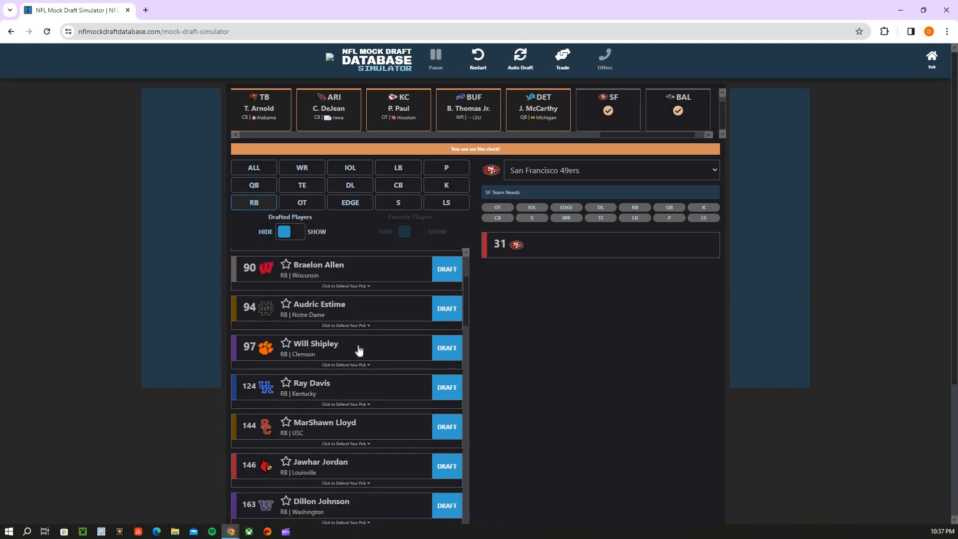
scroll("down", 3)
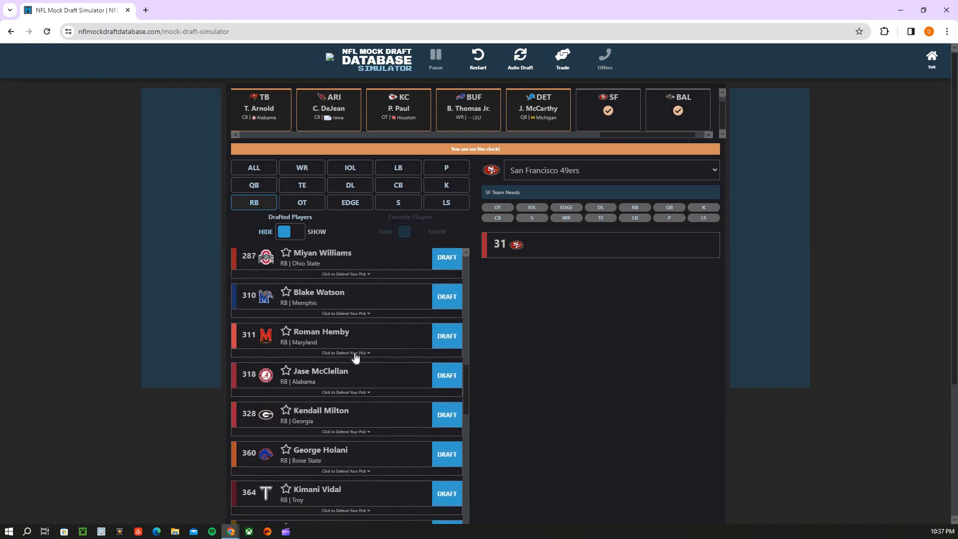
scroll("up", 3)
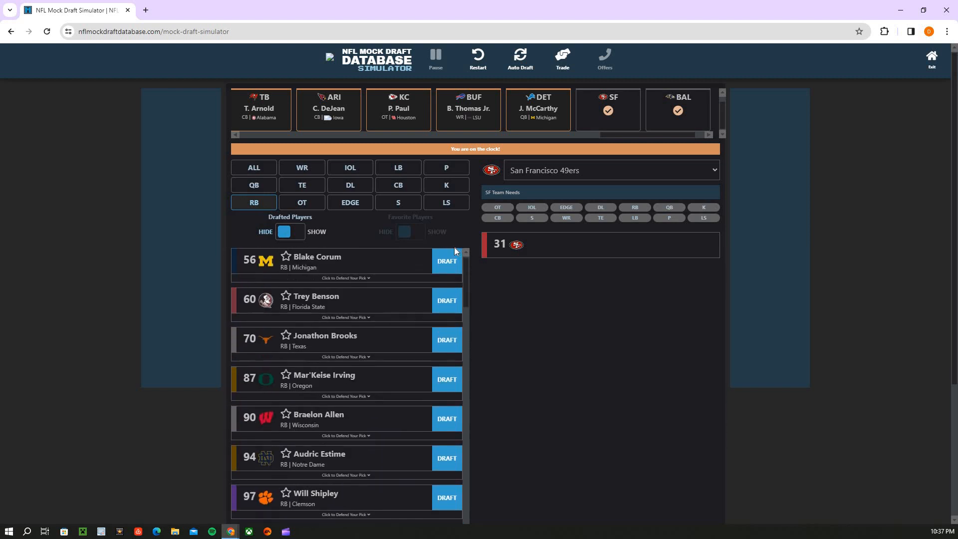
mouse_move(282, 181)
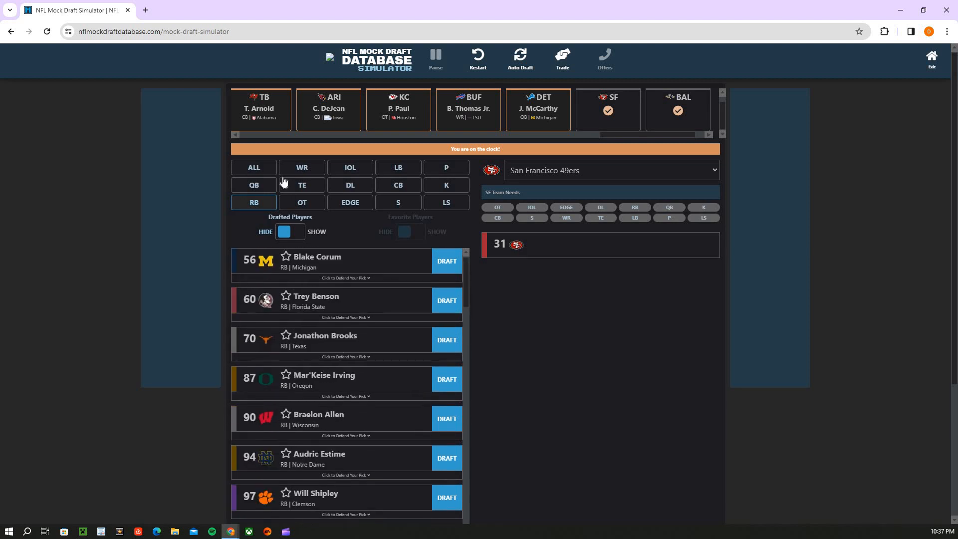
left_click(253, 166)
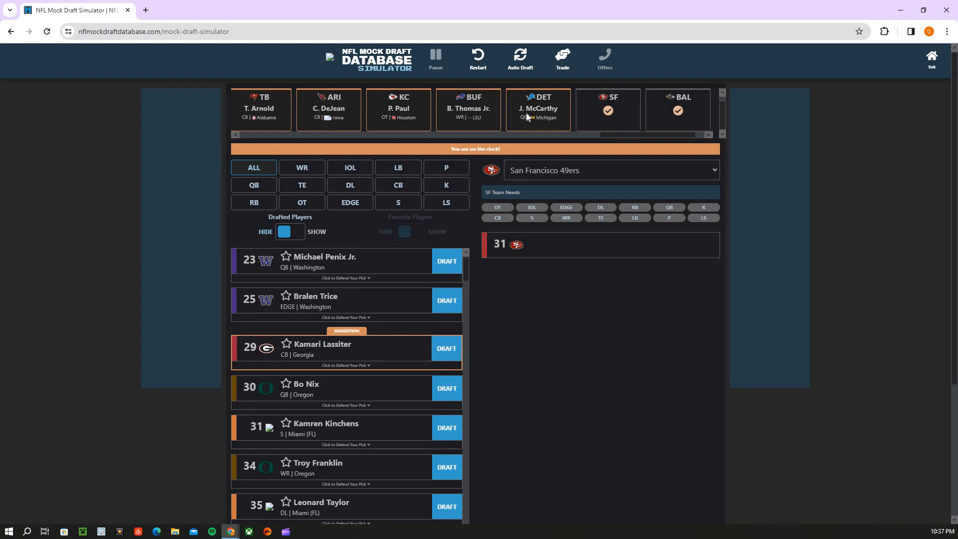
mouse_move(502, 114)
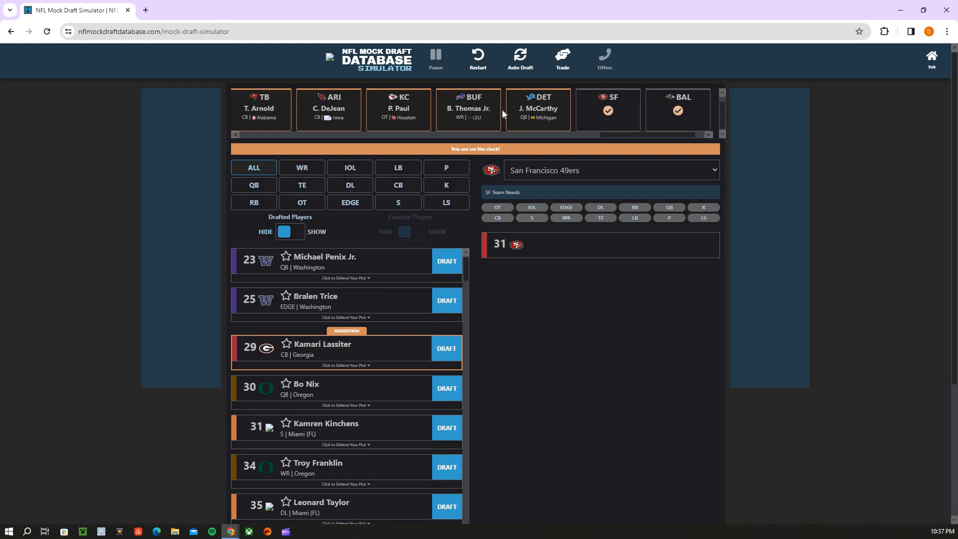
mouse_move(535, 126)
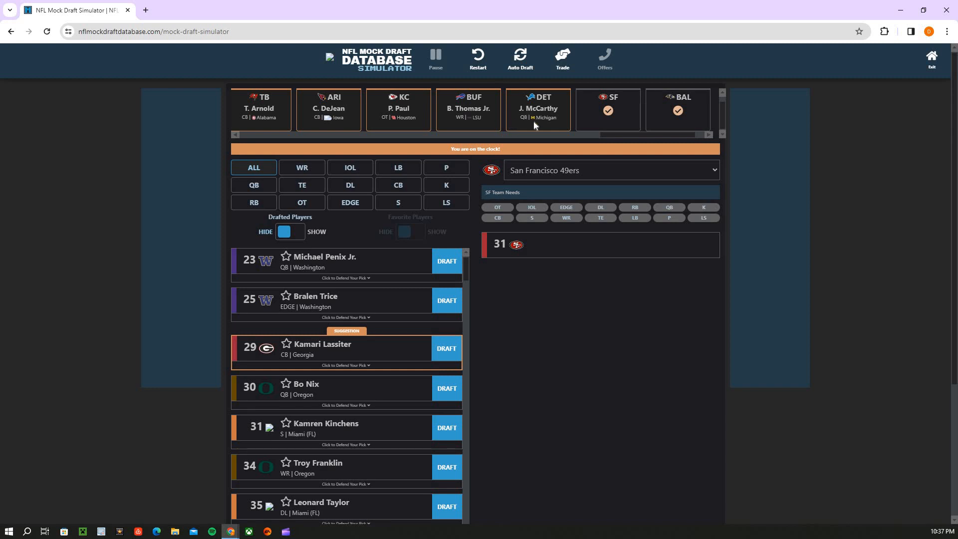
mouse_move(533, 119)
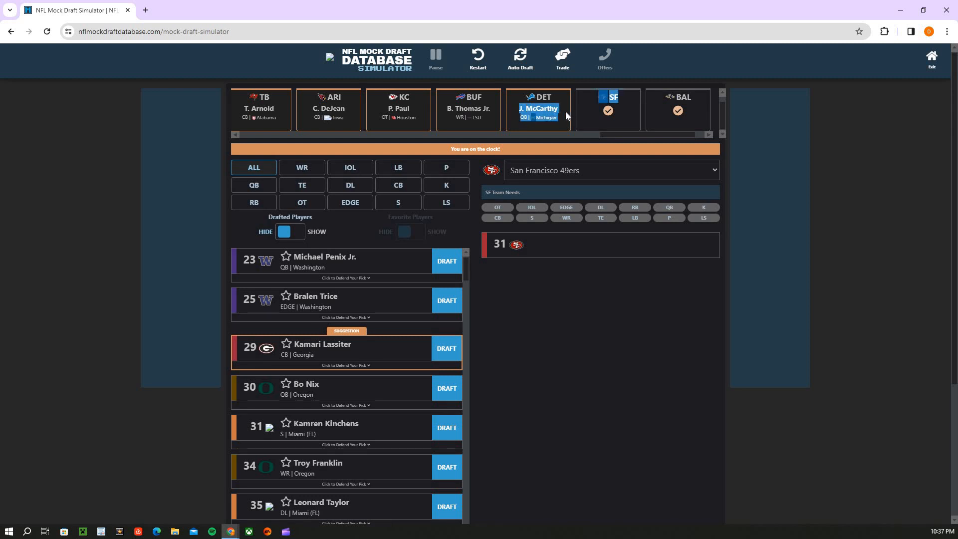
left_click(301, 203)
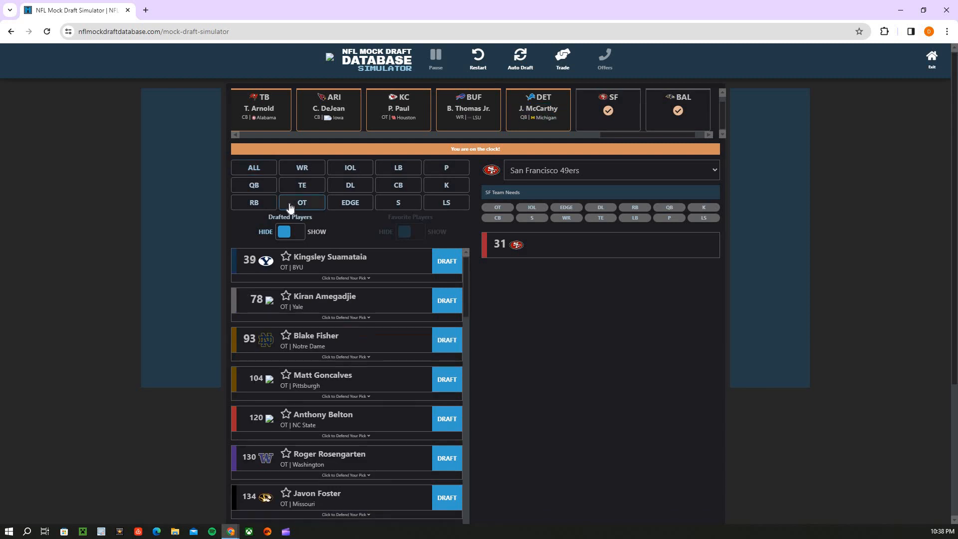
mouse_move(418, 274)
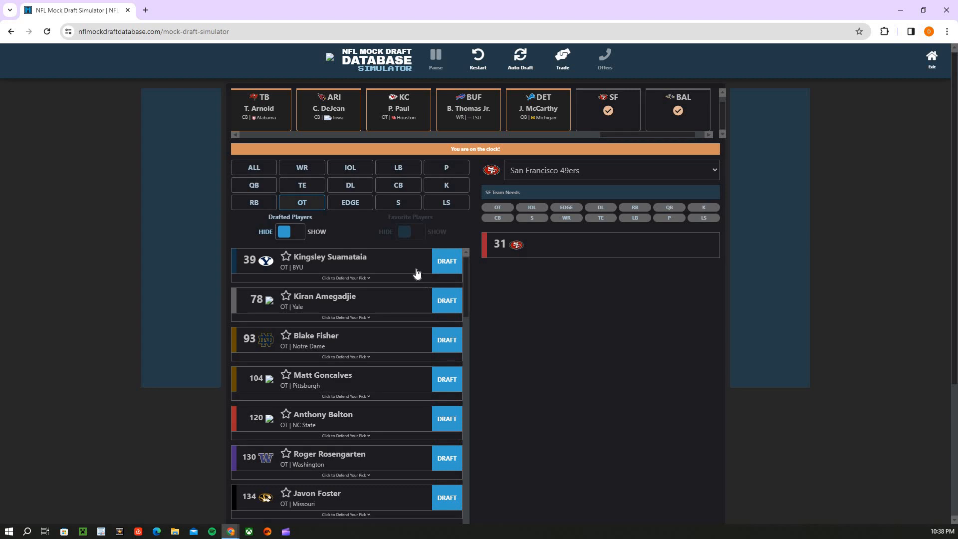
left_click(447, 261)
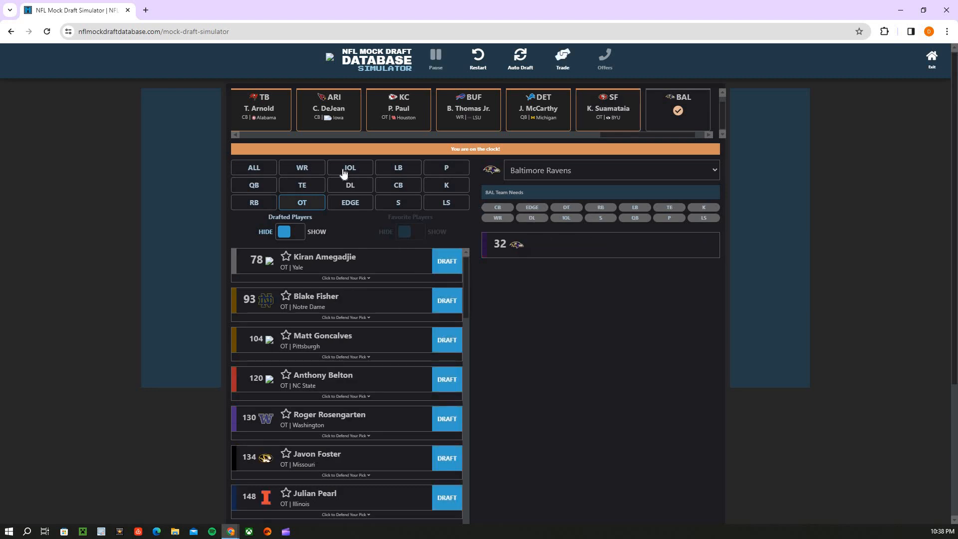
left_click(349, 168)
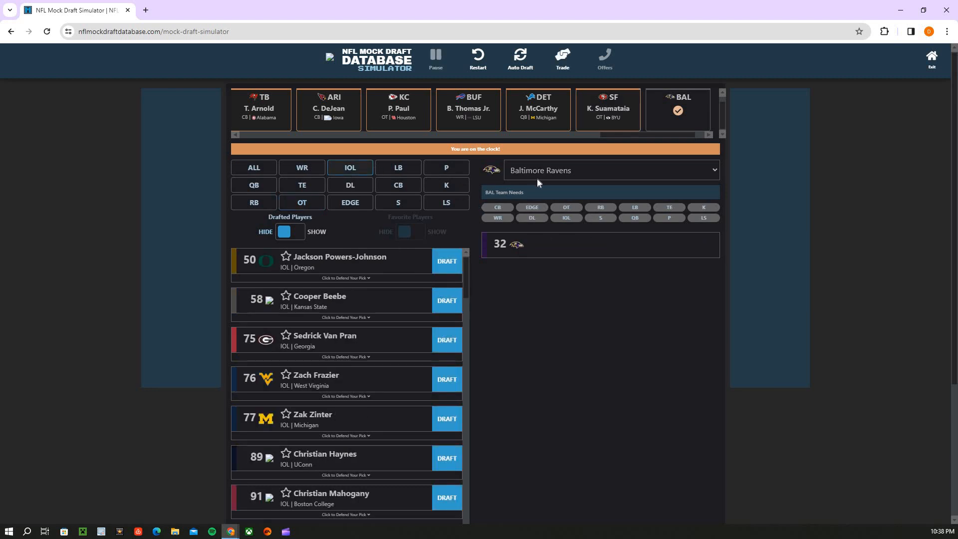
mouse_move(587, 122)
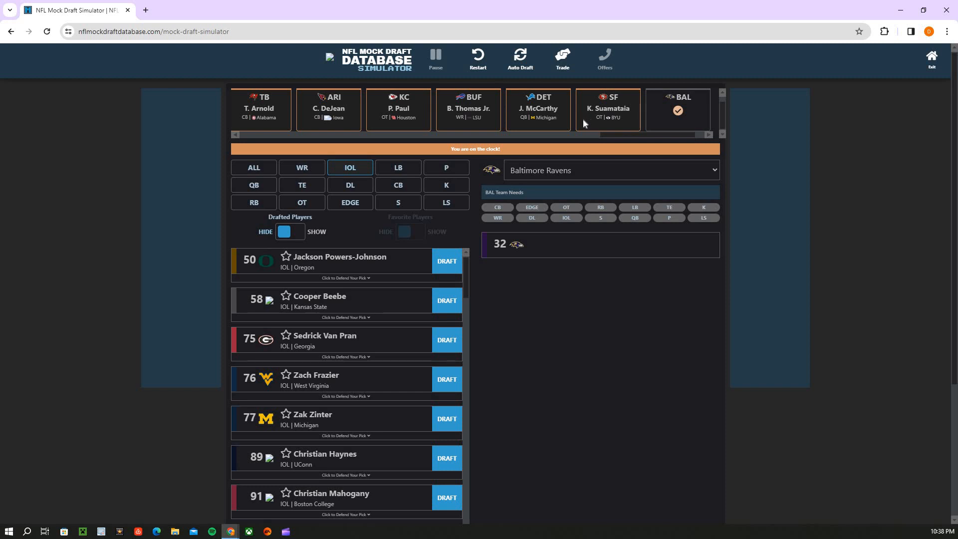
mouse_move(501, 190)
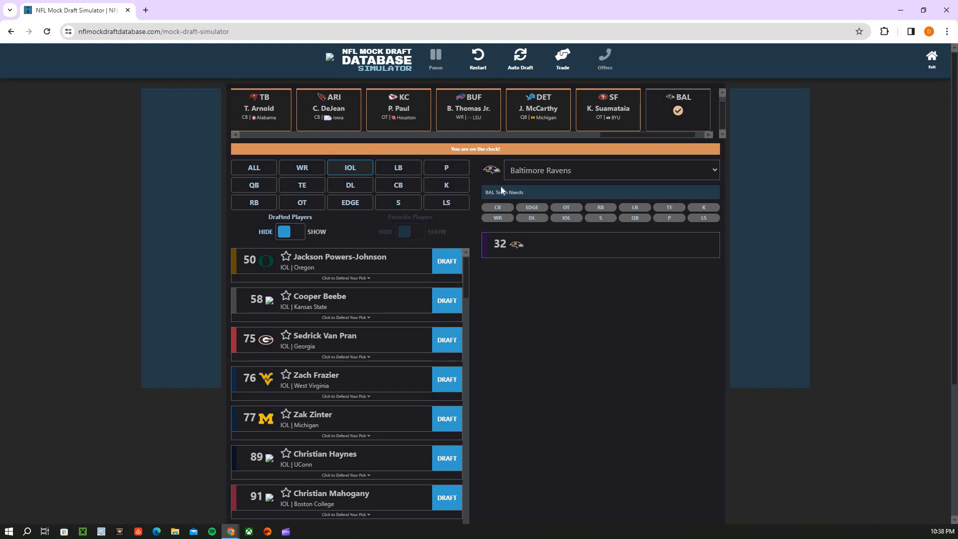
mouse_move(384, 202)
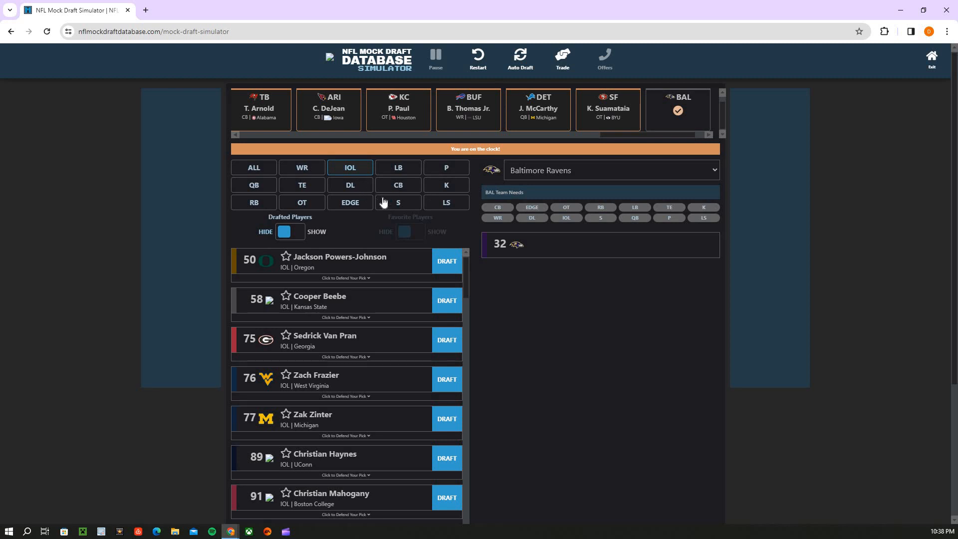
mouse_move(401, 186)
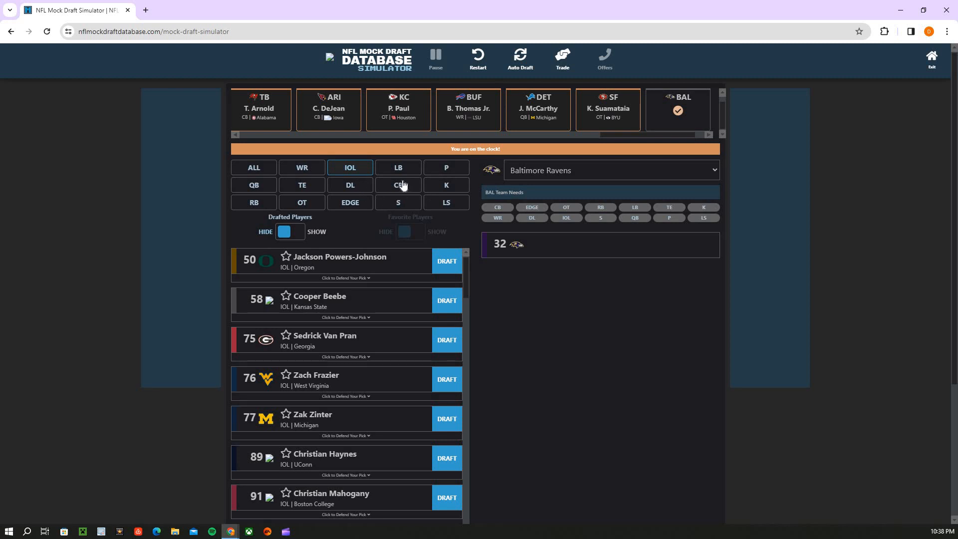
left_click(397, 186)
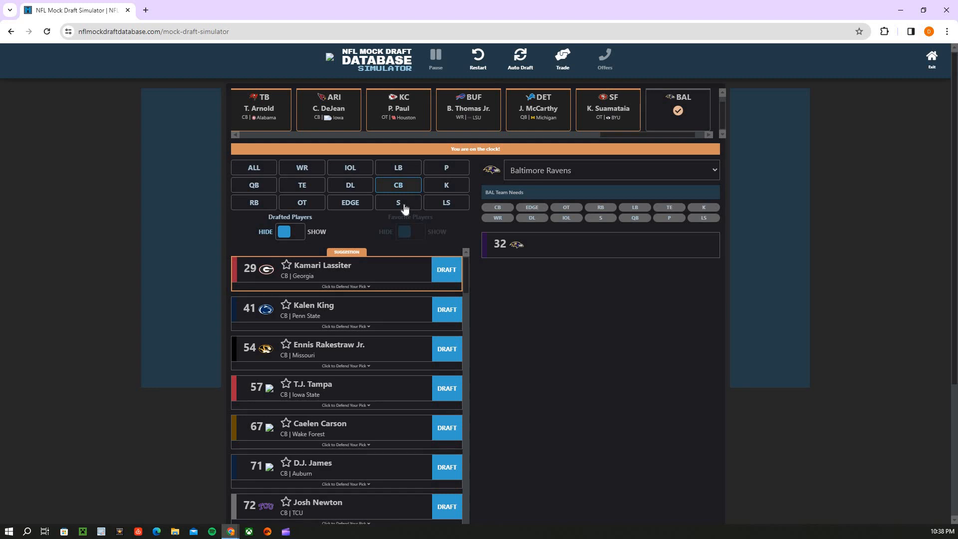
left_click(398, 167)
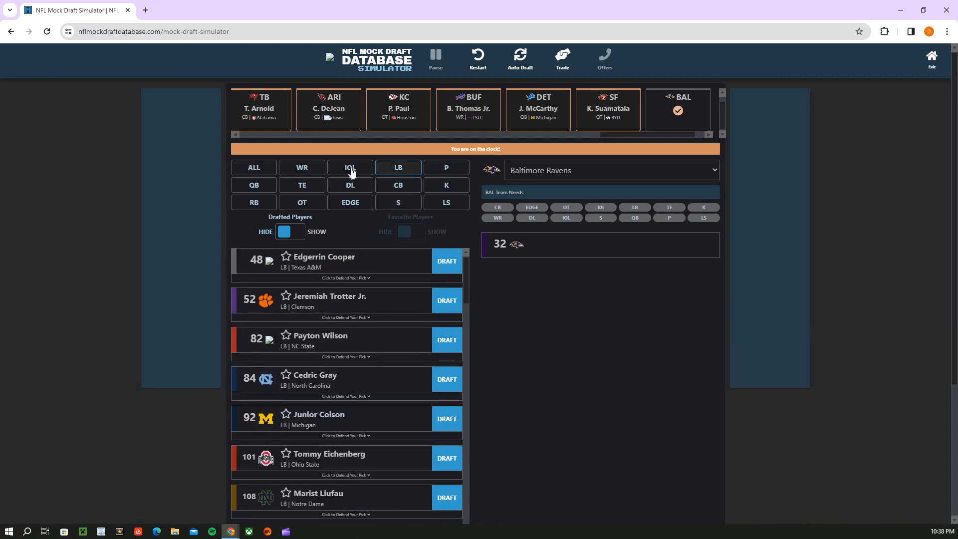
left_click(396, 185)
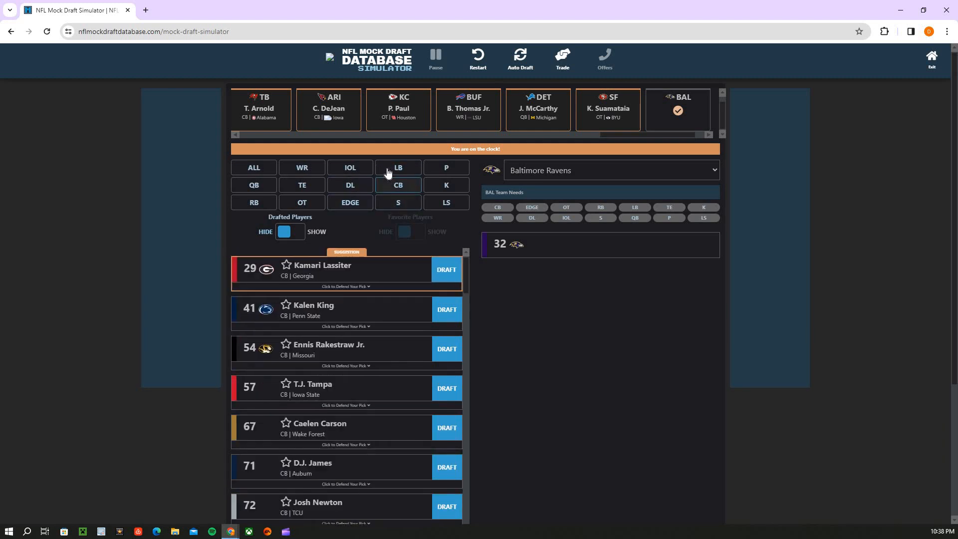
left_click(301, 167)
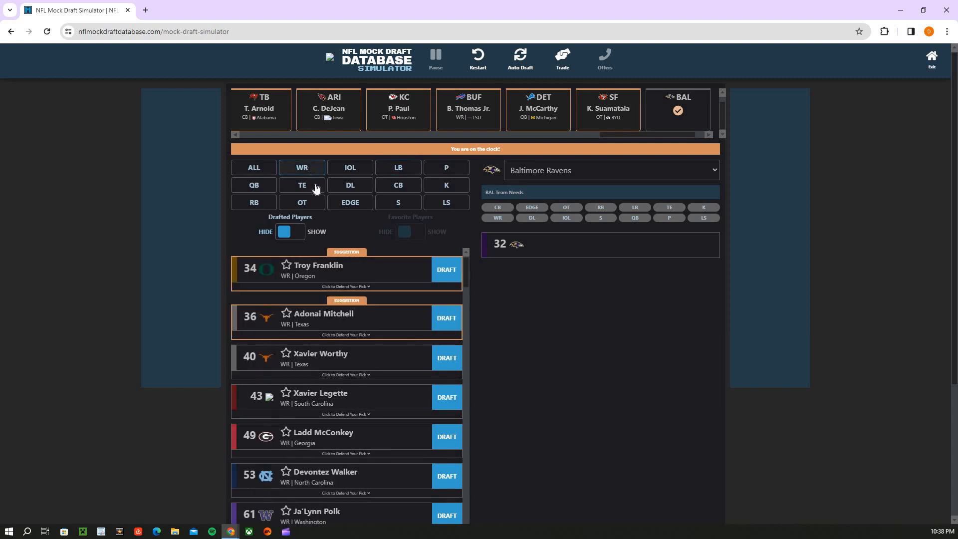
mouse_move(262, 206)
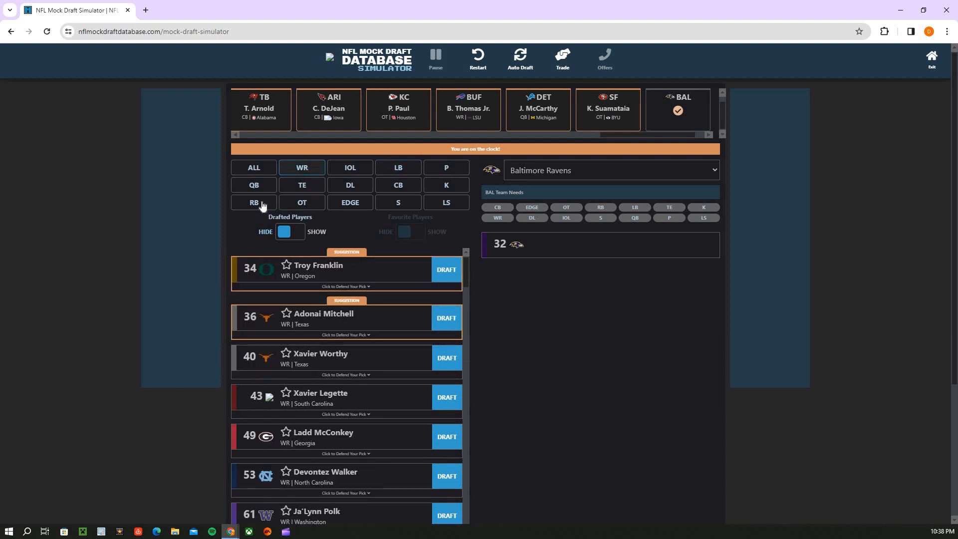
mouse_move(349, 186)
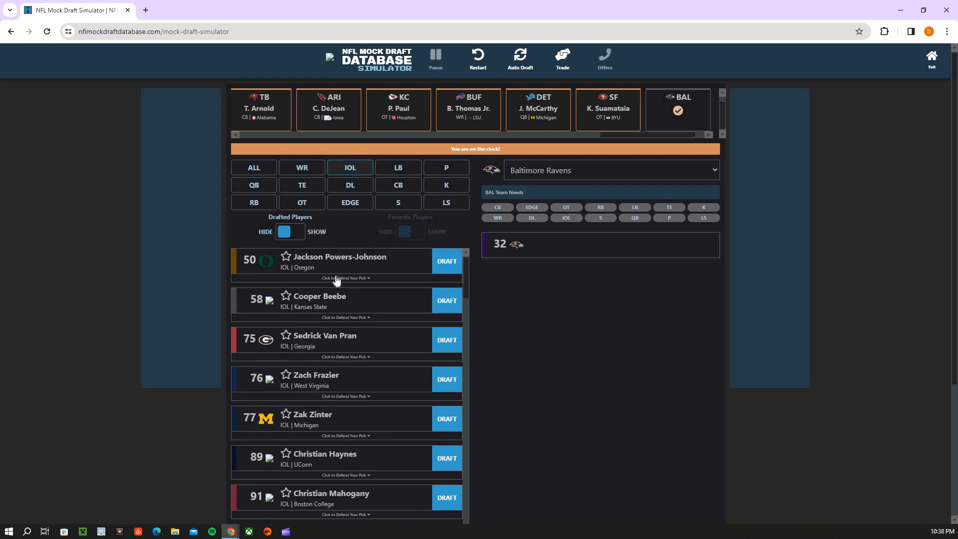
mouse_move(311, 300)
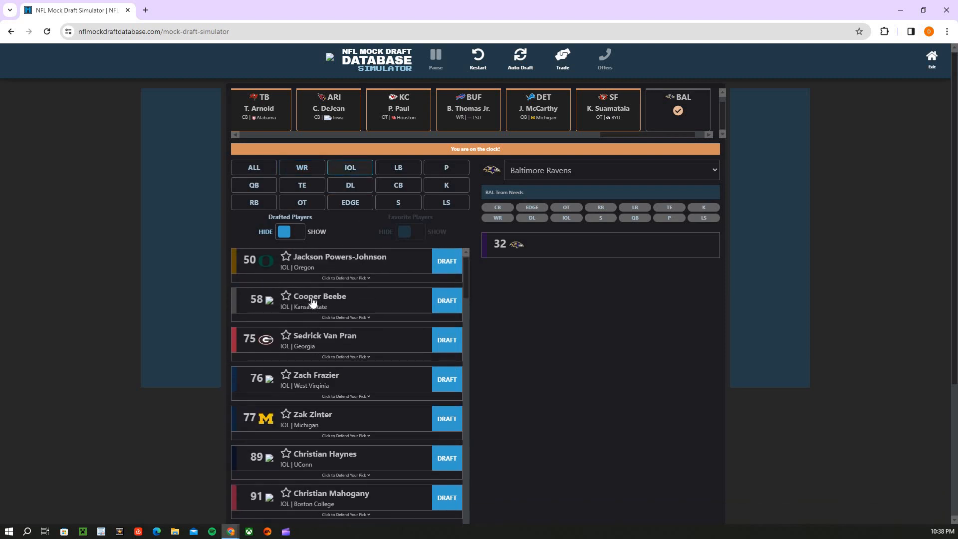
mouse_move(312, 301)
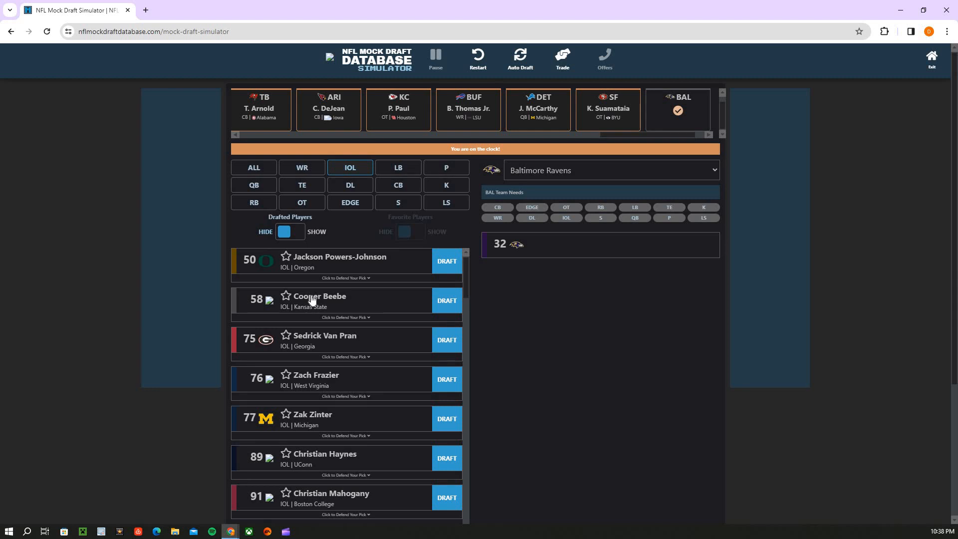
mouse_move(324, 236)
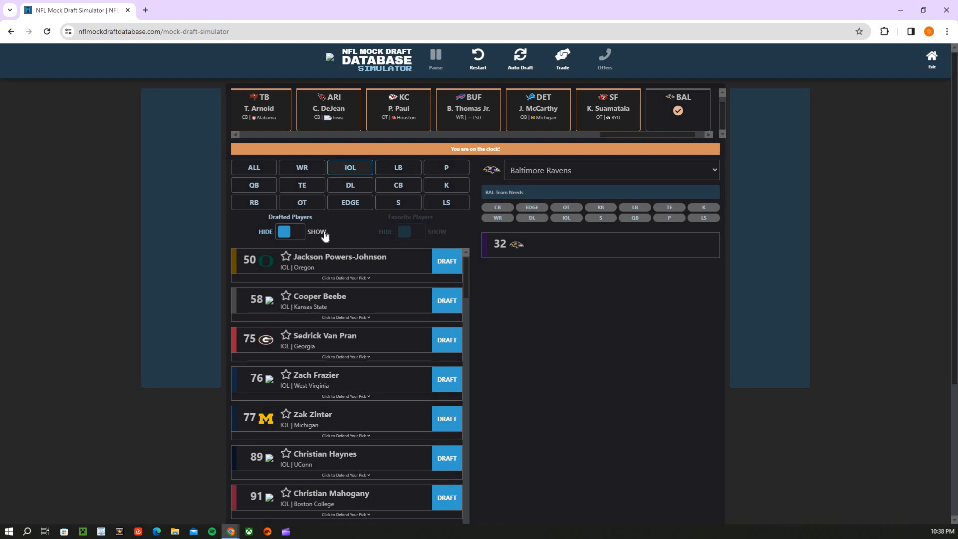
mouse_move(357, 185)
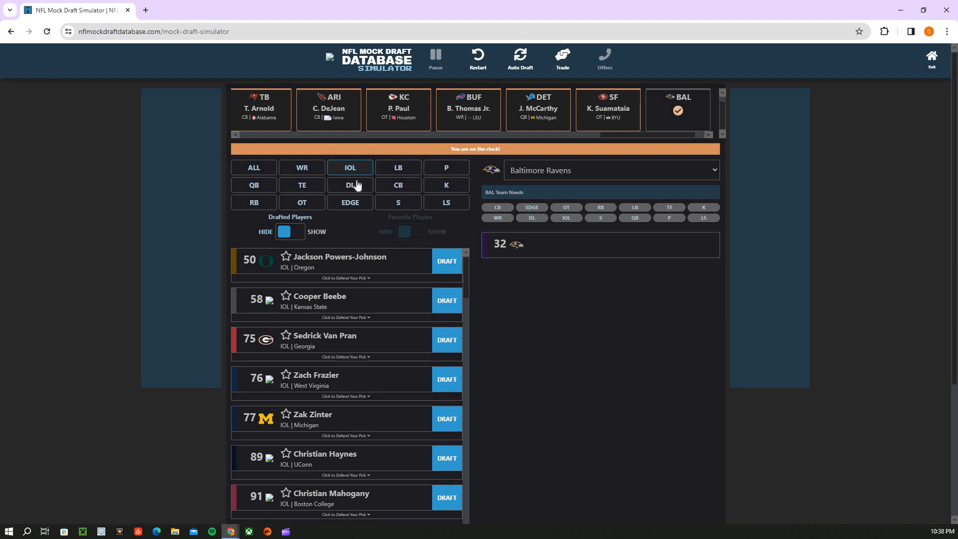
mouse_move(426, 178)
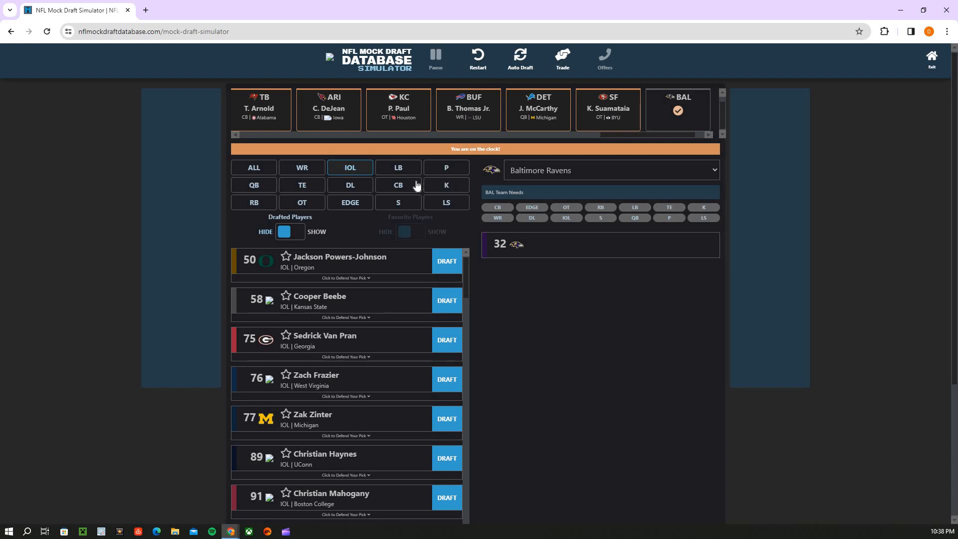
mouse_move(461, 214)
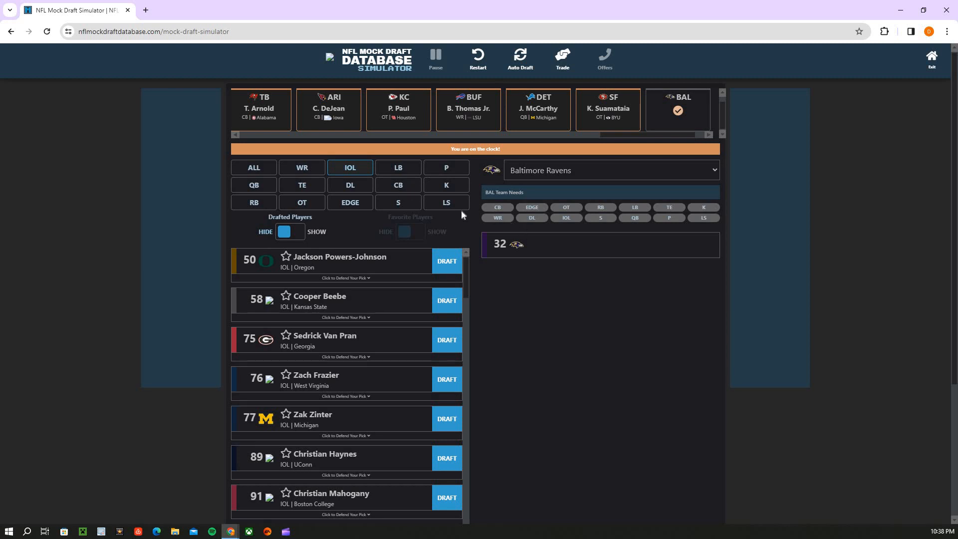
mouse_move(349, 202)
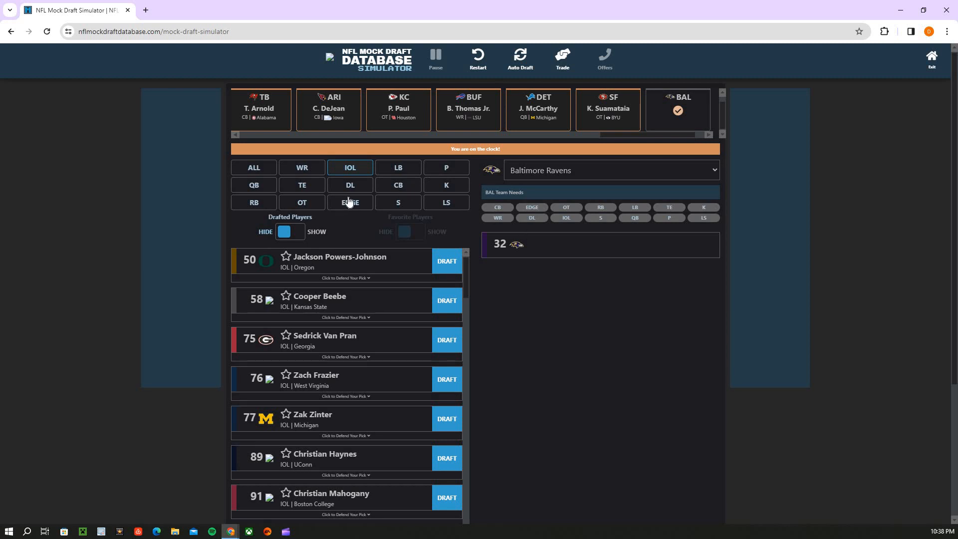
mouse_move(350, 197)
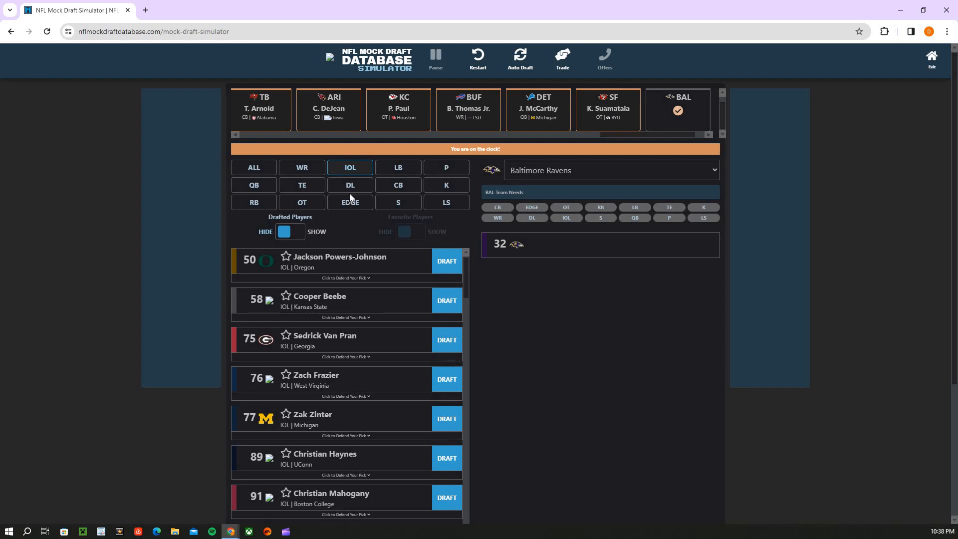
mouse_move(386, 195)
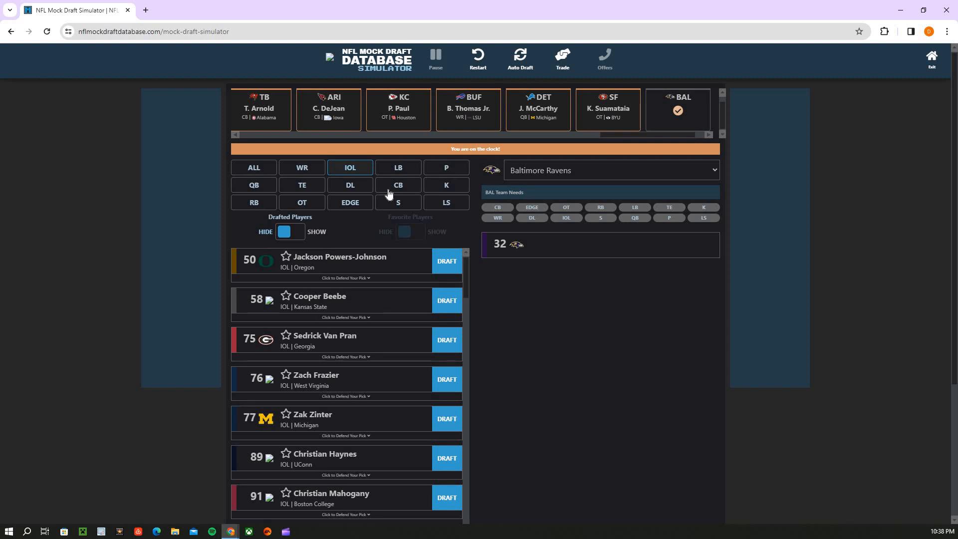
left_click(397, 186)
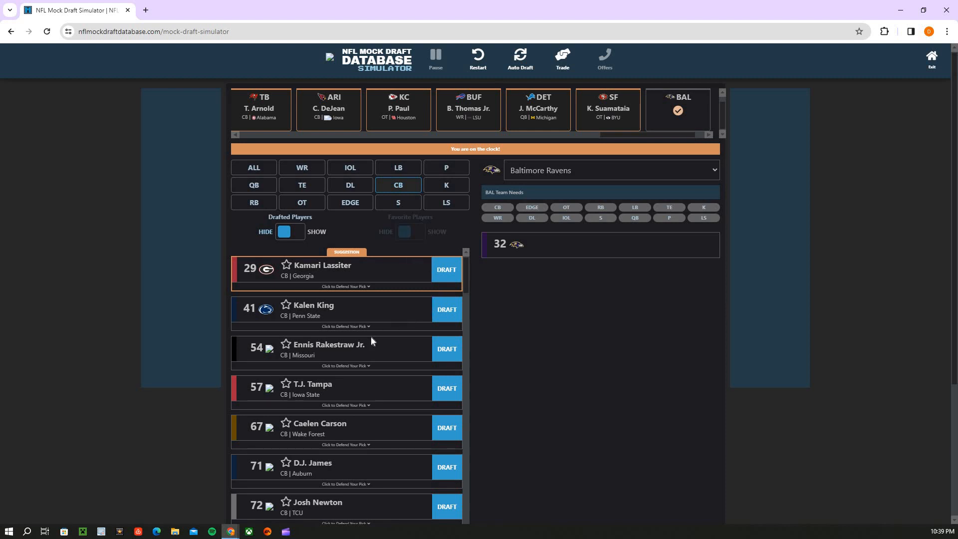
mouse_move(333, 356)
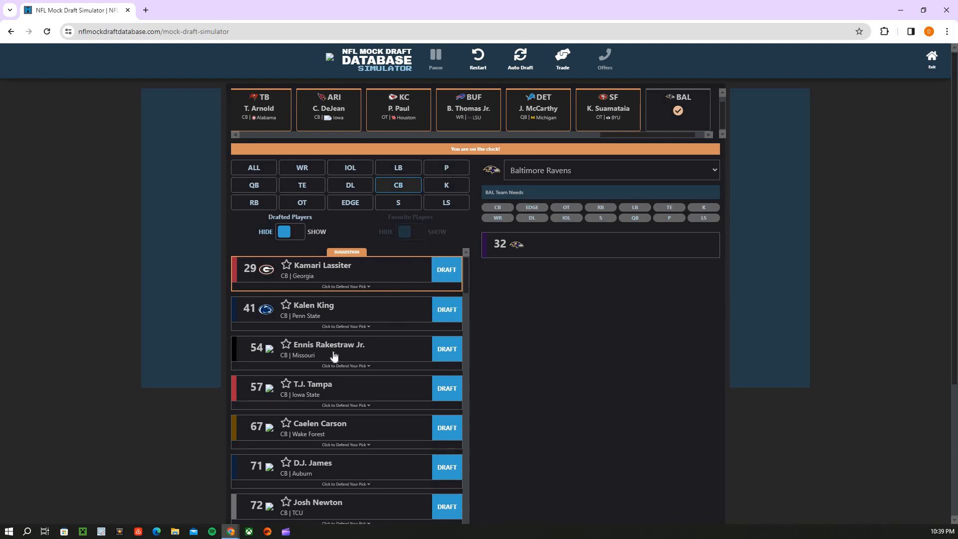
mouse_move(392, 327)
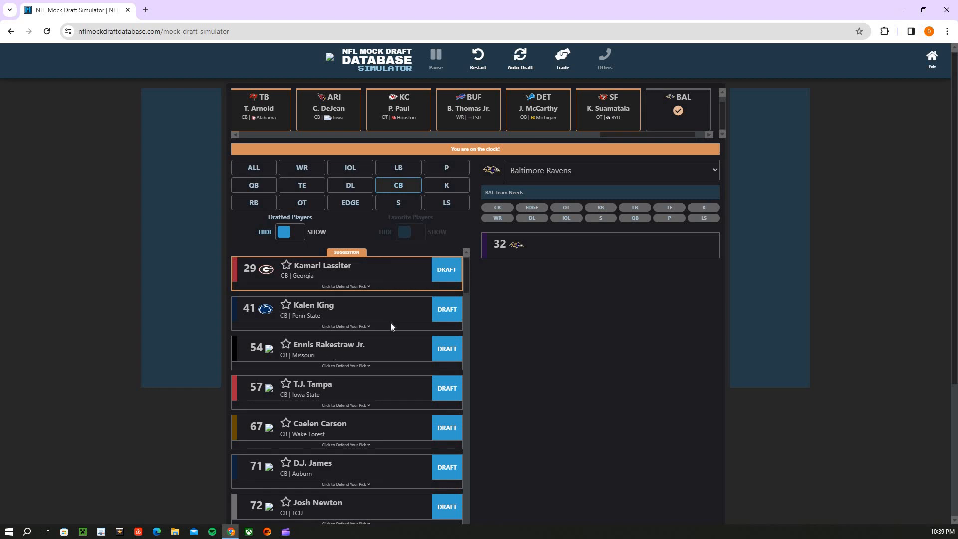
mouse_move(359, 214)
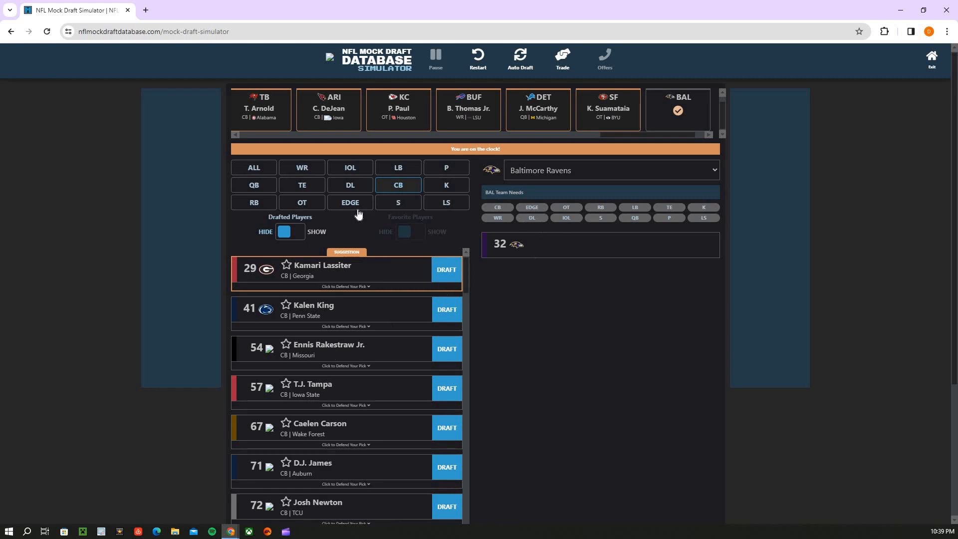
Browse Baltimore's EDGE, DL, WR, QB and full prospect lists
left_click(349, 203)
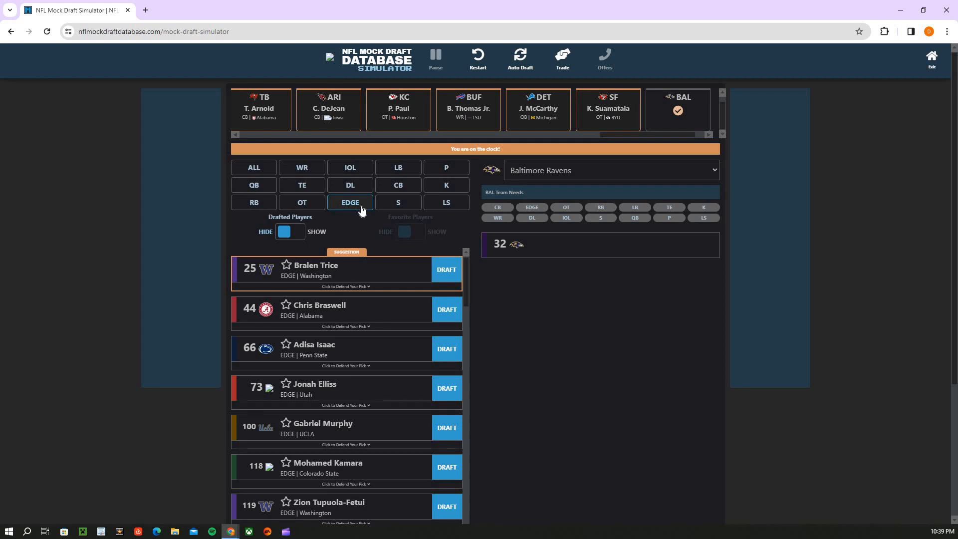
left_click(350, 185)
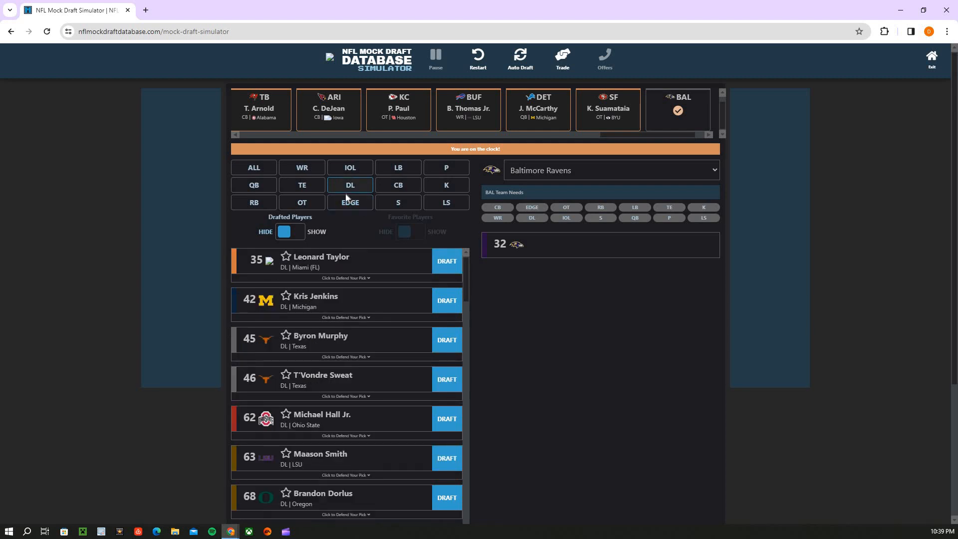
mouse_move(360, 268)
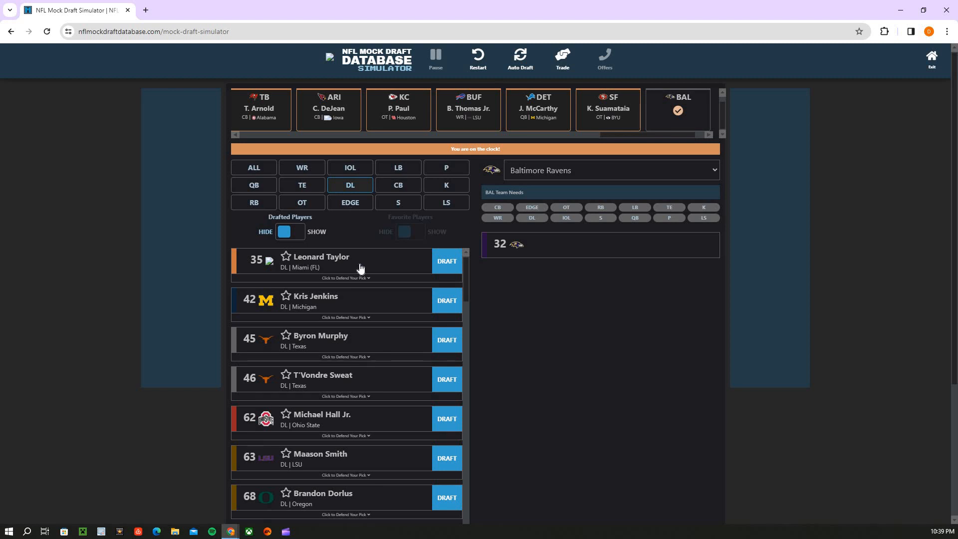
mouse_move(335, 266)
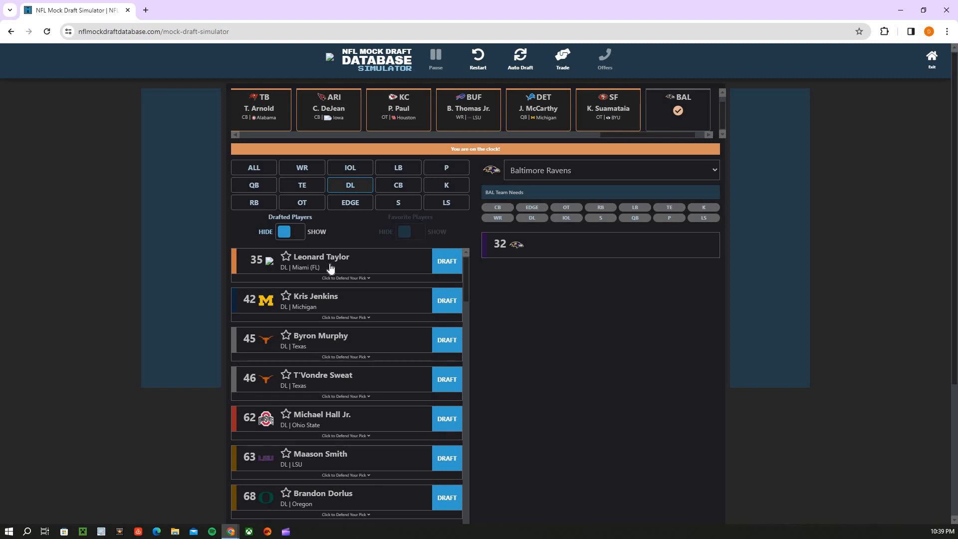
mouse_move(338, 346)
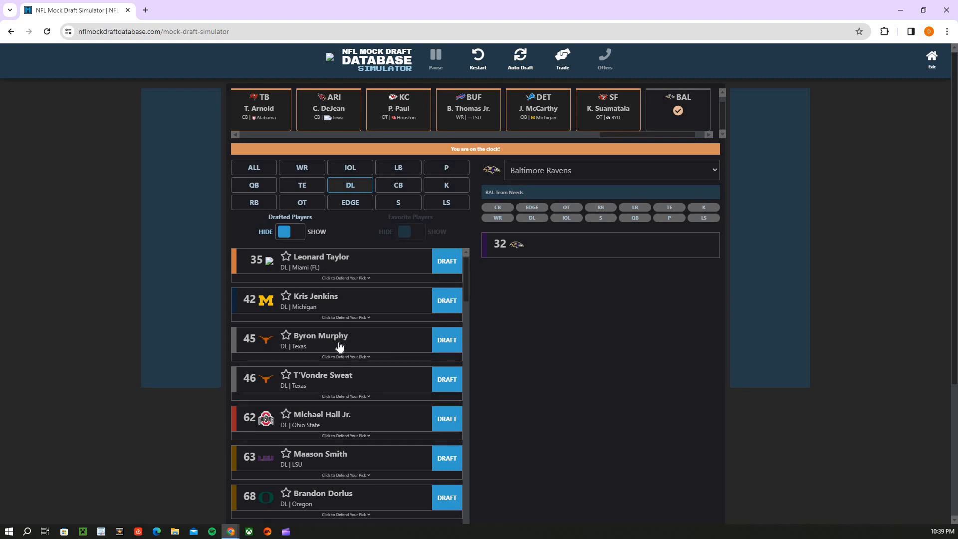
mouse_move(402, 317)
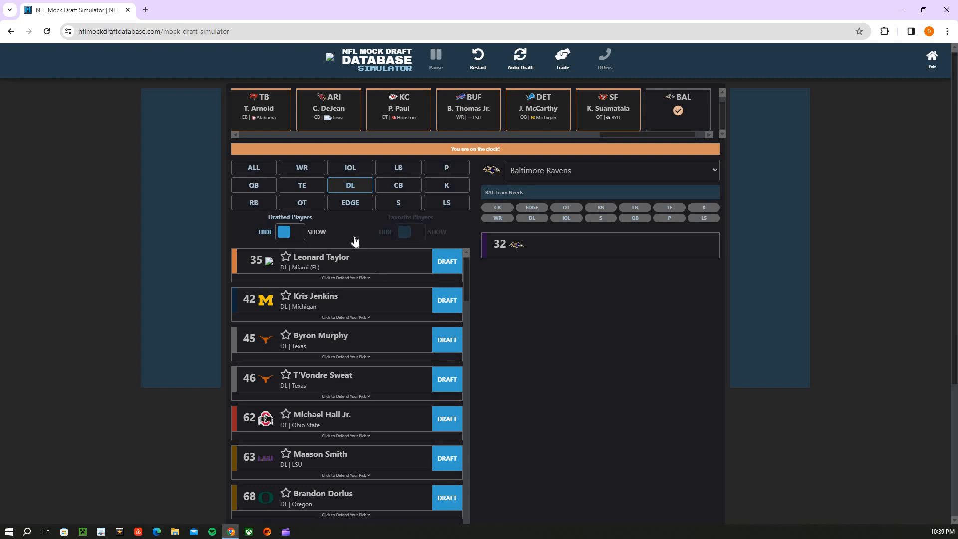
mouse_move(257, 186)
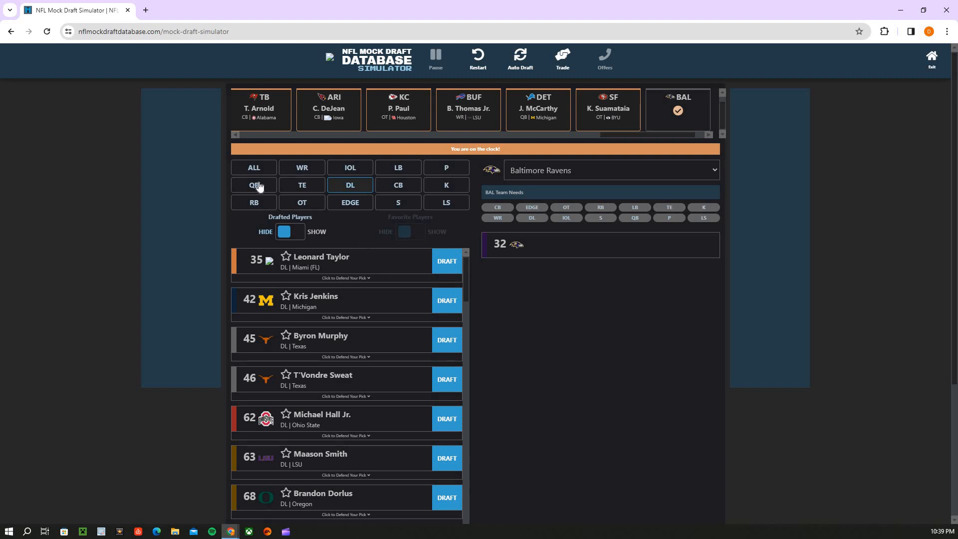
left_click(302, 167)
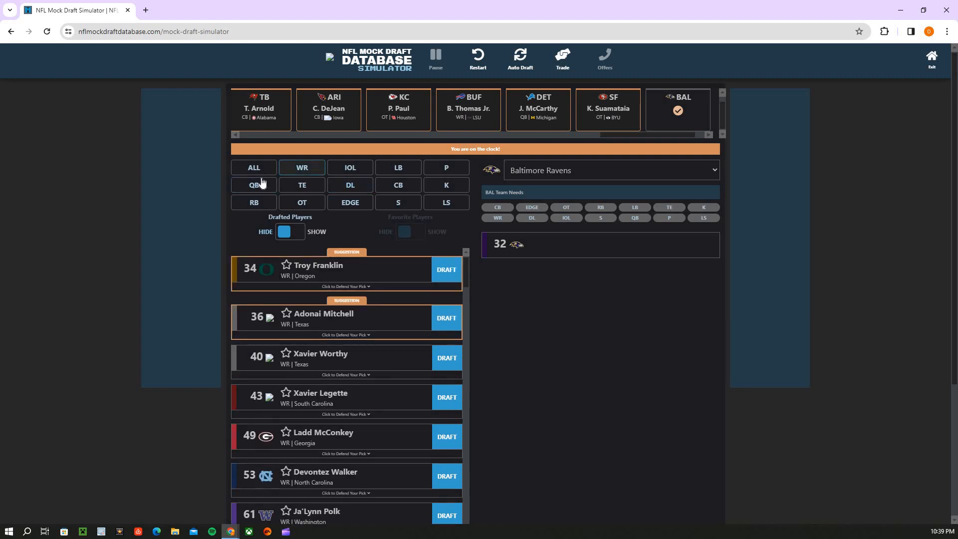
left_click(253, 185)
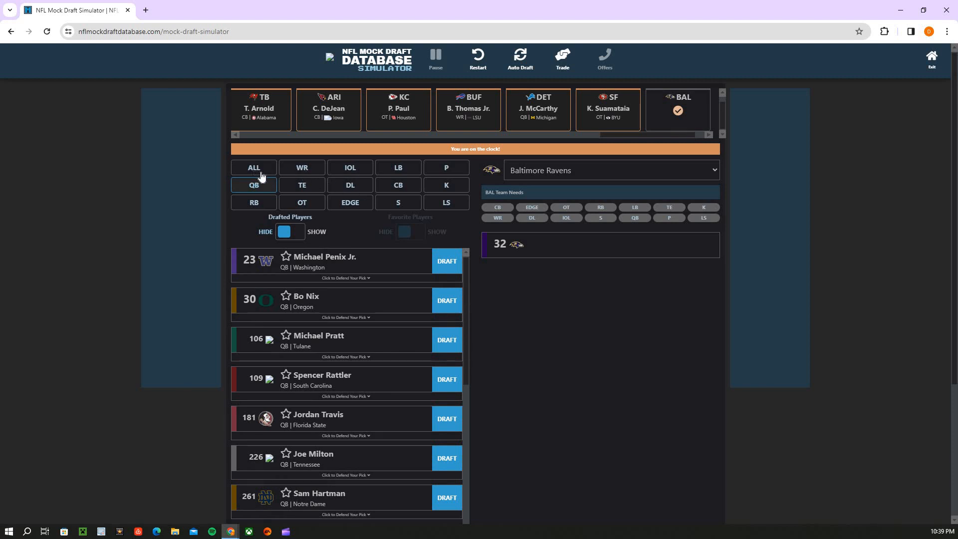
left_click(254, 167)
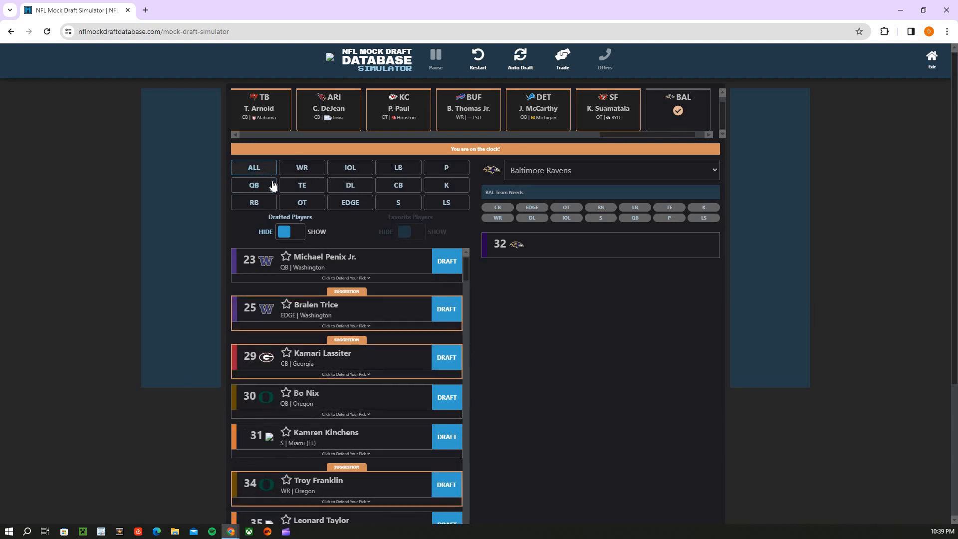
mouse_move(267, 198)
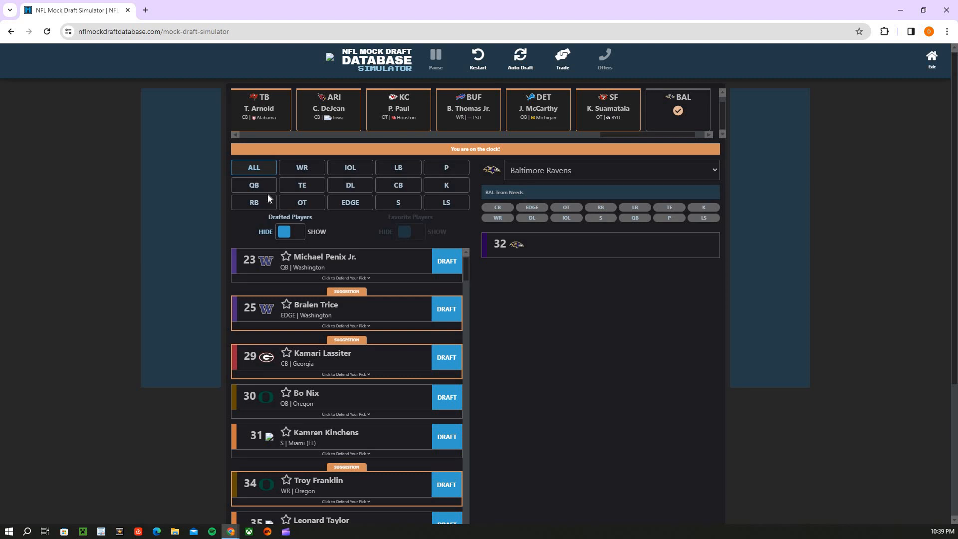
mouse_move(363, 305)
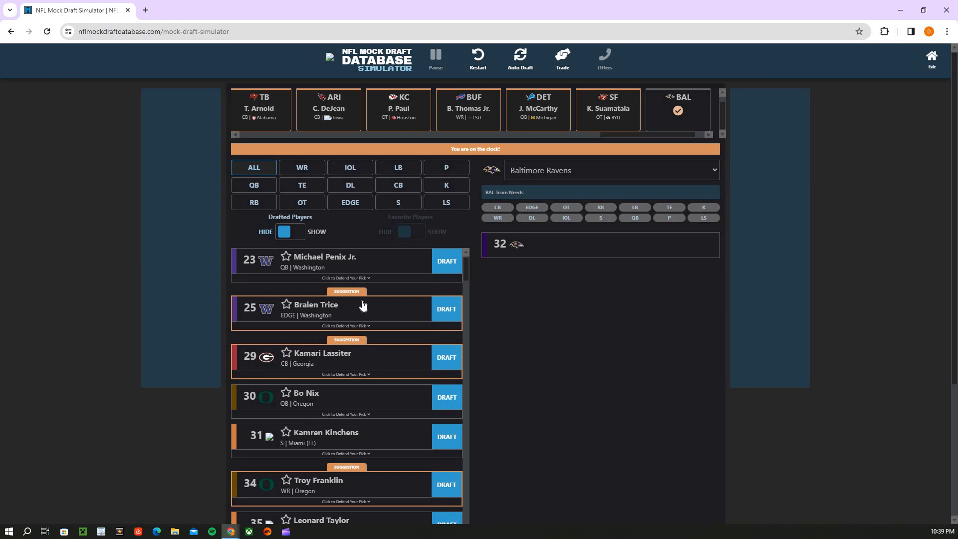
scroll("down", 3)
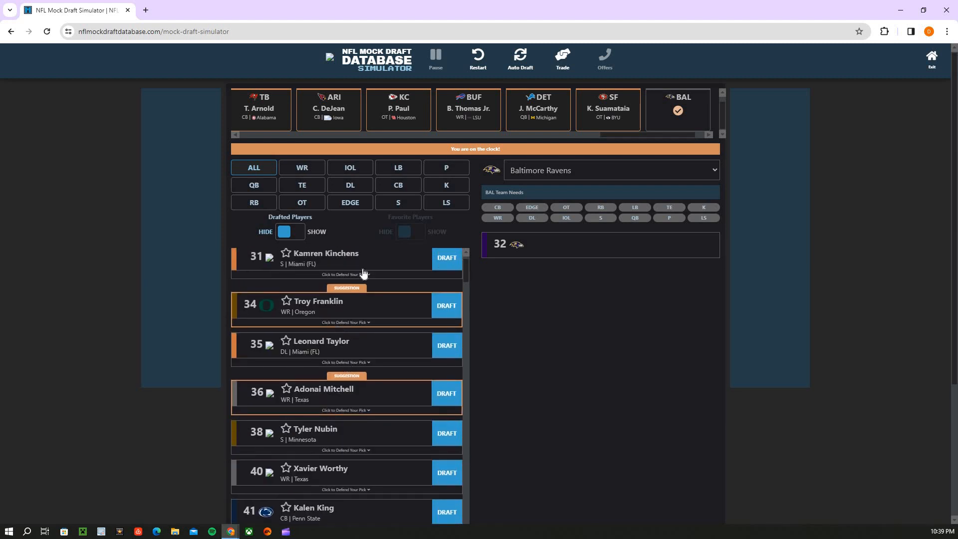
Compare the CB and DL lists back and forth, then check EDGE and safety prospects
left_click(397, 185)
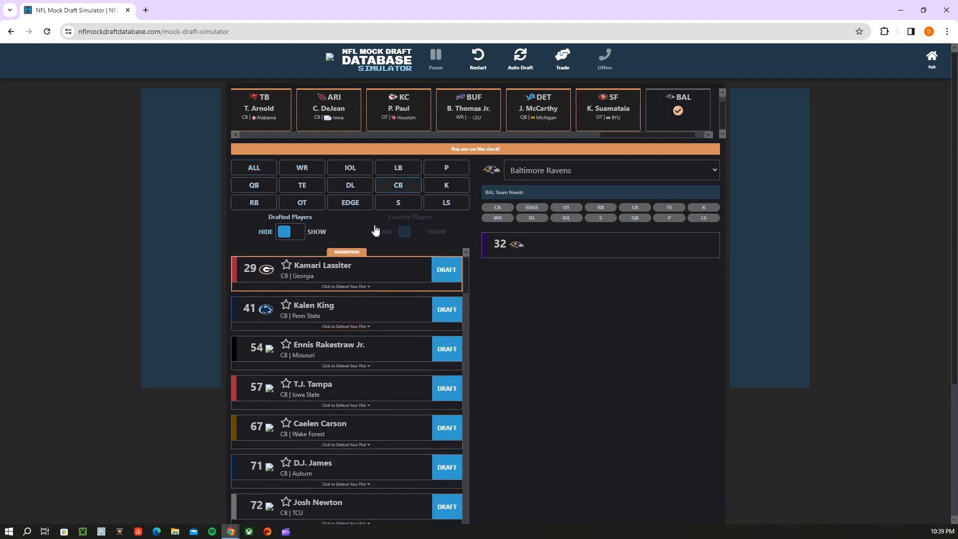
left_click(350, 184)
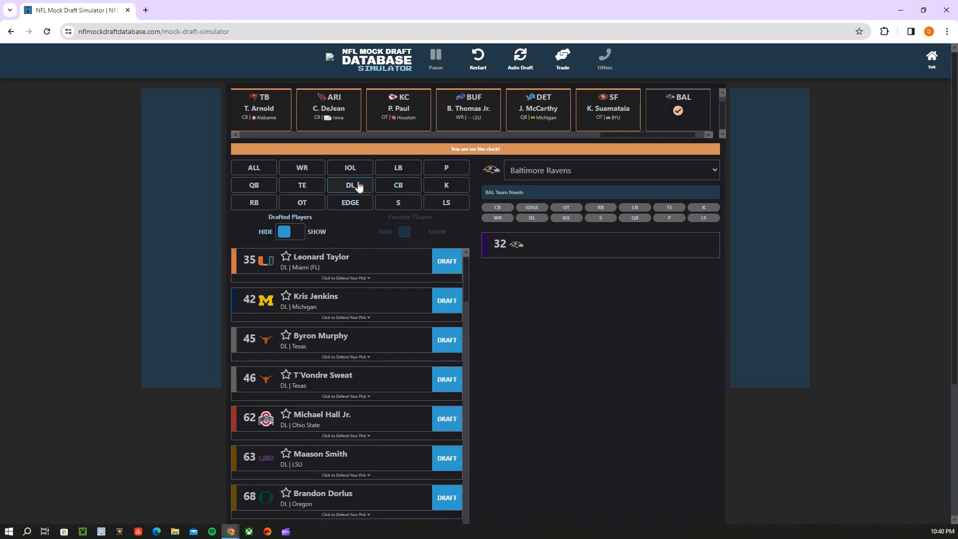
left_click(398, 185)
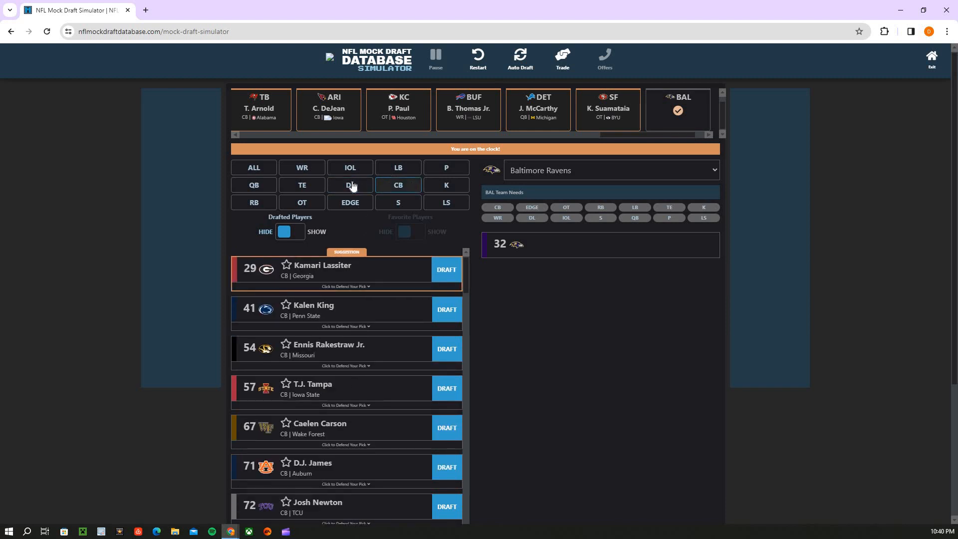
left_click(349, 185)
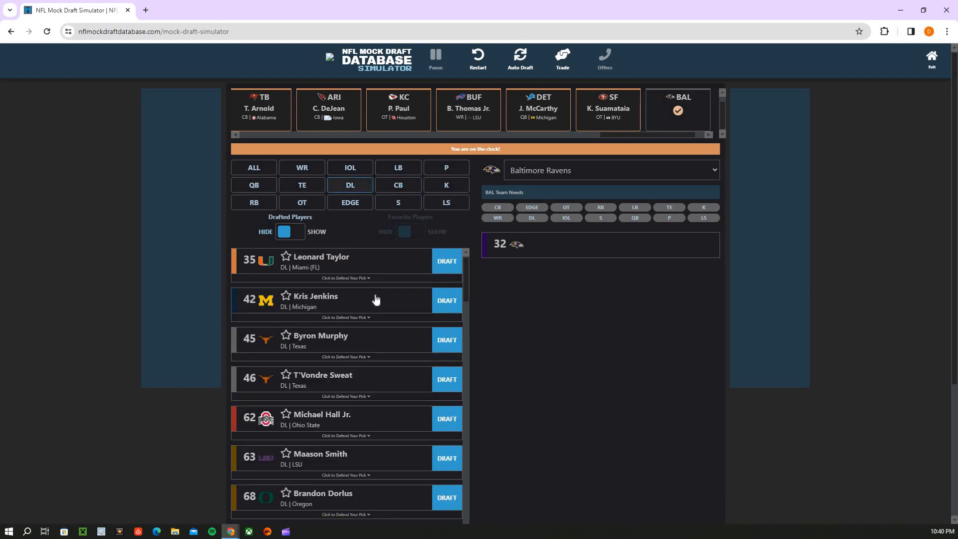
left_click(399, 184)
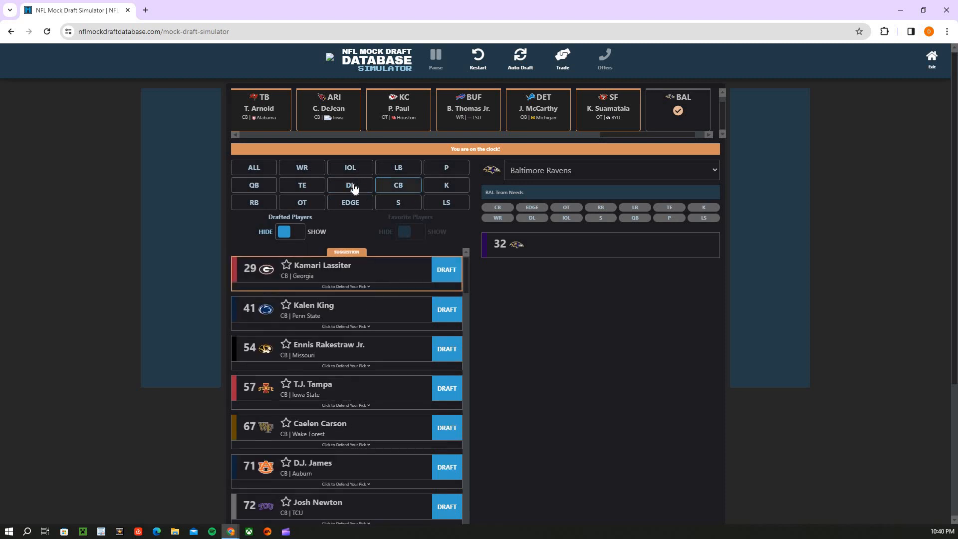
left_click(349, 202)
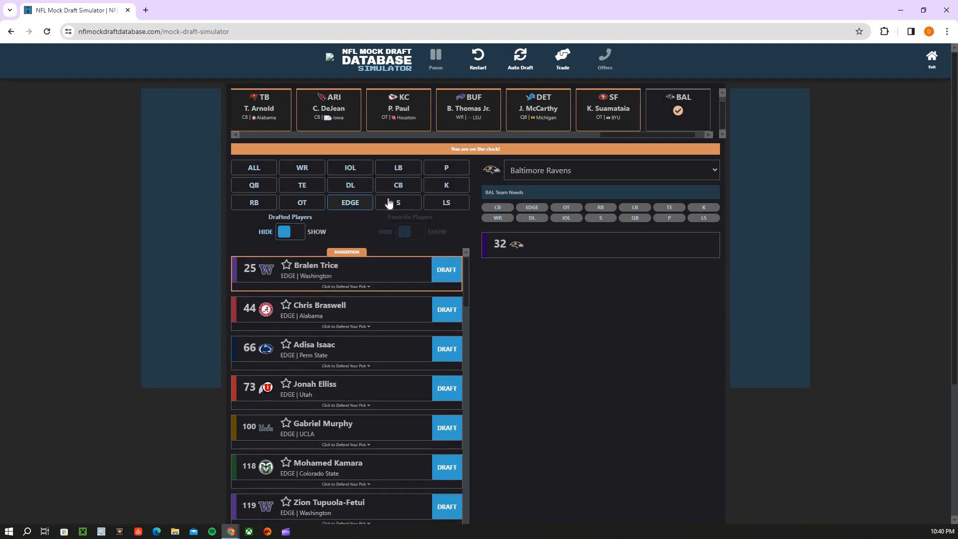
left_click(397, 203)
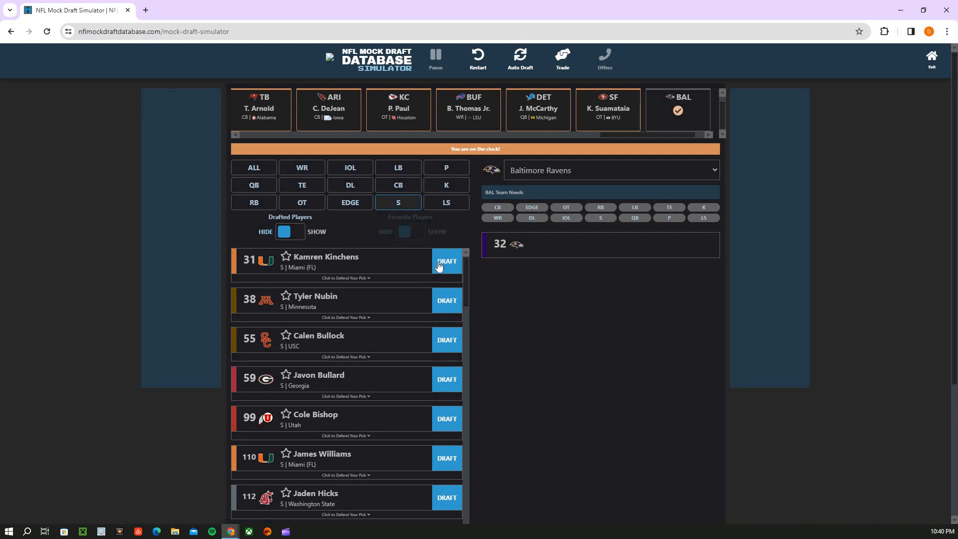
Draft Kamari Lassiter, CB, for Baltimore at pick 32 and save the completed mock draft
left_click(398, 185)
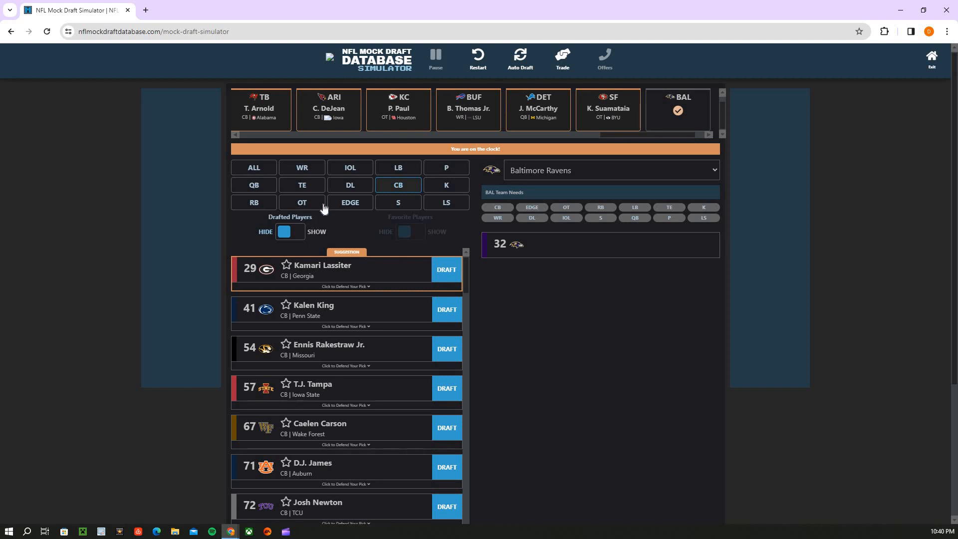
left_click(447, 270)
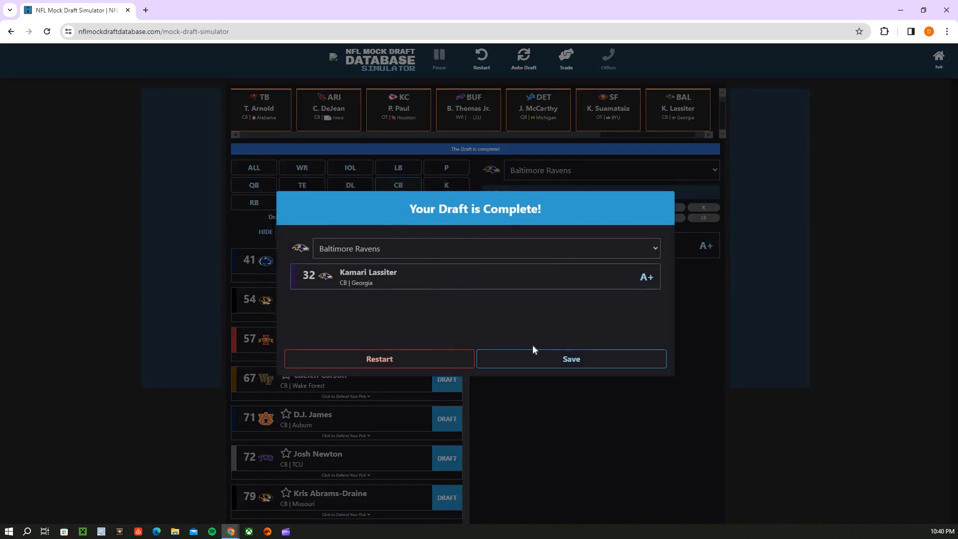
left_click(570, 359)
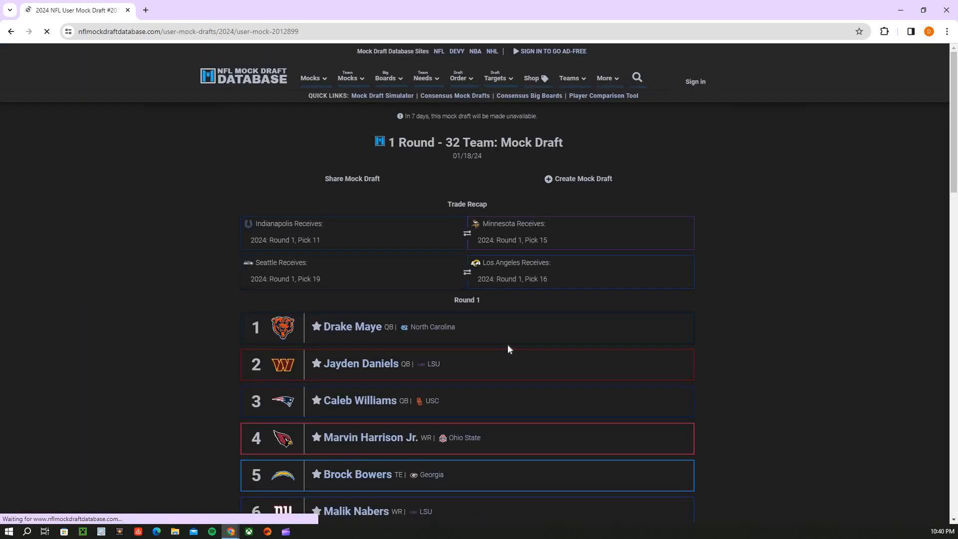
scroll("down", 3)
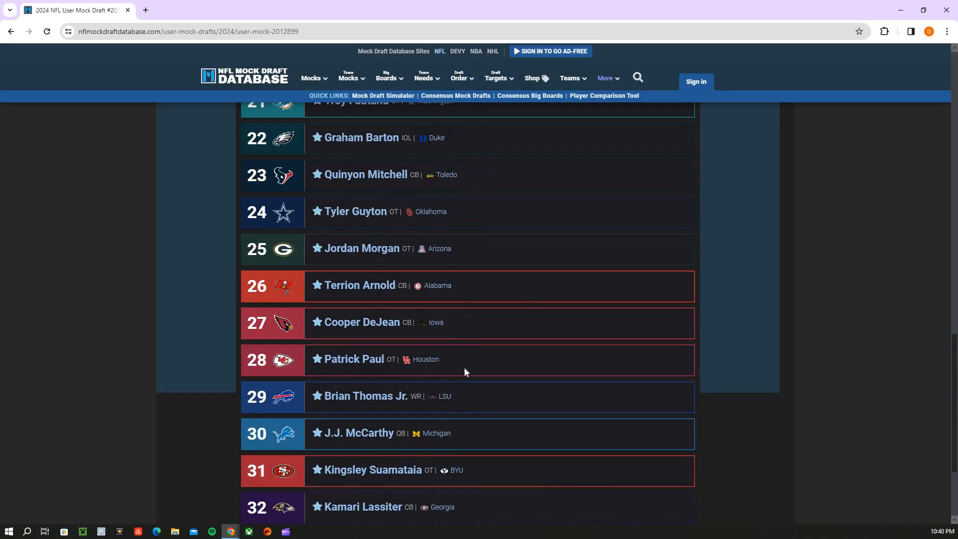
scroll("down", 3)
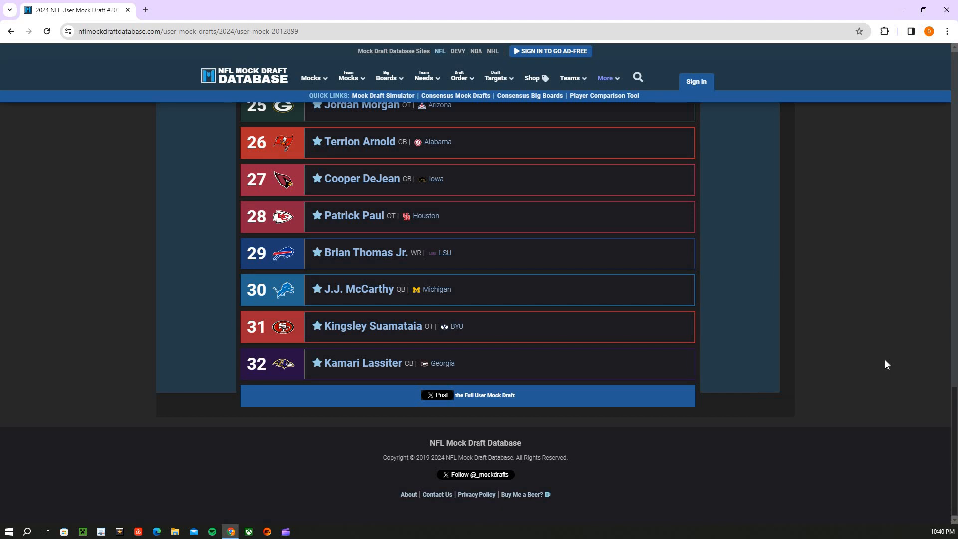
scroll("up", 3)
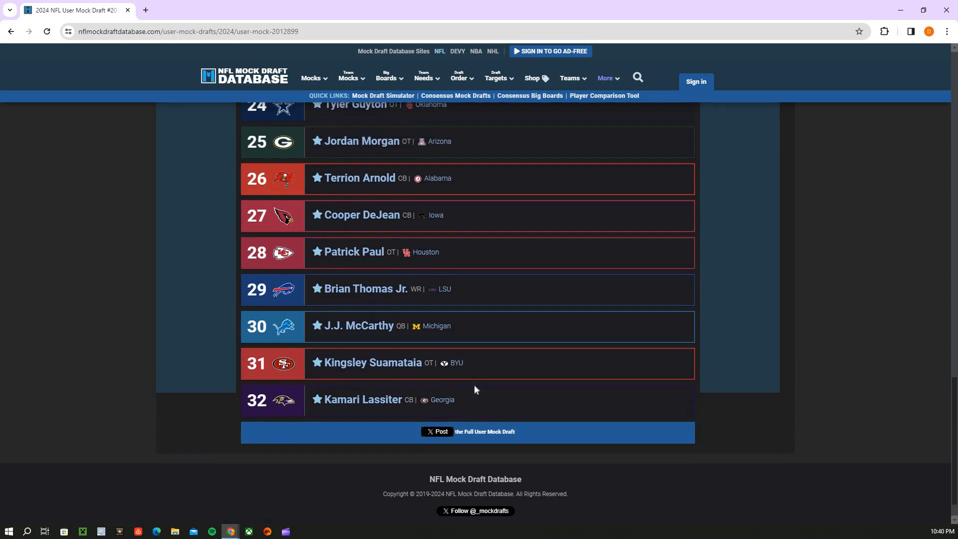
scroll("up", 3)
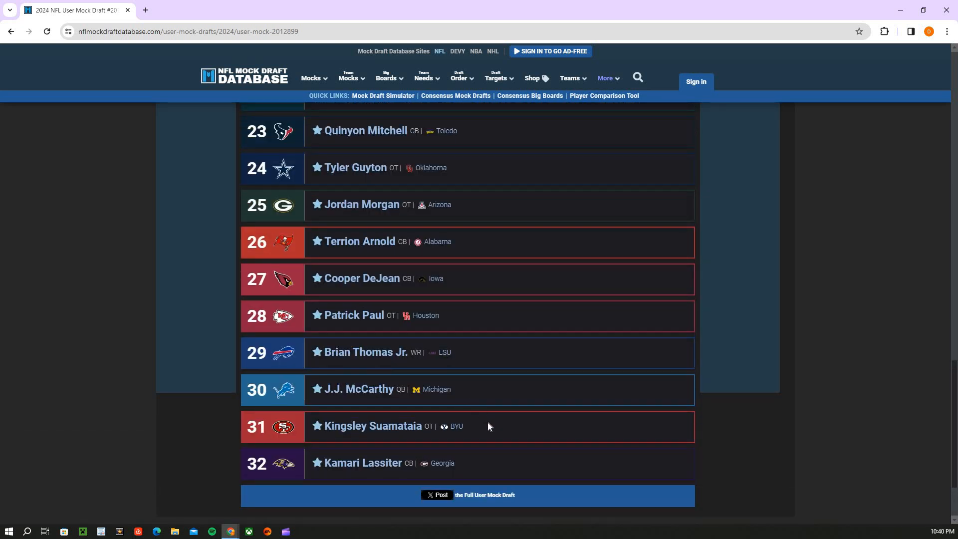
mouse_move(423, 451)
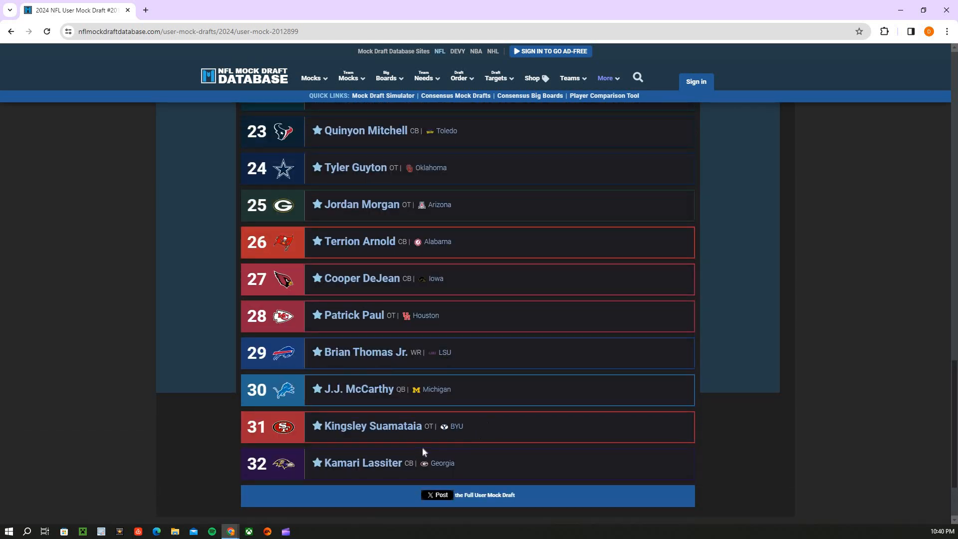
scroll("up", 3)
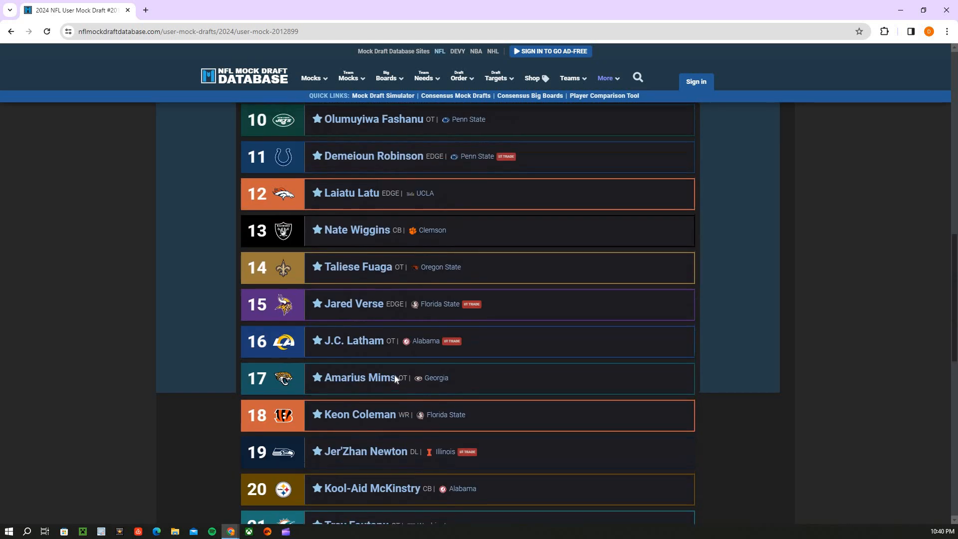
scroll("up", 3)
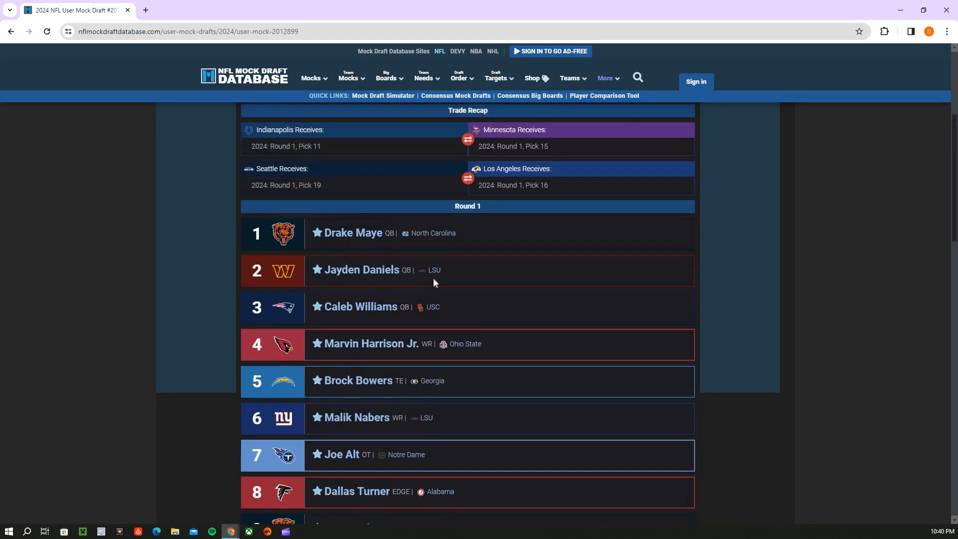
scroll("down", 3)
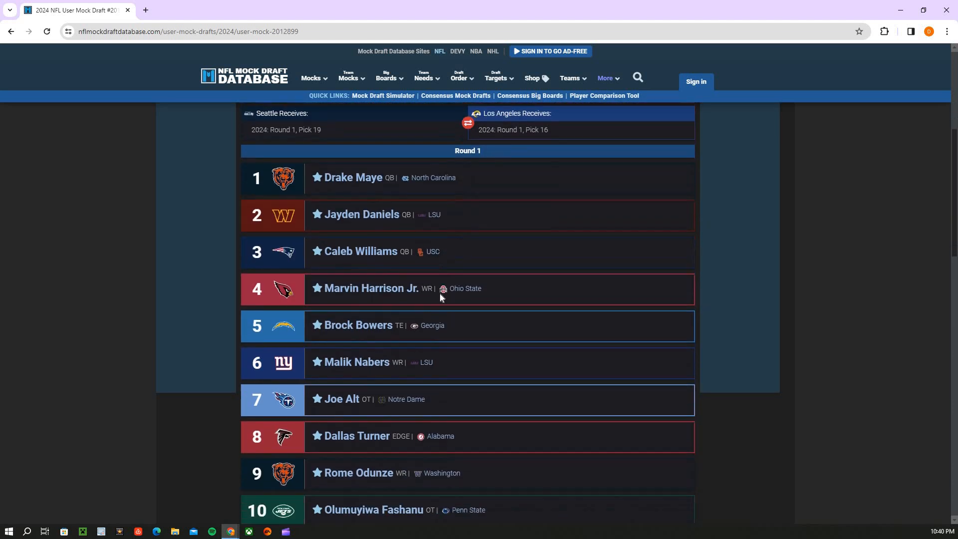
scroll("down", 3)
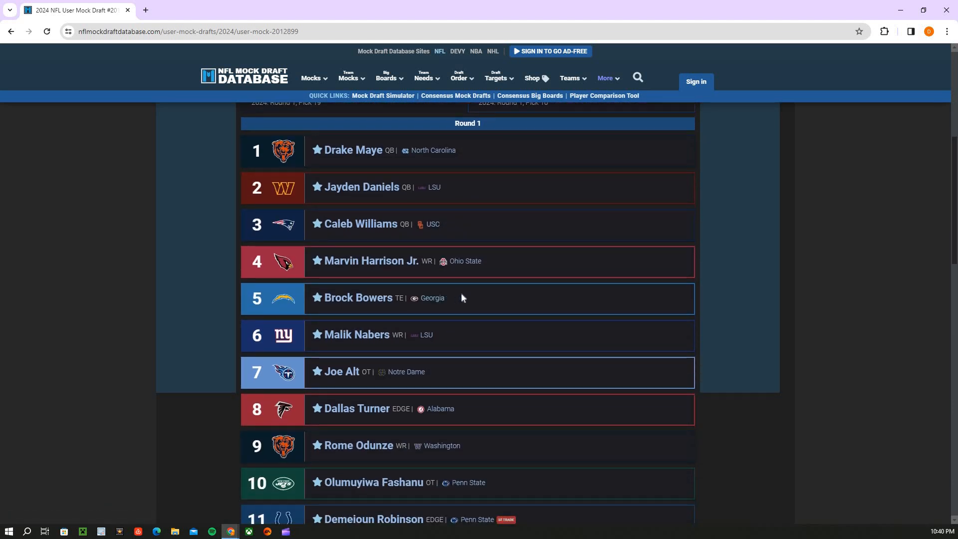
mouse_move(436, 275)
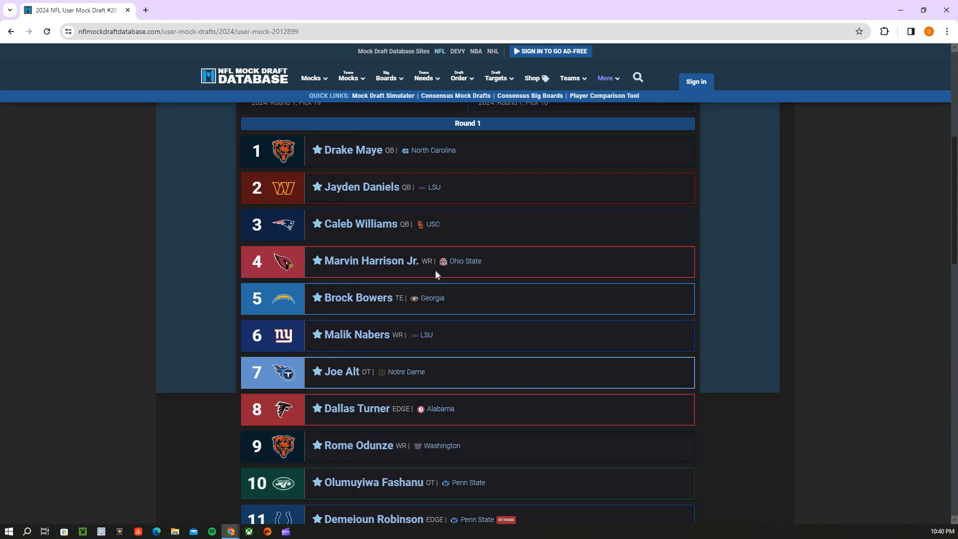
mouse_move(413, 265)
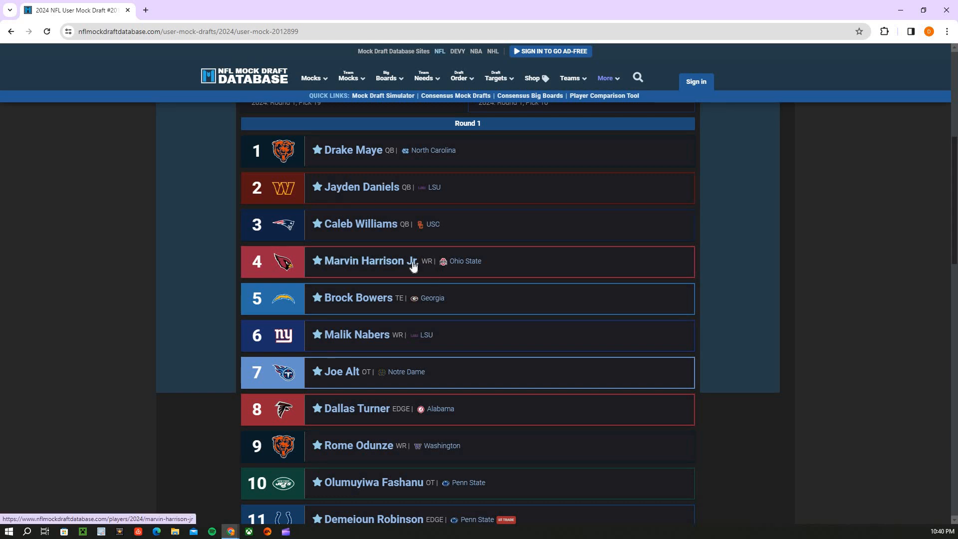
mouse_move(389, 241)
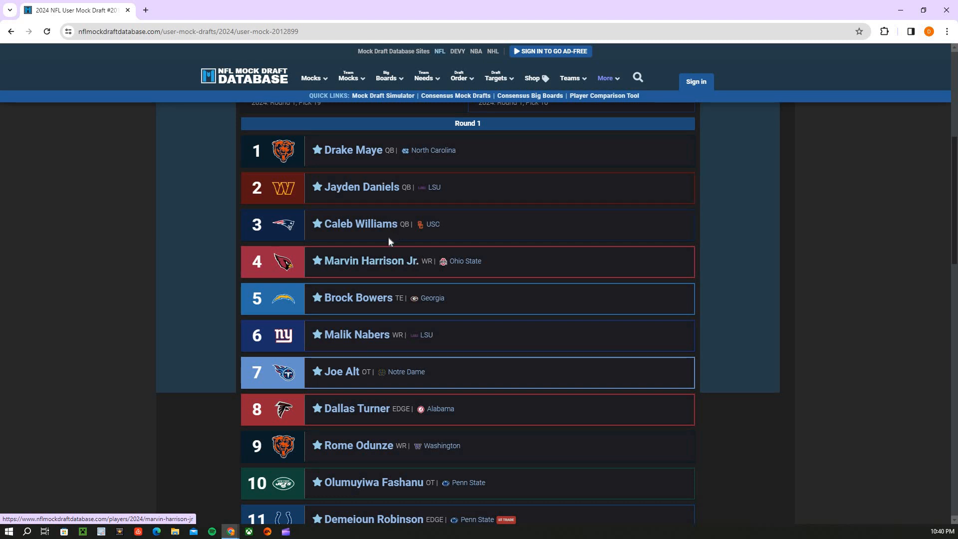
mouse_move(383, 238)
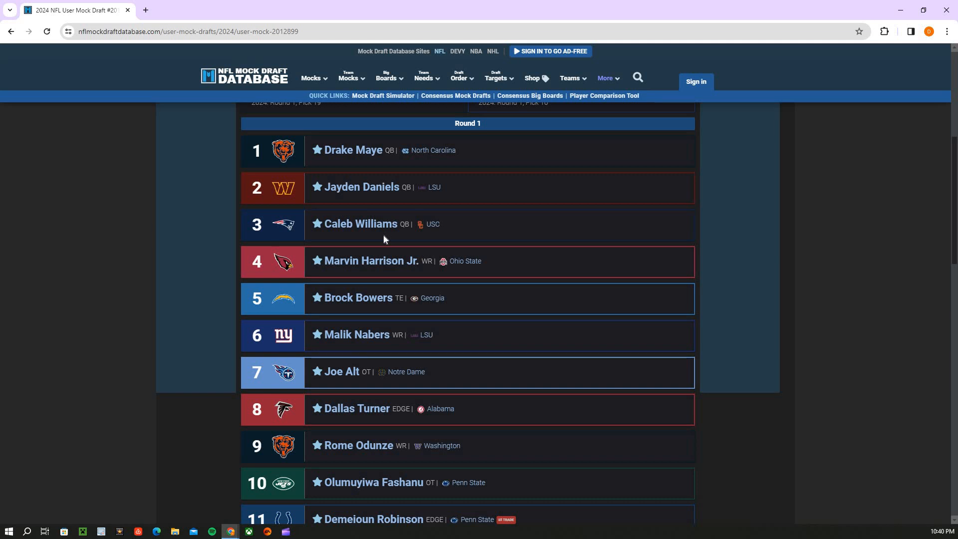
mouse_move(385, 247)
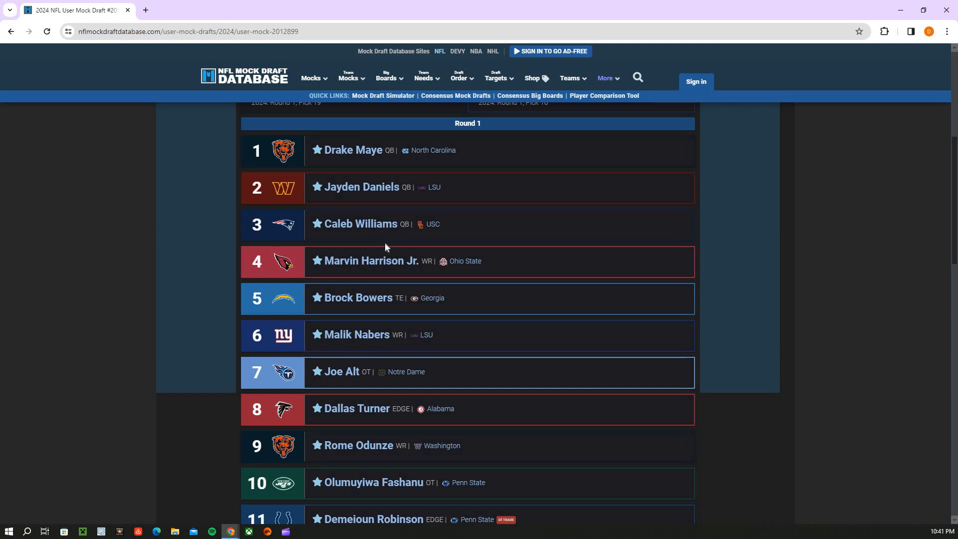
scroll("up", 3)
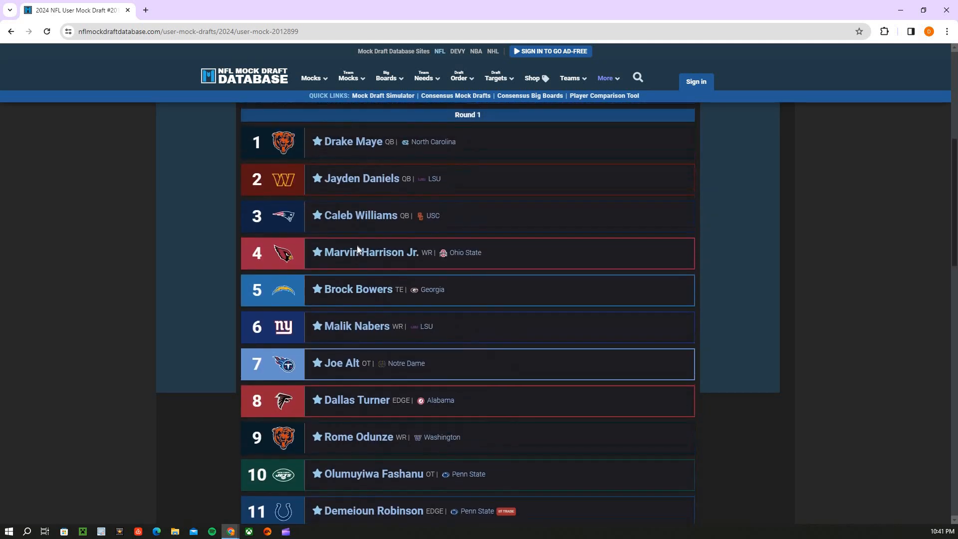
scroll("down", 3)
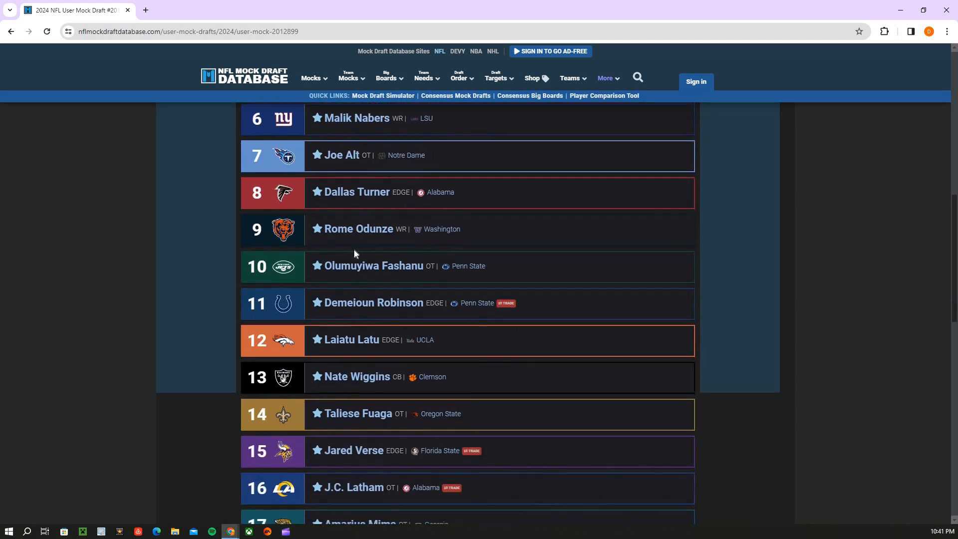
scroll("down", 3)
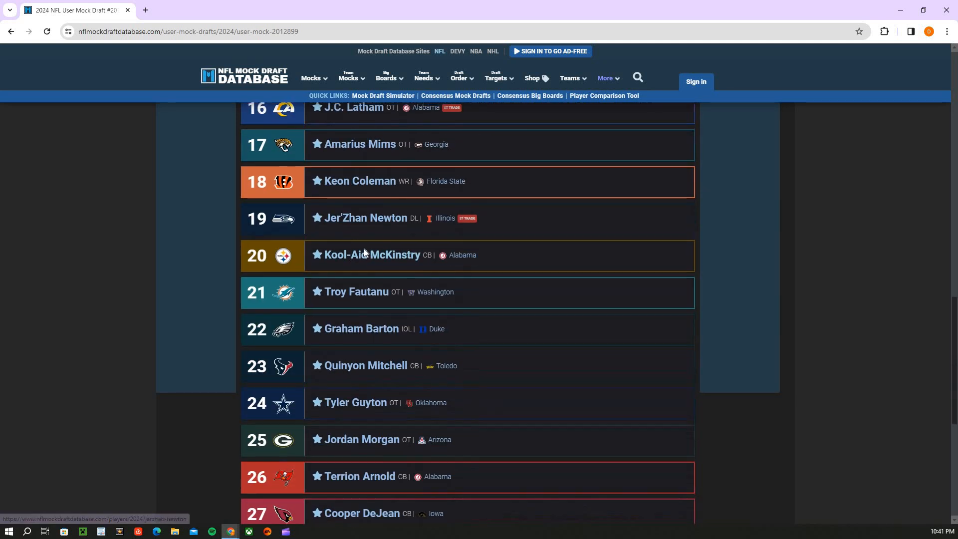
scroll("down", 3)
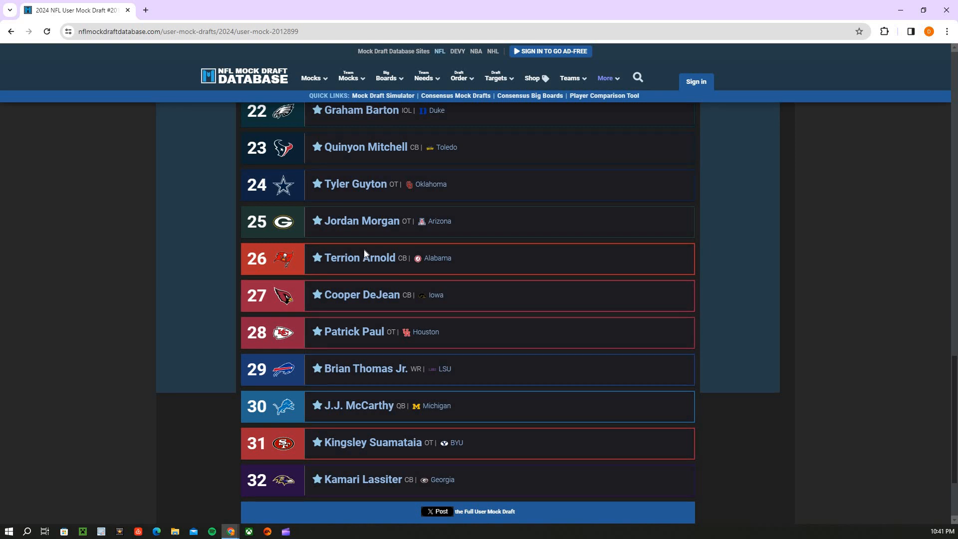
scroll("up", 3)
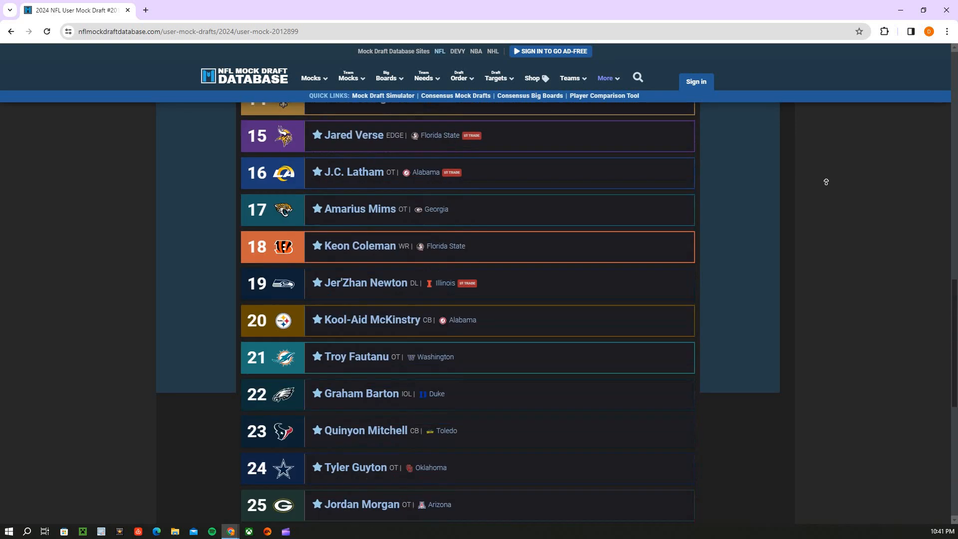
scroll("up", 3)
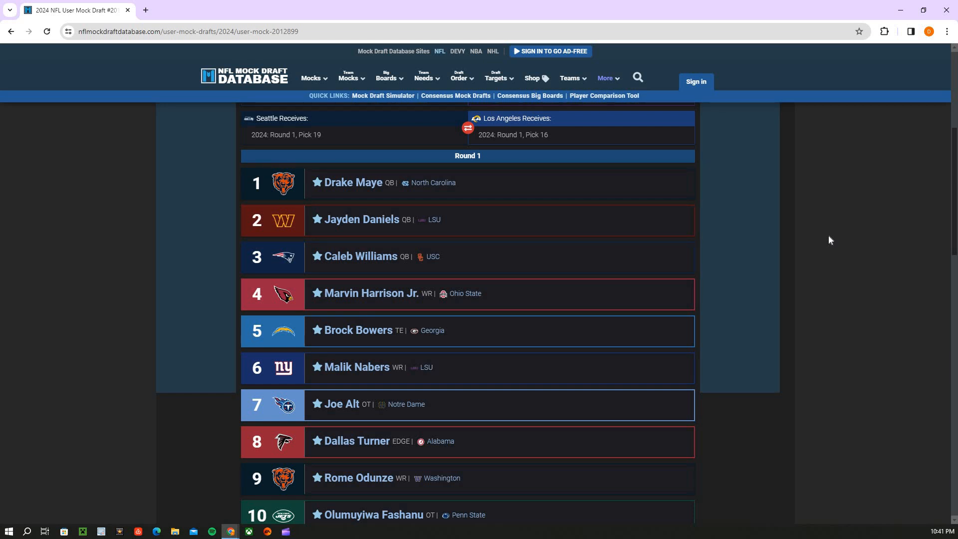
mouse_move(645, 271)
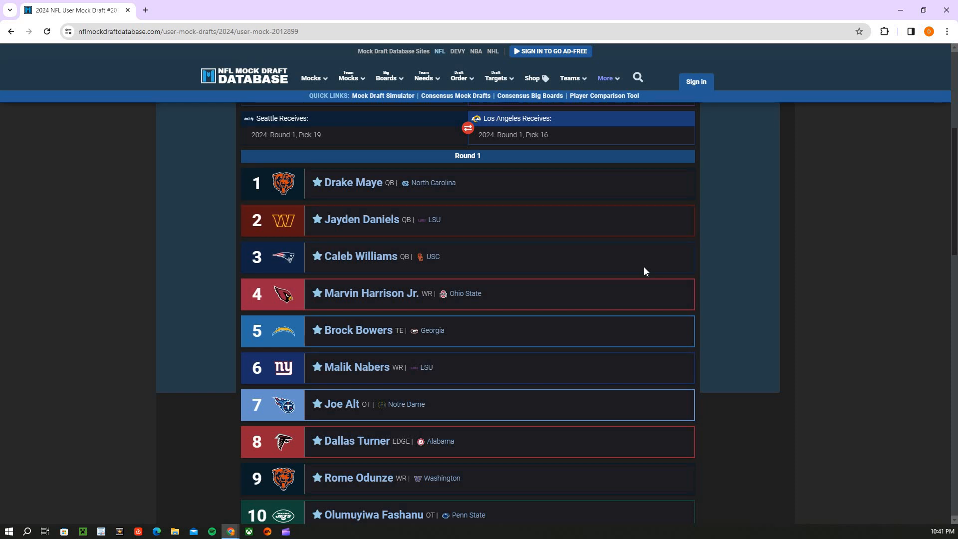
mouse_move(510, 282)
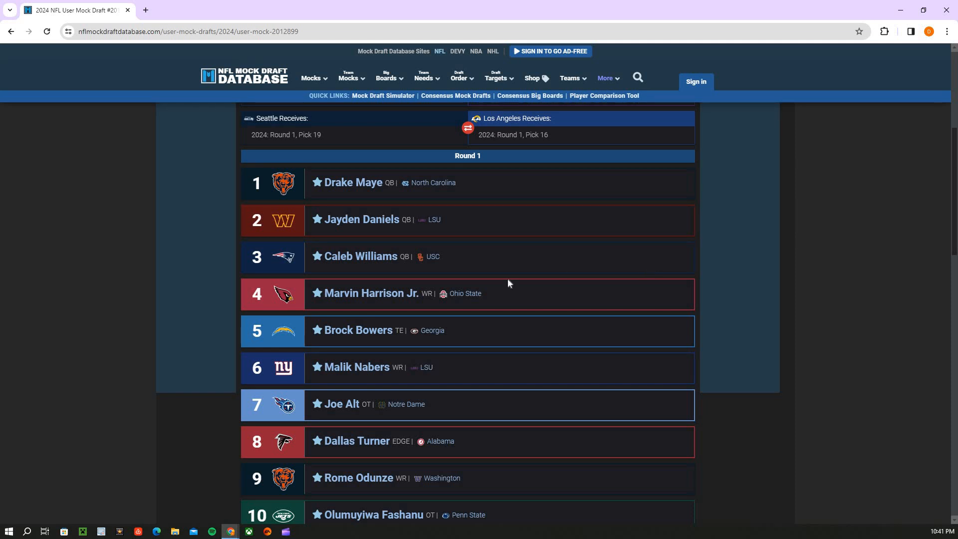
mouse_move(518, 282)
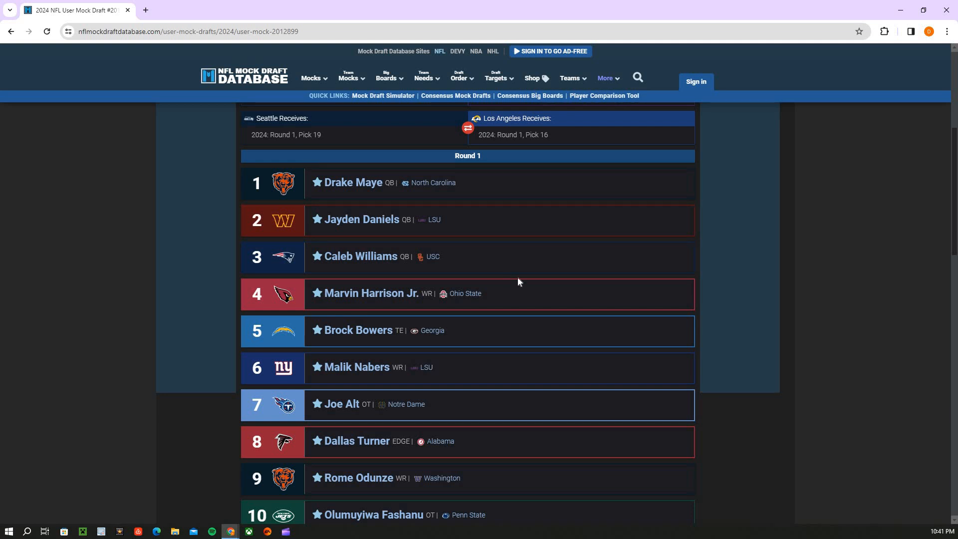